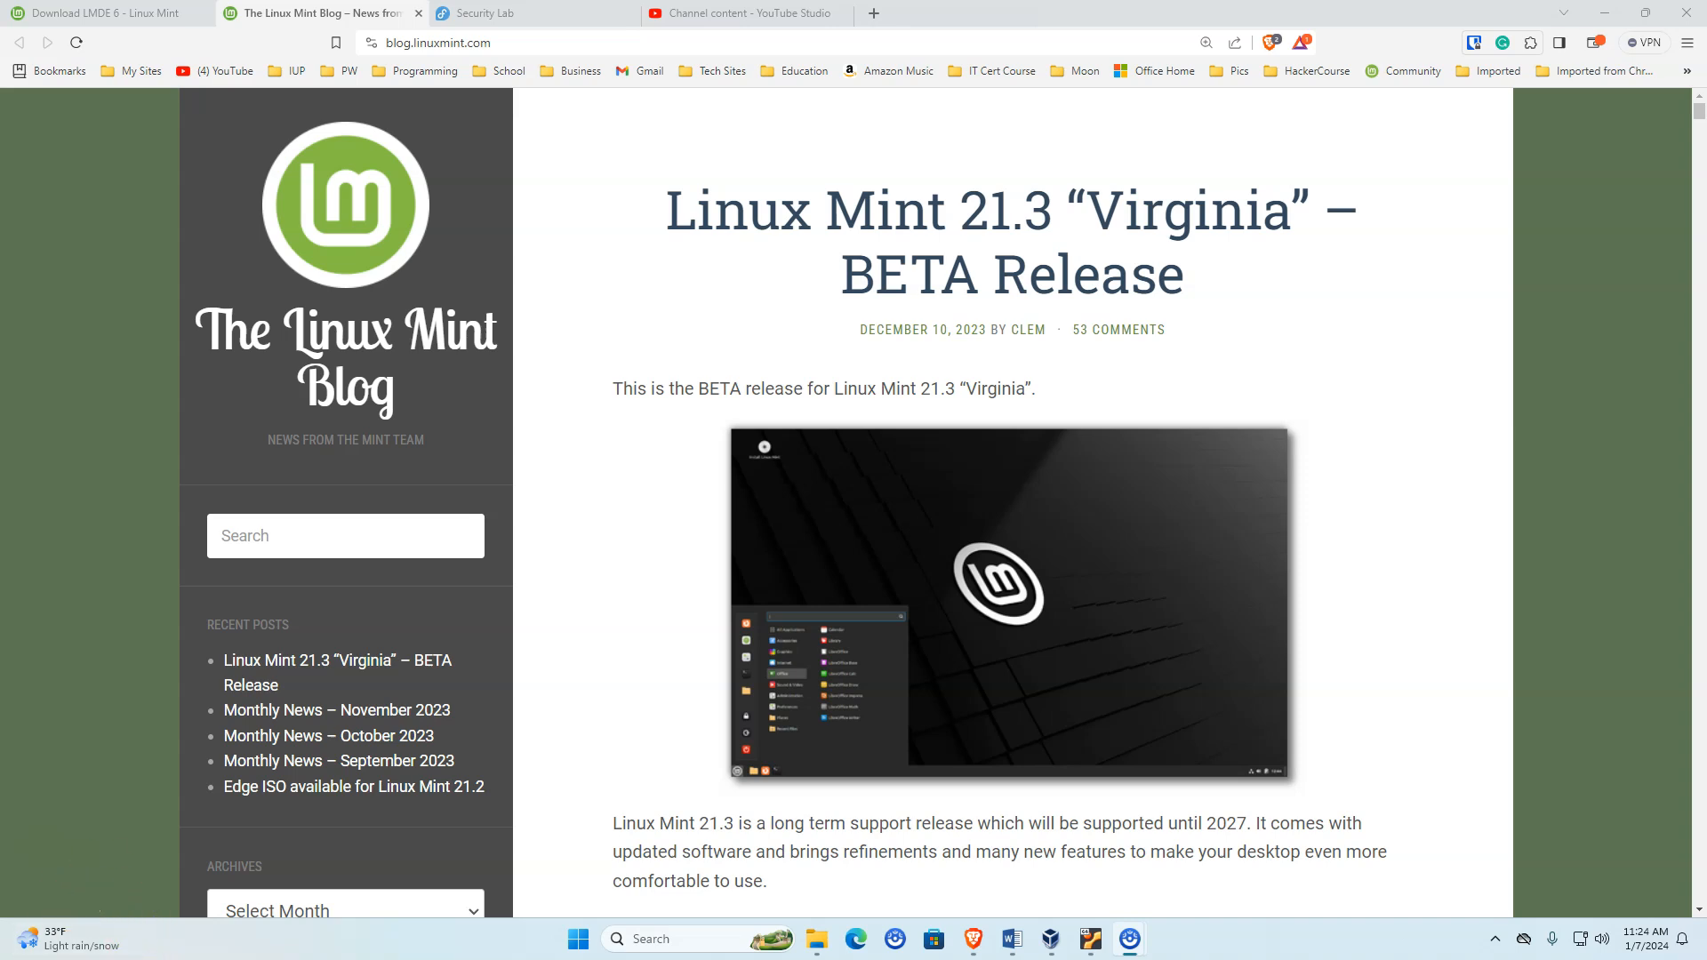
mouse_move(631, 546)
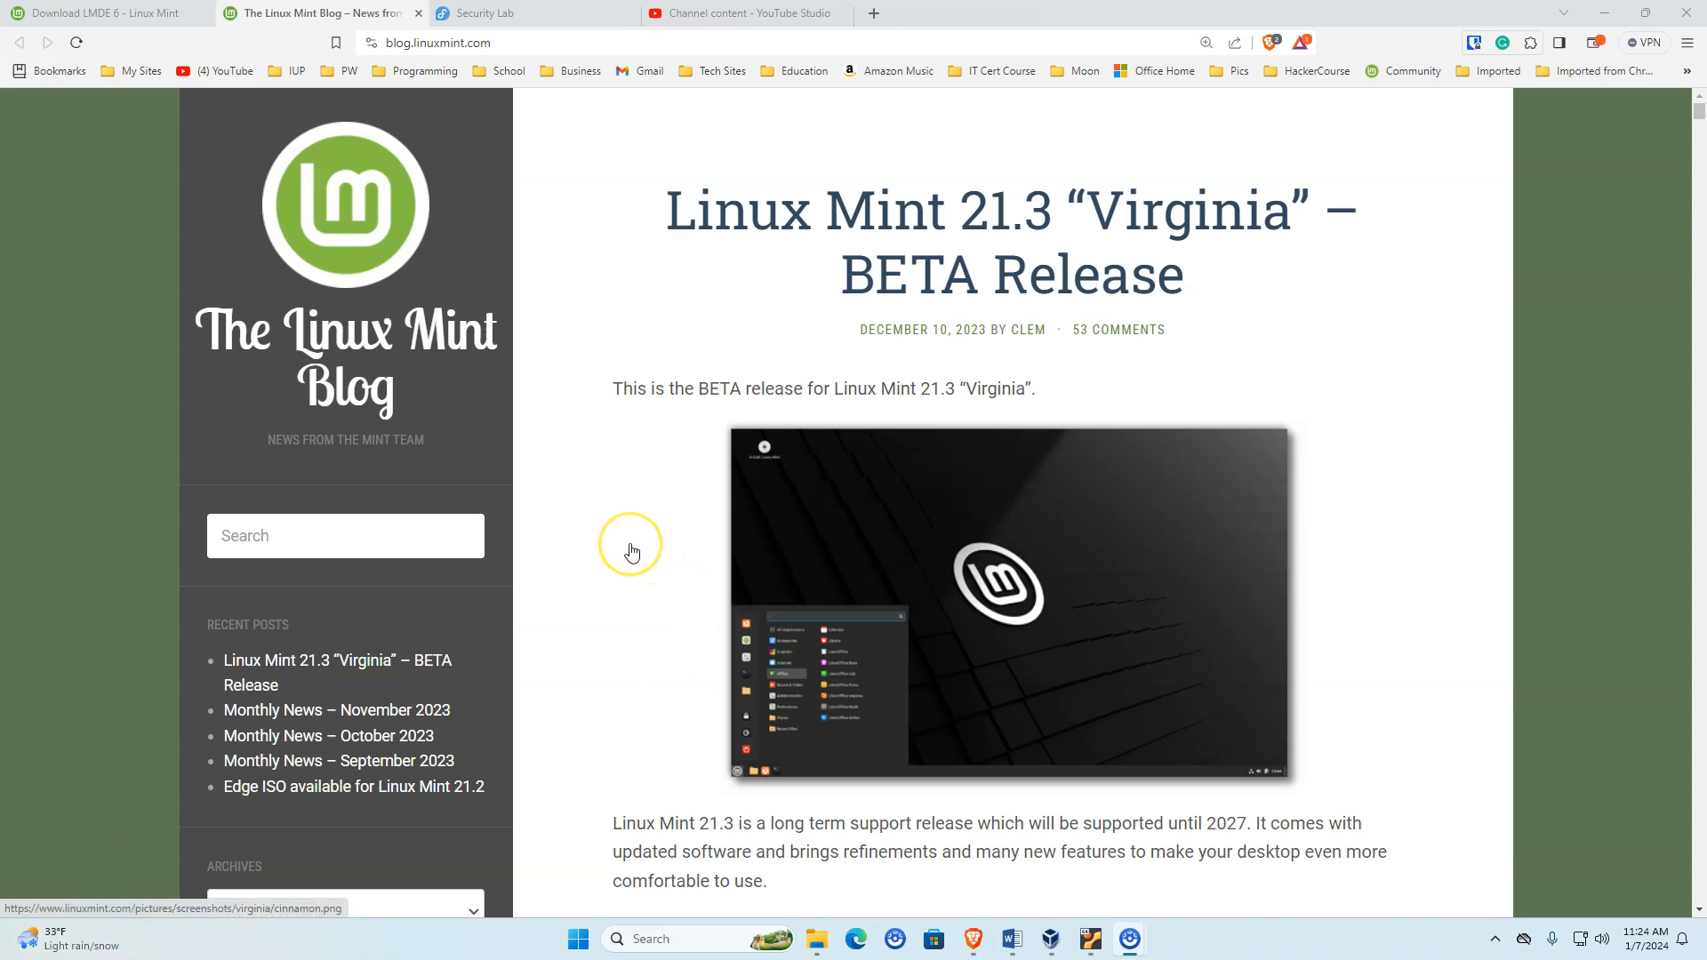
mouse_move(633, 551)
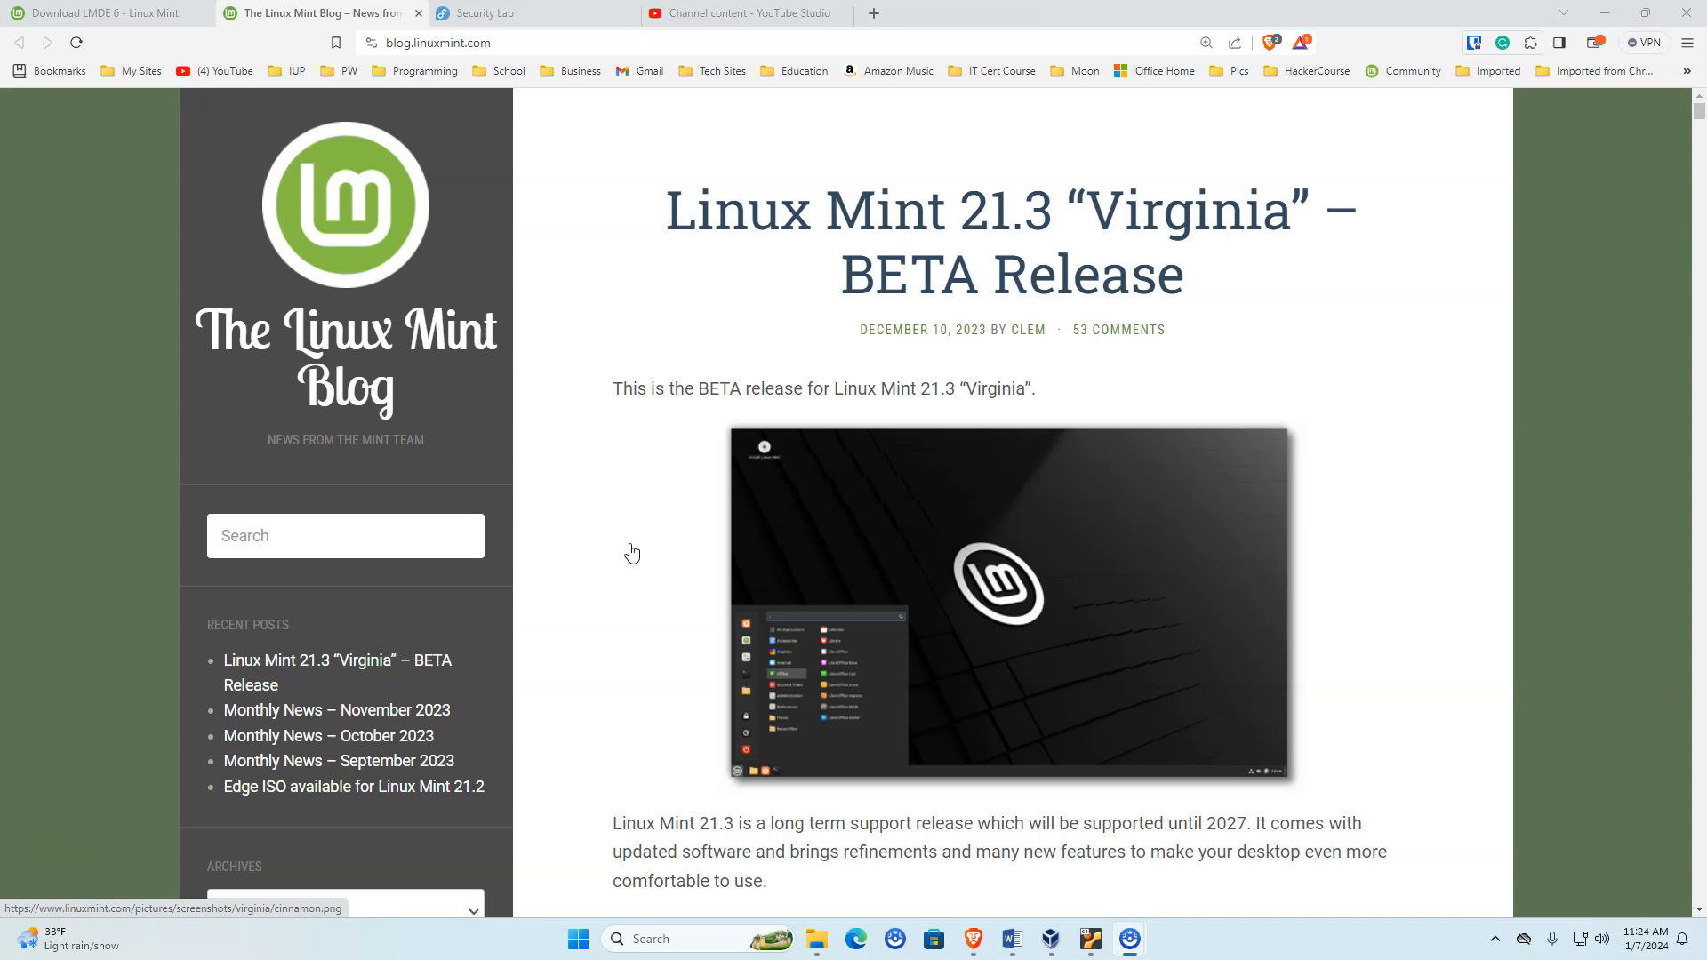
- Scroll the Linux Mint 21.3 page and highlight the 2027 support end year
scroll("down", 3)
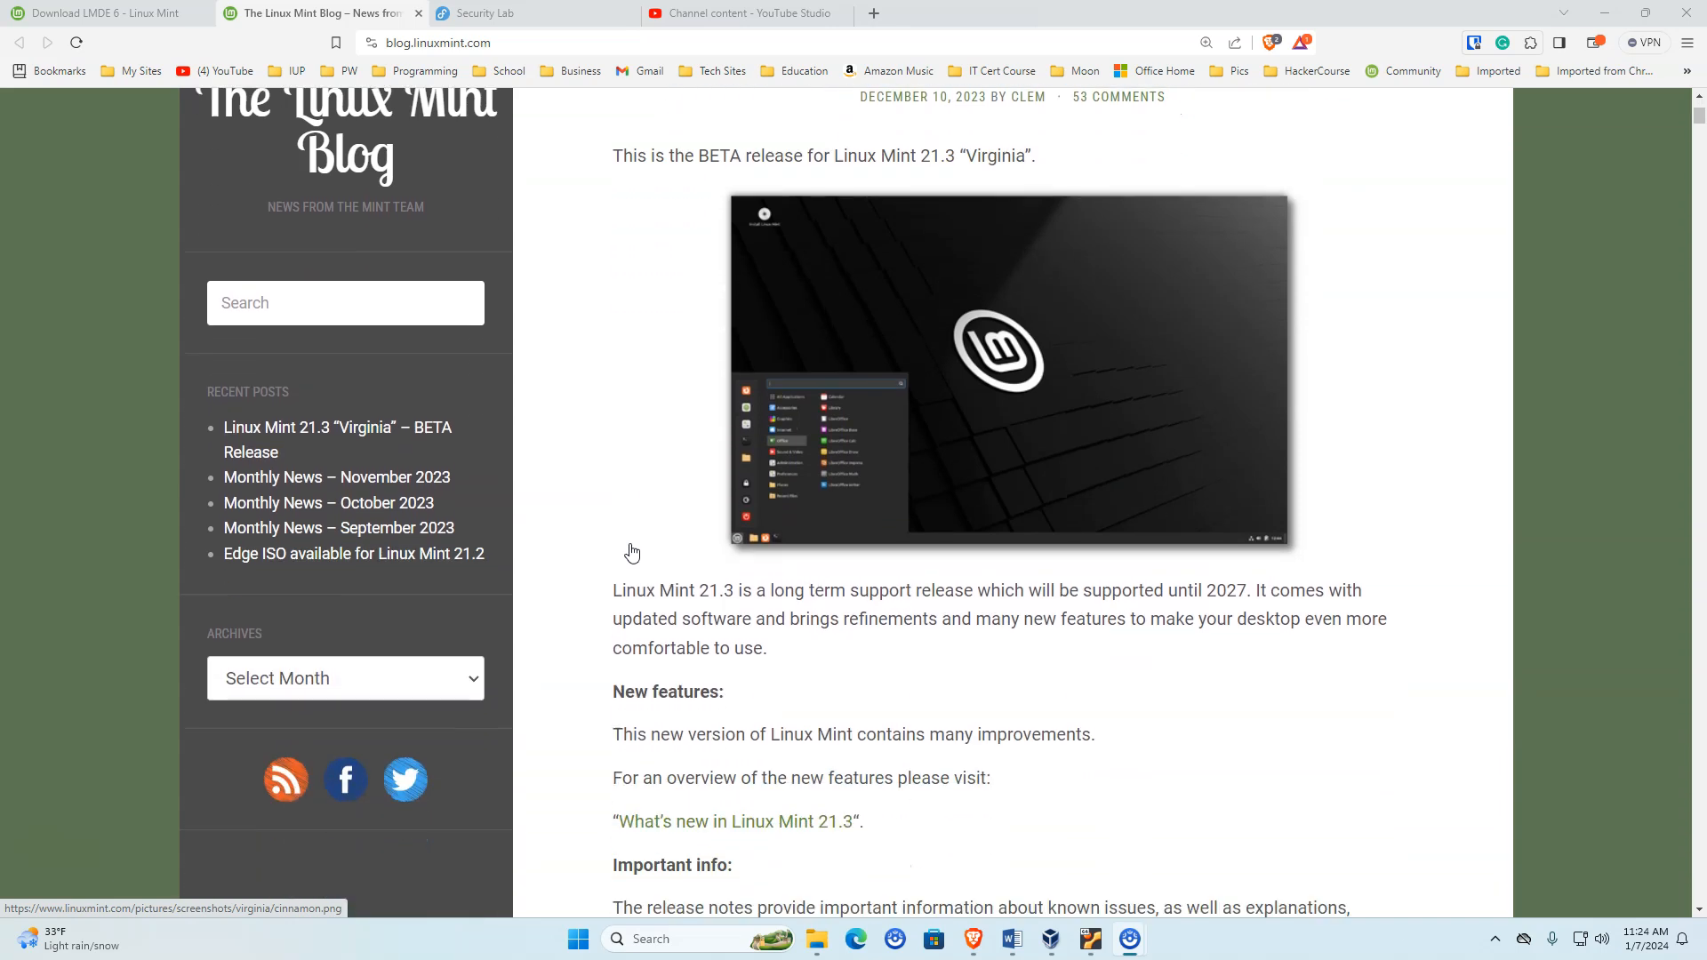
scroll("down", 3)
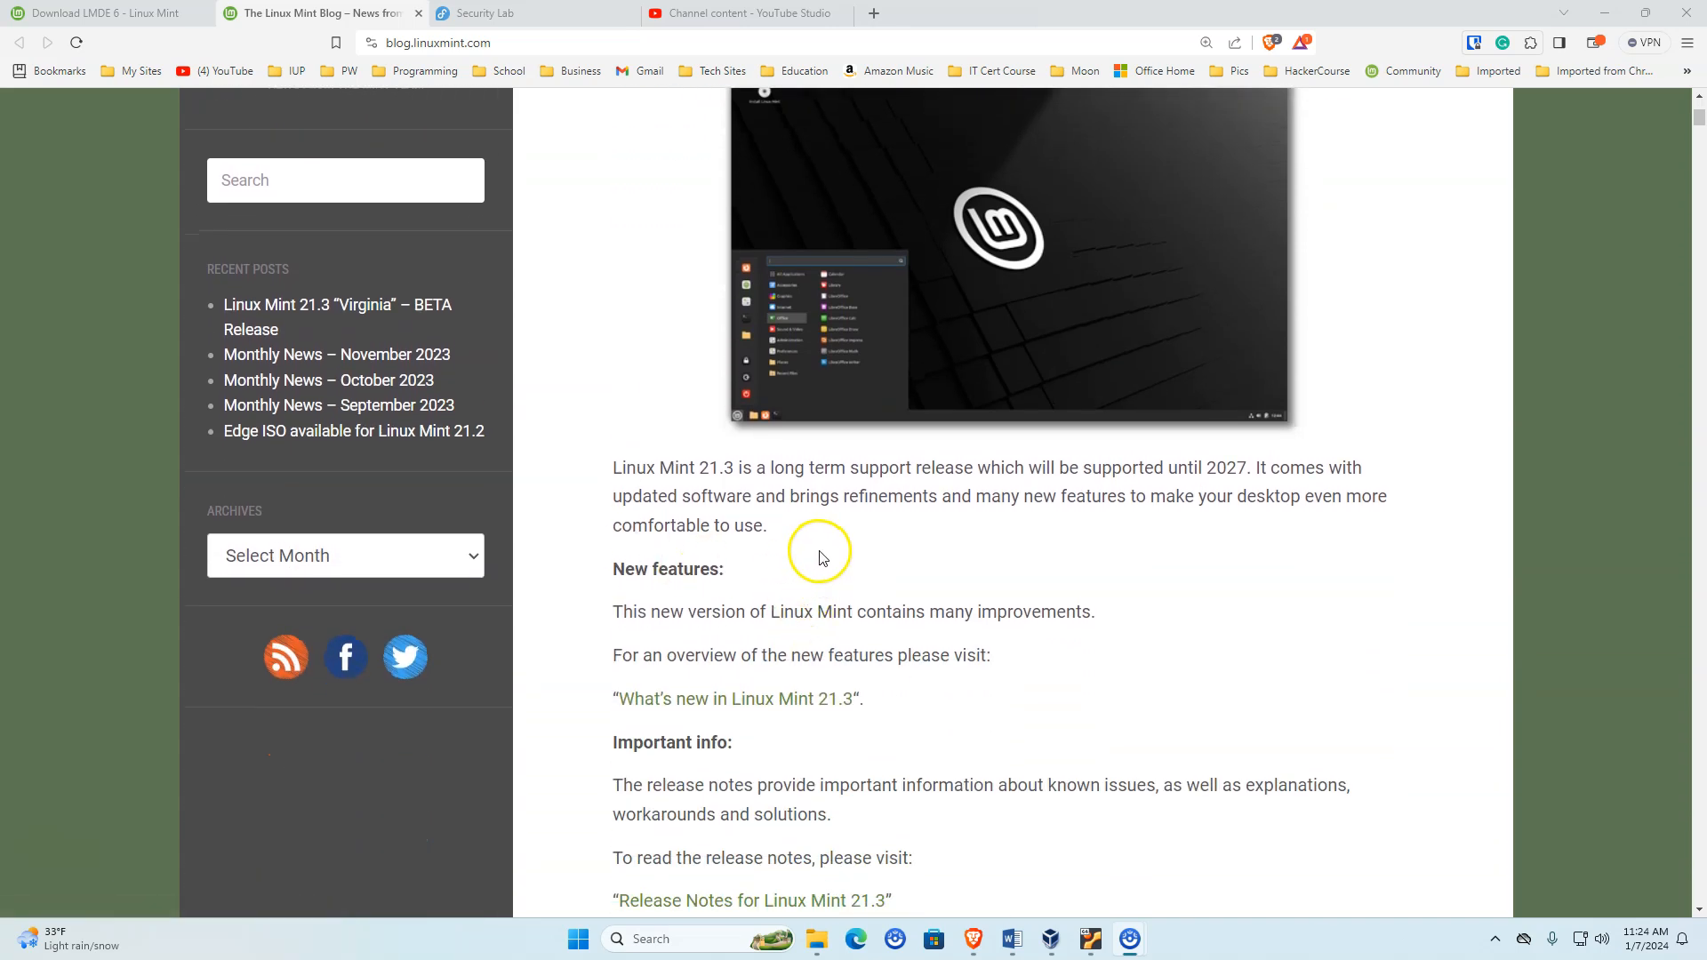
mouse_move(930, 468)
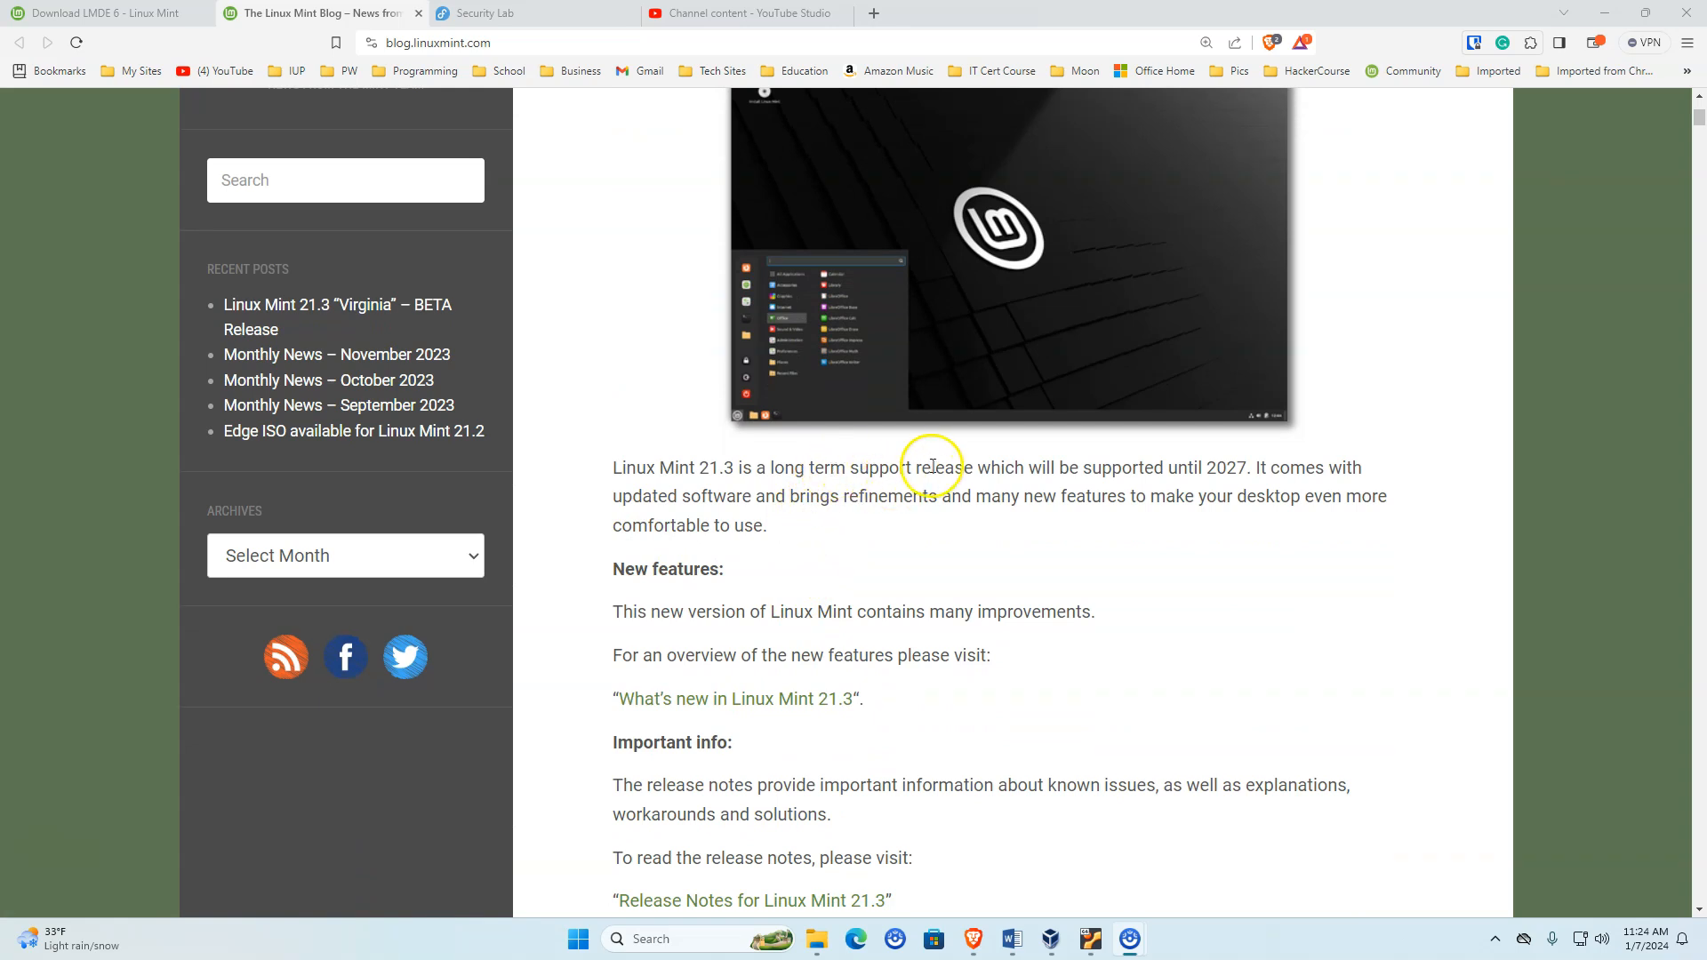
mouse_move(1222, 468)
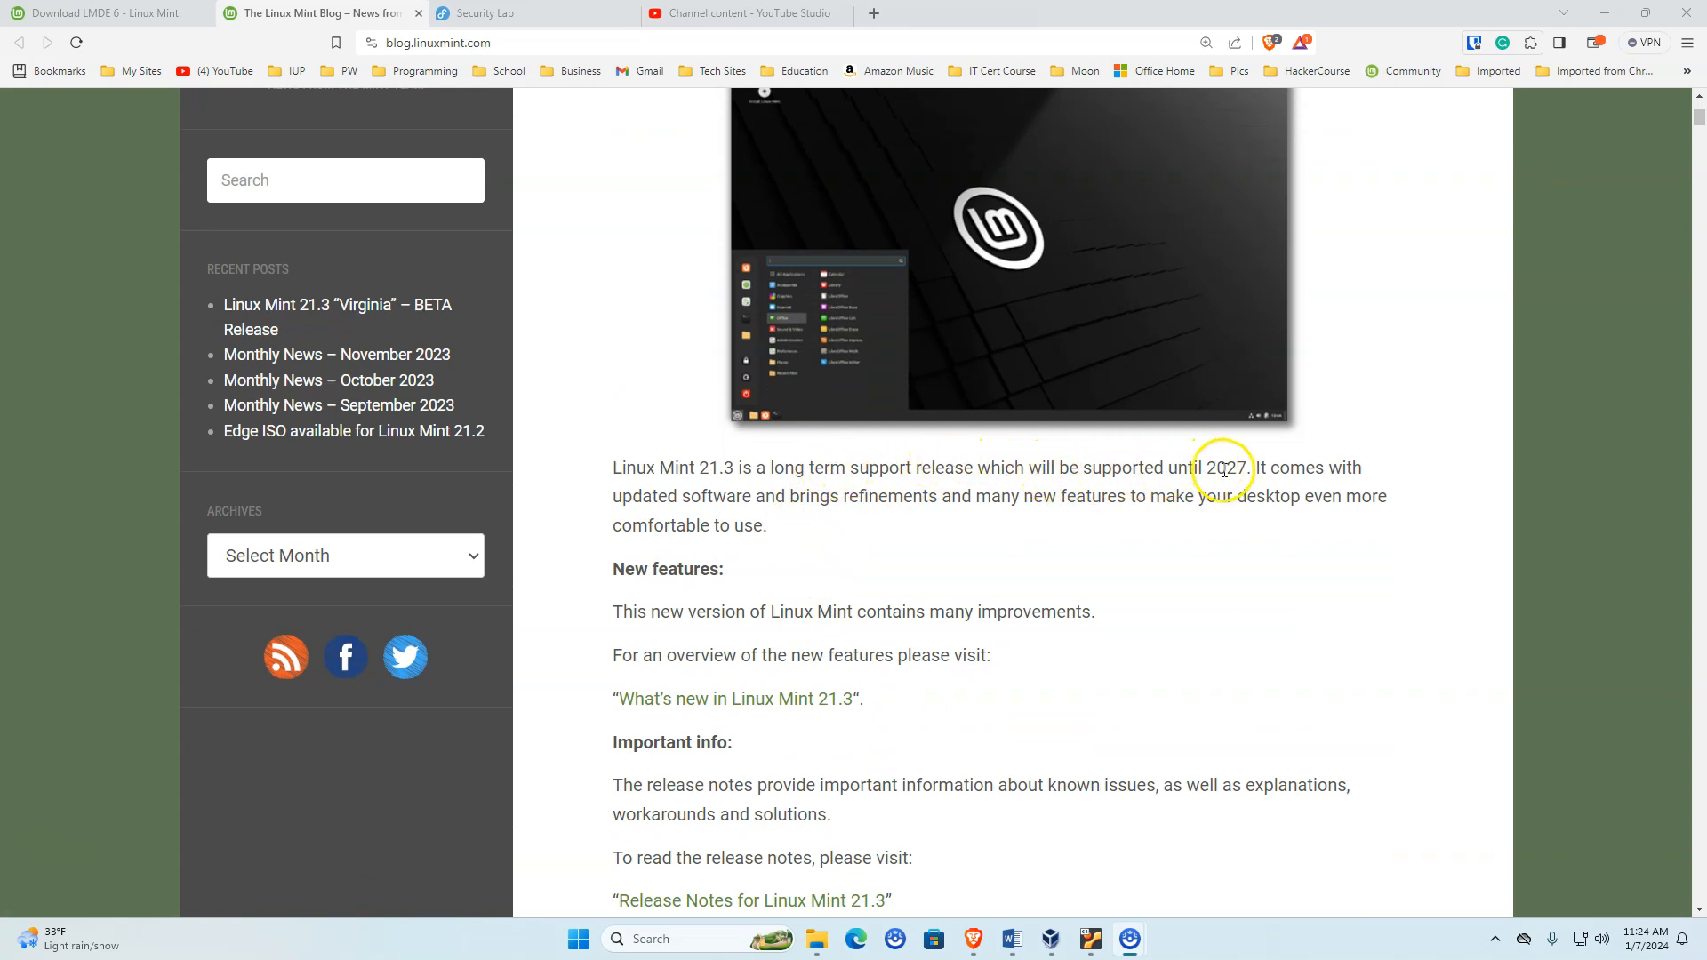
double_click(1216, 468)
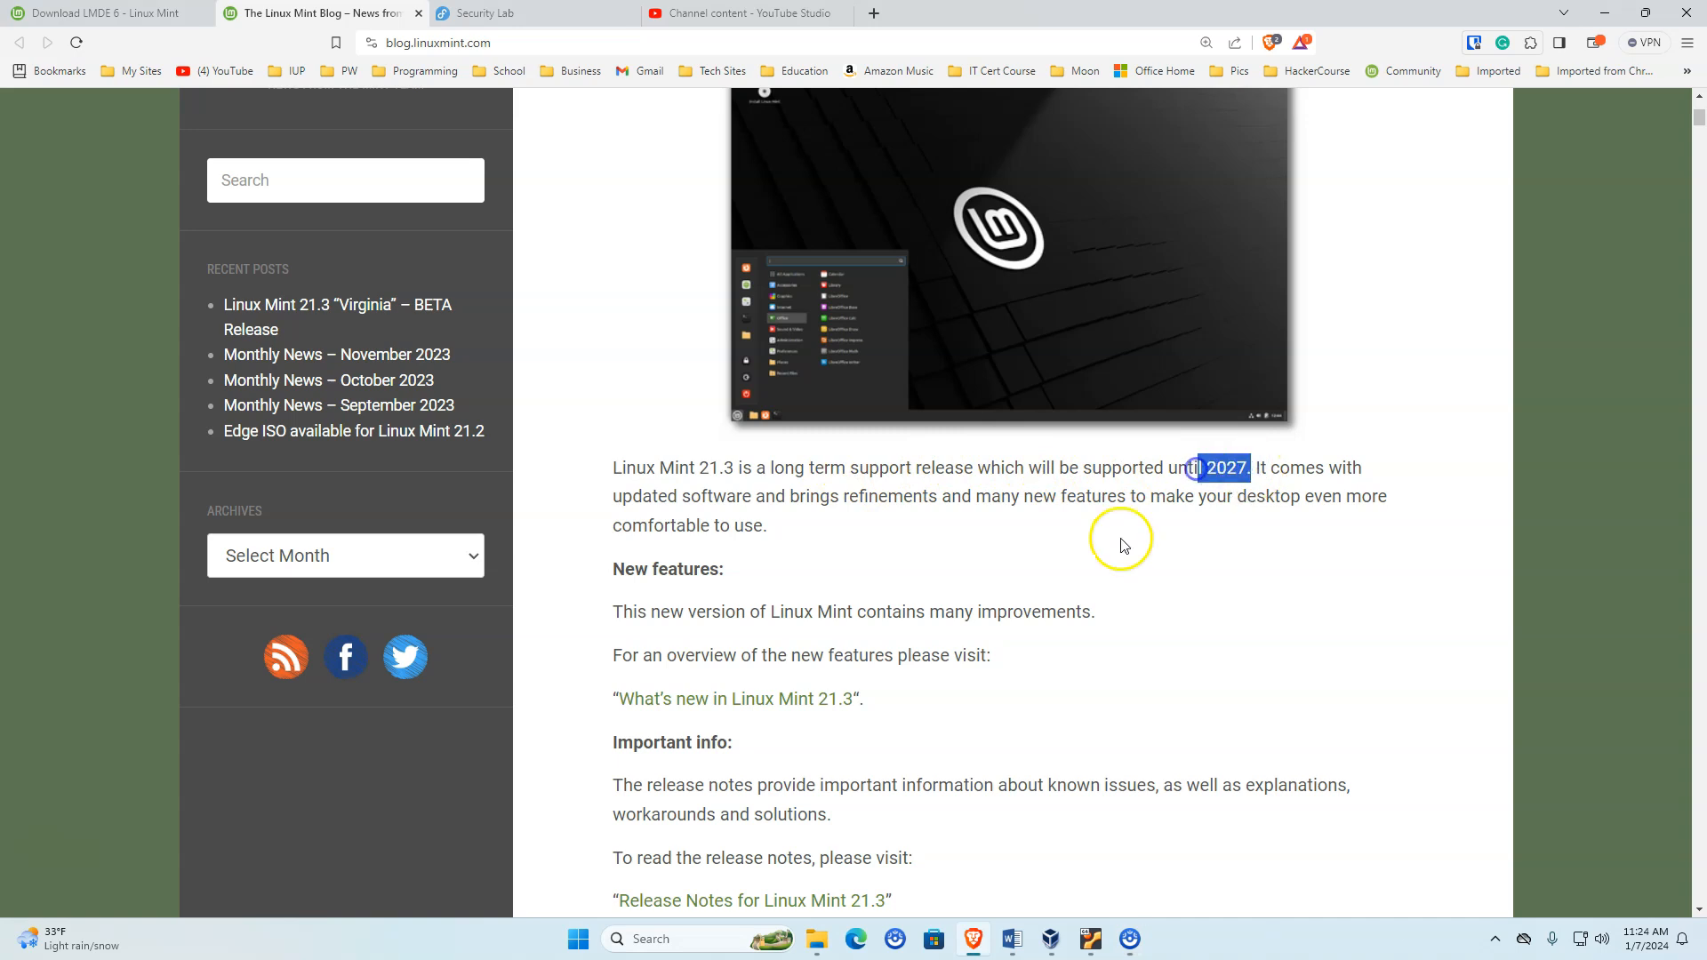
mouse_move(1110, 580)
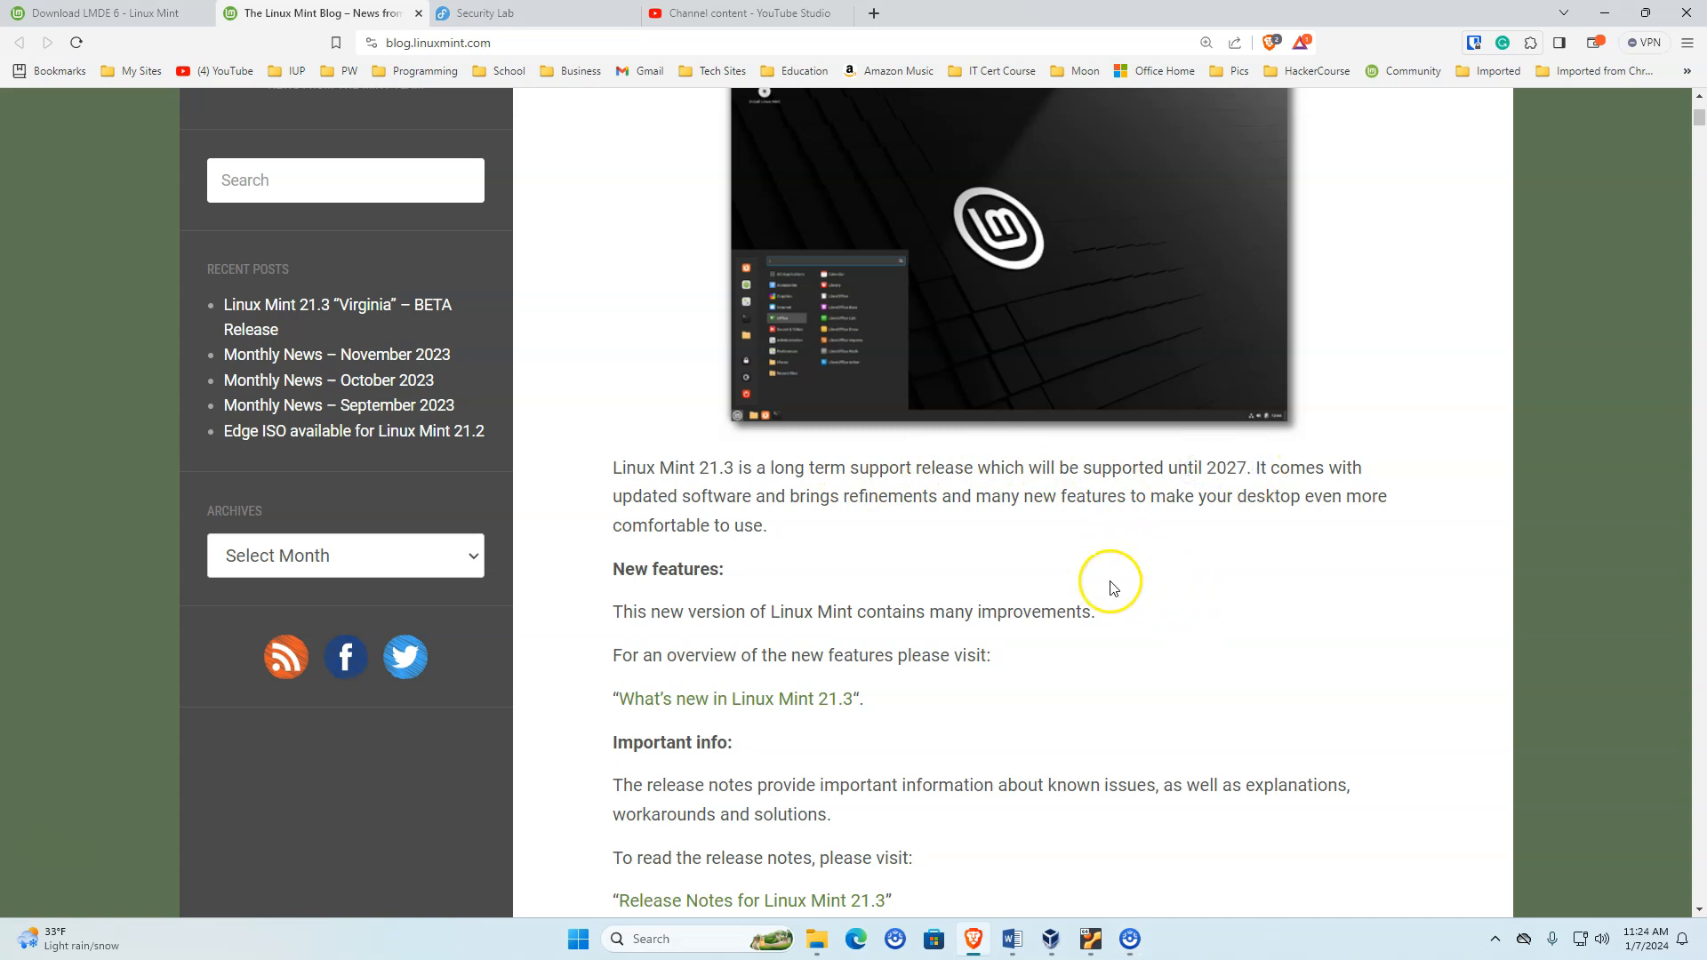
mouse_move(823, 531)
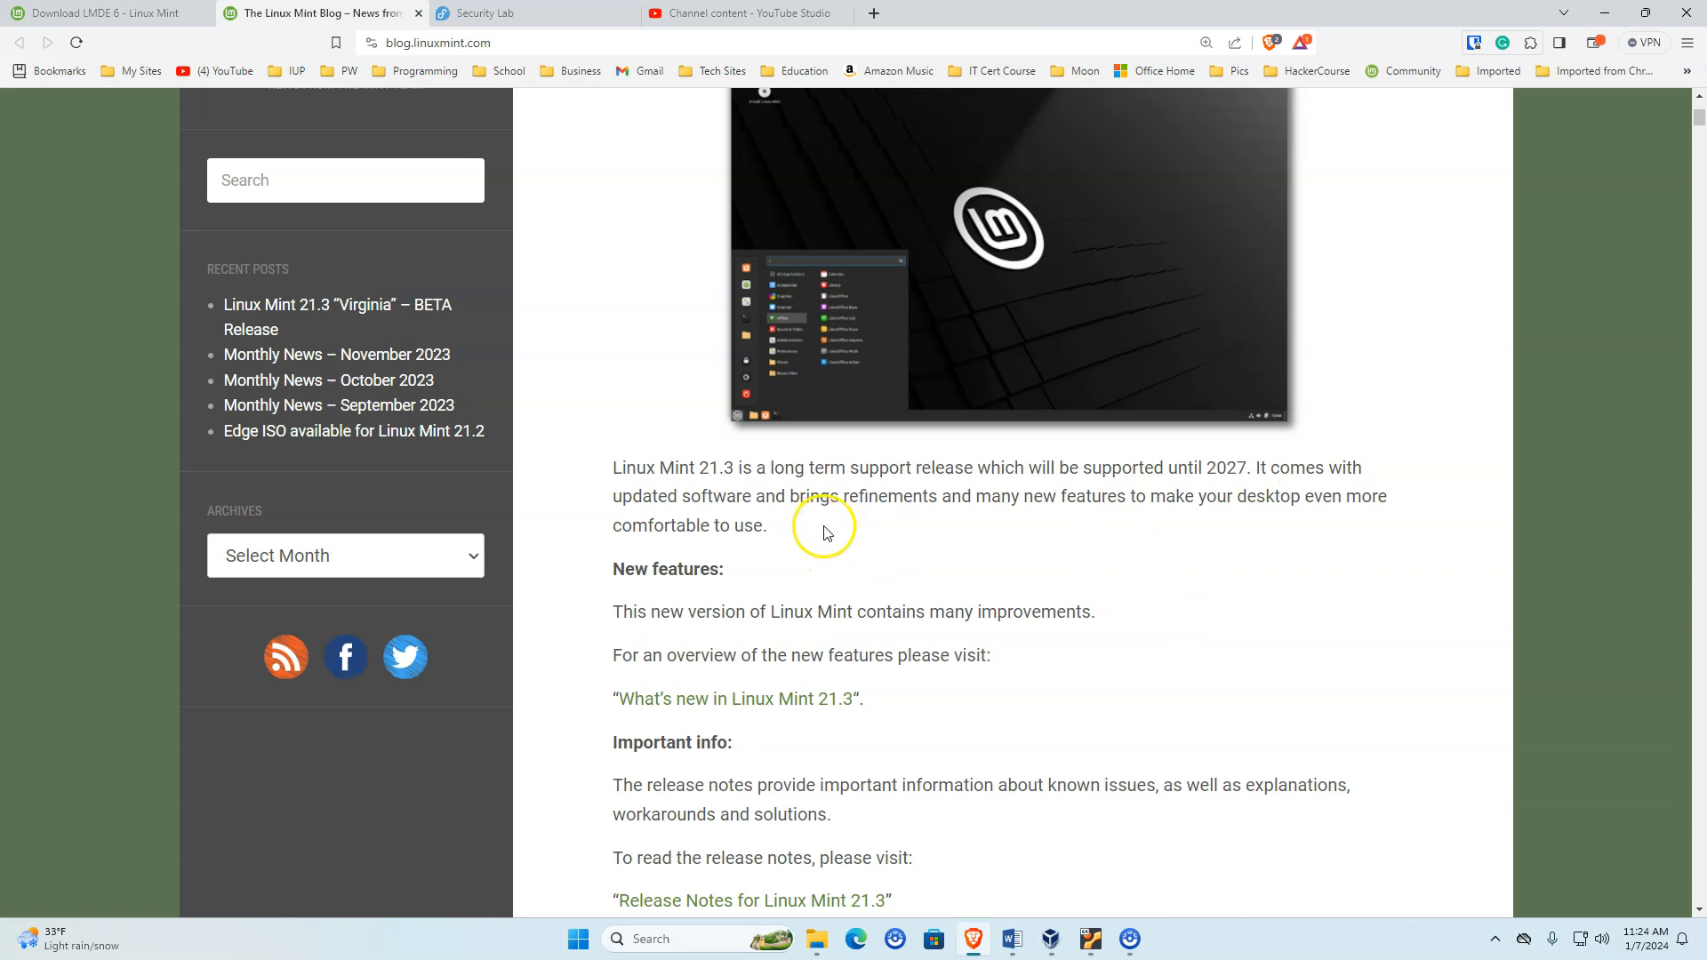
mouse_move(953, 527)
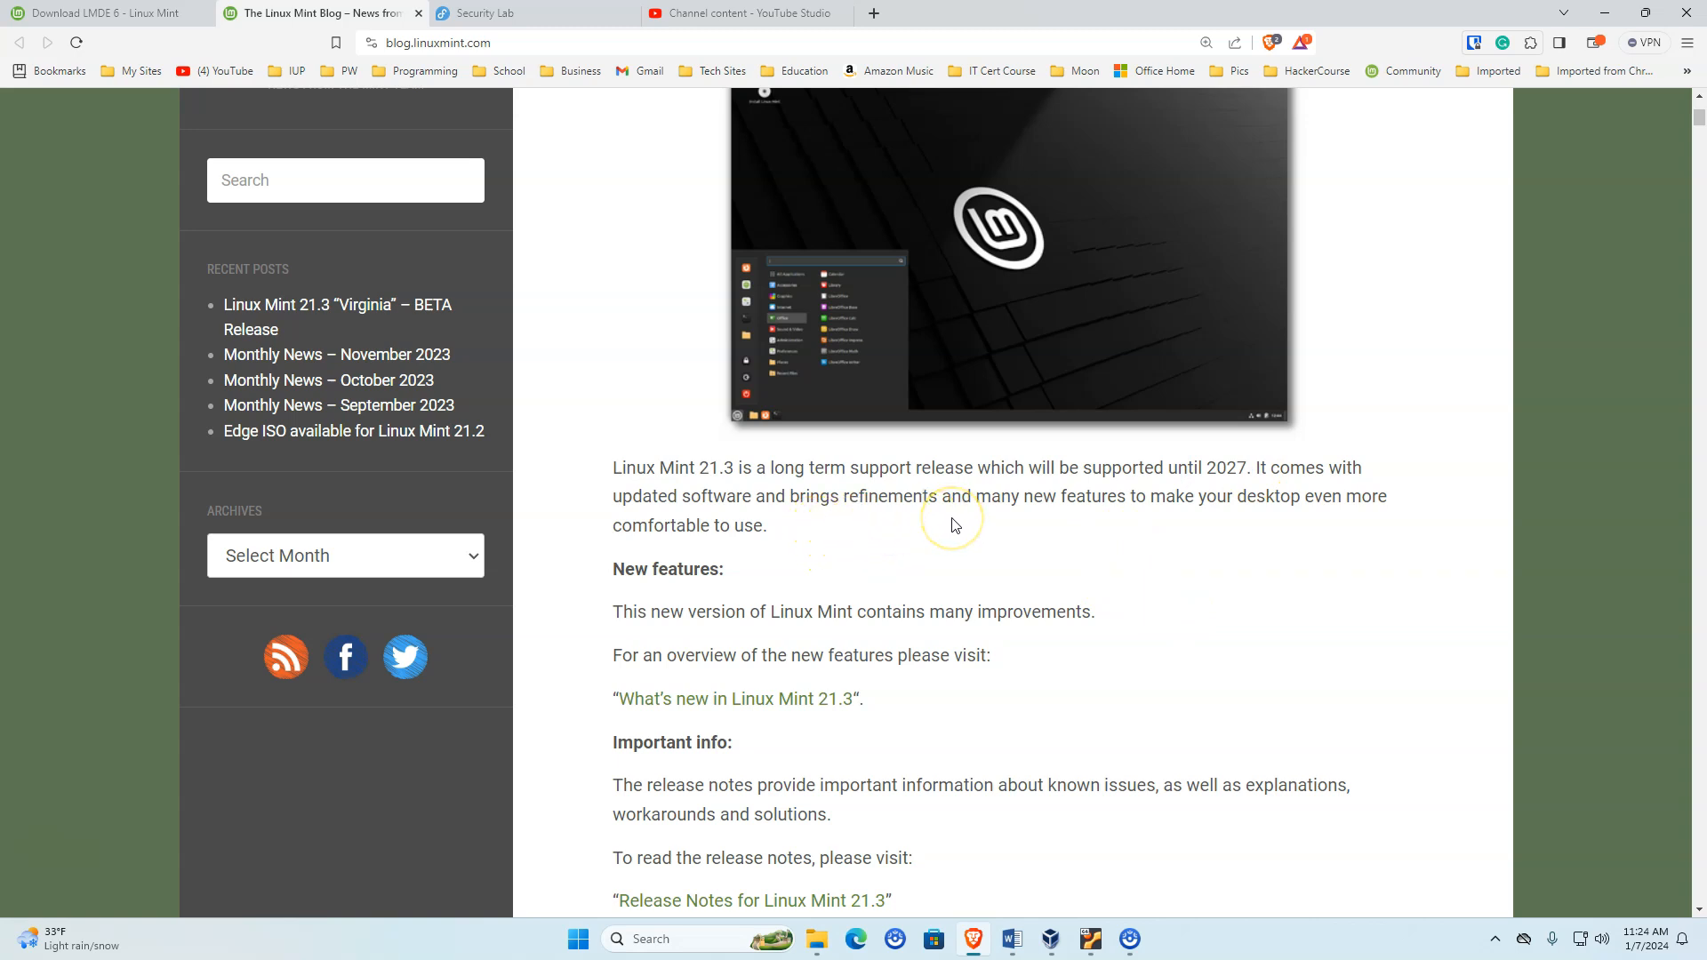
mouse_move(953, 526)
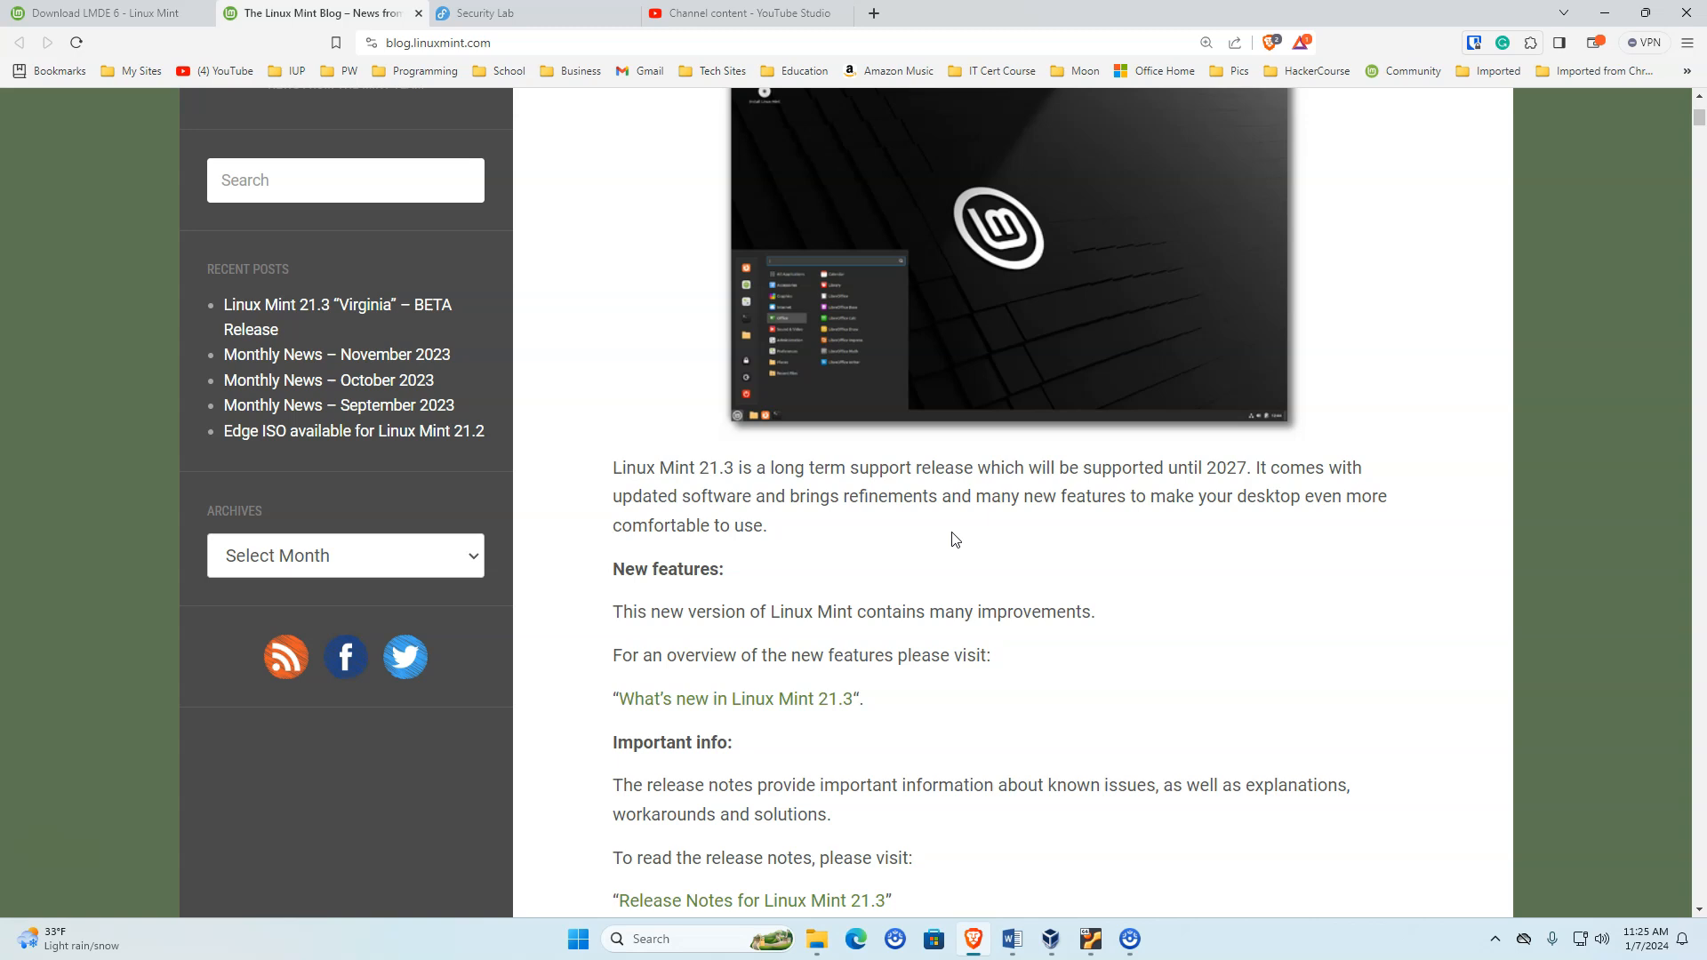
mouse_move(930, 534)
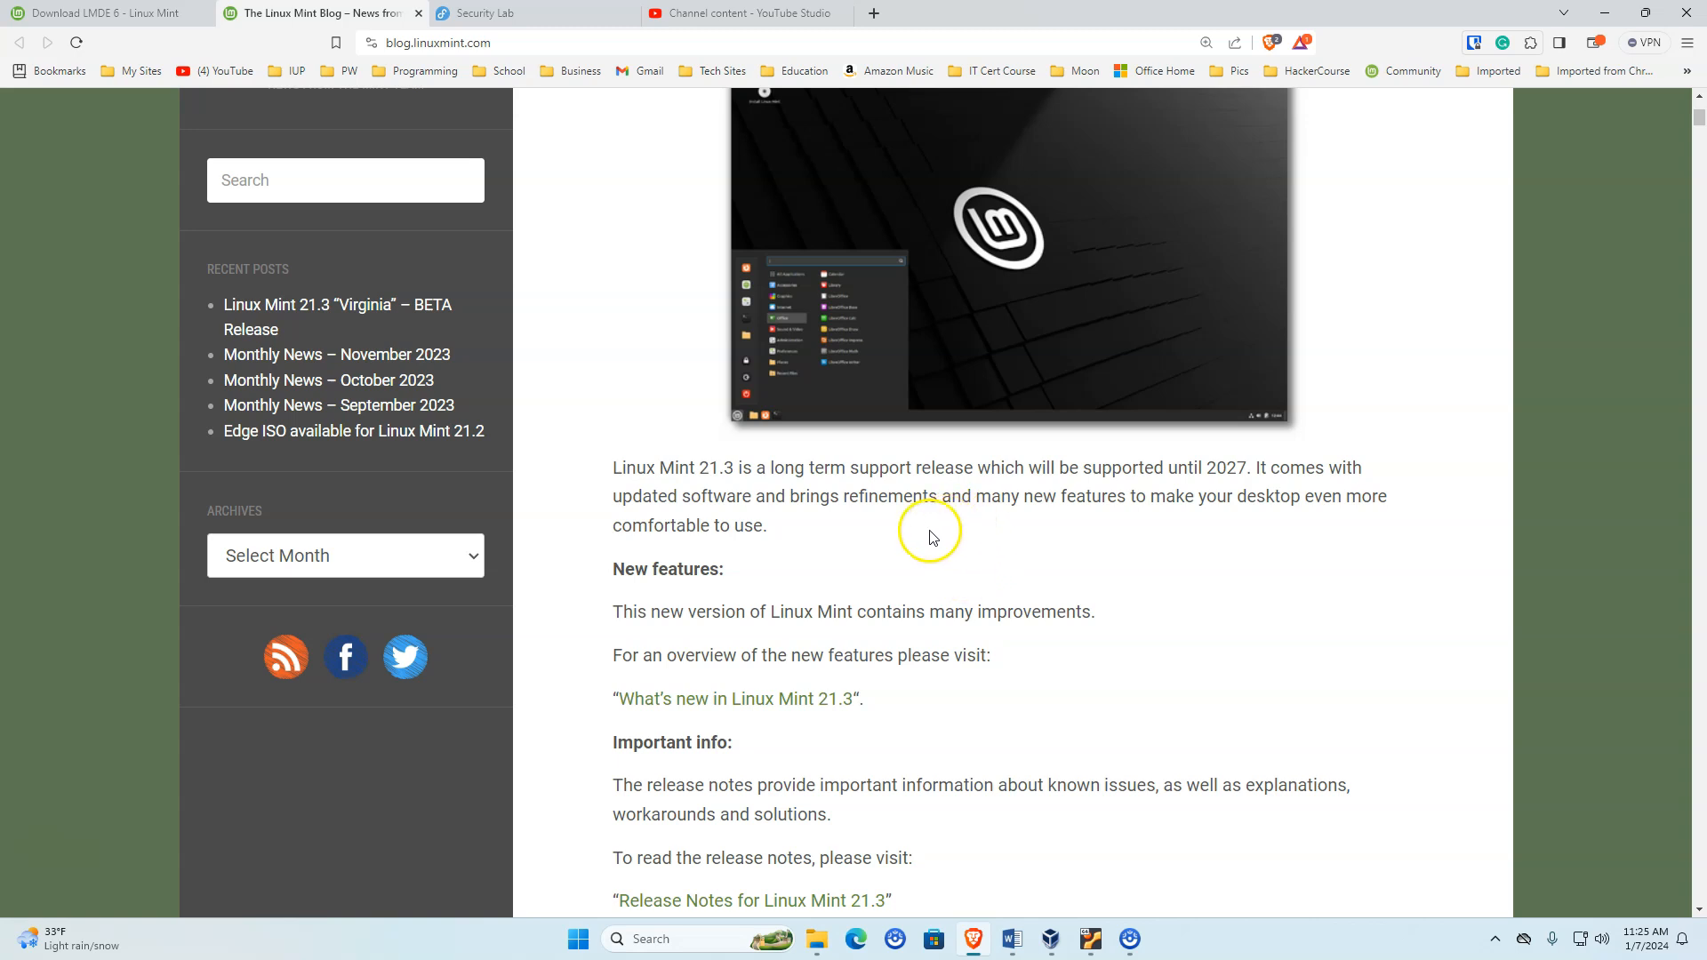
mouse_move(928, 546)
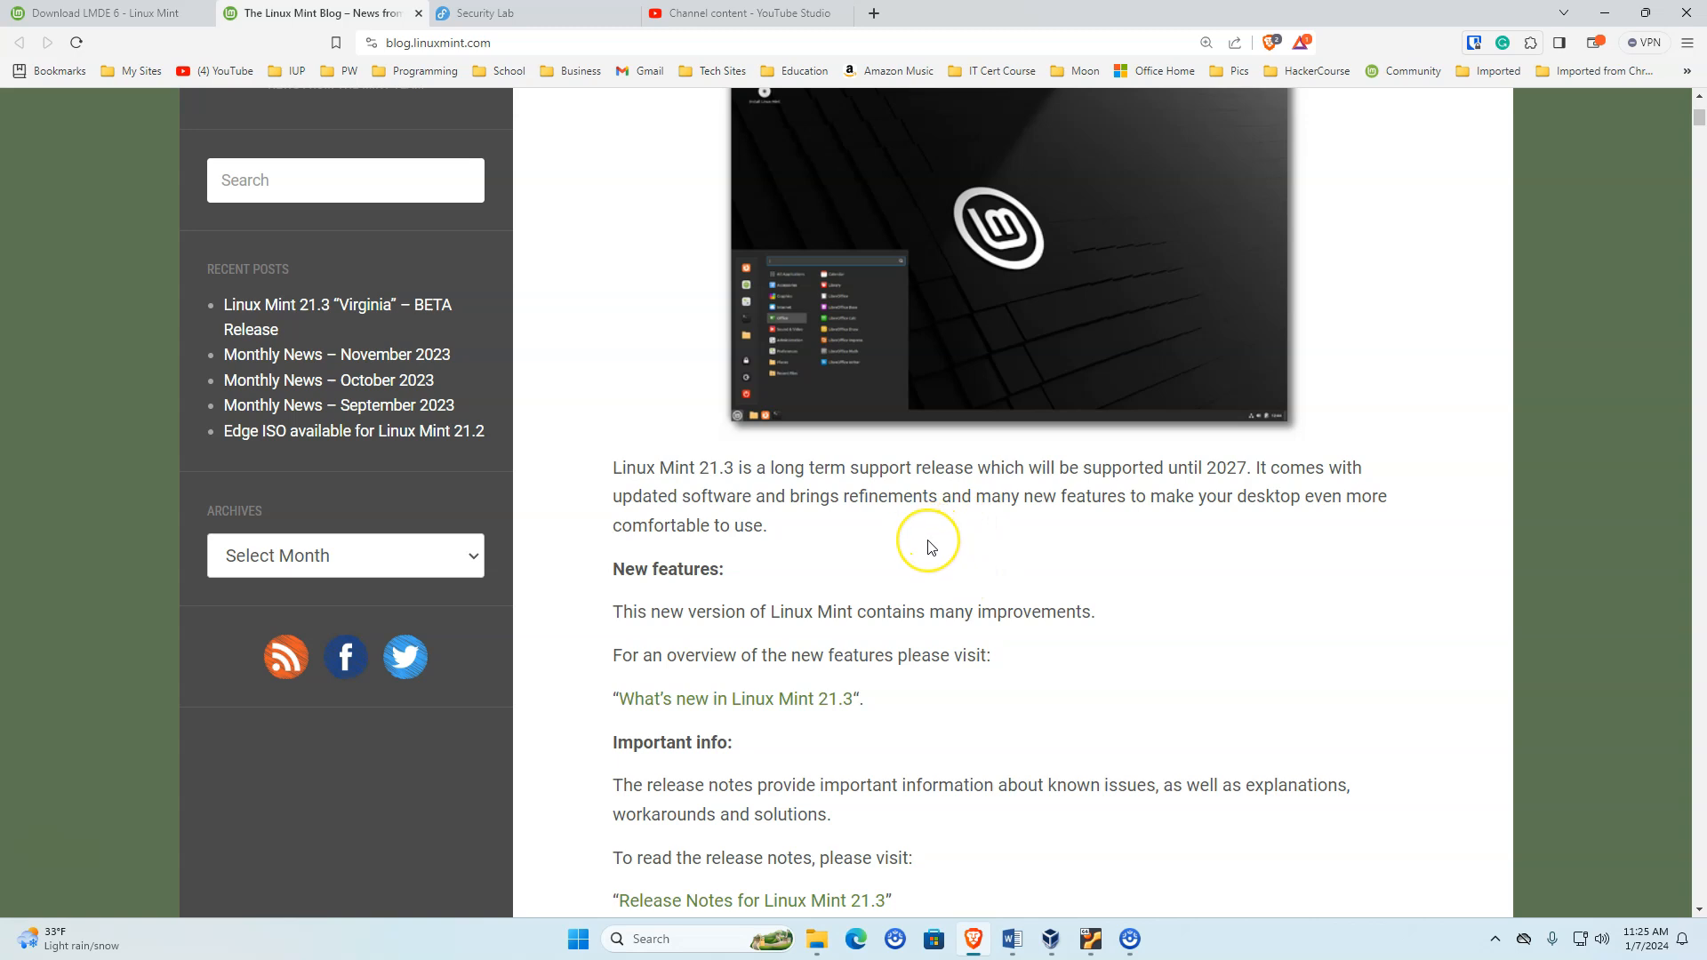
scroll("down", 3)
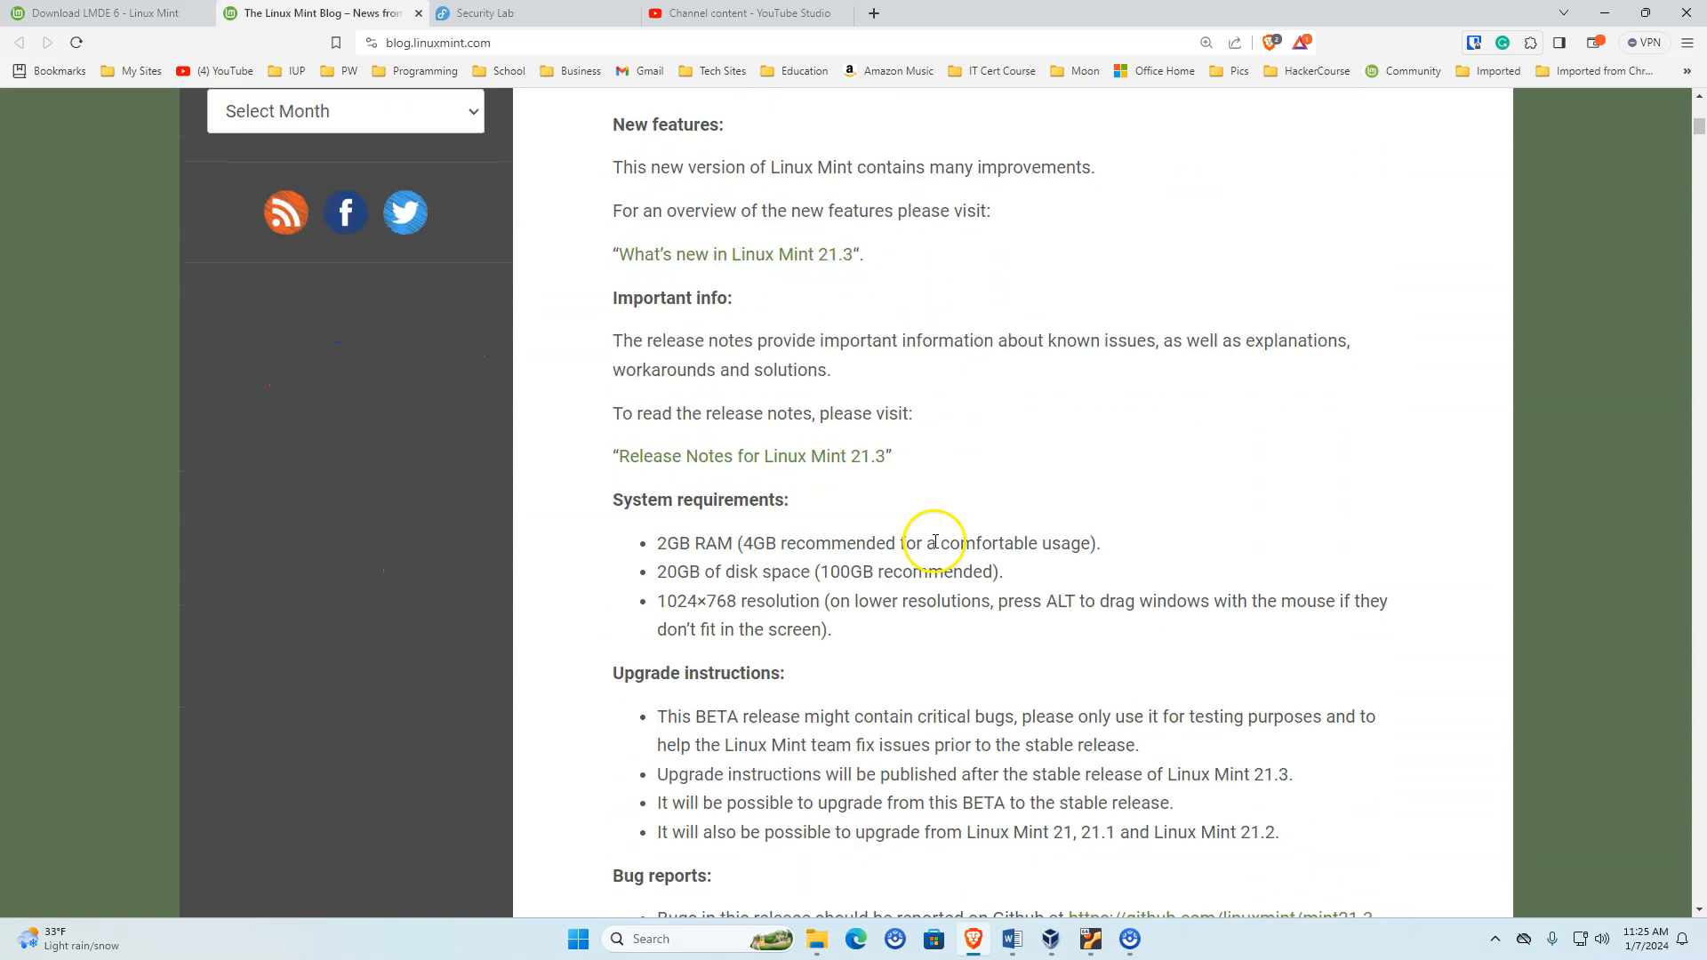
mouse_move(768, 259)
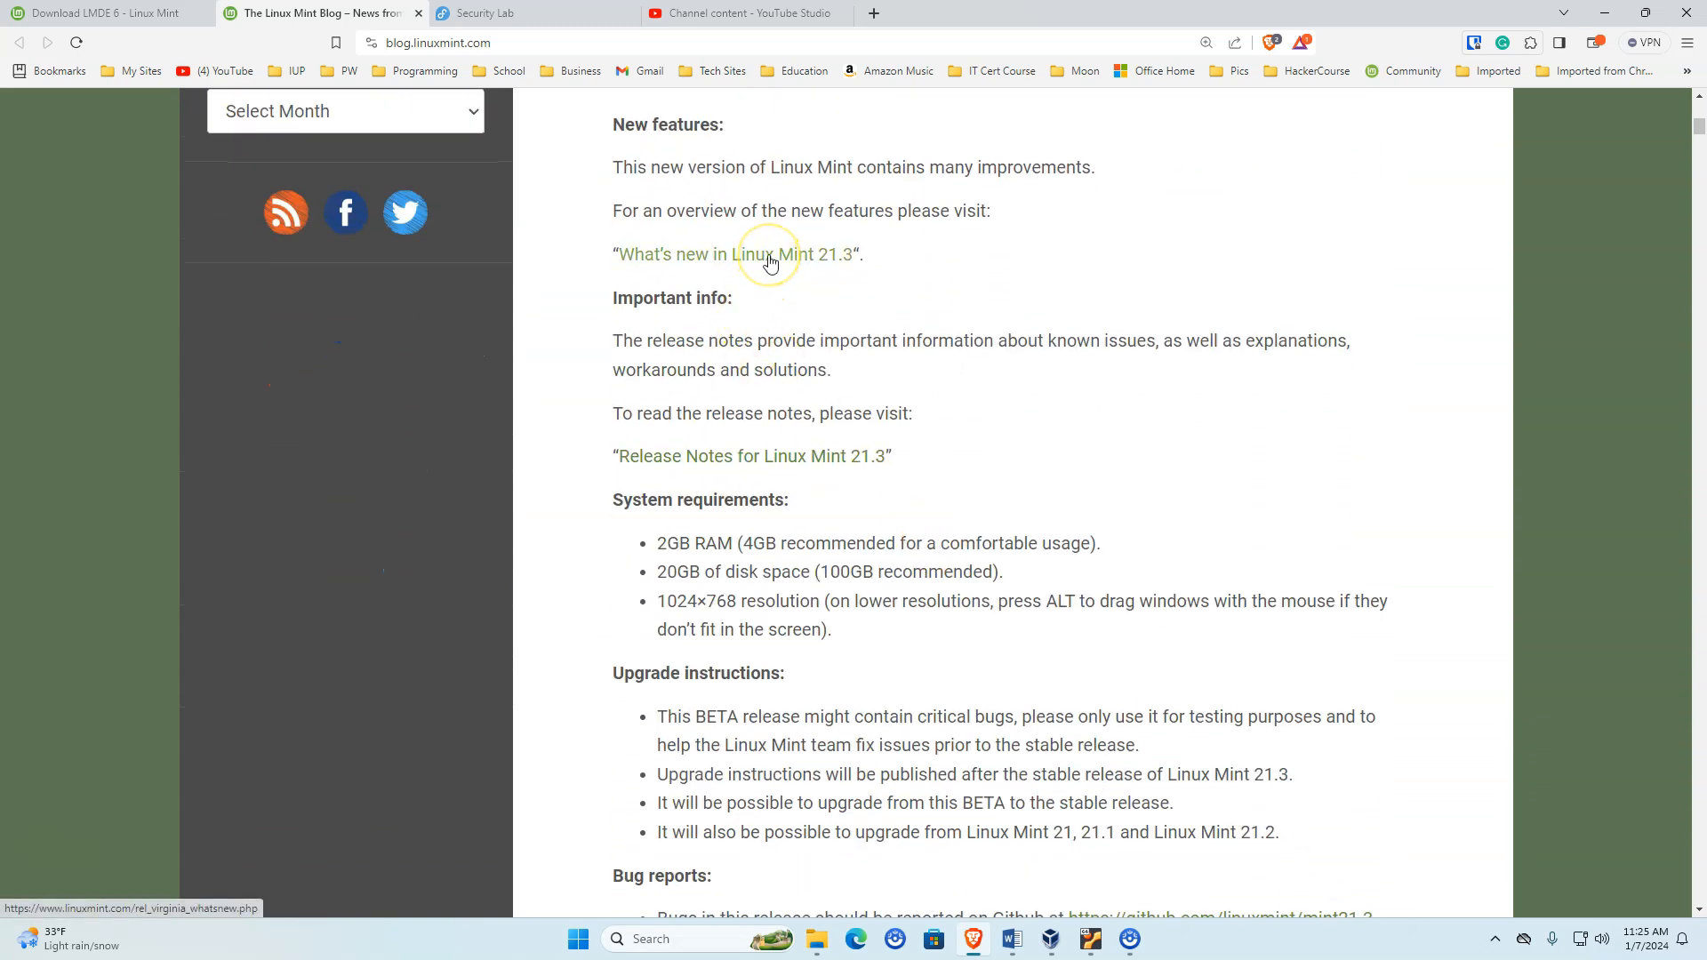
mouse_move(832, 285)
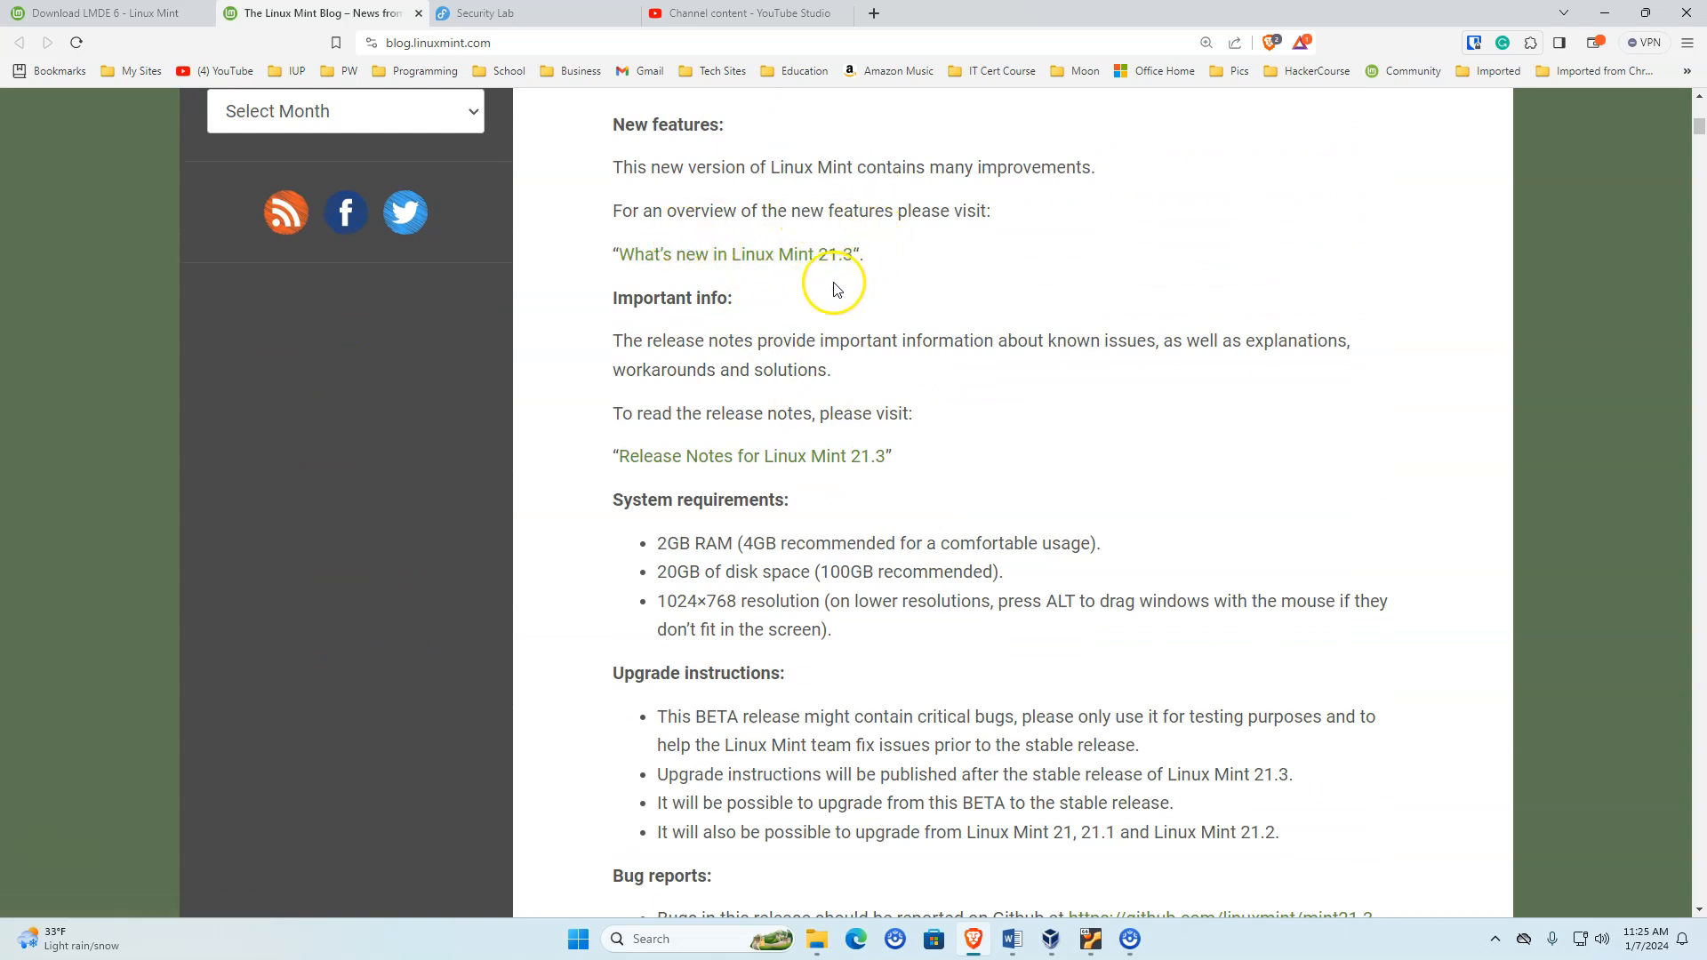
- Go to the New Features in Linux Mint 21.3 page and scroll to the Hypnotix section
left_click(737, 254)
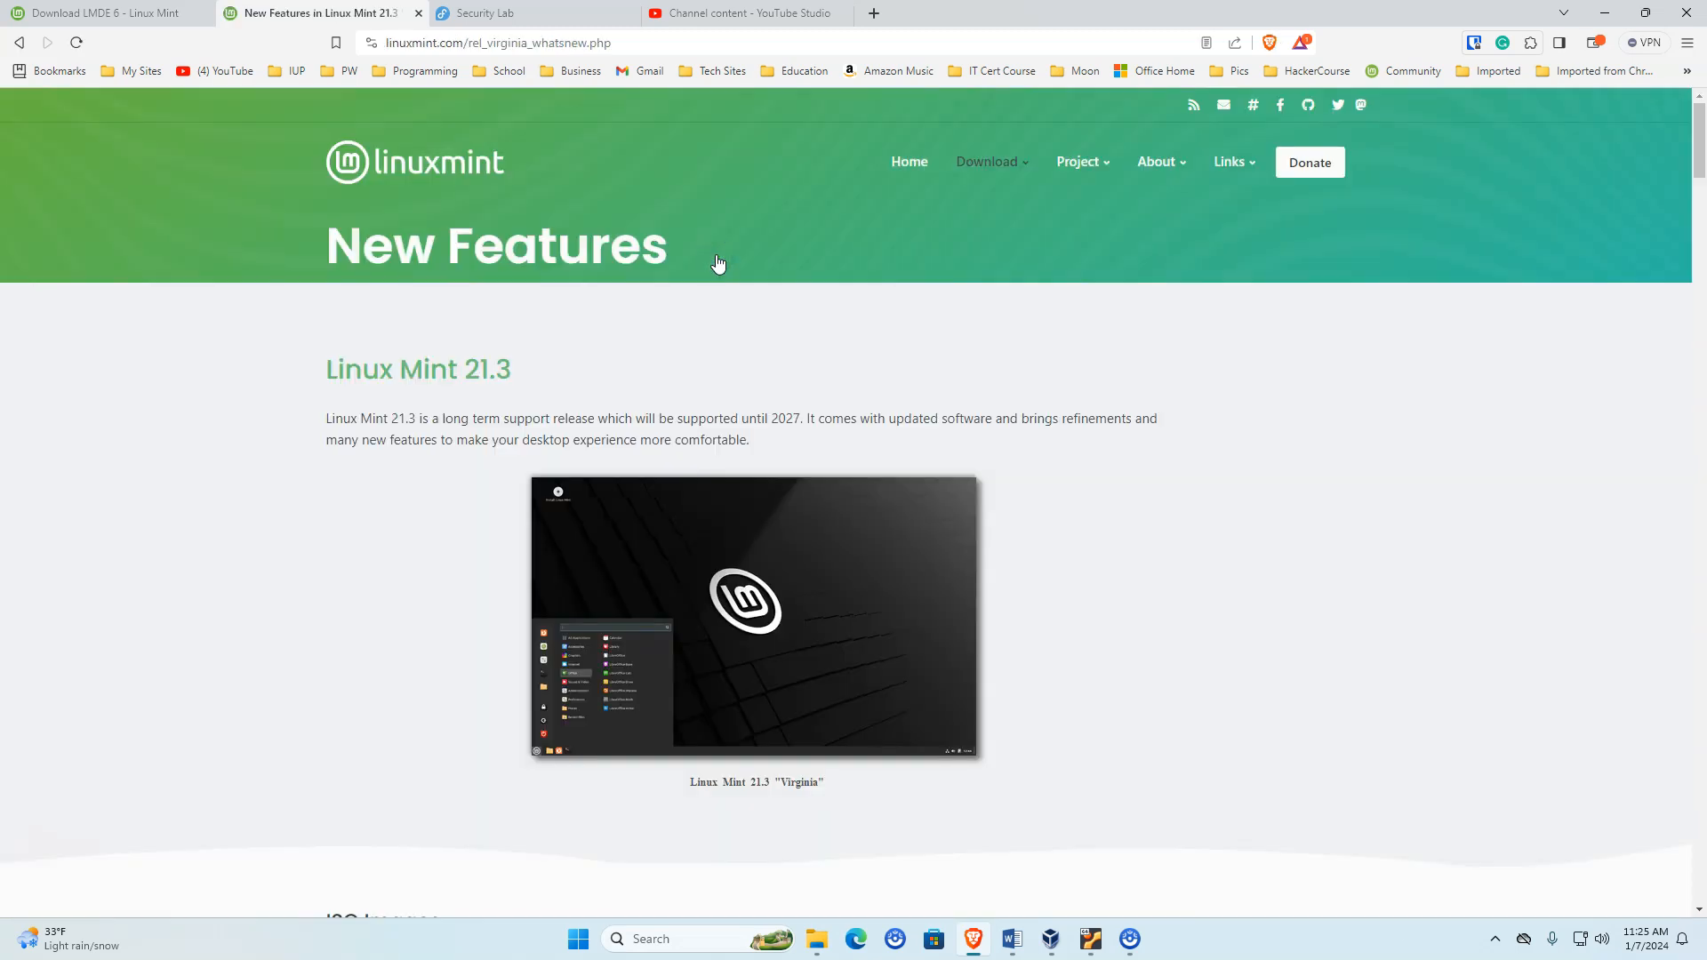
scroll("down", 3)
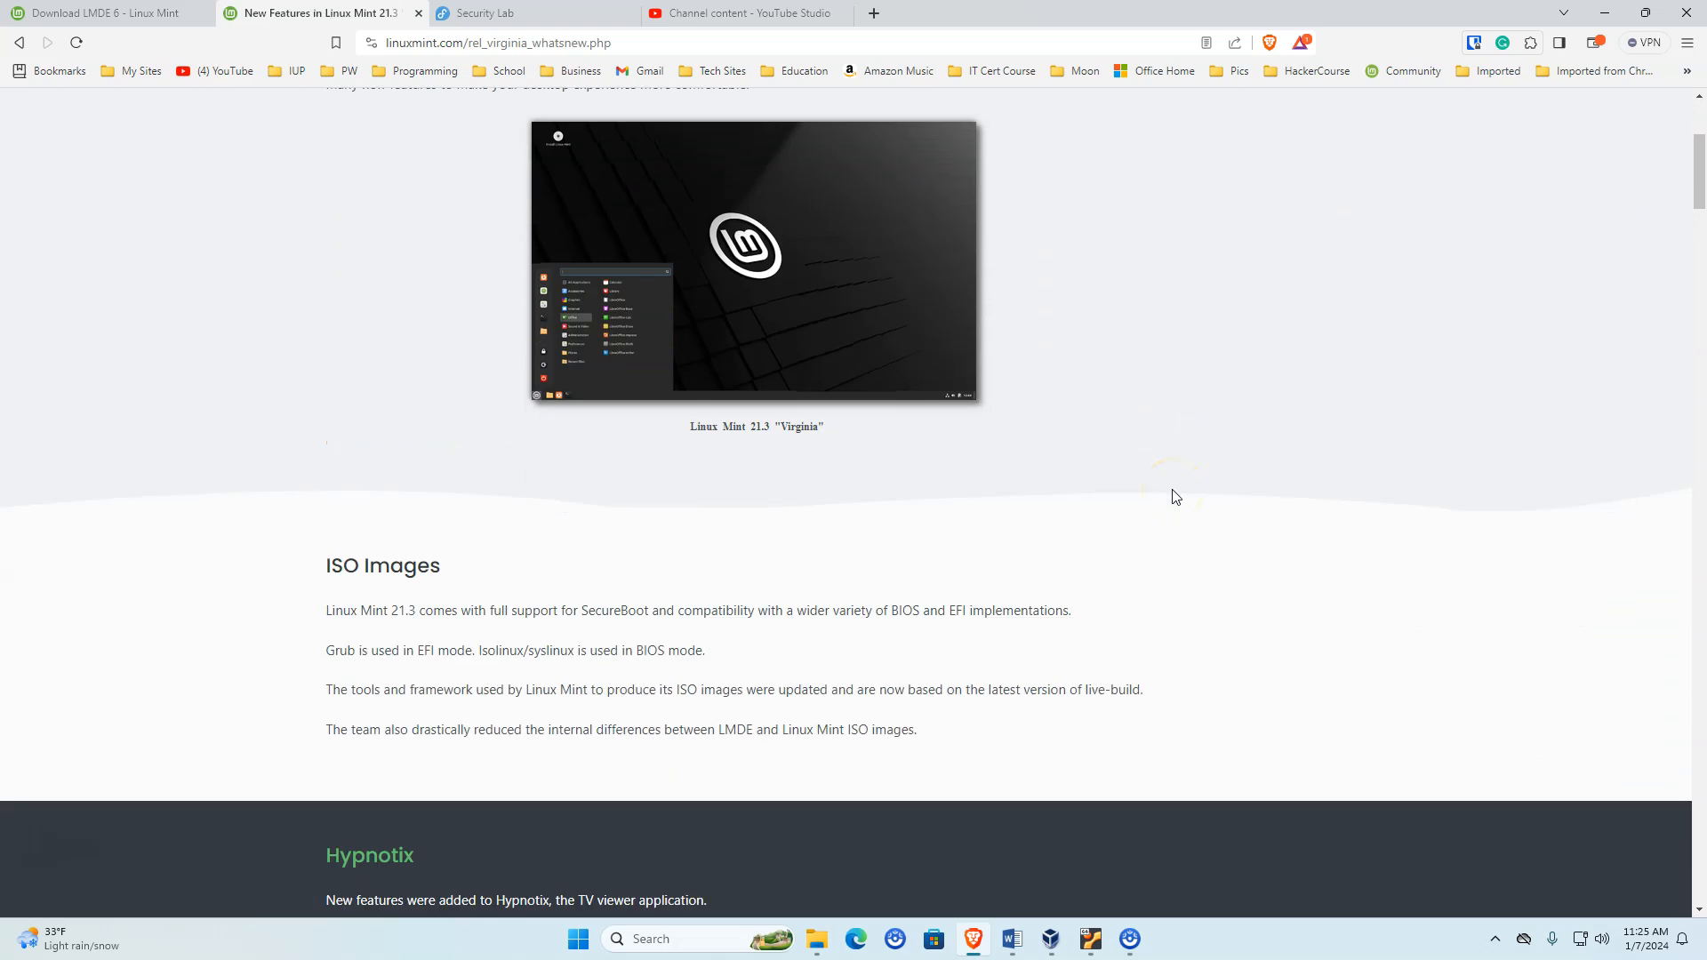
scroll("down", 3)
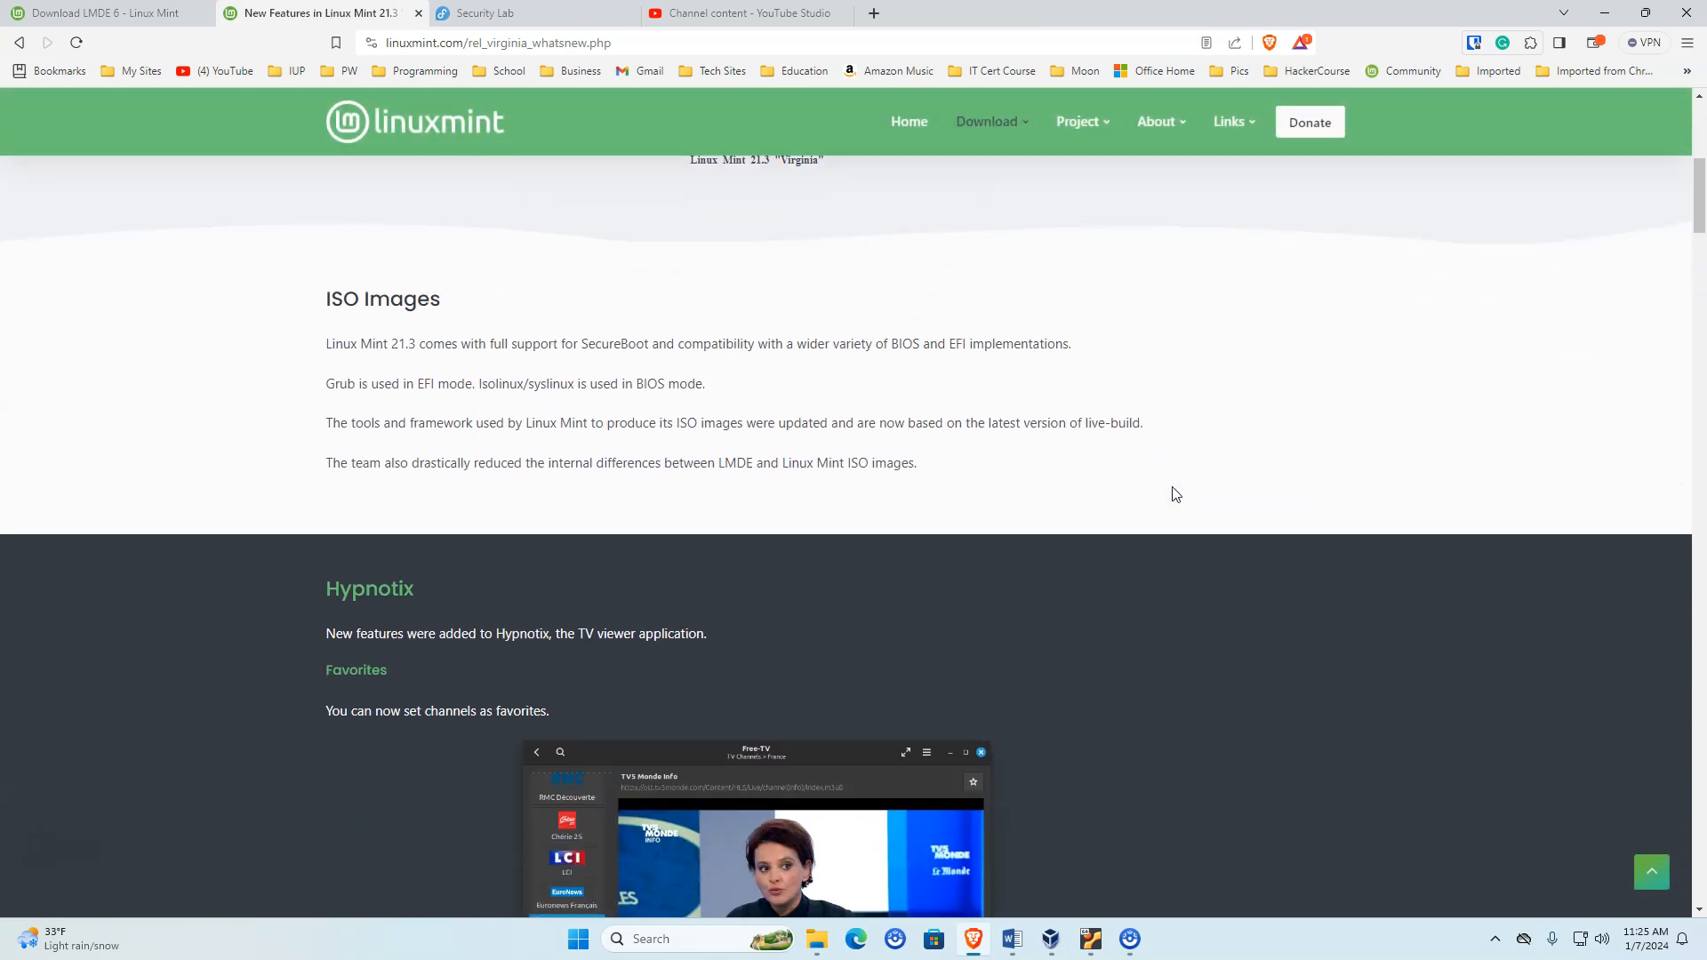
scroll("down", 3)
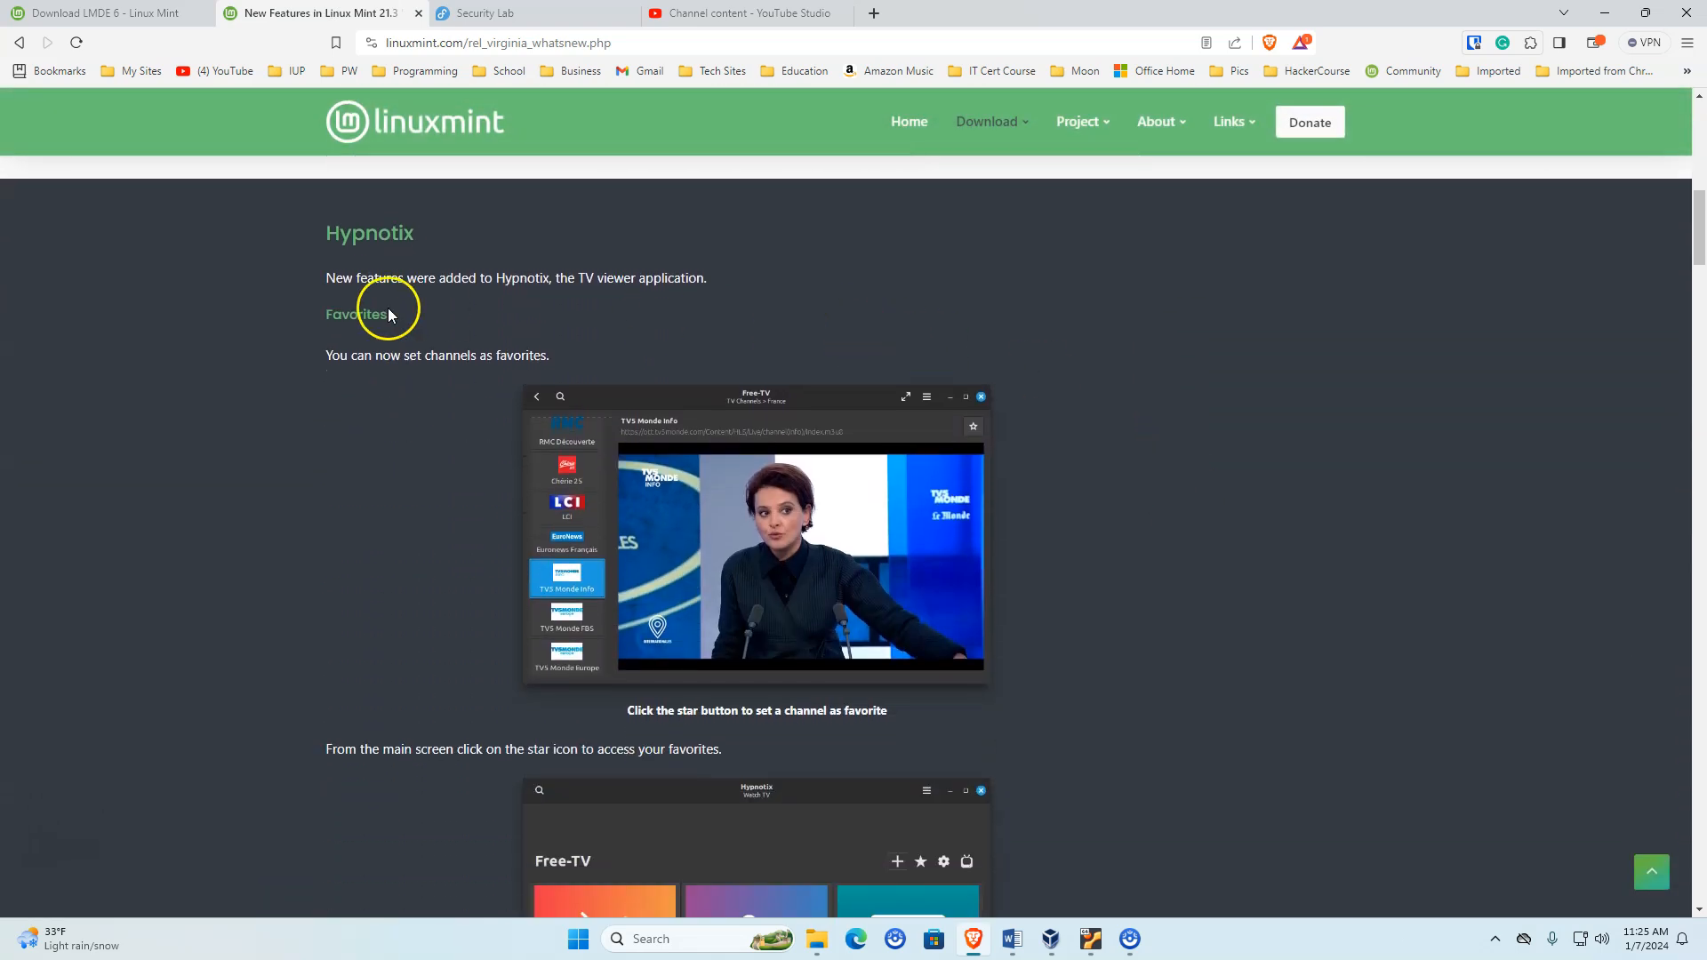
mouse_move(385, 240)
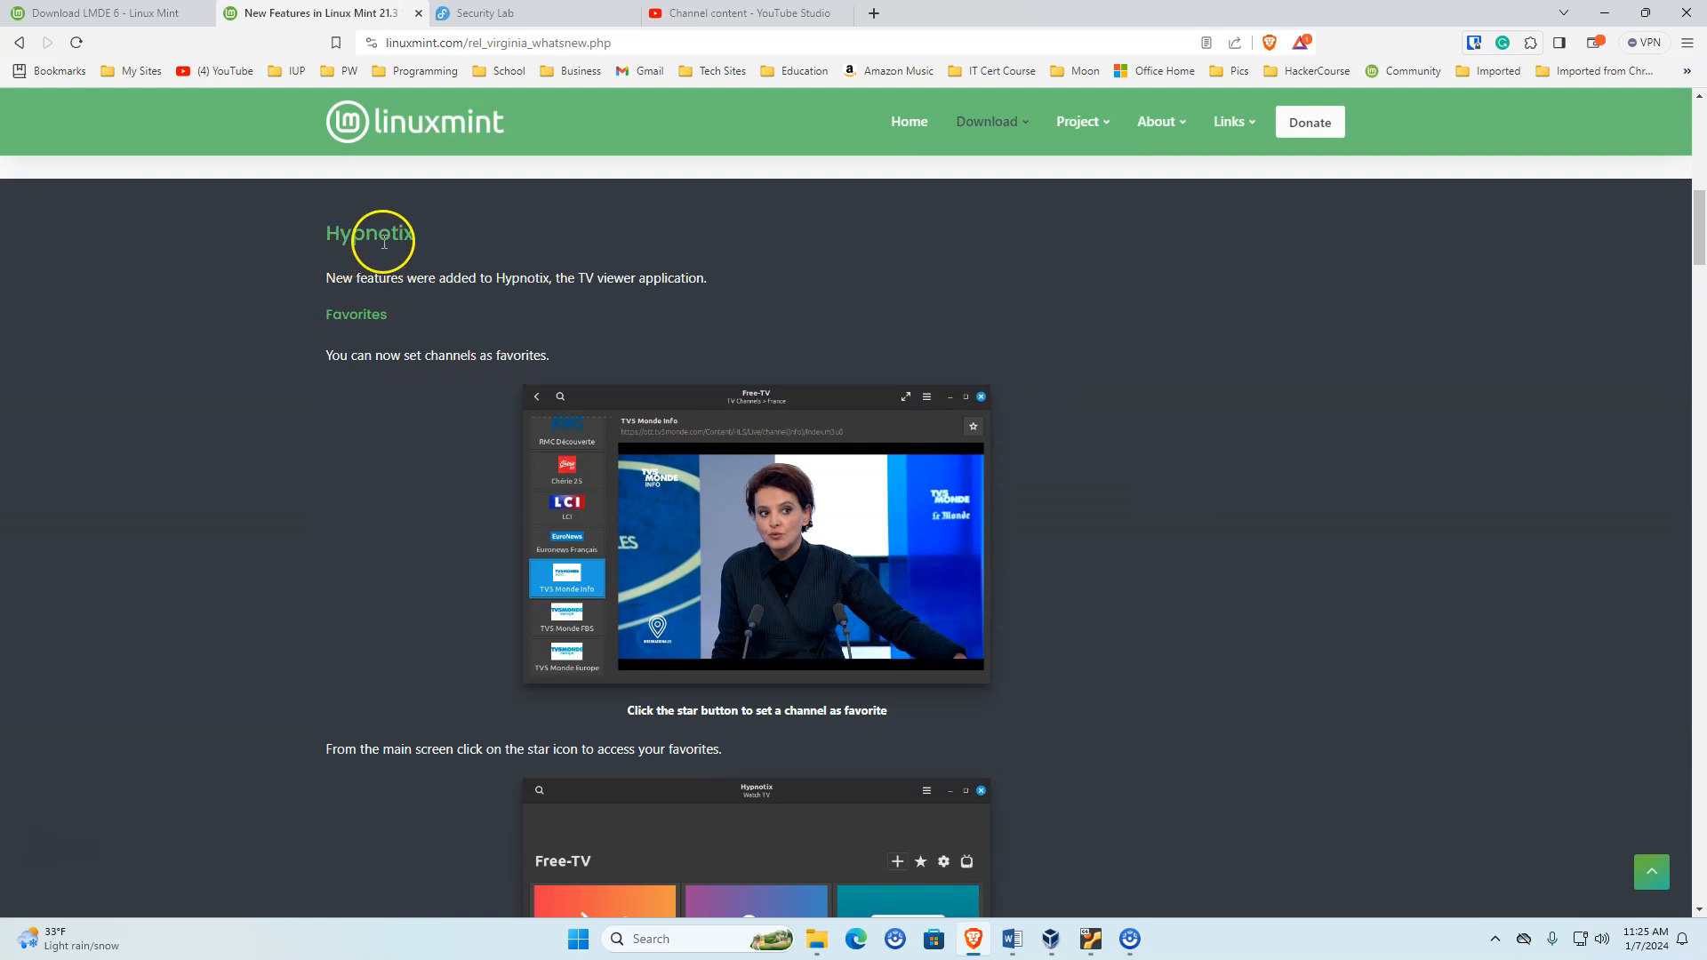
mouse_move(442, 512)
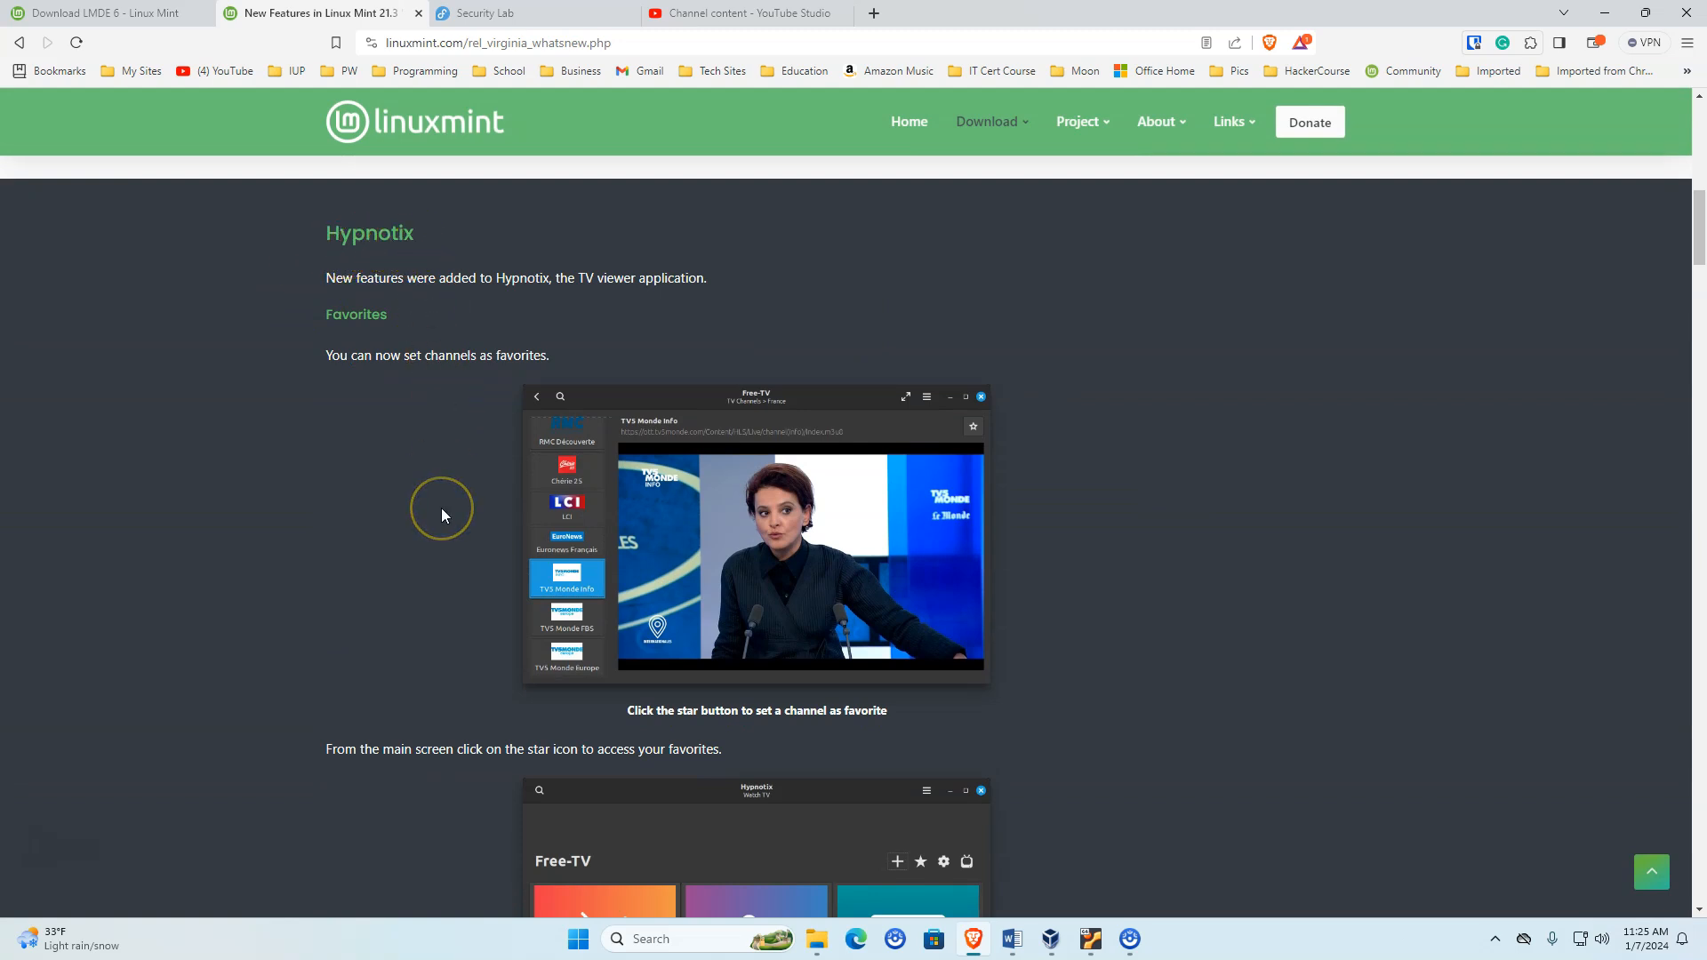
mouse_move(443, 515)
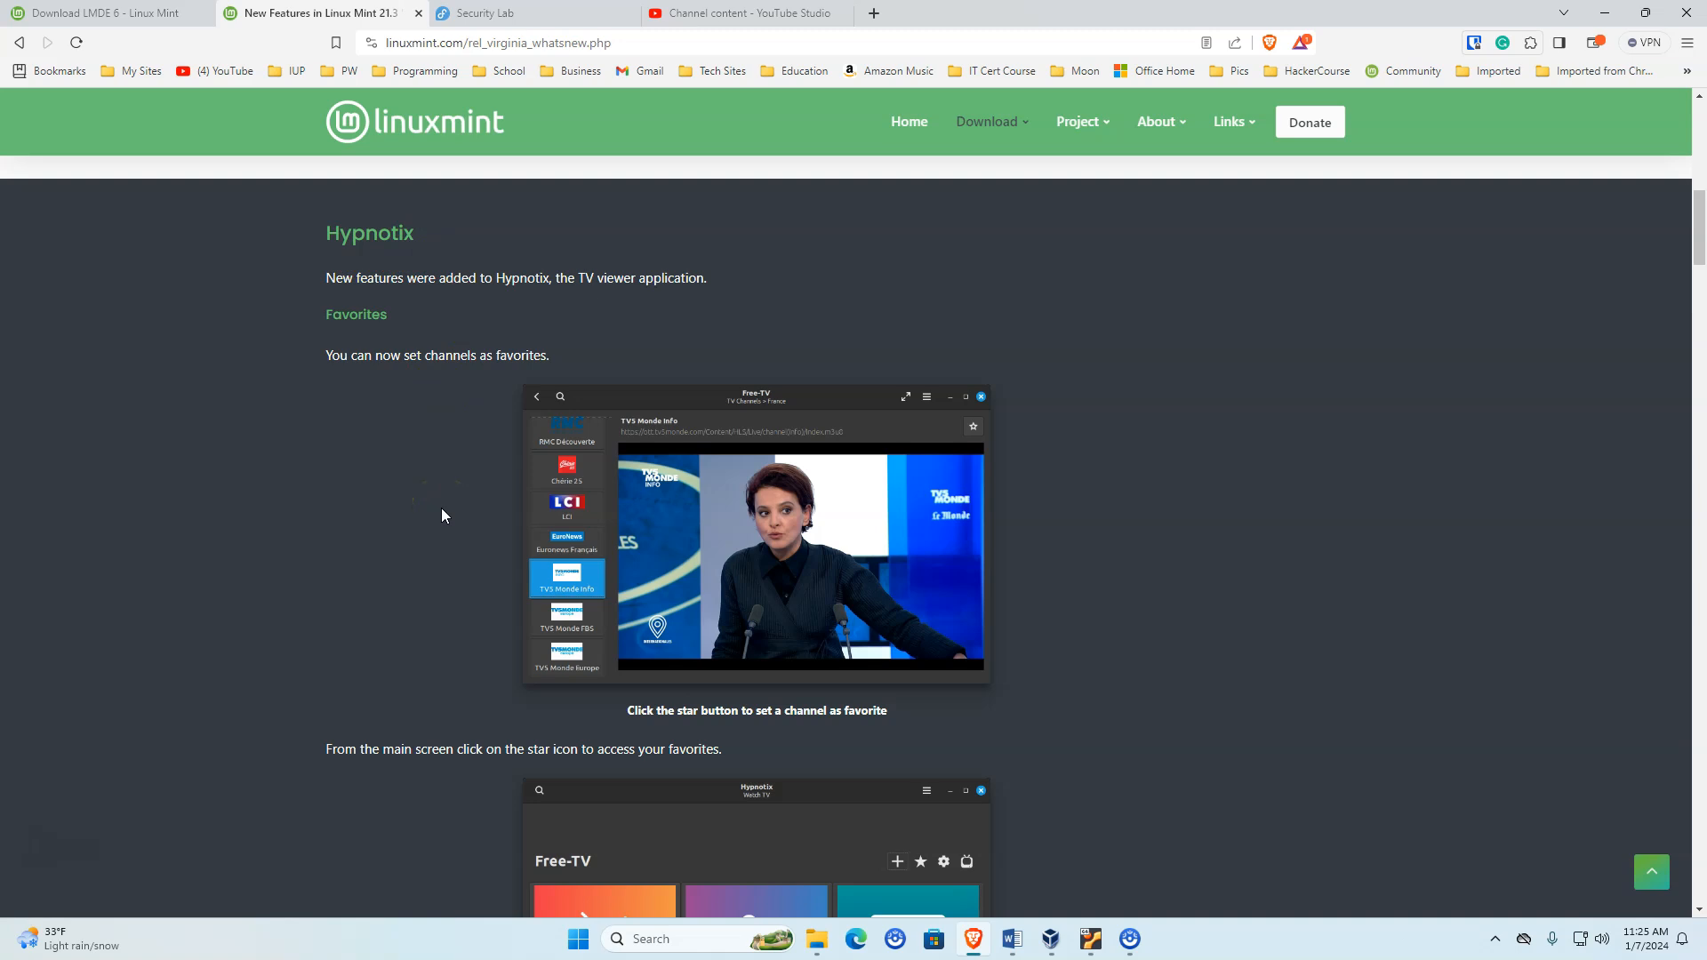
mouse_move(460, 539)
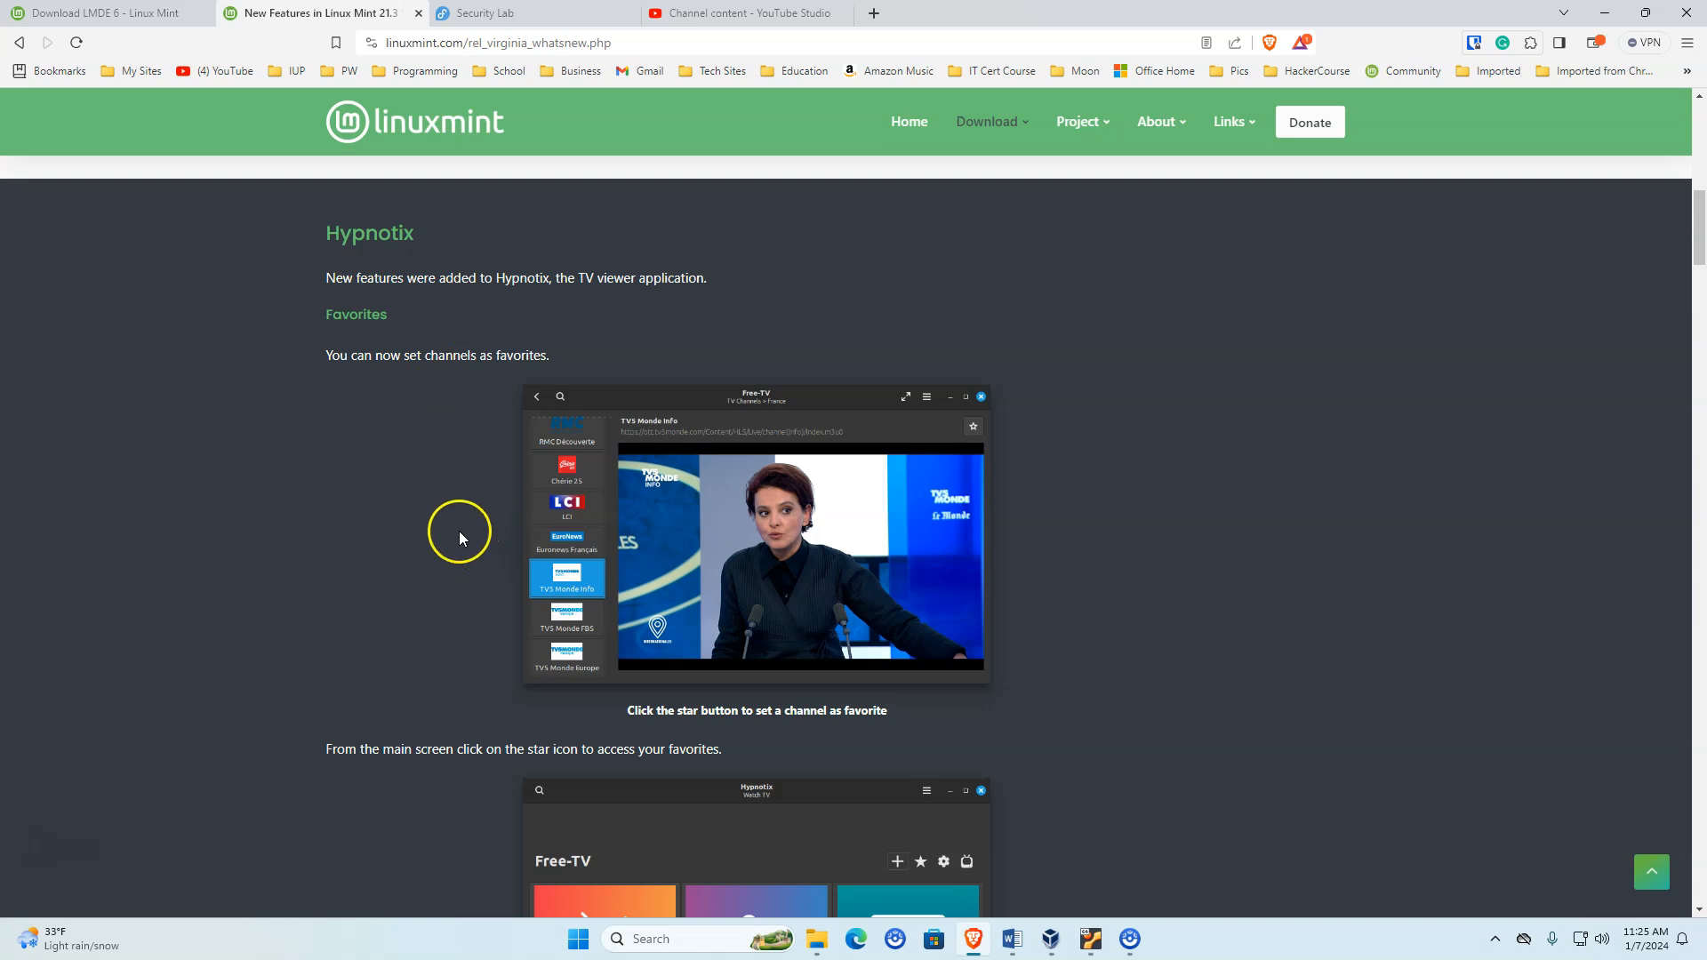
mouse_move(496, 521)
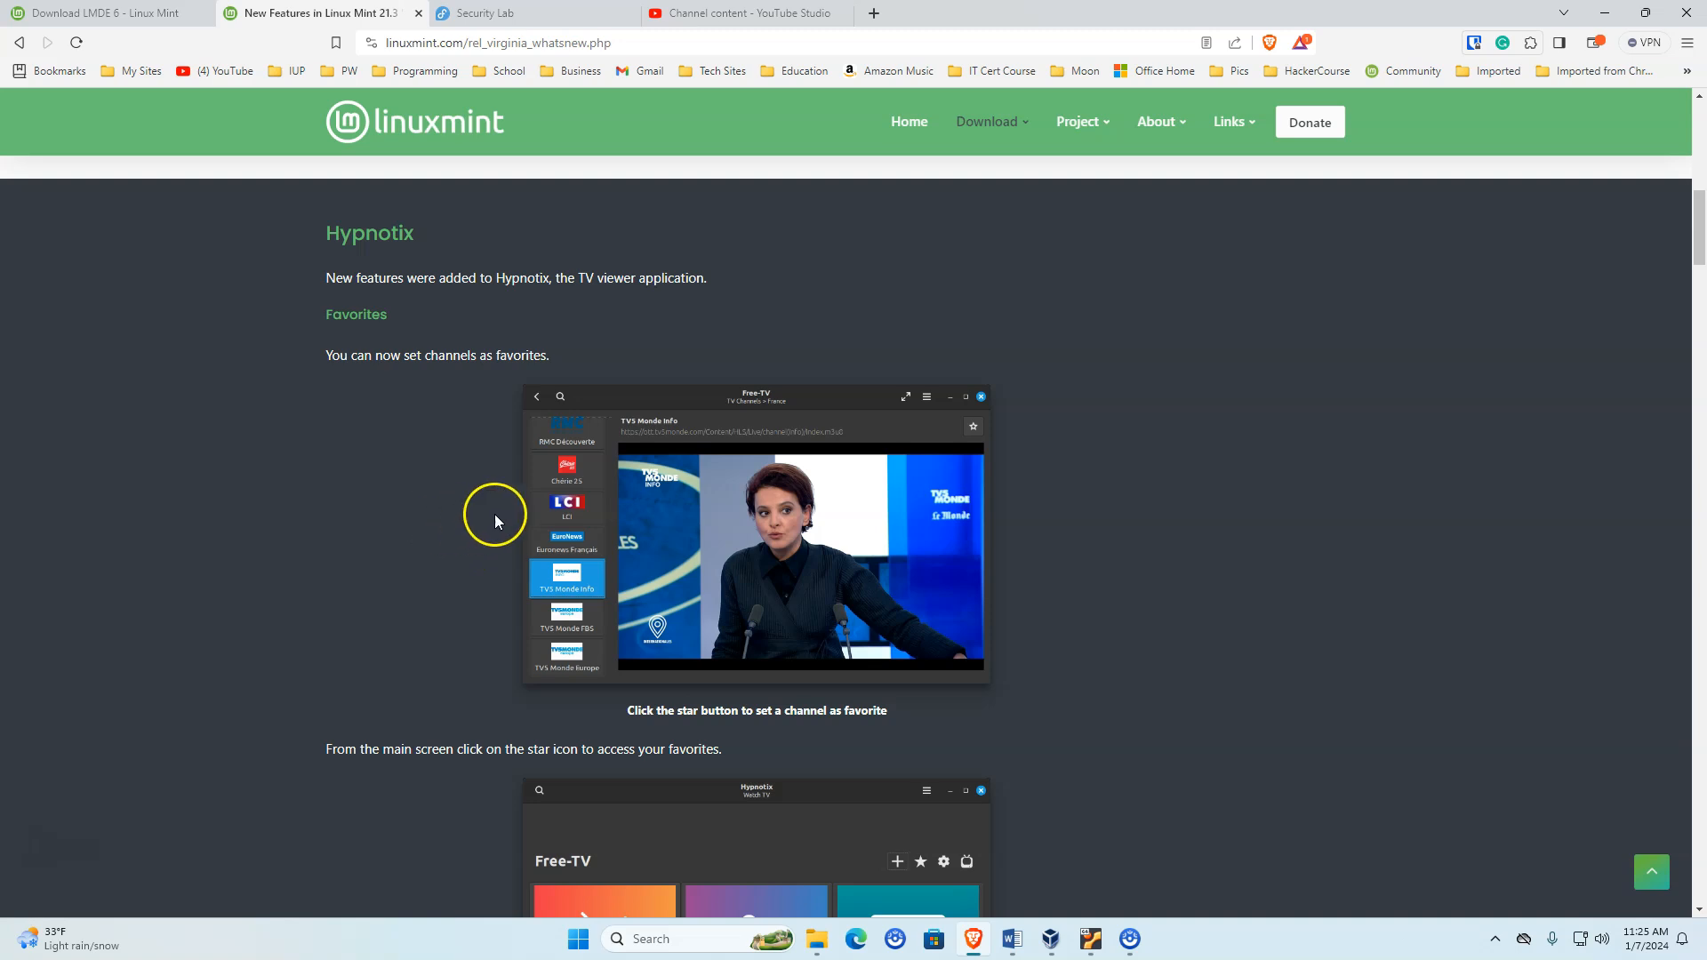
- Scroll past the Hypnotix custom channels and yt-dlp notes to the Cinnamon 6.0 Action Spices section
scroll("down", 3)
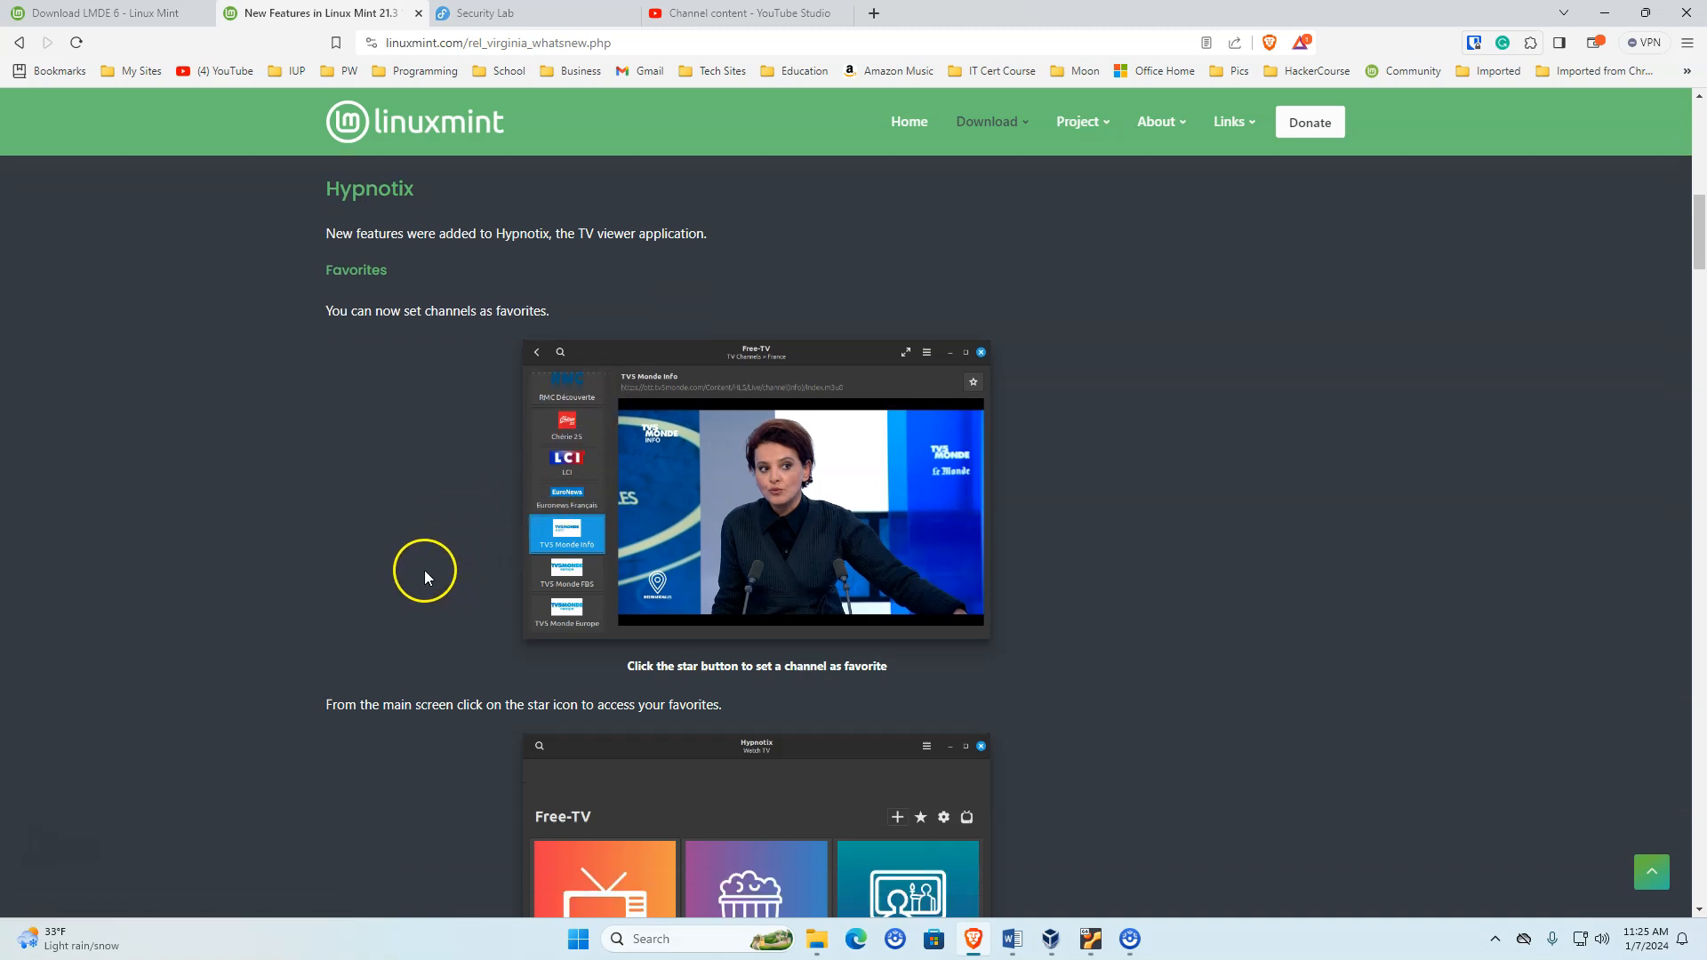
scroll("down", 3)
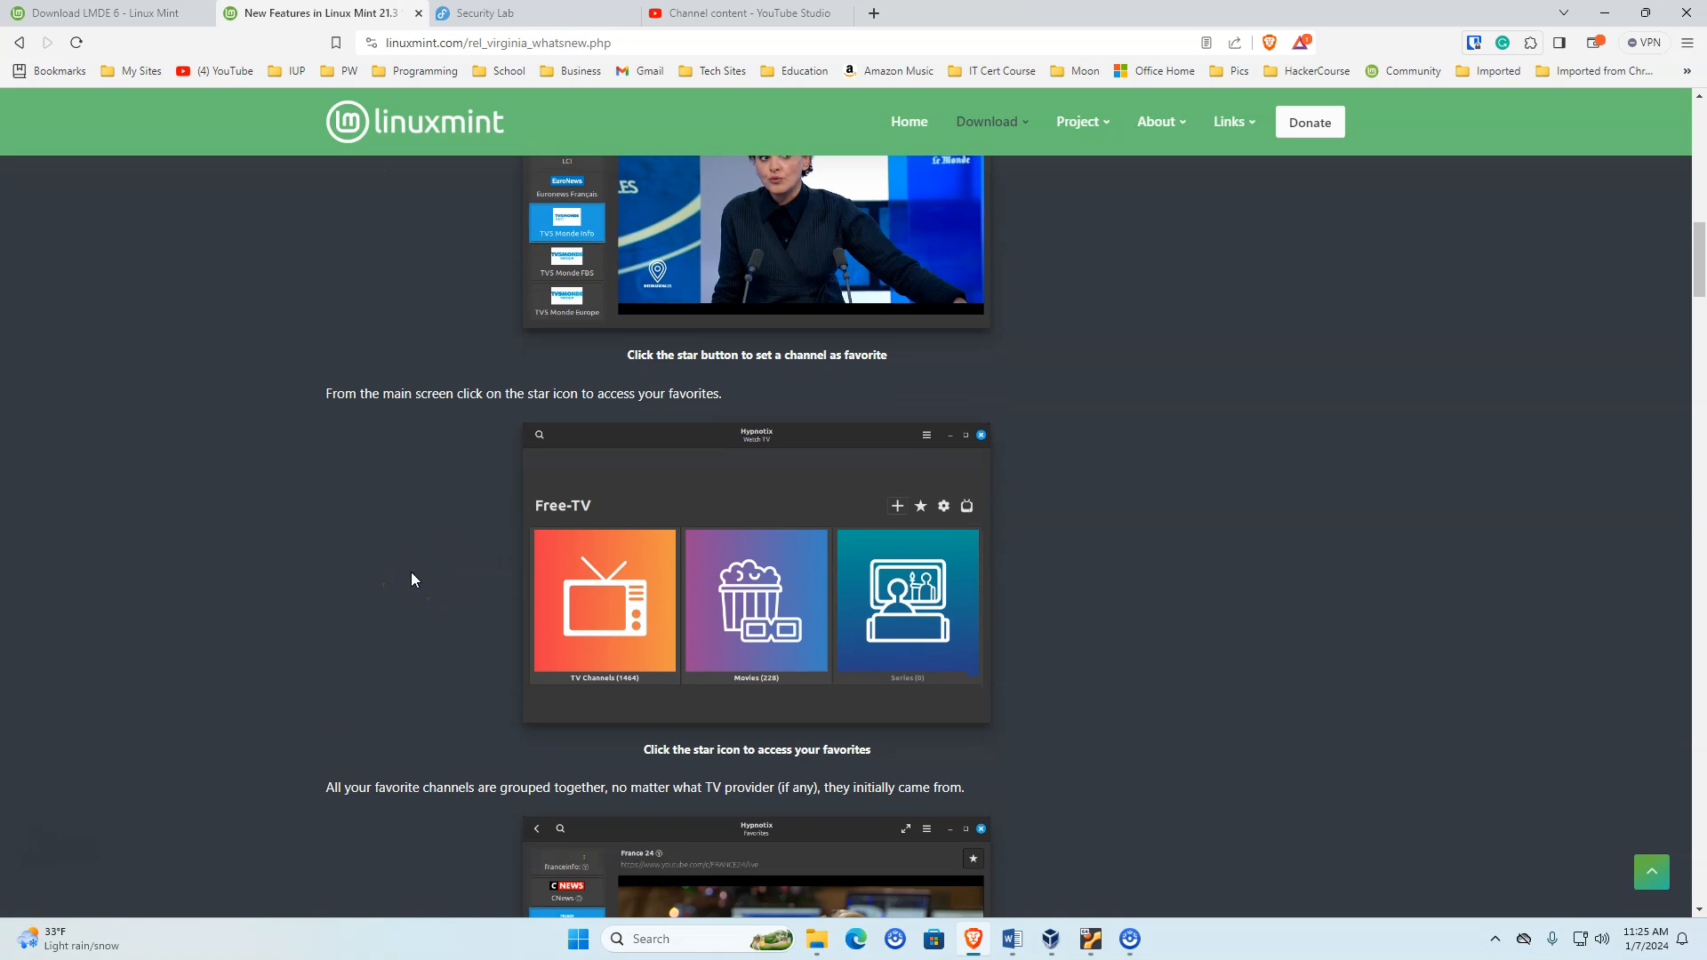
scroll("down", 3)
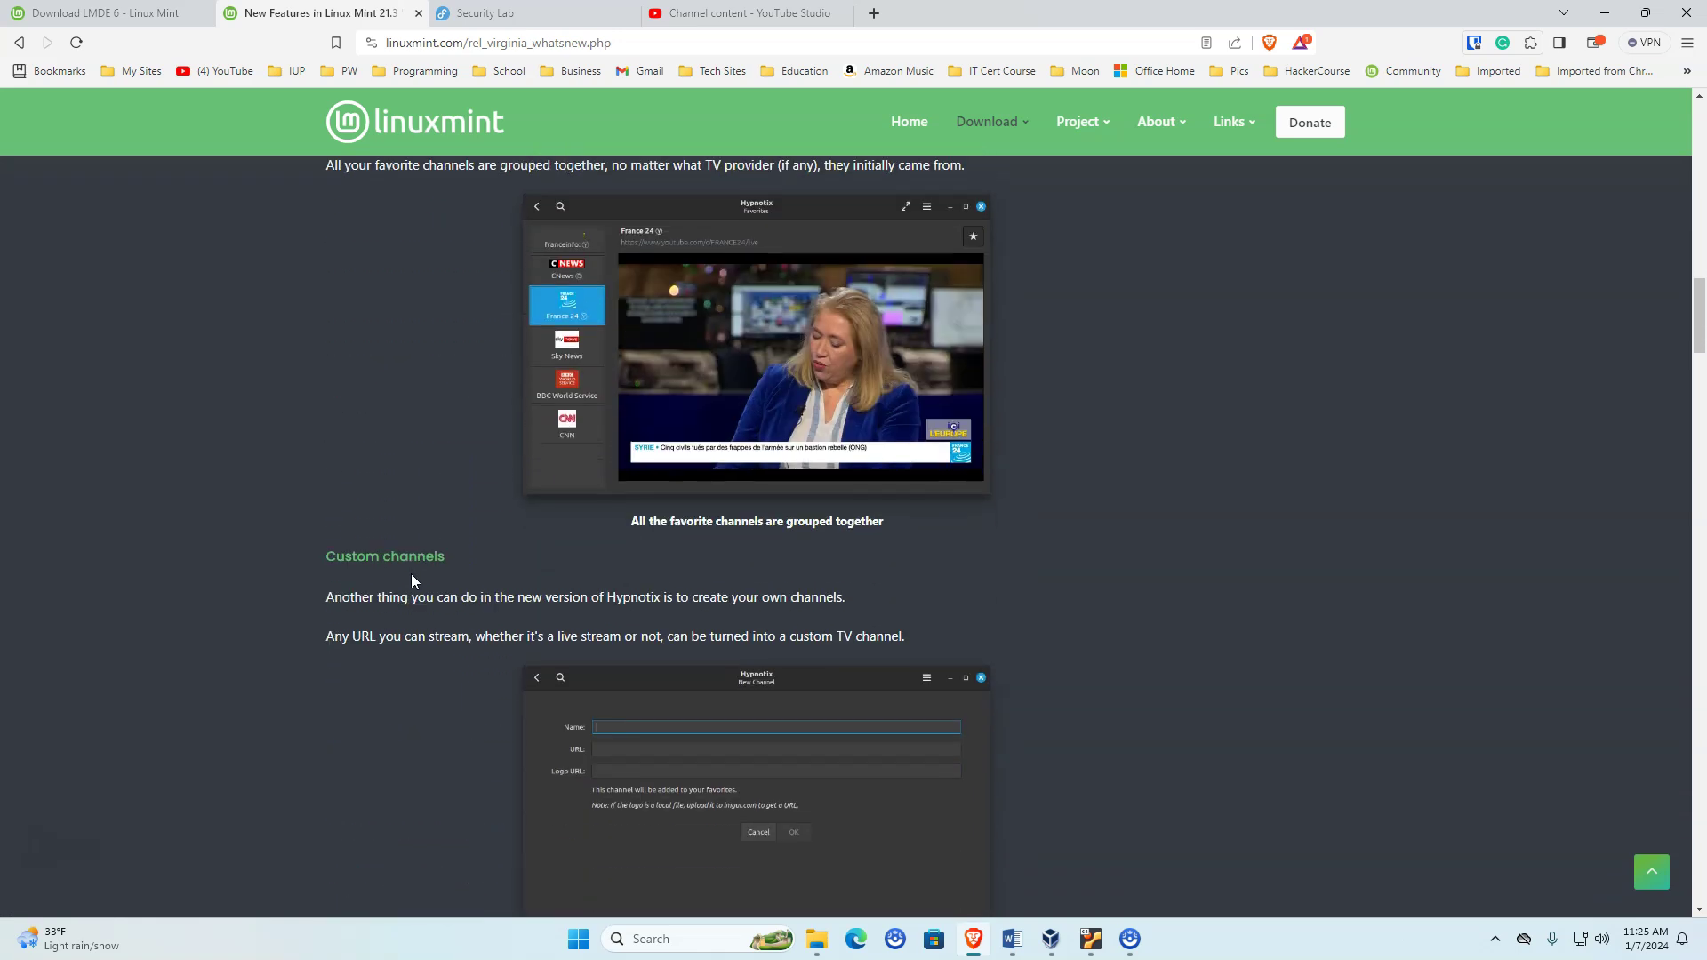
scroll("down", 3)
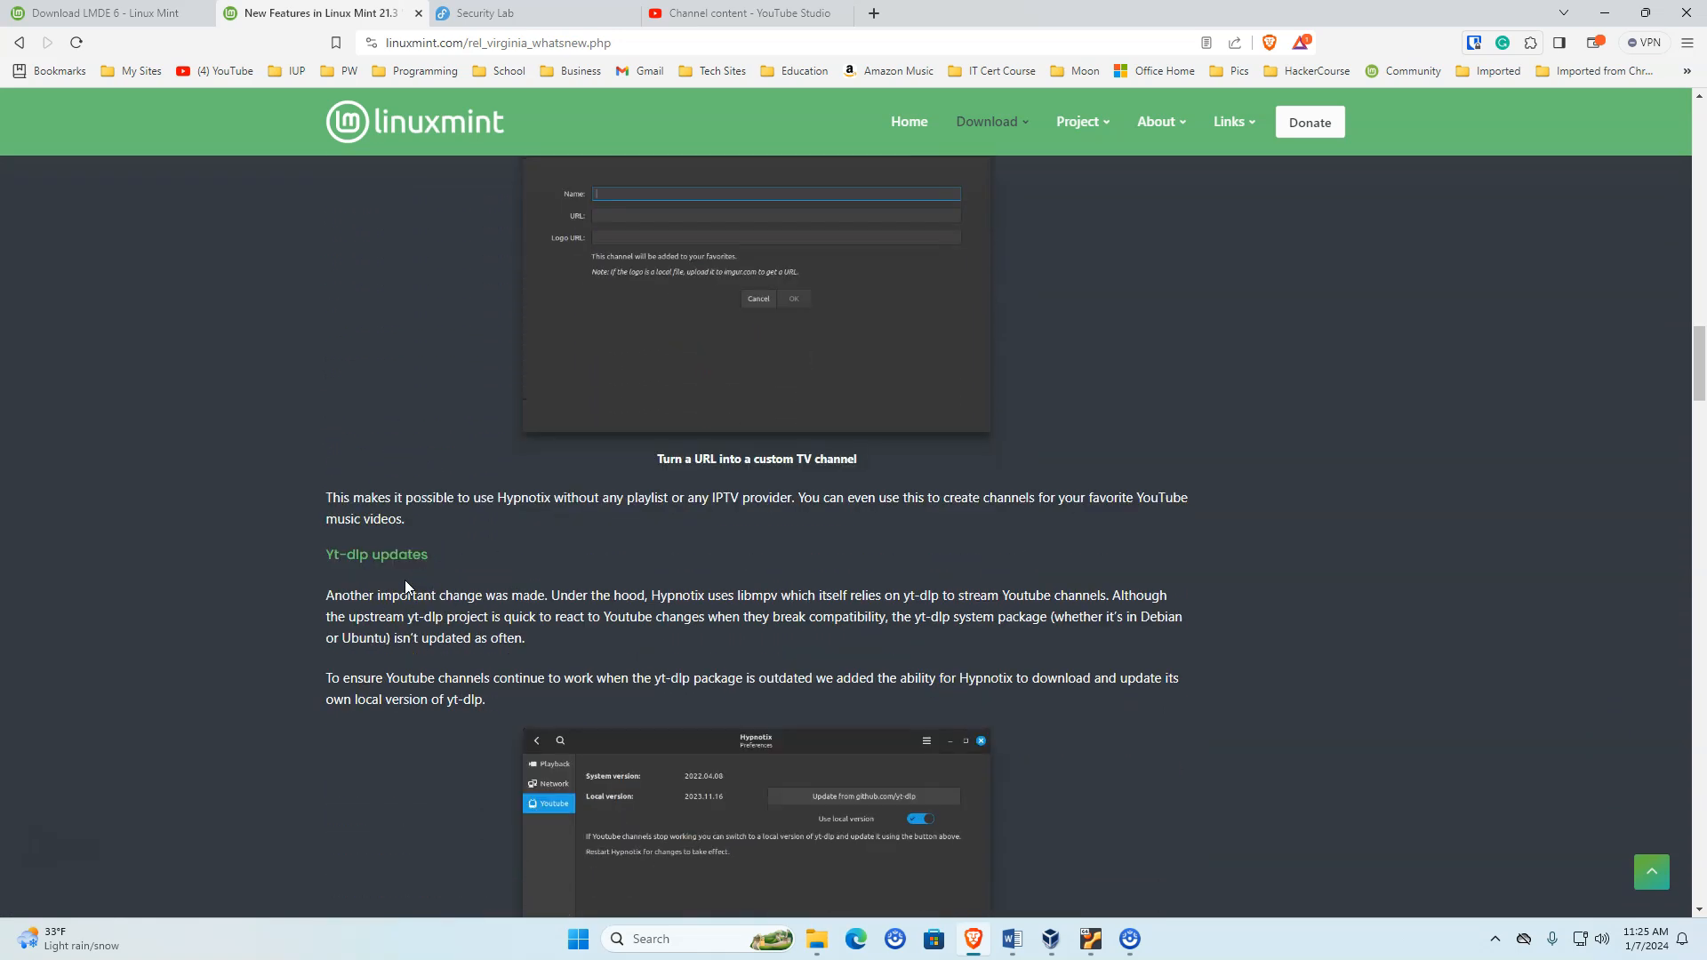
scroll("down", 3)
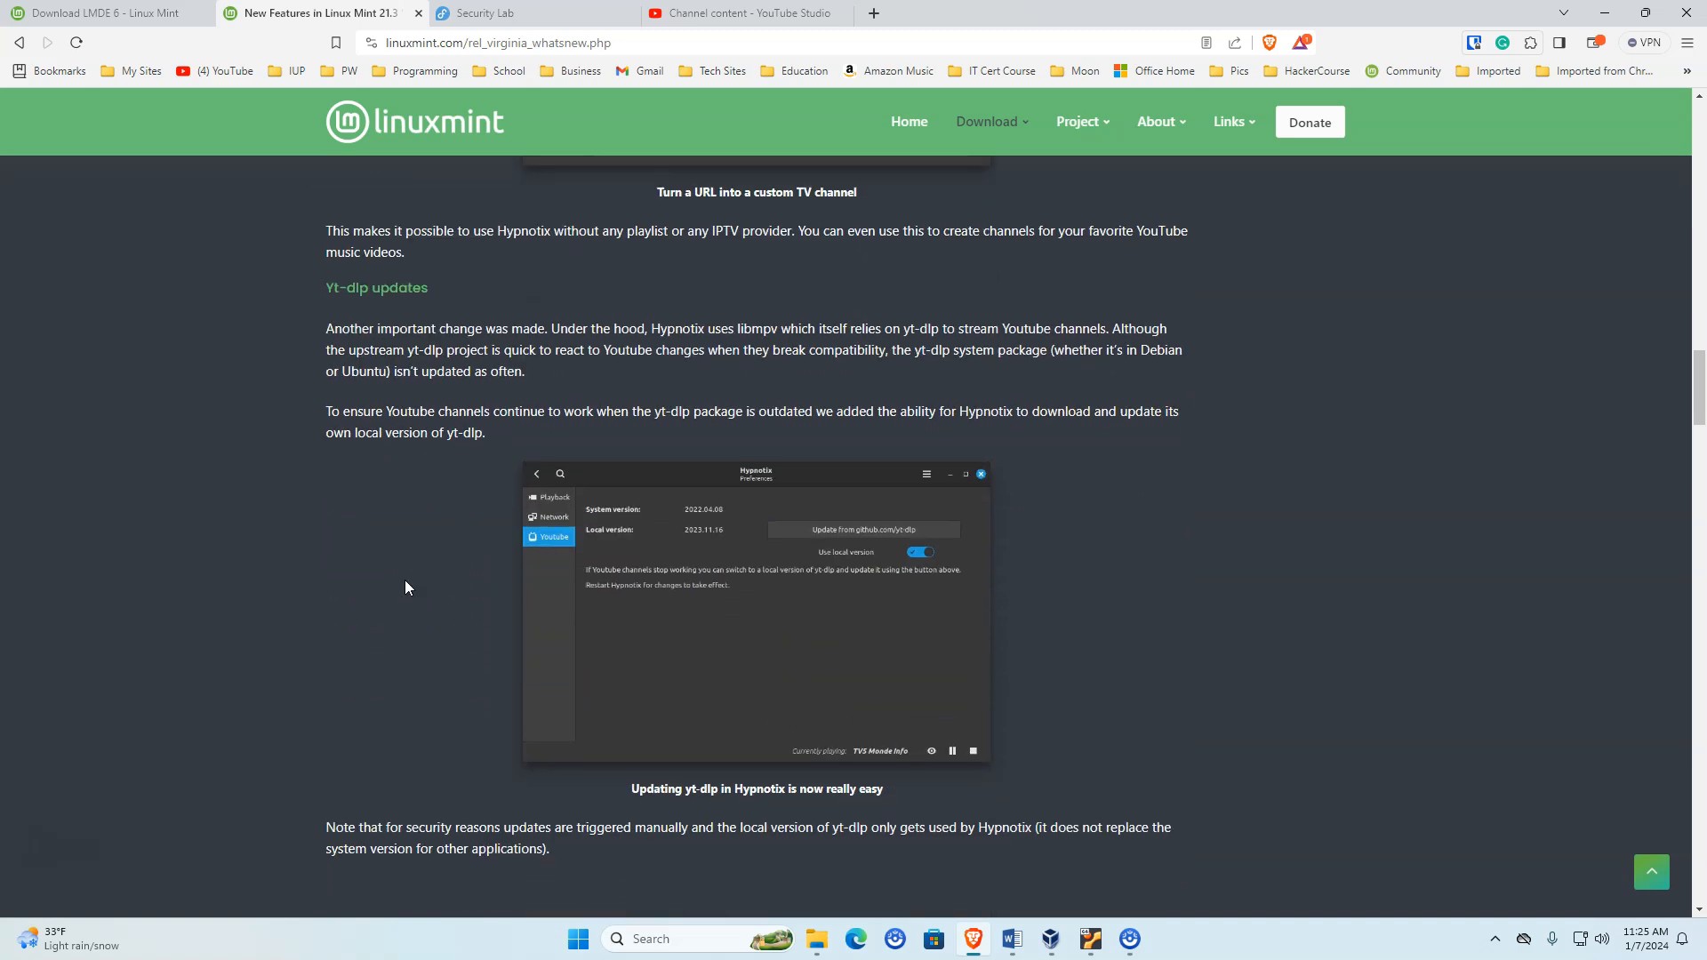
scroll("down", 3)
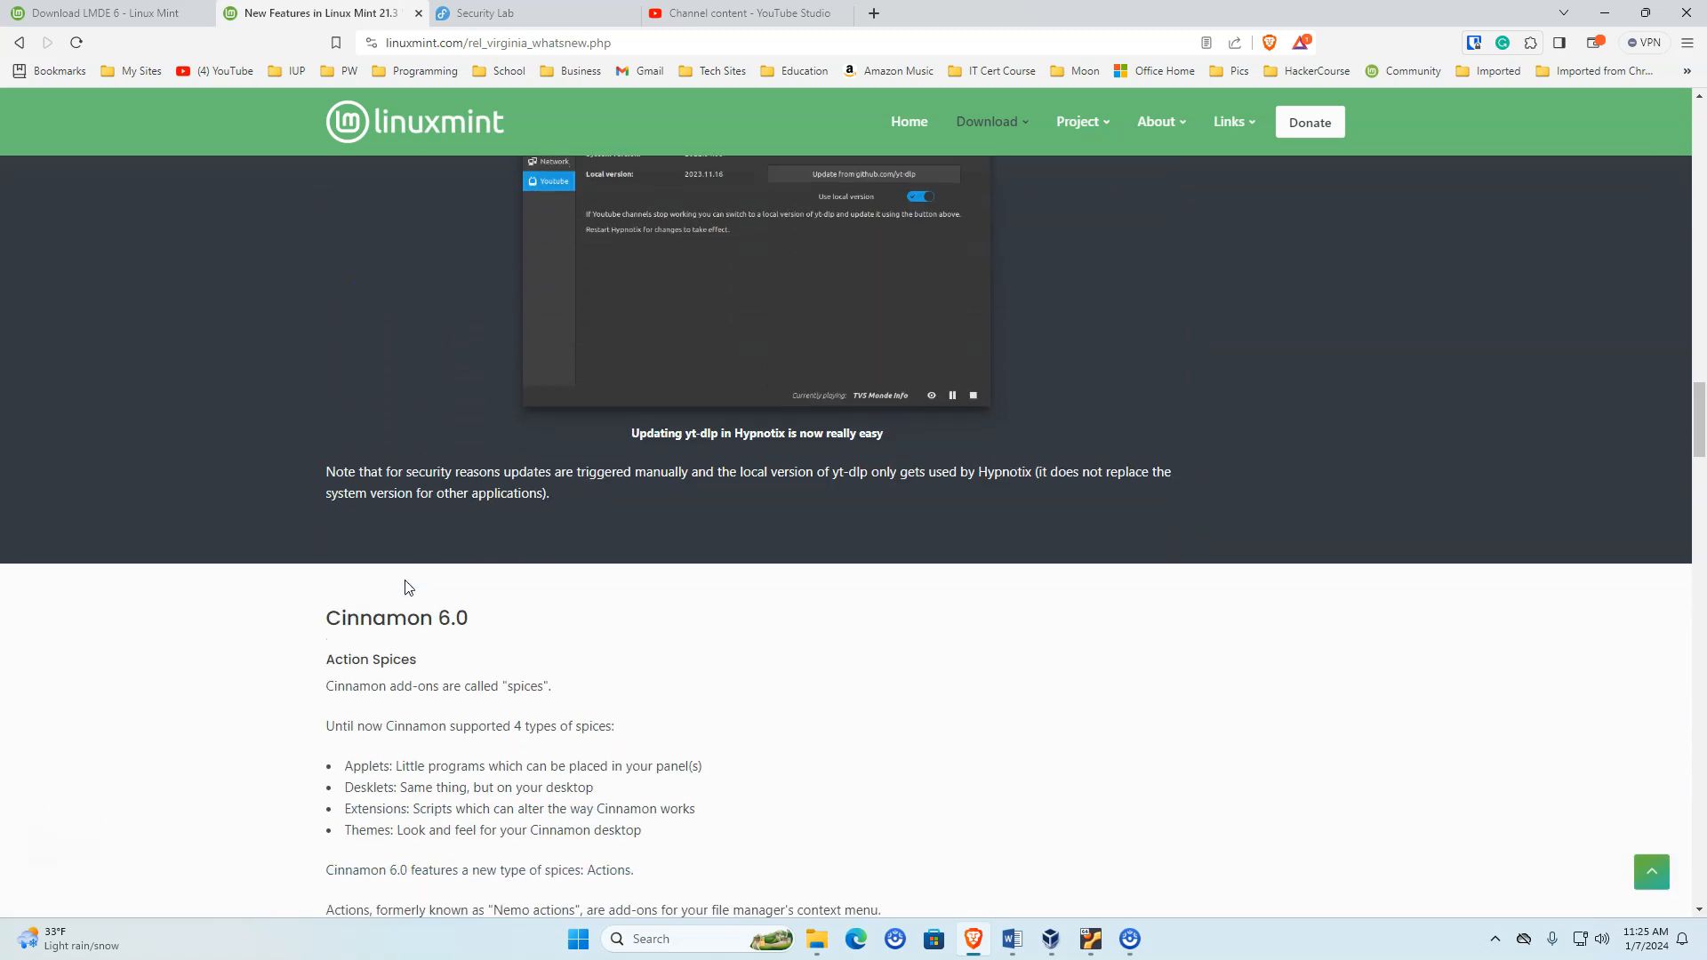
mouse_move(833, 600)
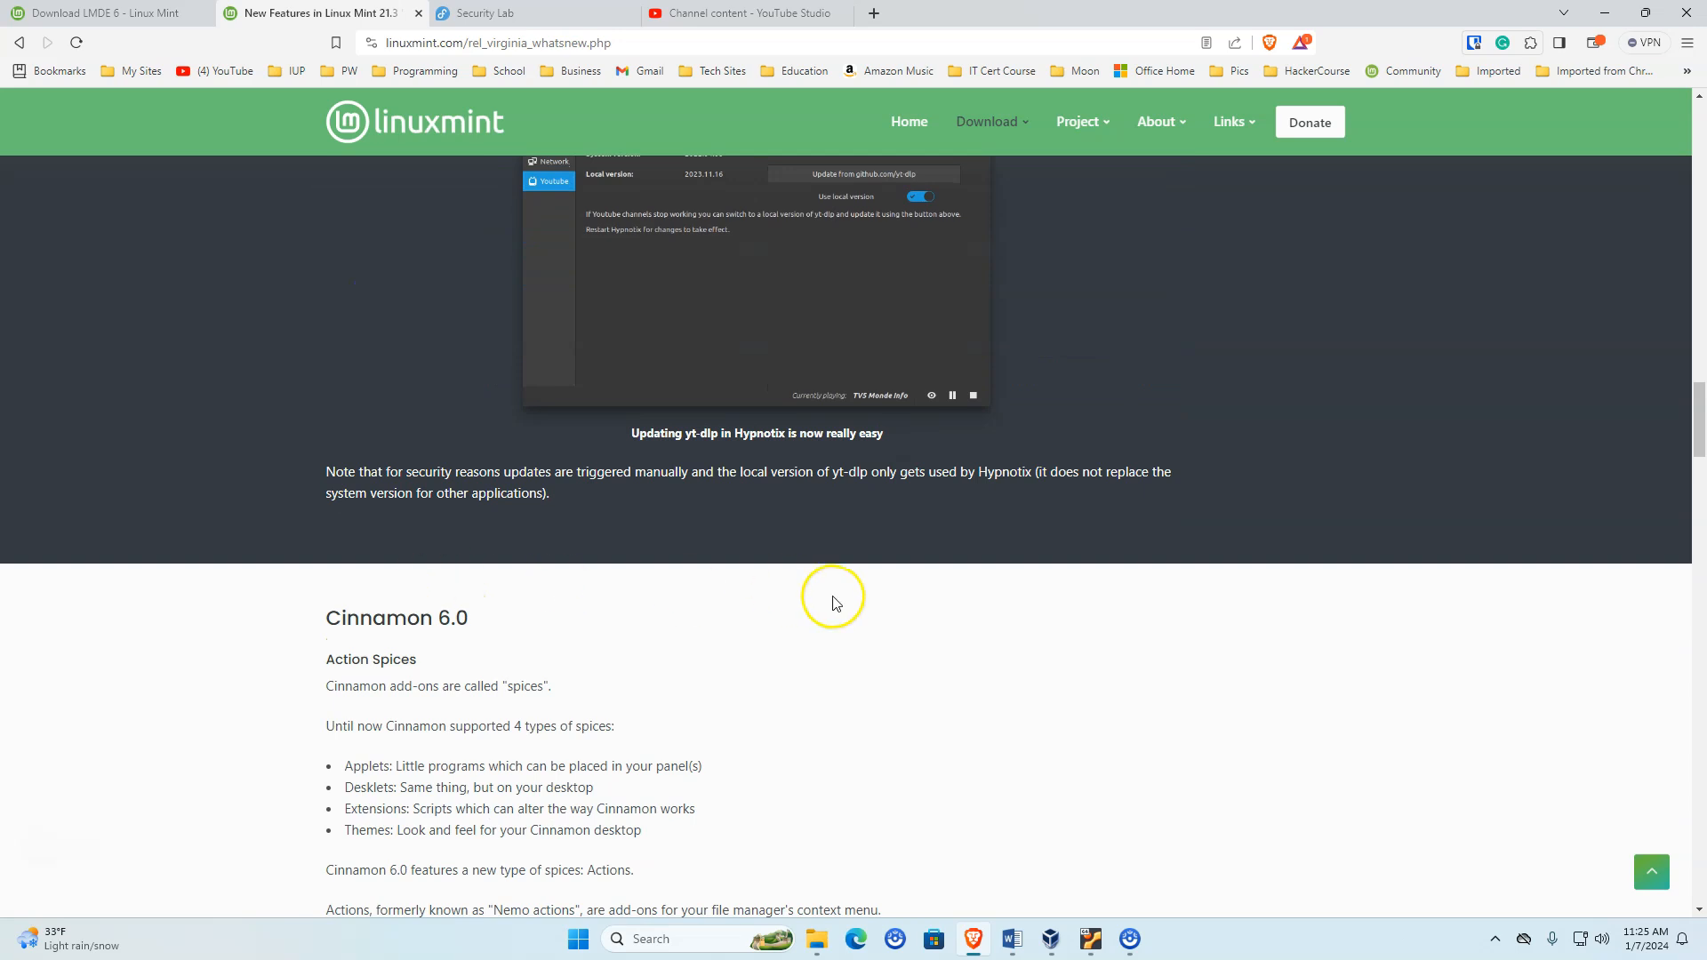
- Read through the Cinnamon 6.0 Actions and Wayland notes, then go back to blog.linuxmint.com
scroll("down", 3)
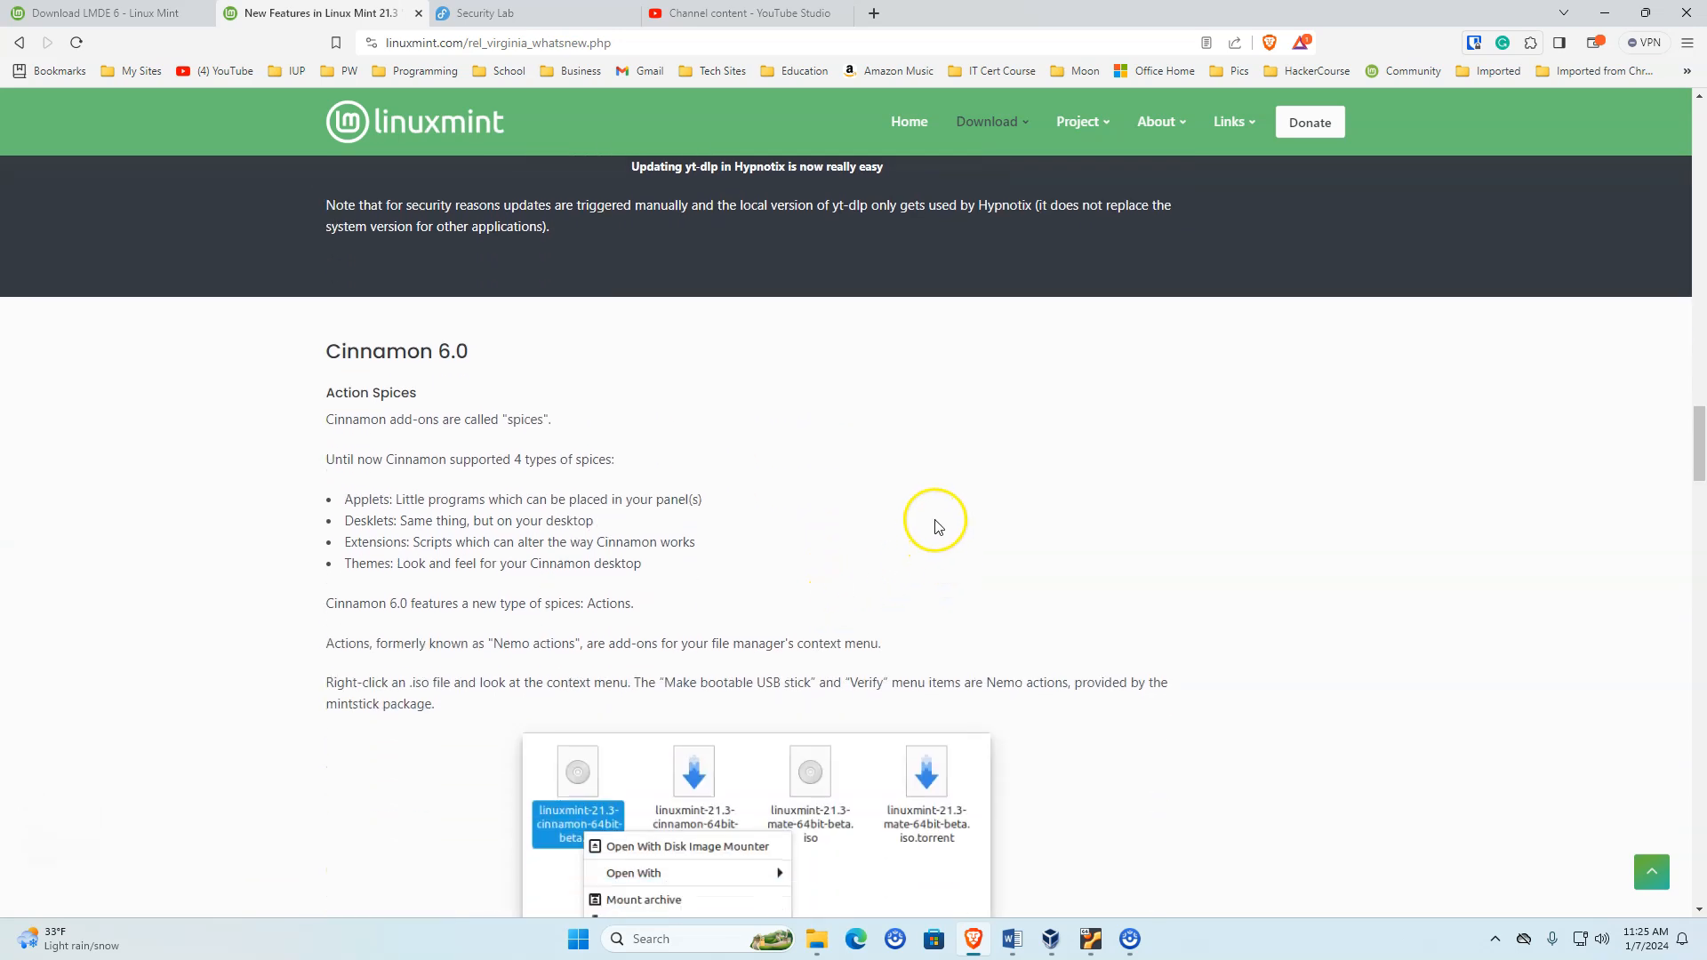
mouse_move(927, 489)
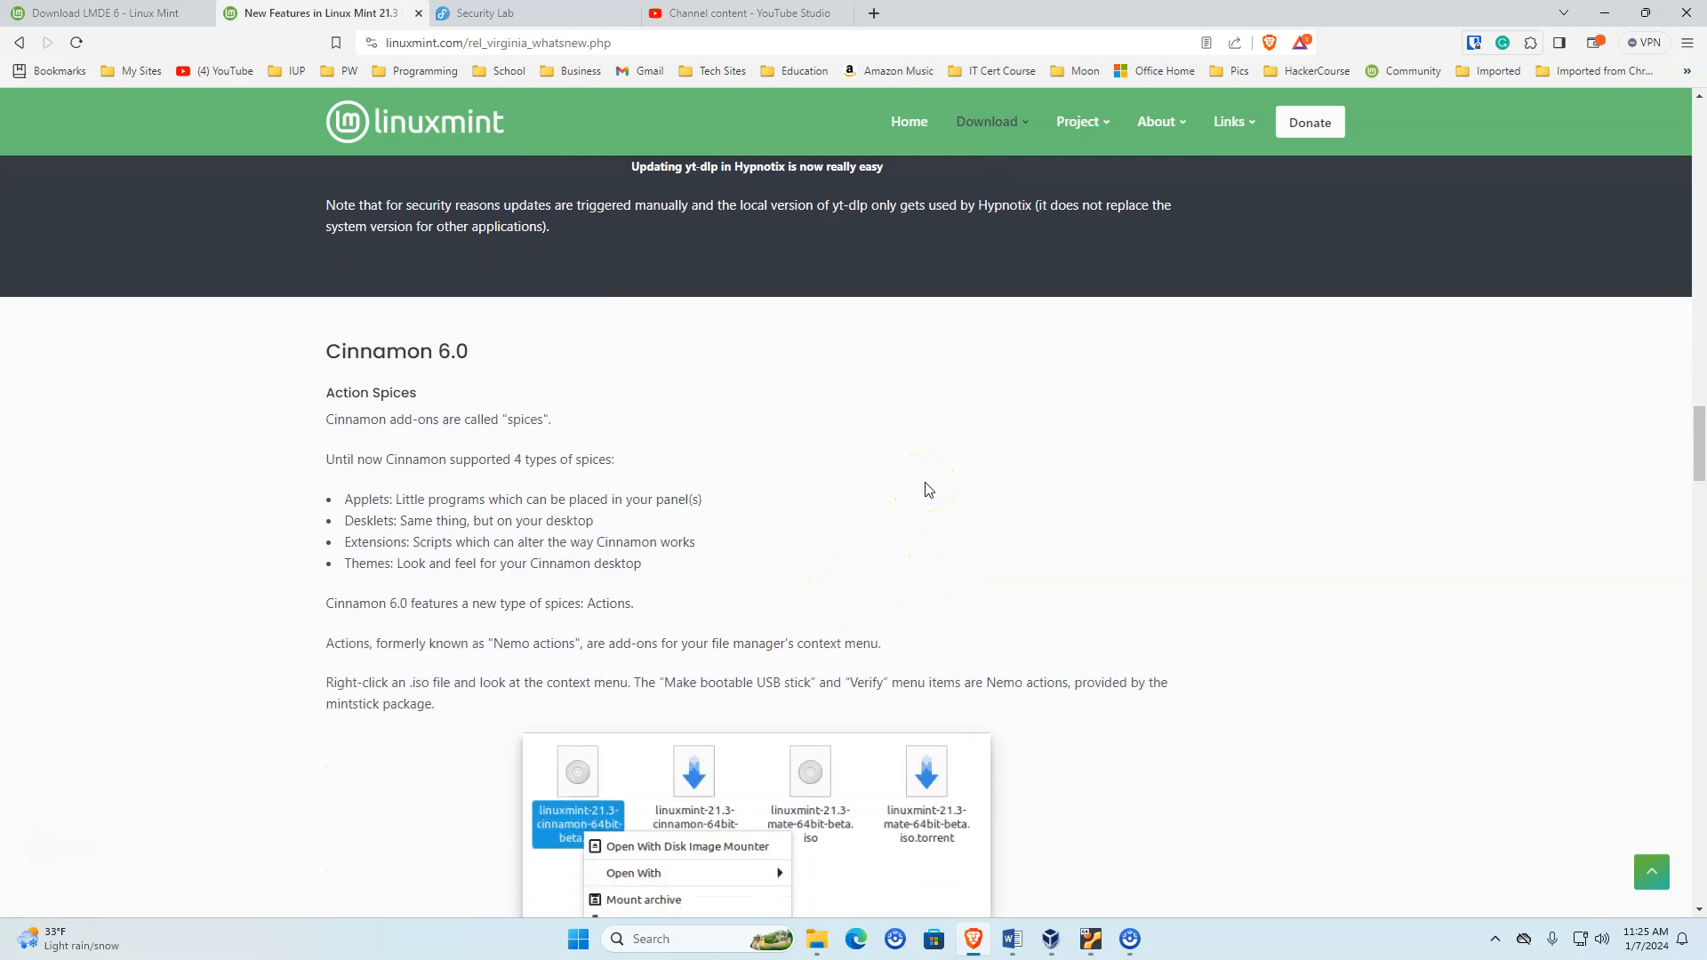
mouse_move(901, 512)
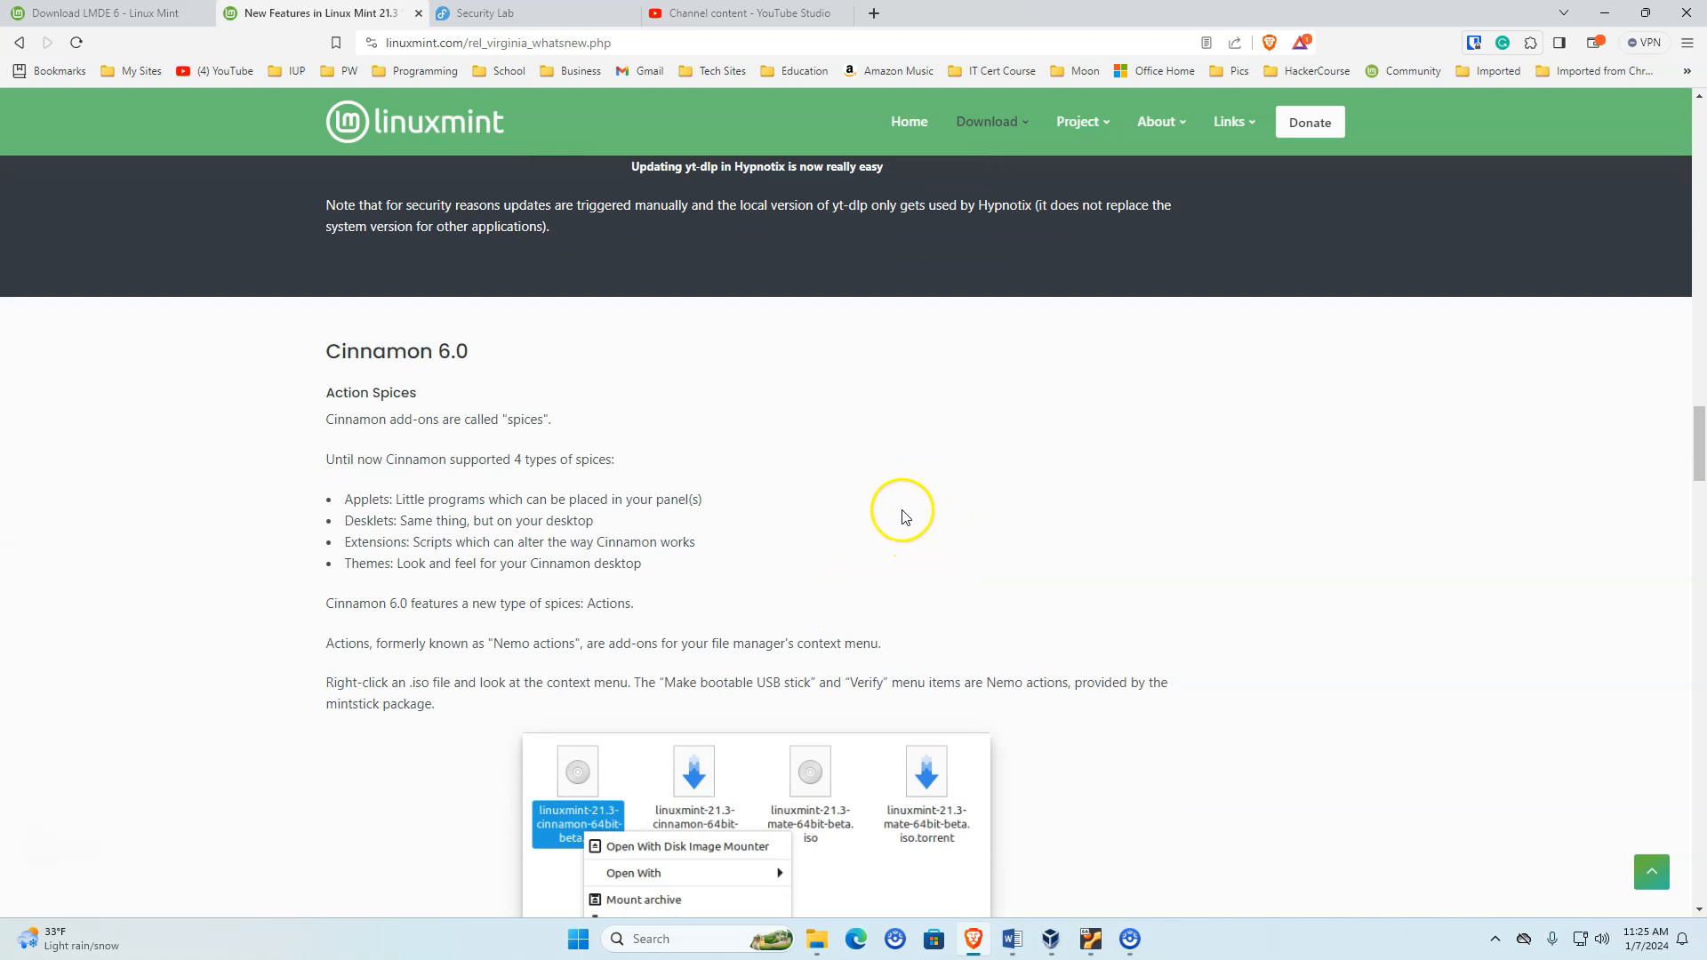
mouse_move(377, 506)
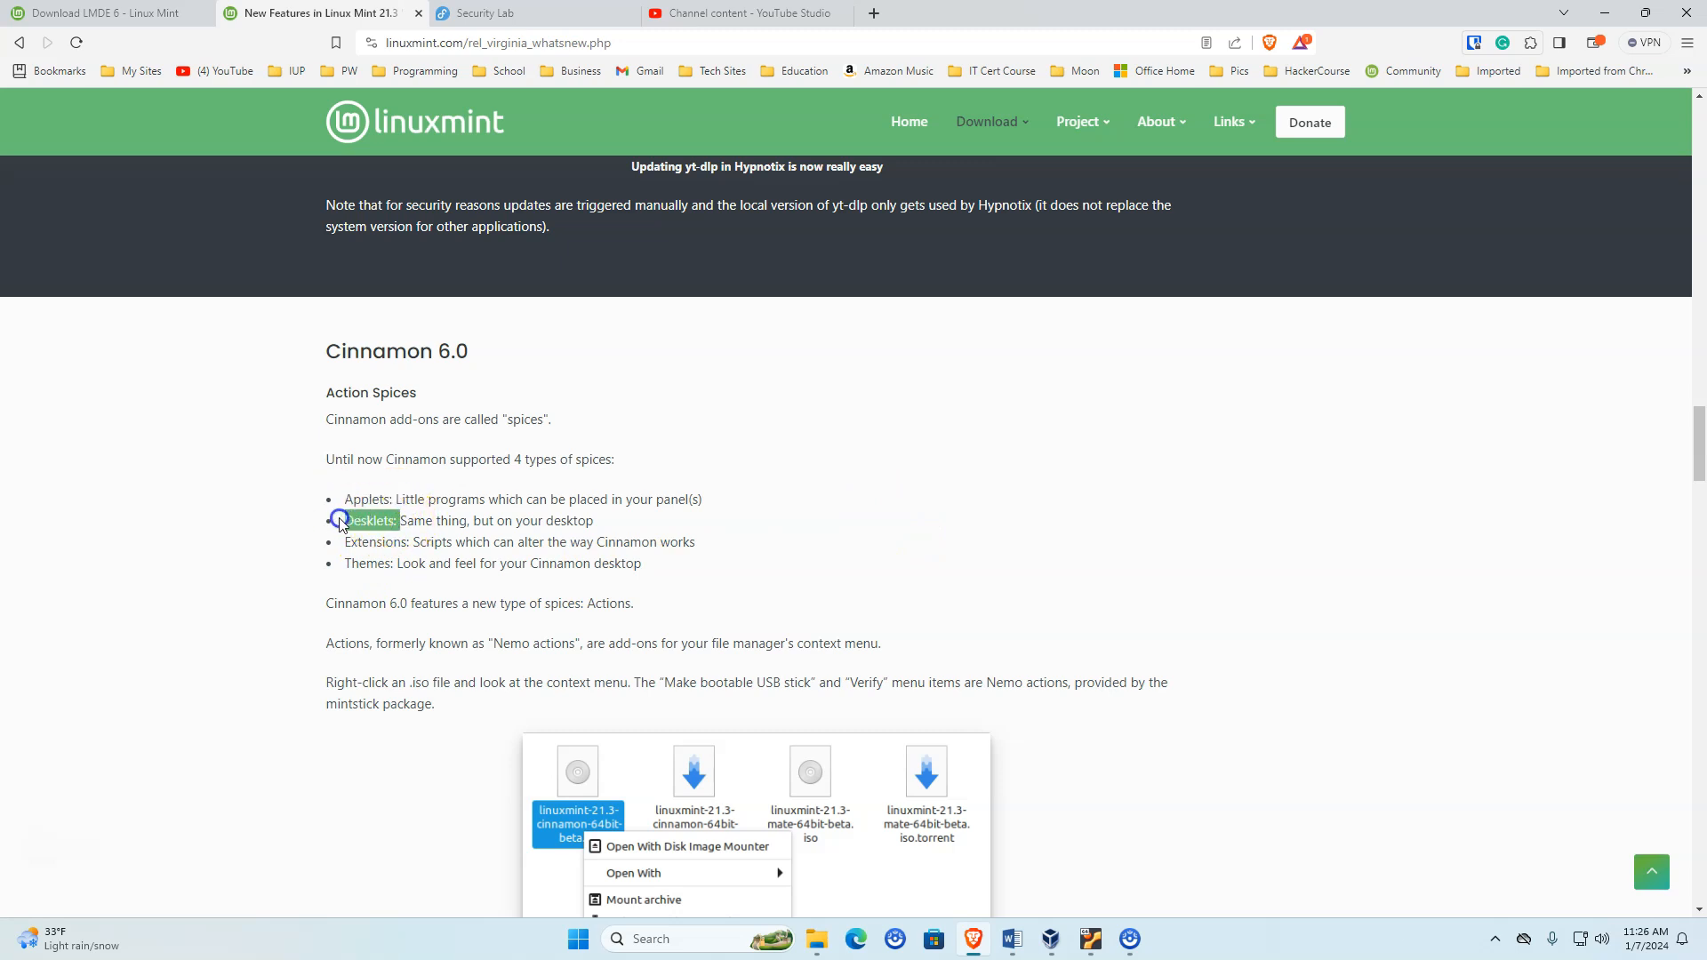
mouse_move(375, 543)
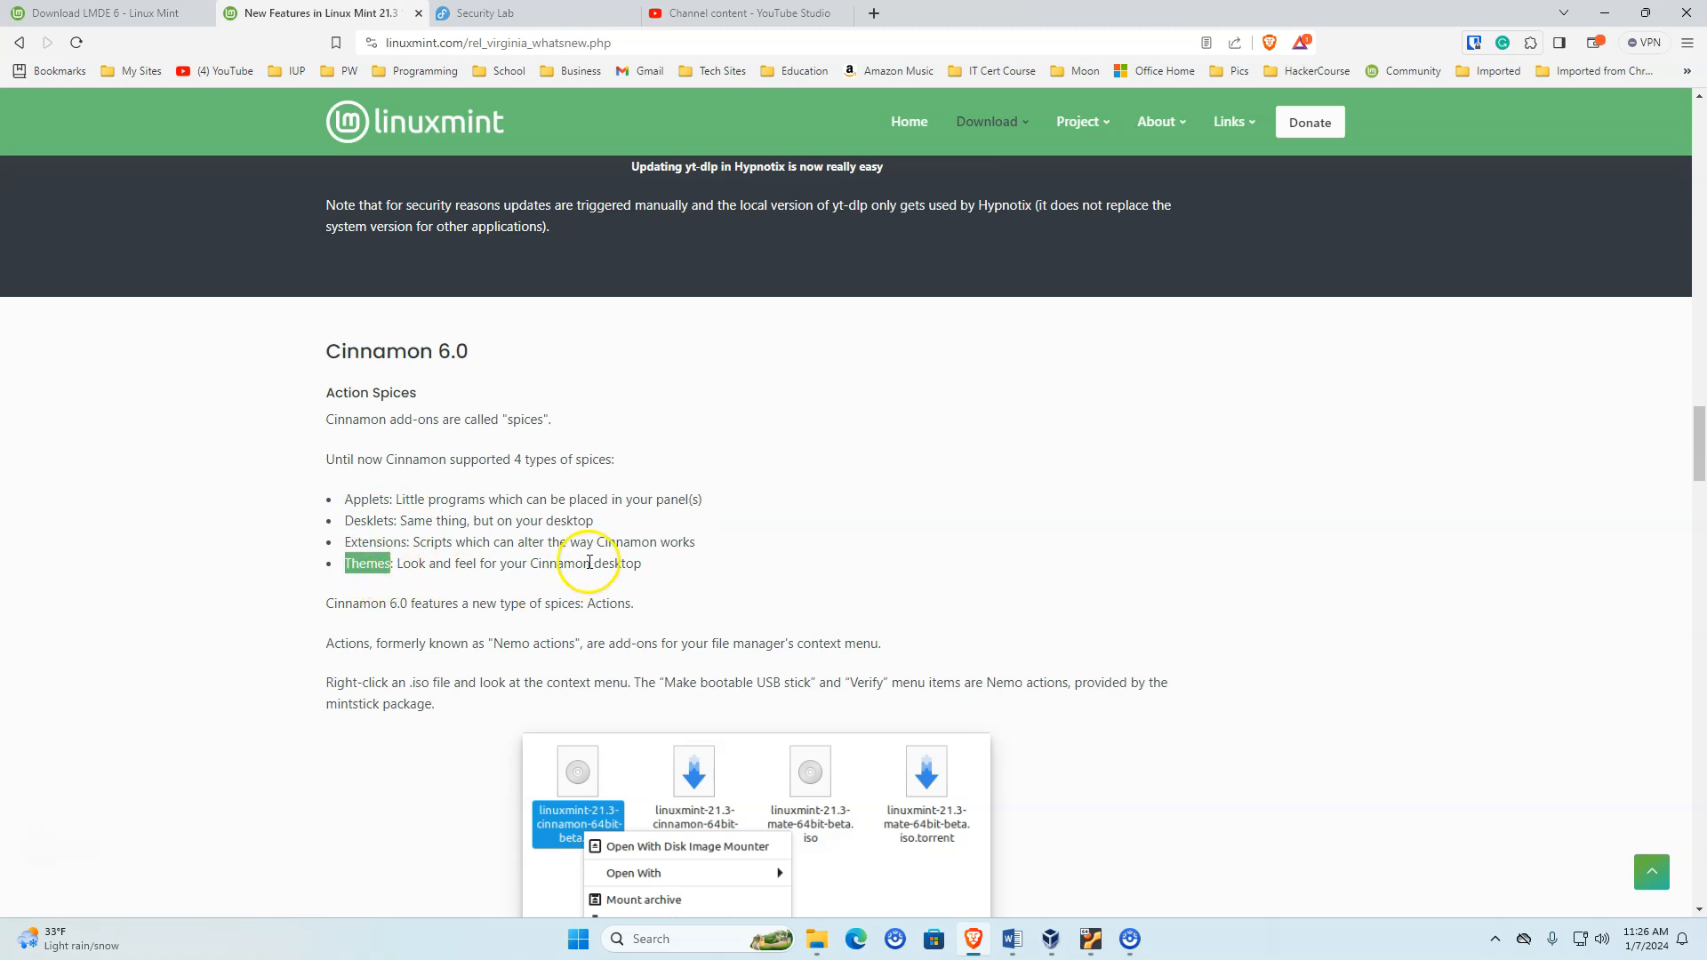
scroll("down", 3)
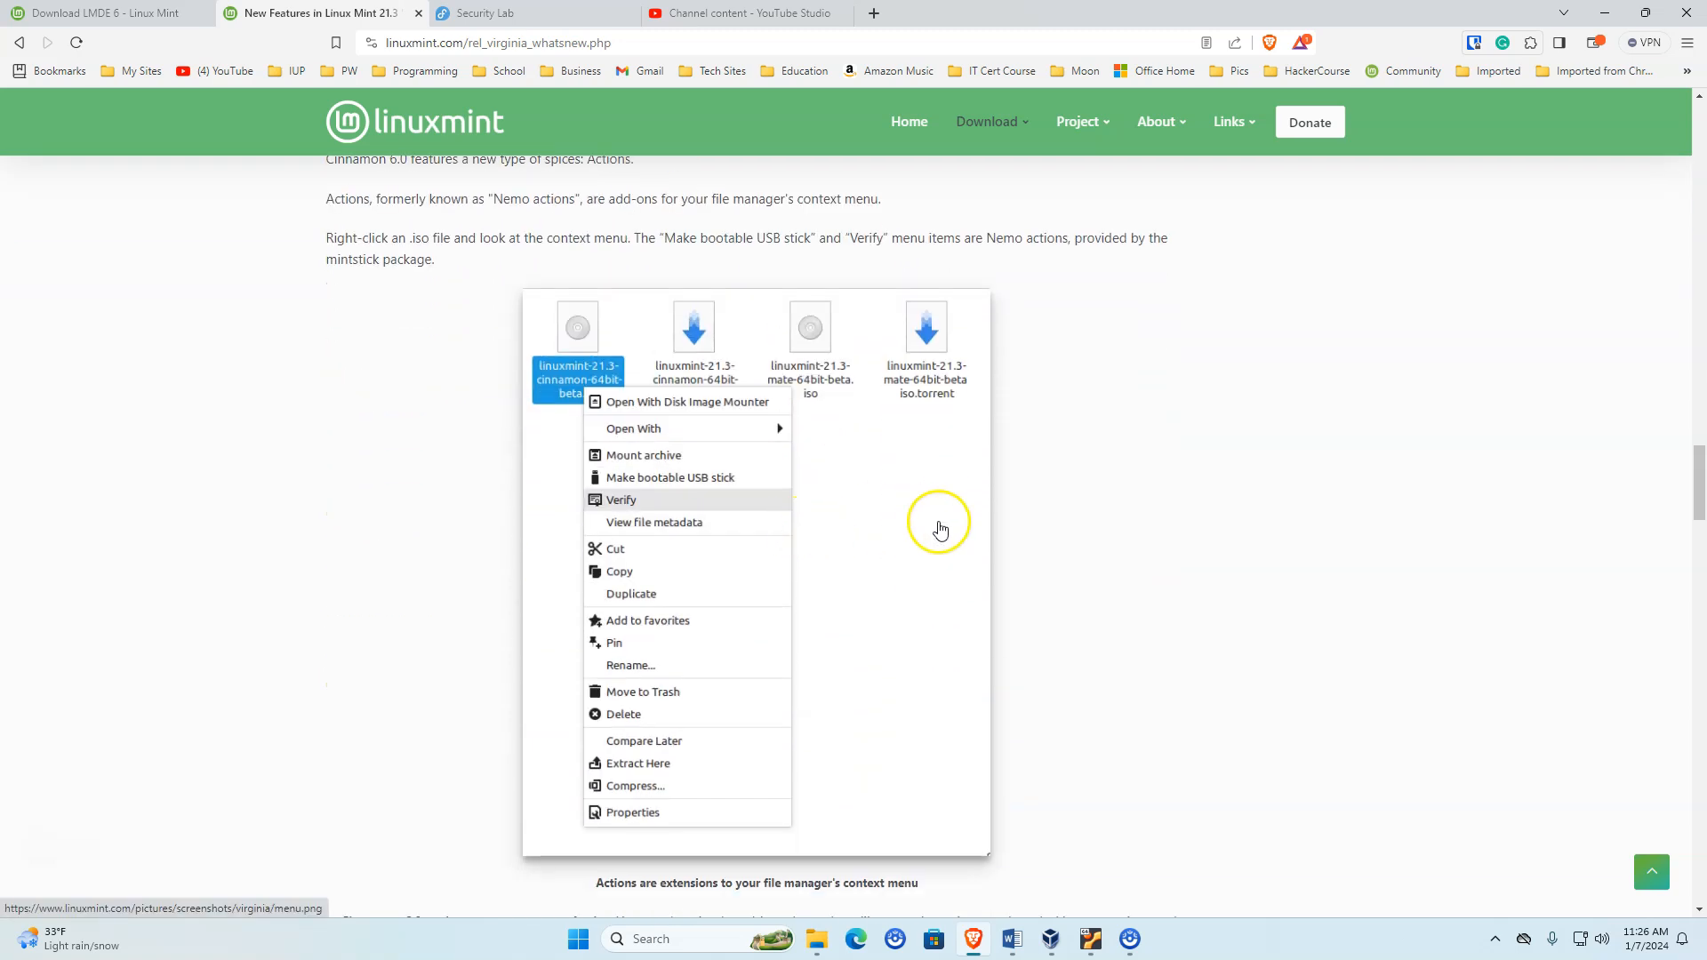
scroll("up", 3)
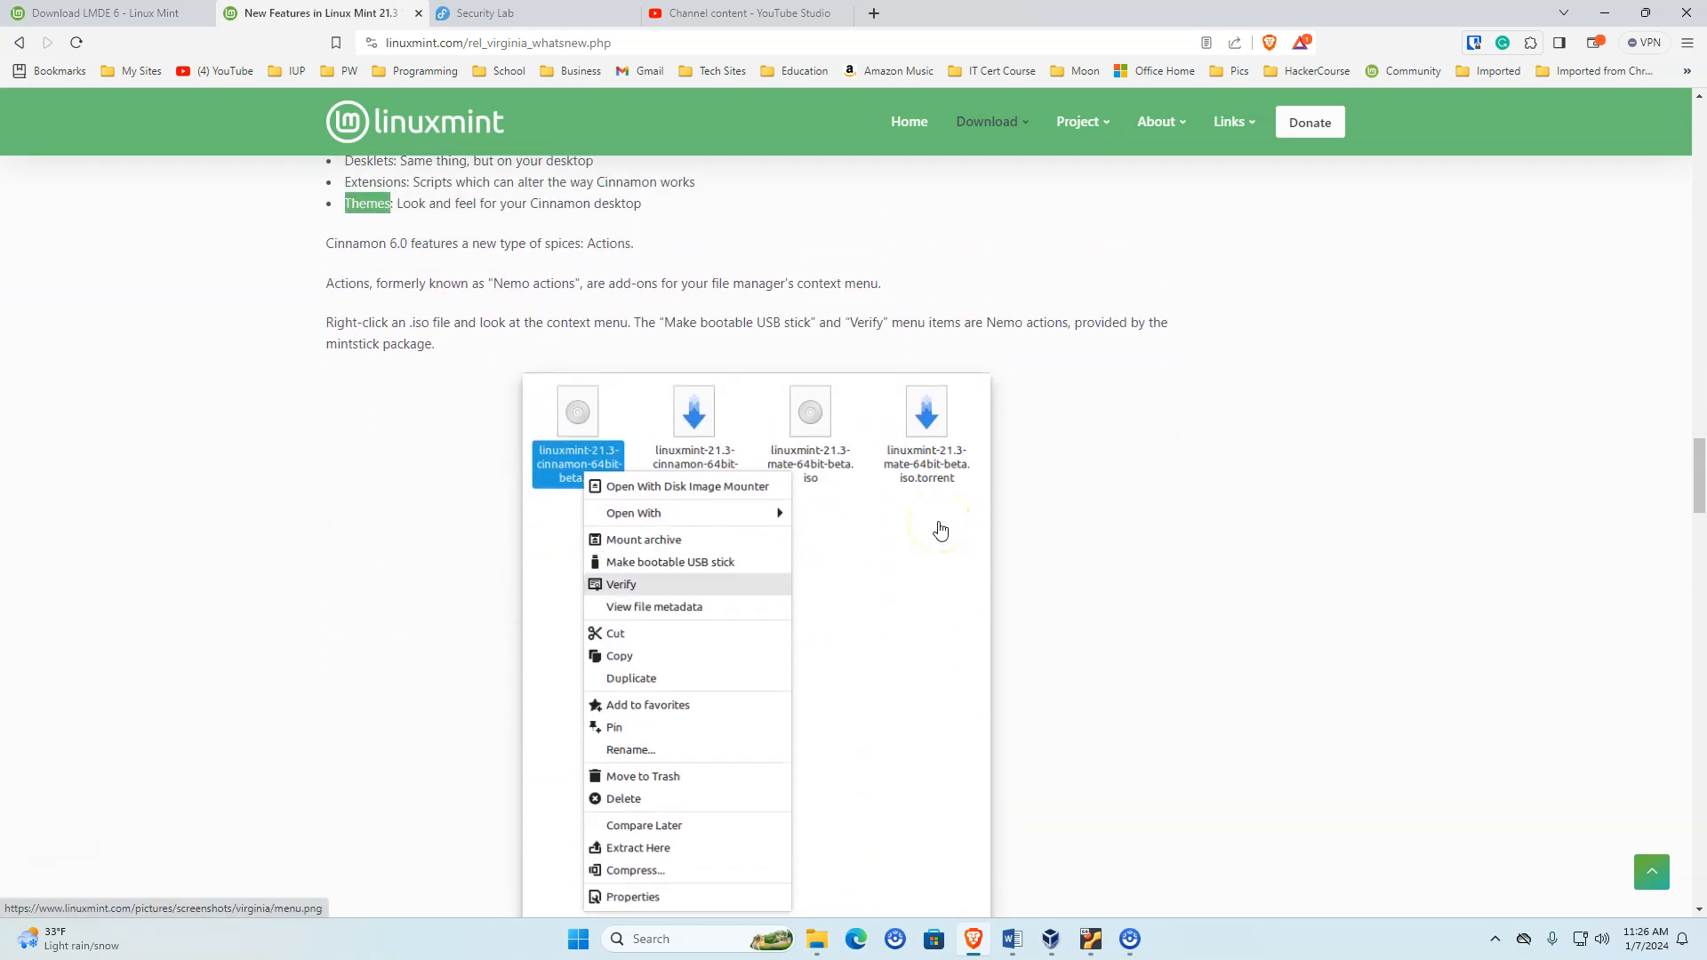
scroll("down", 3)
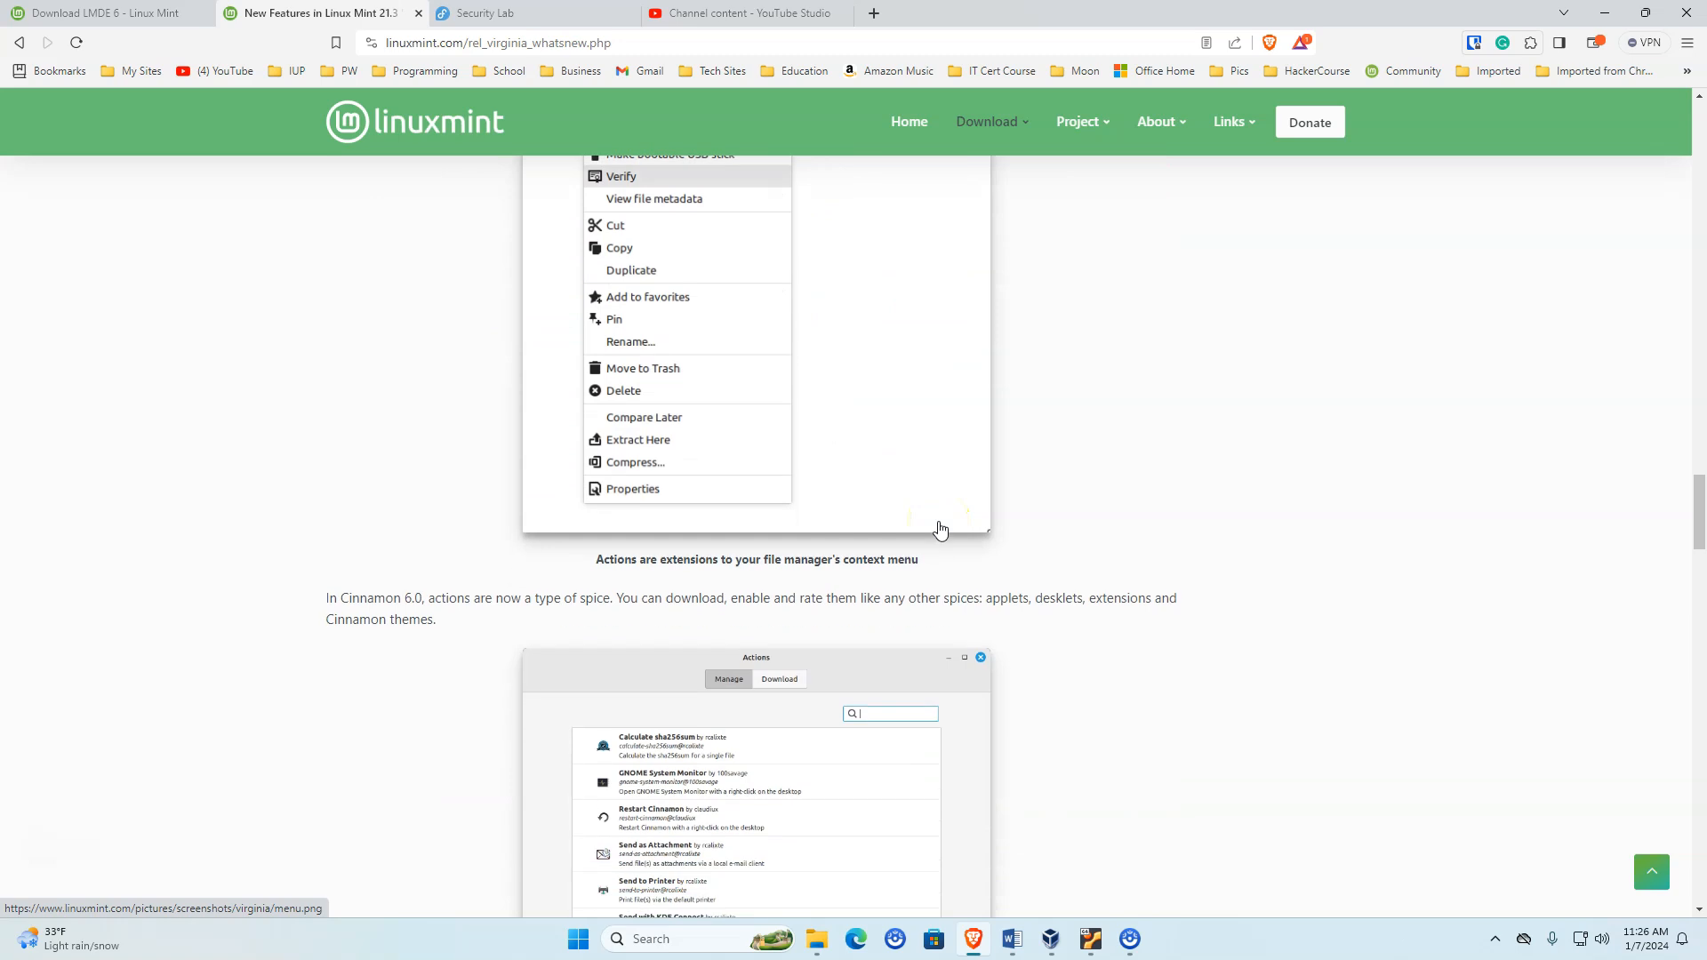
scroll("down", 3)
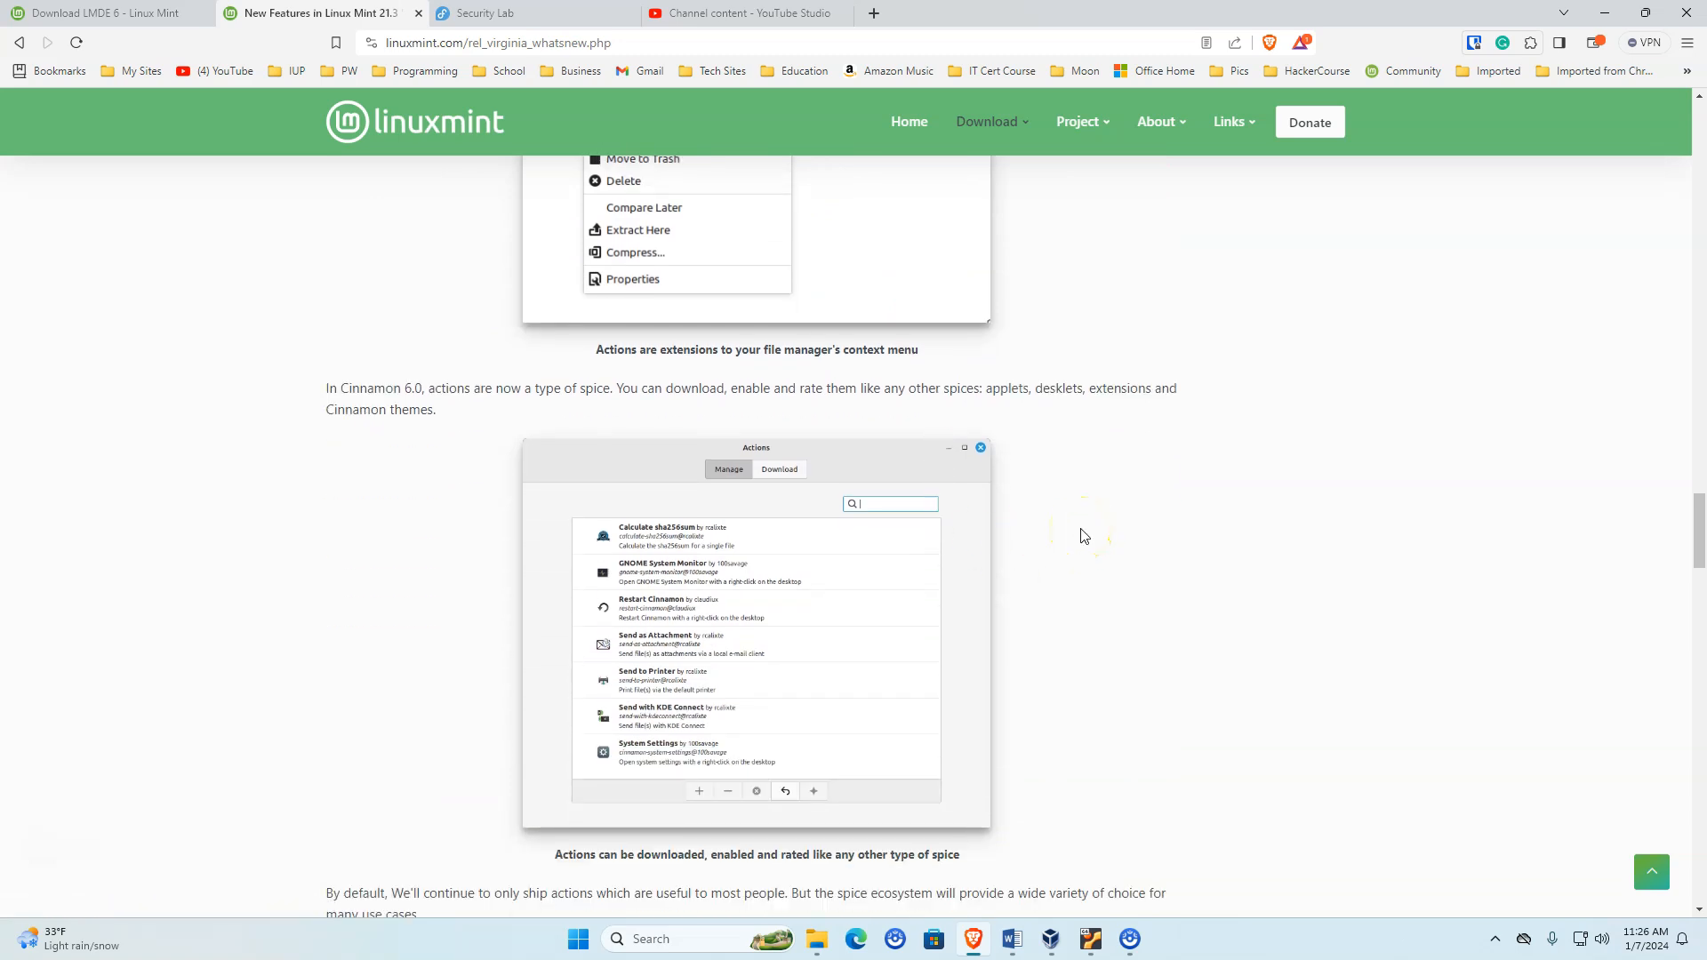
scroll("down", 3)
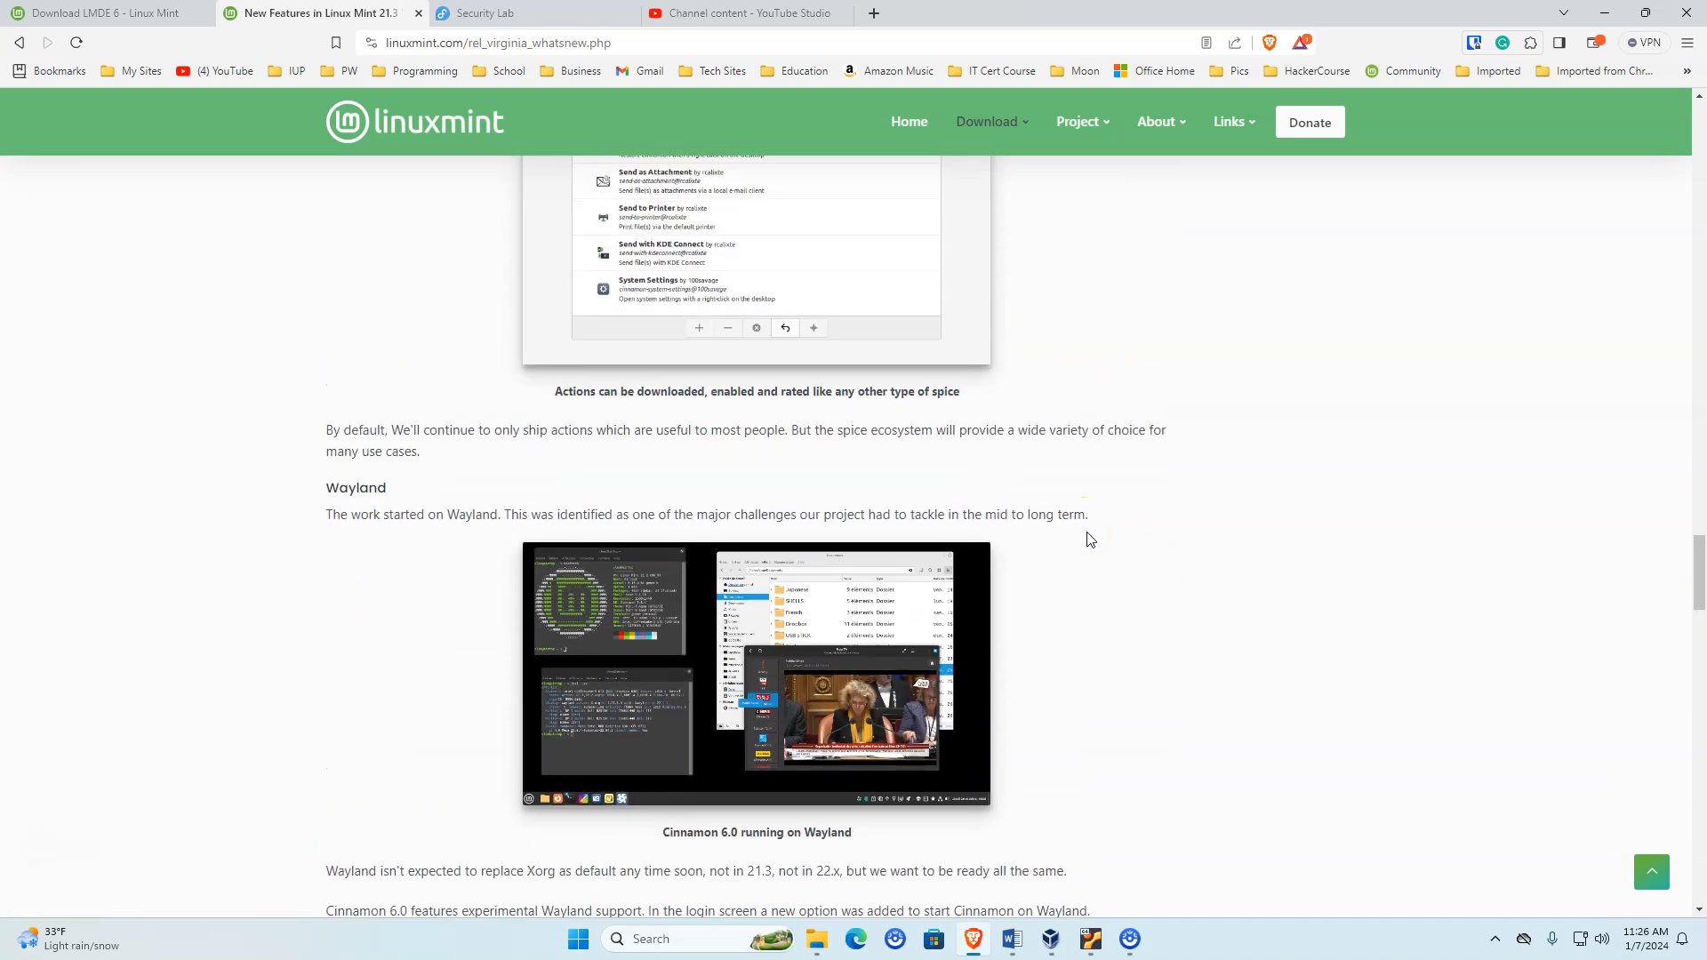
left_click(20, 43)
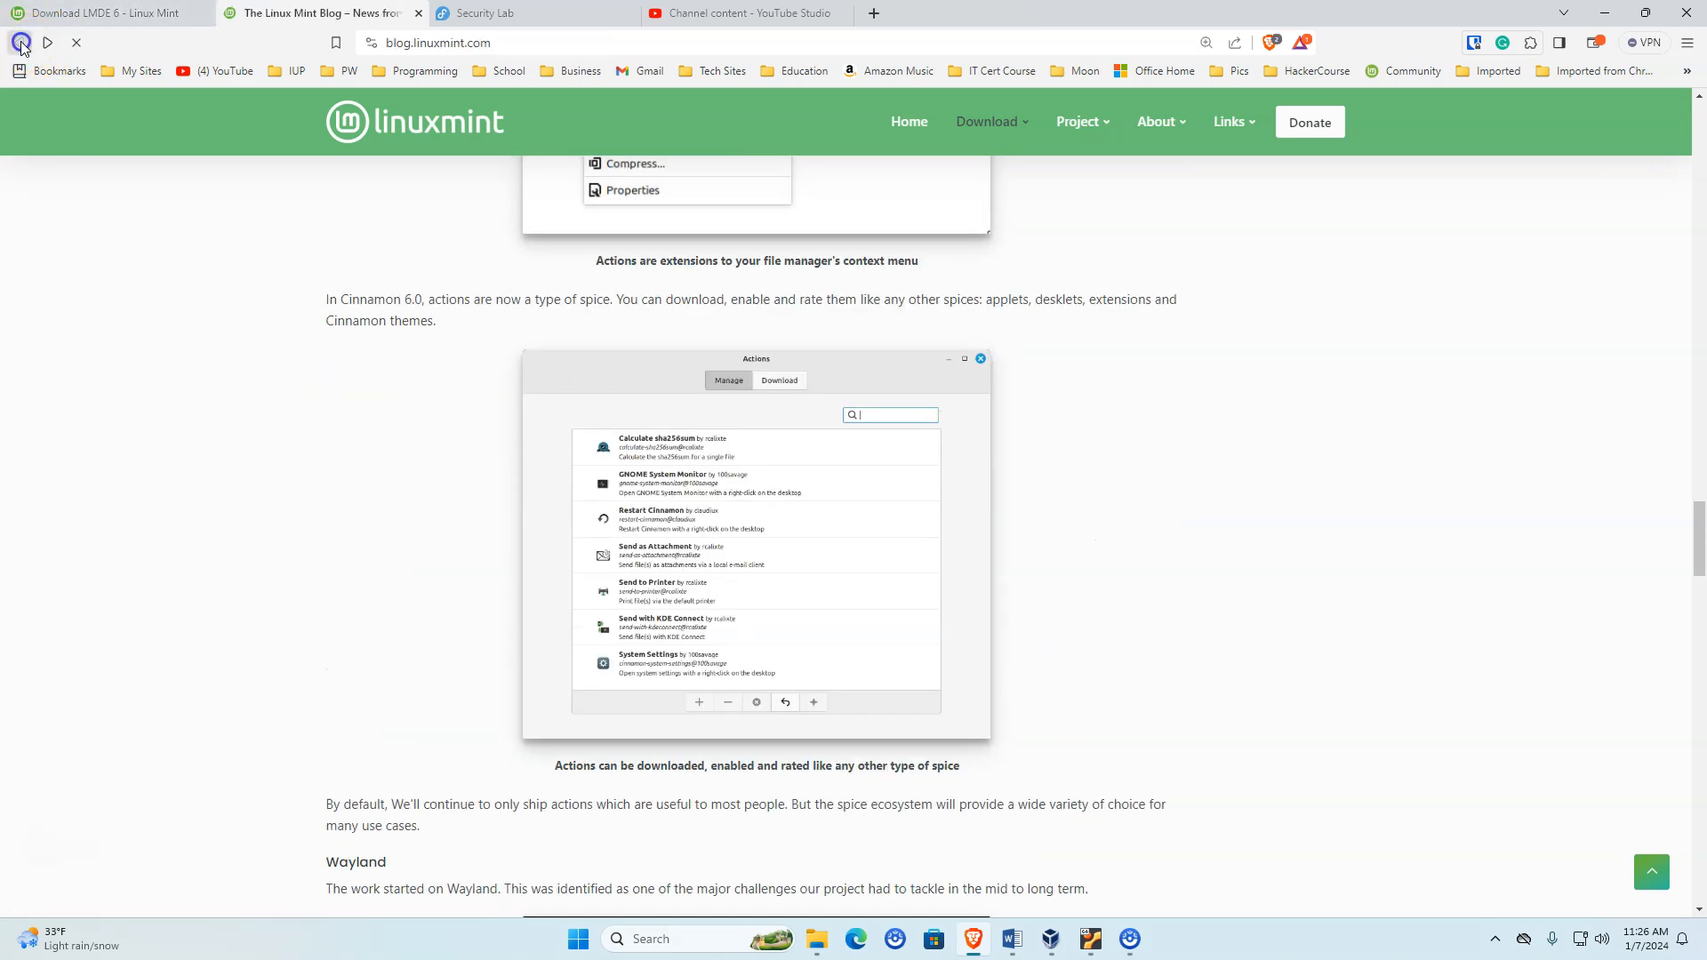
- Return to the 21.3 beta blog post's upgrade instructions and briefly highlight Linux Mint 21.2
left_click(19, 43)
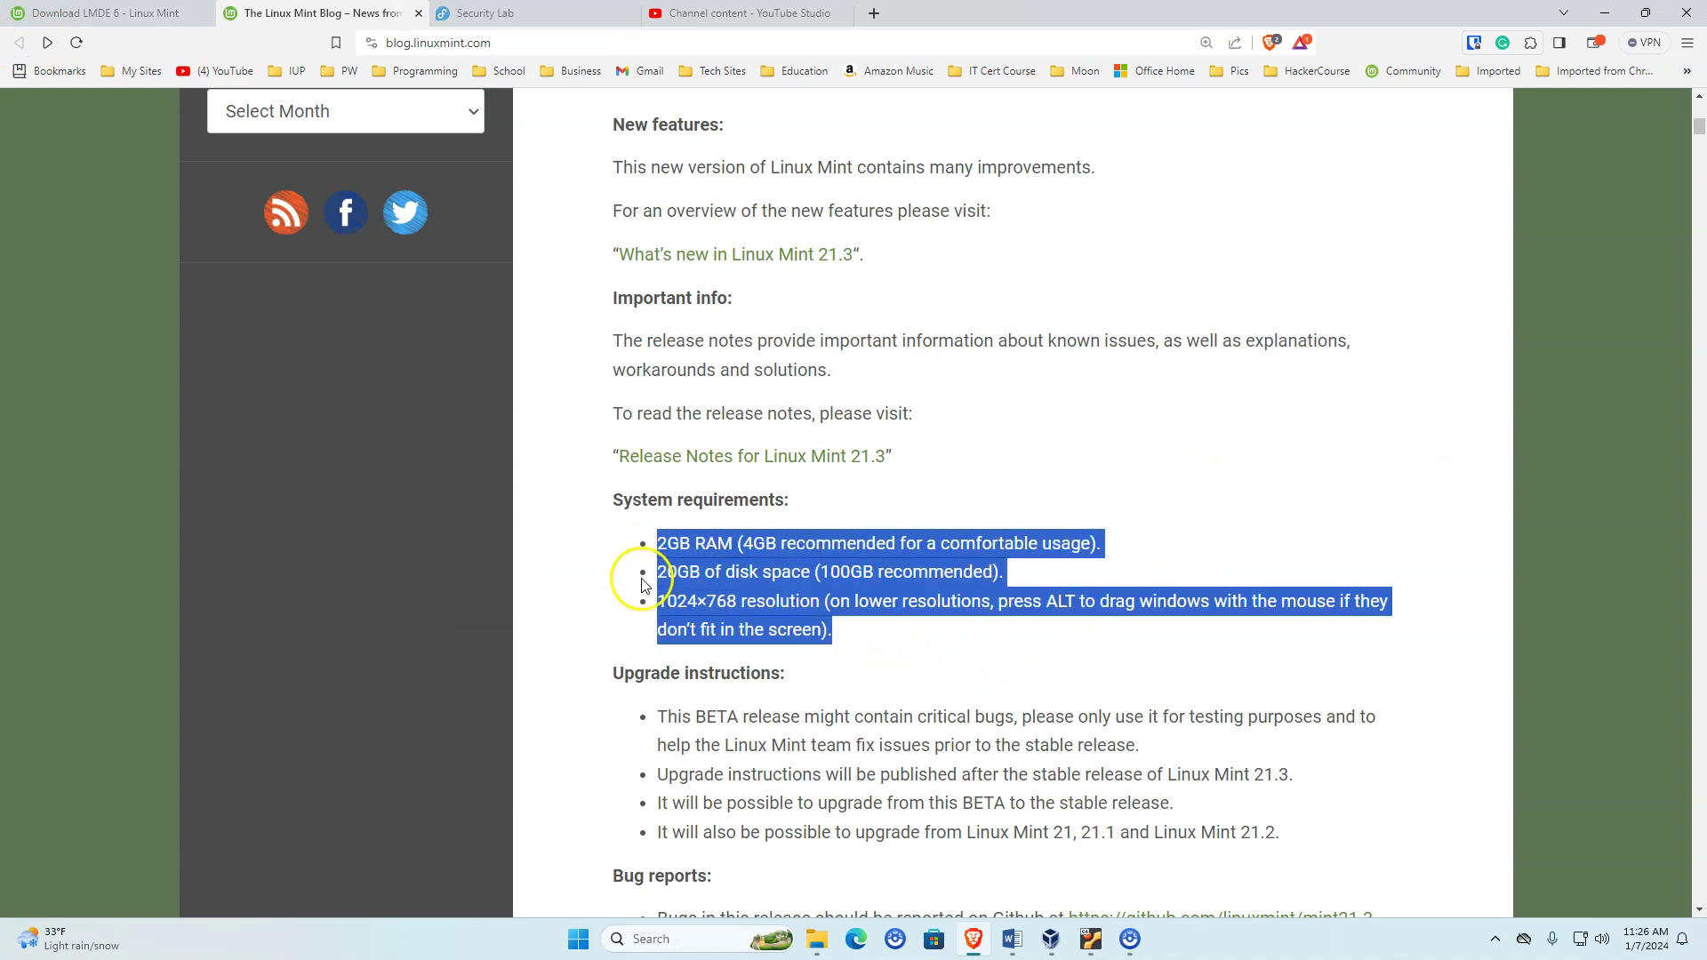
mouse_move(597, 557)
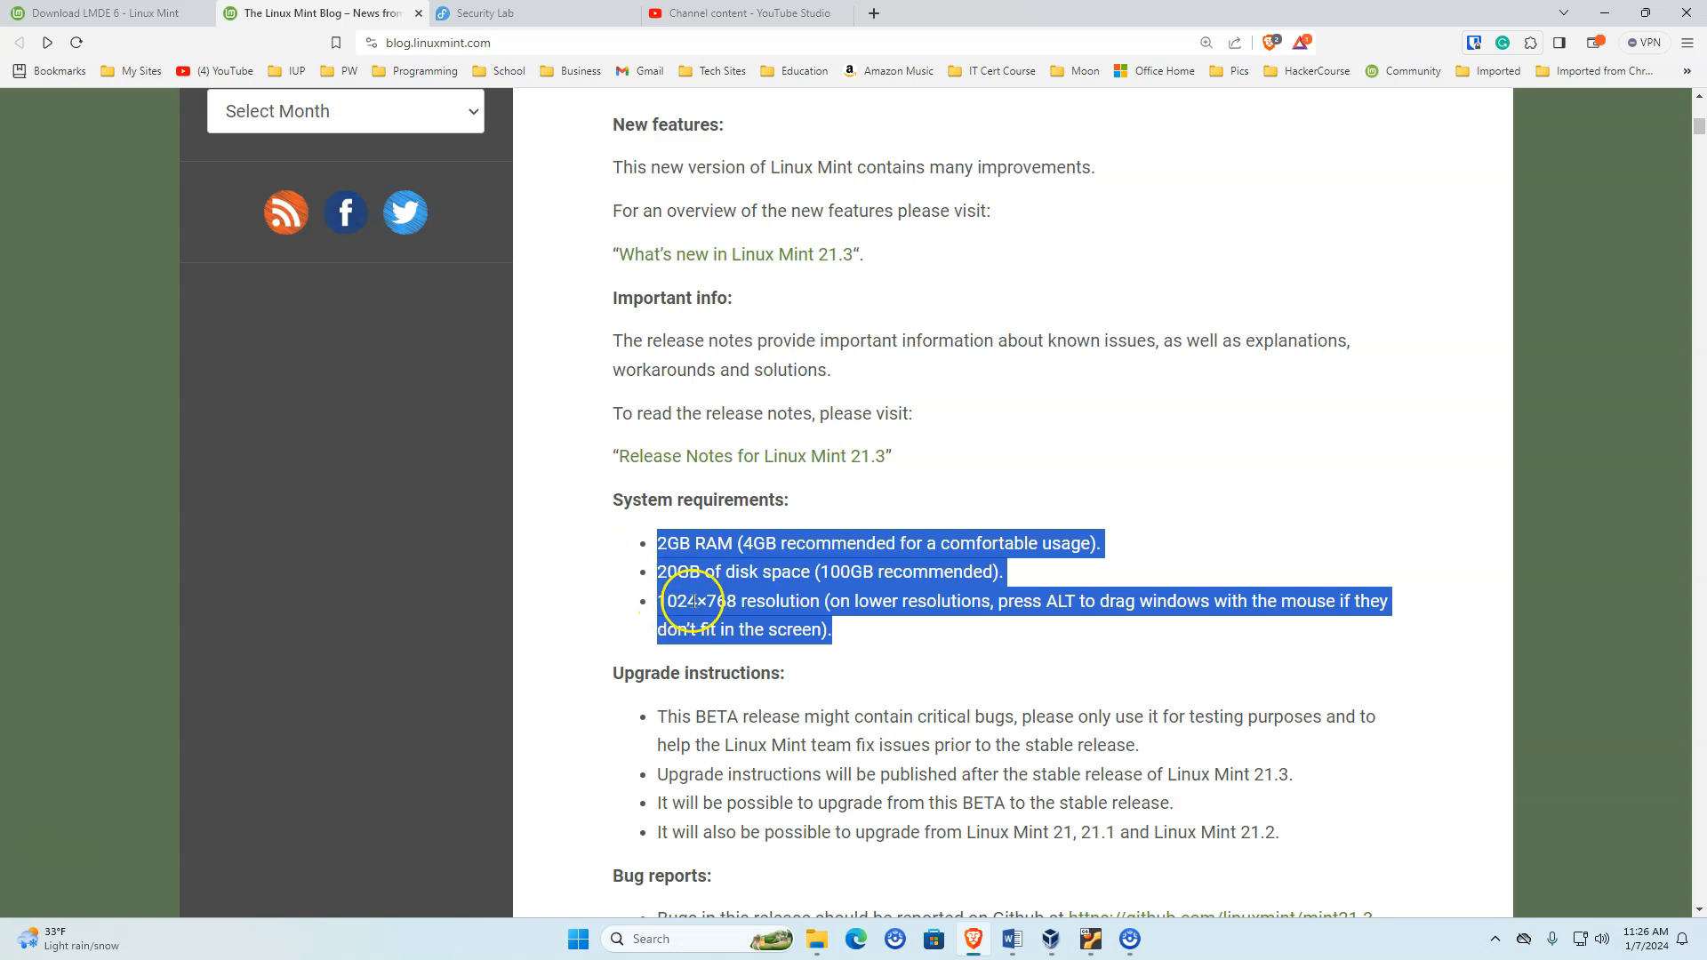
mouse_move(933, 589)
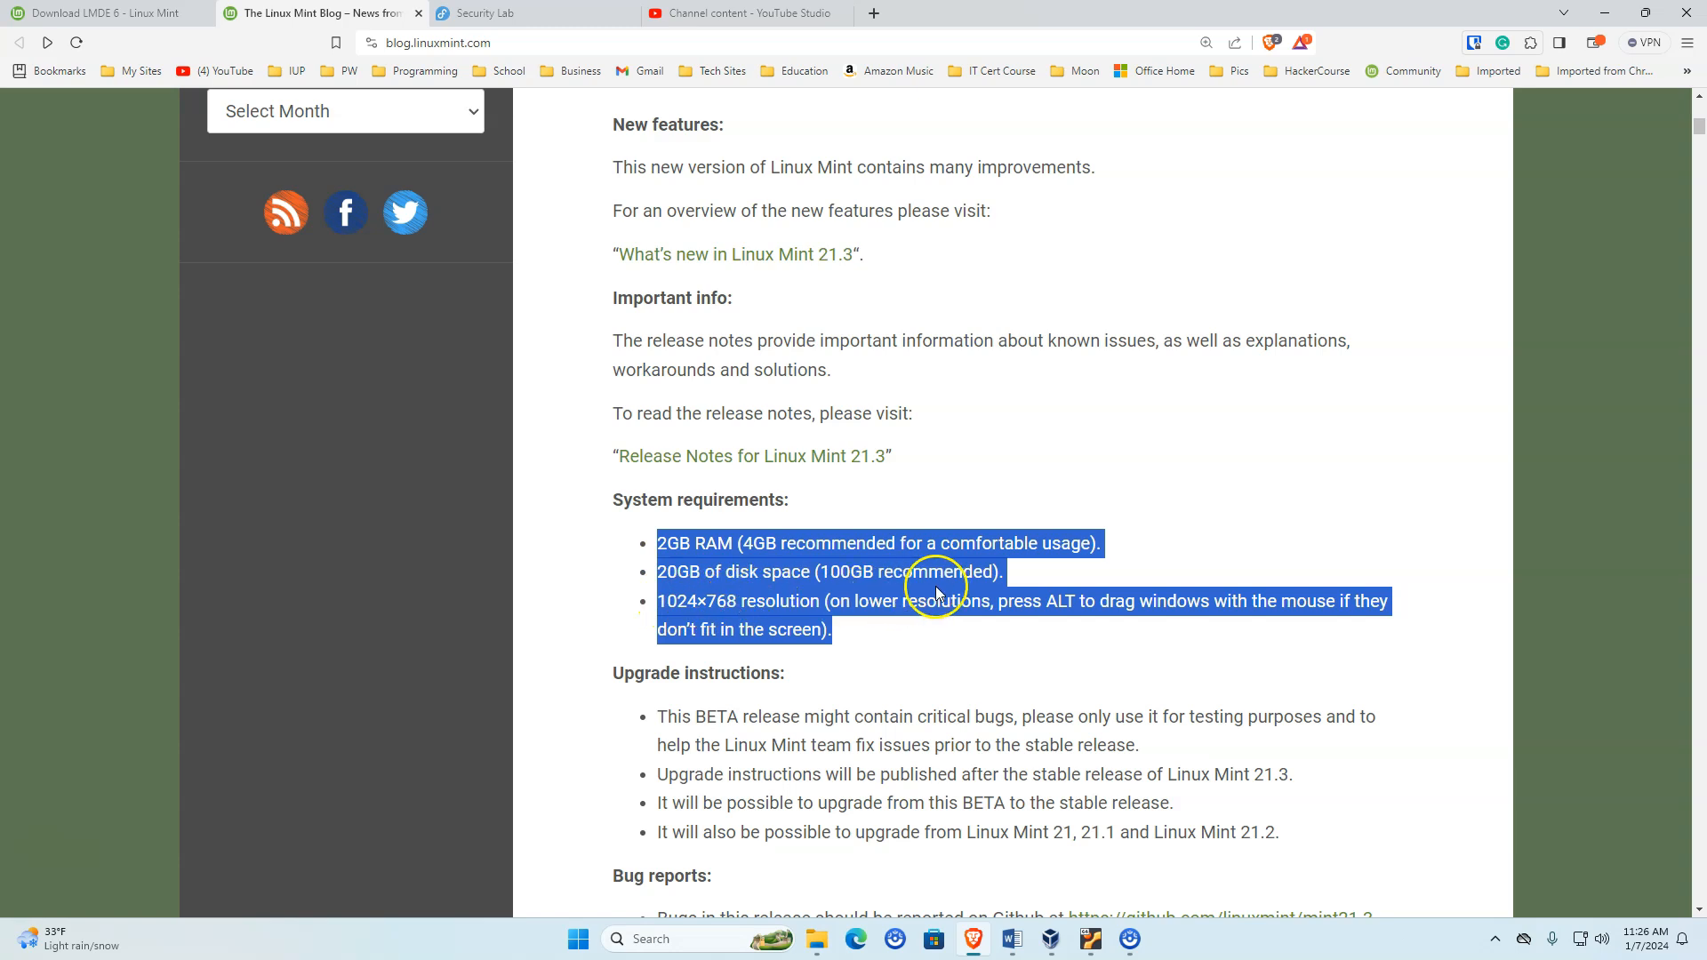
mouse_move(943, 636)
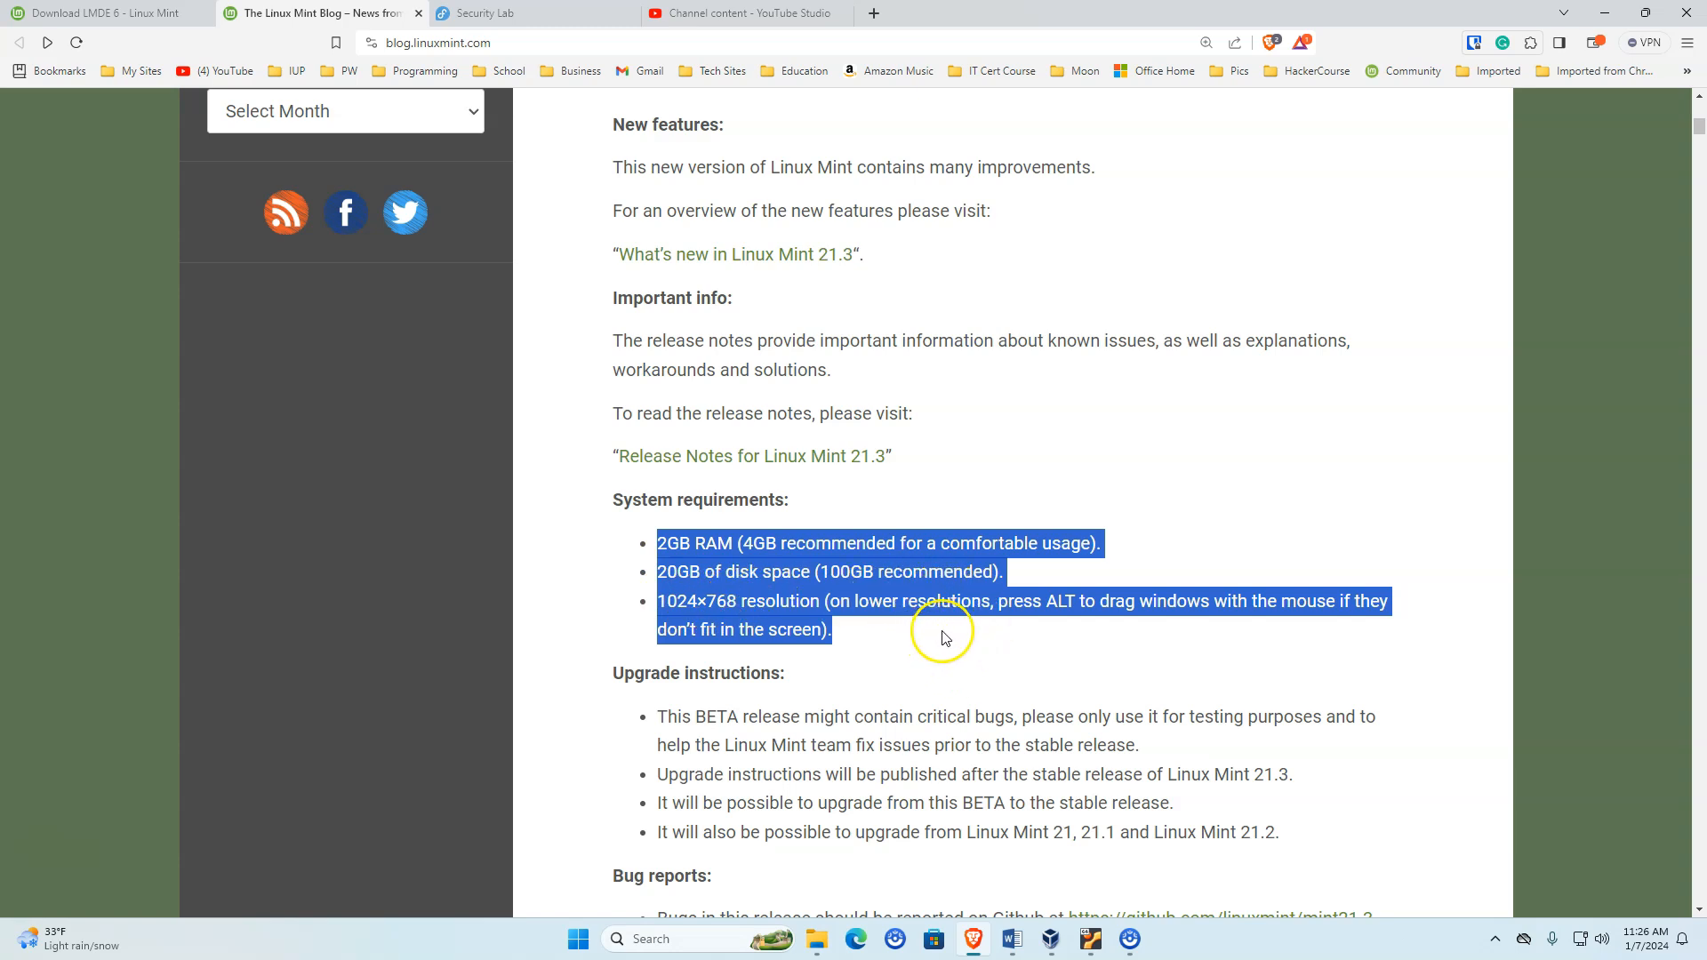
mouse_move(946, 636)
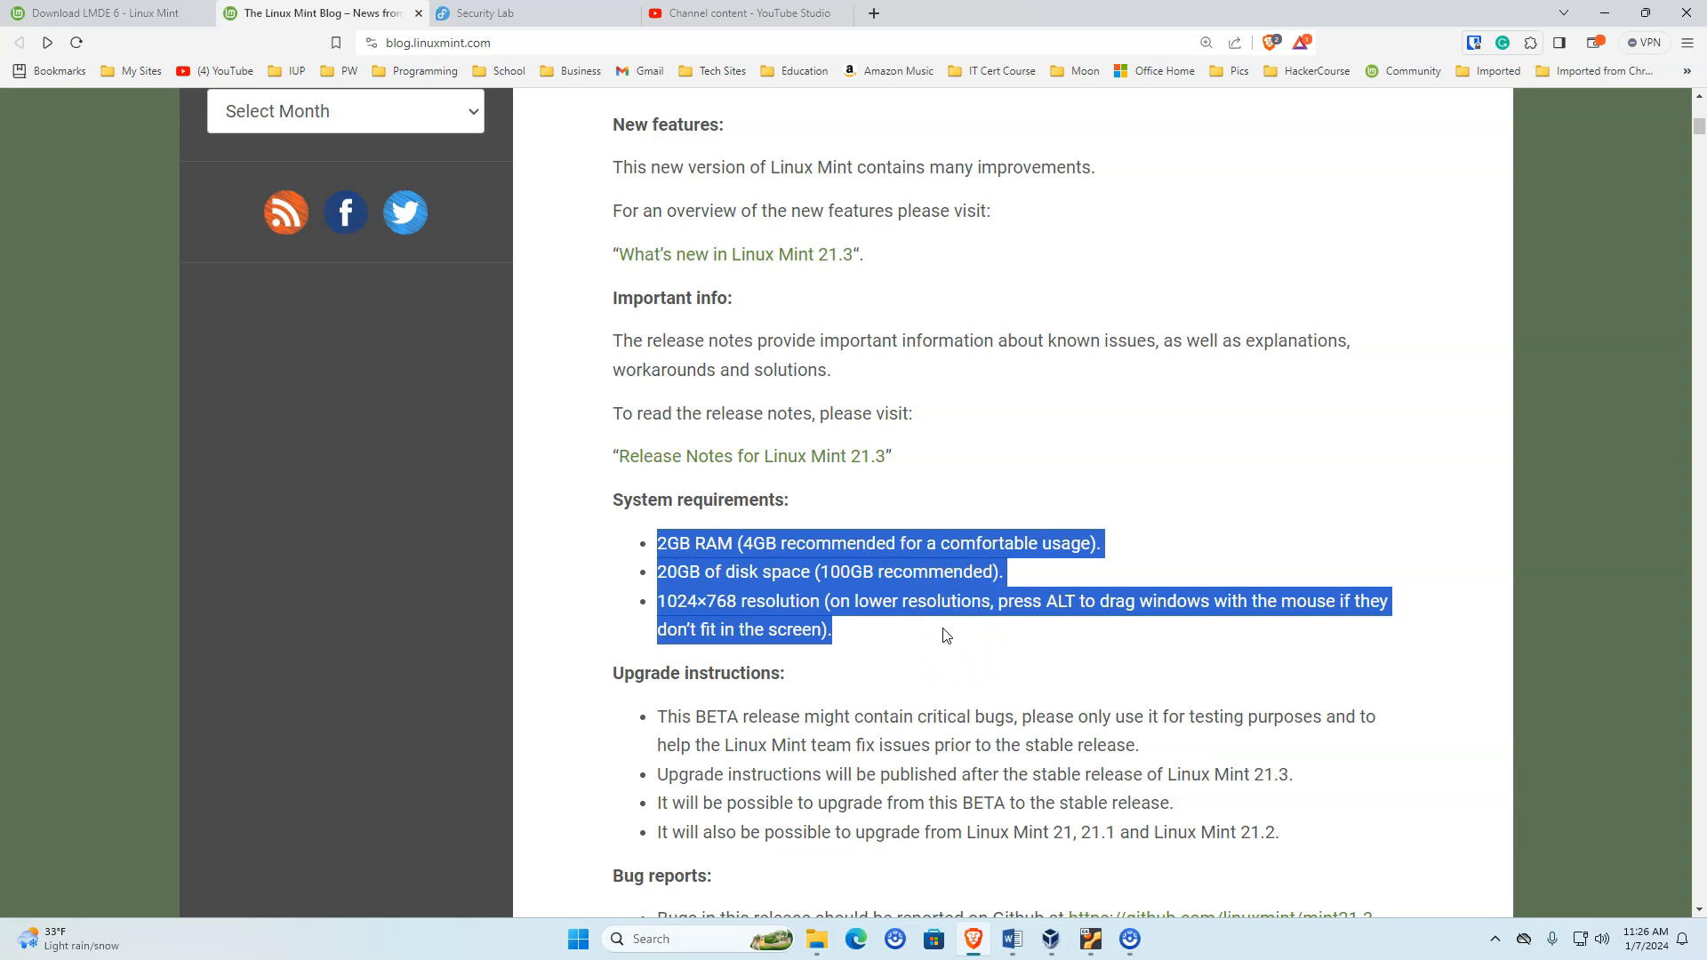
scroll("down", 3)
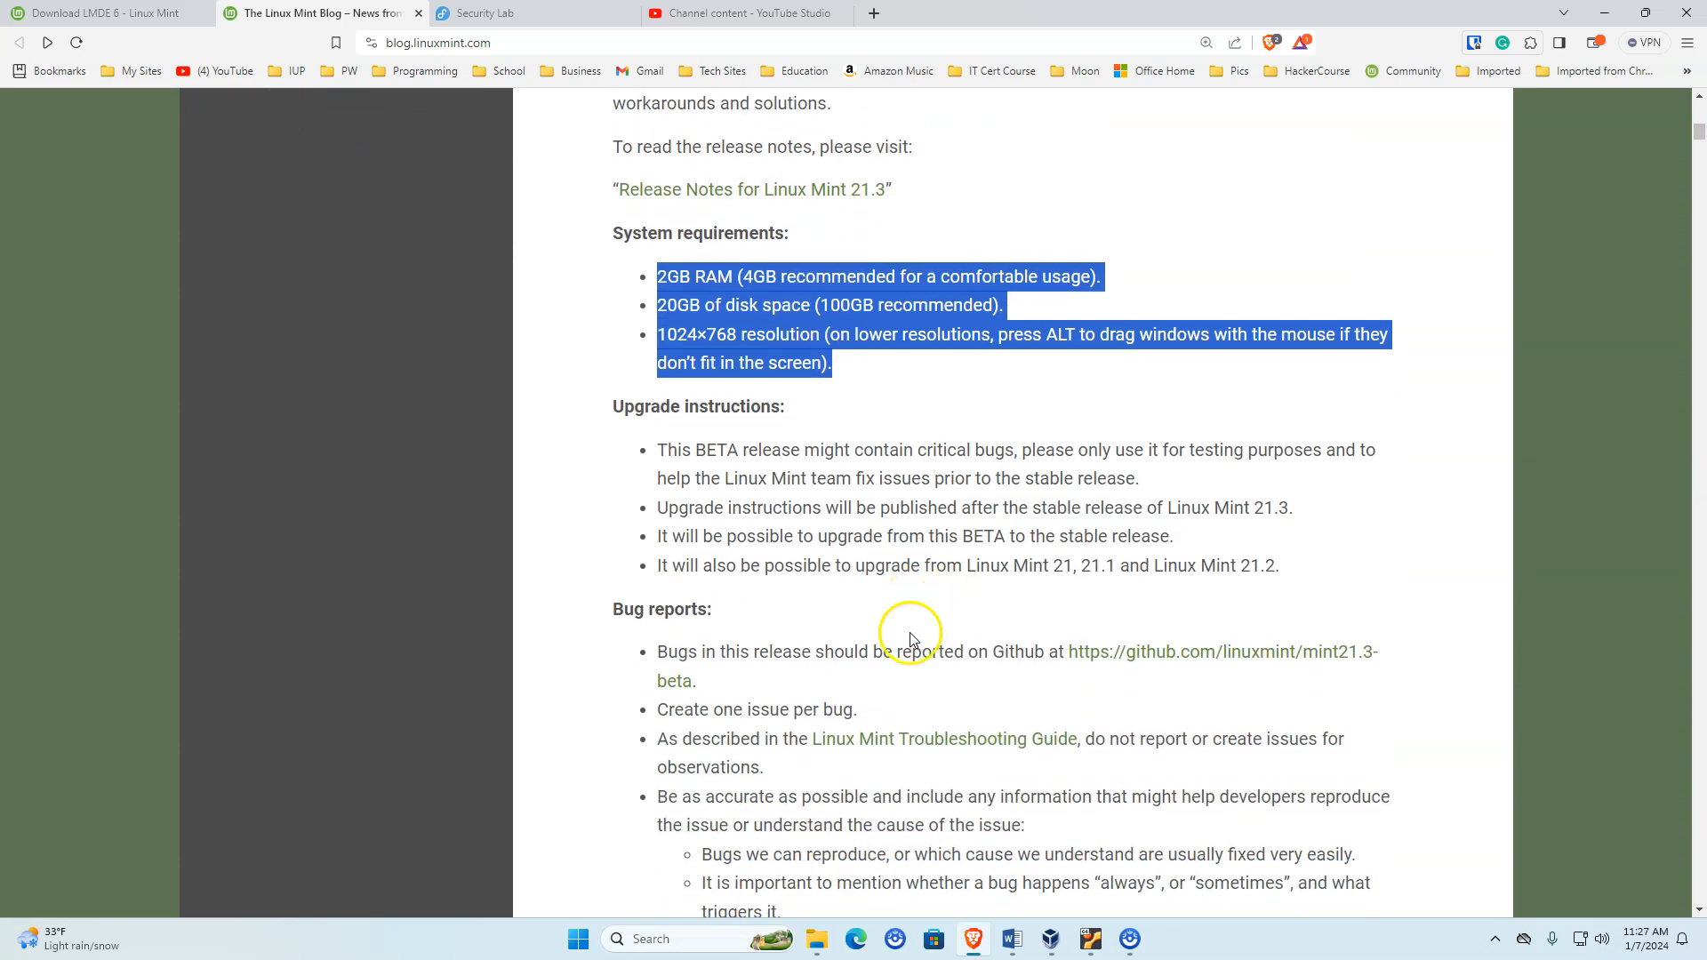
double_click(1195, 565)
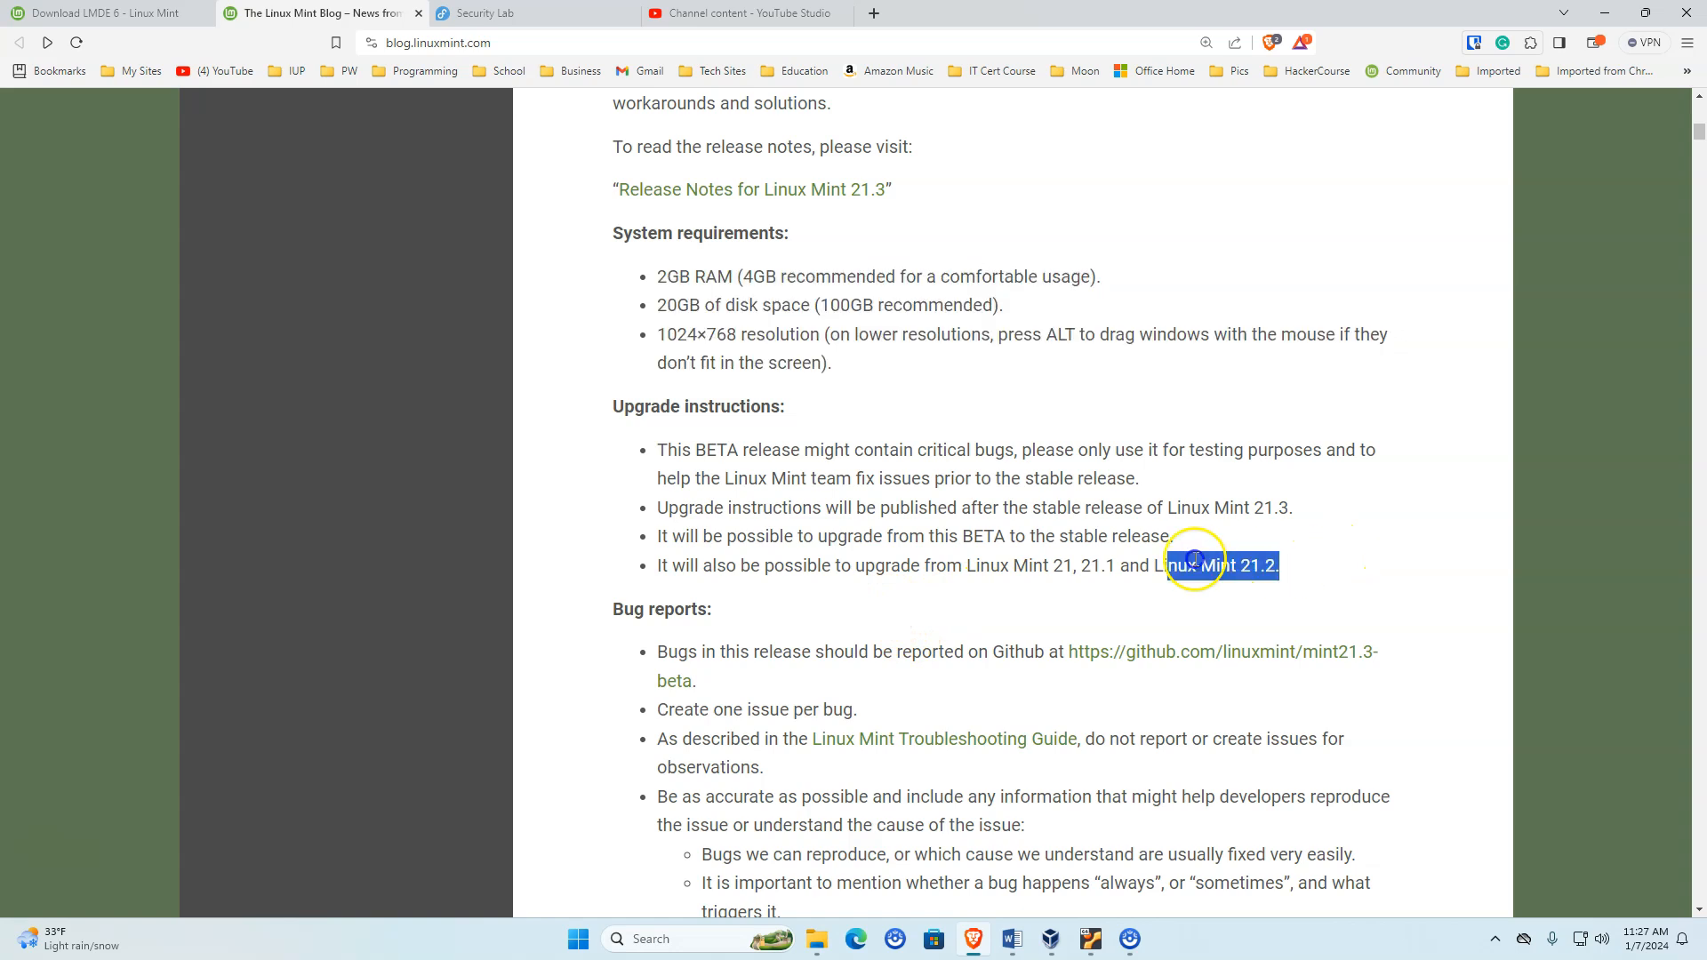
left_click(749, 570)
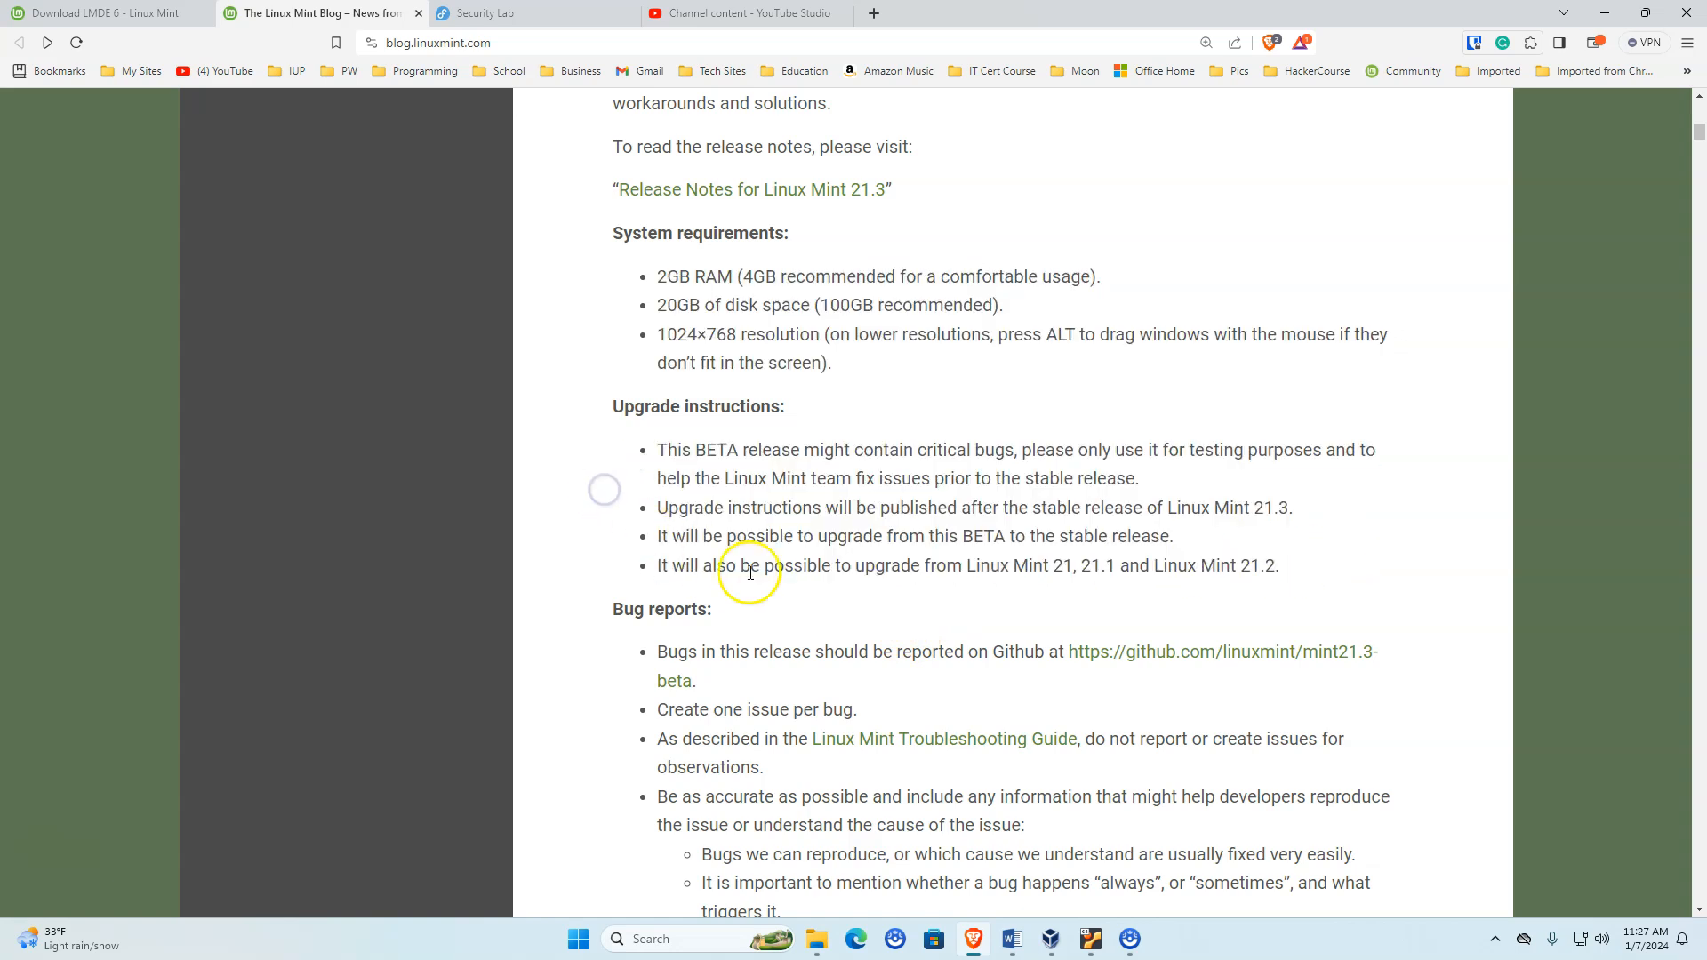
- Scroll past Bug reports to the download links and highlight the BETA bug-squashing sentence
scroll("down", 3)
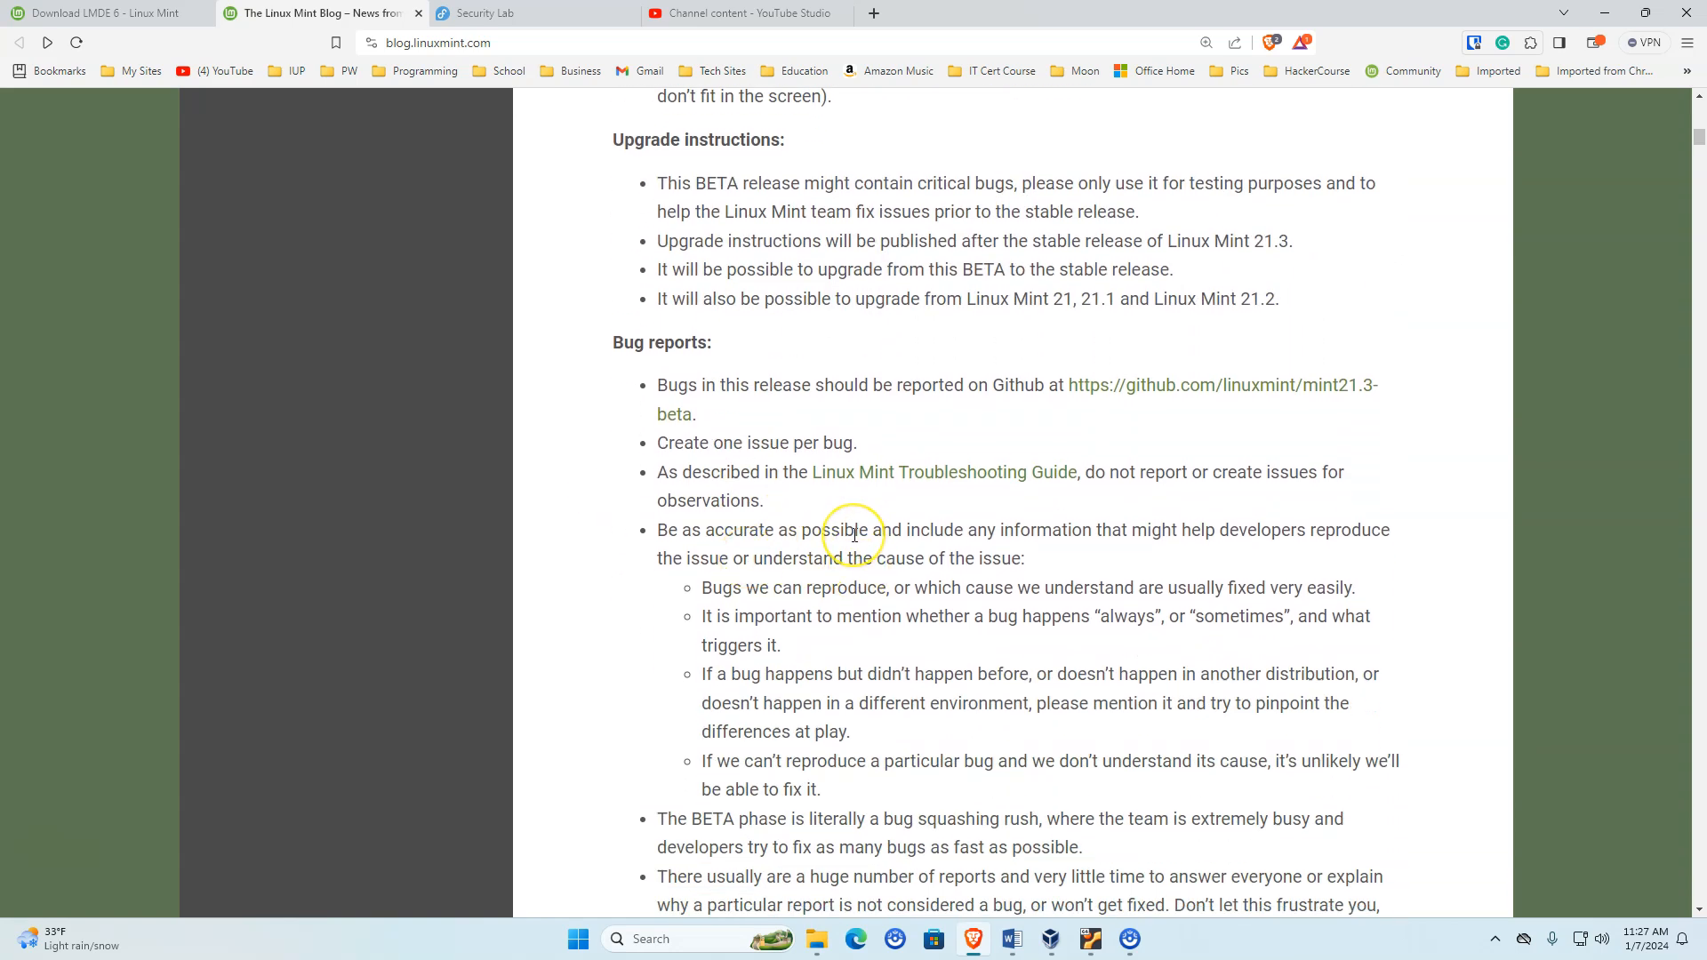
mouse_move(856, 533)
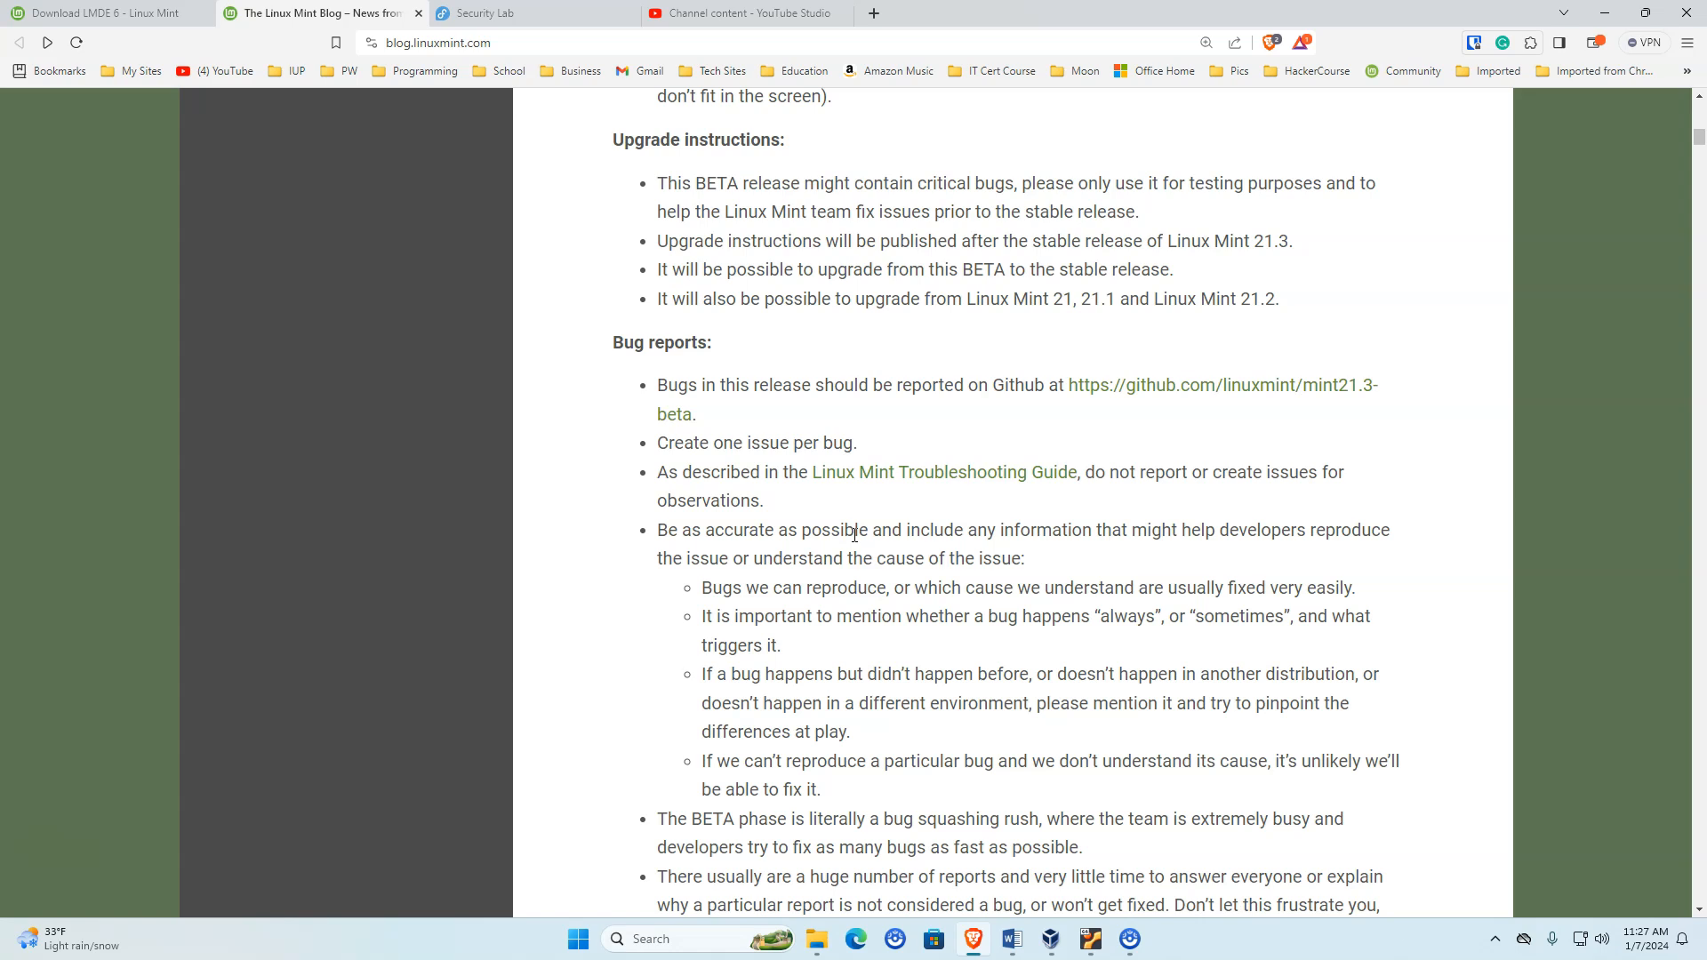
scroll("down", 3)
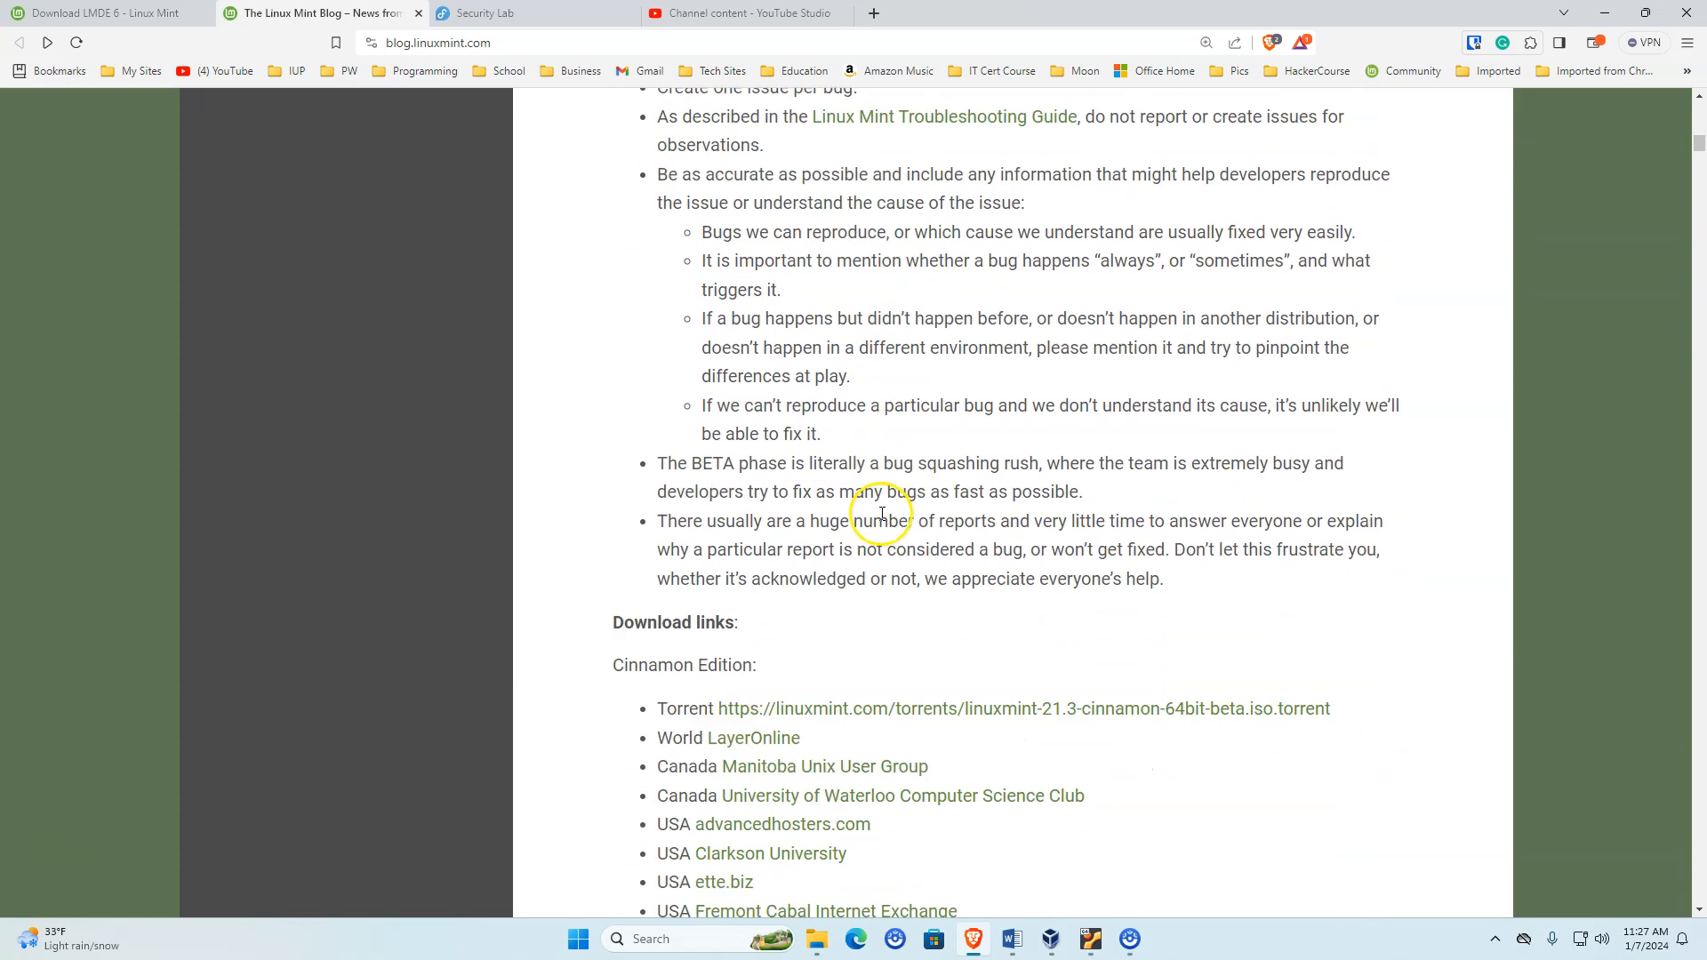
double_click(1017, 462)
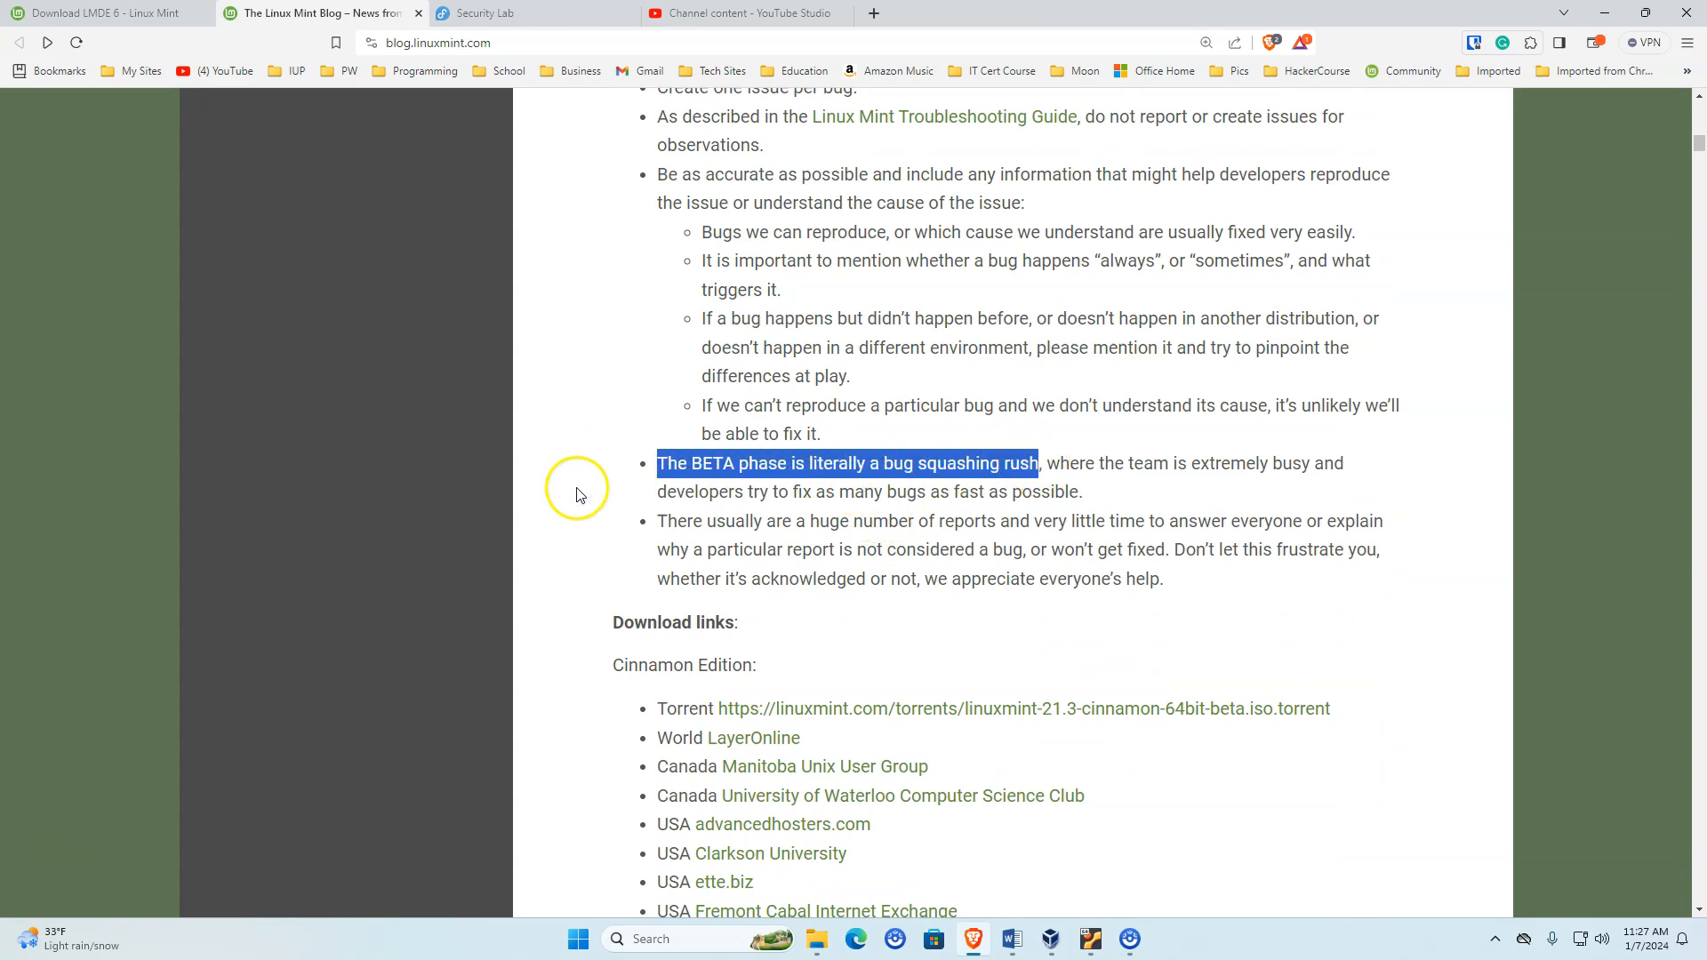
mouse_move(564, 533)
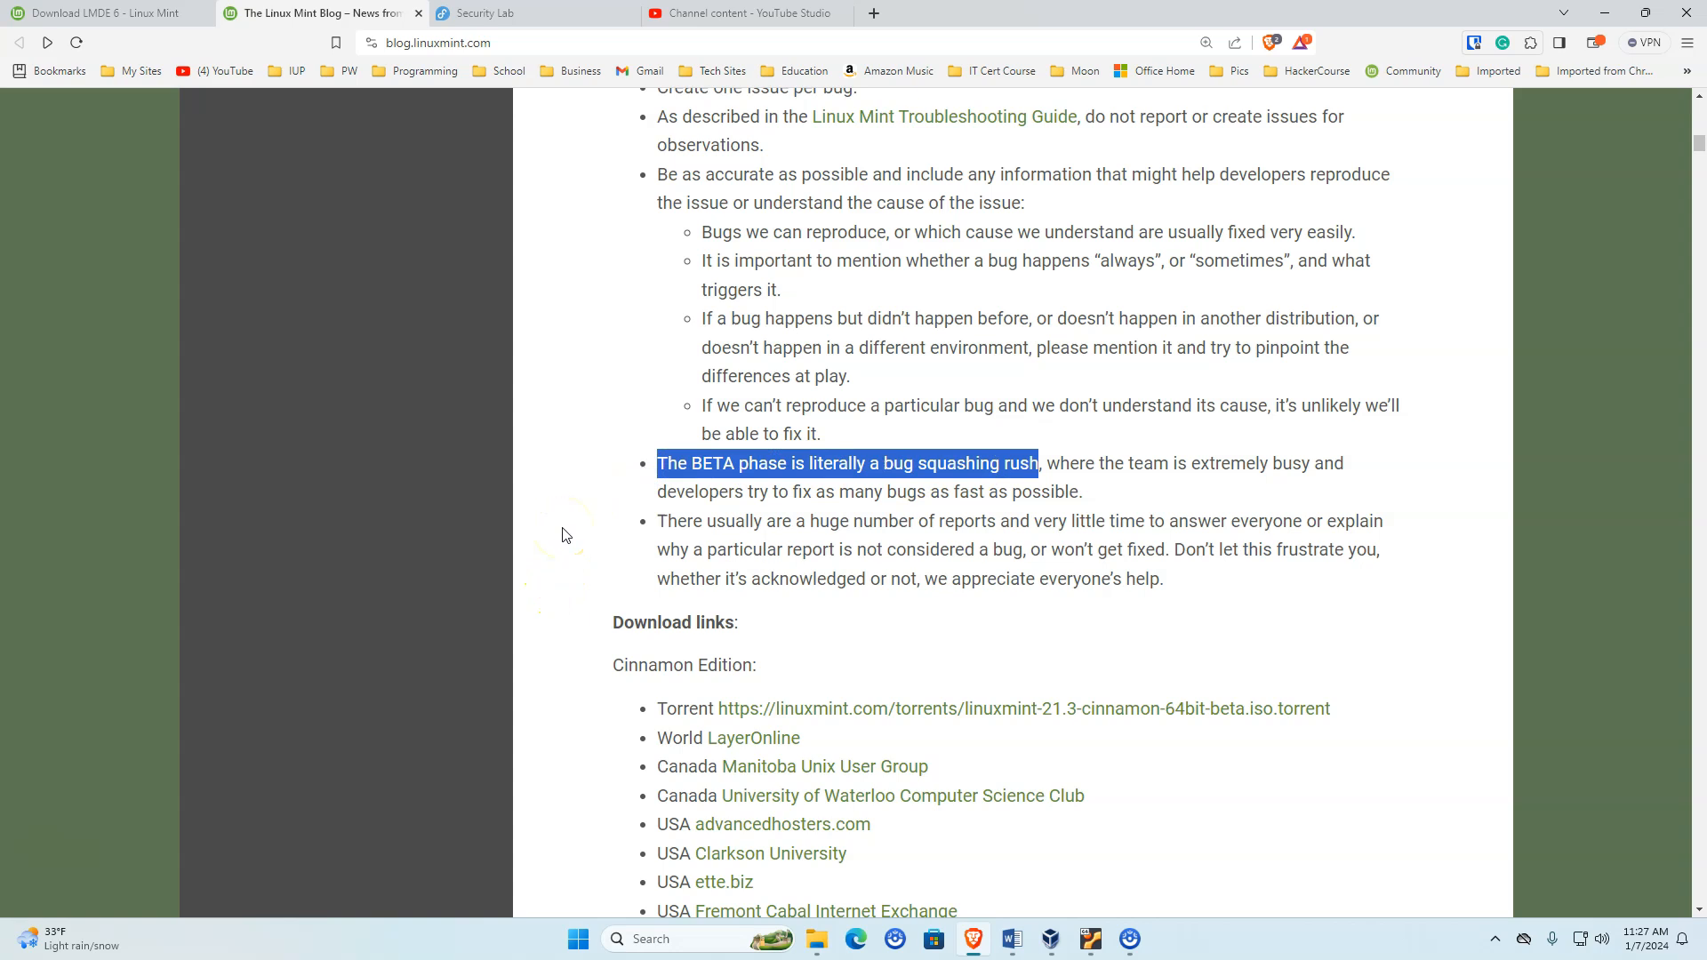
scroll("down", 3)
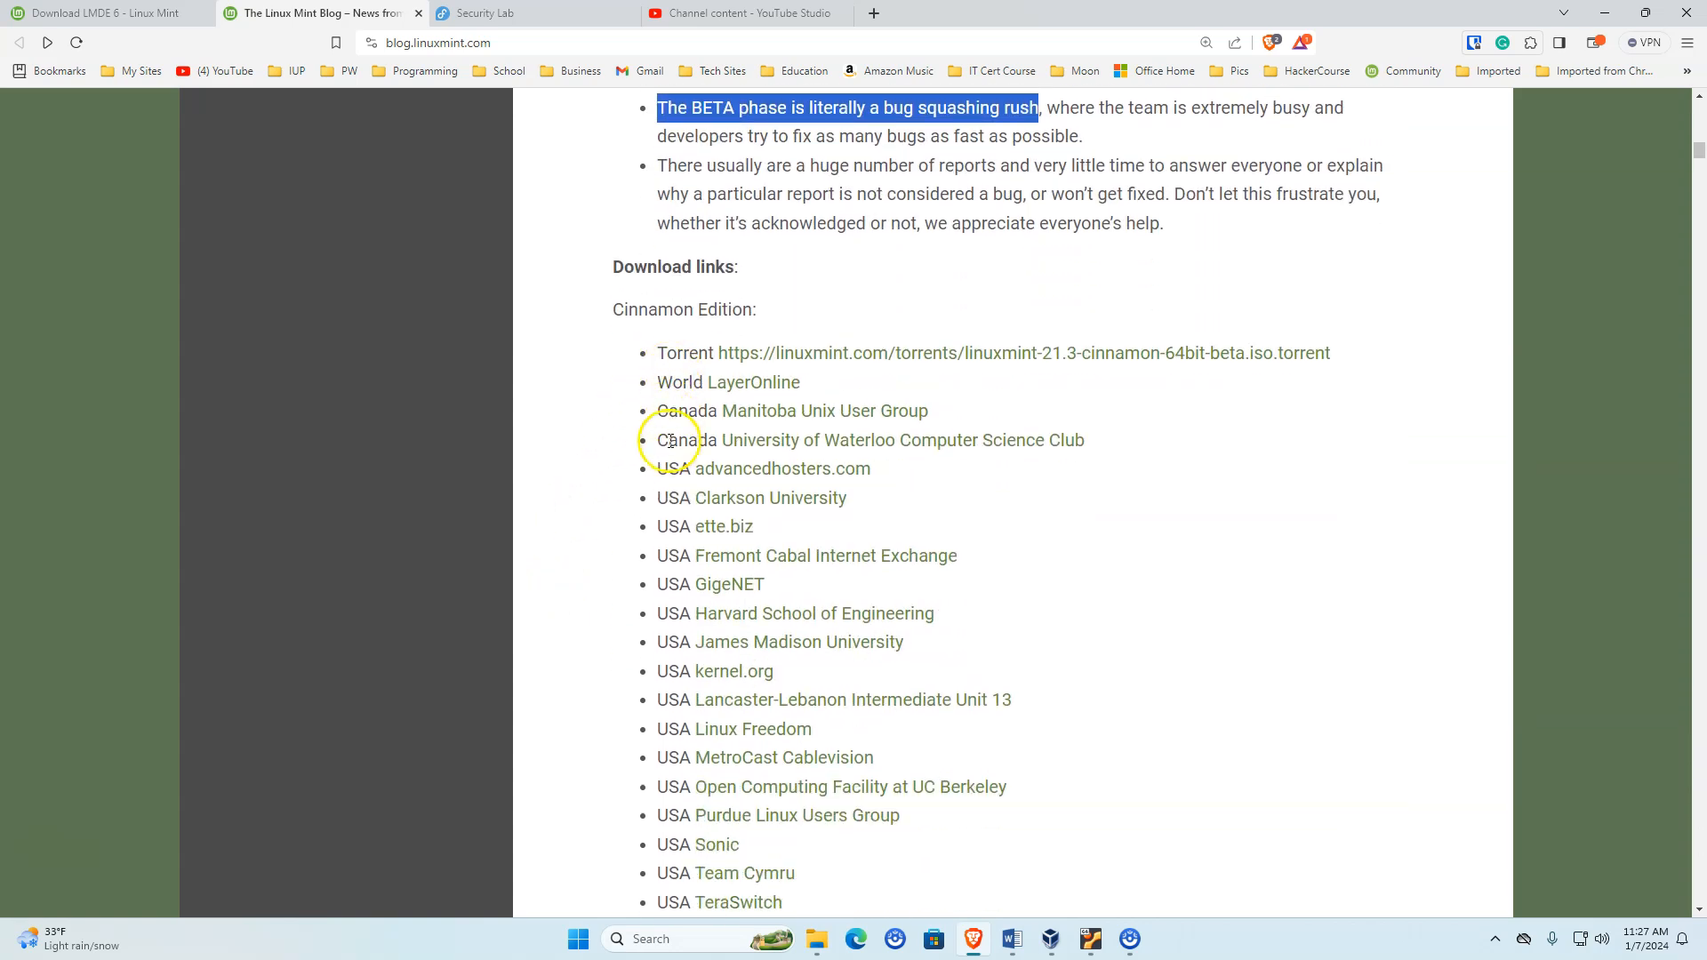
scroll("down", 3)
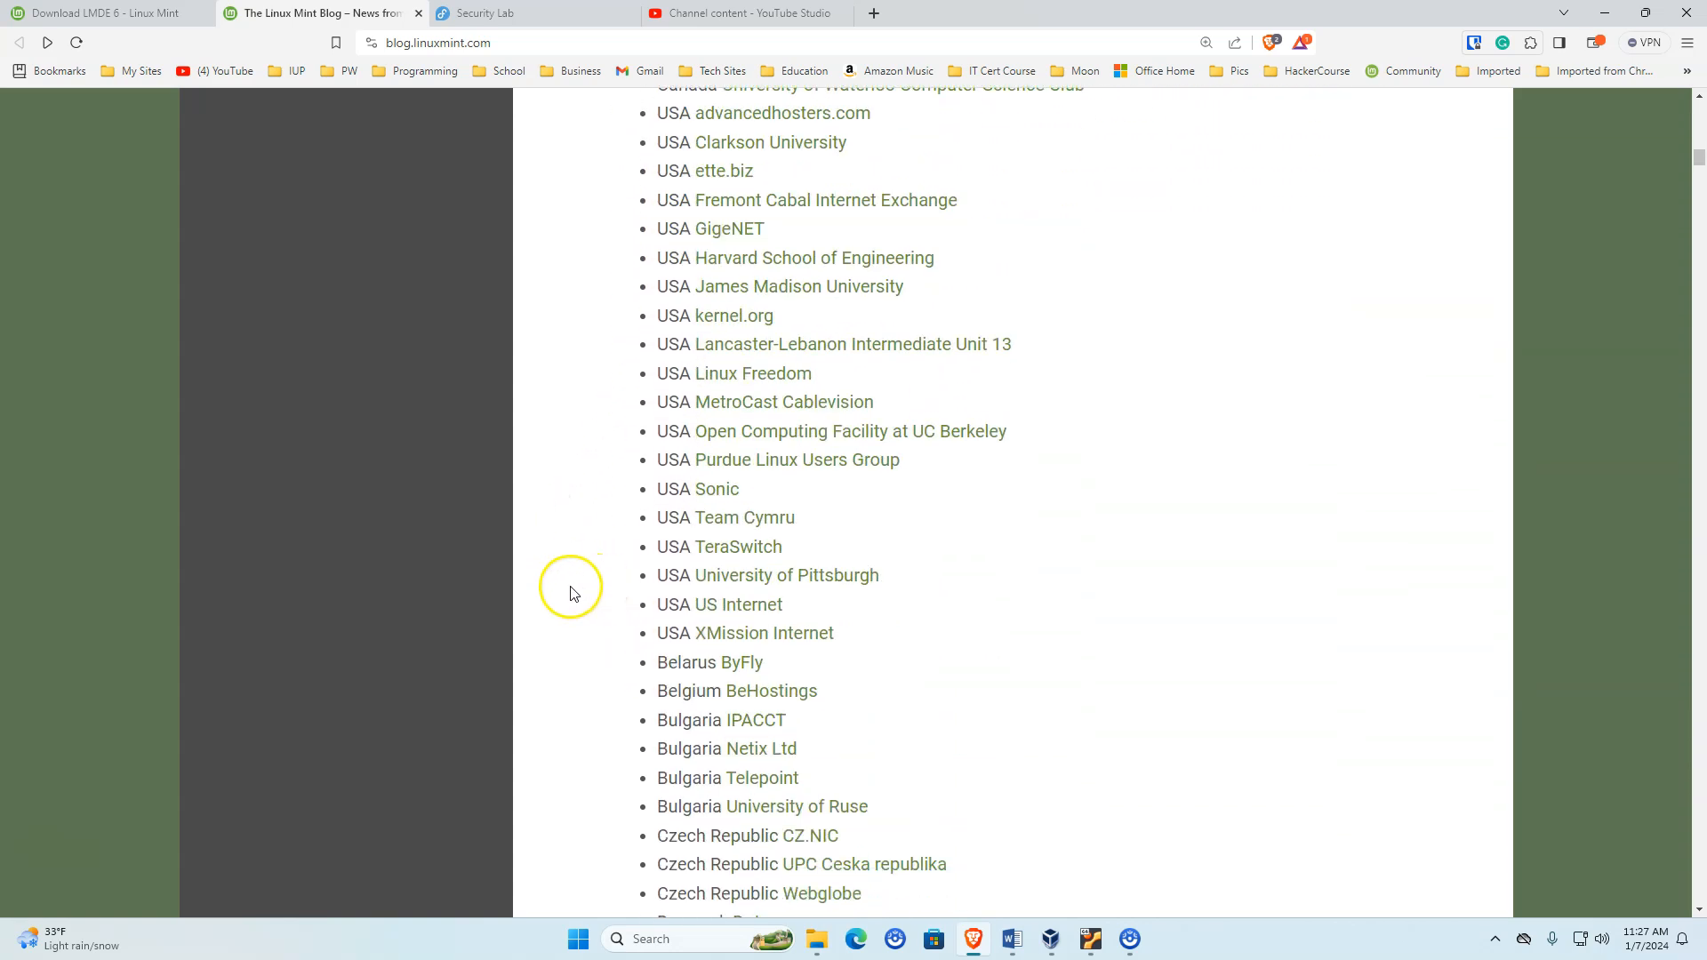
scroll("down", 3)
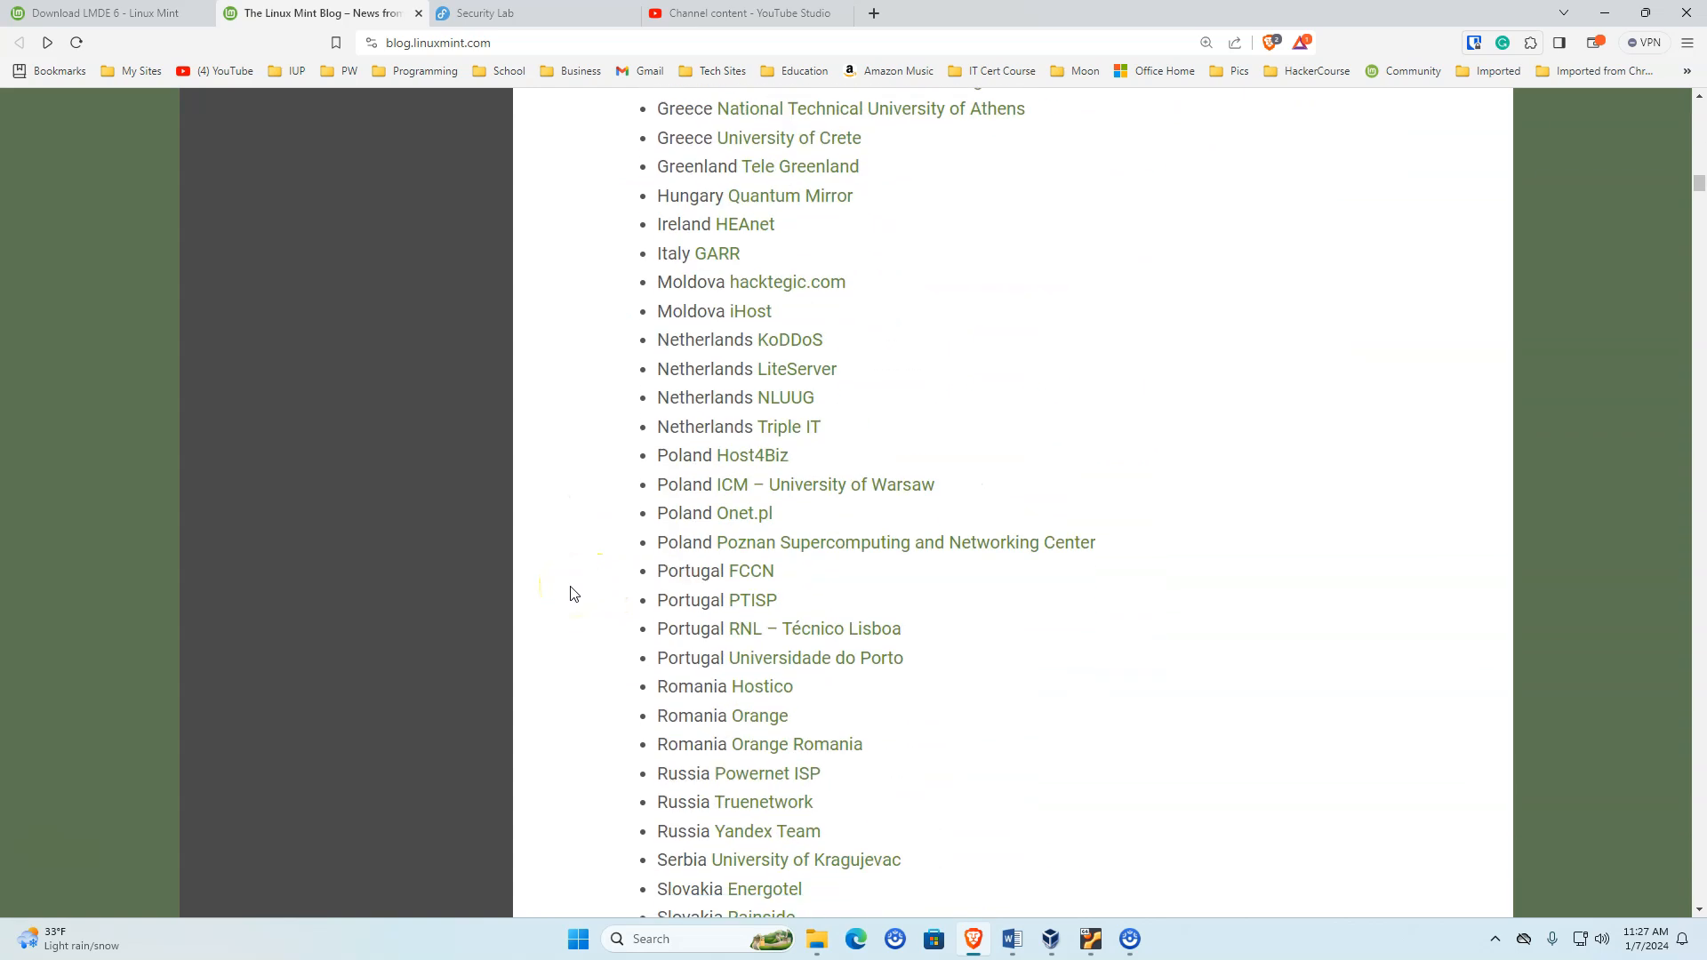
scroll("down", 3)
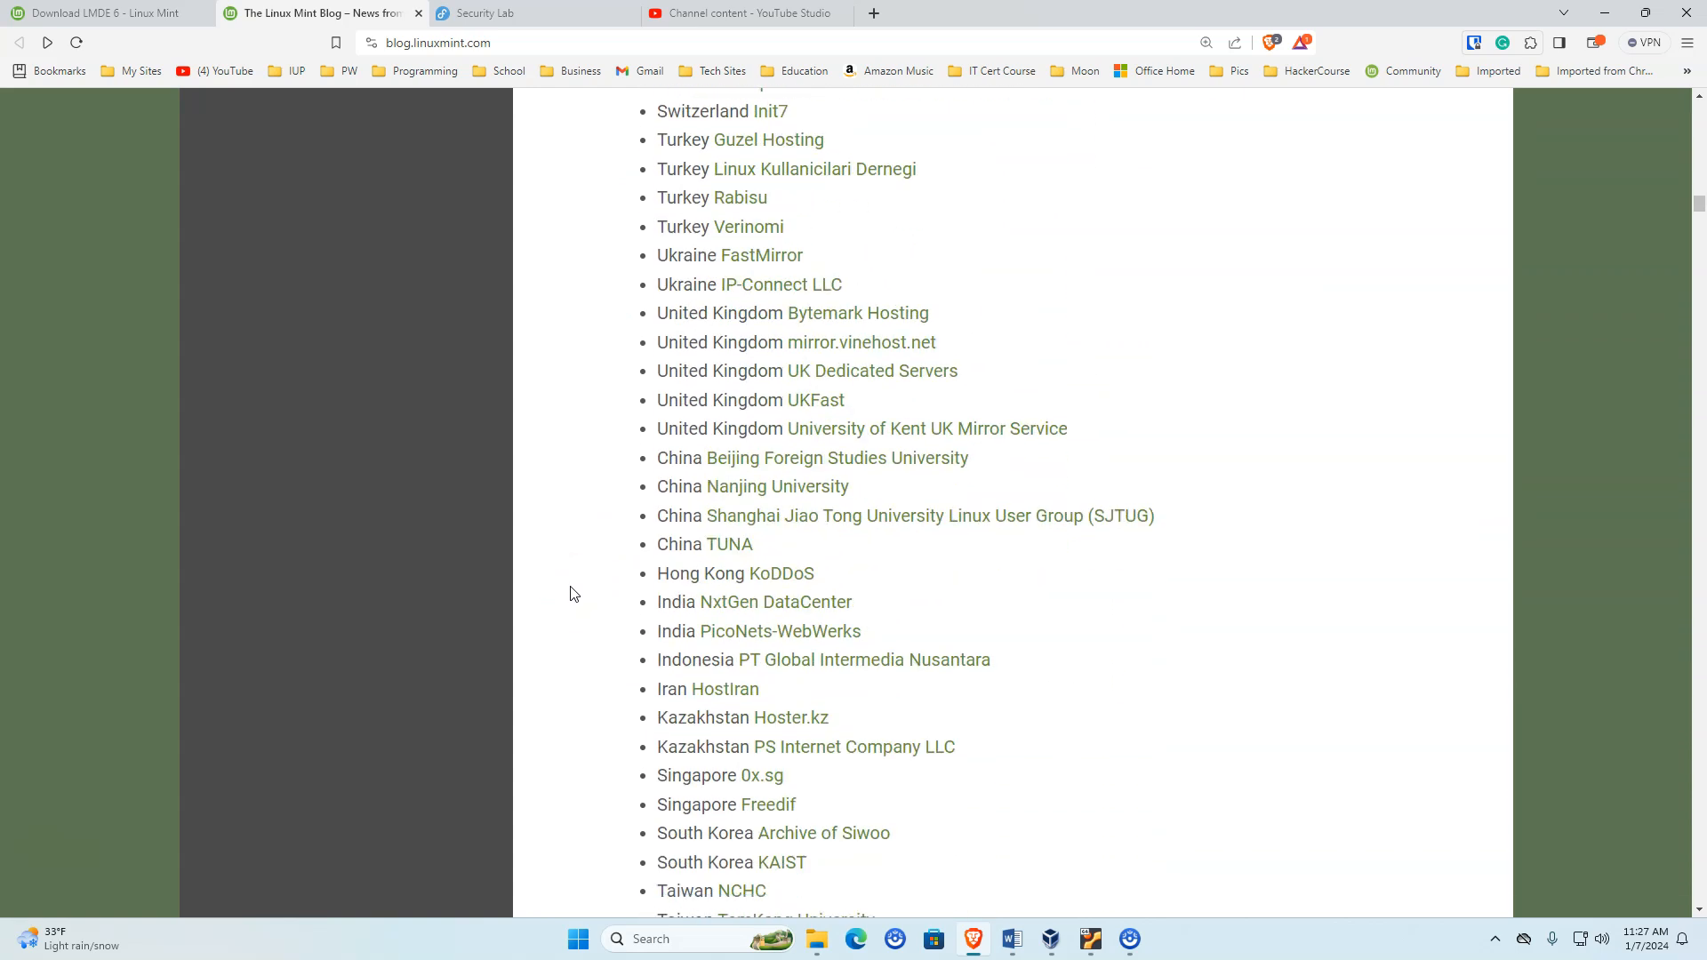
scroll("down", 3)
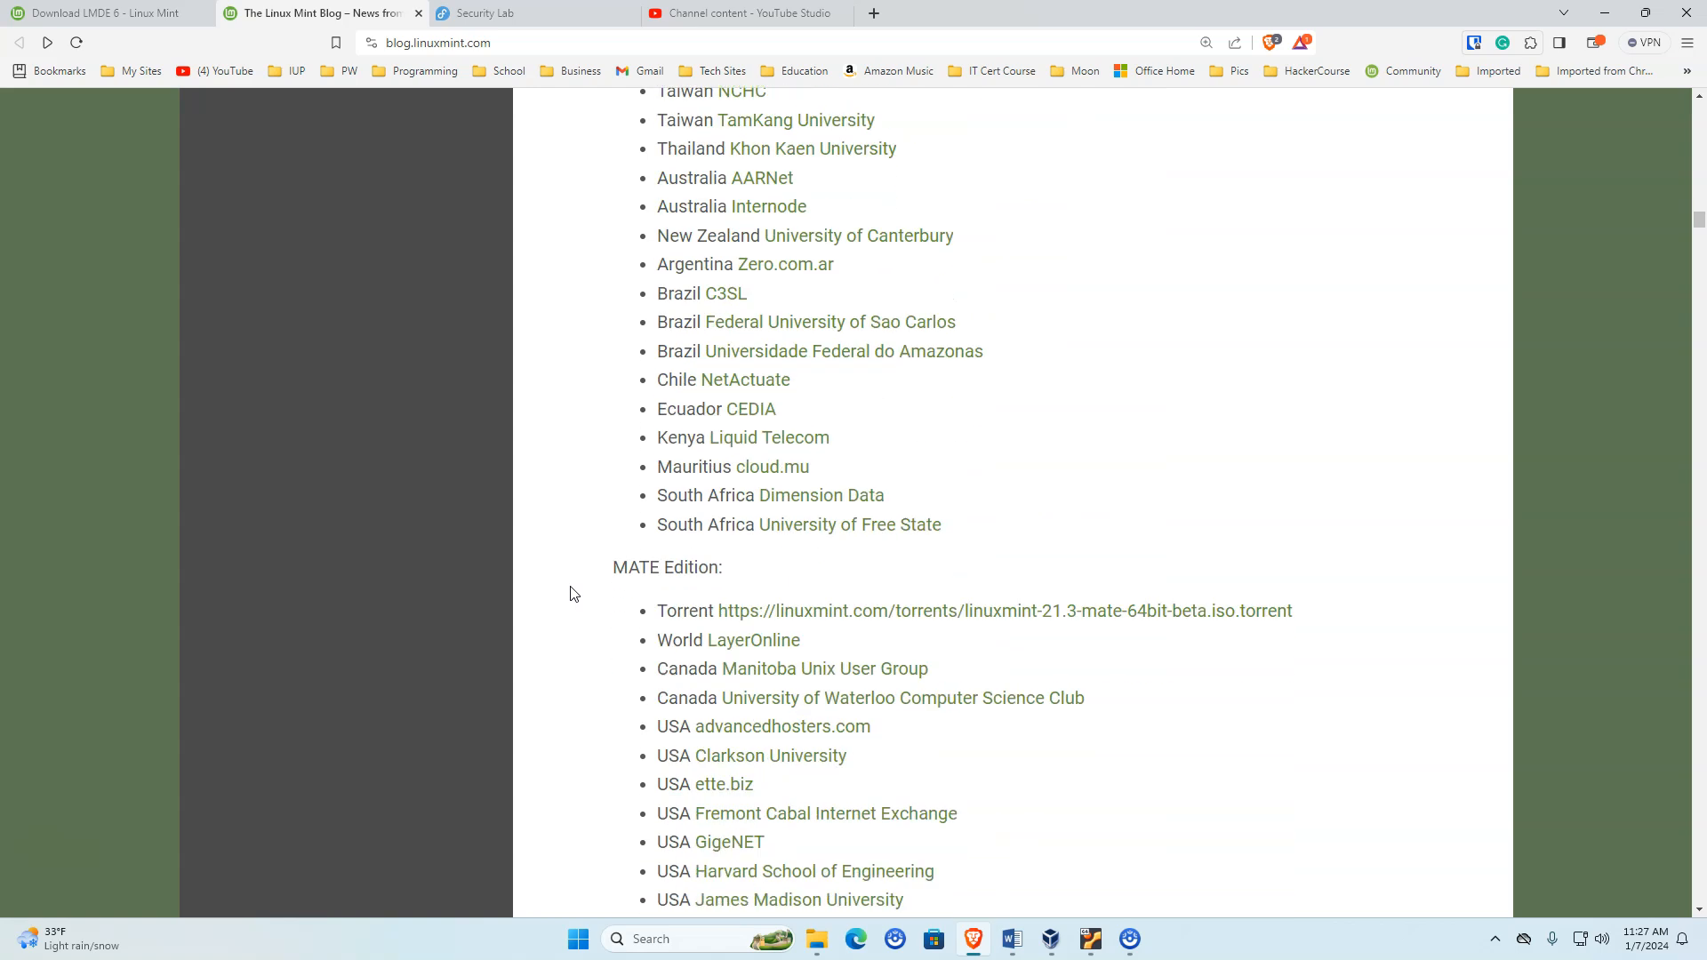
scroll("down", 3)
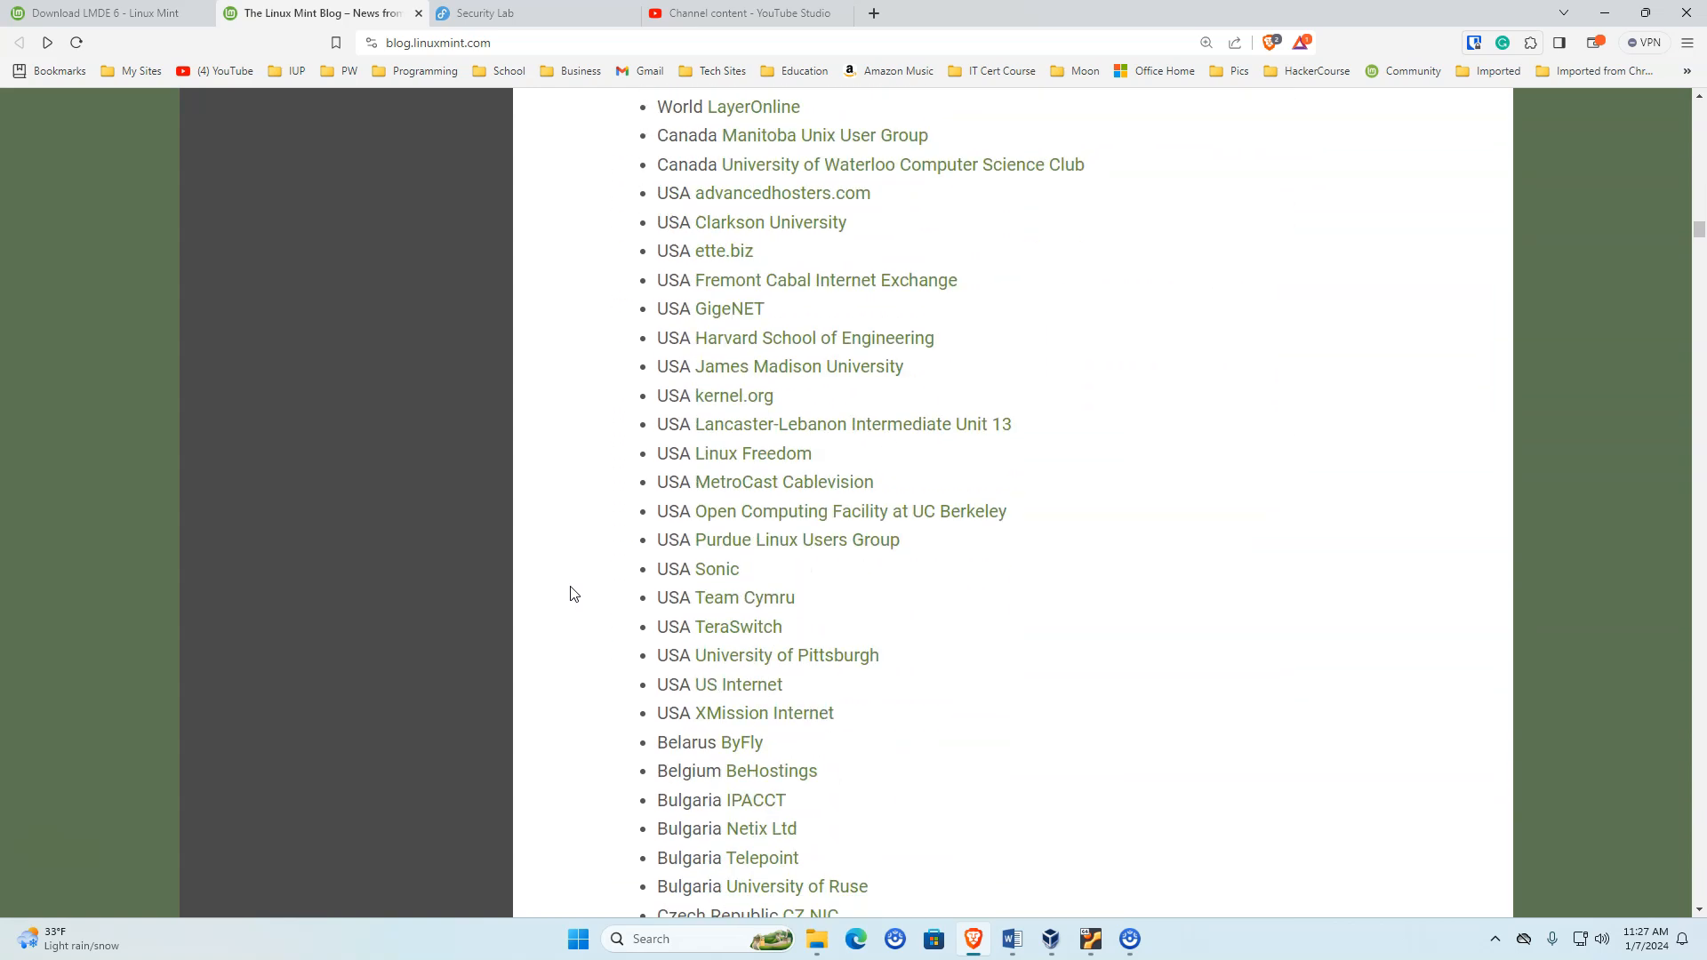
scroll("down", 3)
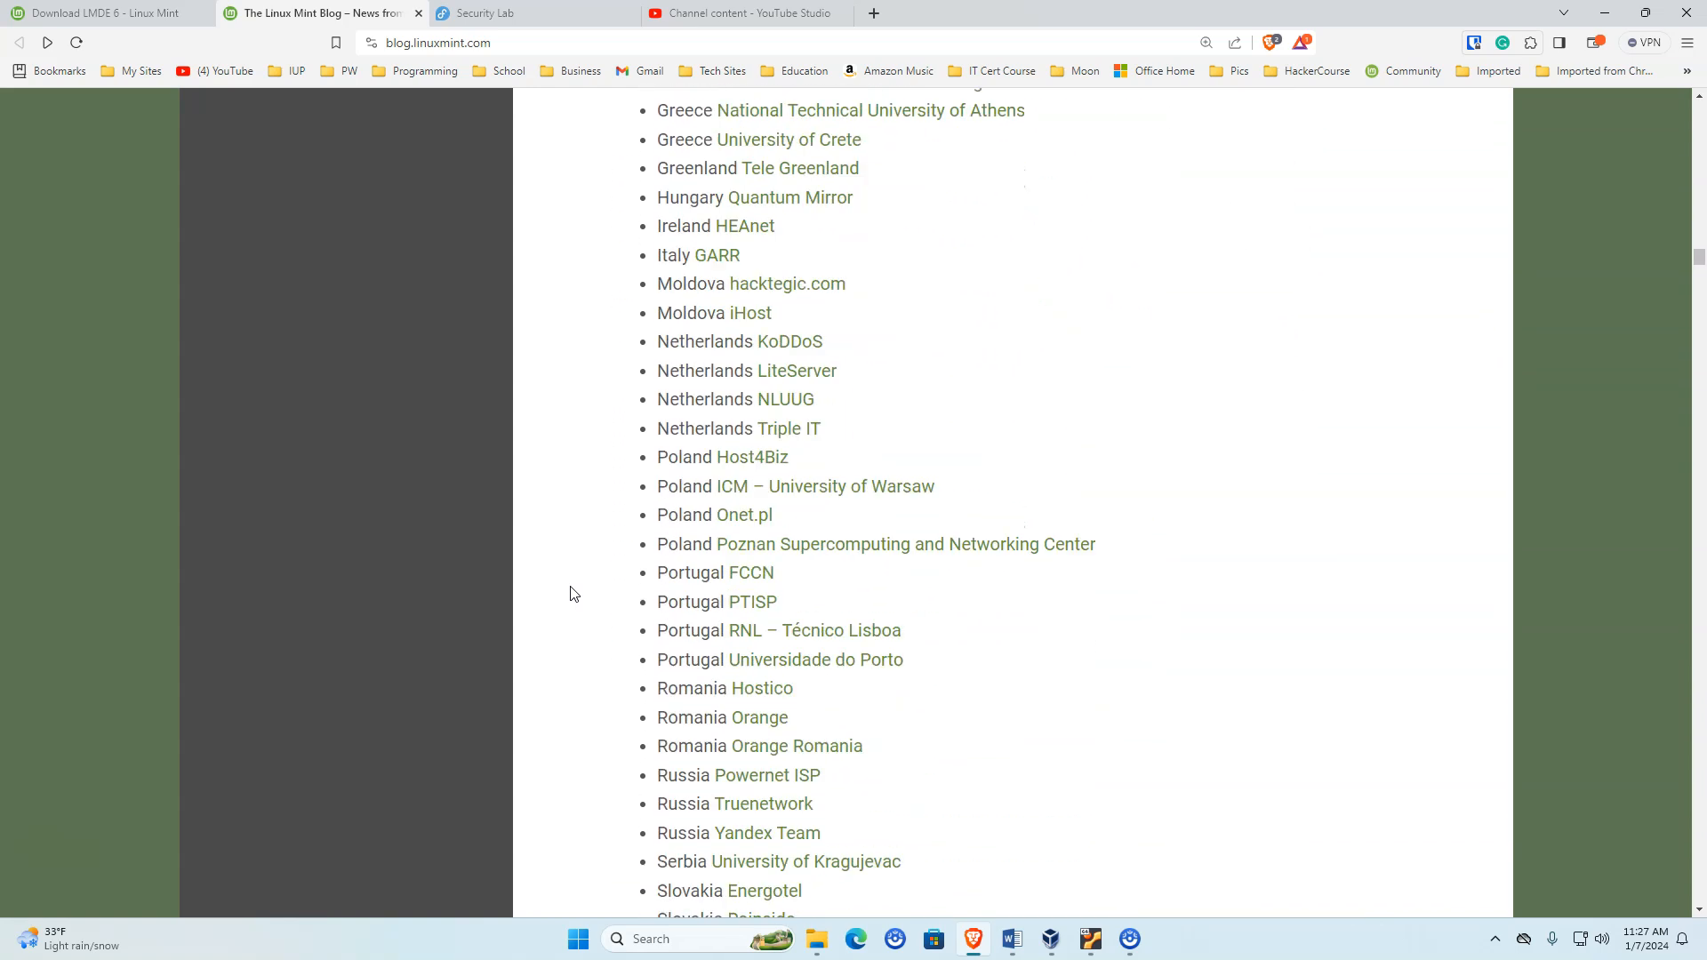
scroll("down", 3)
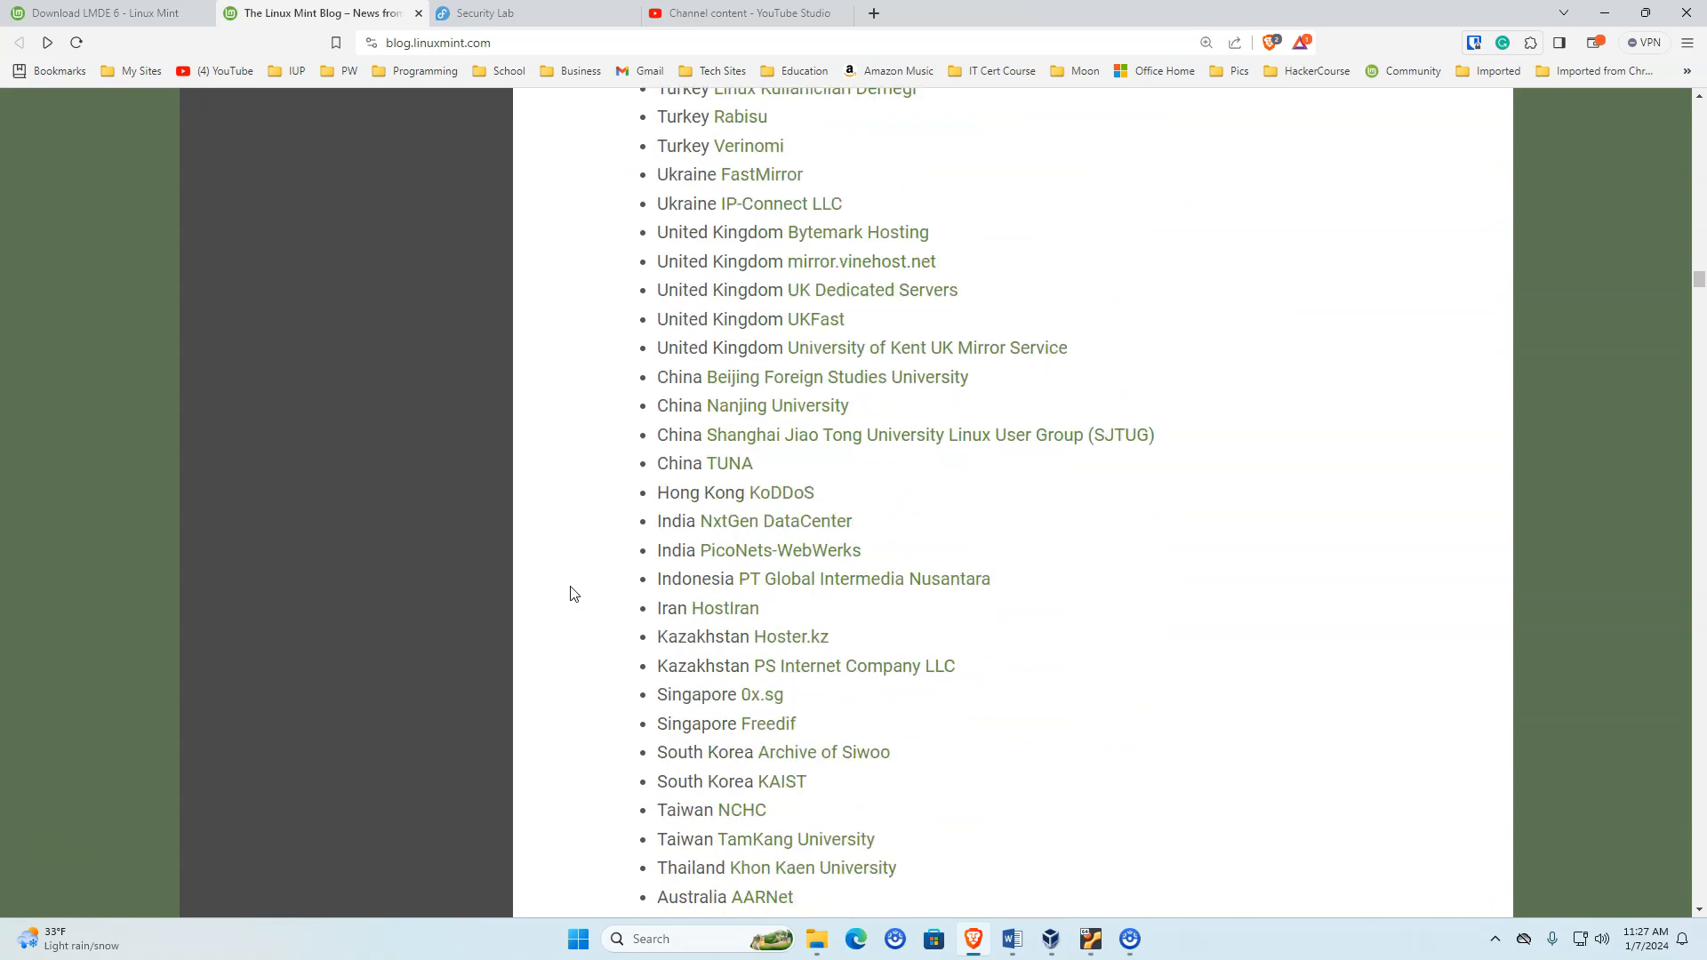
scroll("up", 3)
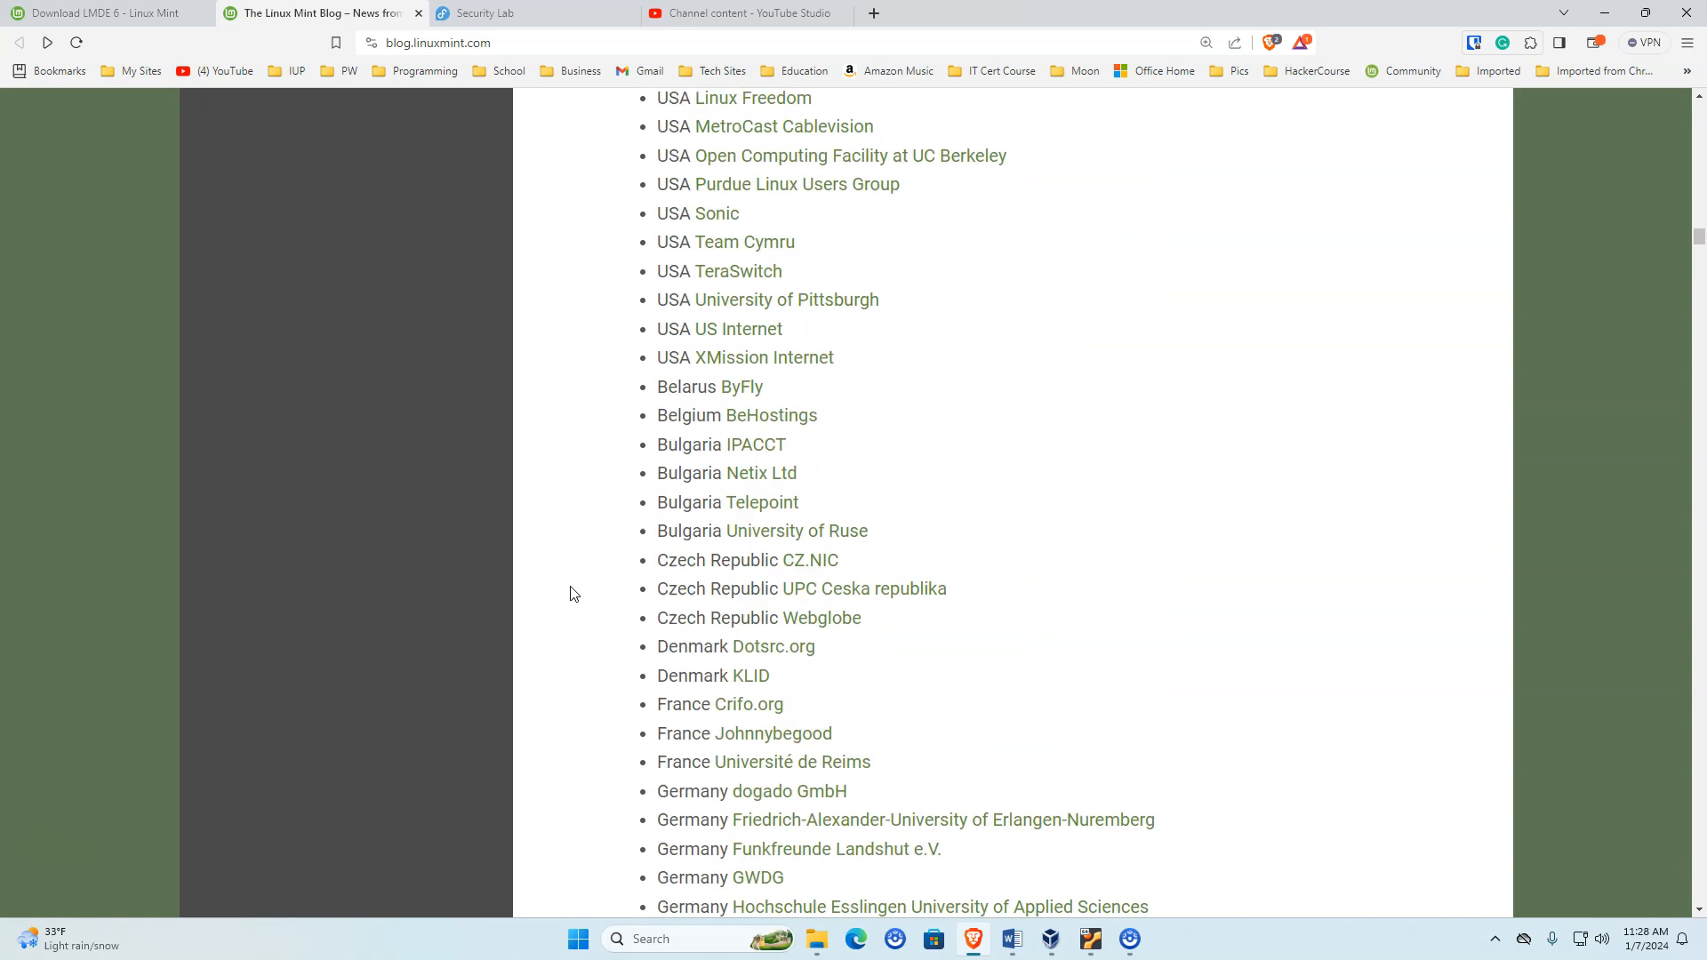
scroll("down", 3)
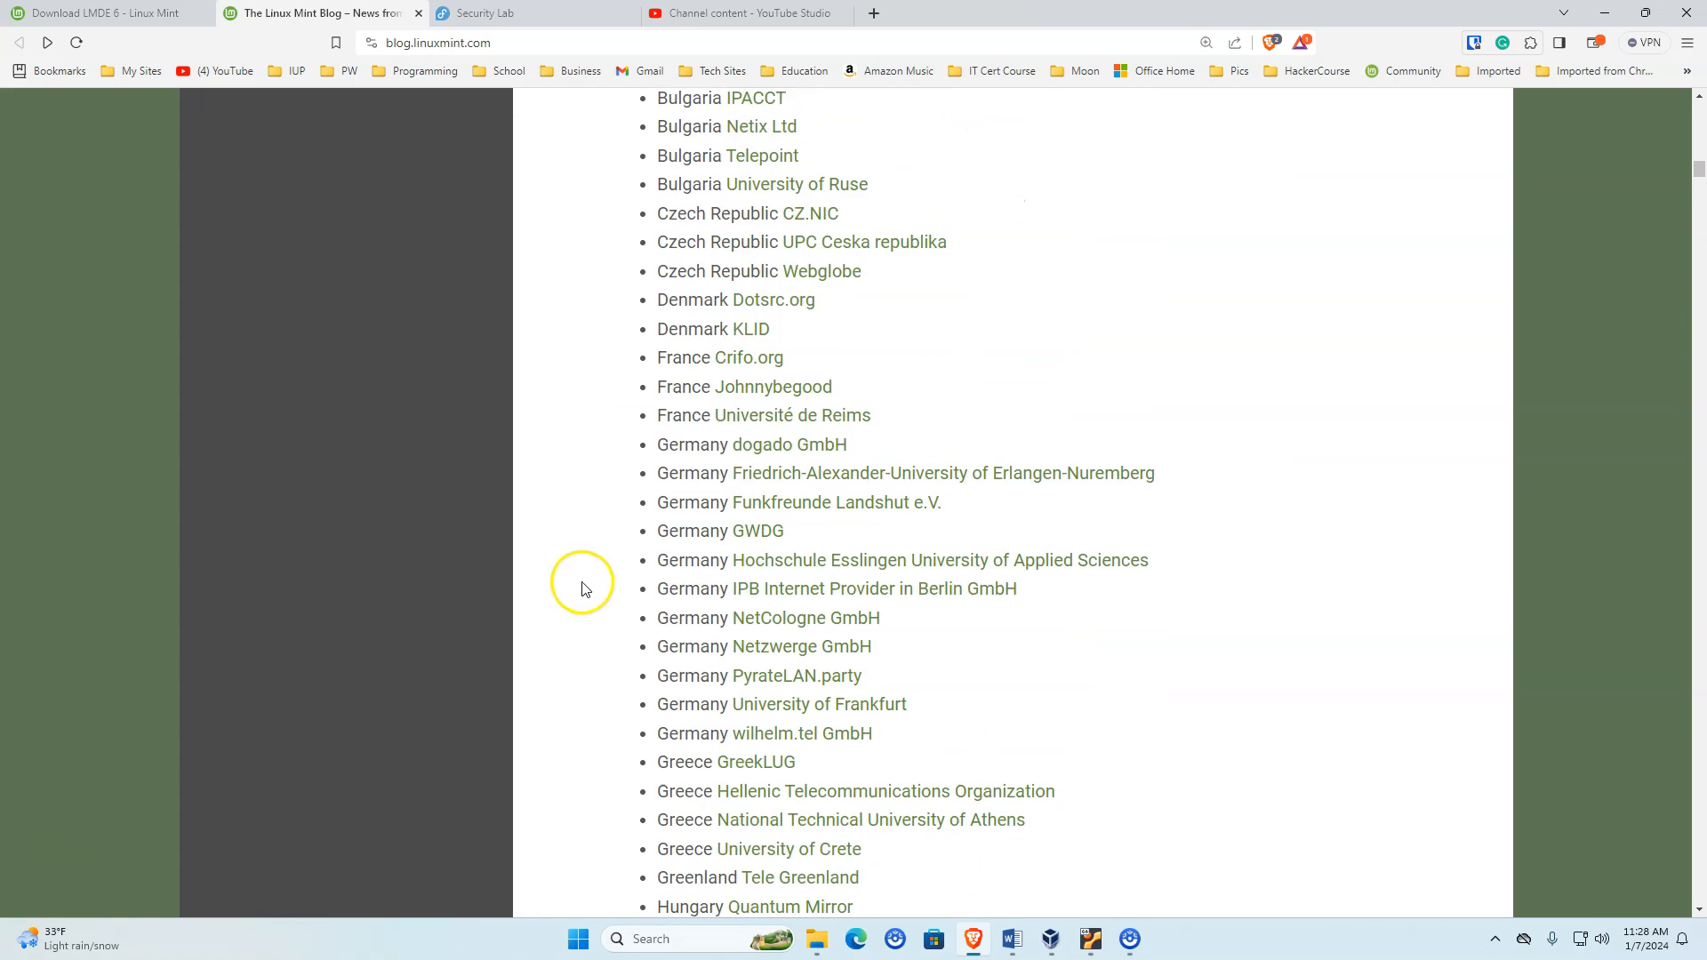
mouse_move(1090, 939)
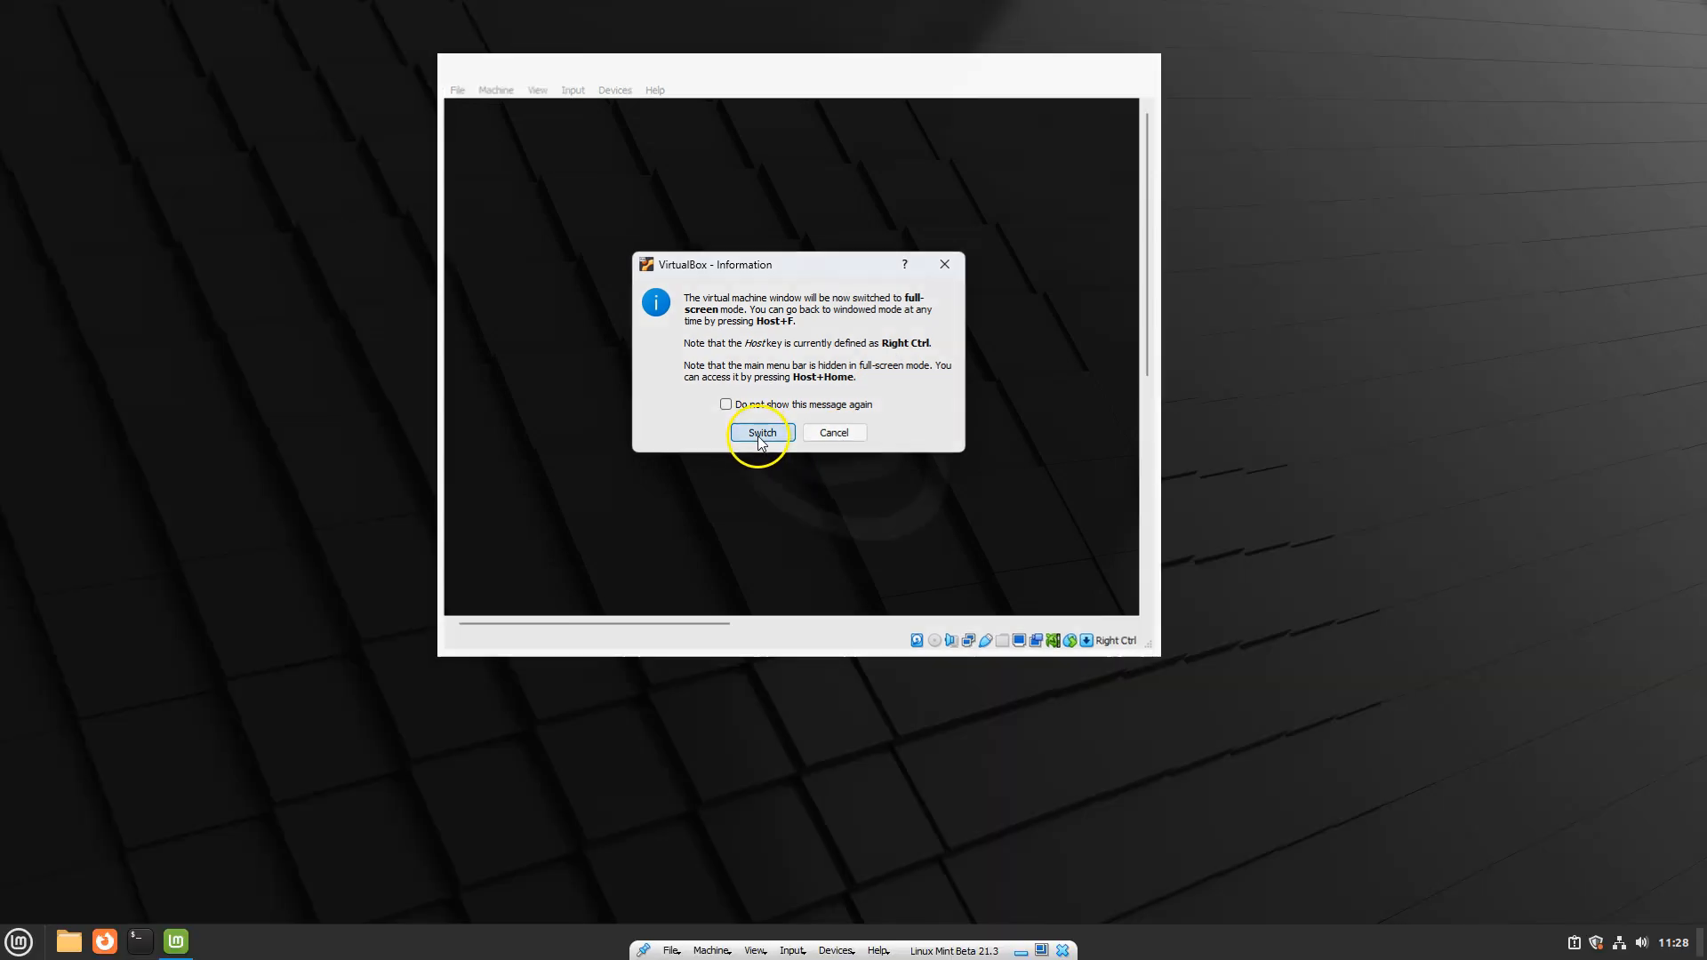
- Switch the Linux Mint VM to full screen and bring up the Welcome to Linux Mint window
left_click(763, 432)
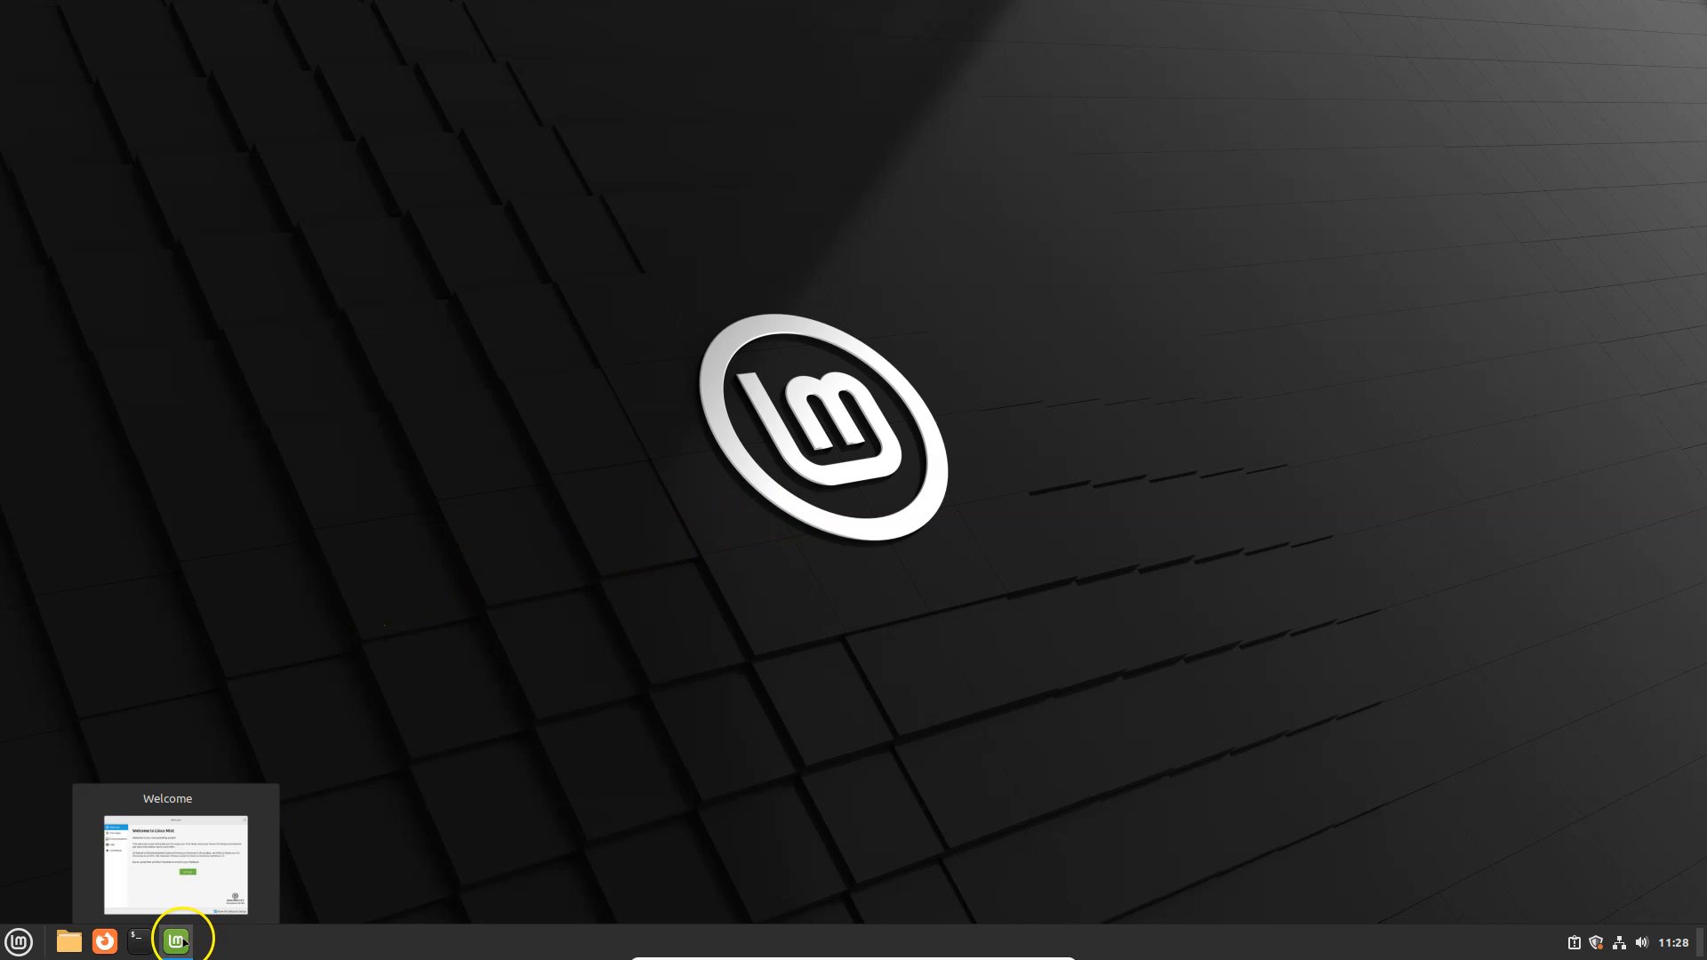
left_click(176, 940)
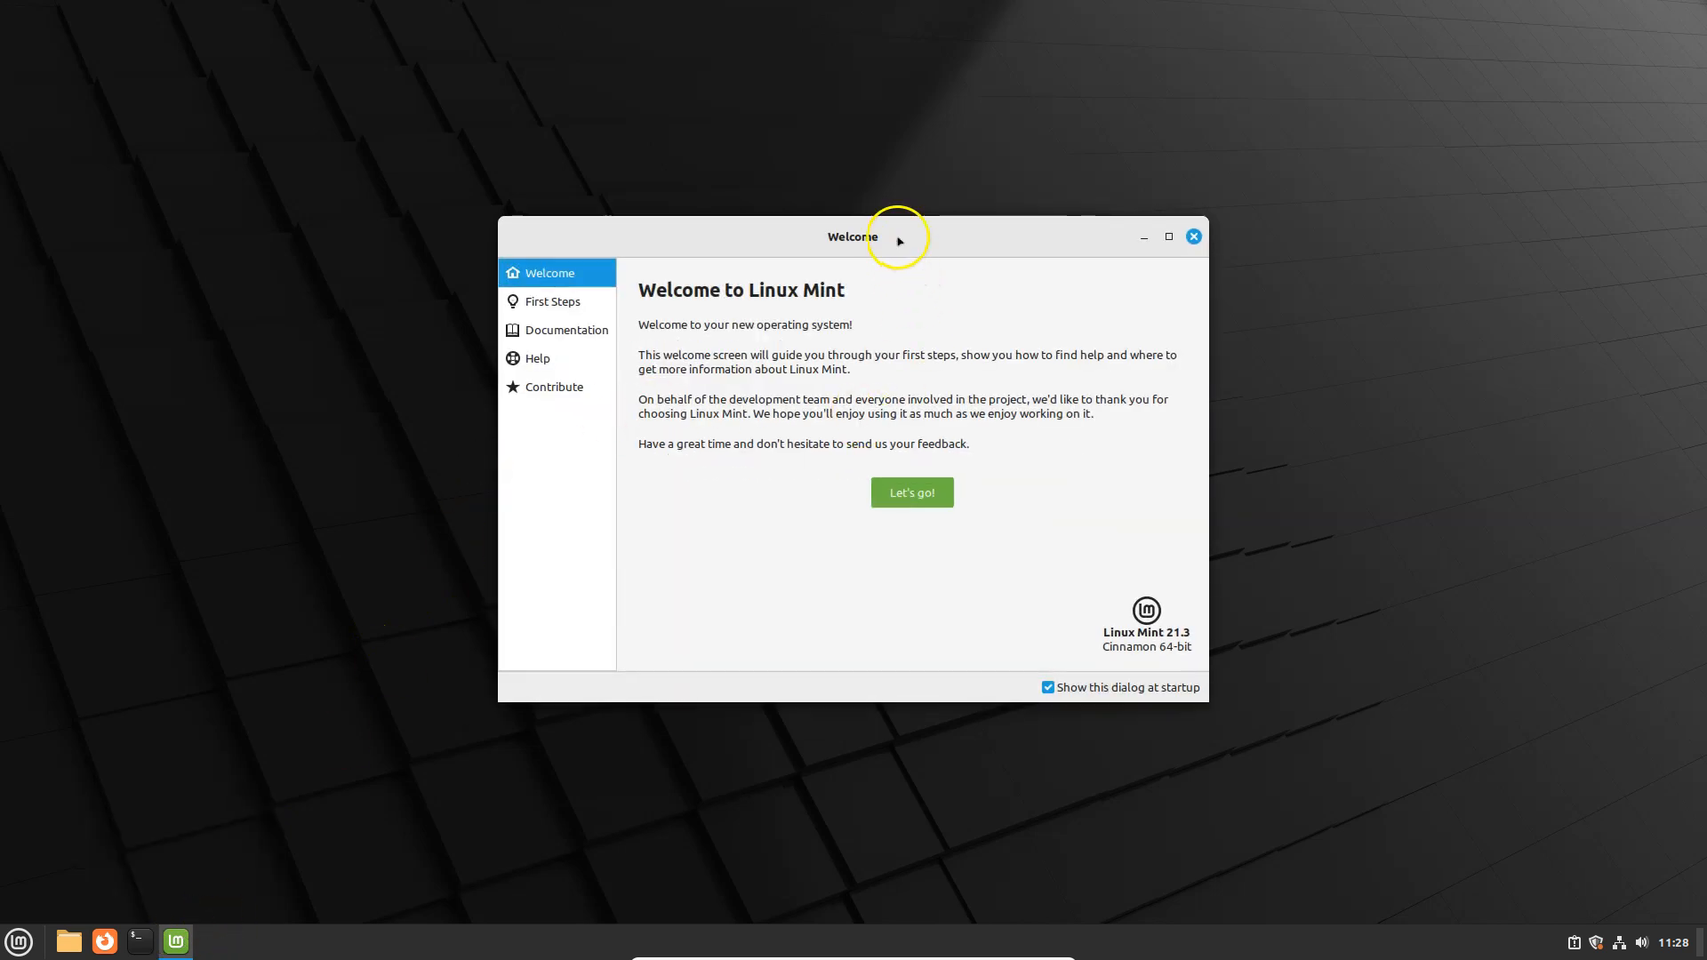
mouse_move(686, 375)
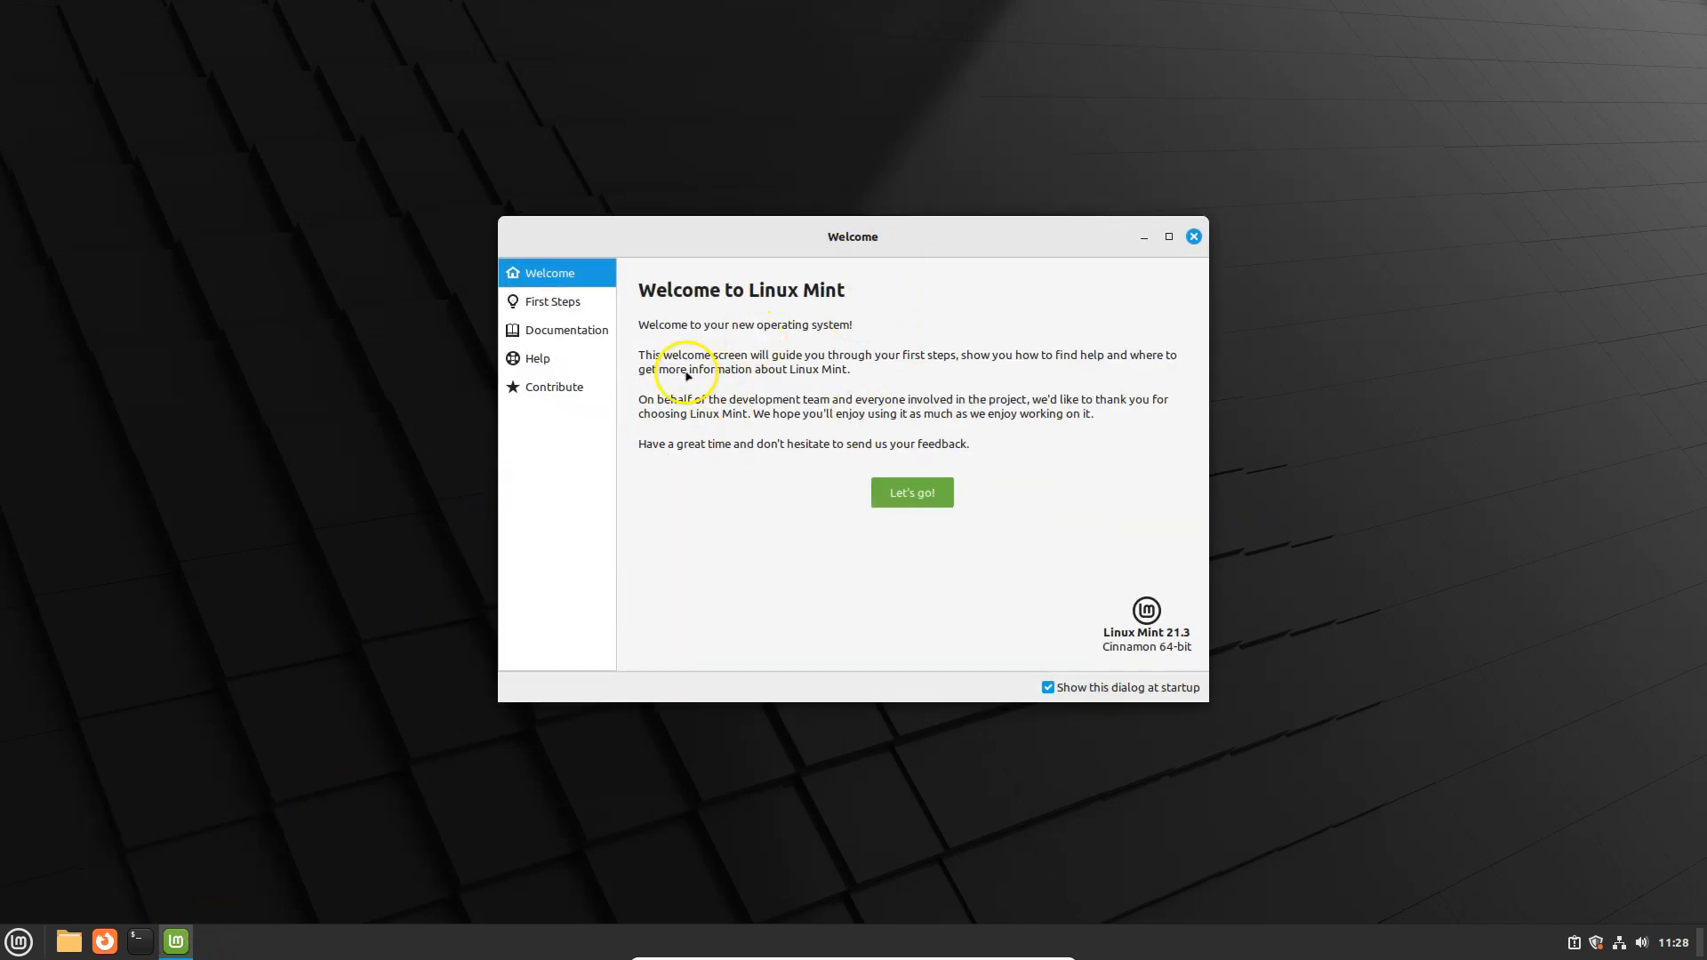
mouse_move(825, 368)
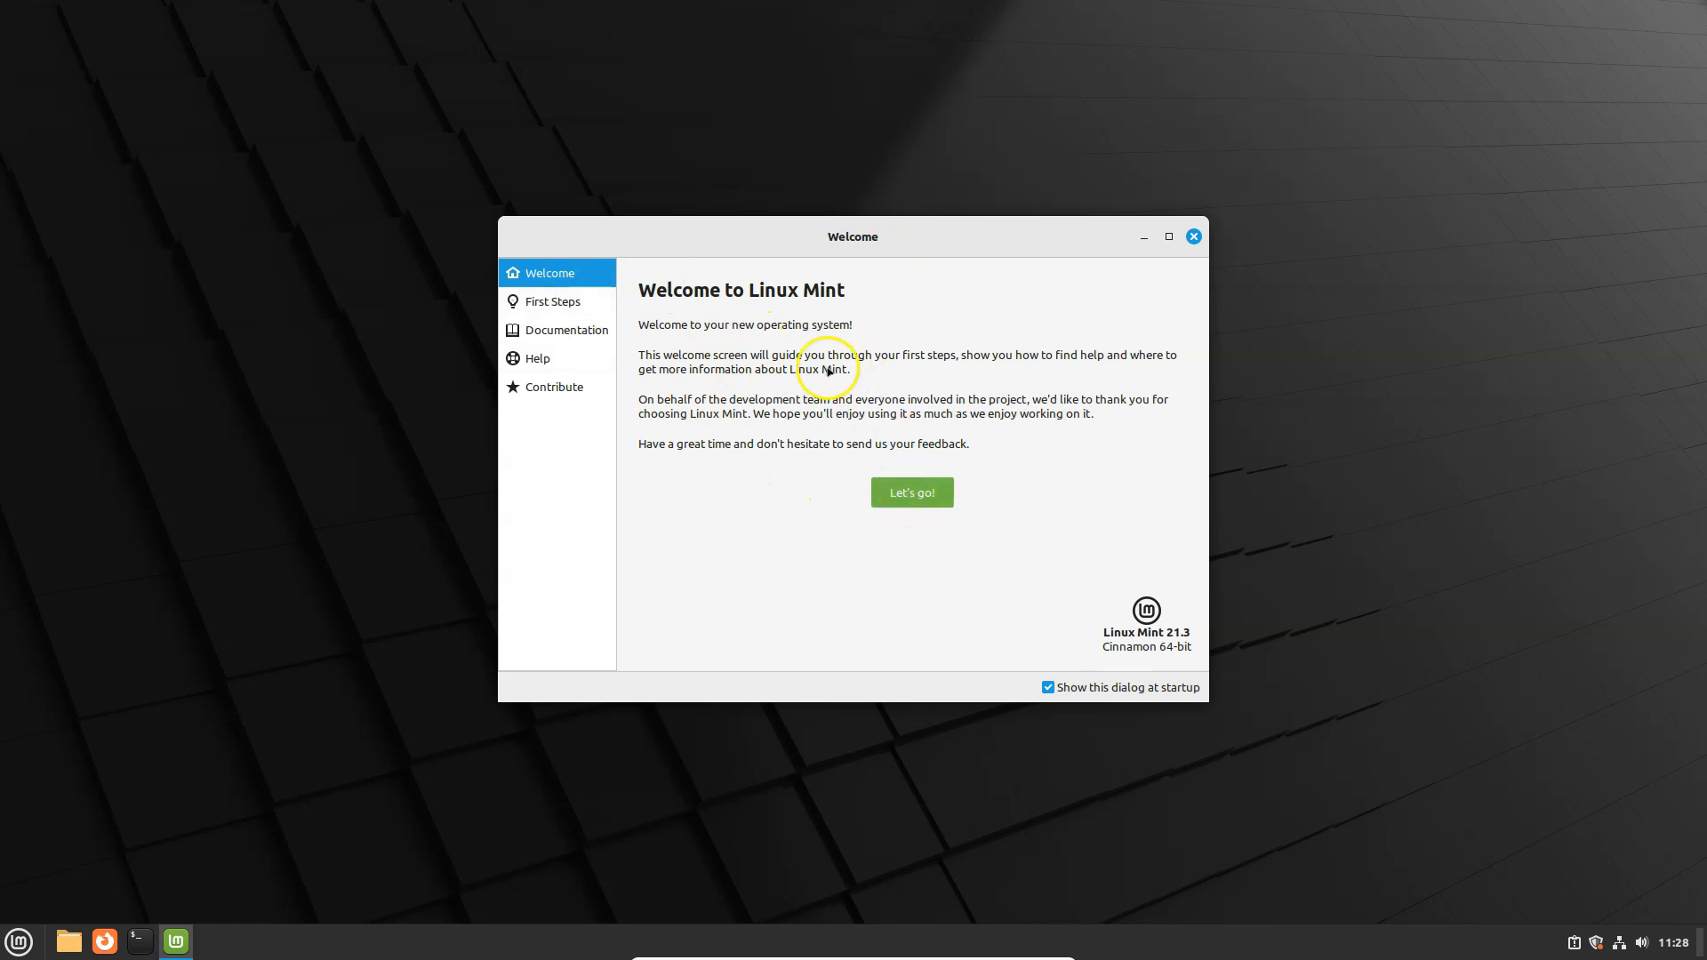
mouse_move(798, 383)
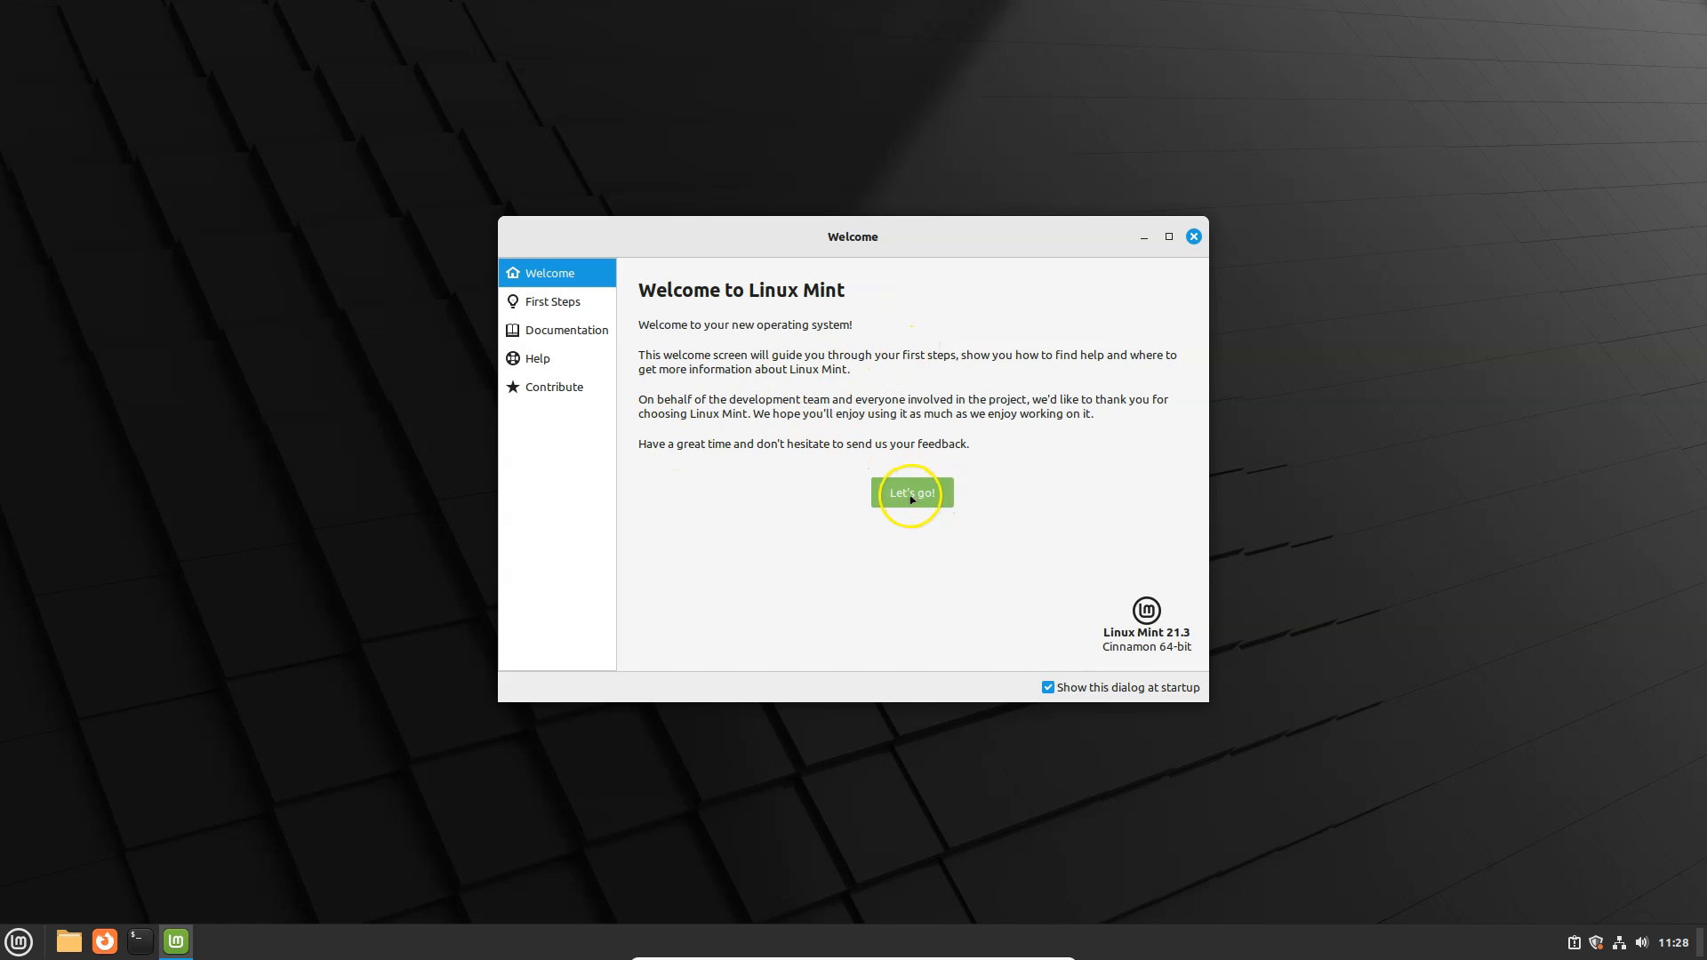
- Show the Welcome screen's First Steps page with Desktop Colors, Snapshots, Driver and Update Manager
left_click(910, 493)
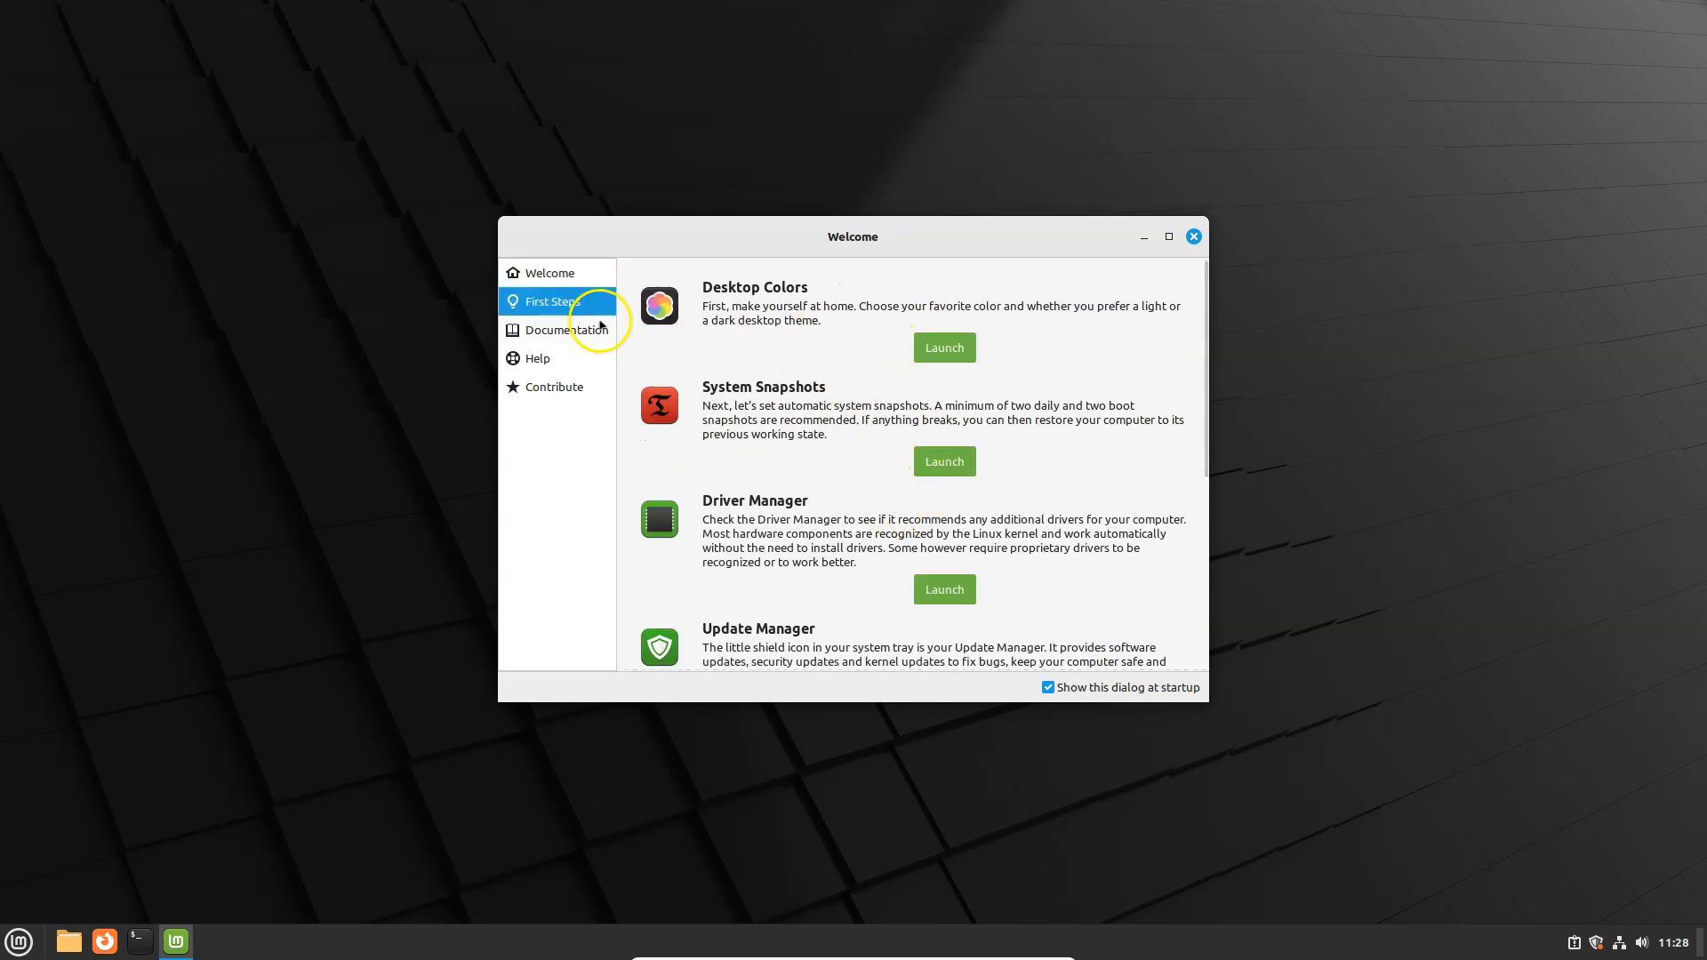
mouse_move(815, 322)
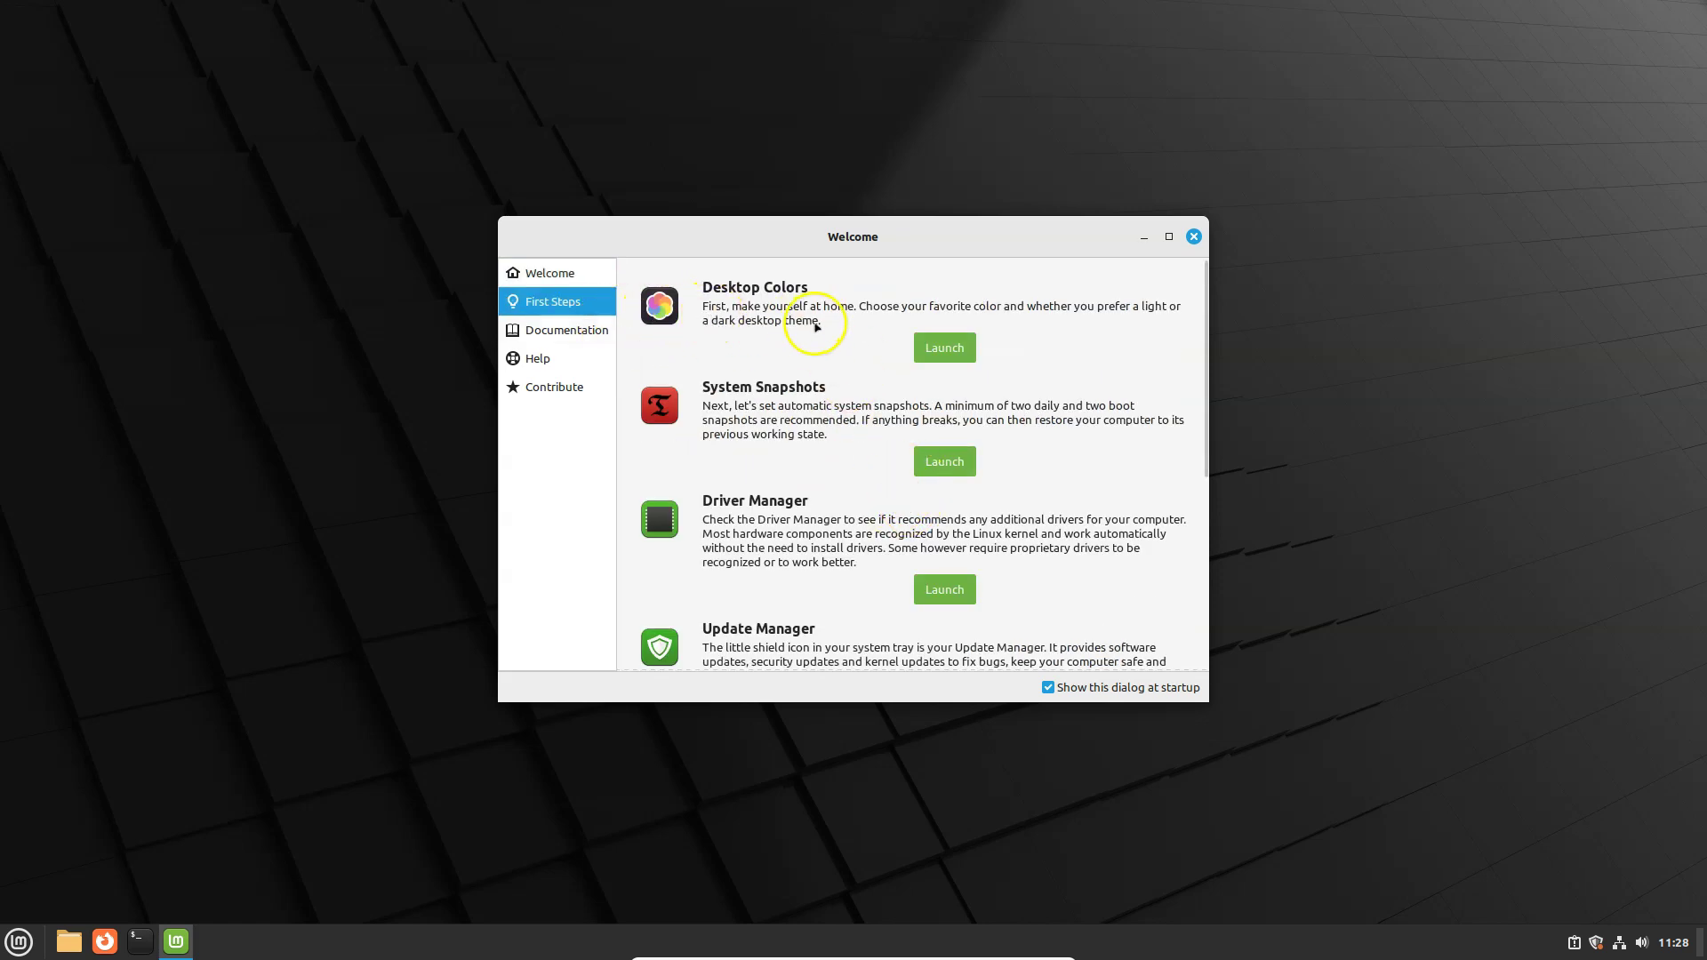
mouse_move(857, 432)
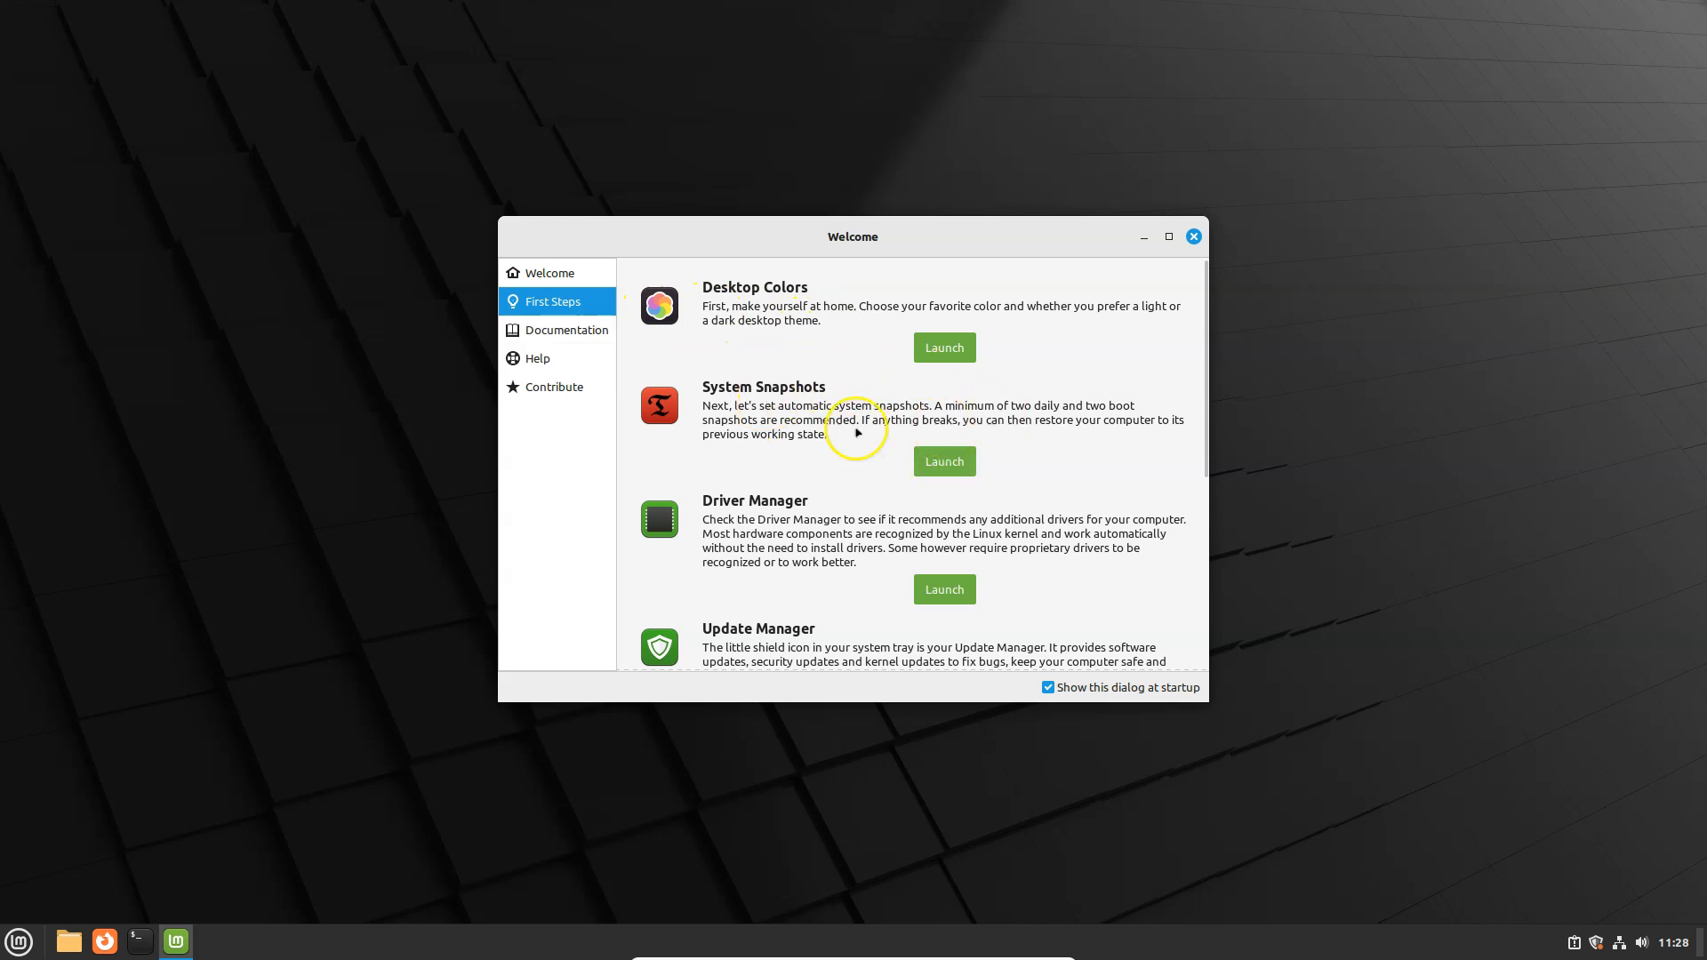
mouse_move(857, 432)
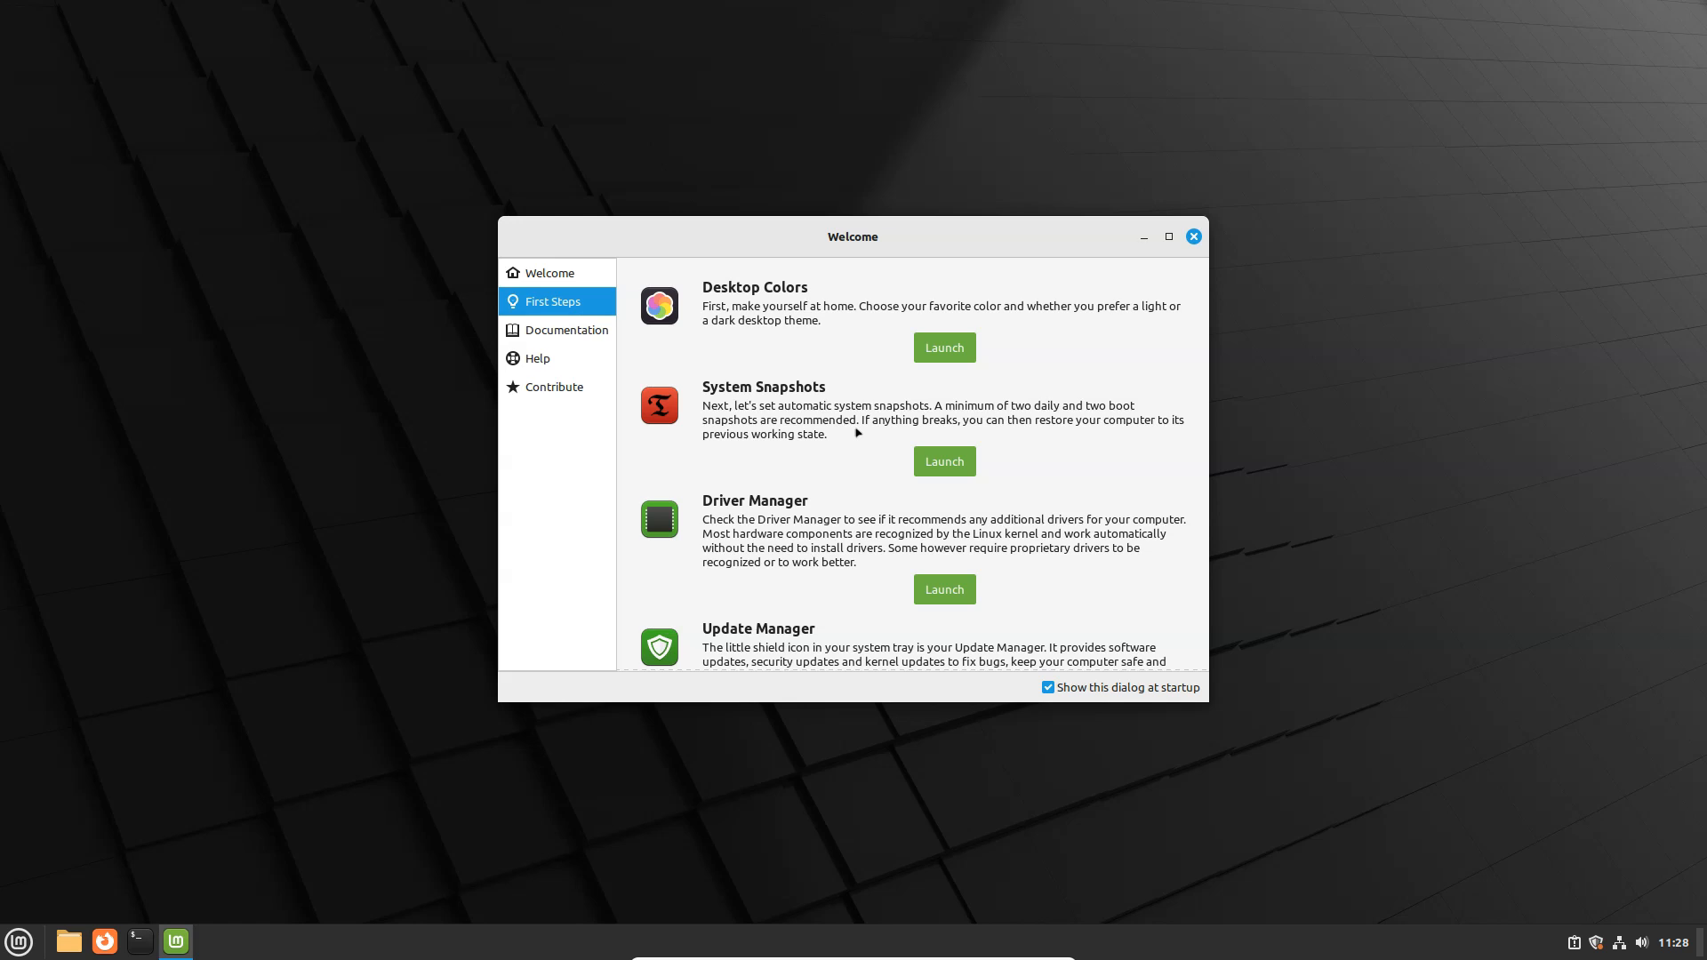
- Launch System Snapshots, authenticate with the password, and bring up Timeshift's Settings showing RSYNC
left_click(943, 461)
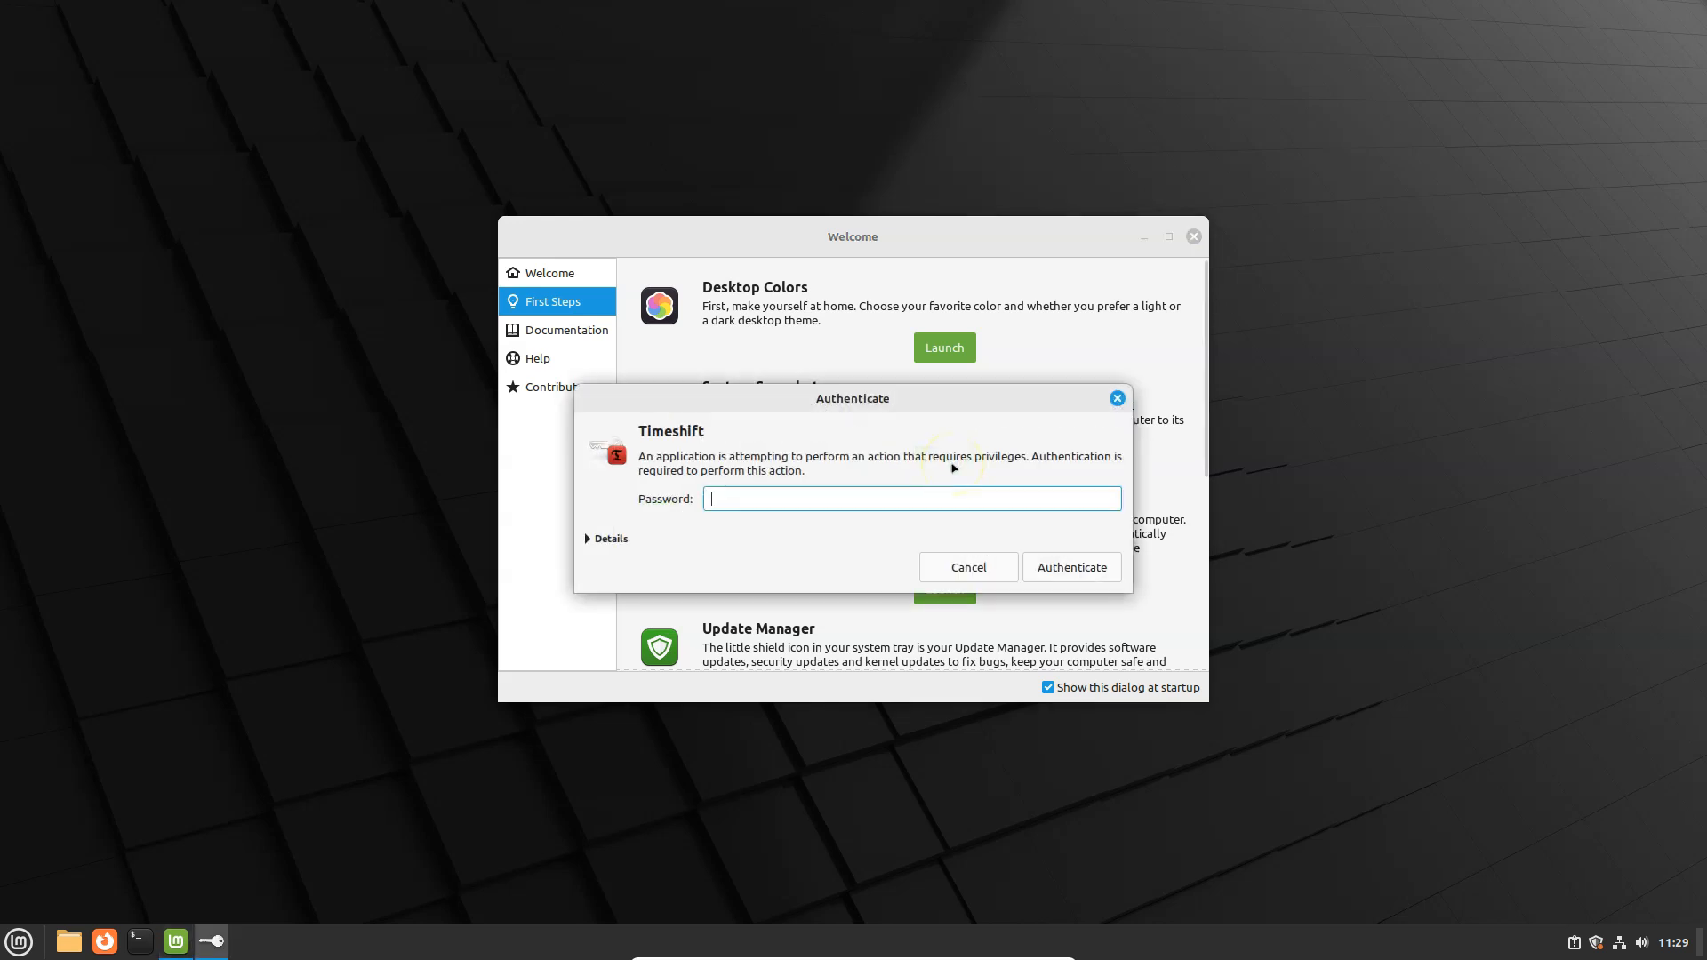
type("••")
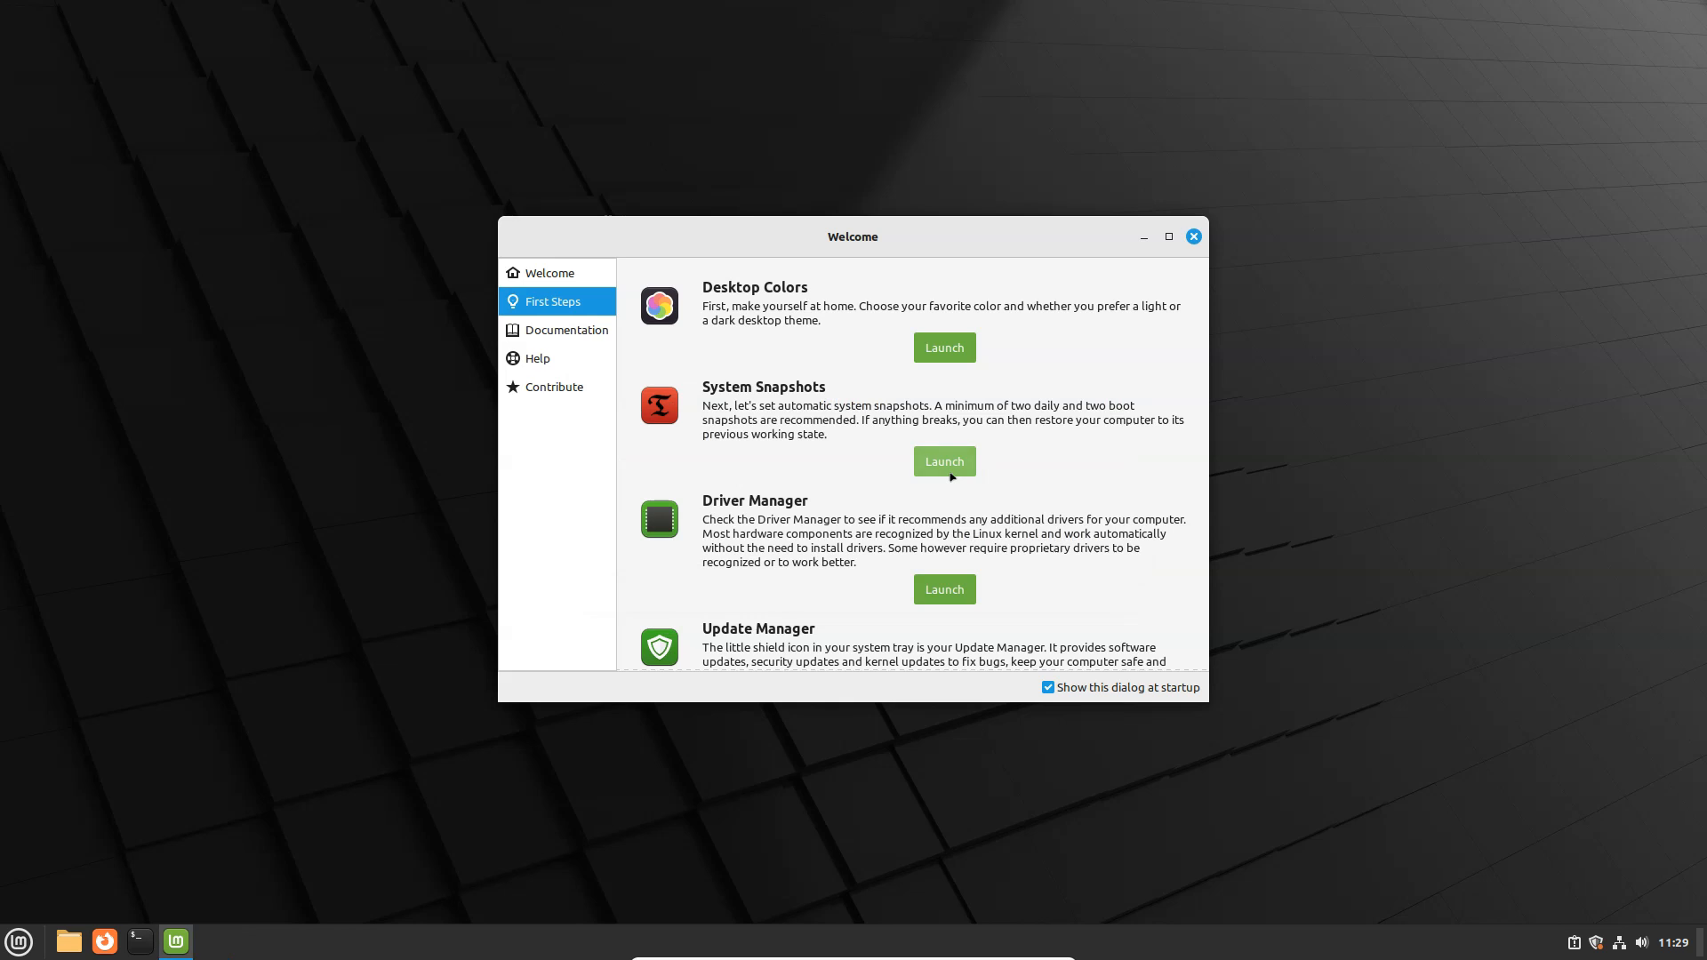
left_click(942, 461)
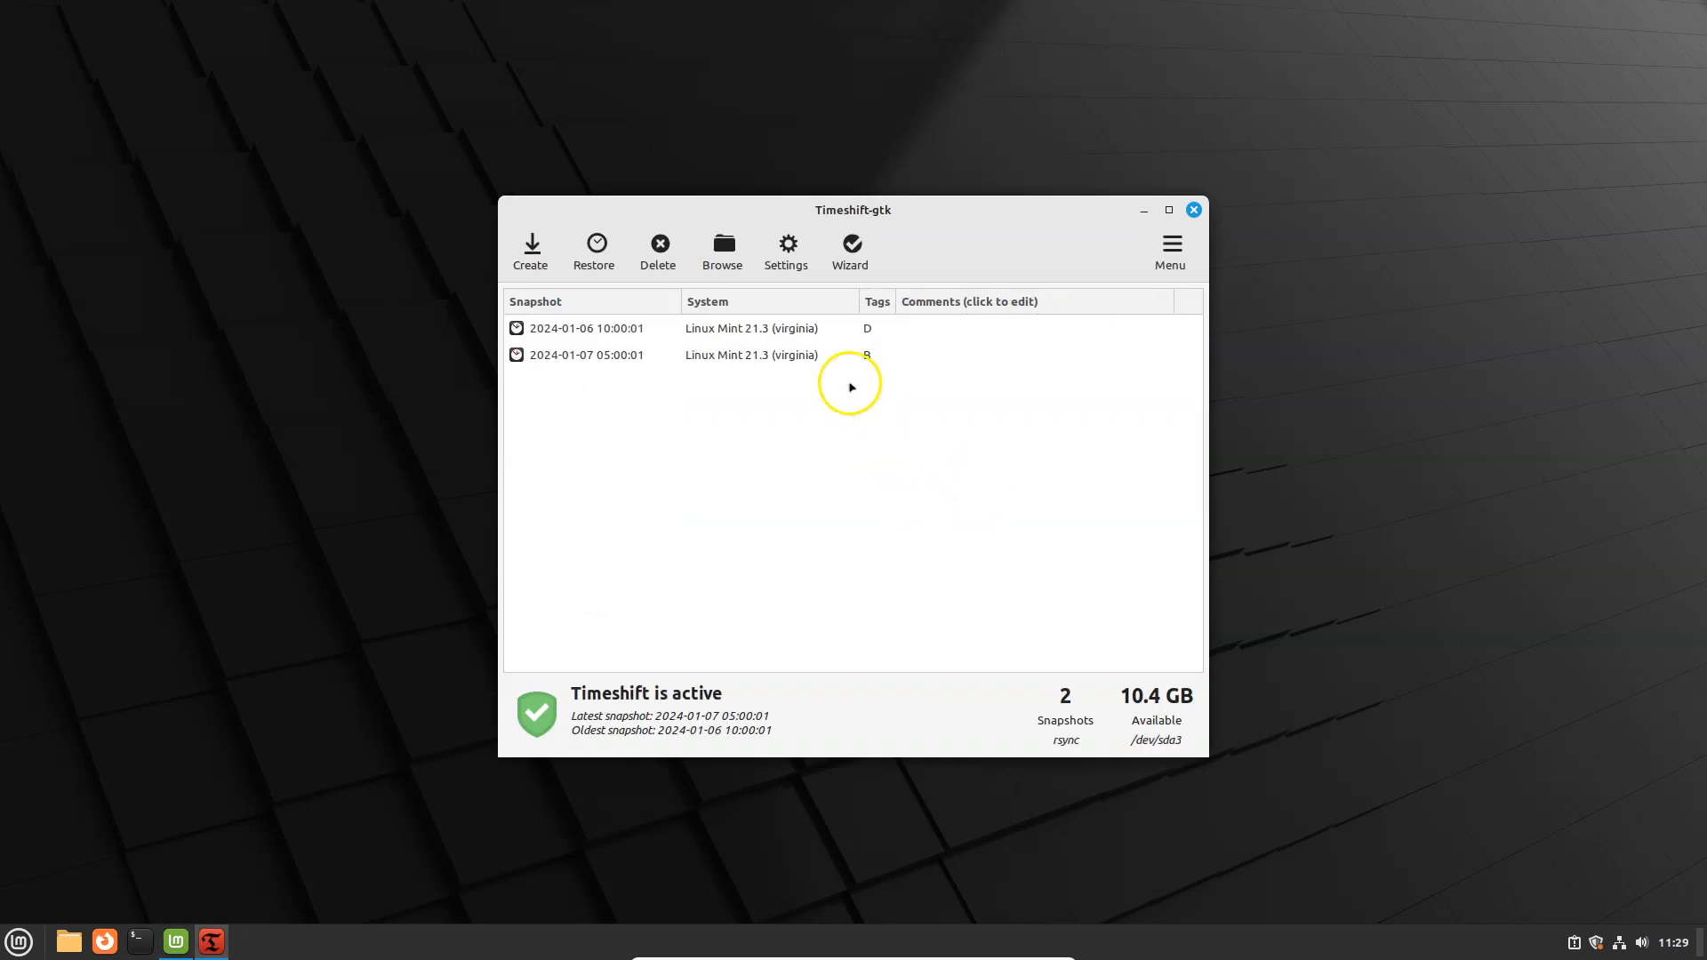
mouse_move(797, 354)
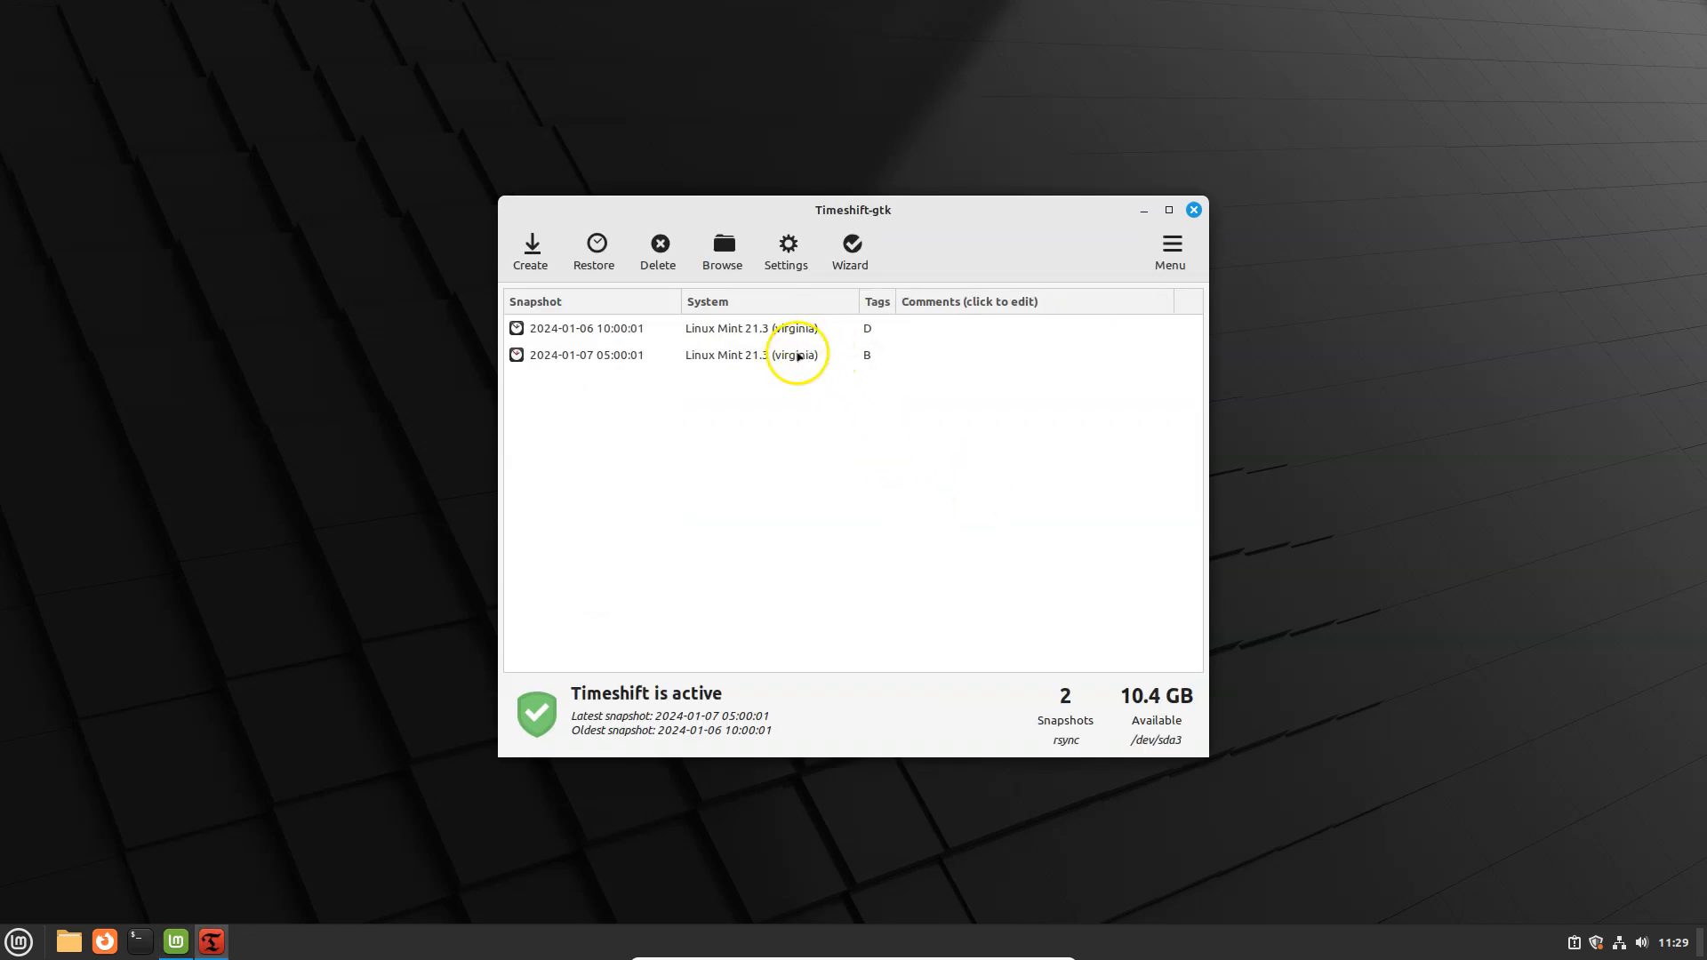
left_click(529, 246)
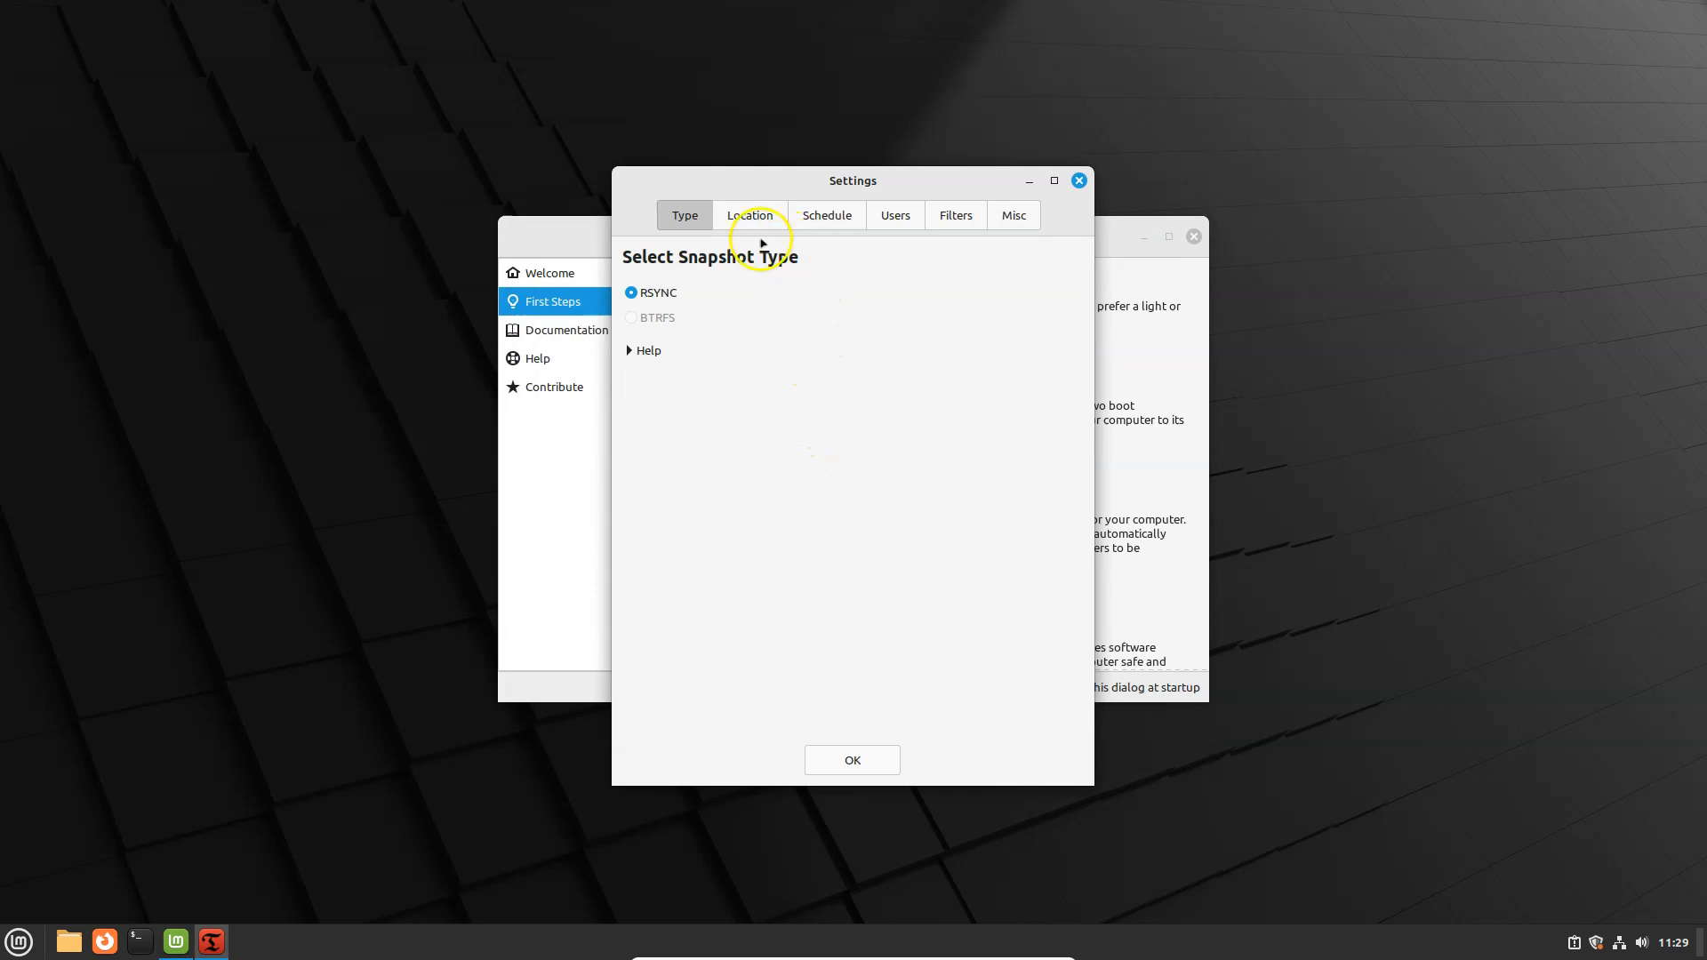
- Show Timeshift's Schedule settings with daily and boot snapshot levels enabled
left_click(826, 215)
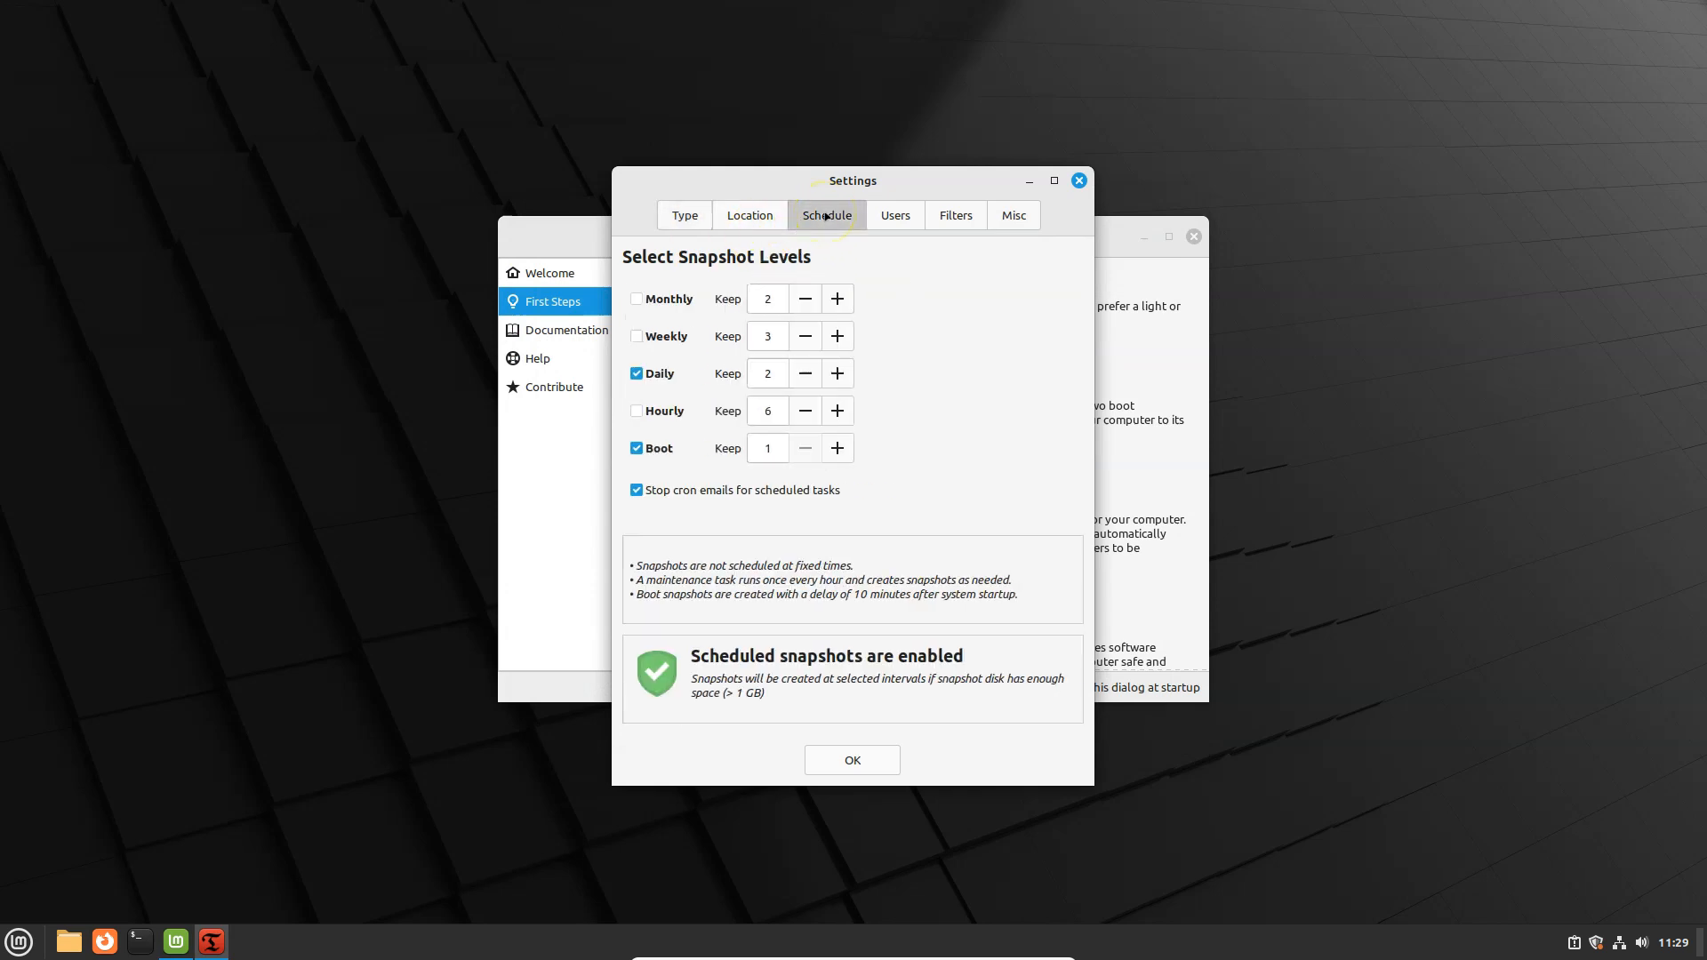
mouse_move(677, 386)
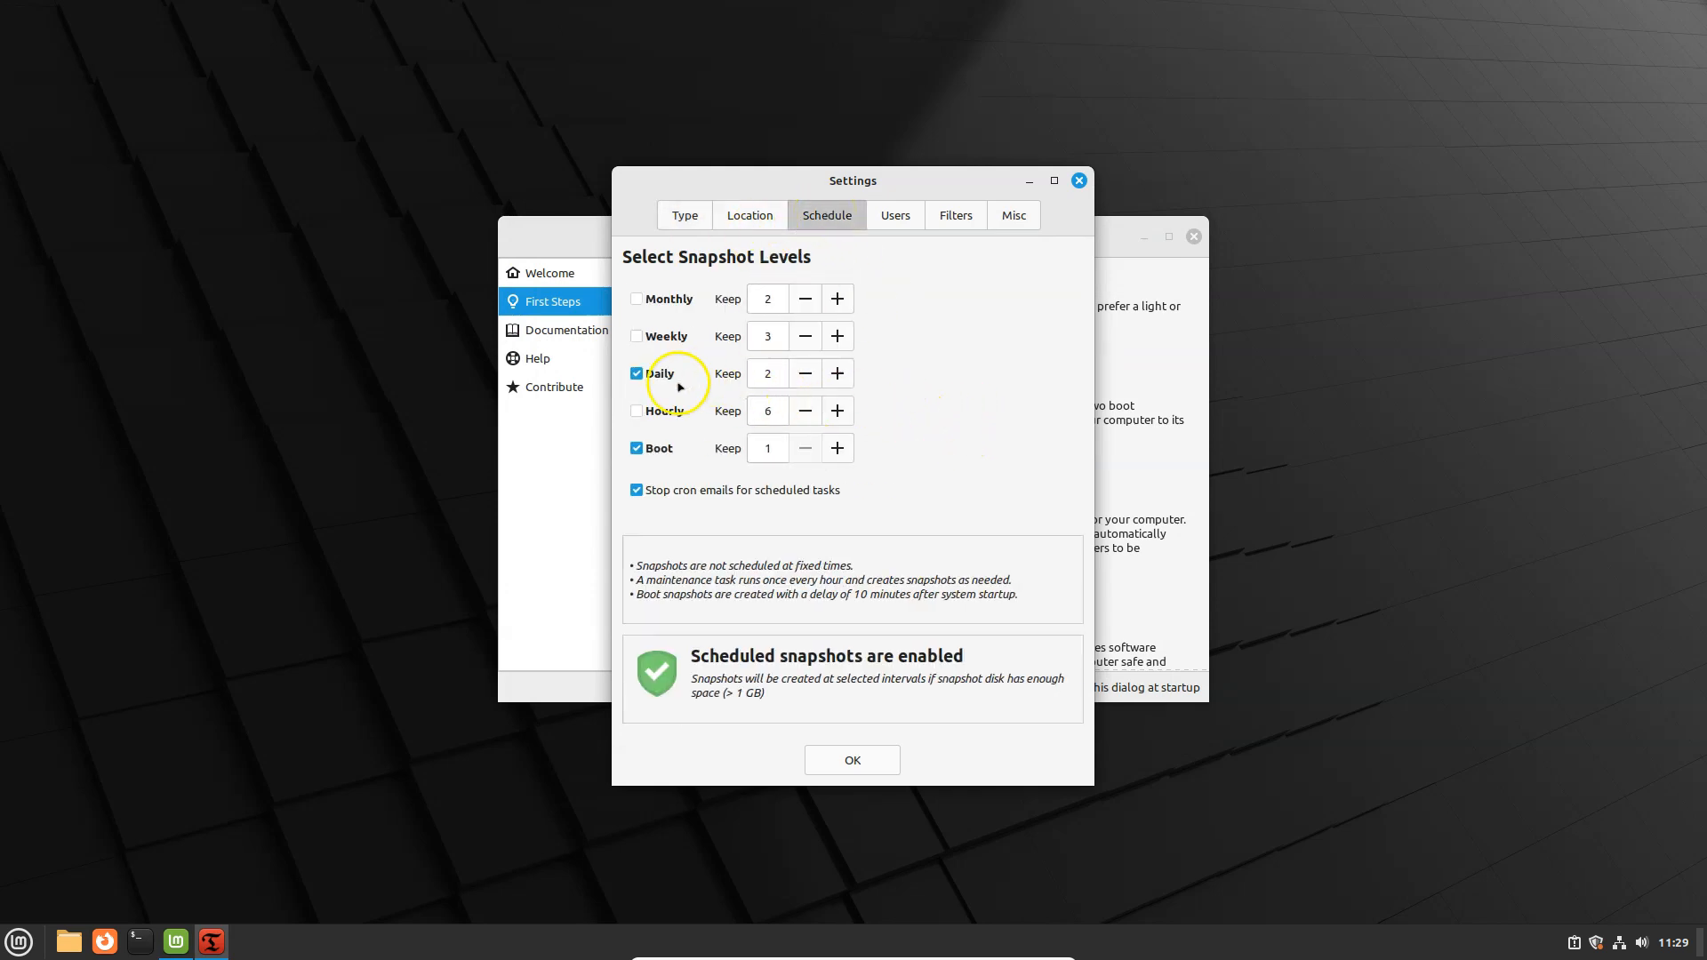
mouse_move(749, 390)
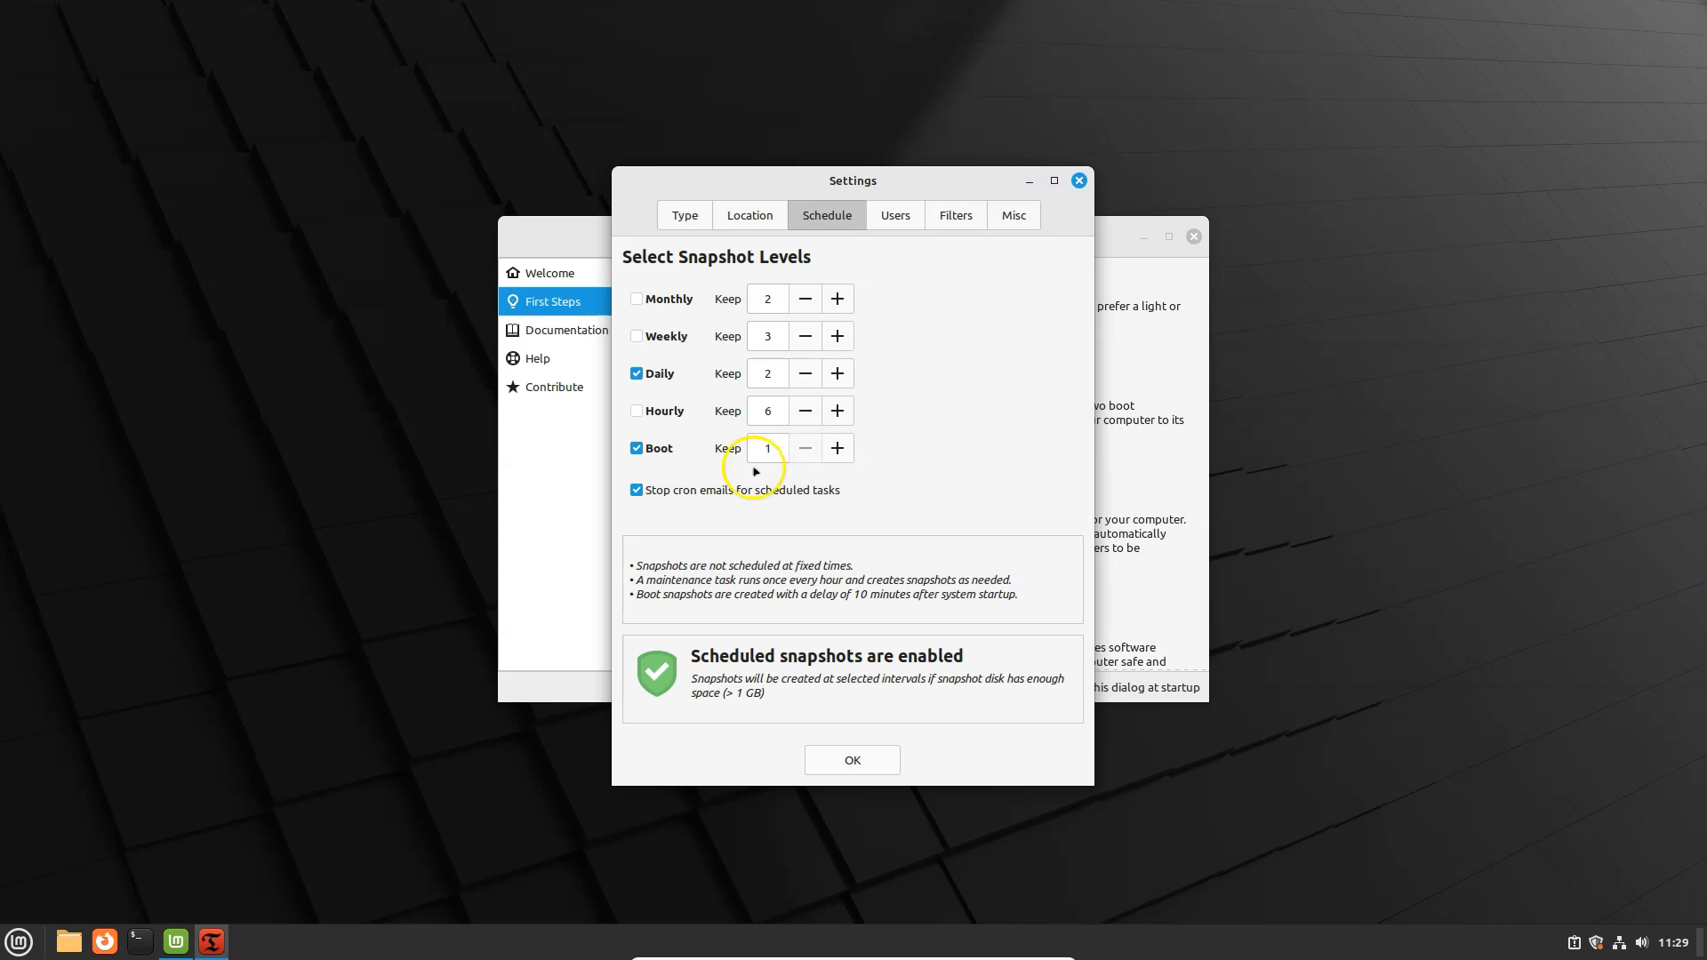
mouse_move(884, 466)
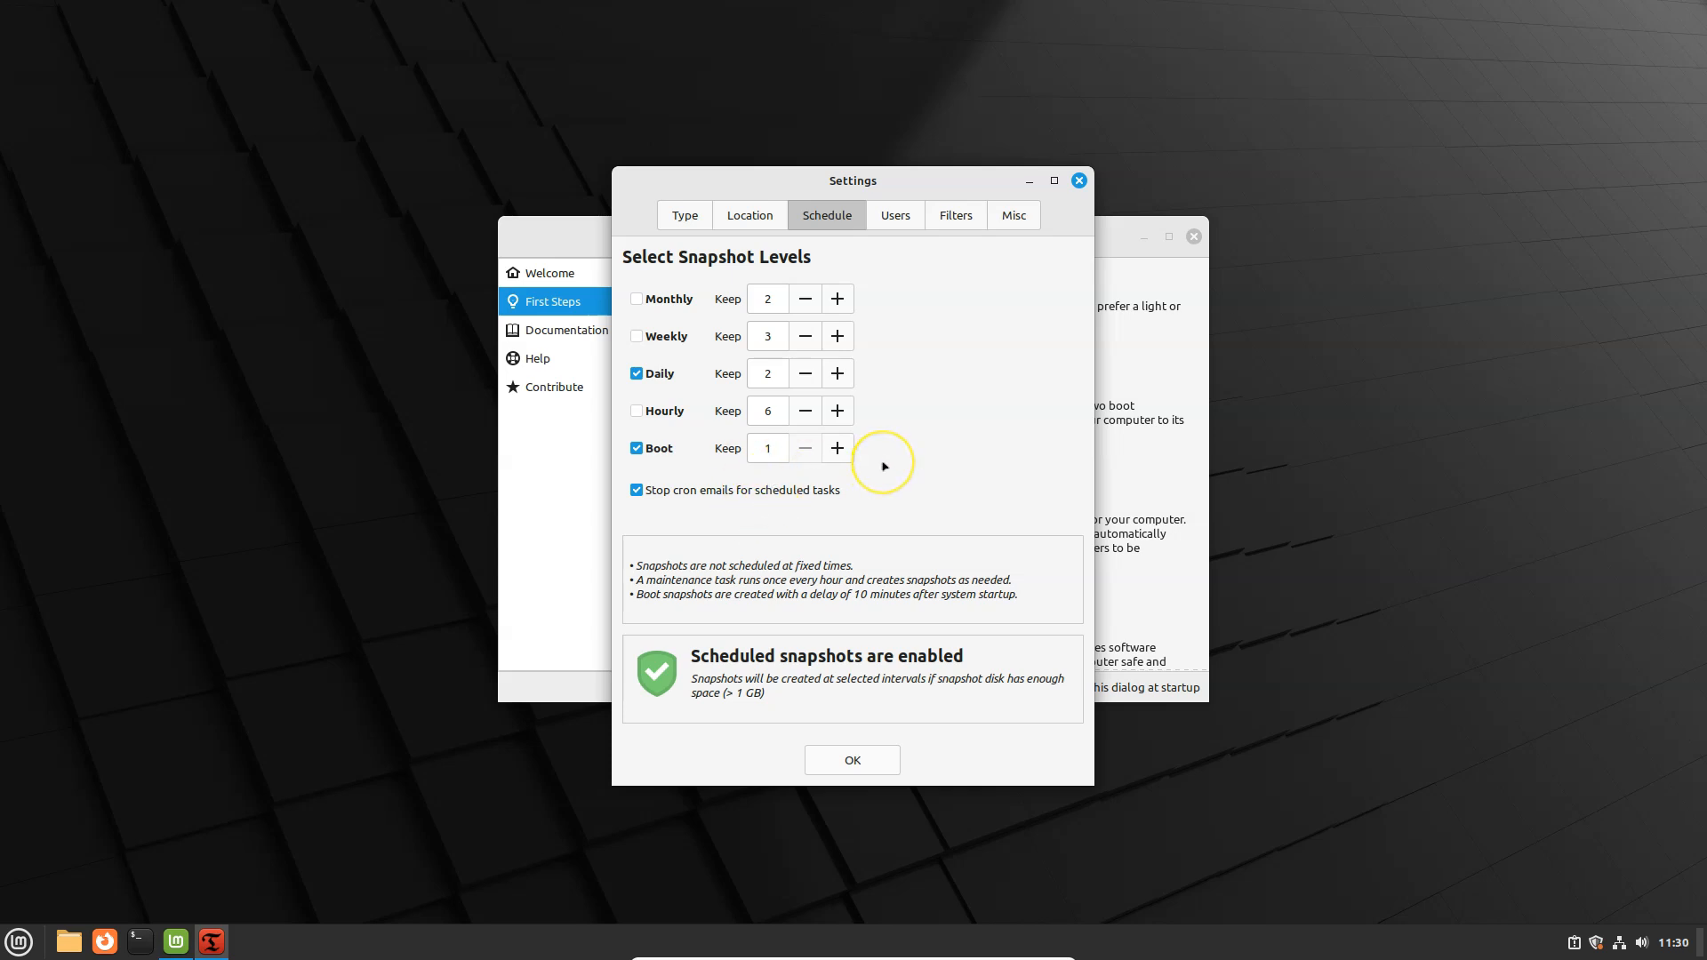
mouse_move(883, 467)
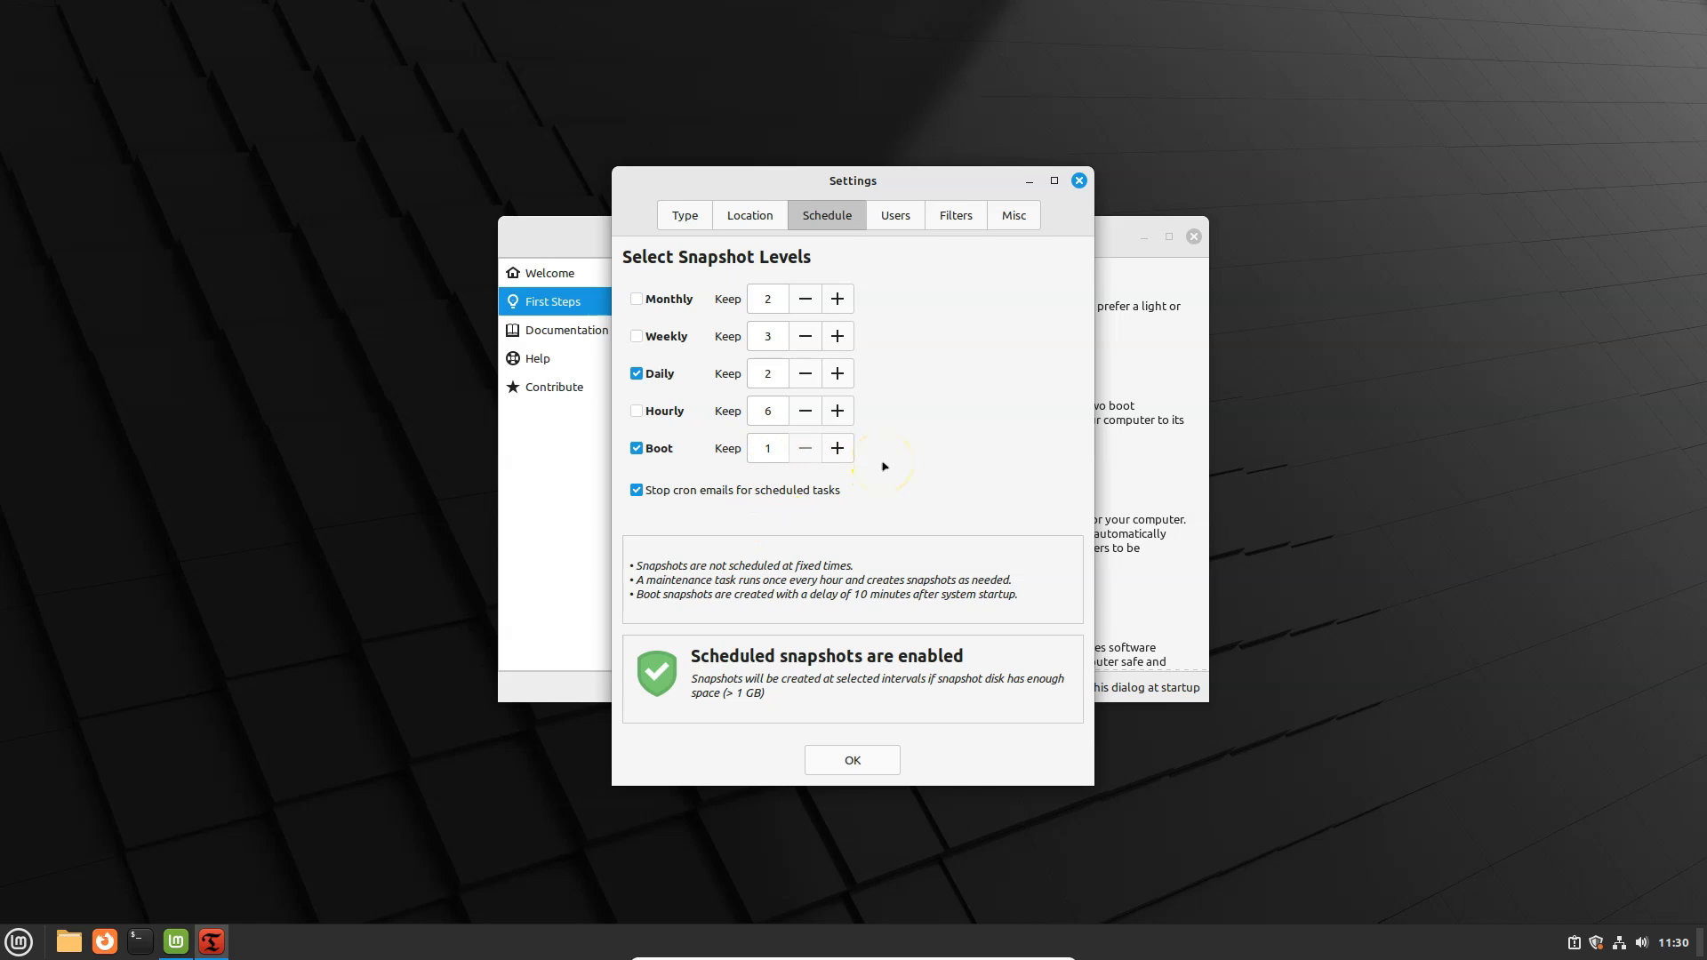
- Review Timeshift's Users, Filters, Location (sda3) and Type settings, then close Settings and Timeshift
left_click(895, 215)
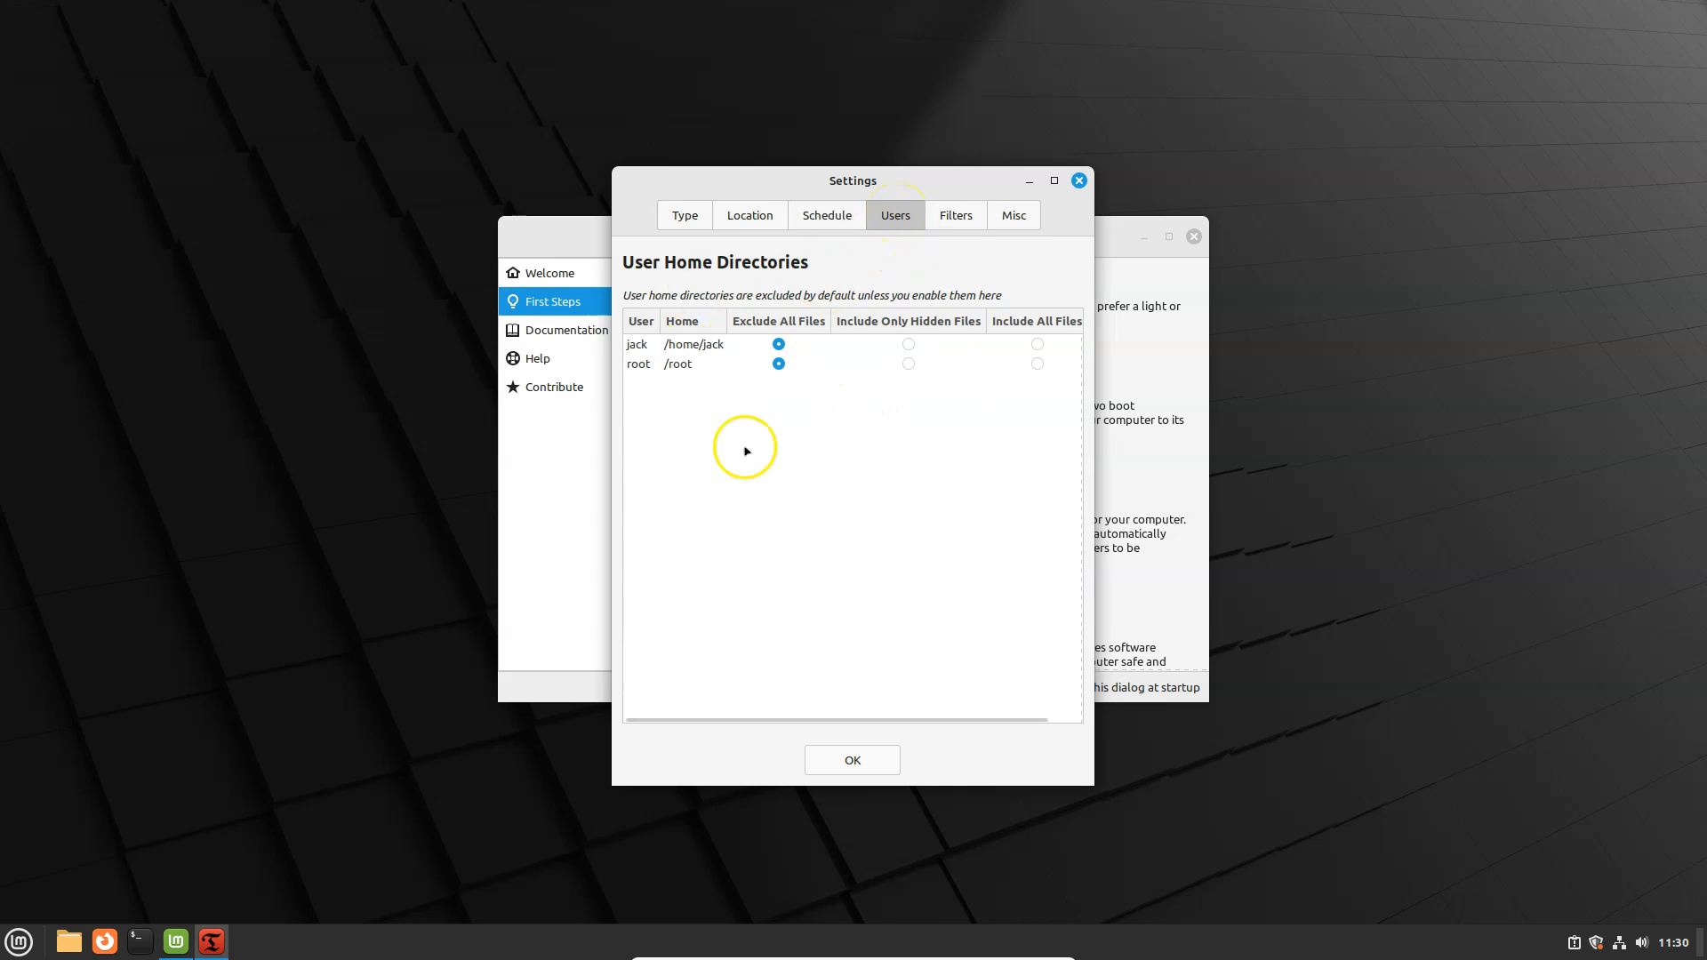
mouse_move(987, 425)
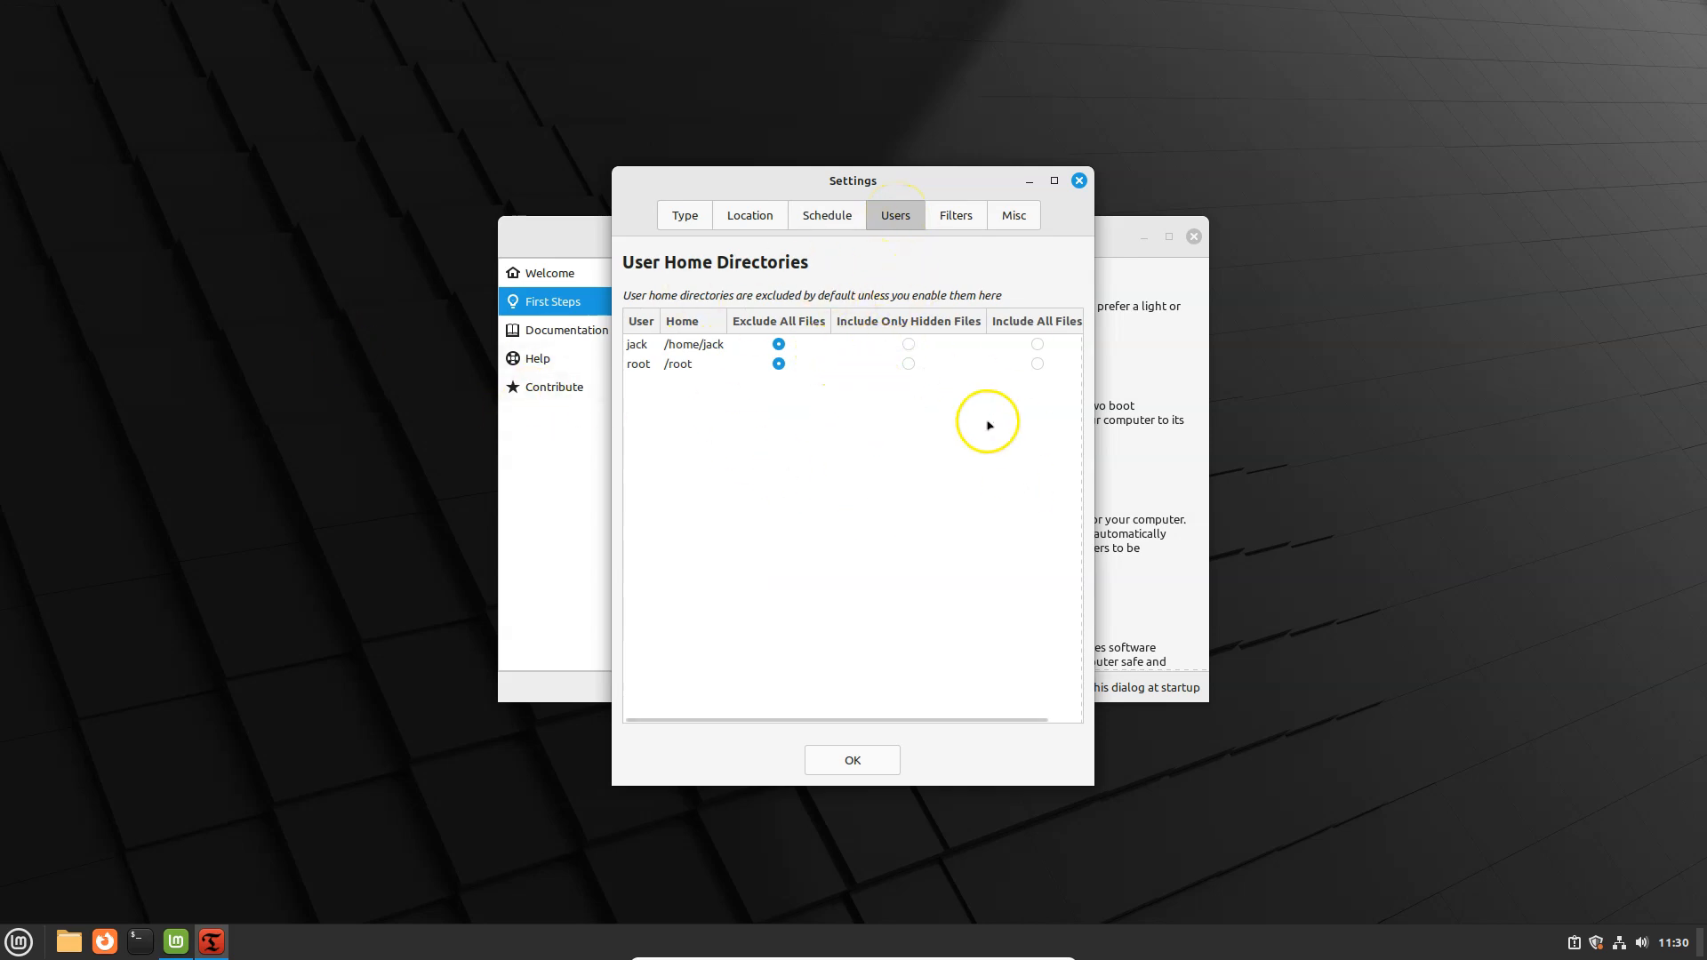
mouse_move(811, 331)
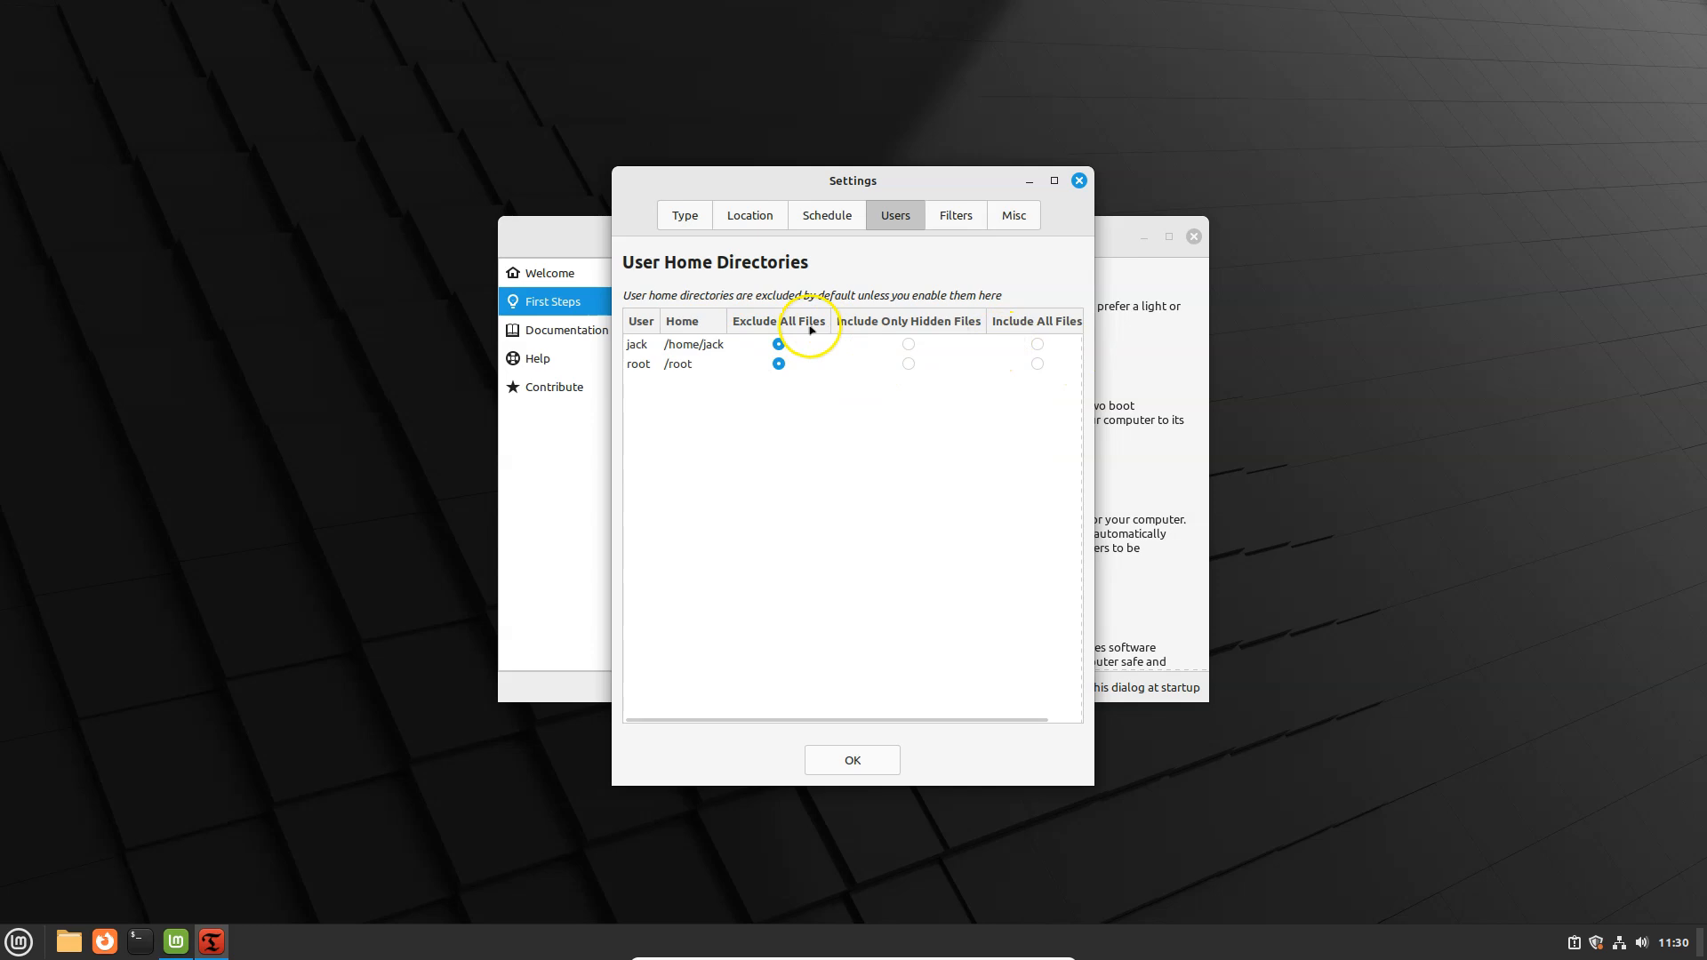
mouse_move(956, 215)
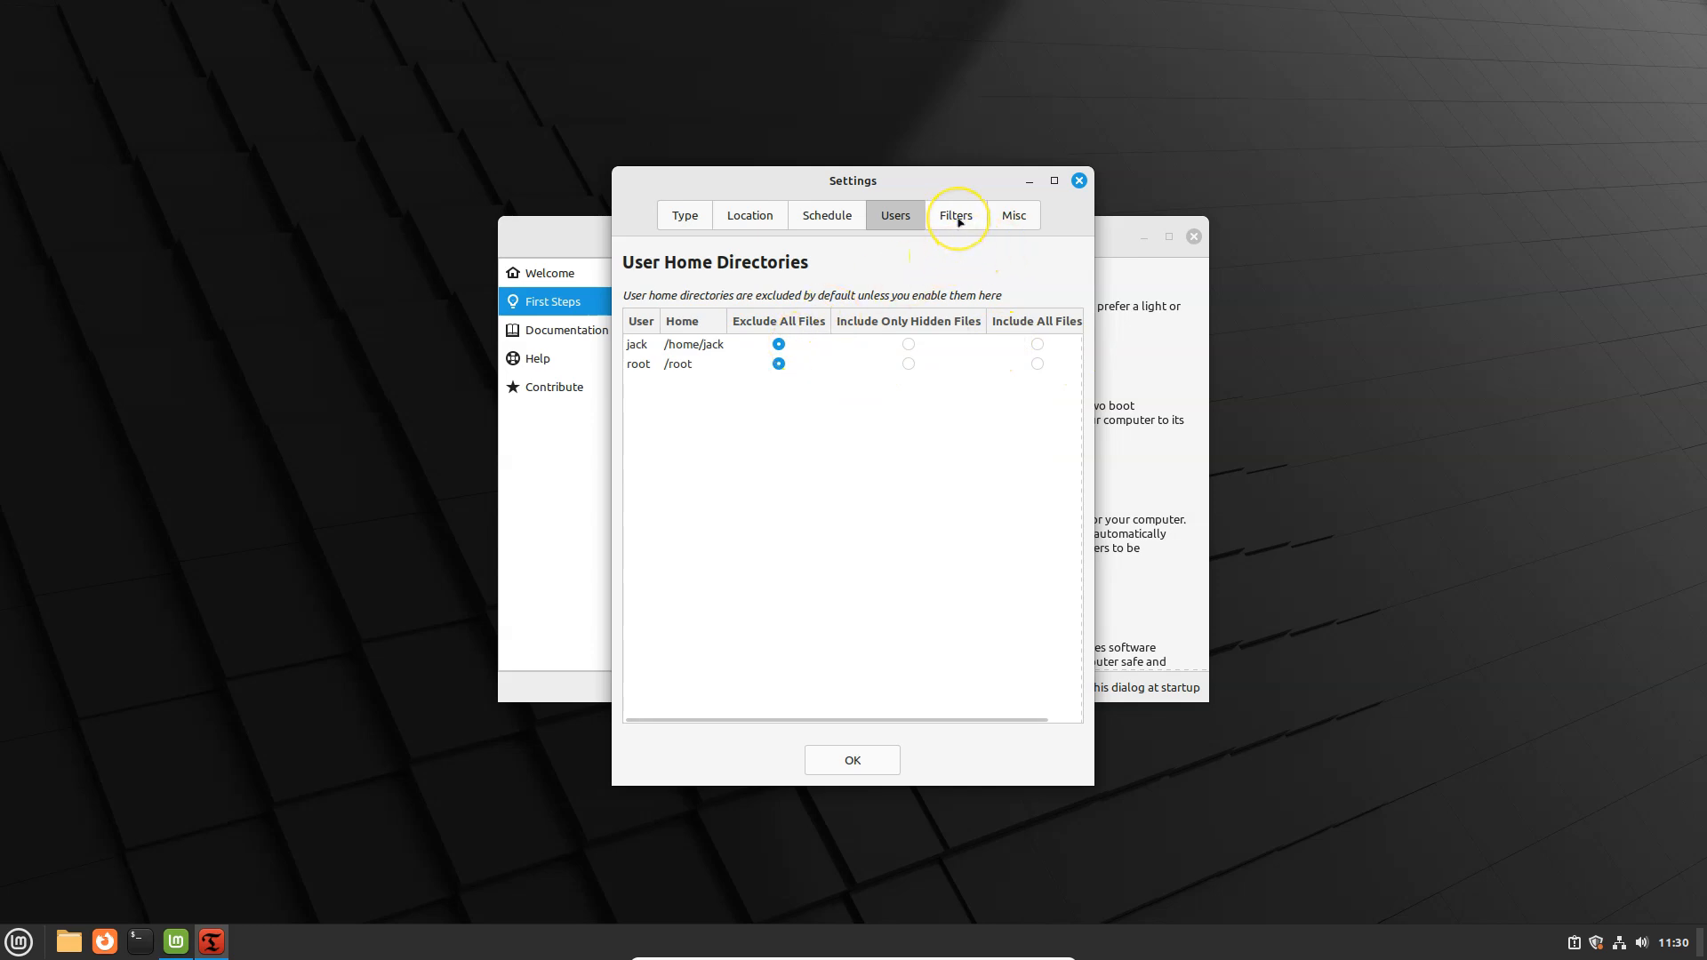
left_click(955, 216)
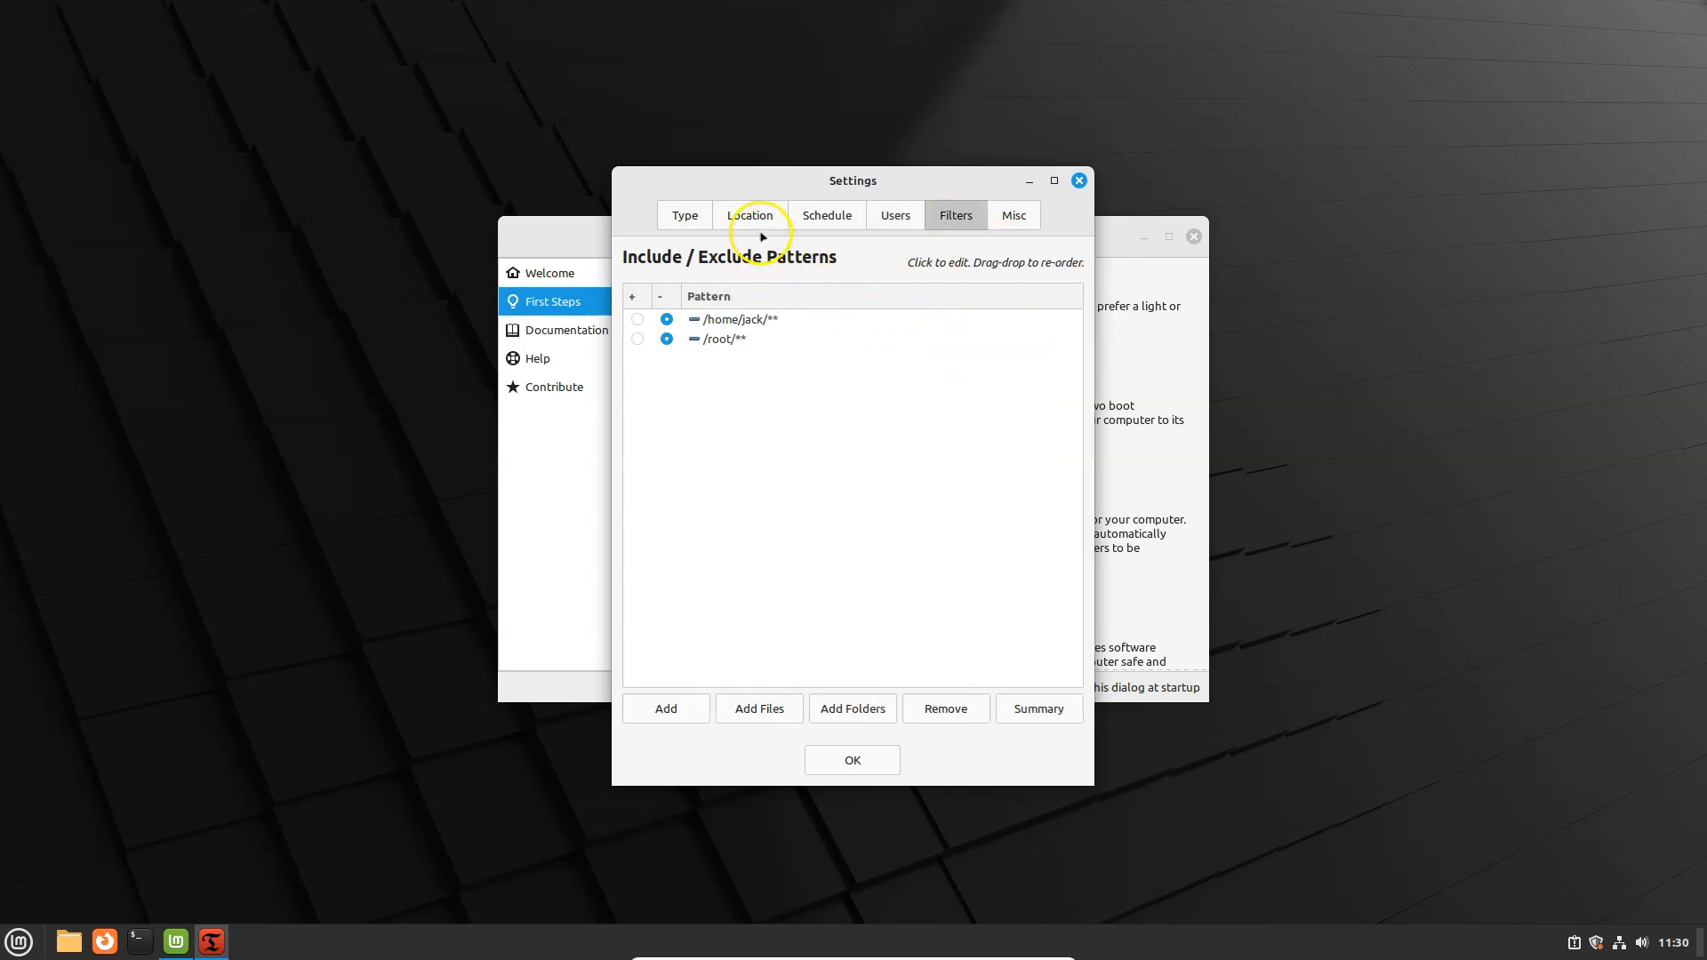
left_click(749, 215)
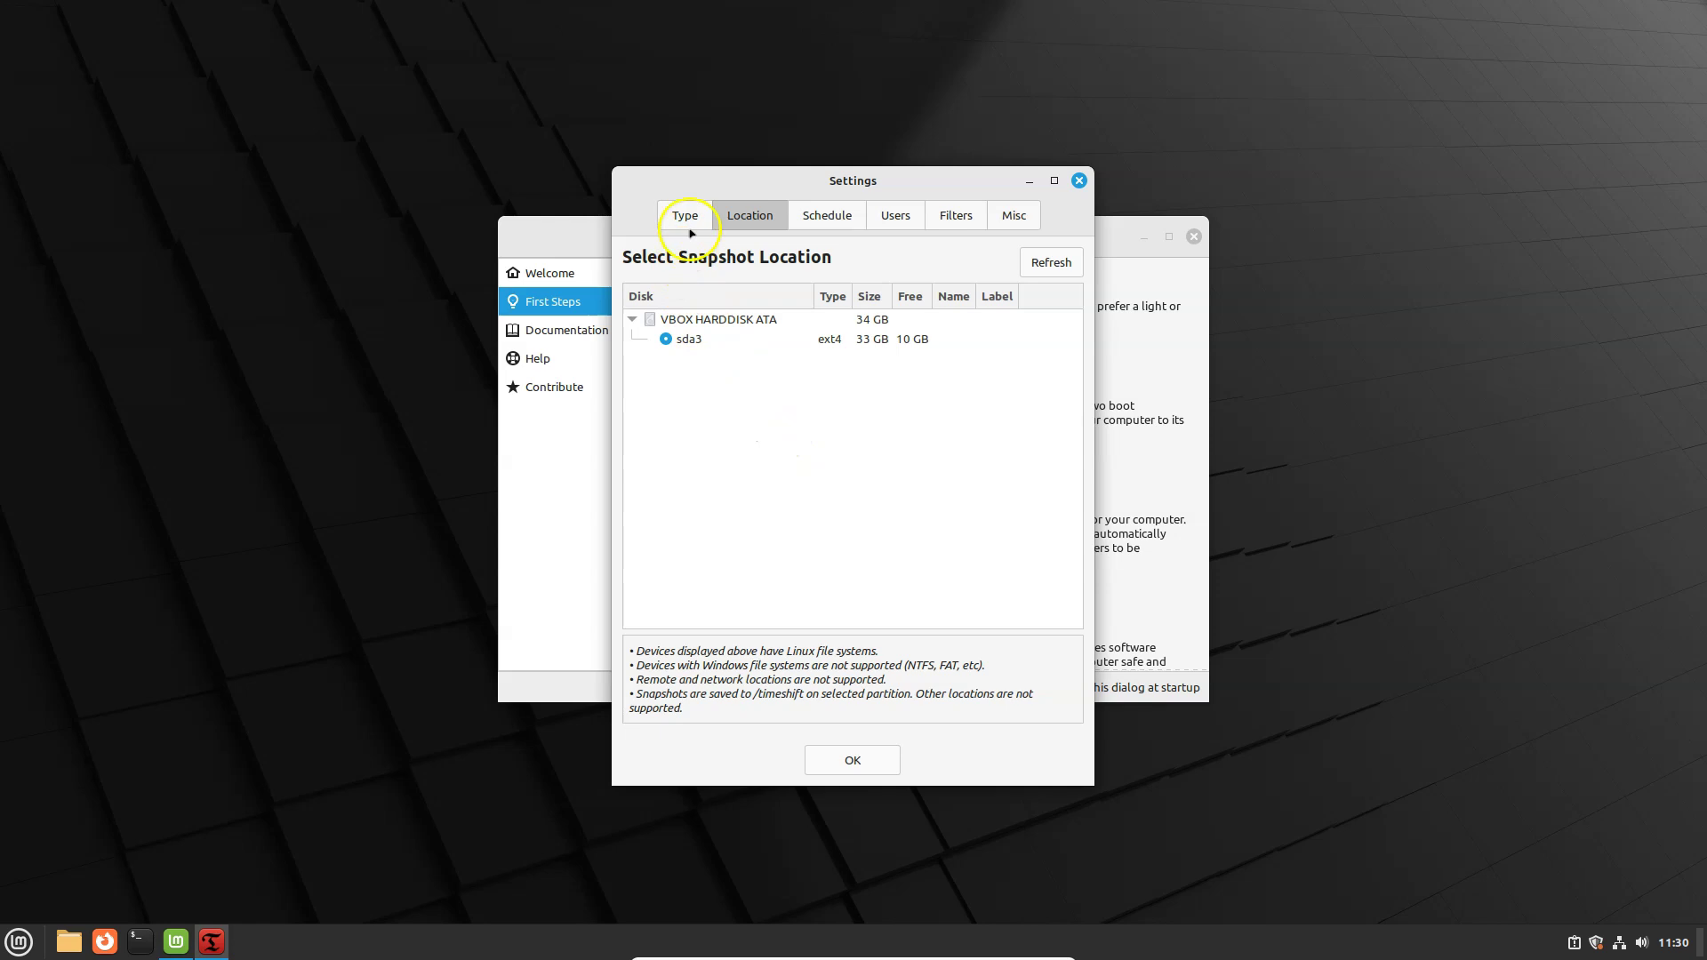
left_click(685, 216)
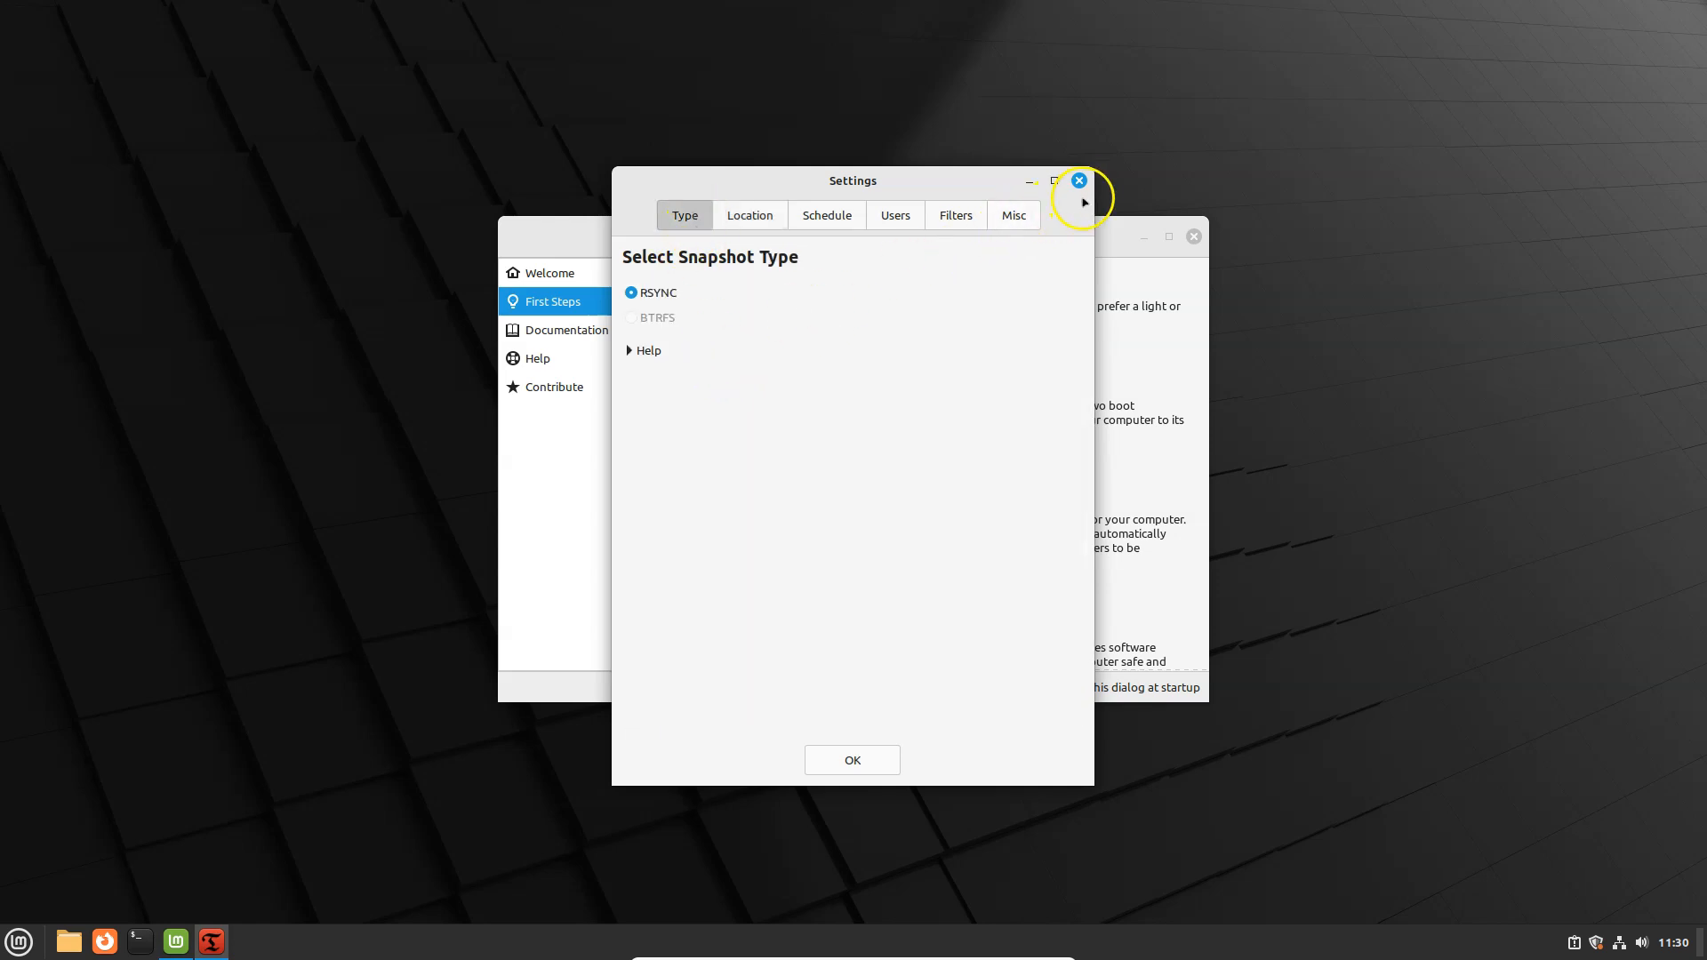
left_click(1078, 181)
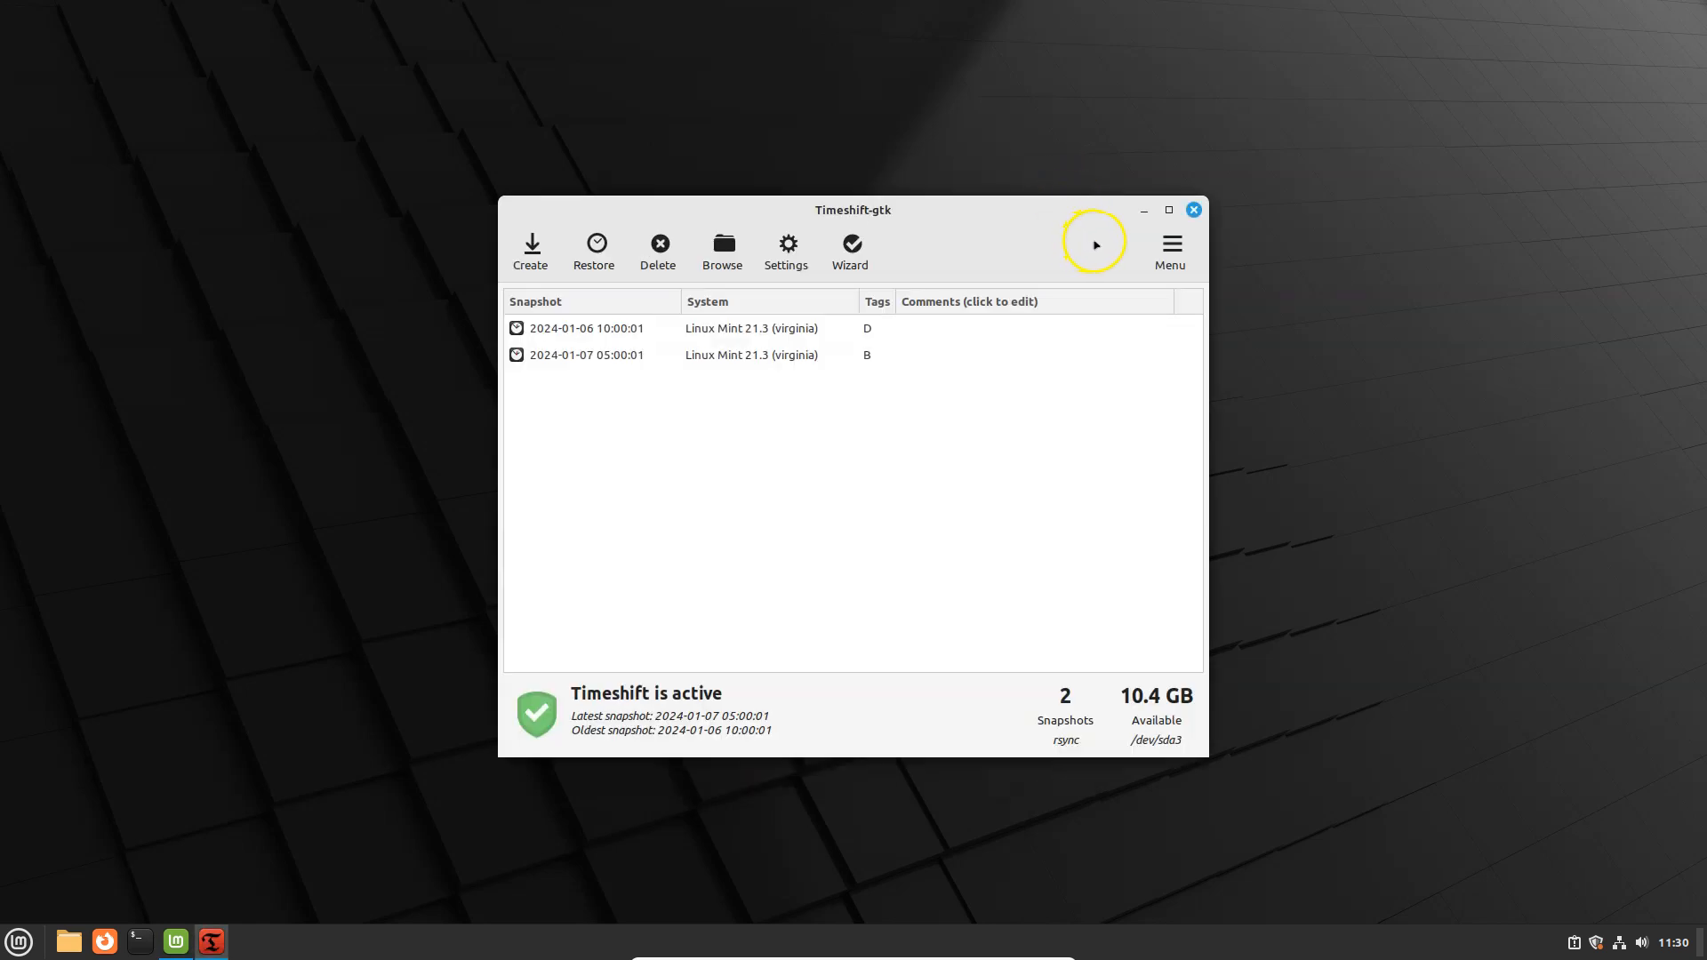
left_click(784, 249)
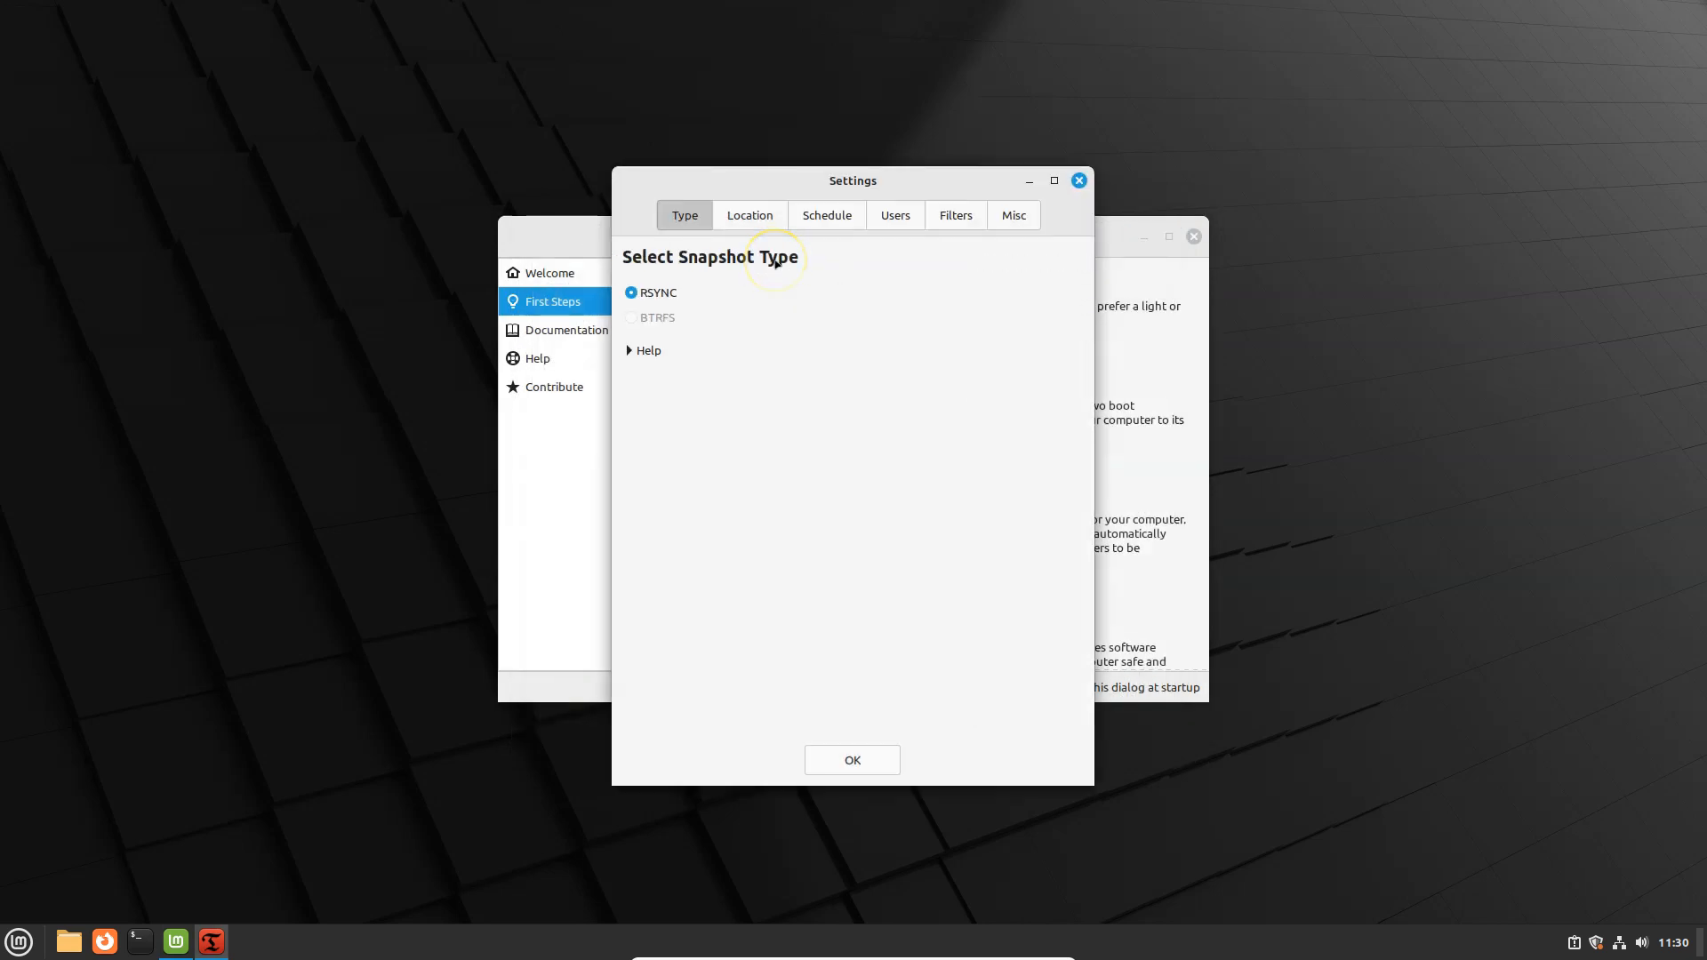
mouse_move(1078, 180)
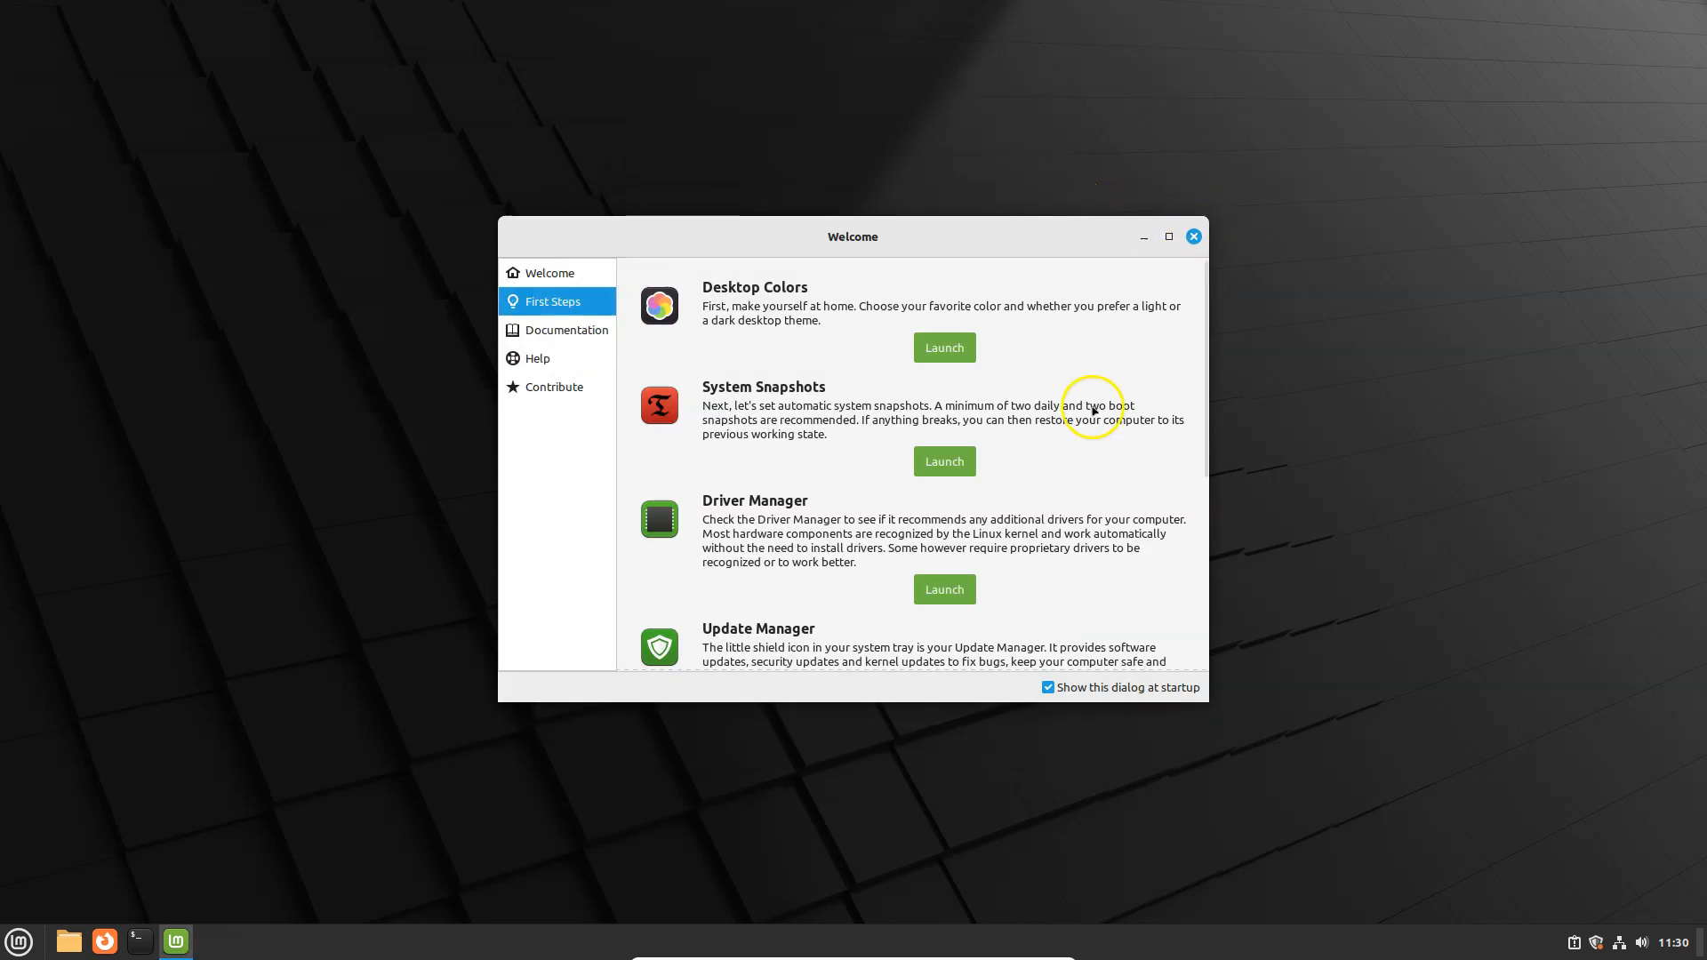
scroll("down", 3)
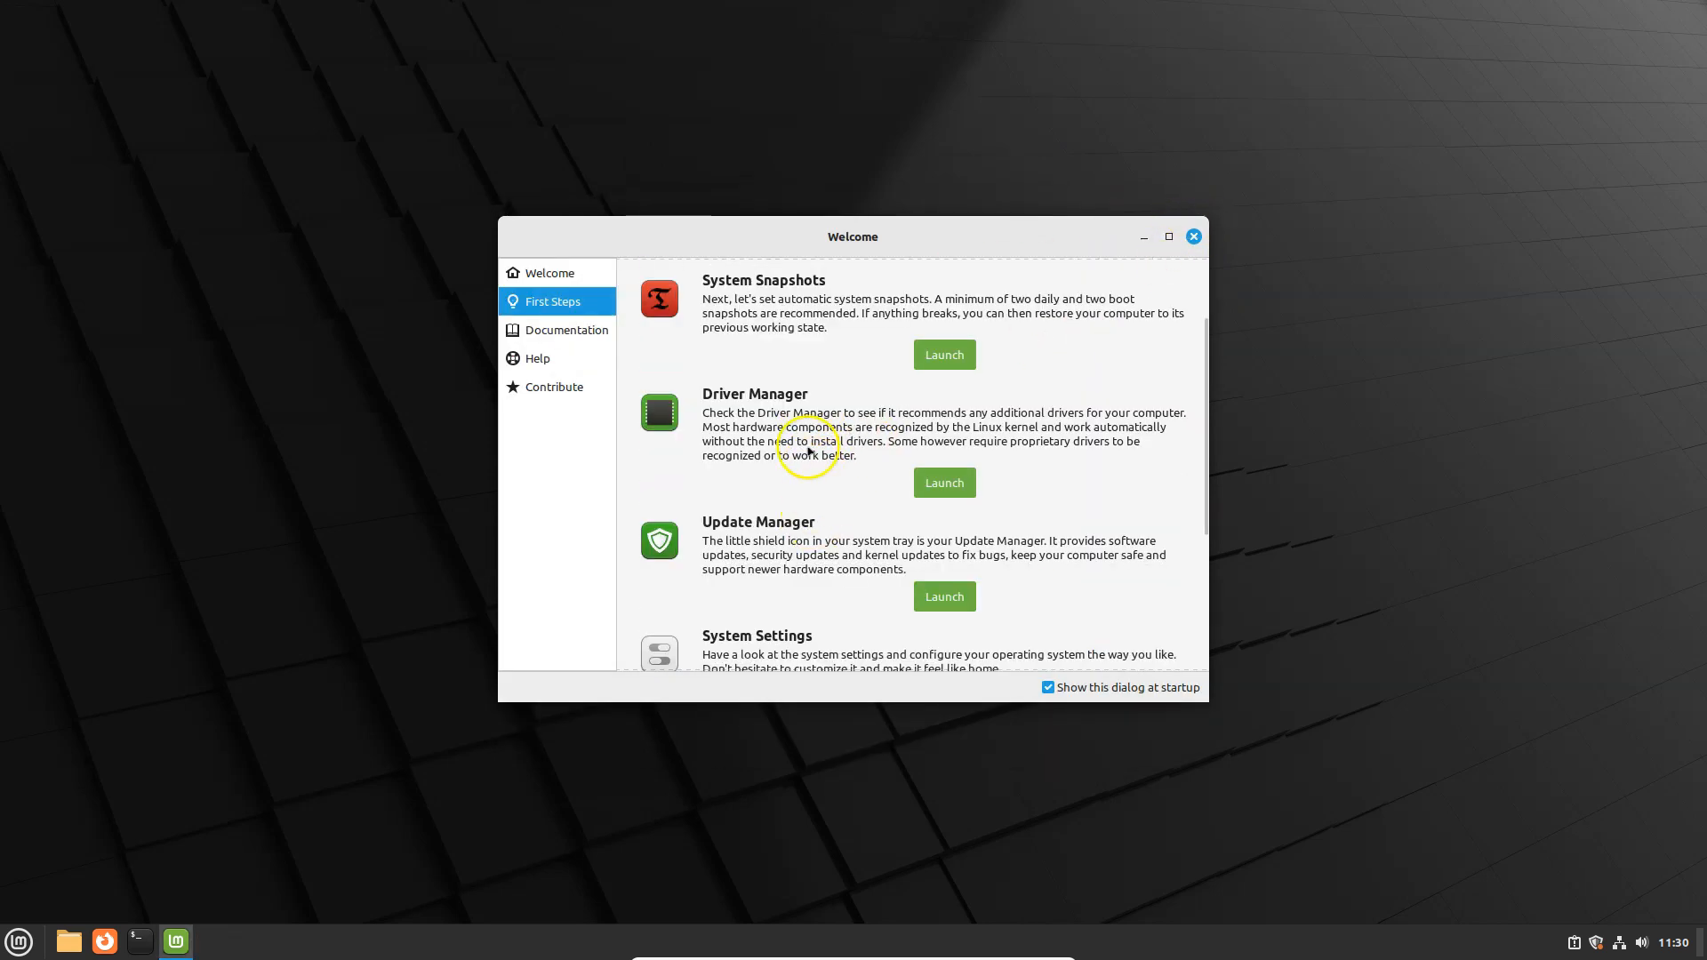
mouse_move(832, 436)
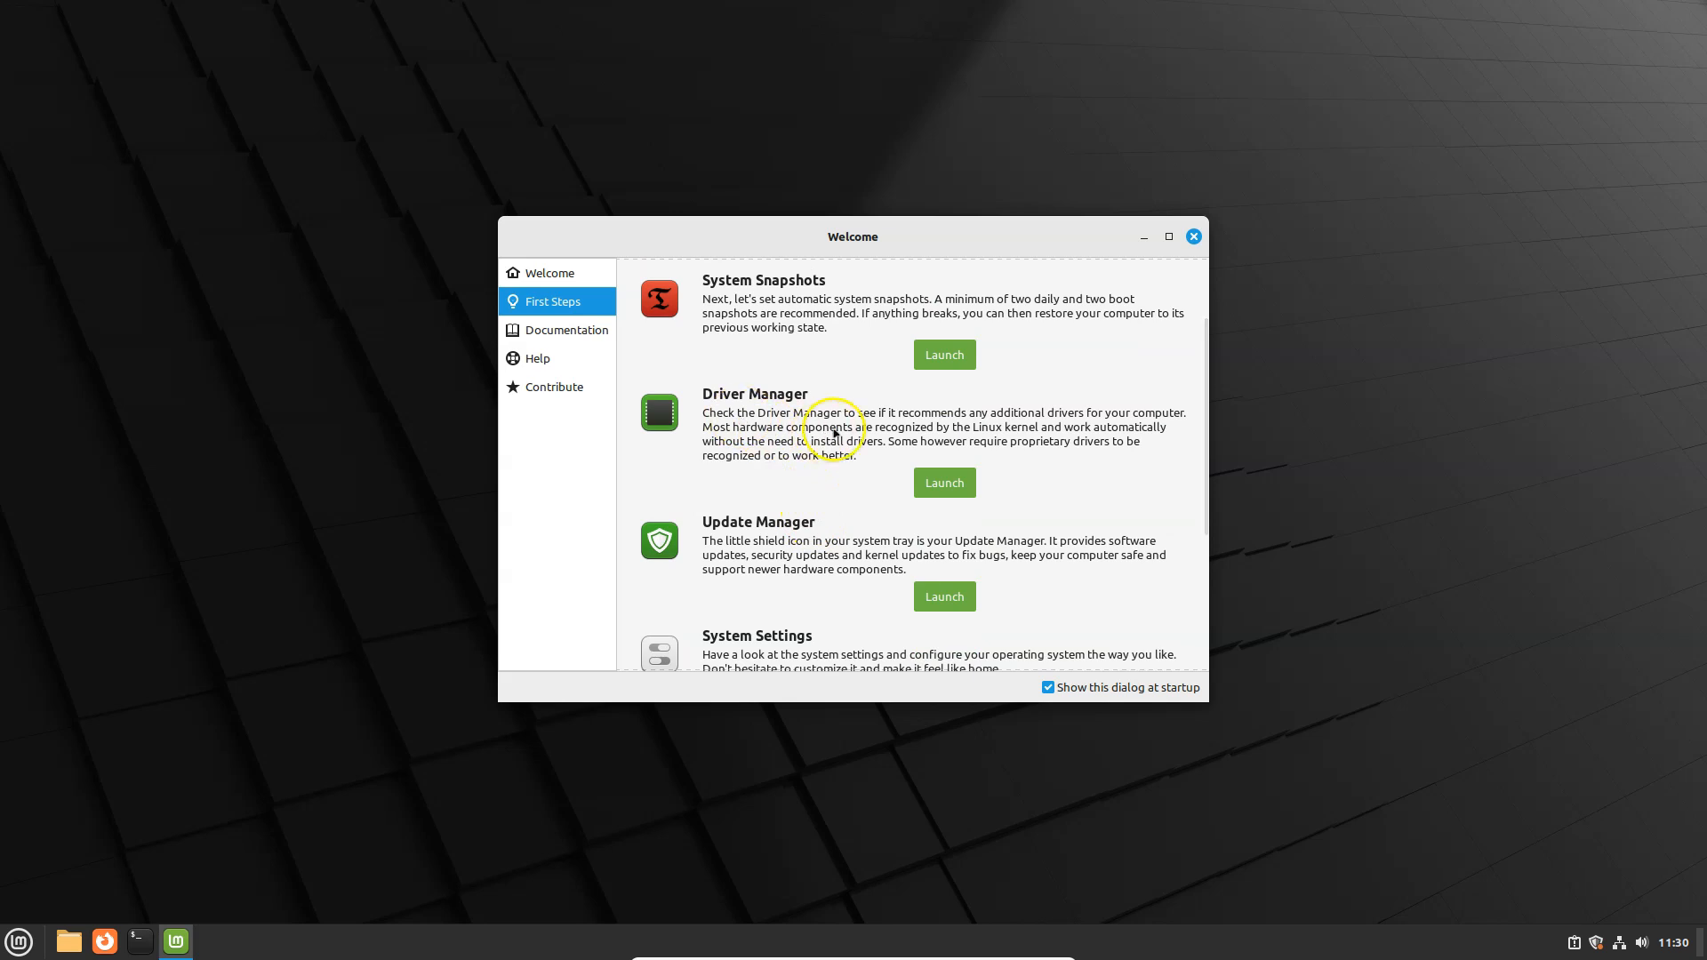
mouse_move(1068, 428)
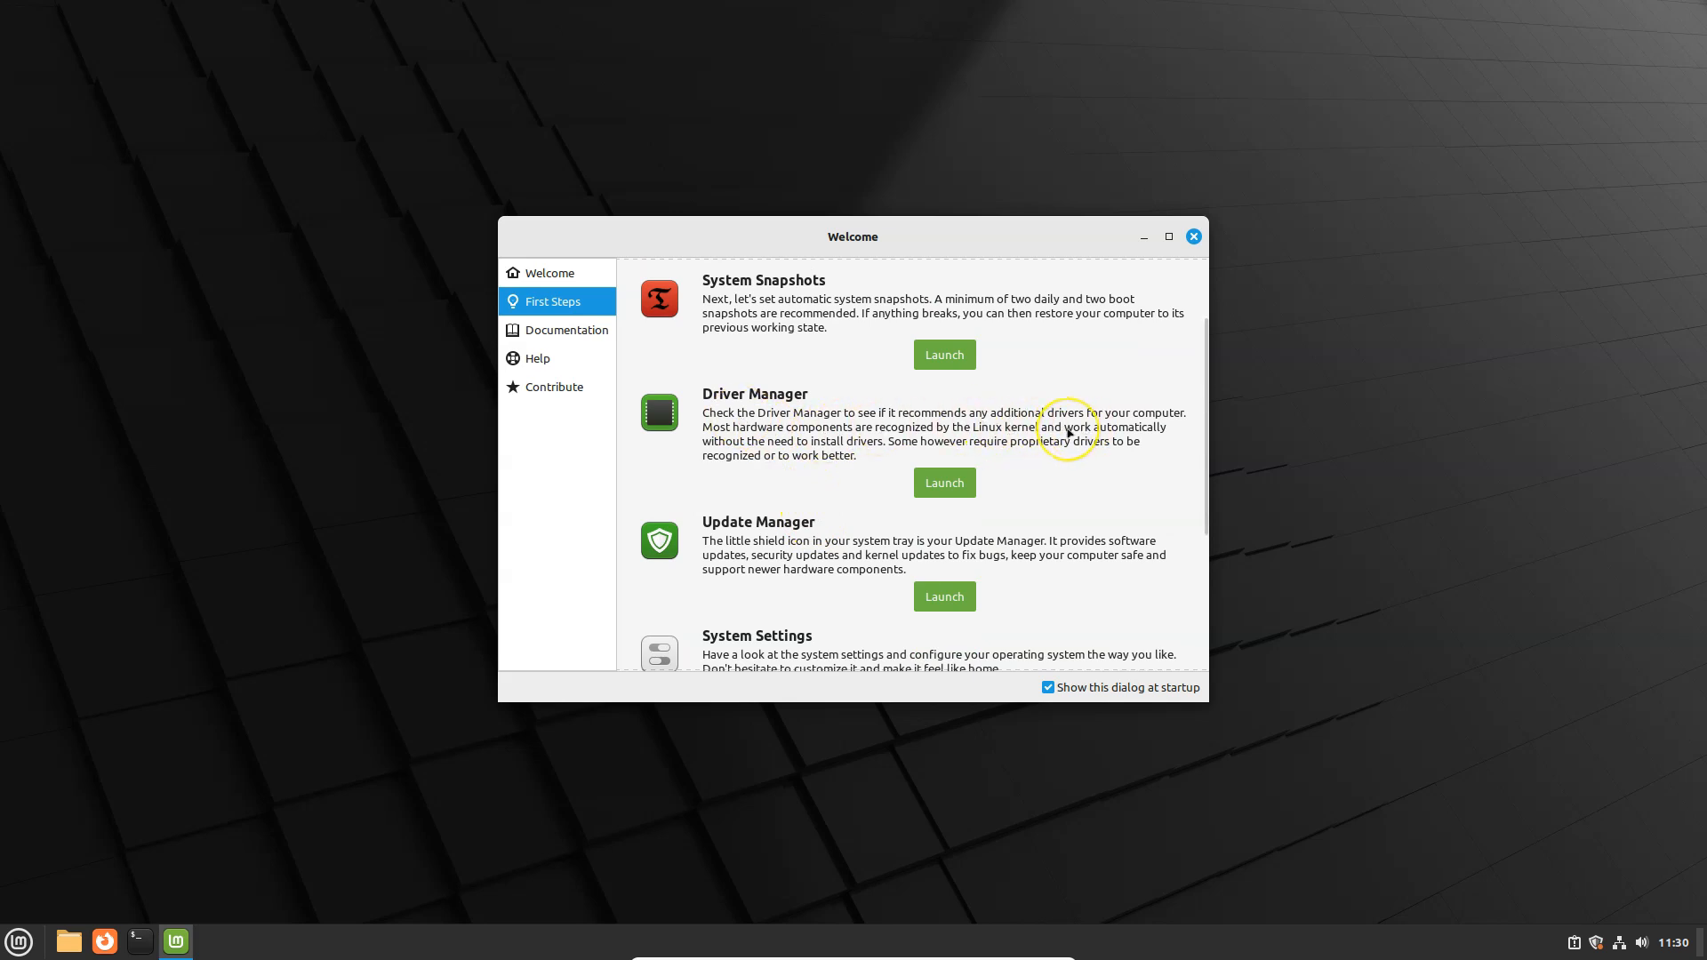
mouse_move(1066, 432)
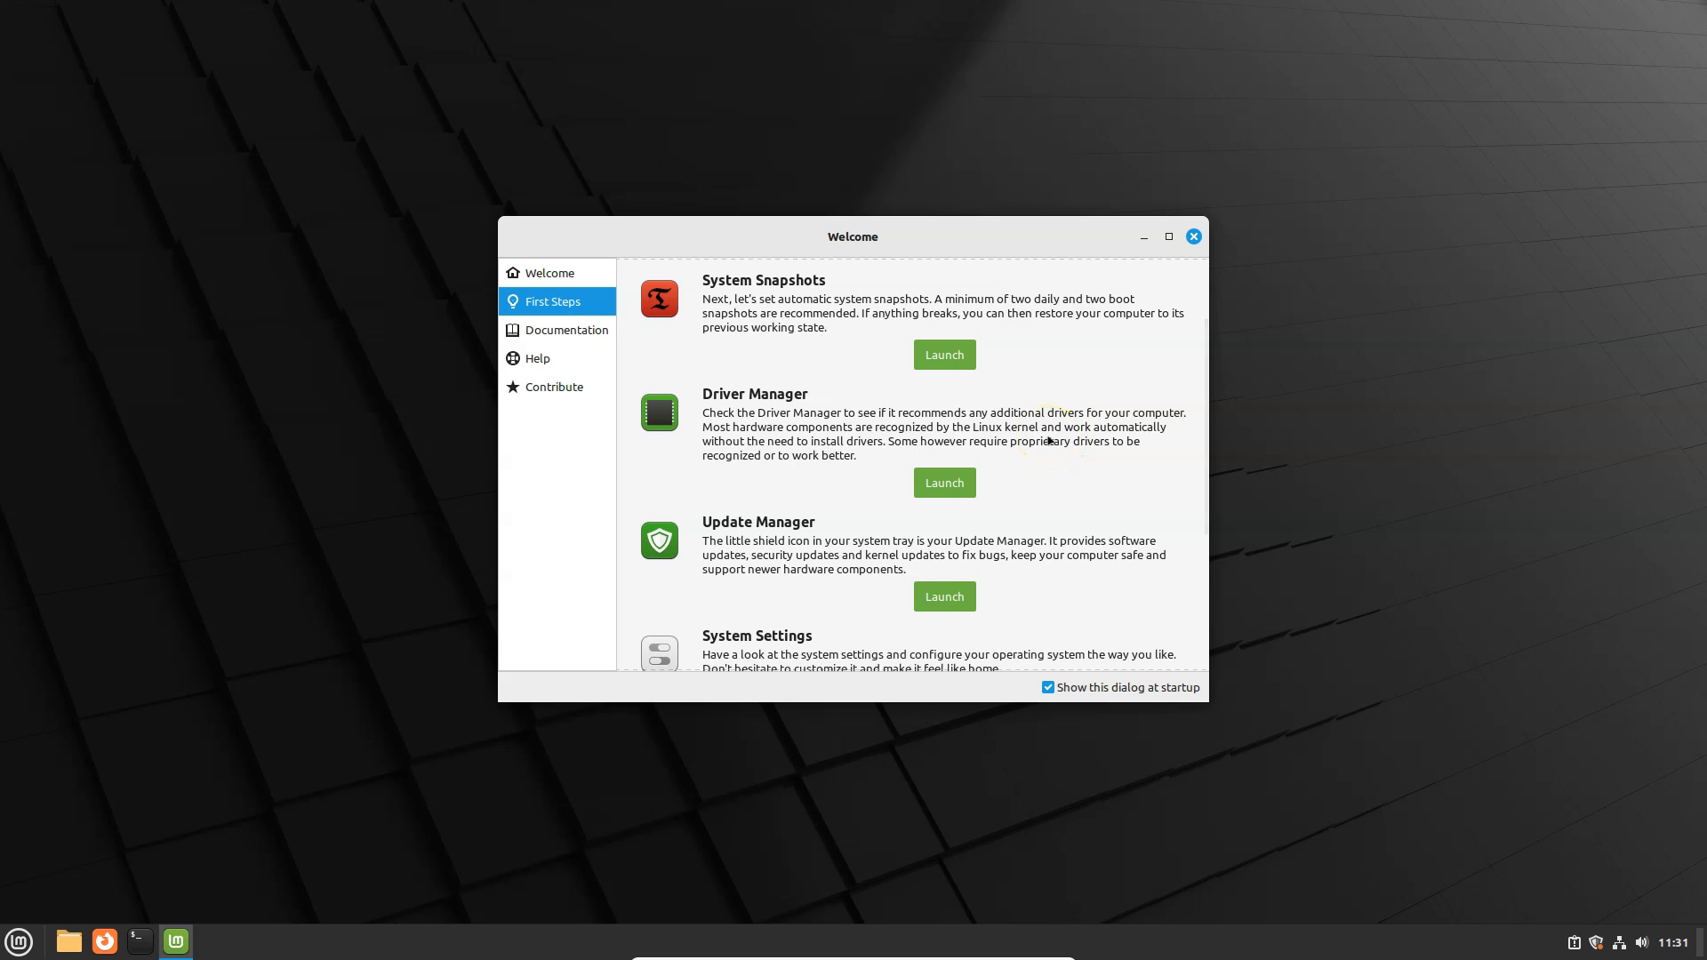
mouse_move(998, 489)
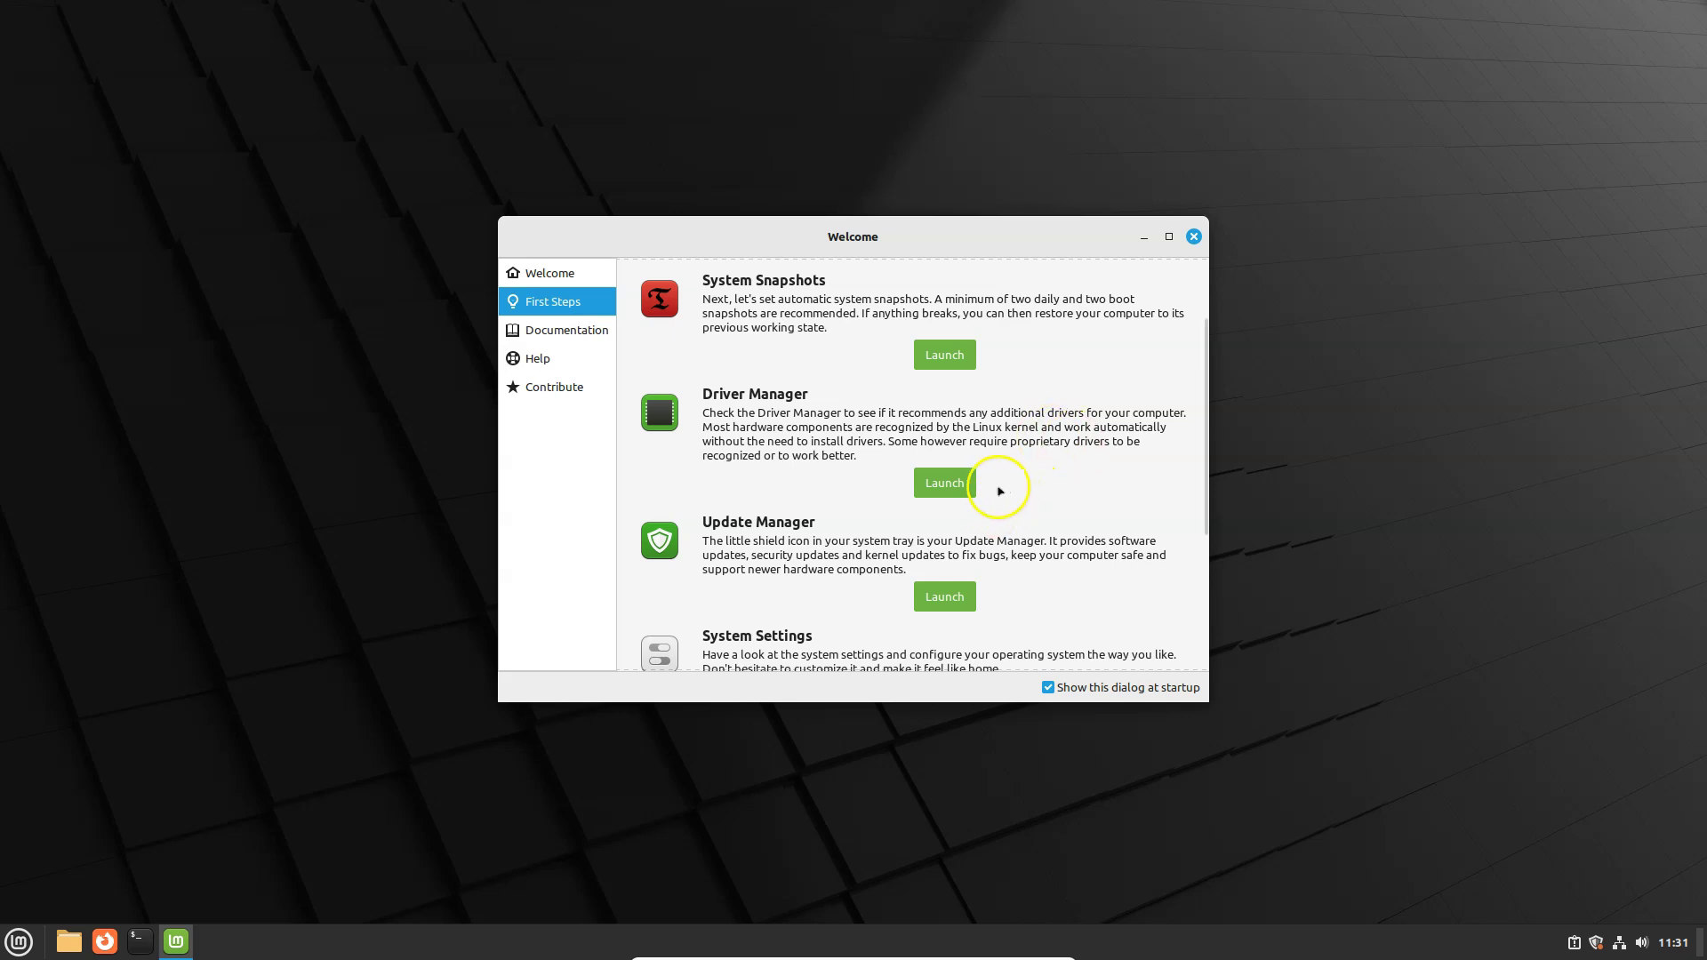
scroll("down", 3)
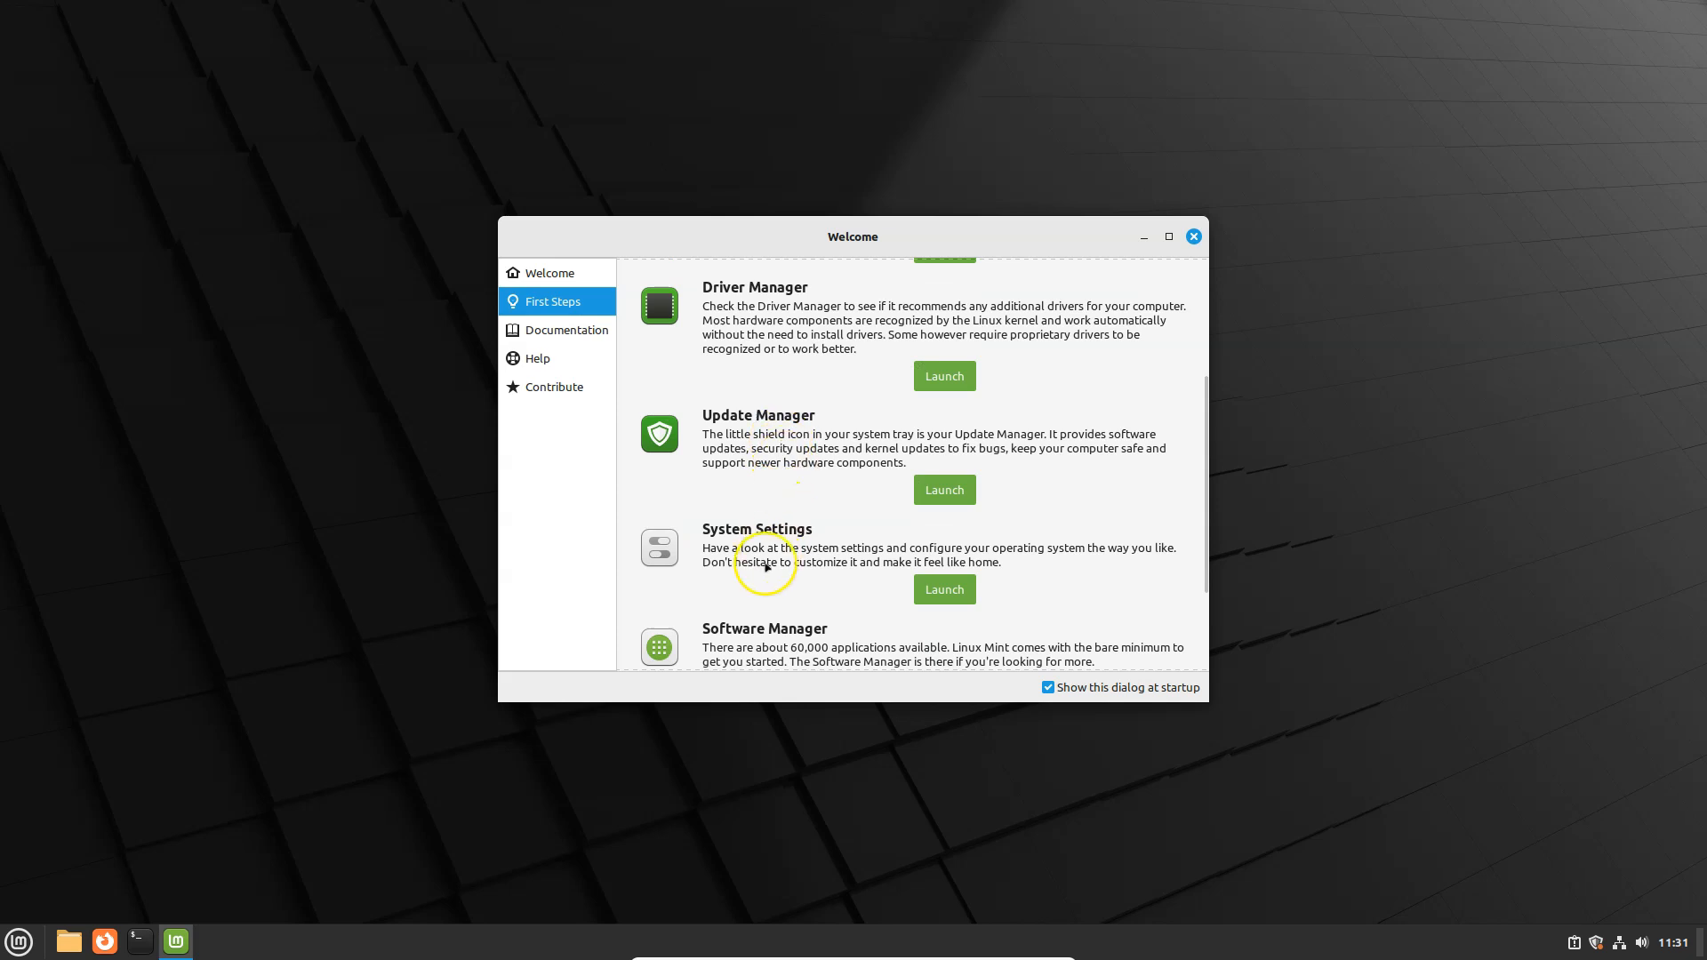
scroll("down", 3)
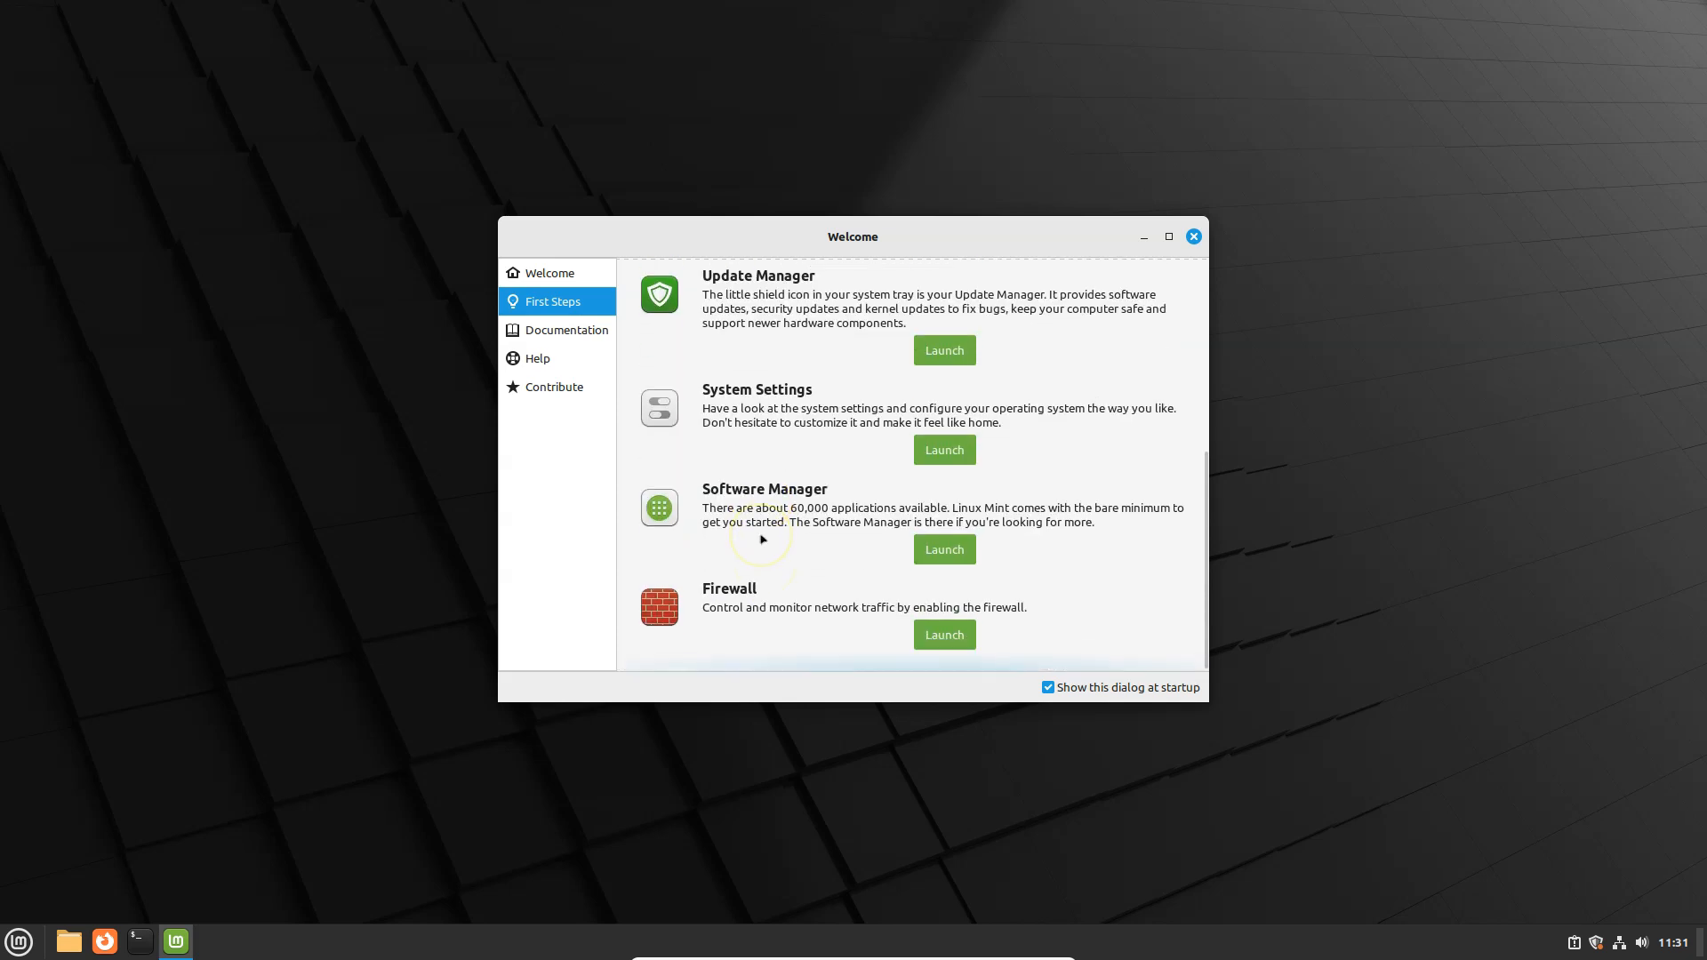
mouse_move(882, 395)
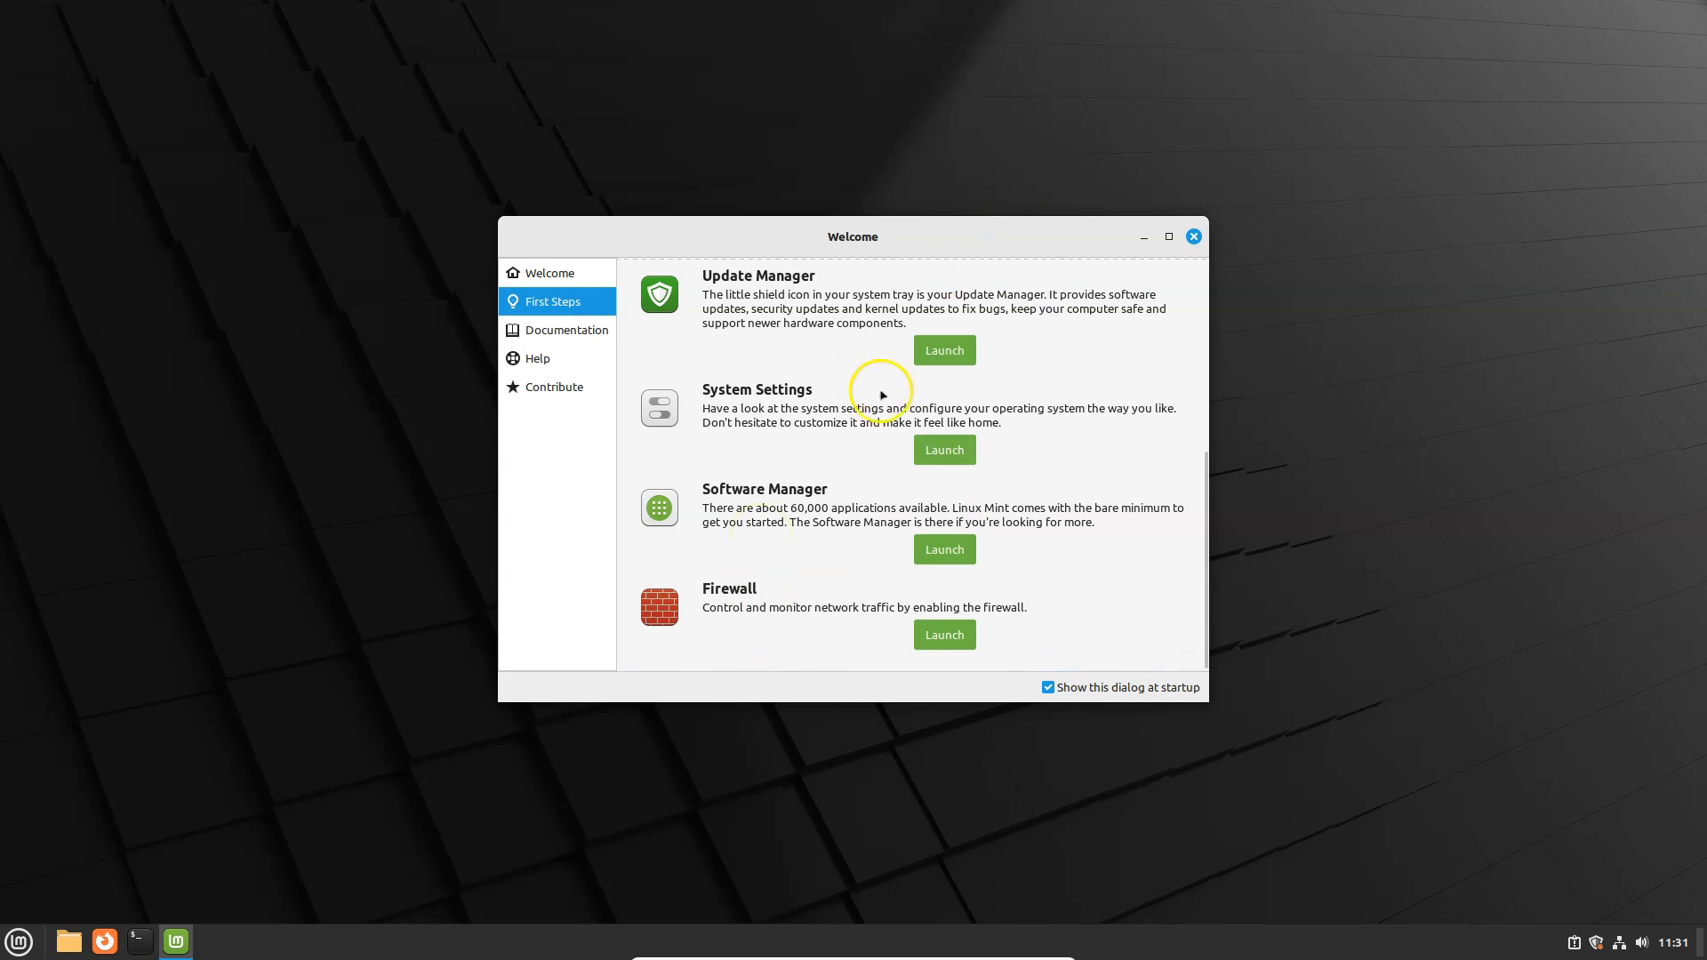
- Show the Documentation page, then the Help page with Web Forums and IRC Chat Room
left_click(566, 330)
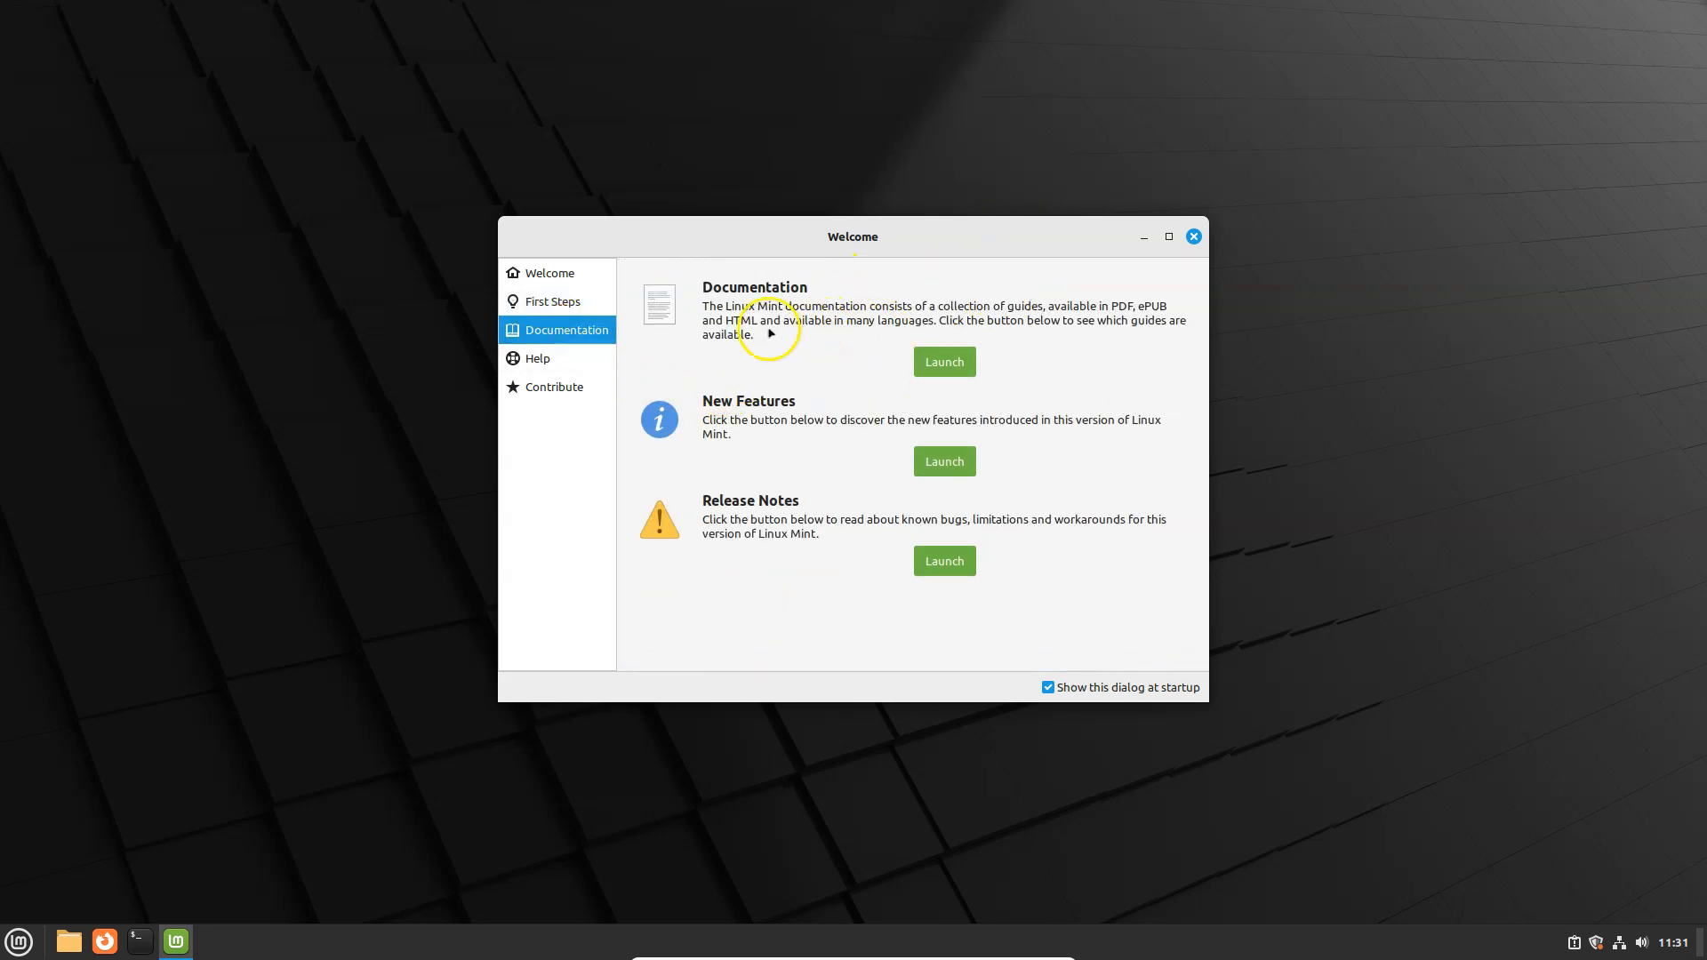
mouse_move(1124, 317)
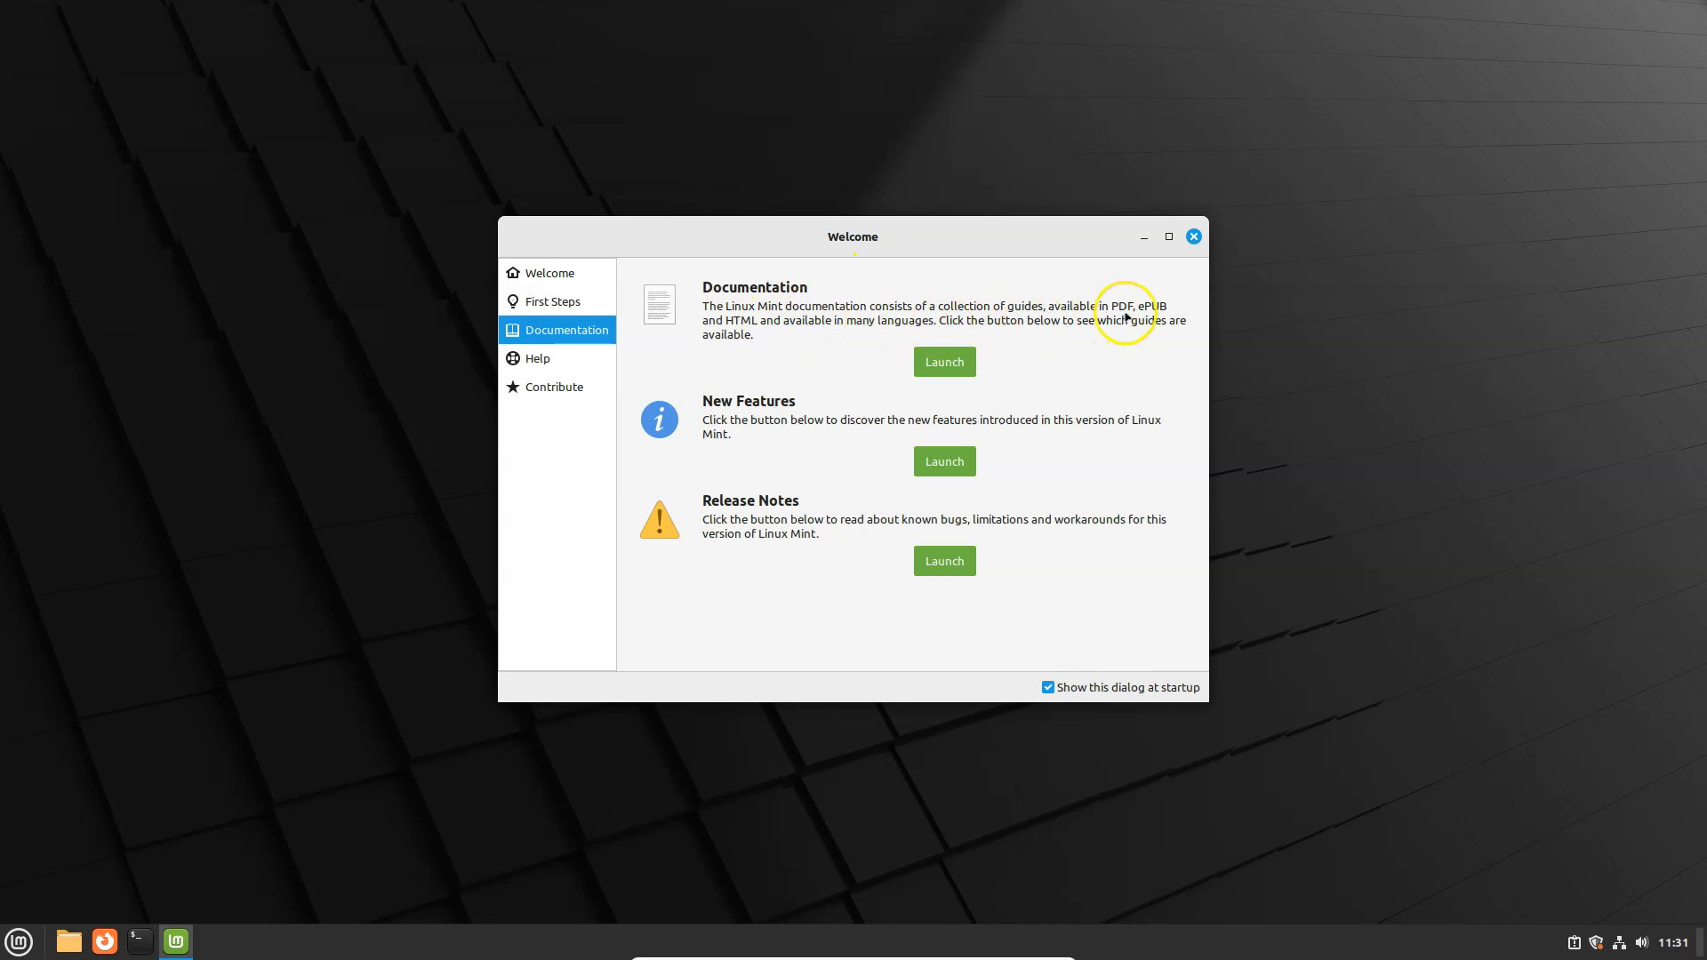
mouse_move(811, 359)
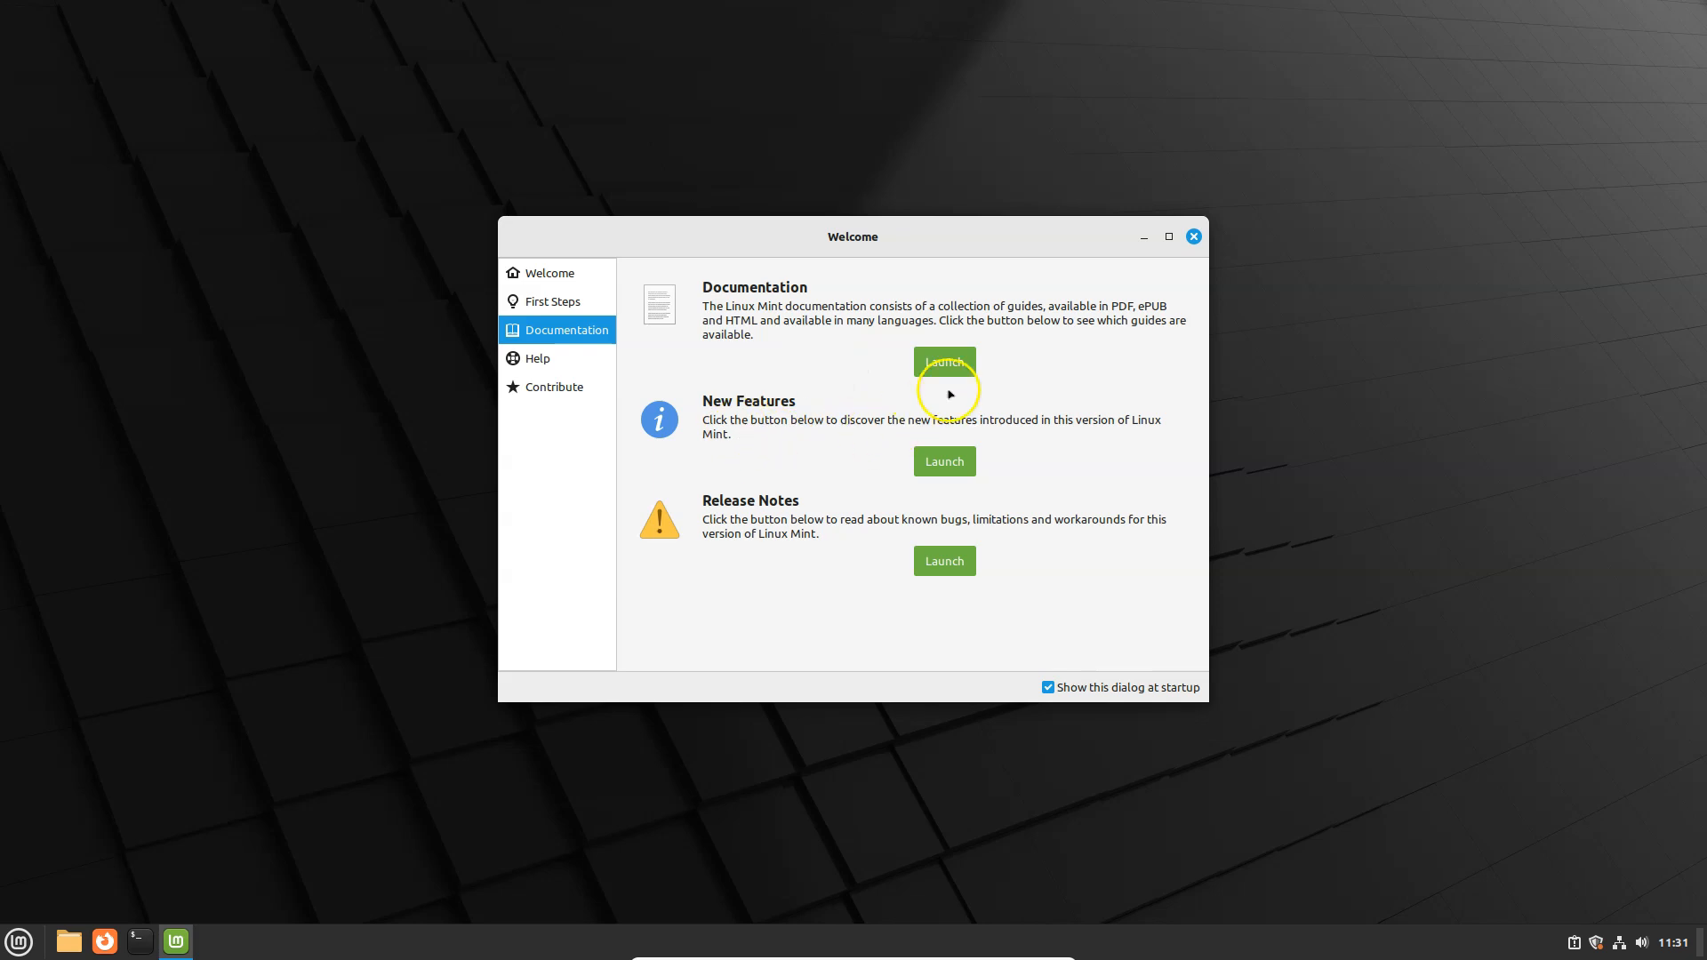
mouse_move(768, 430)
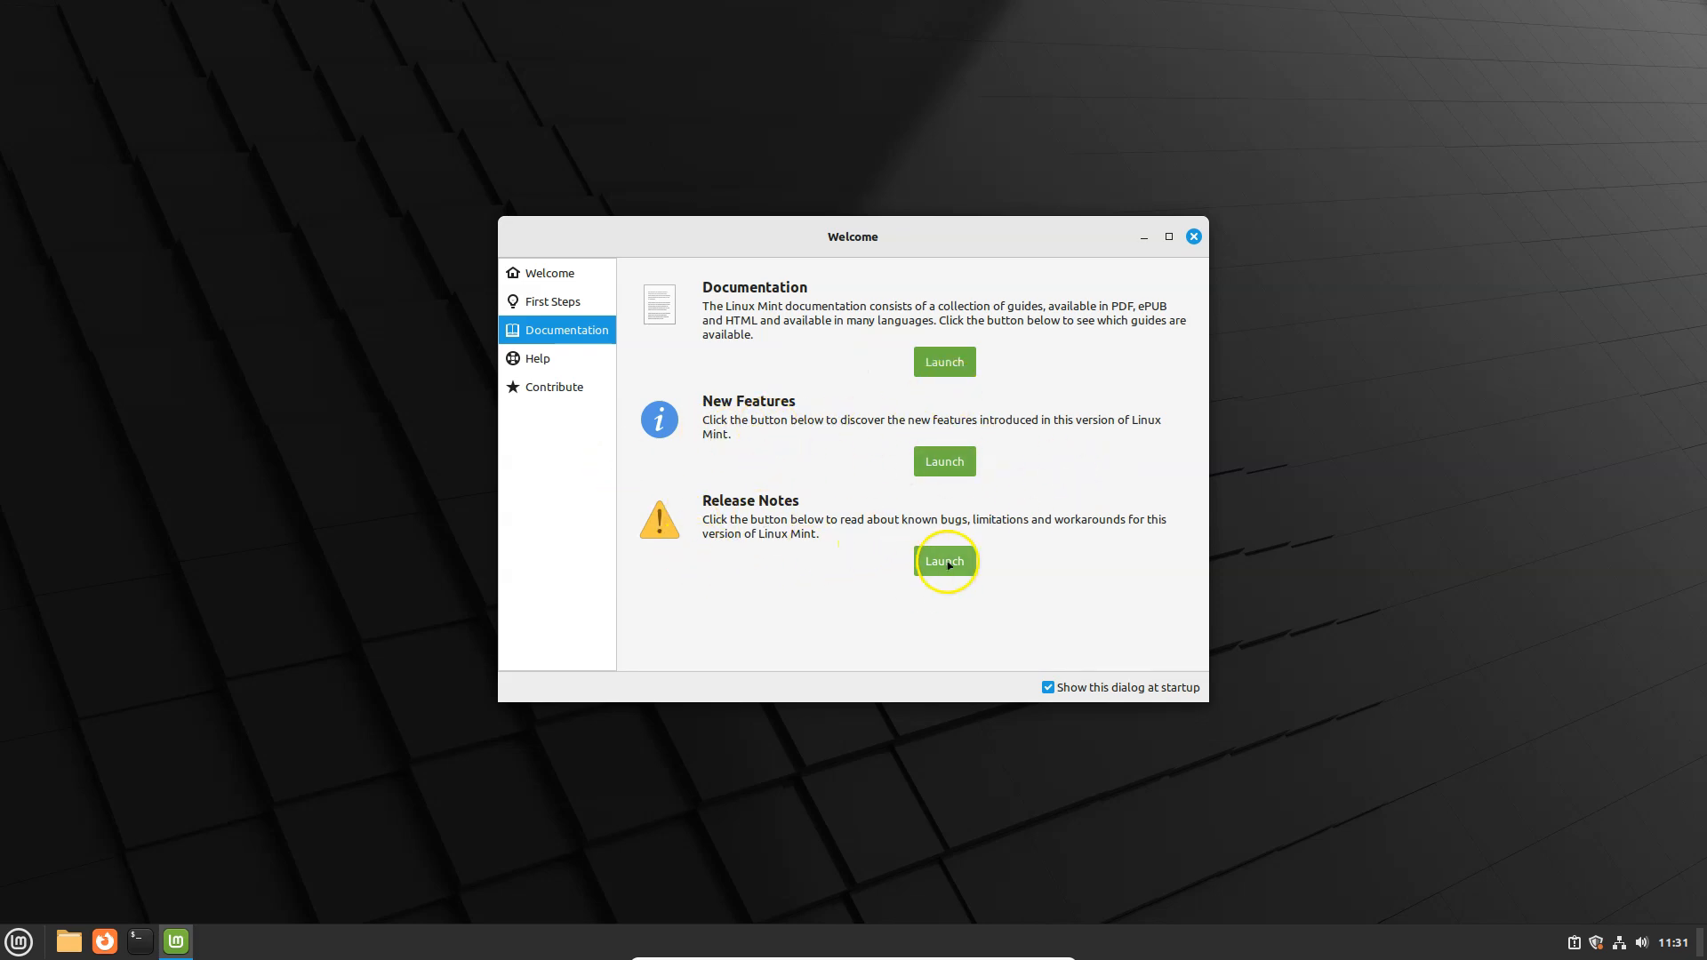
left_click(537, 358)
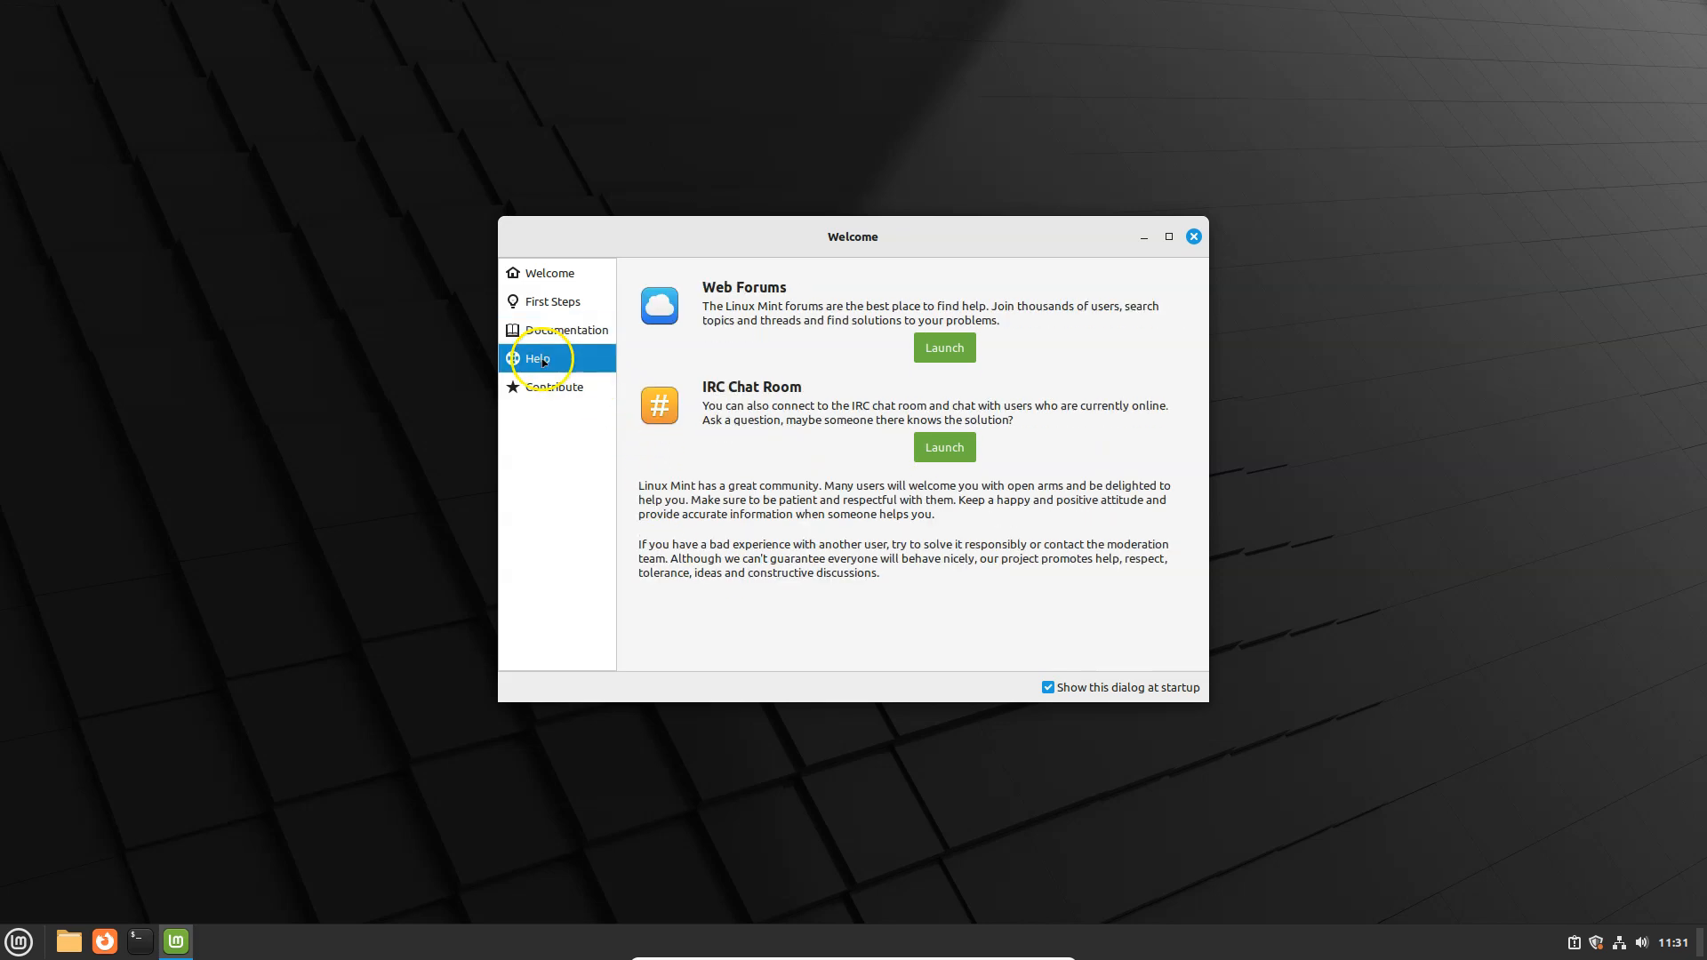
mouse_move(804, 318)
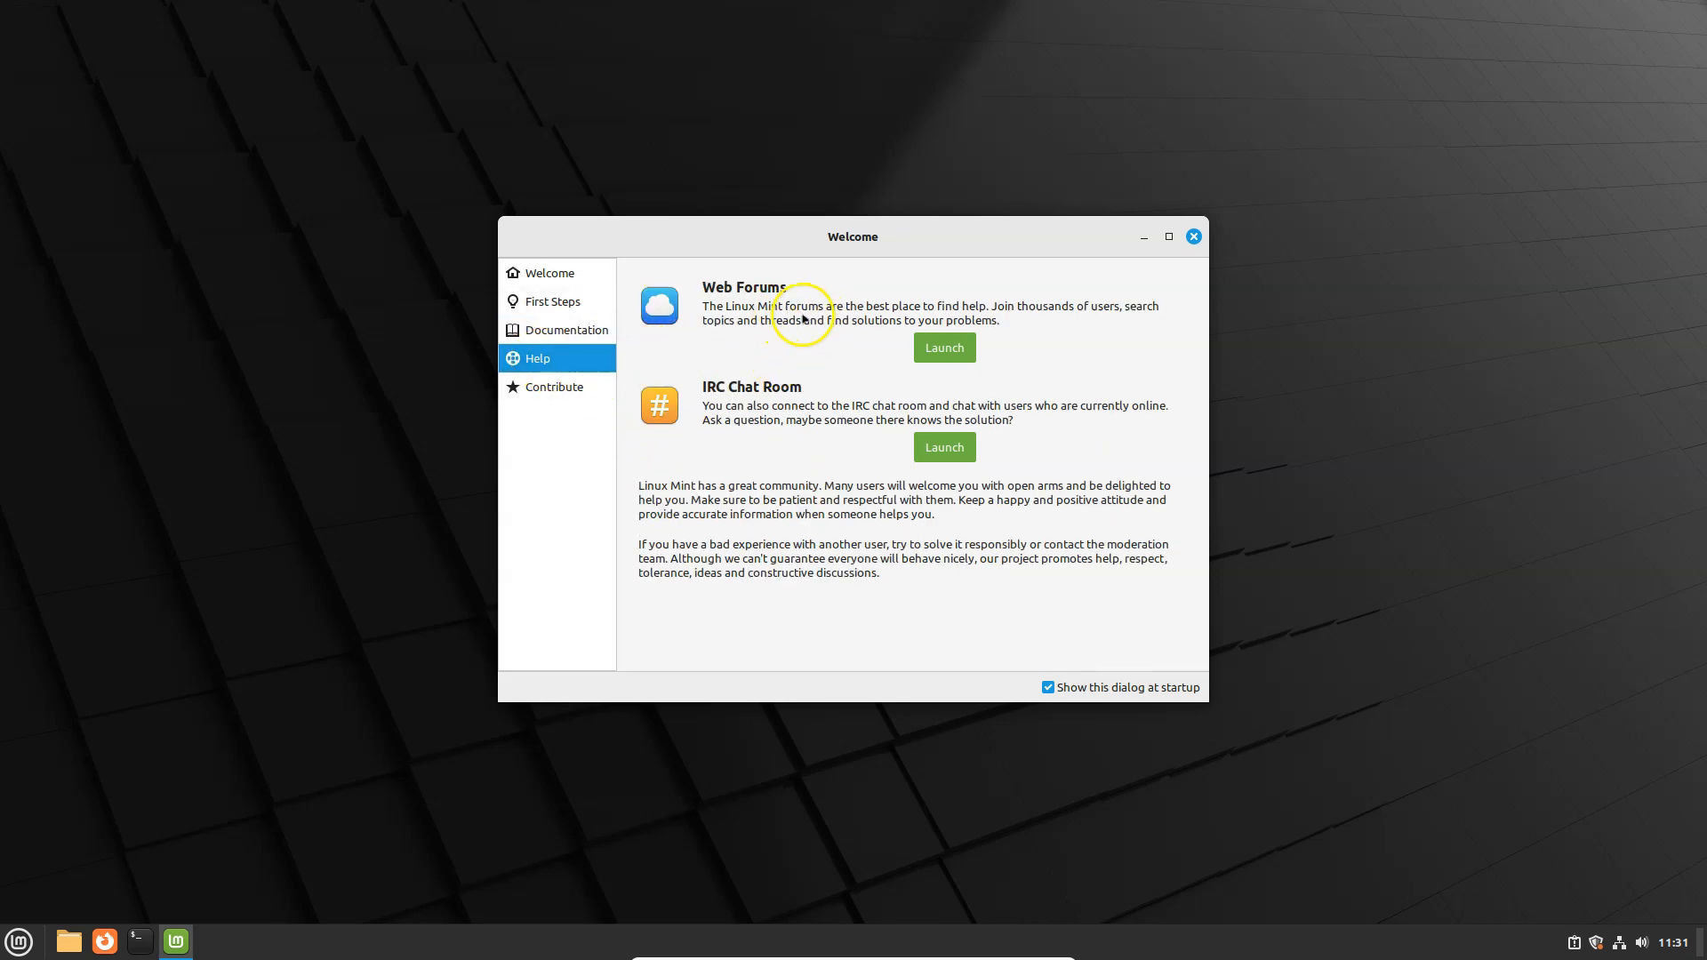
mouse_move(811, 411)
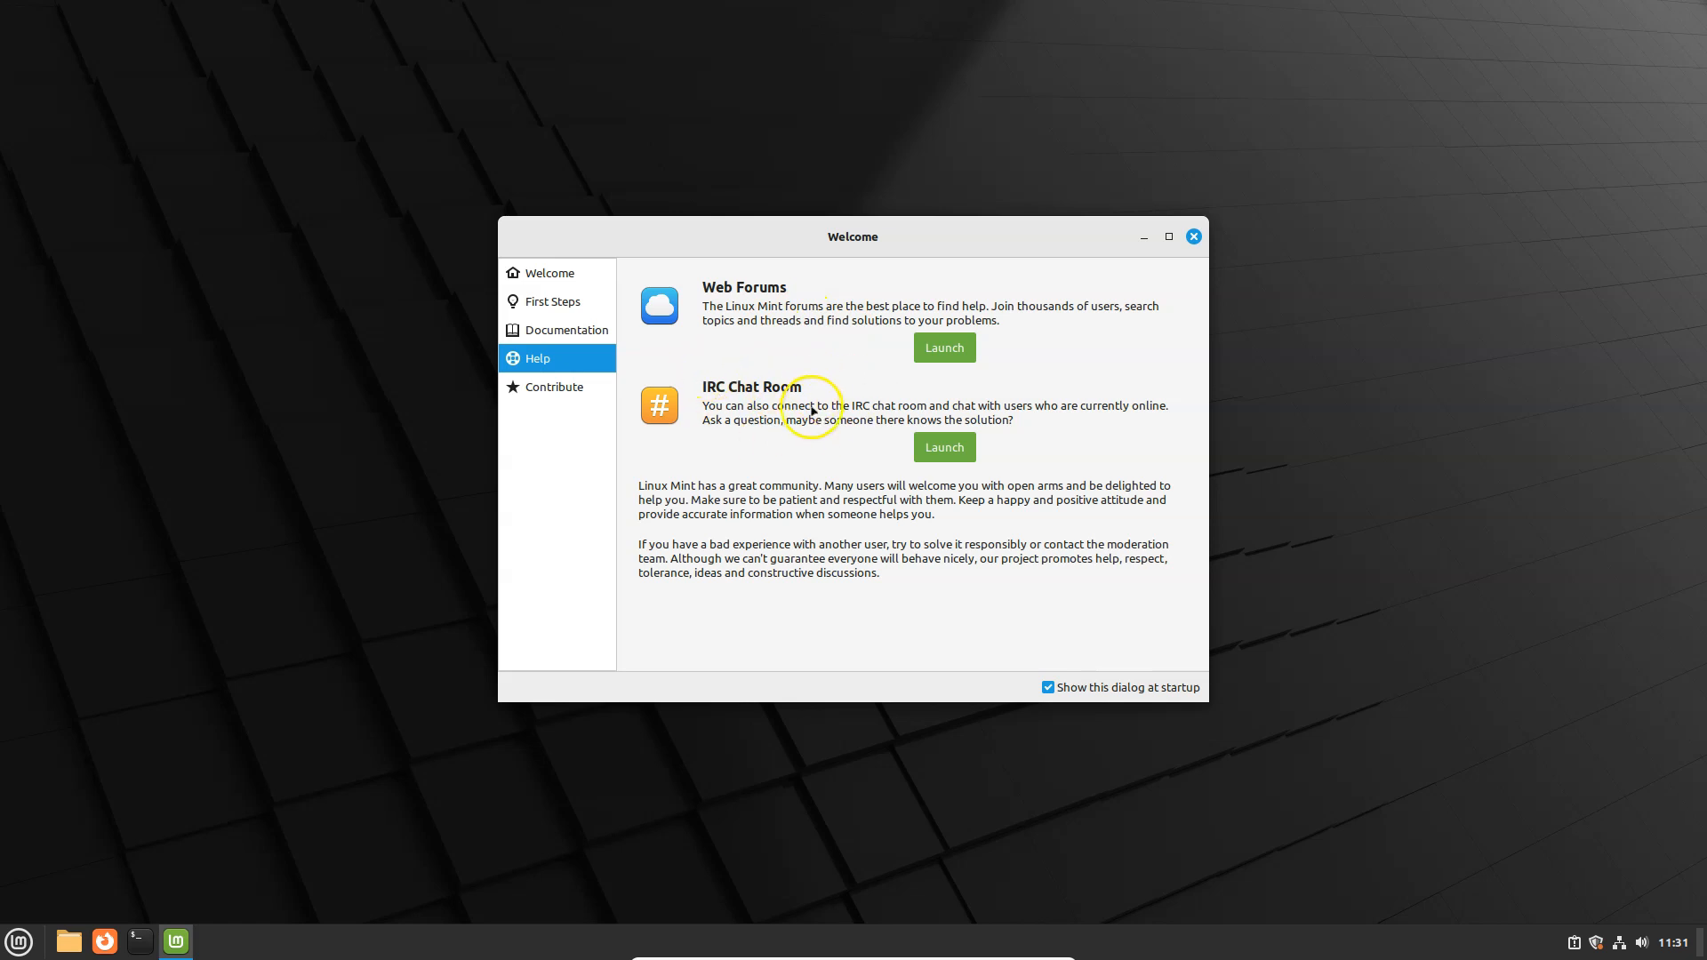
mouse_move(571, 421)
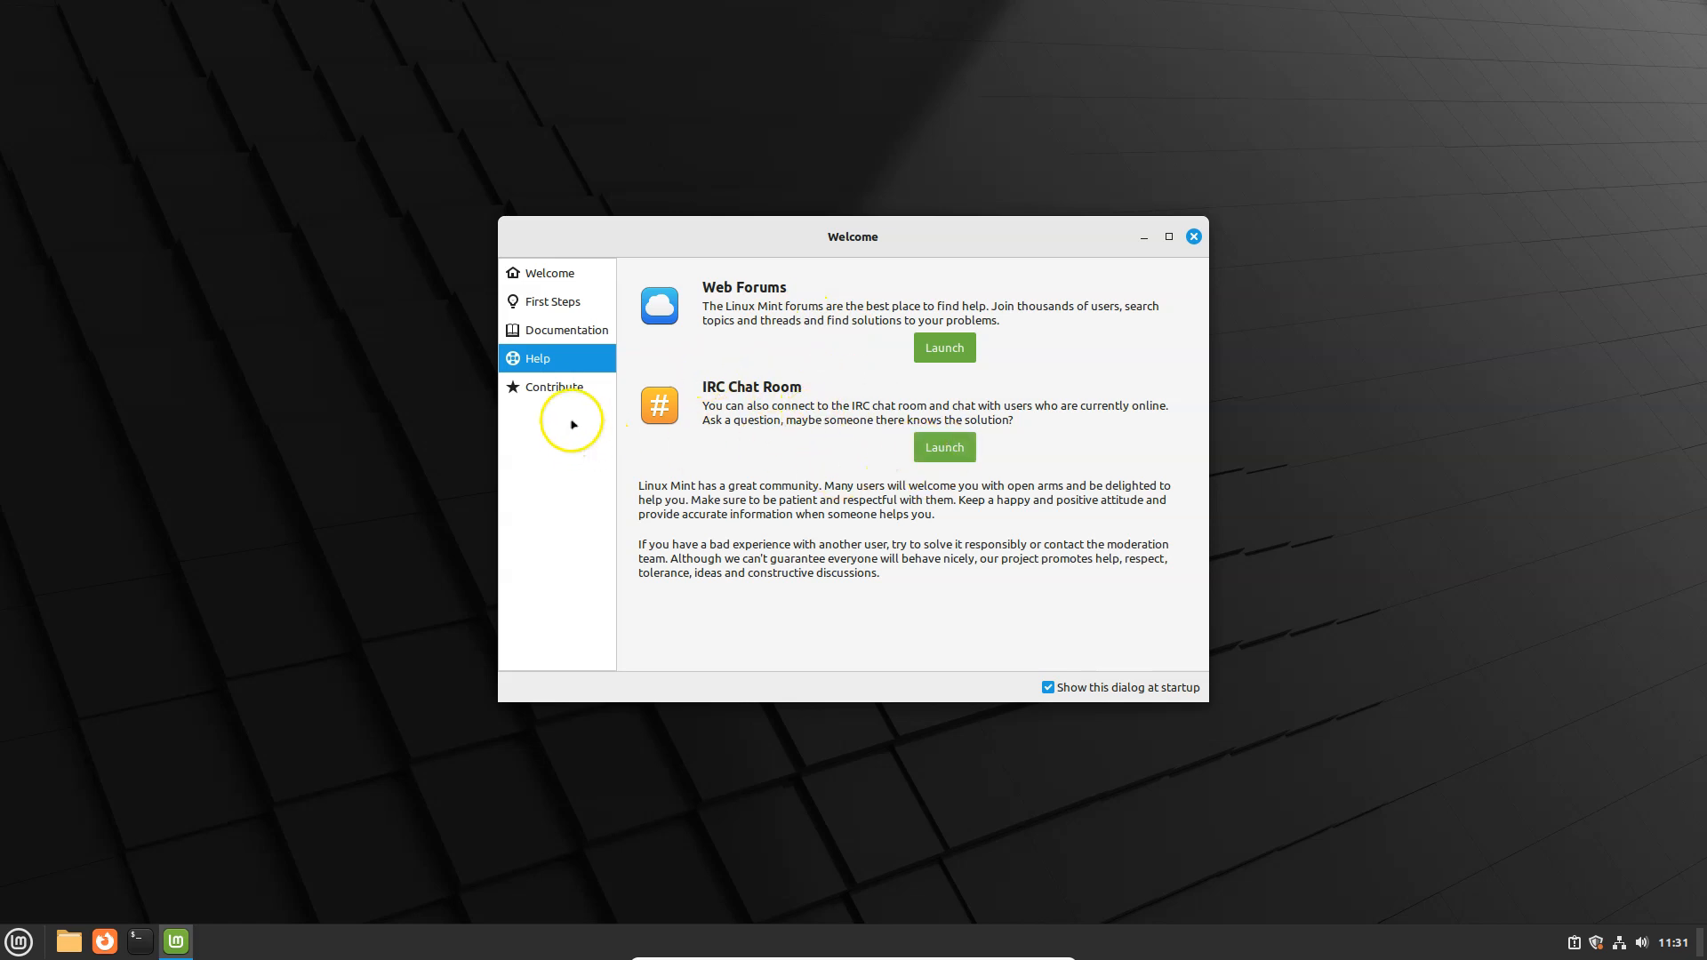
- Show the Contribute page describing ways to get involved in the project
left_click(555, 386)
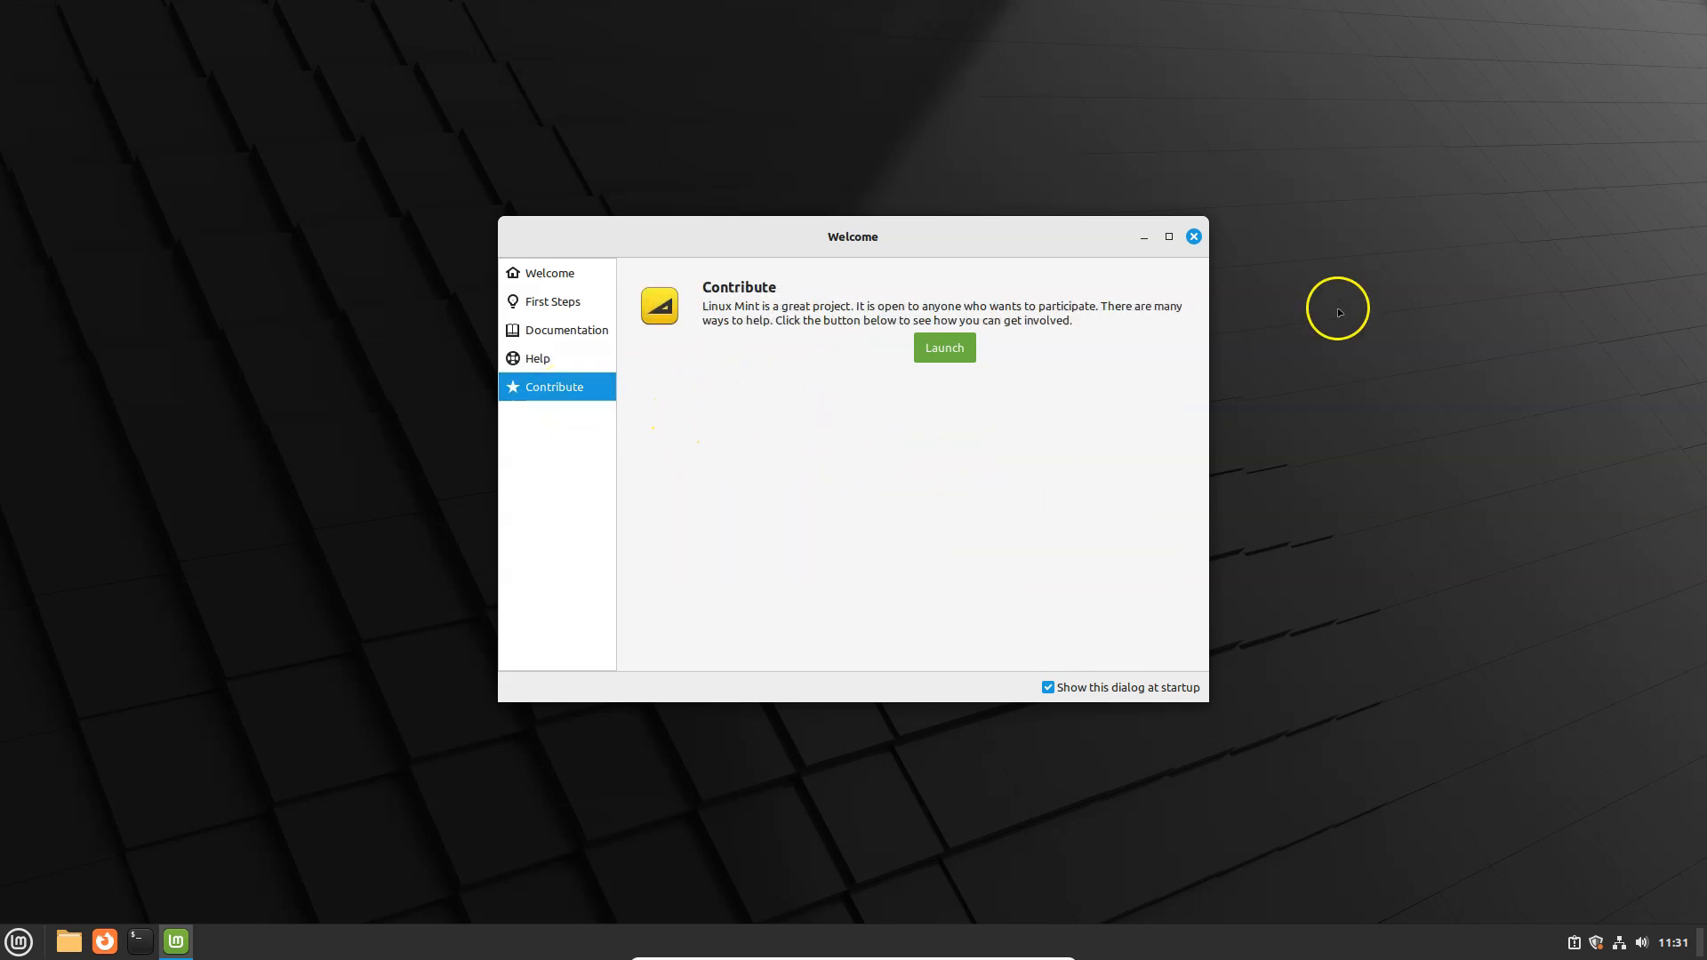
mouse_move(880, 471)
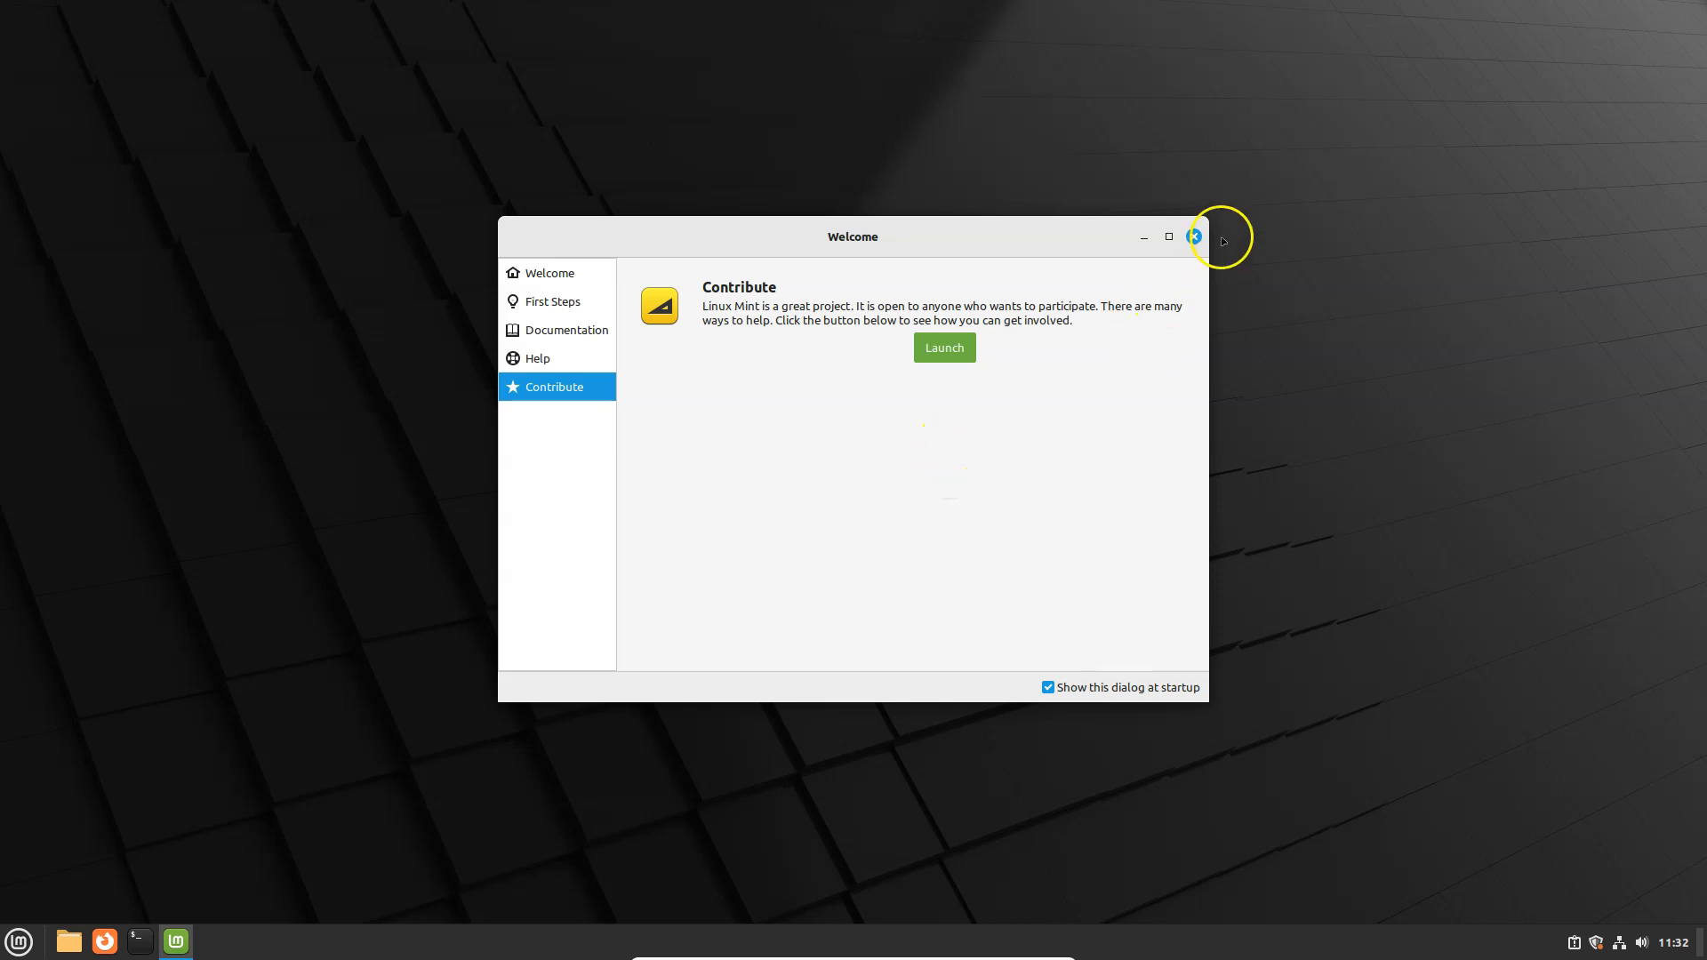
left_click(1195, 237)
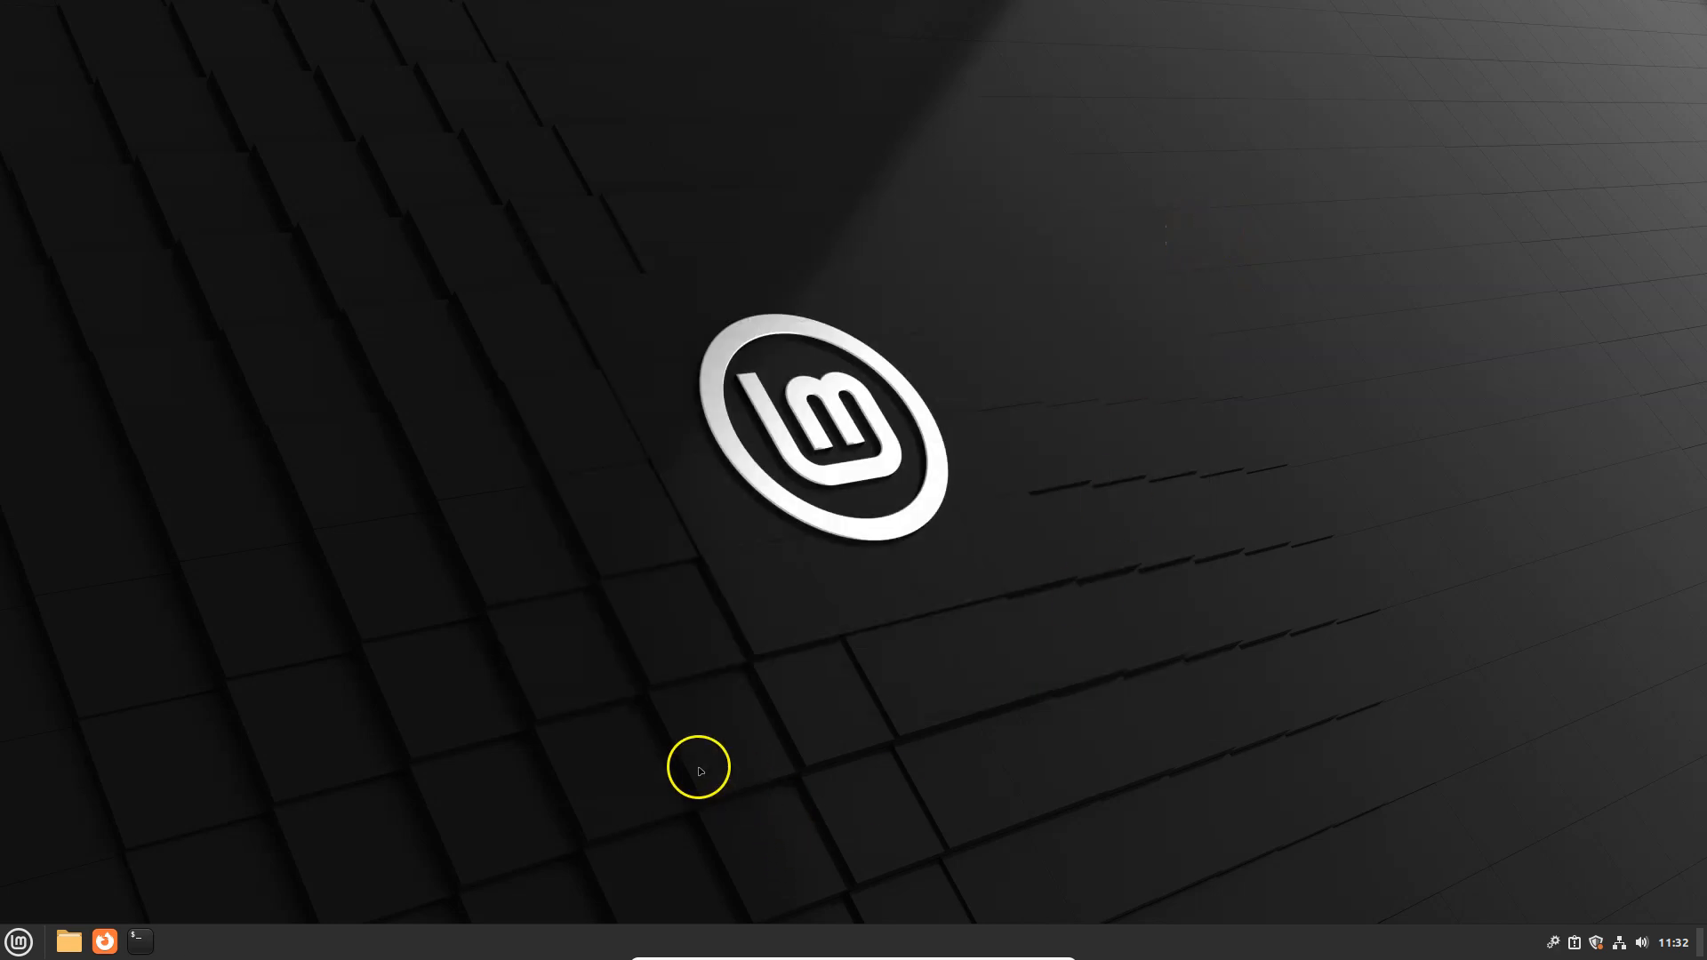
mouse_move(190, 892)
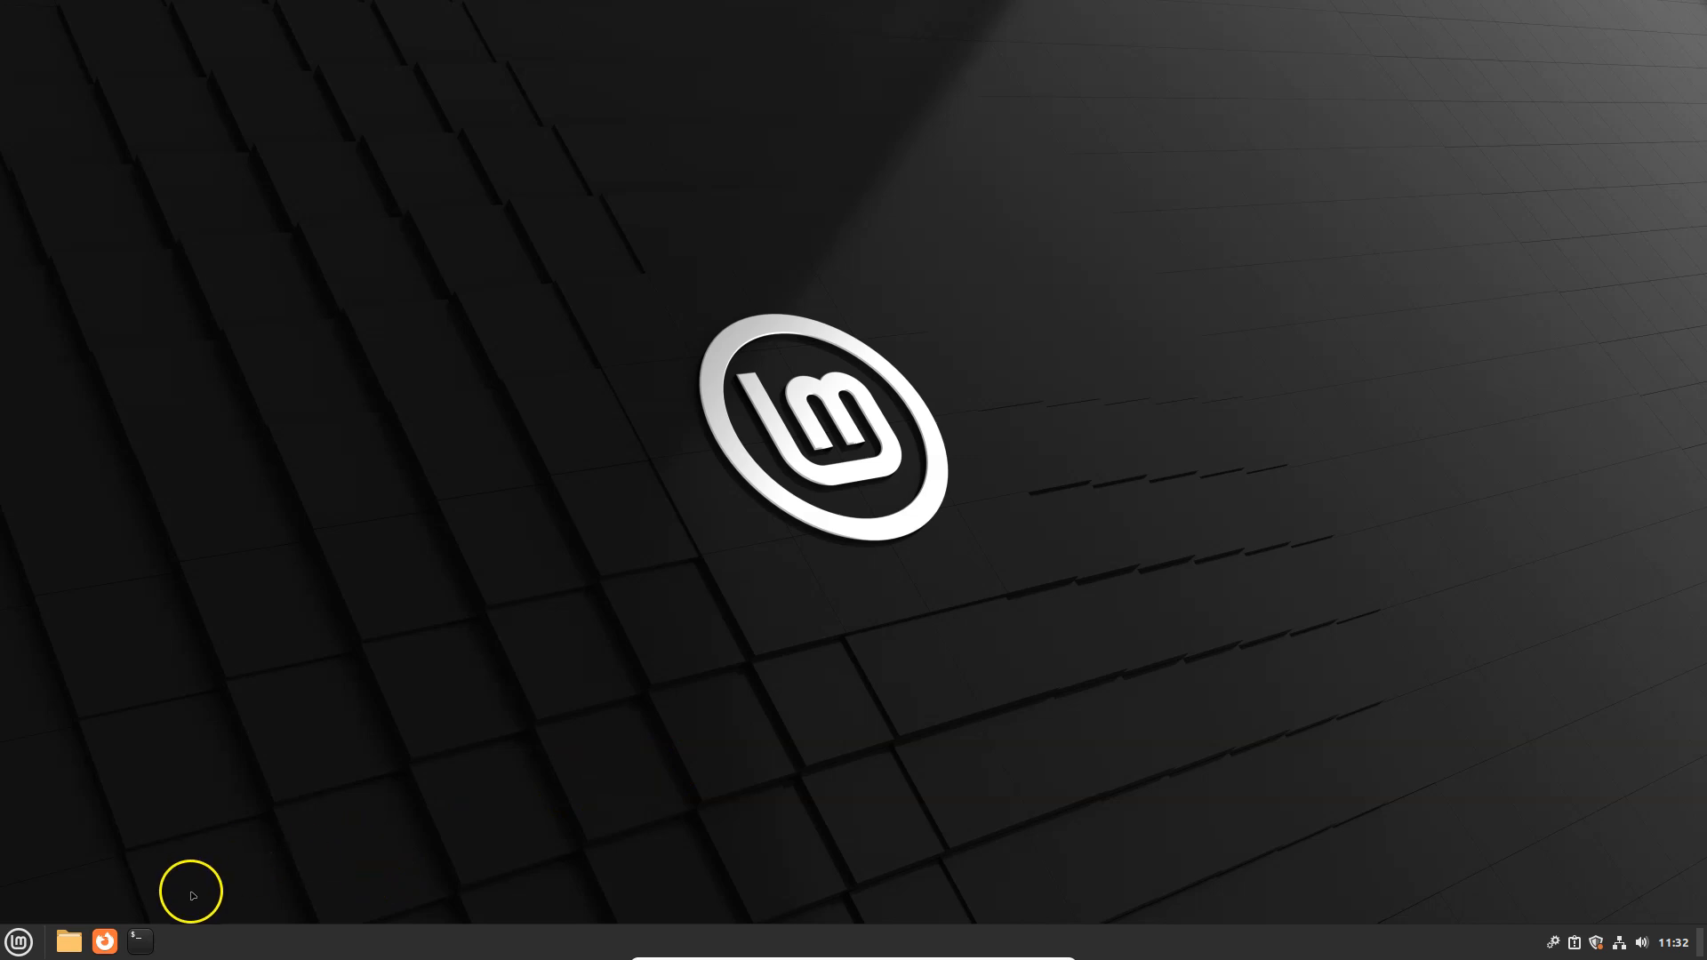
mouse_move(67, 942)
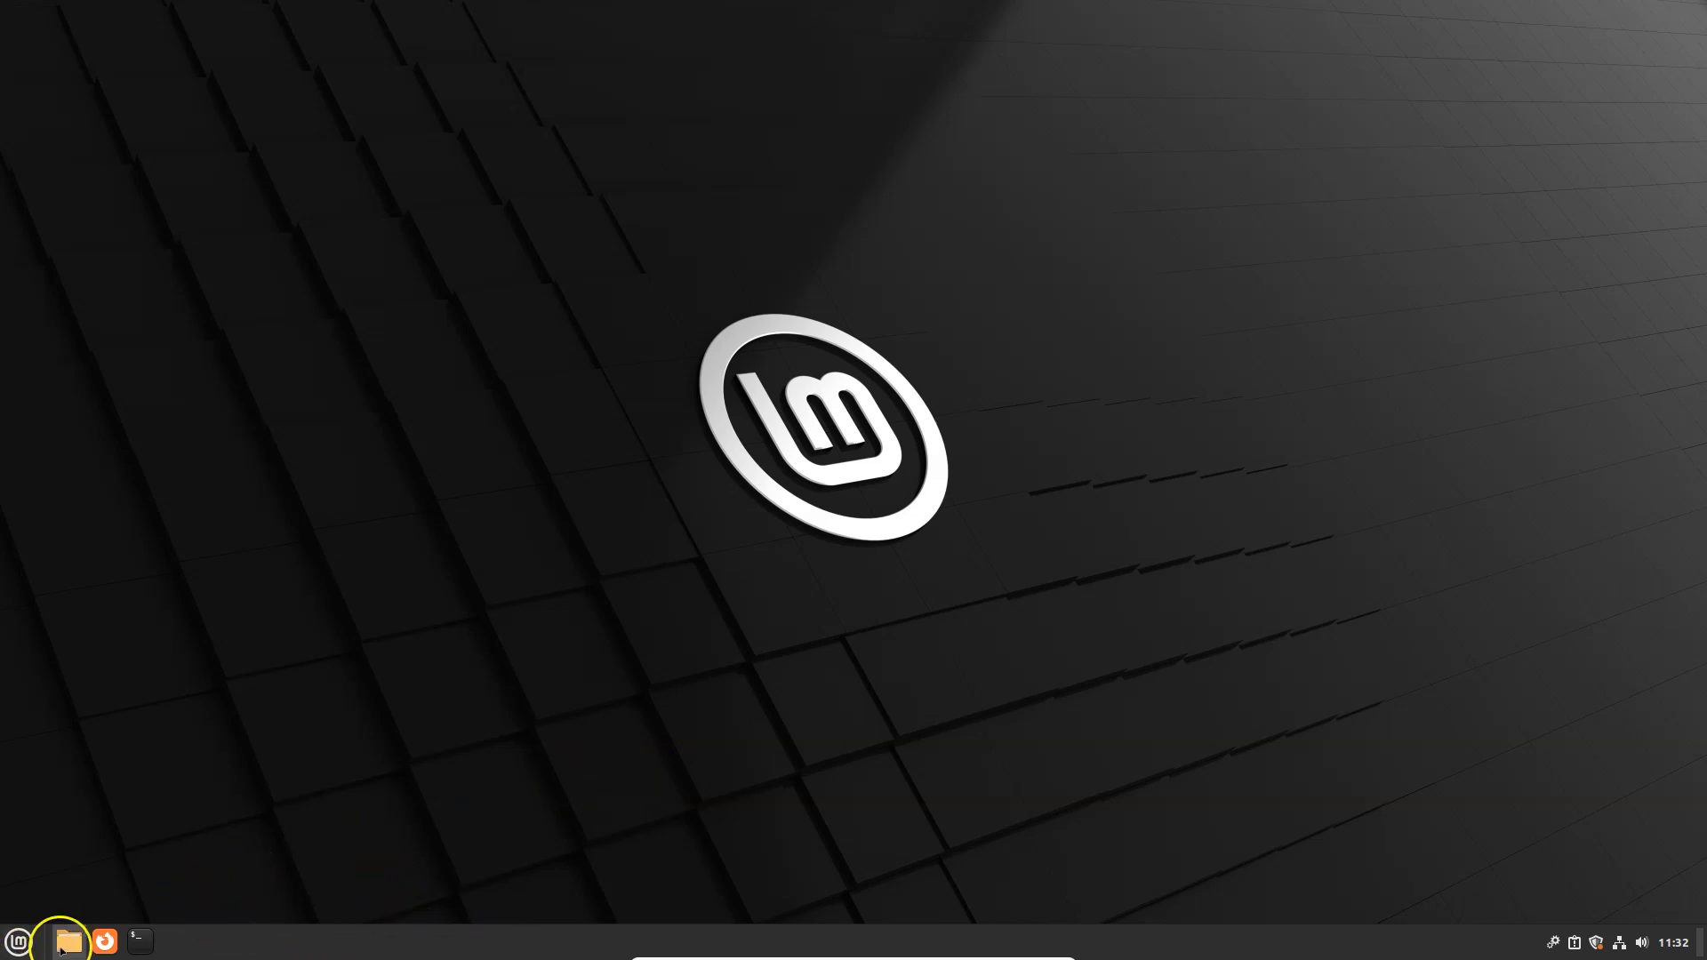
mouse_move(68, 941)
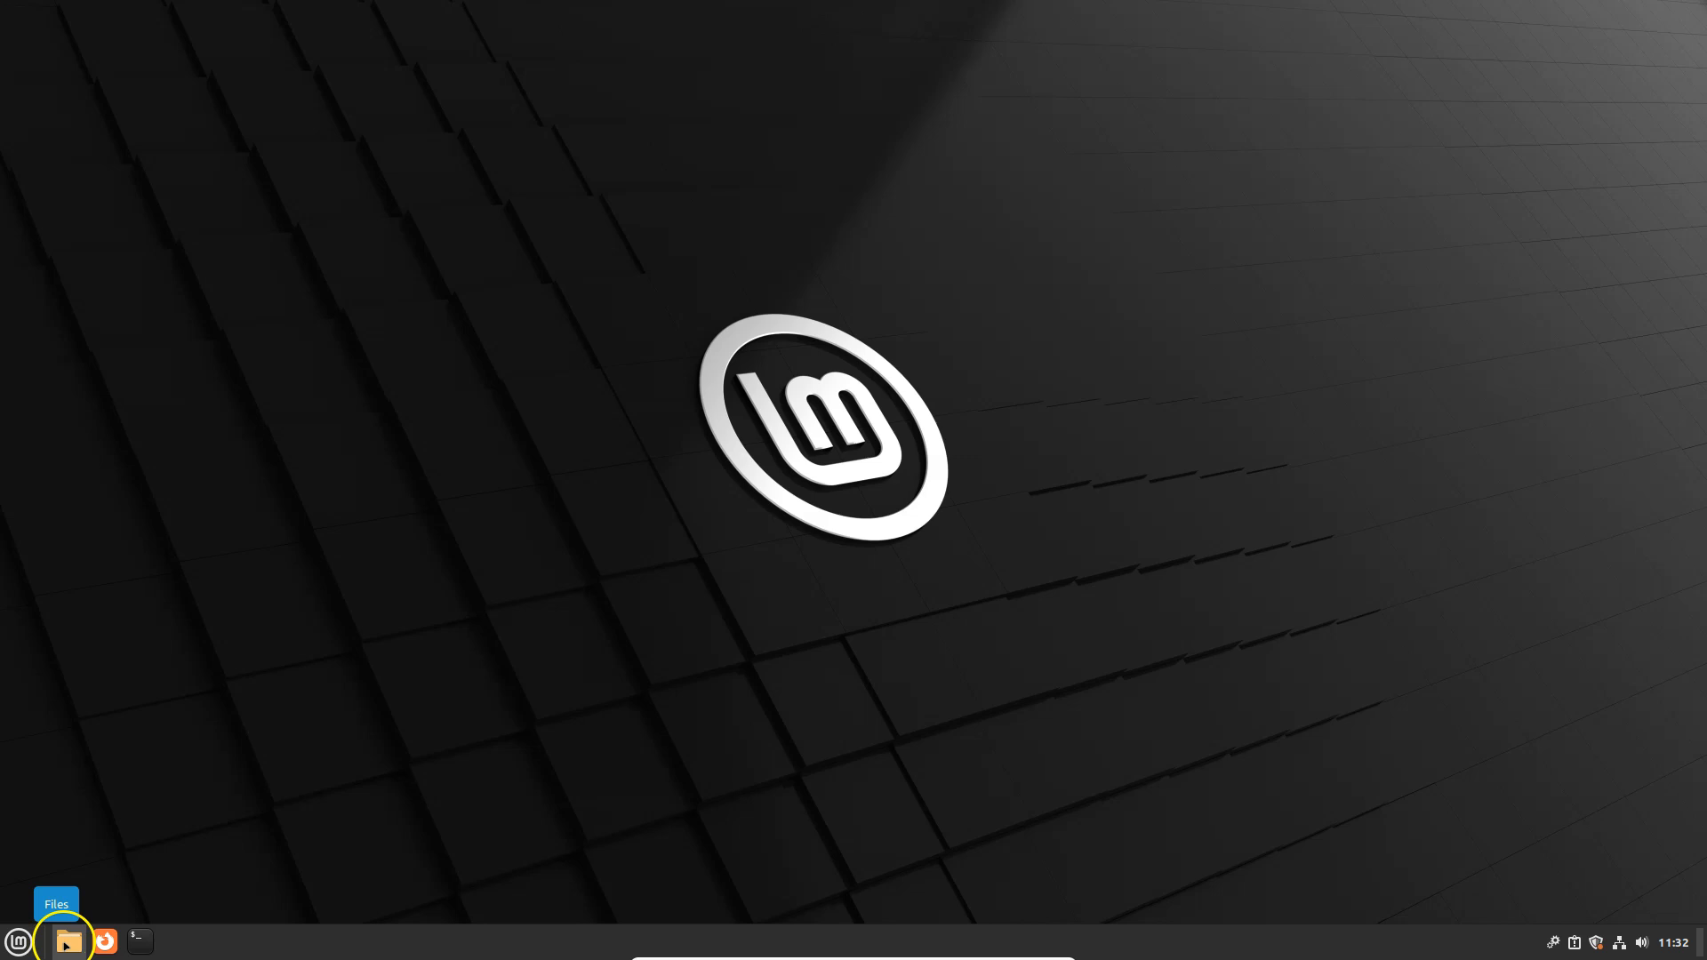
- Launch Nemo on the Home folder and look over its View and Edit menus
left_click(68, 940)
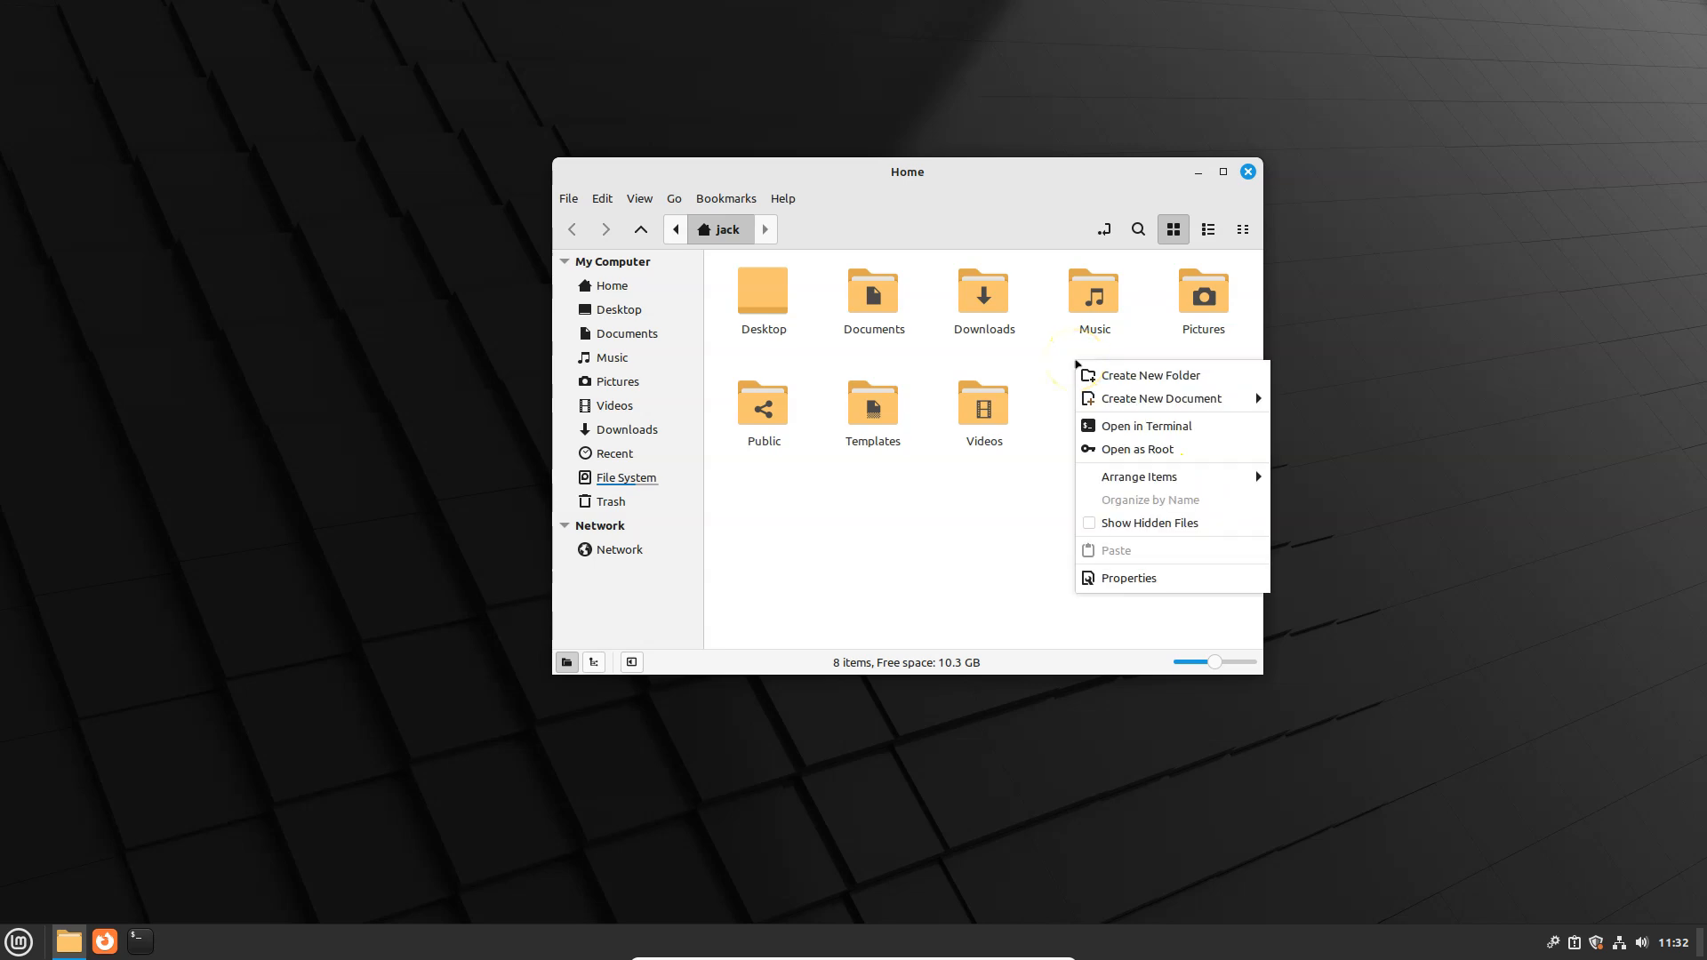
left_click(1131, 576)
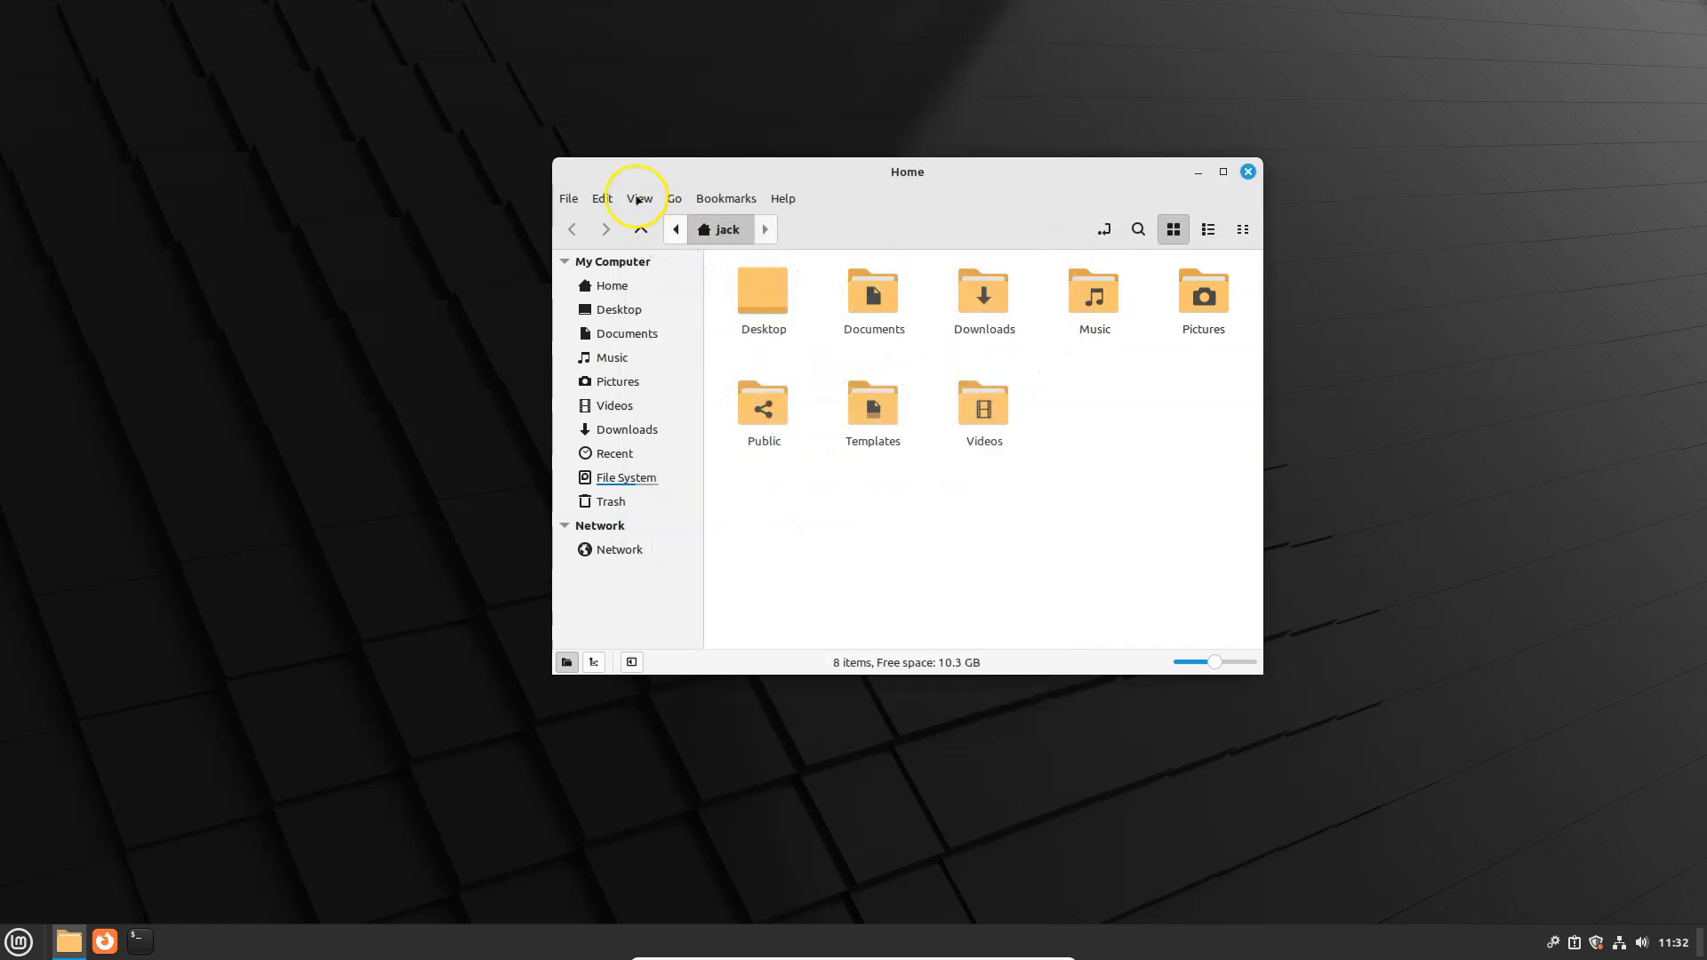
left_click(638, 198)
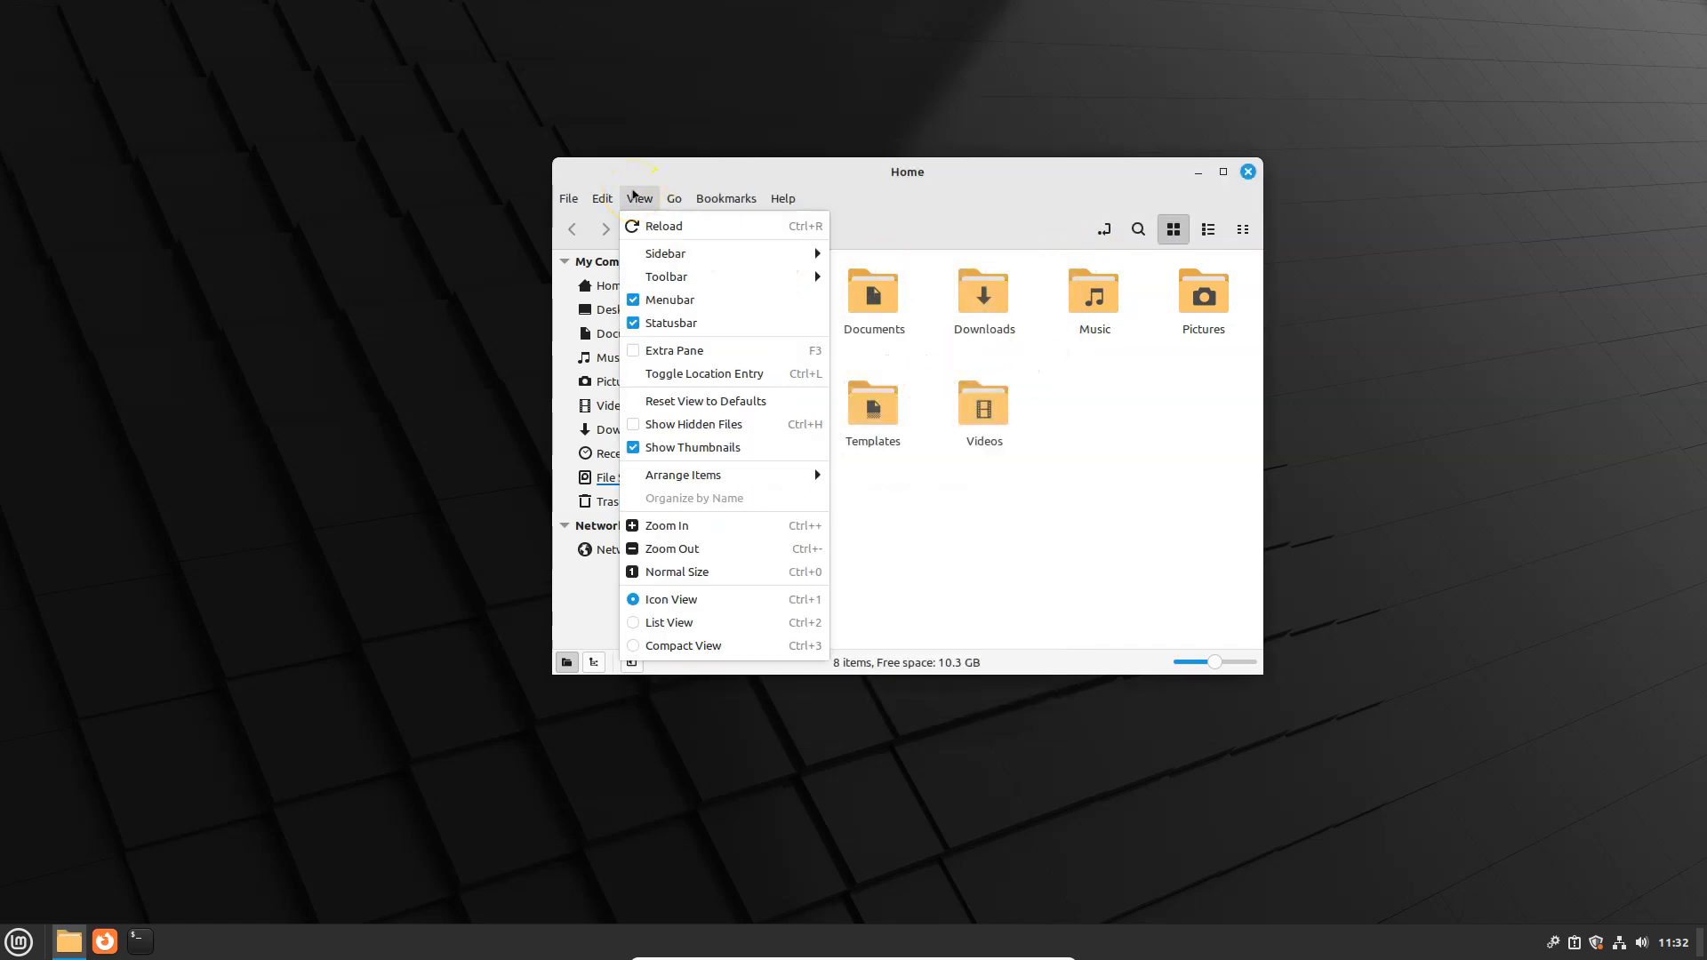
left_click(603, 198)
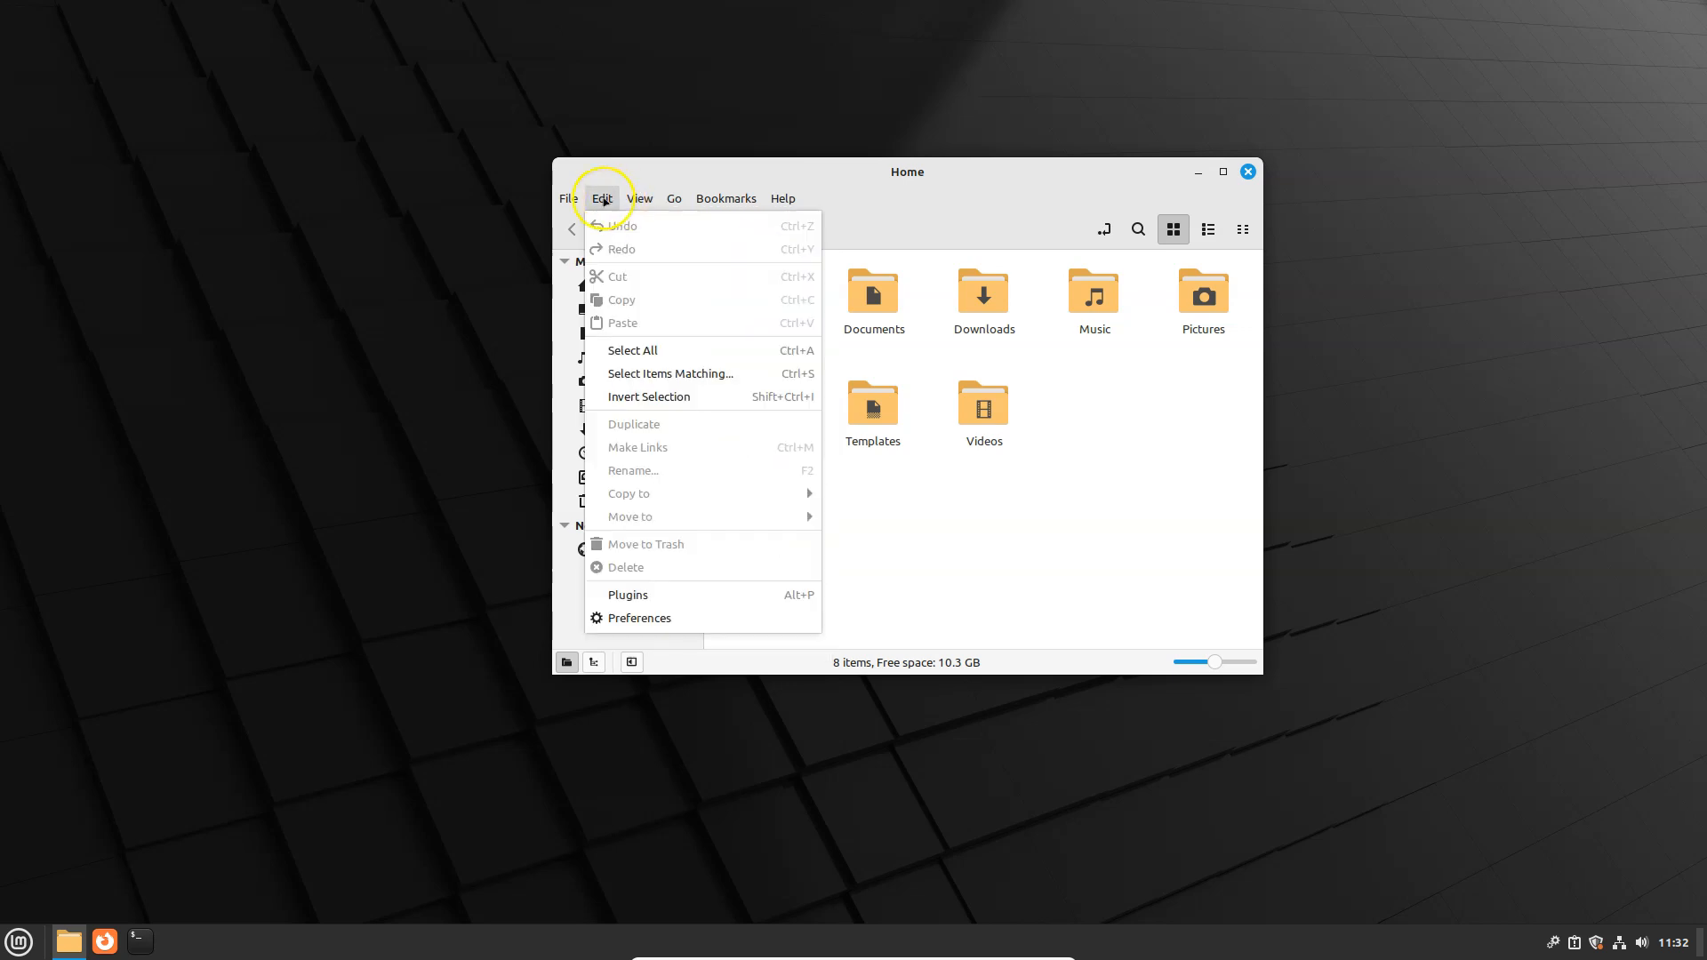
mouse_move(627, 595)
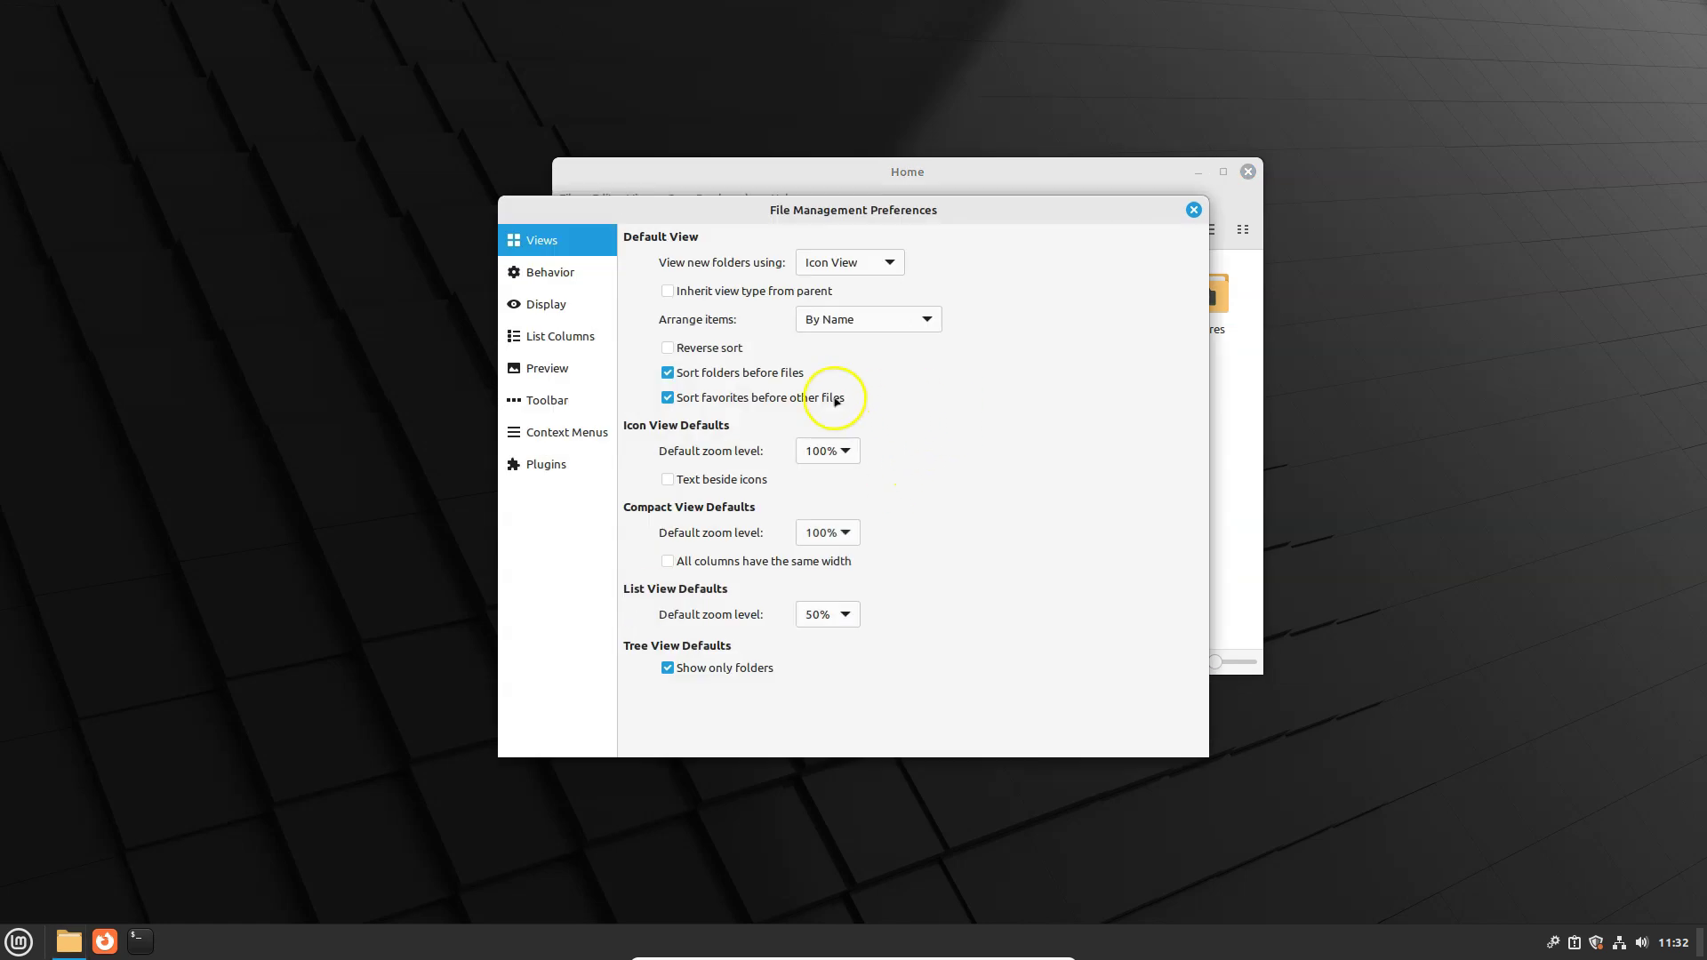
- Review the Behavior, Display and List Columns preferences, then close the Preferences dialog
left_click(551, 271)
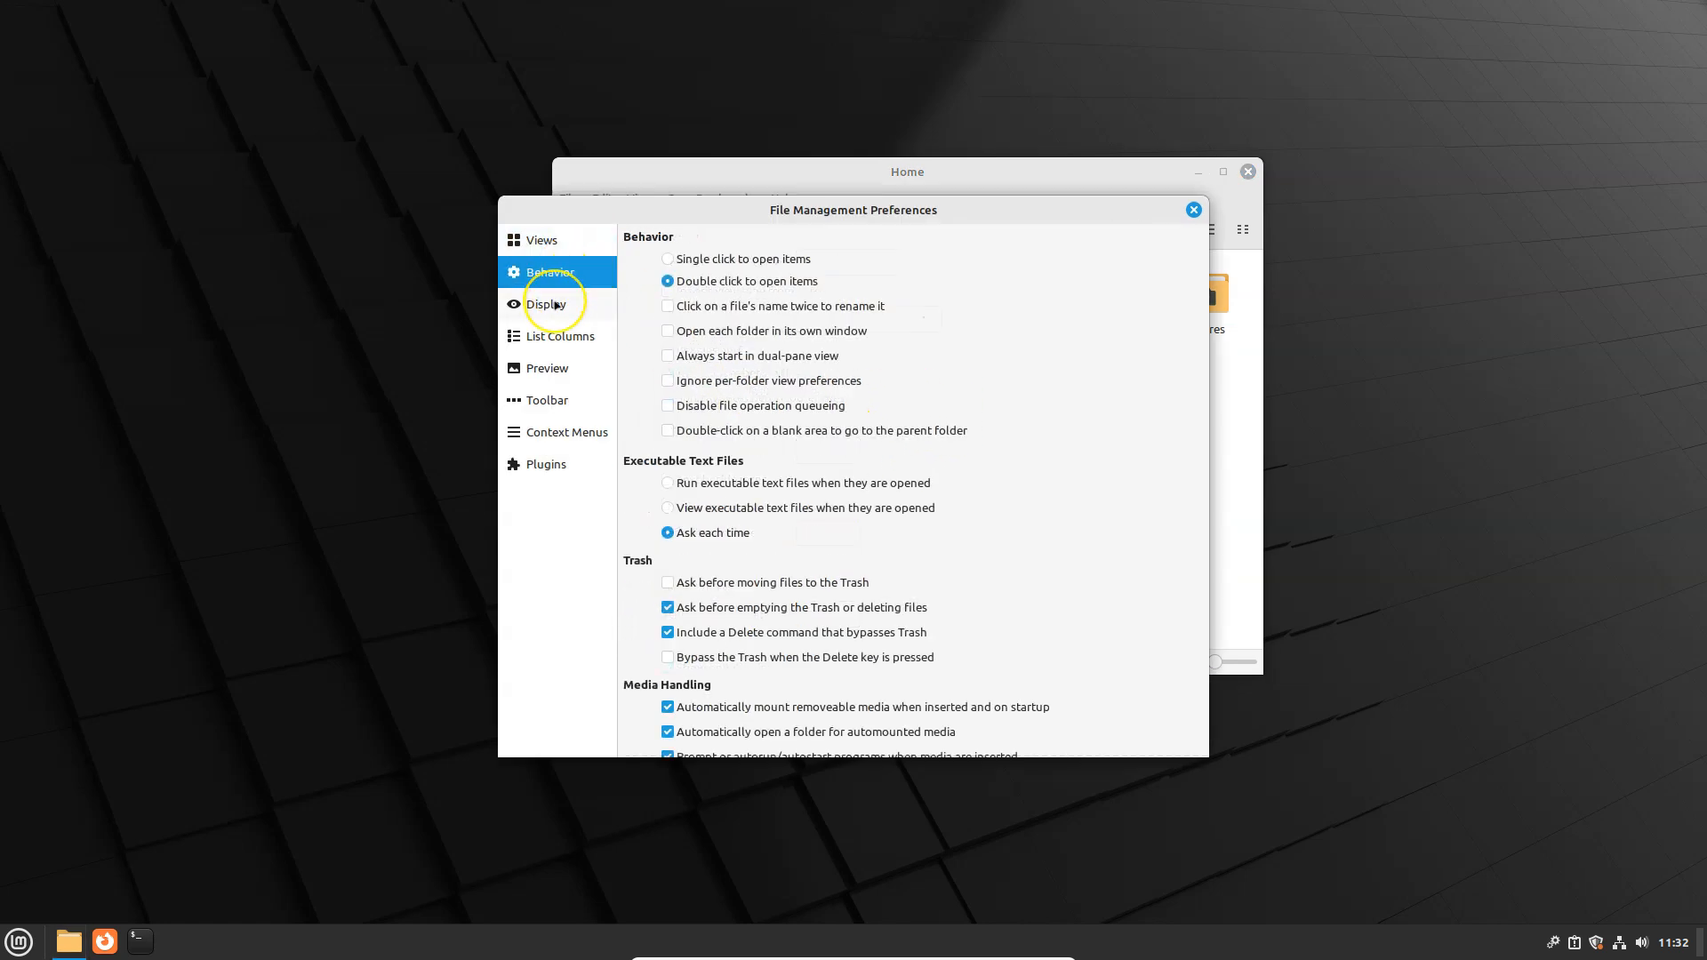
left_click(549, 304)
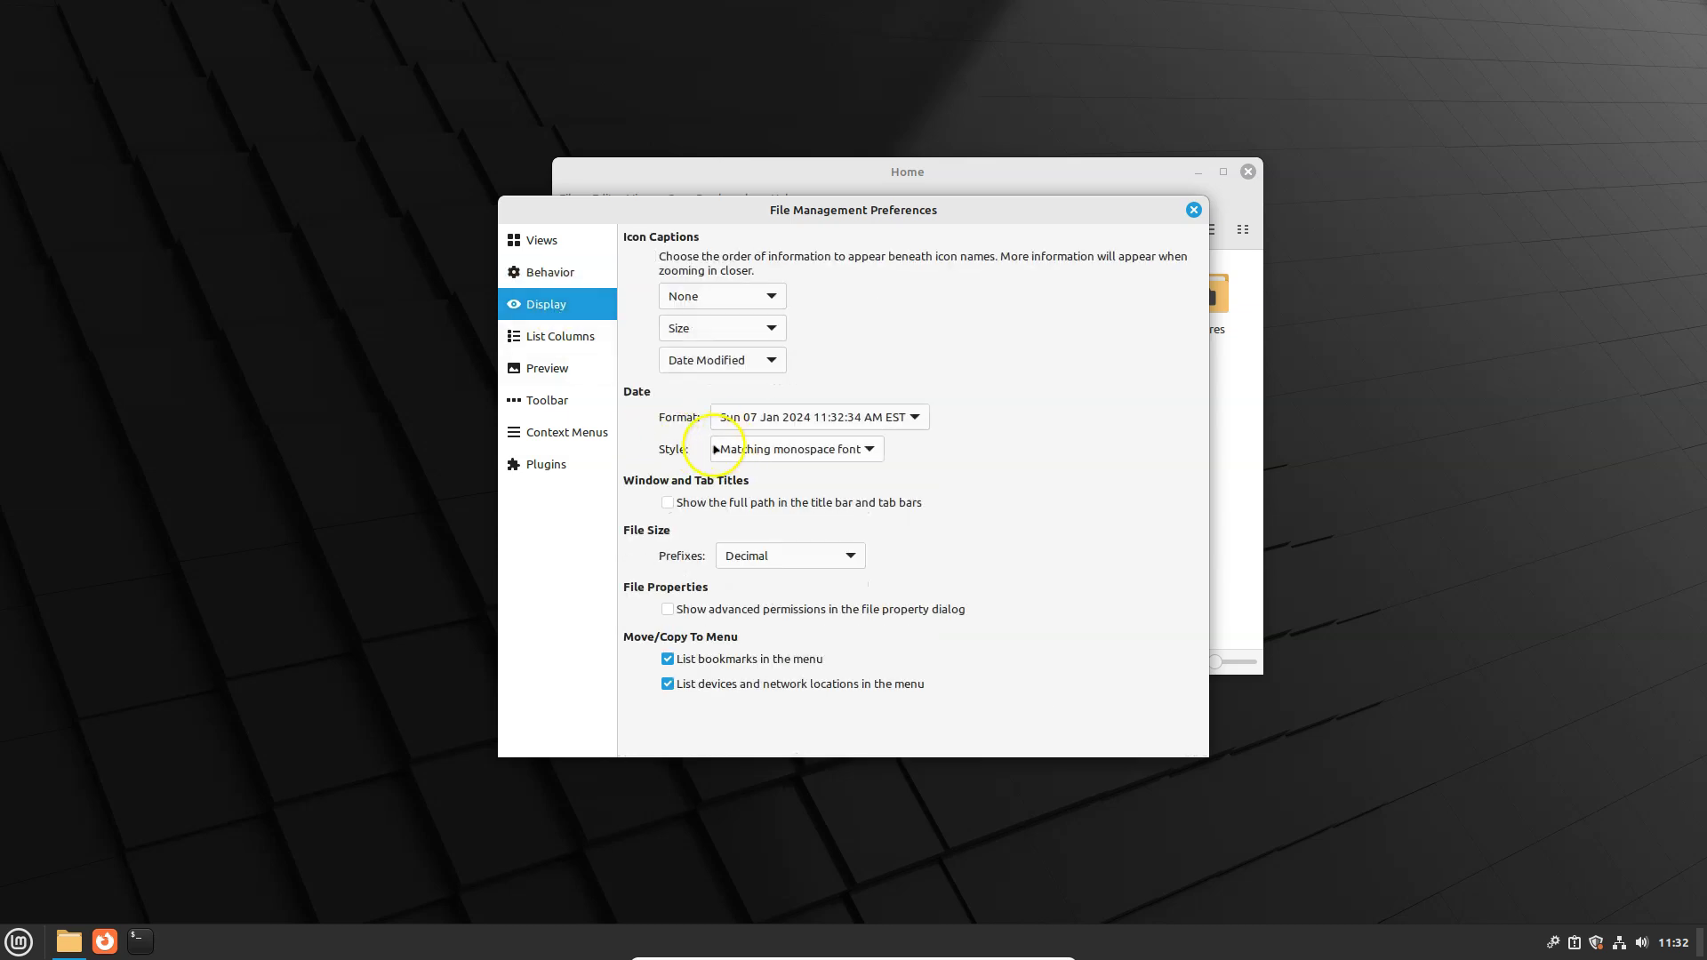
left_click(564, 336)
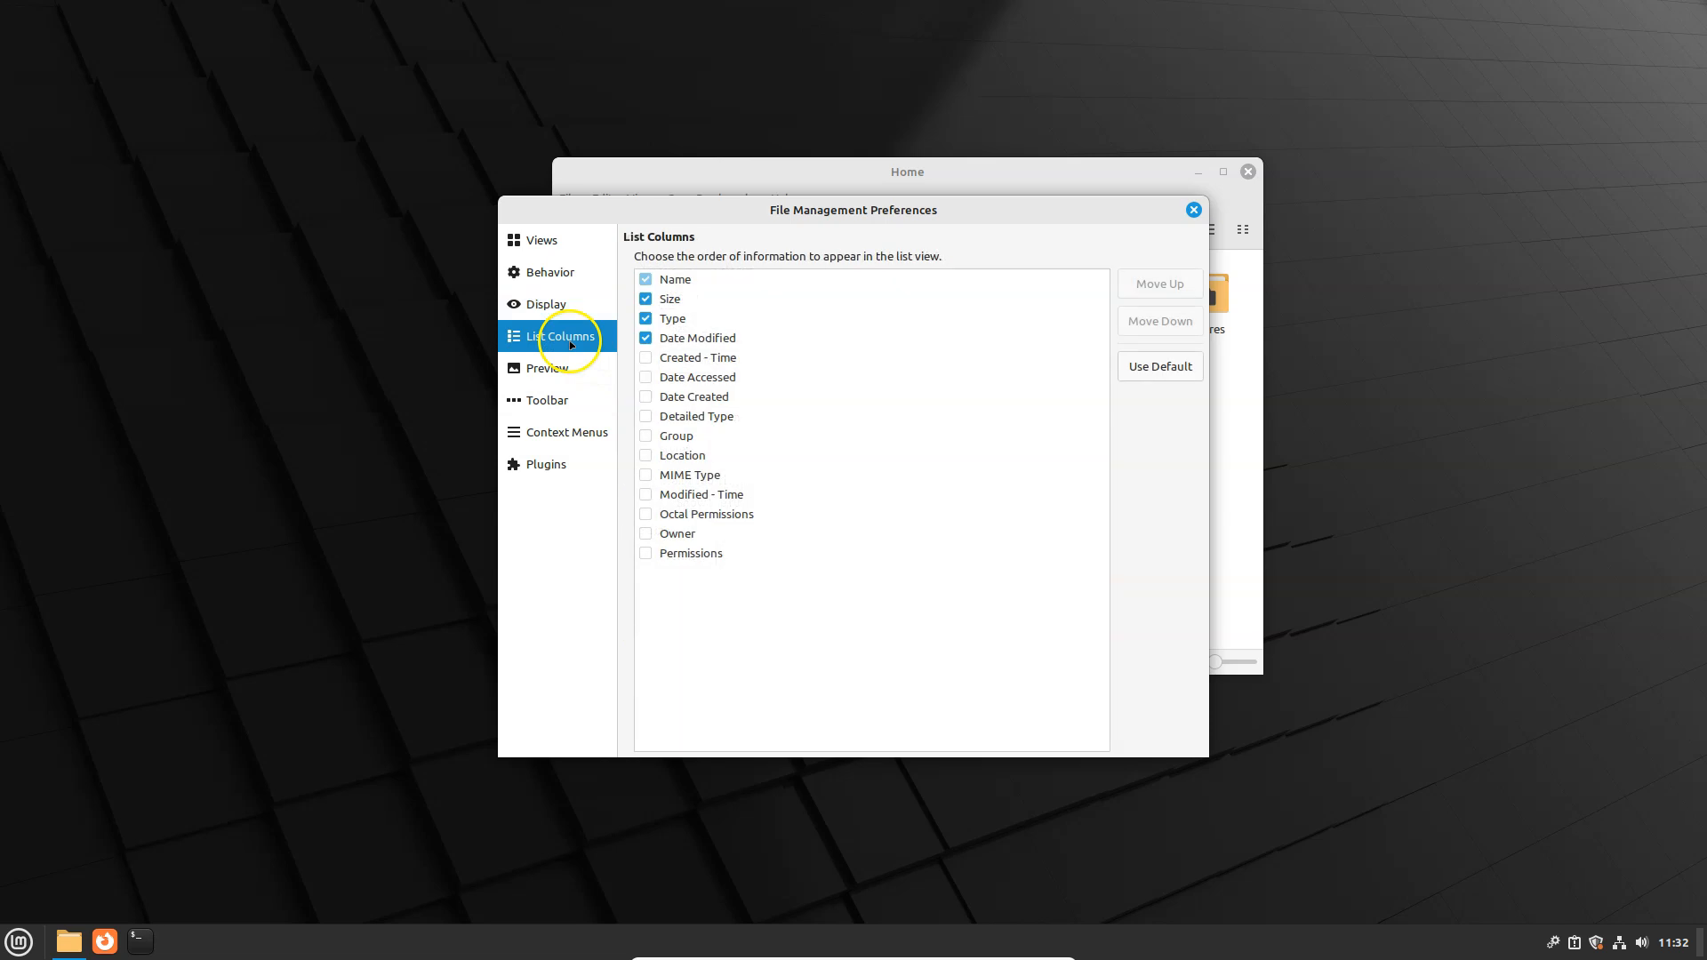
mouse_move(1193, 210)
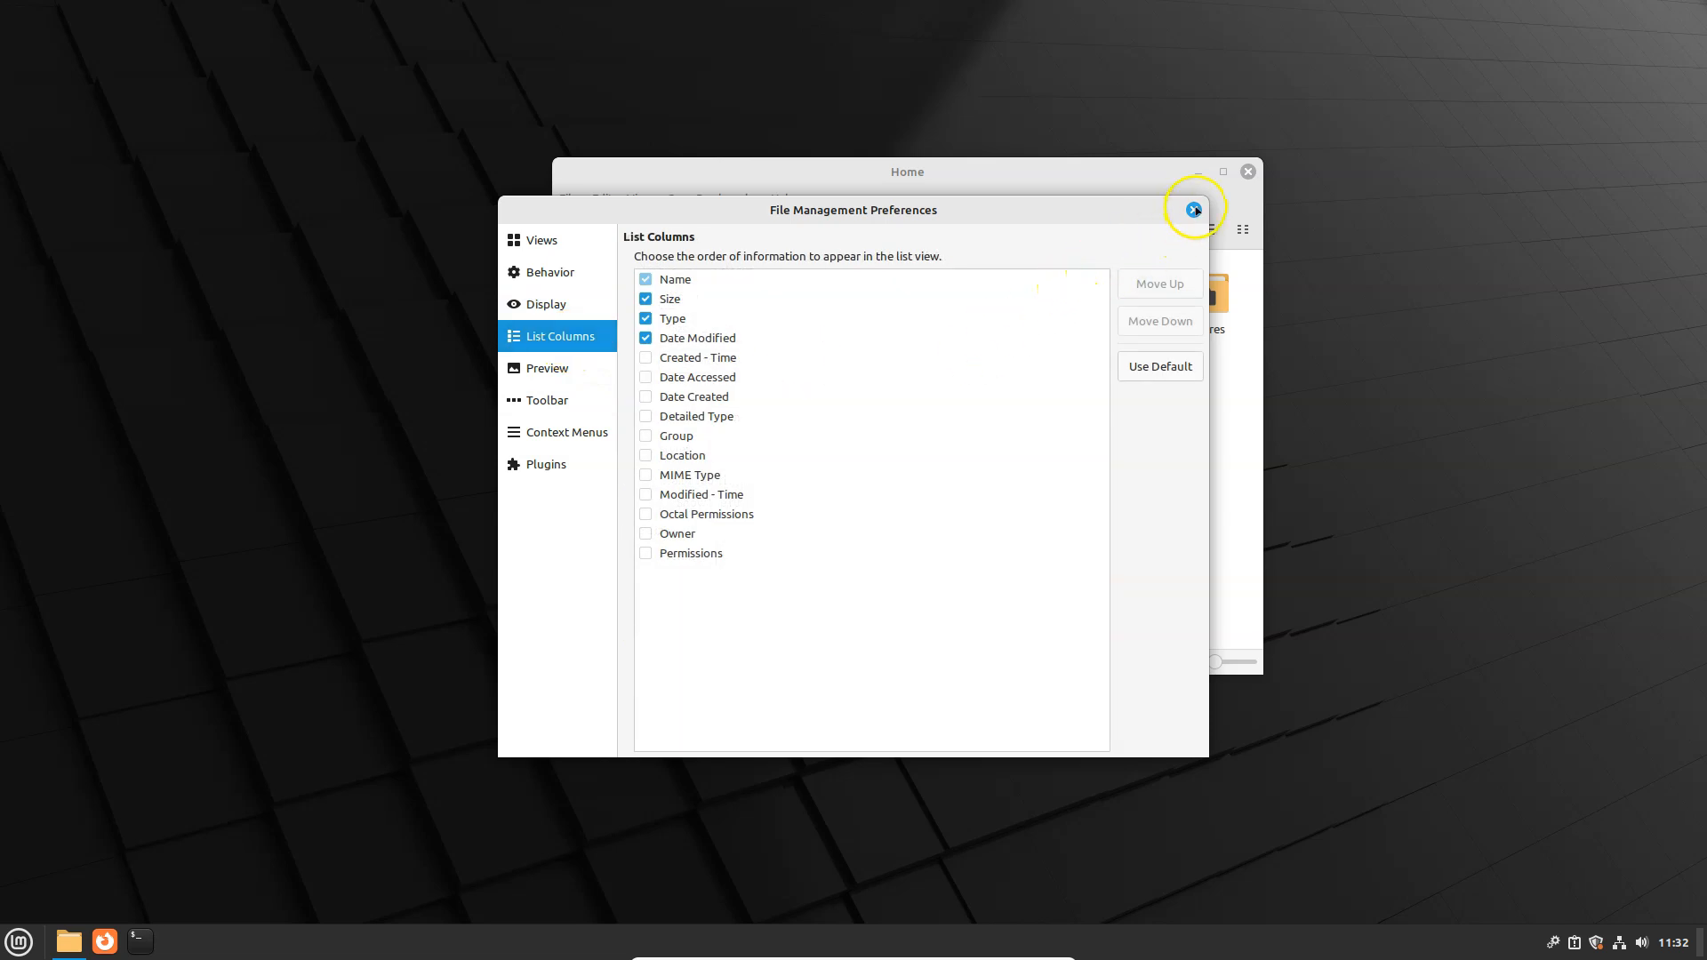
left_click(1194, 209)
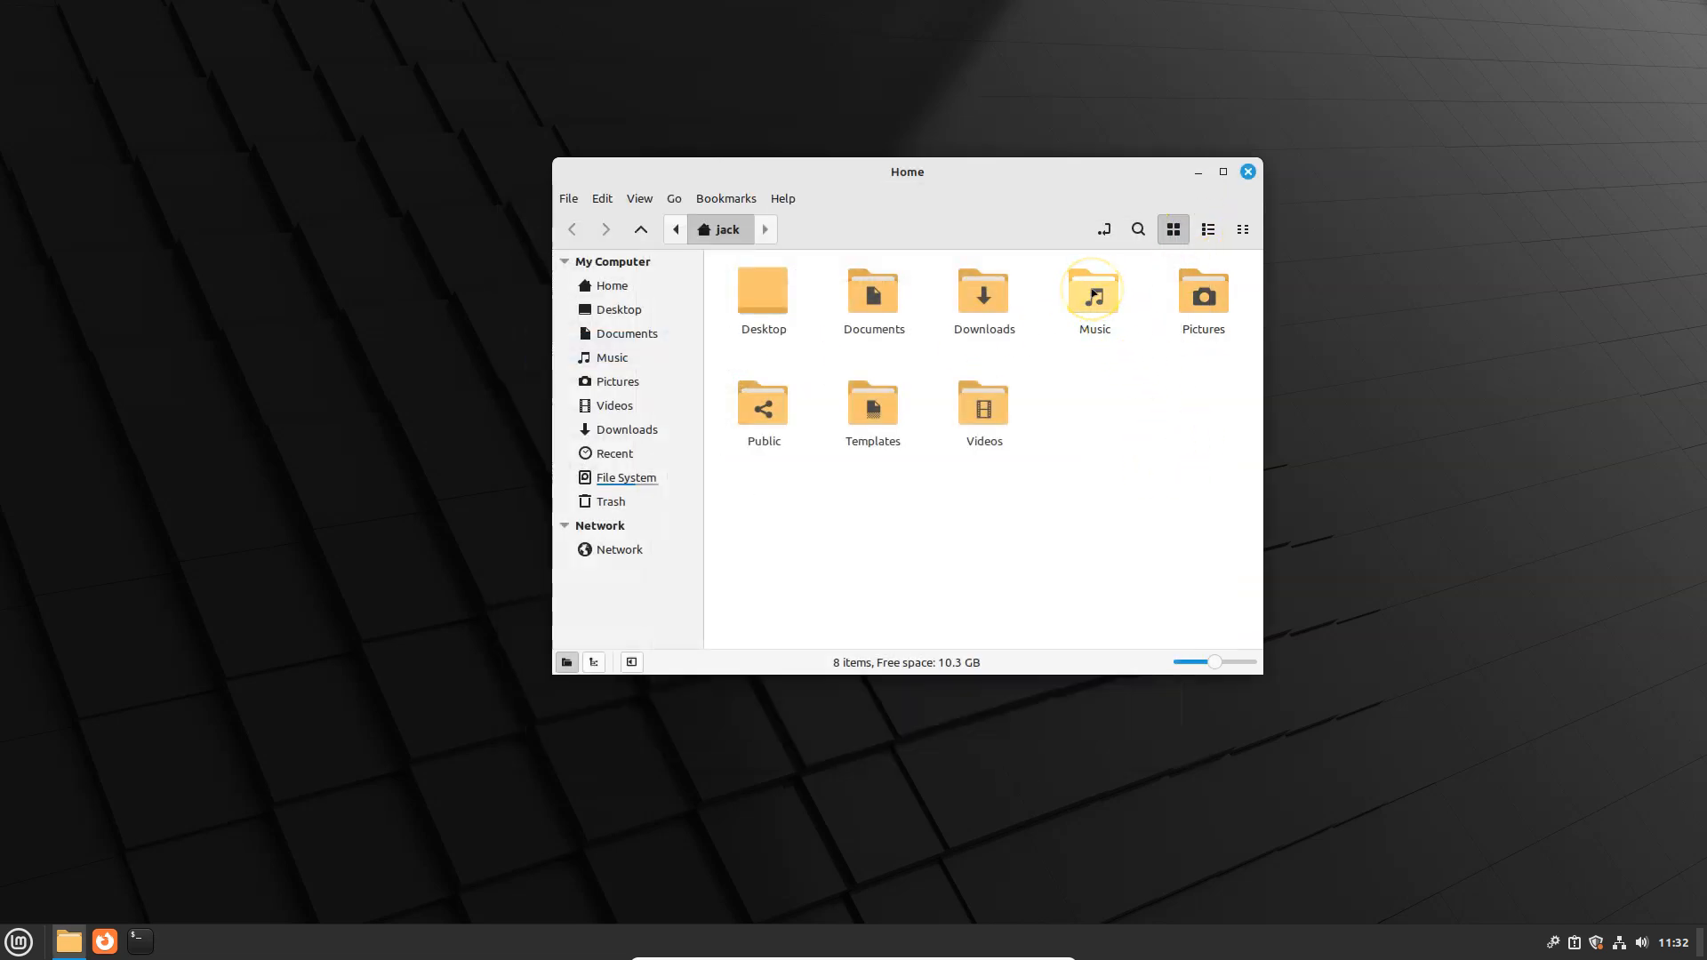
- Tint the Music folder red and the Downloads folder blue via their context menus
right_click(1093, 293)
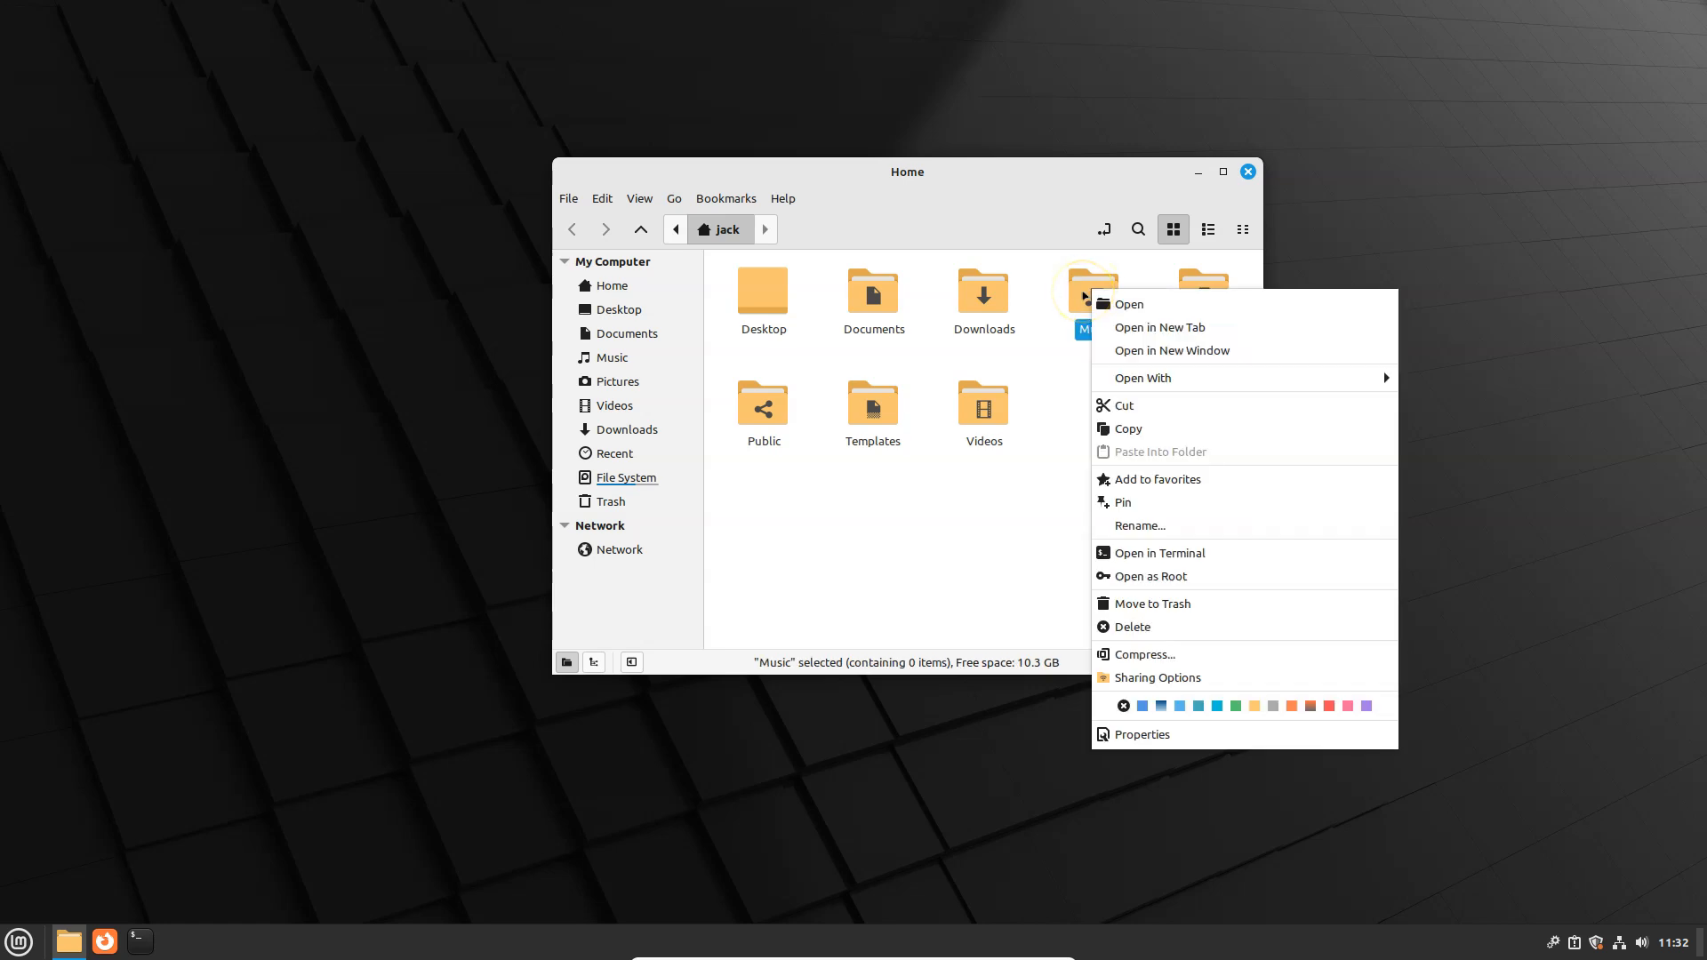
mouse_move(1316, 706)
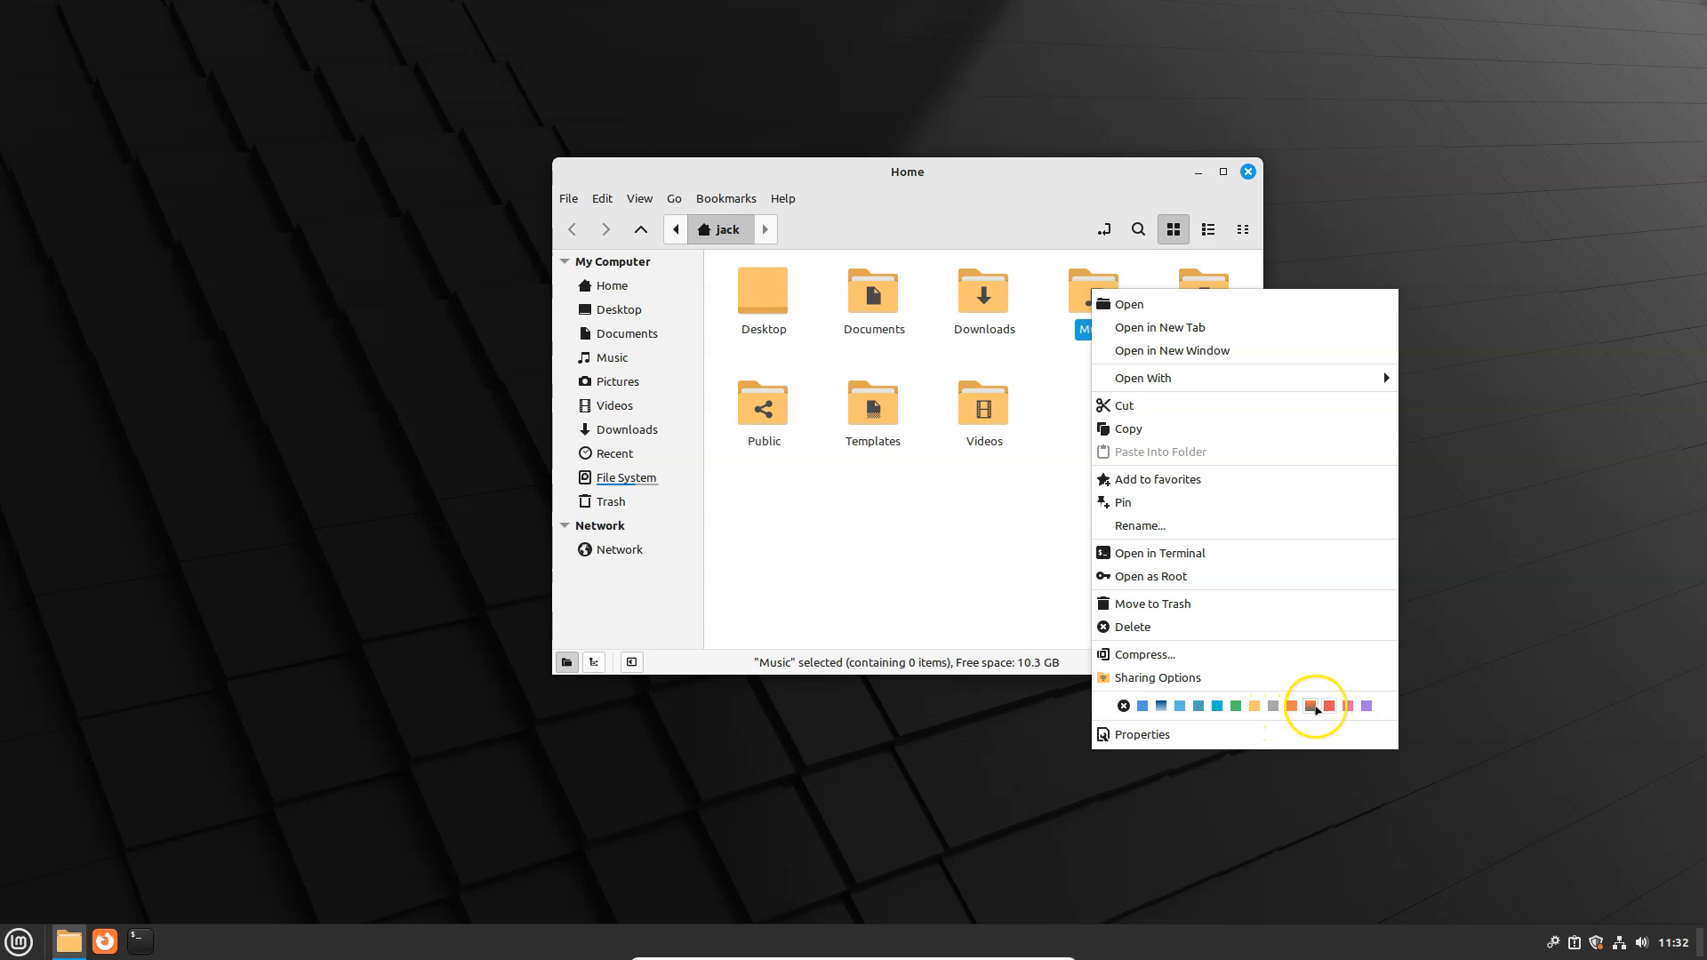
left_click(1327, 706)
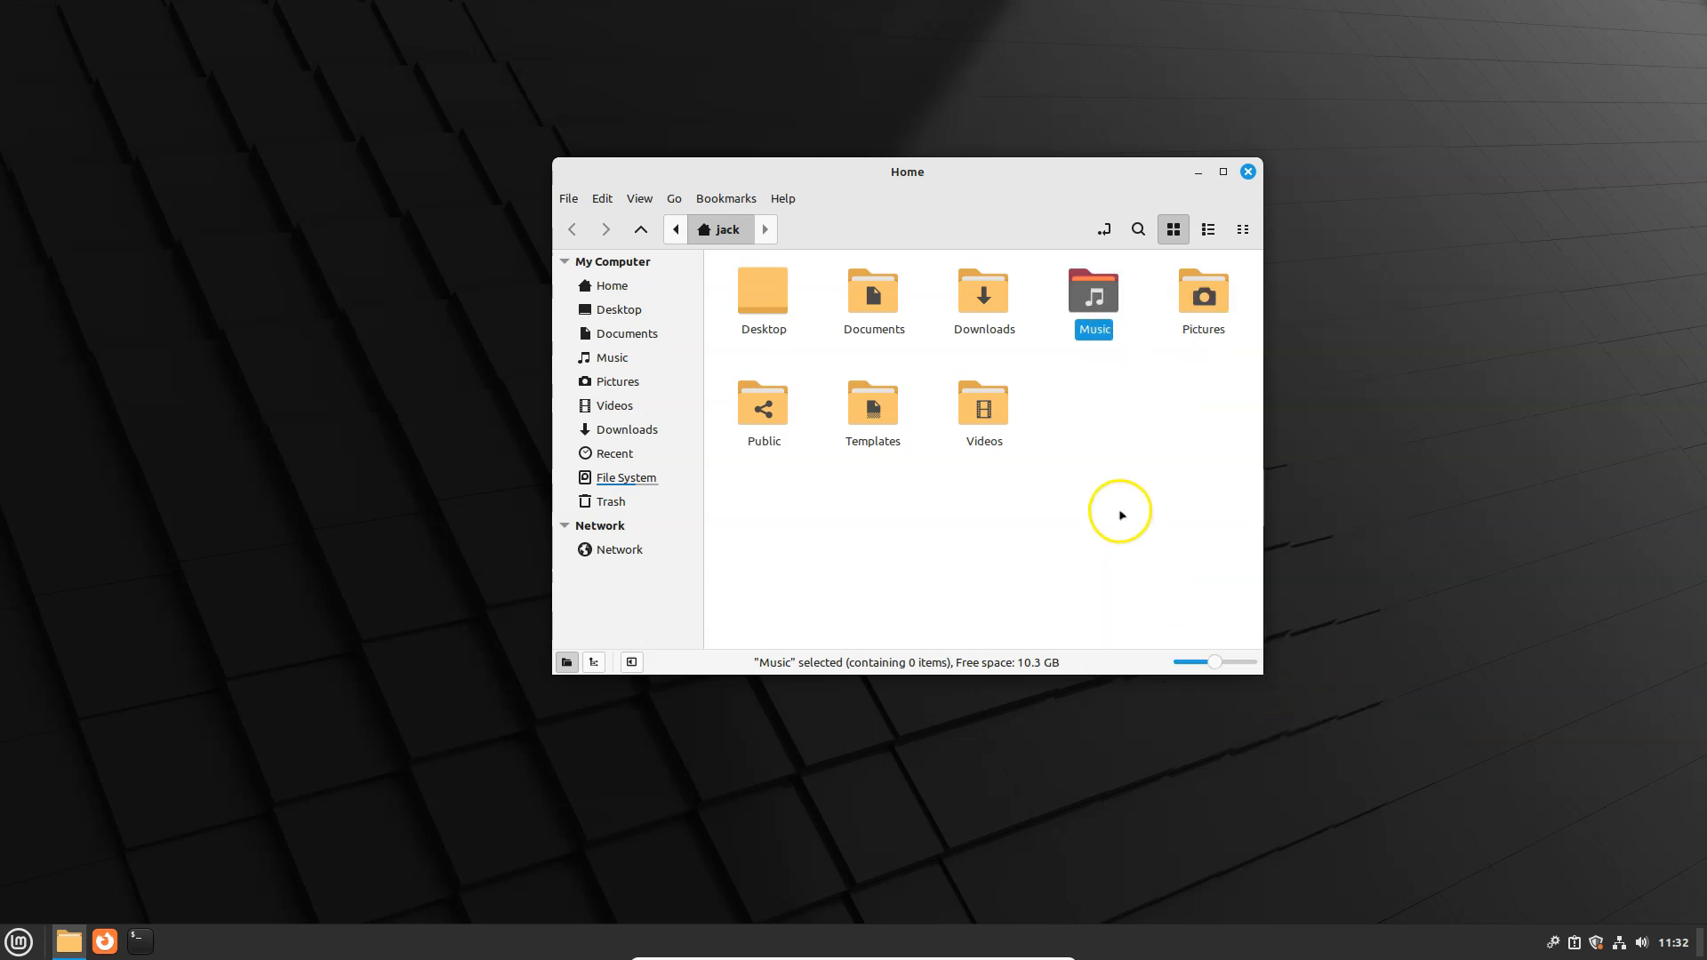
right_click(982, 297)
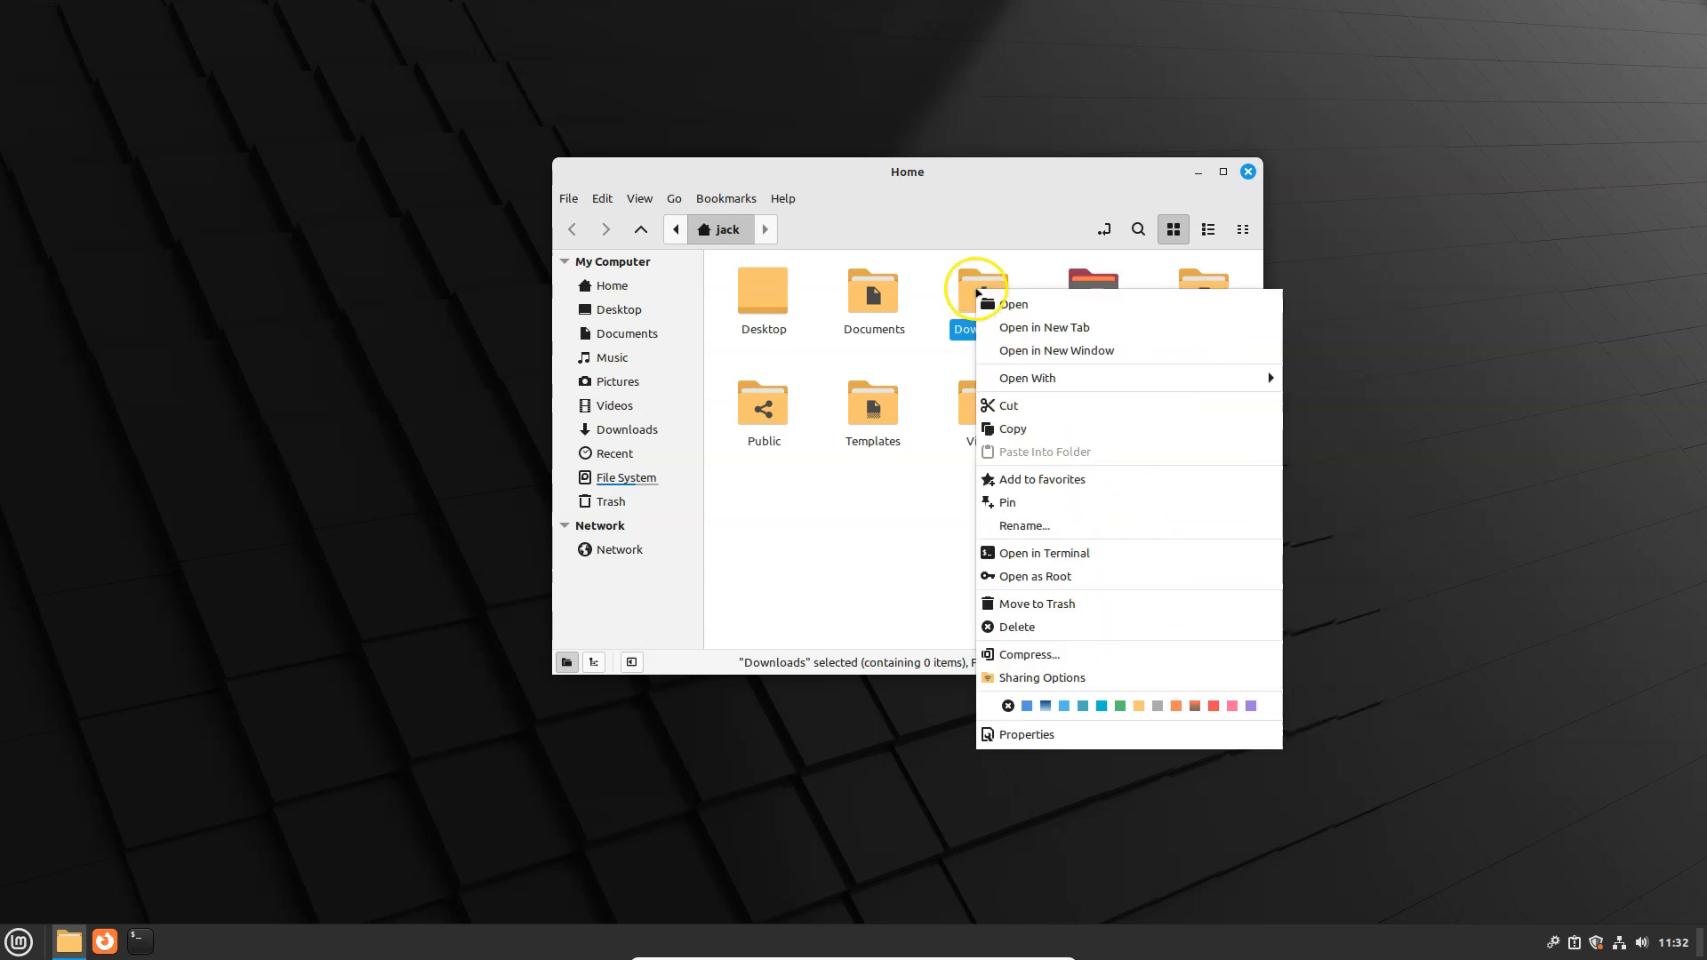
mouse_move(1044, 706)
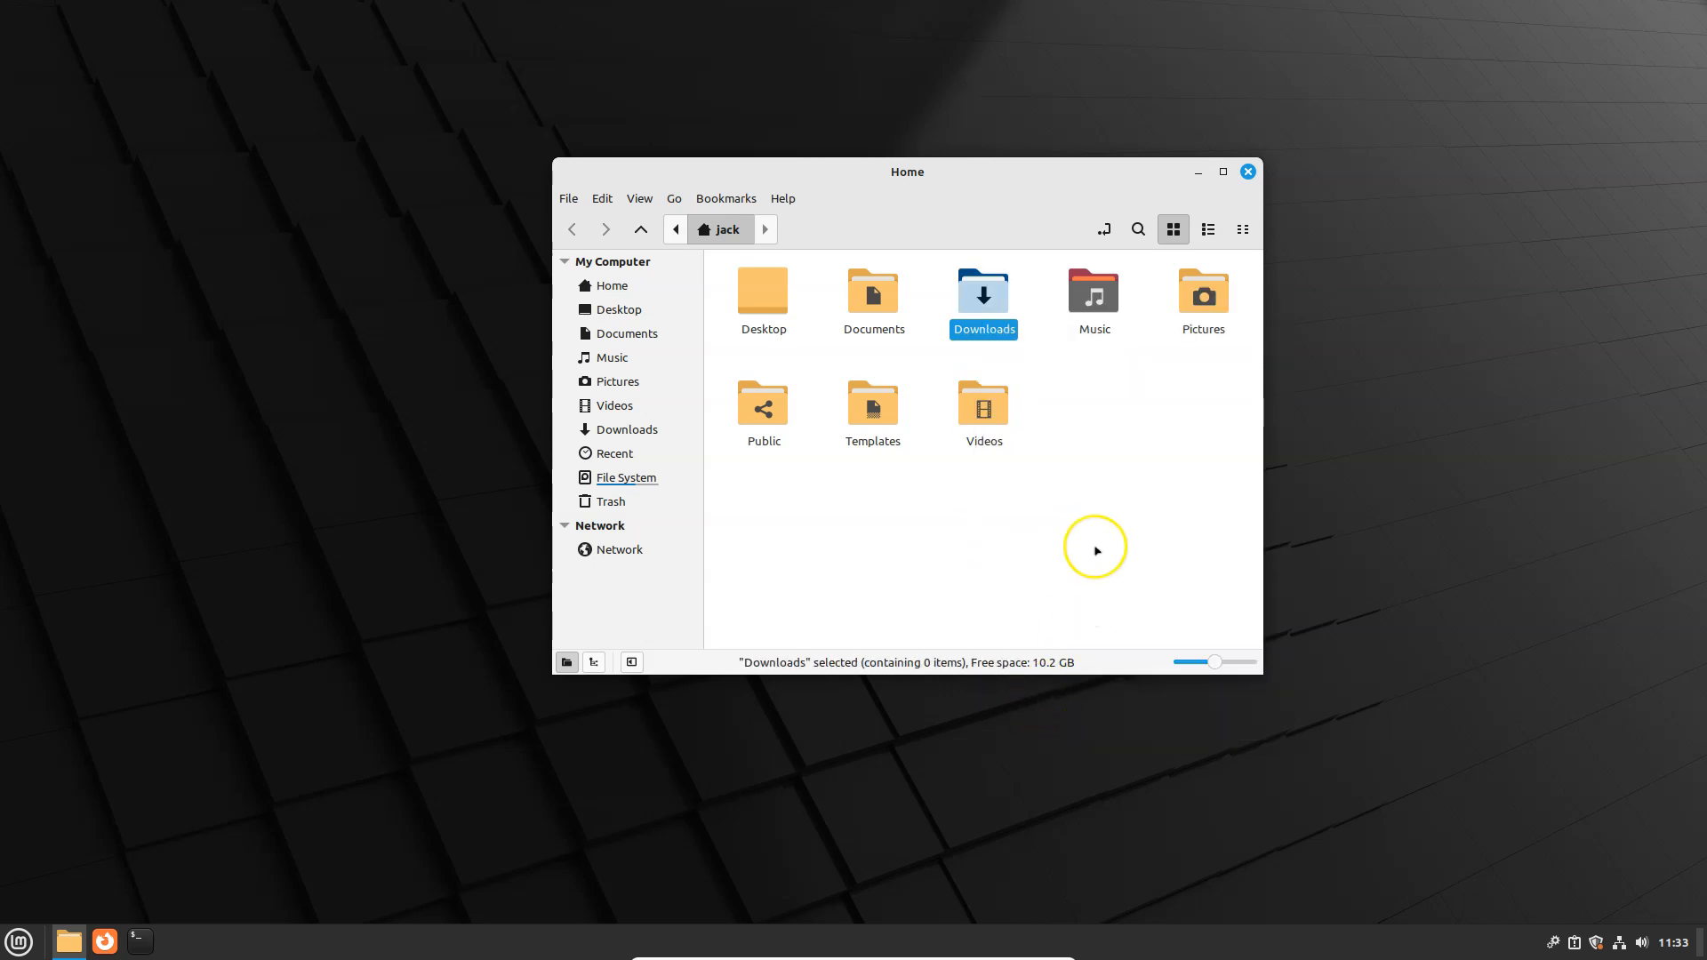
left_click(1095, 548)
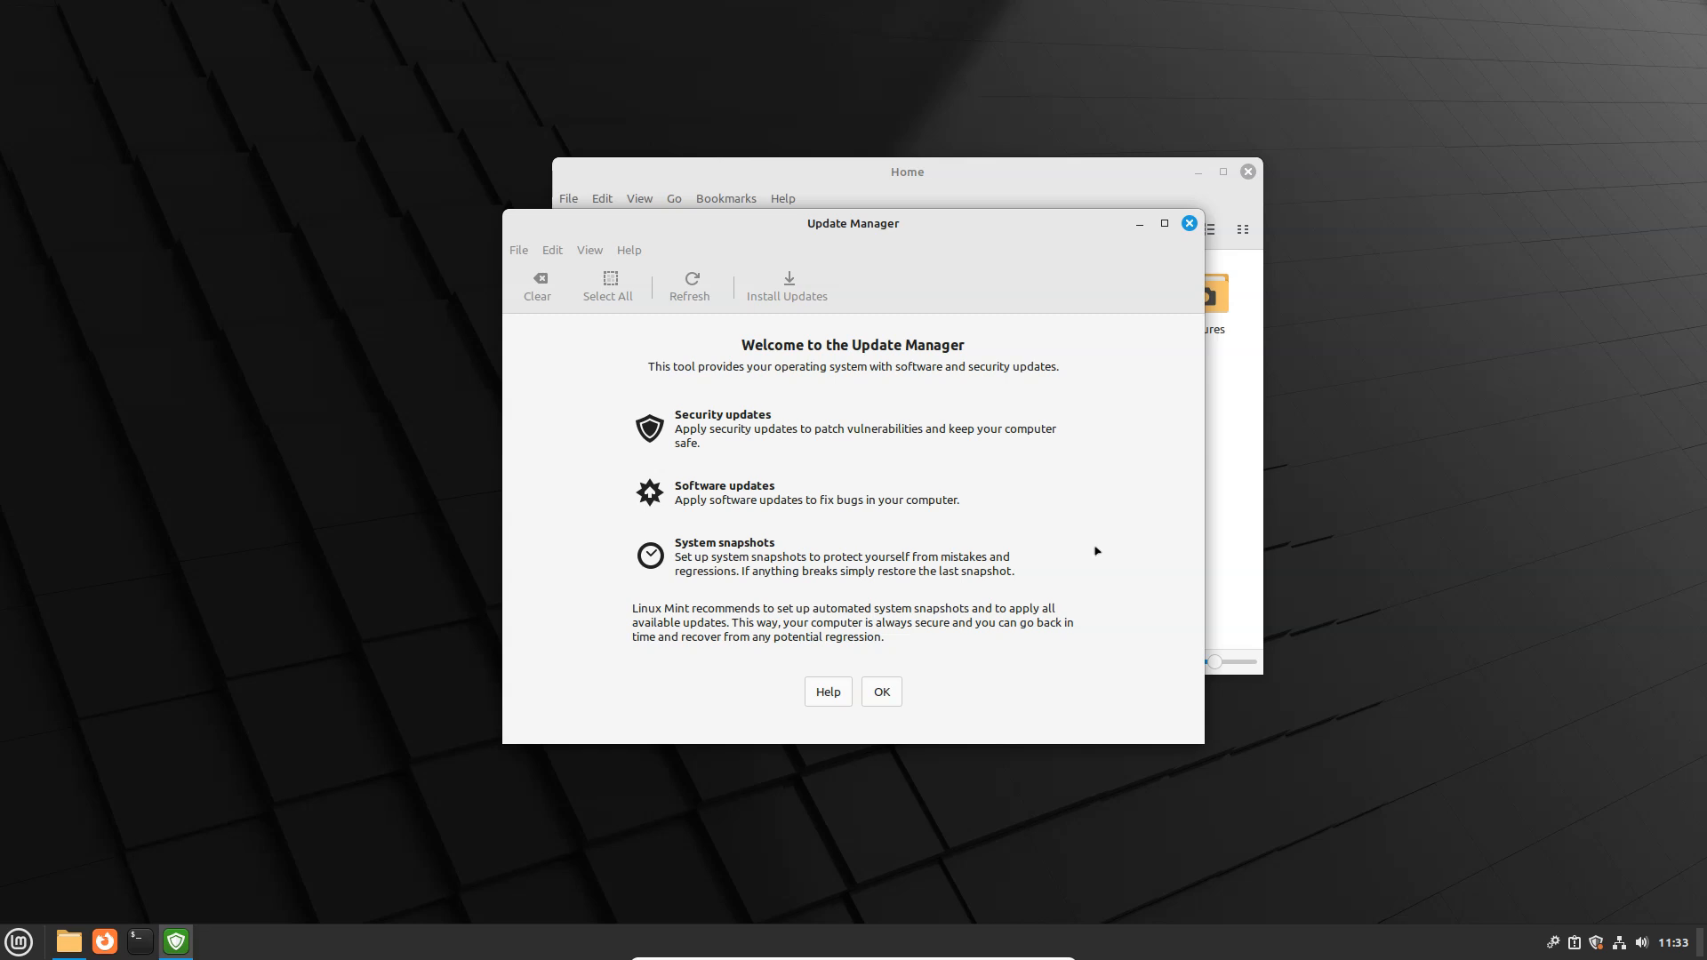
mouse_move(1122, 502)
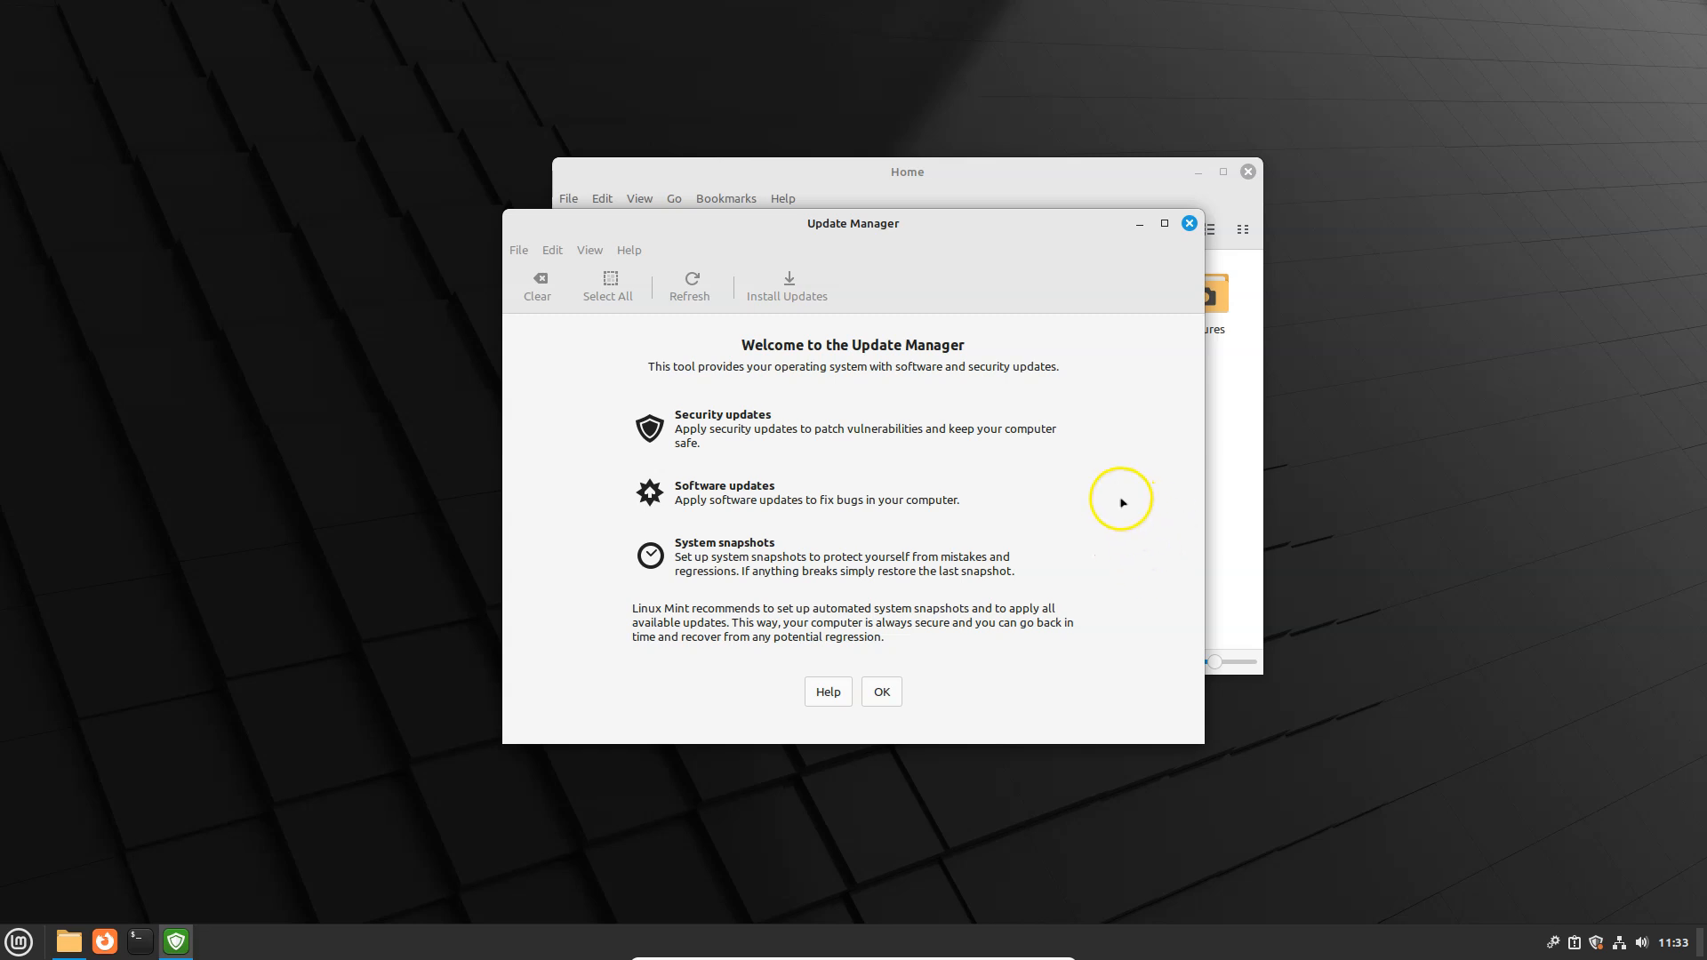
mouse_move(1190, 224)
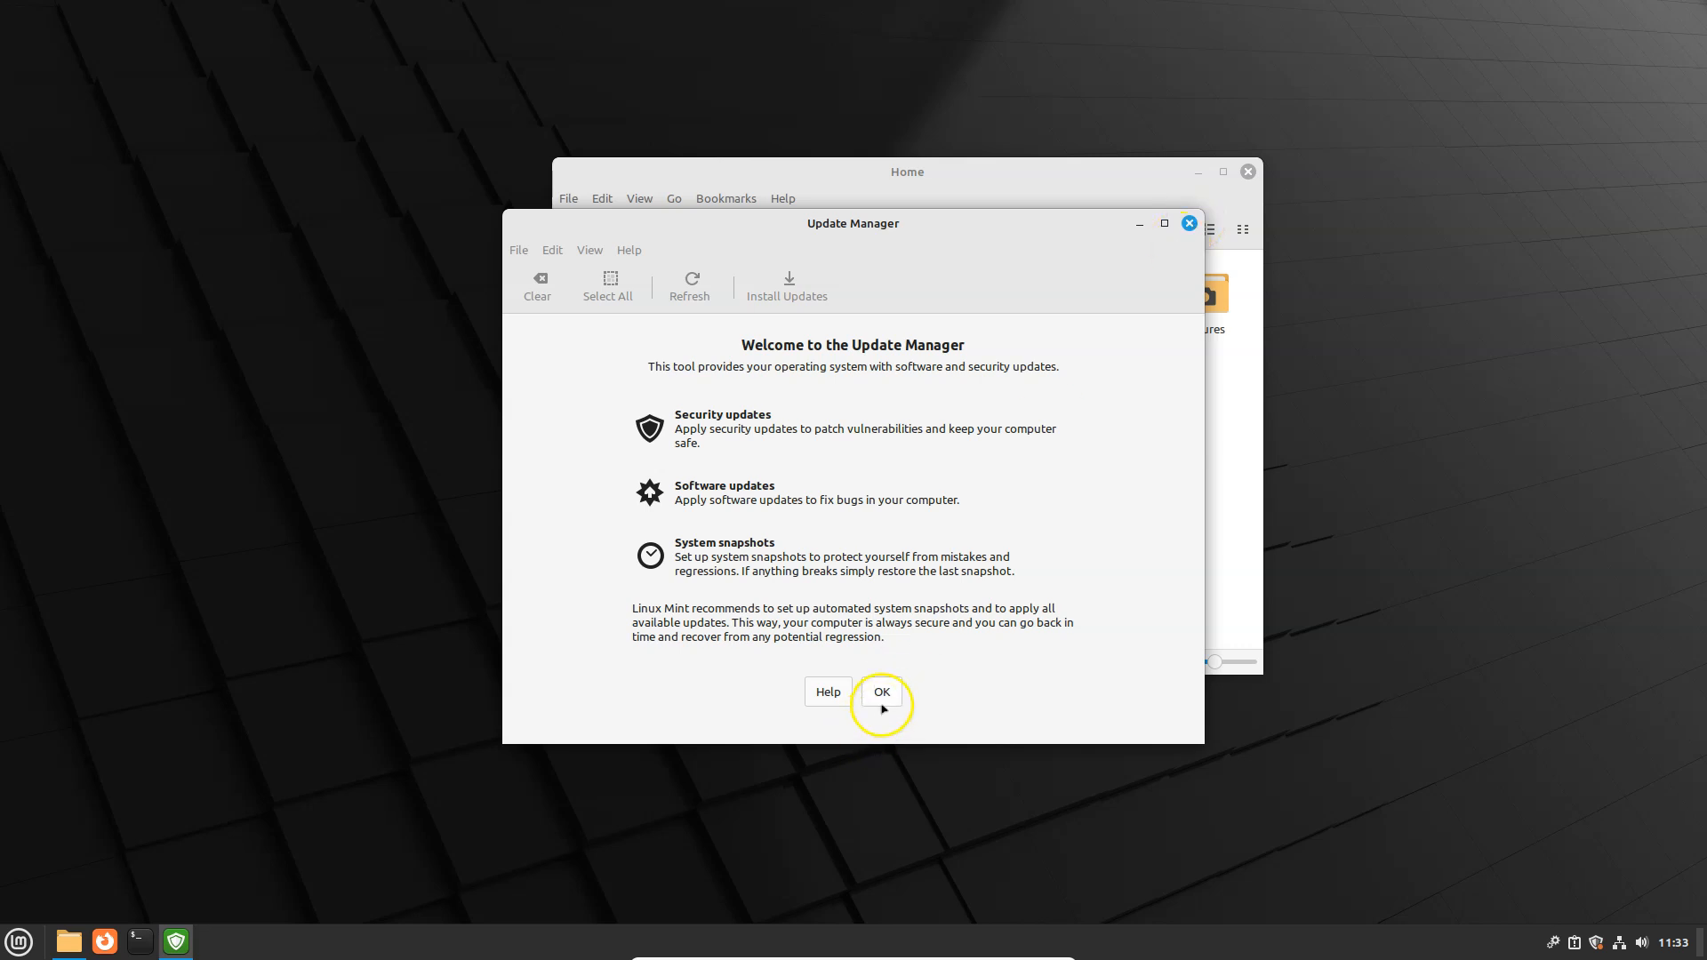
left_click(880, 692)
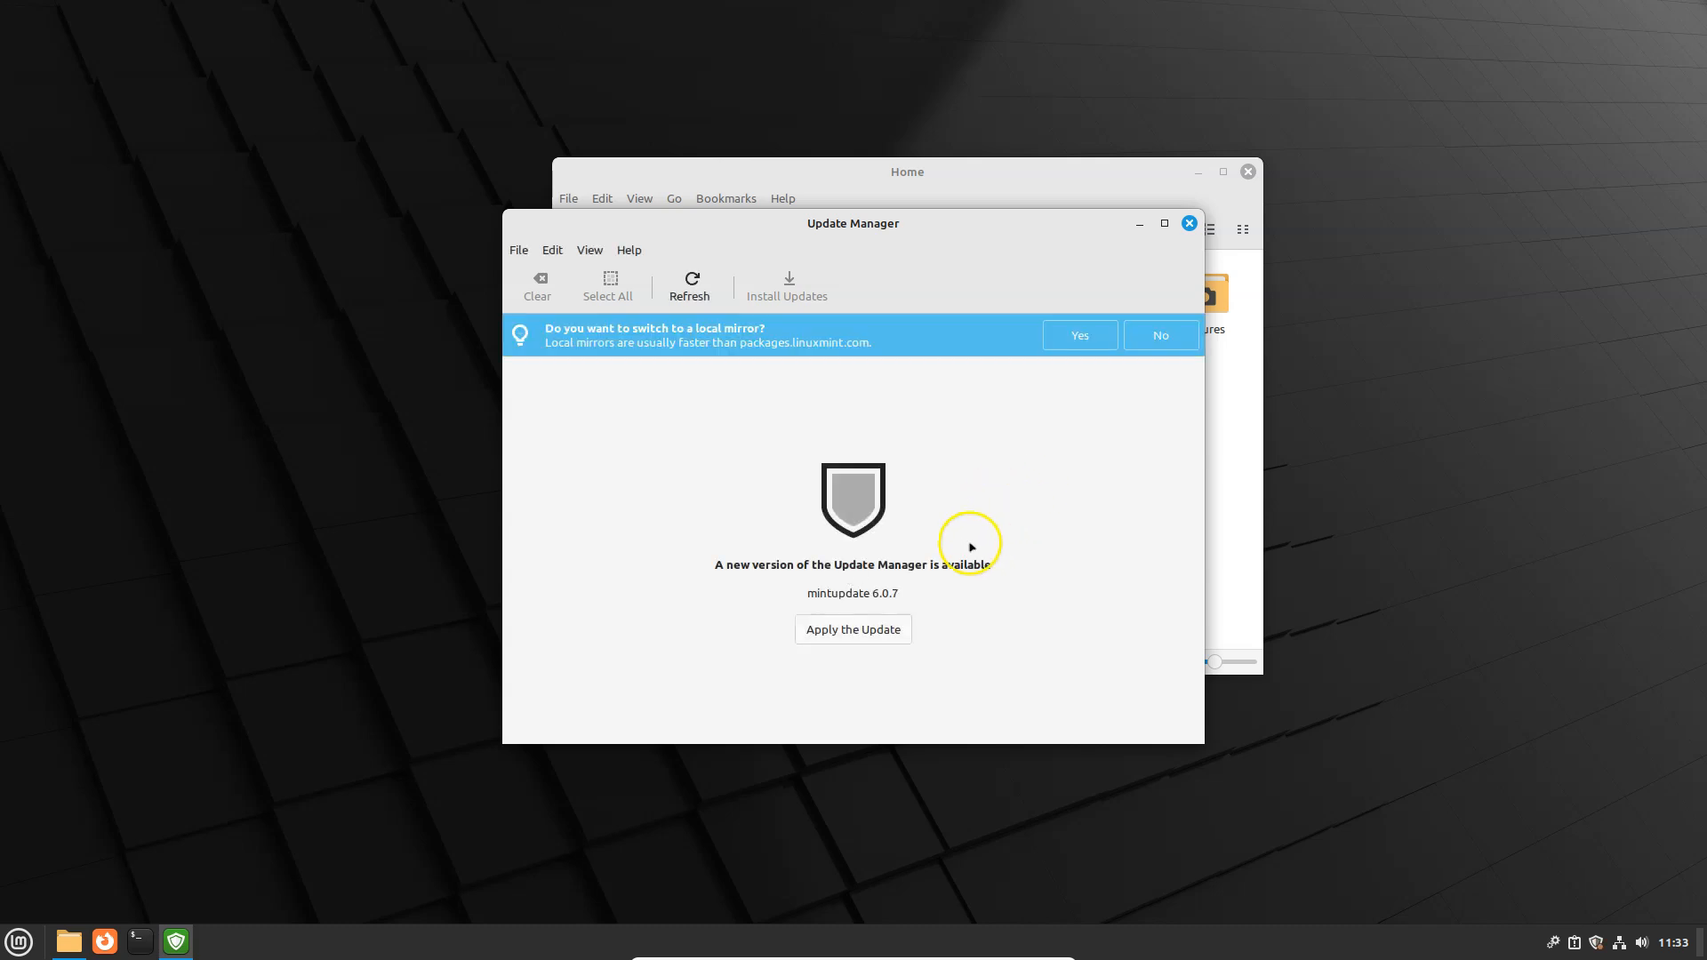
mouse_move(1188, 224)
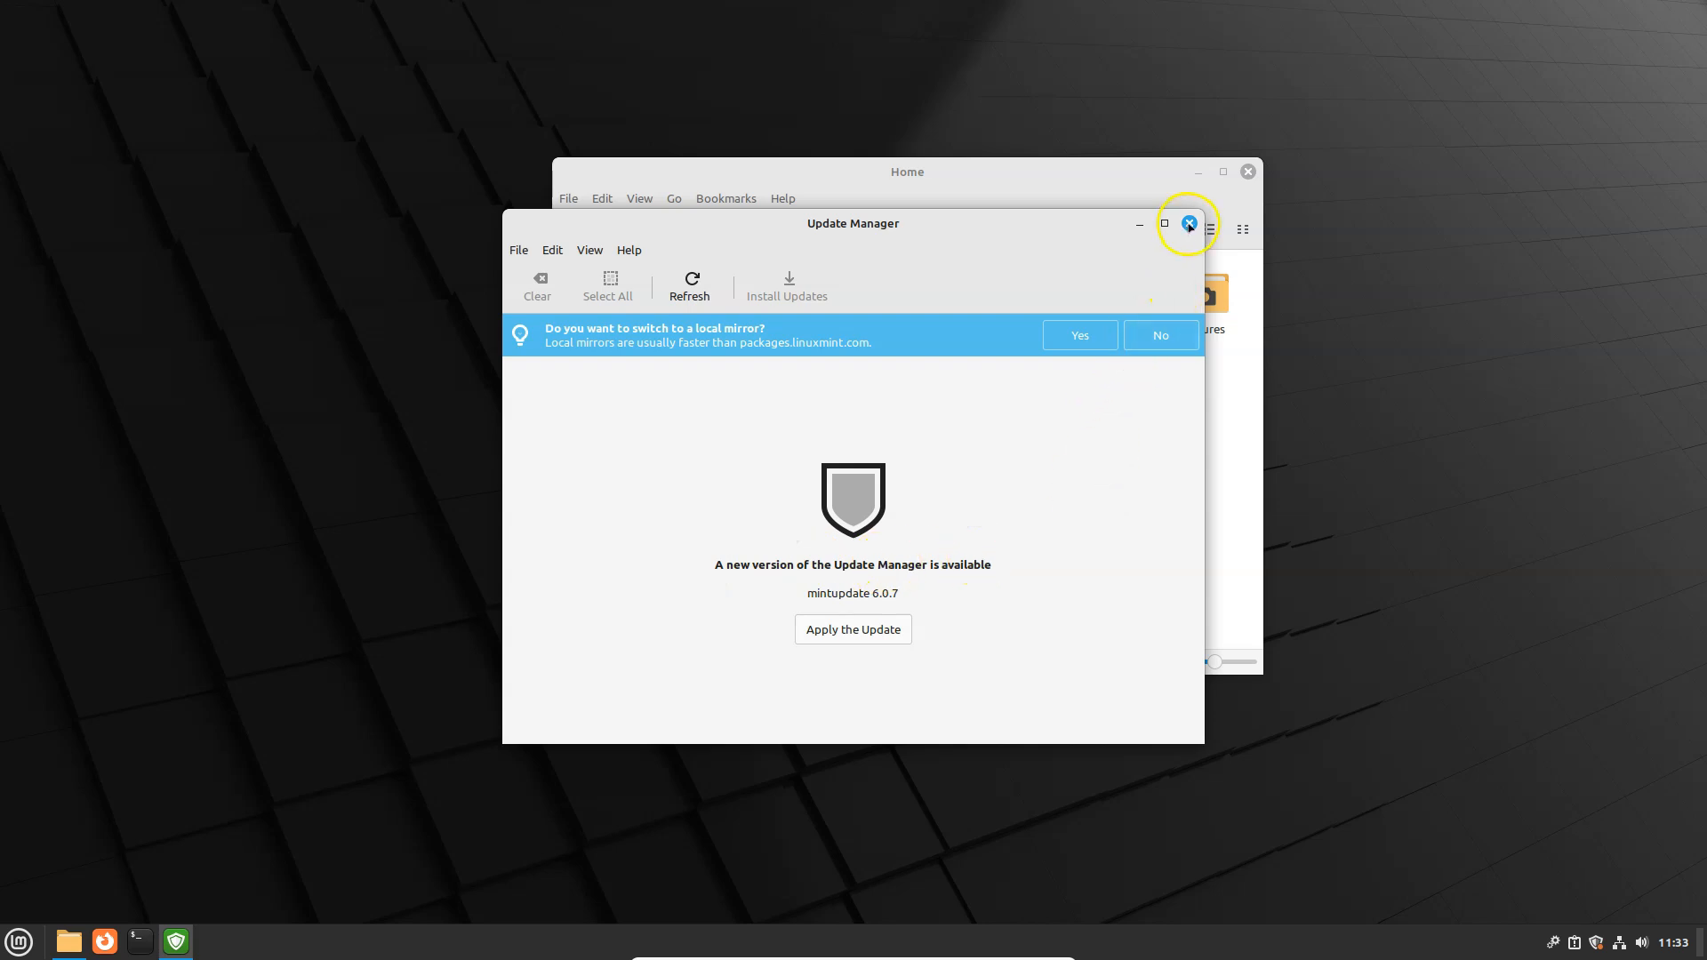
left_click(1188, 224)
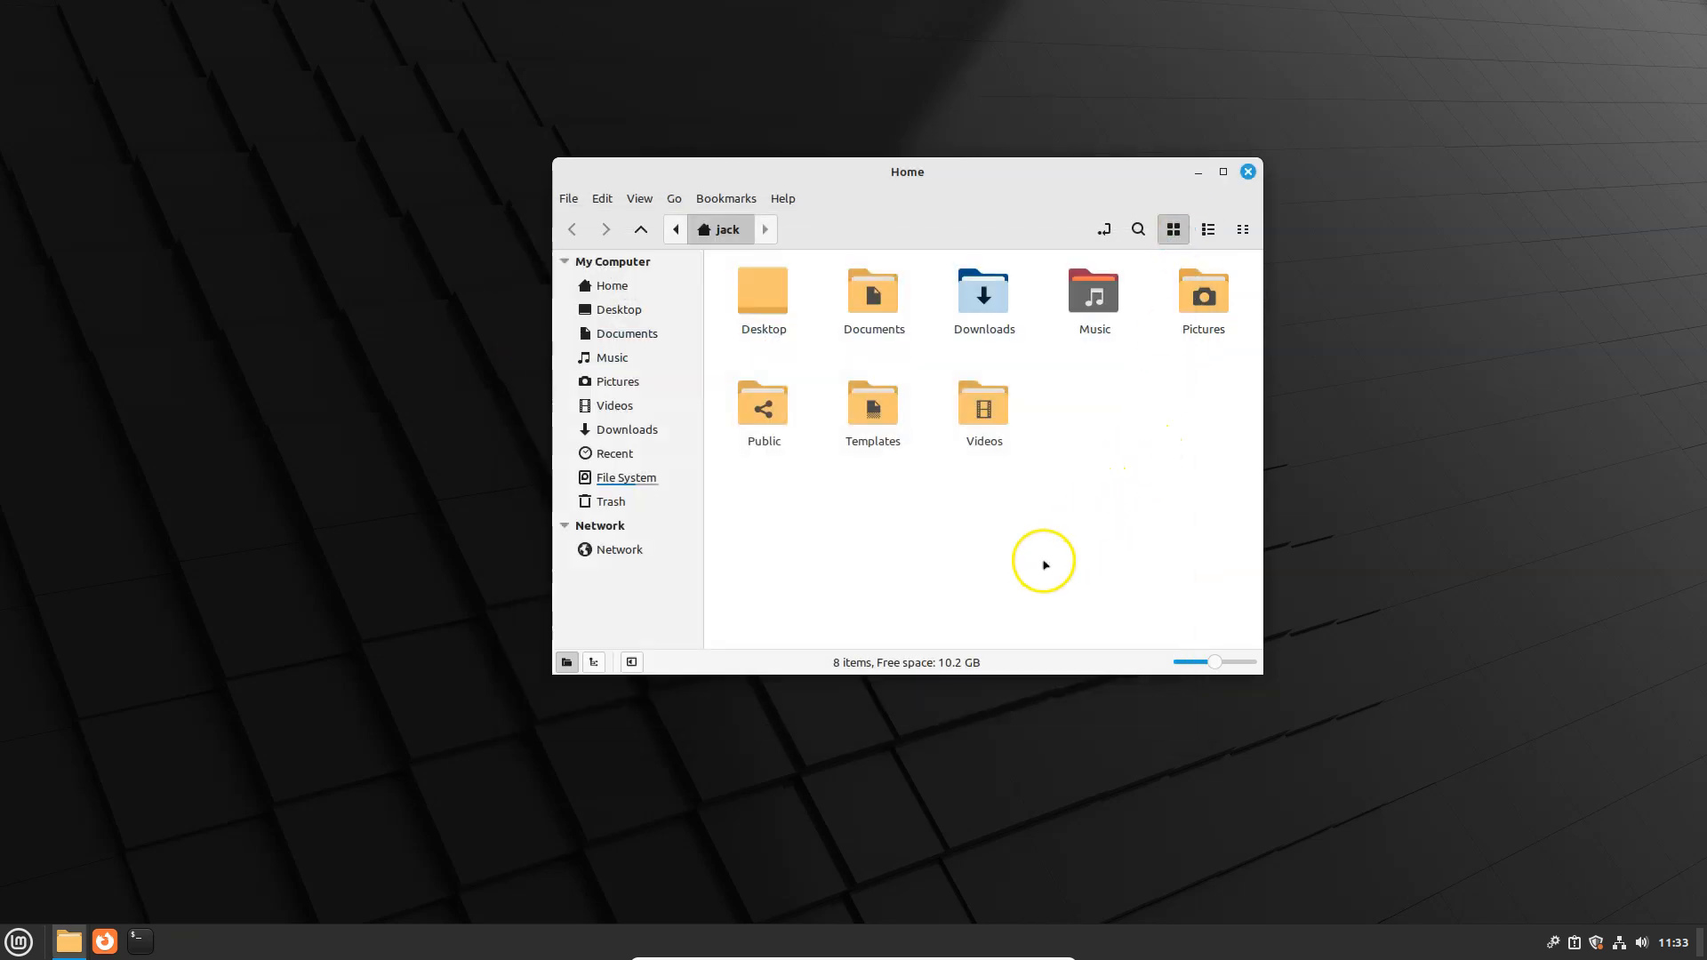
mouse_move(927, 536)
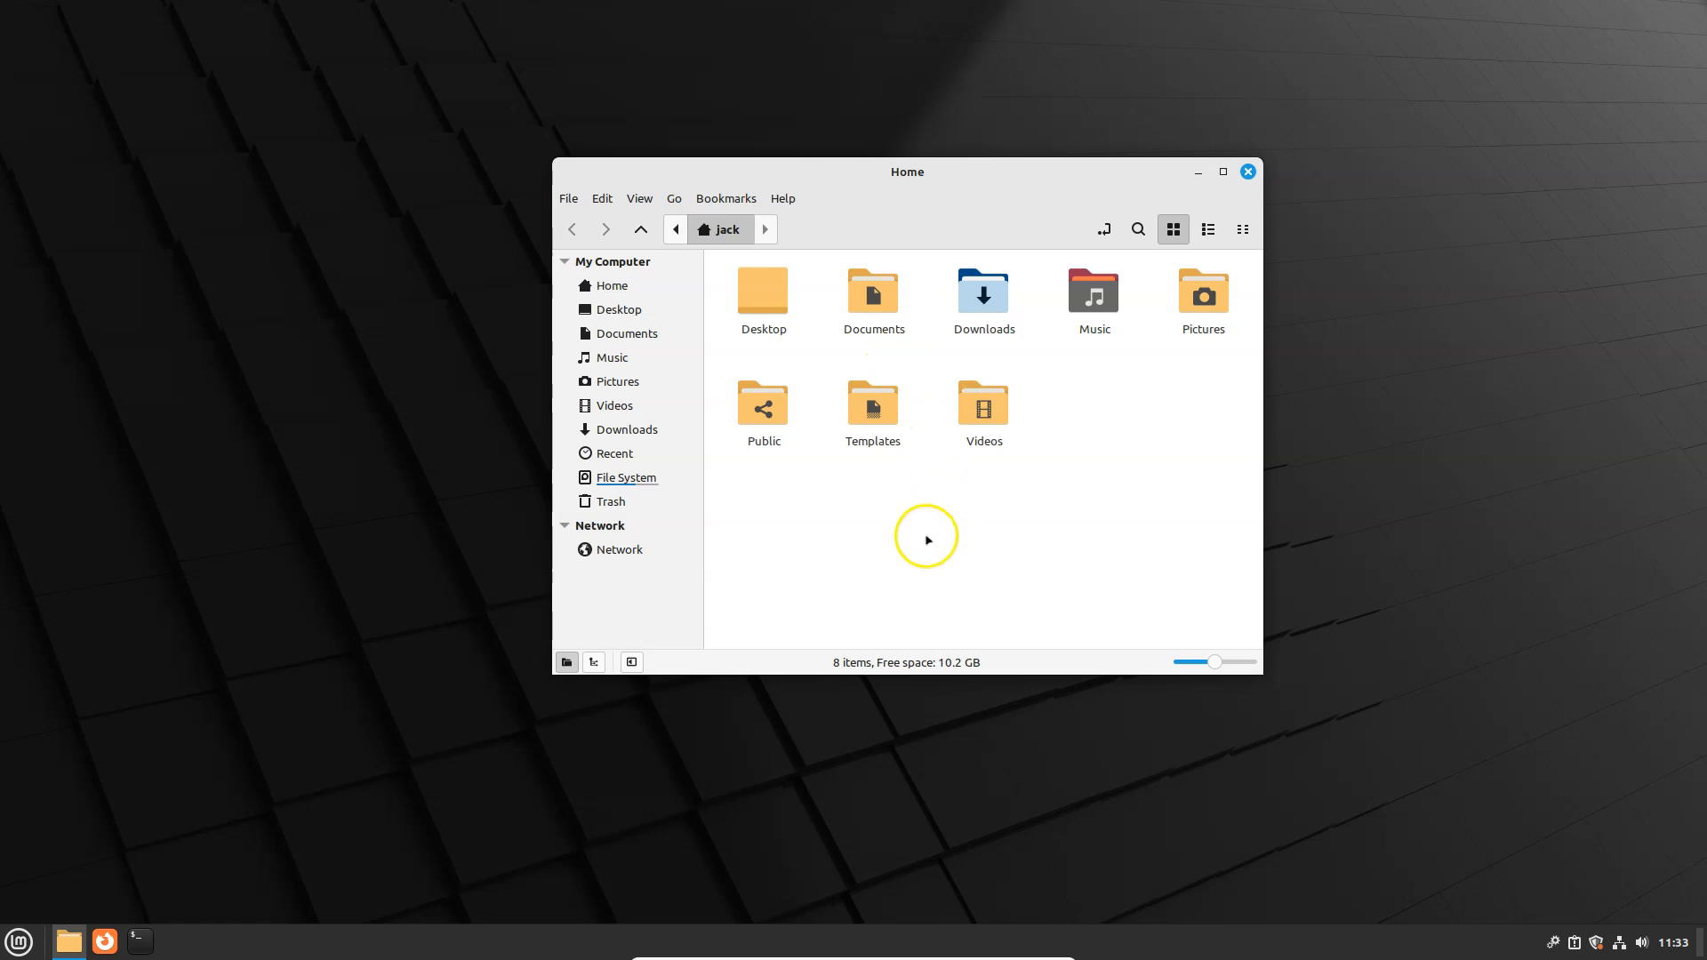
- Browse to the Network location, select Windows Network, then close the Nemo window
left_click(619, 549)
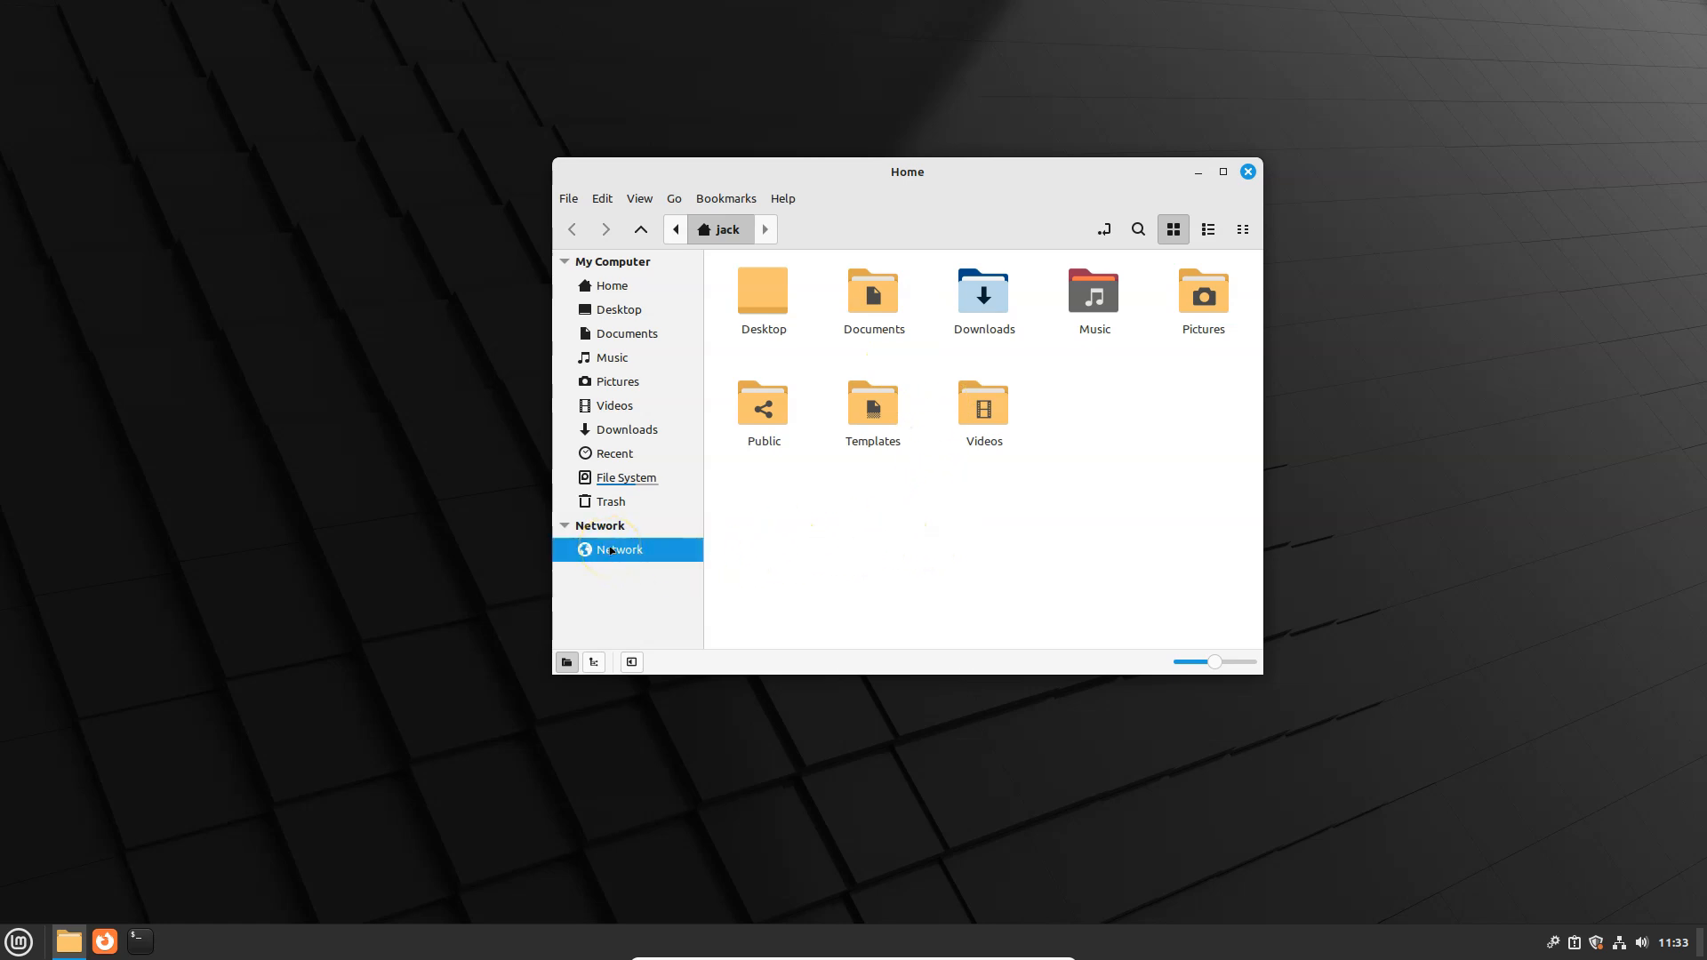
left_click(619, 549)
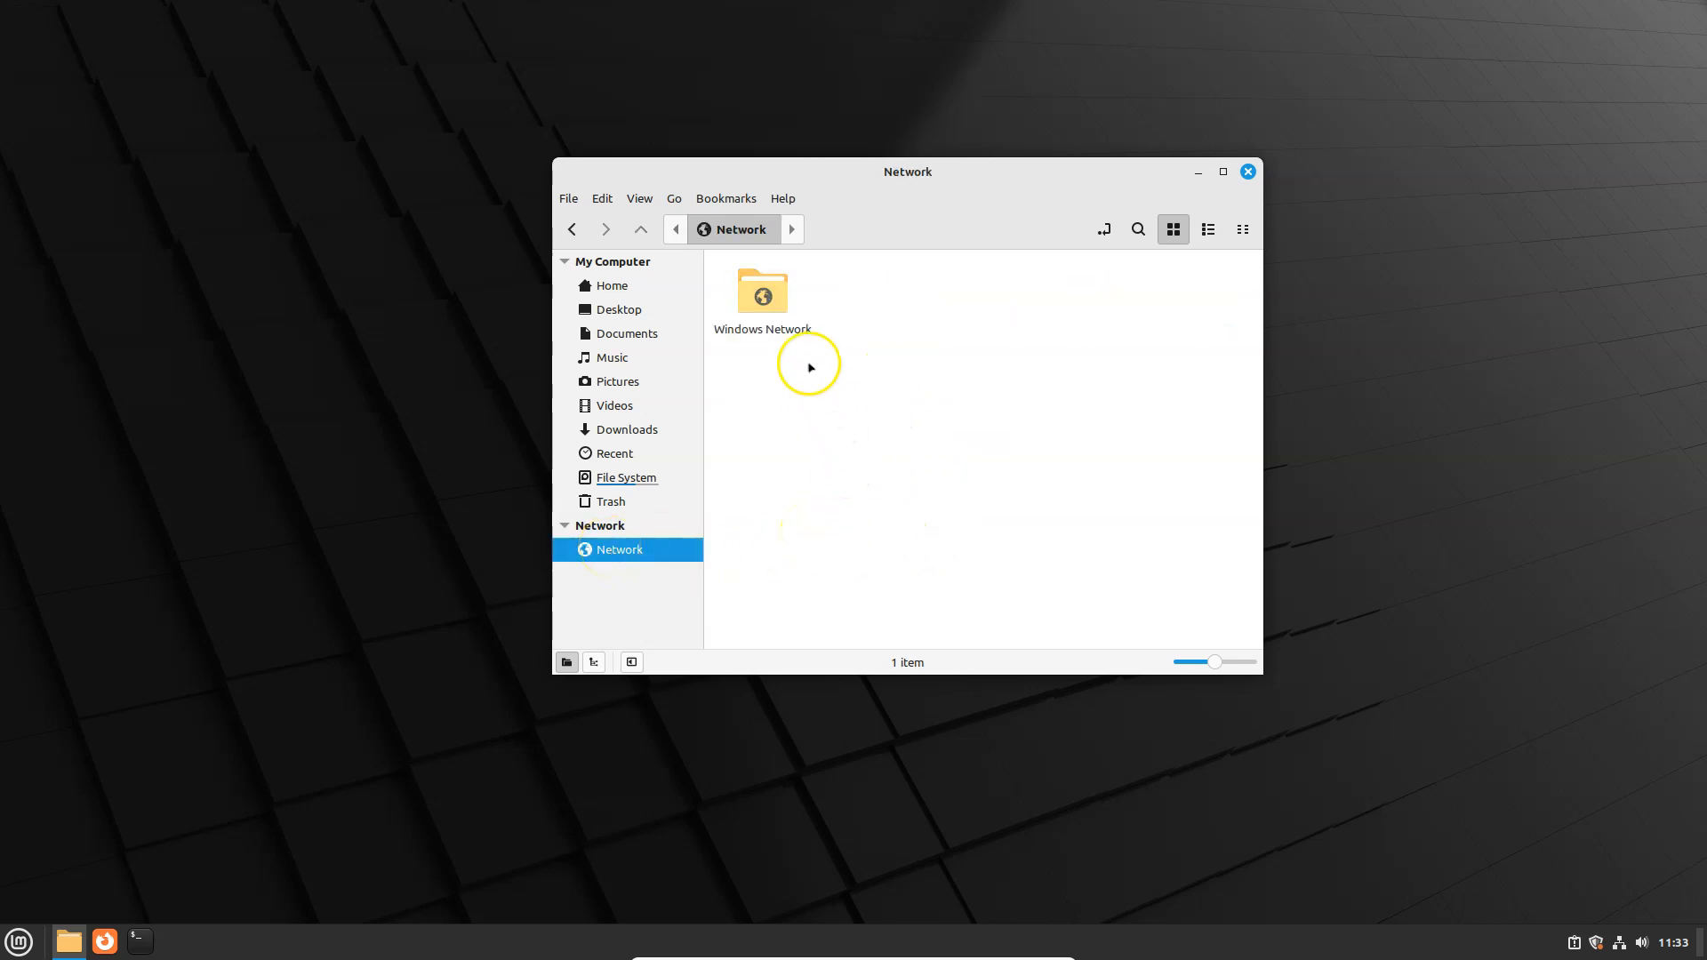
left_click(761, 293)
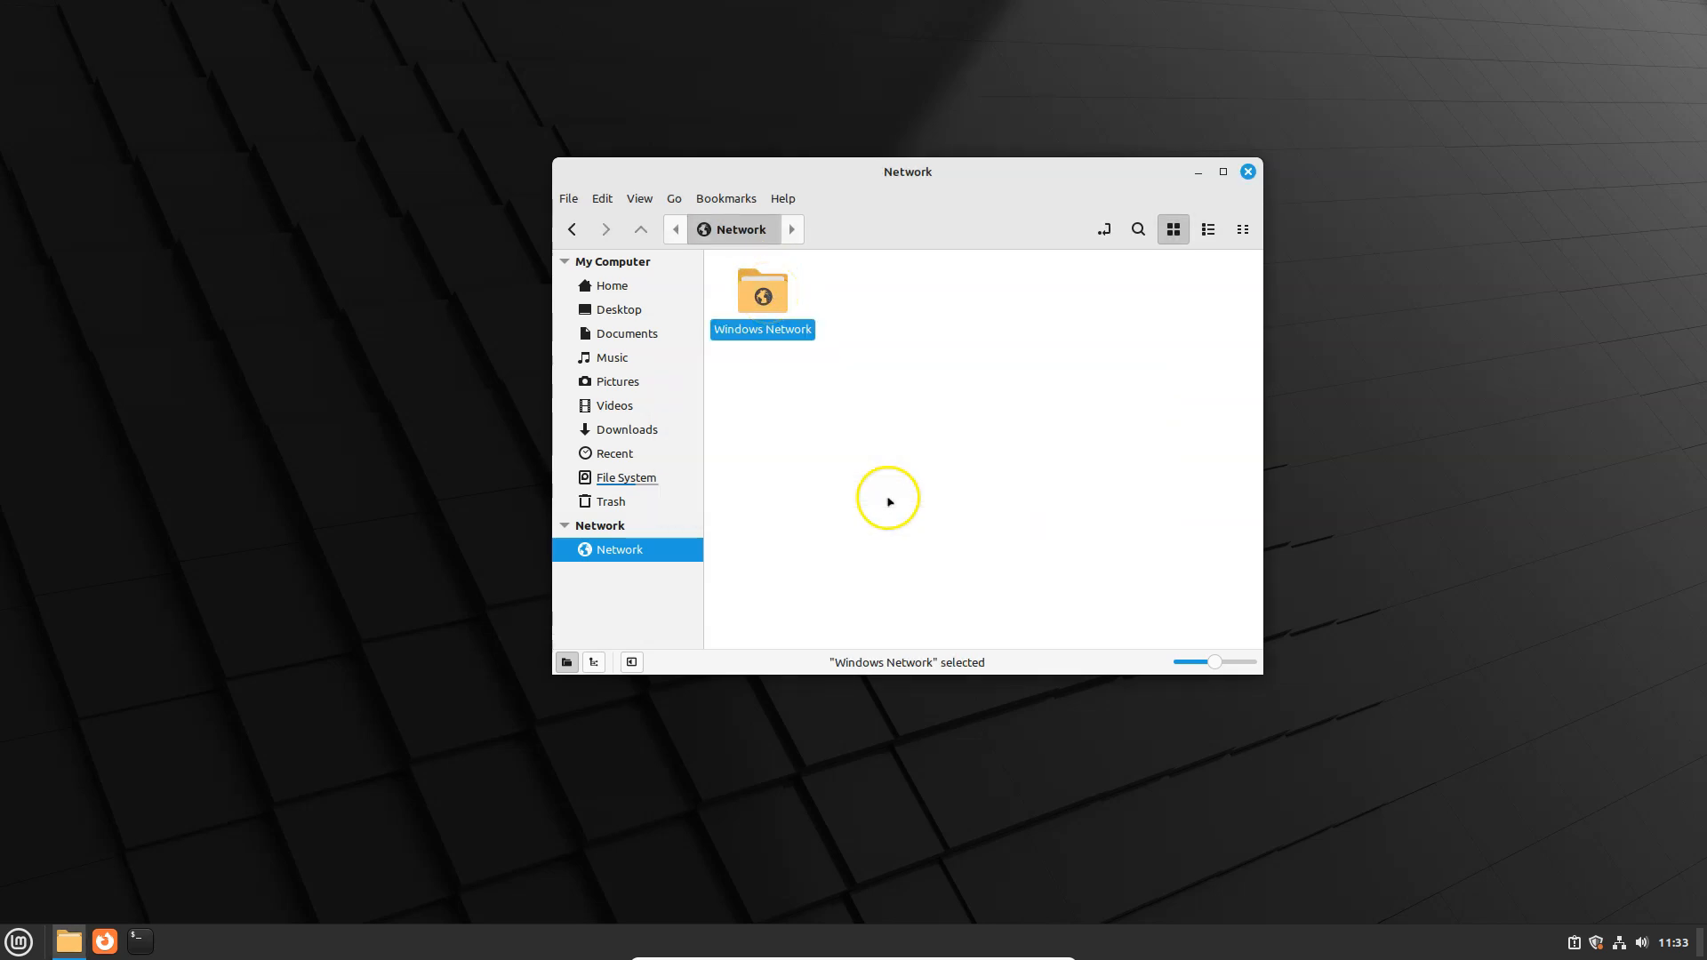
mouse_move(1245, 171)
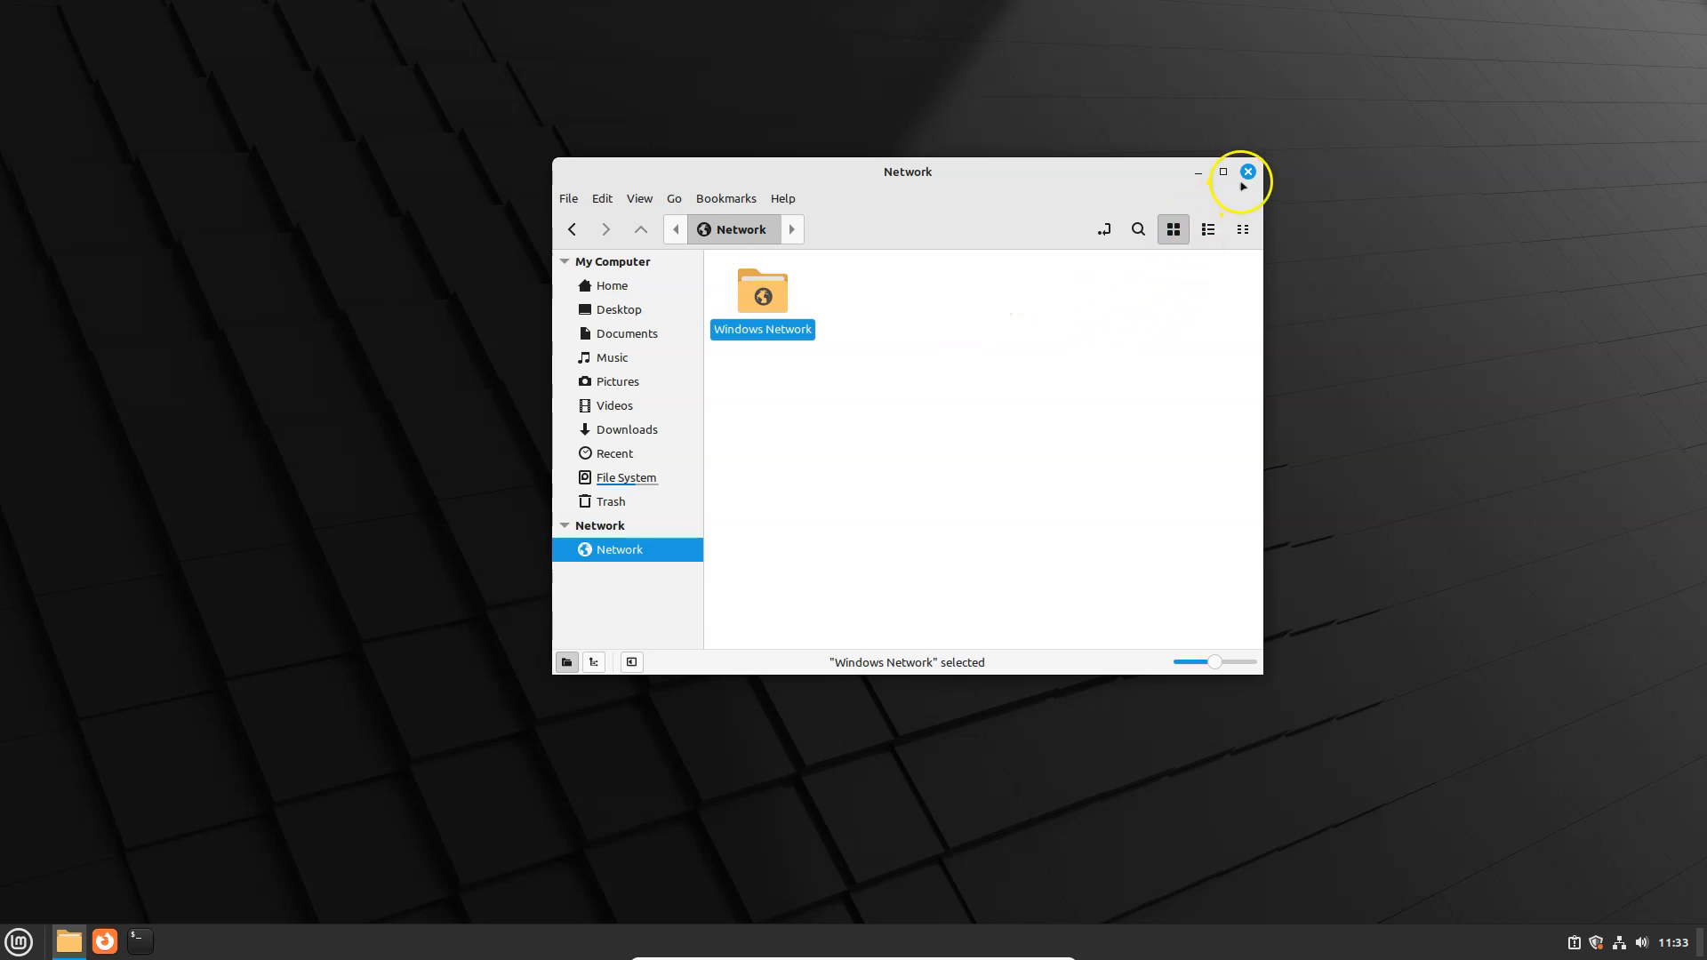
left_click(1247, 172)
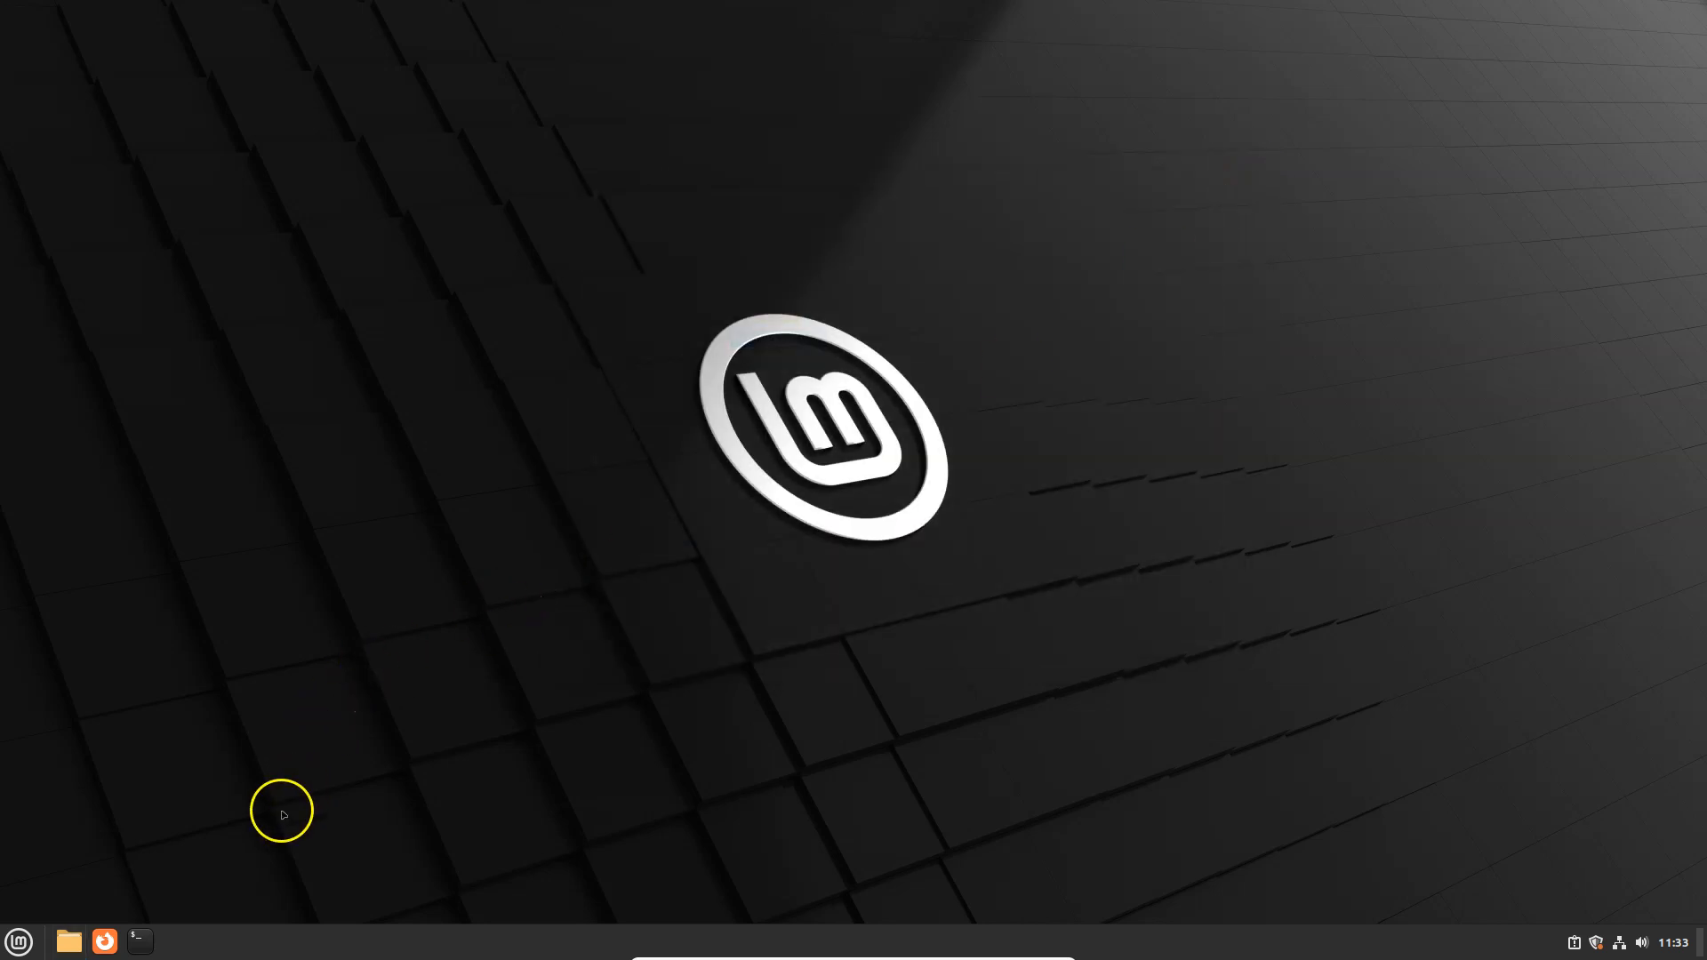
mouse_move(105, 942)
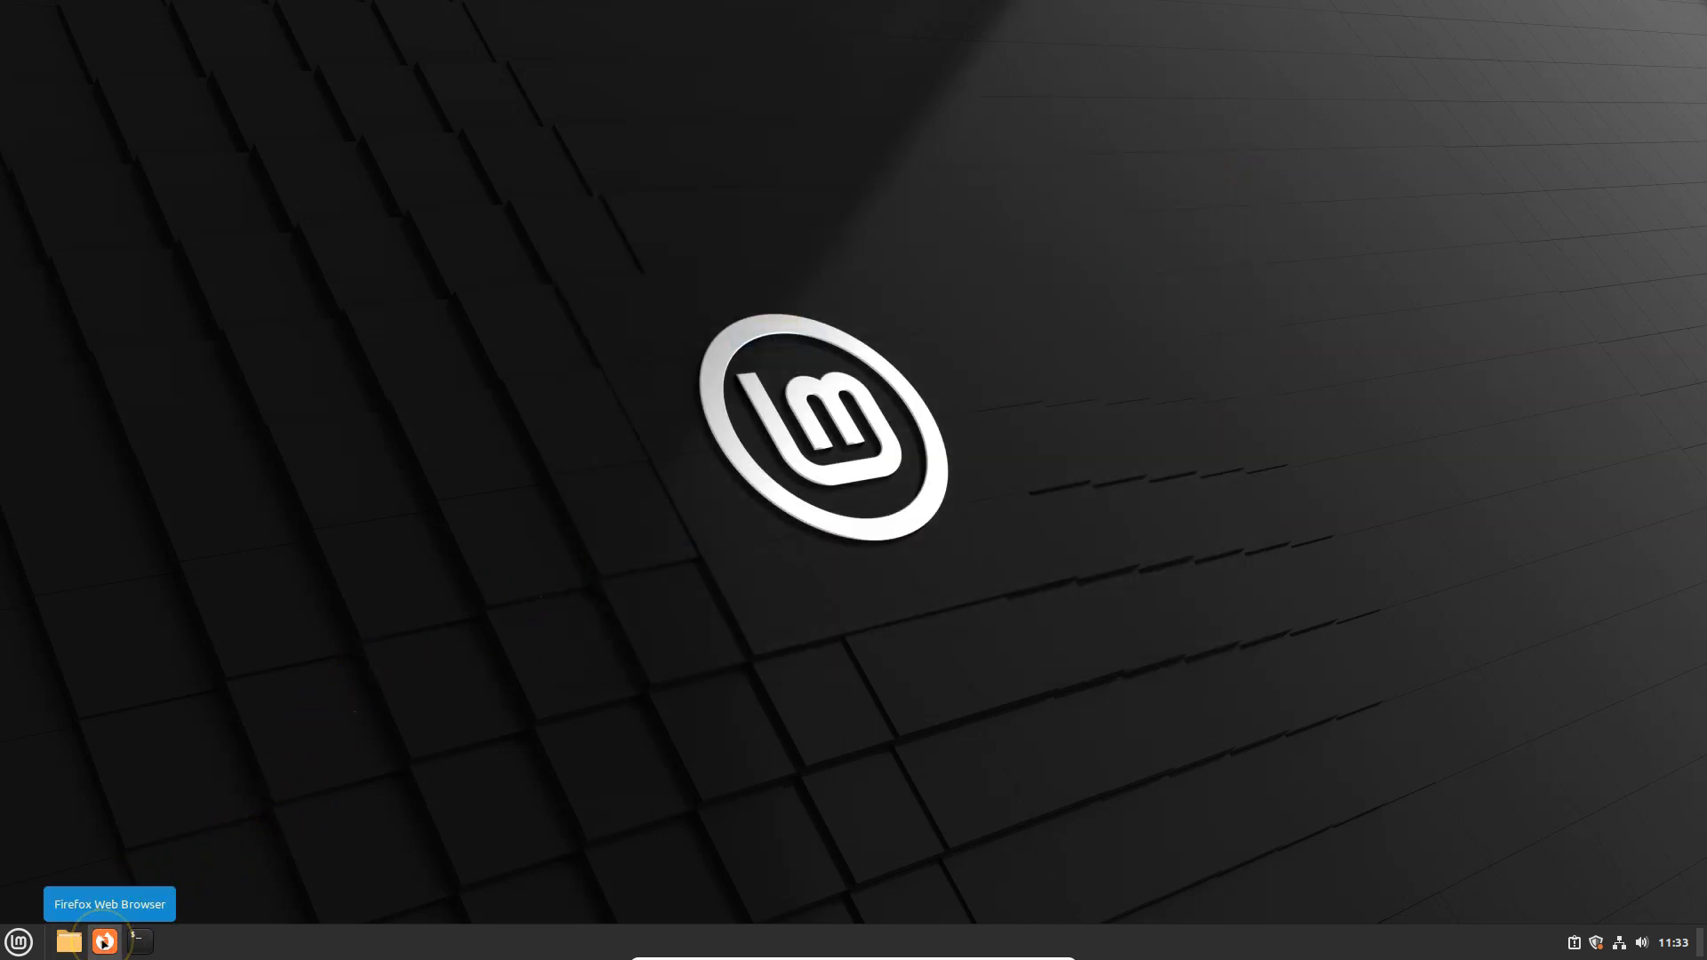
mouse_move(18, 941)
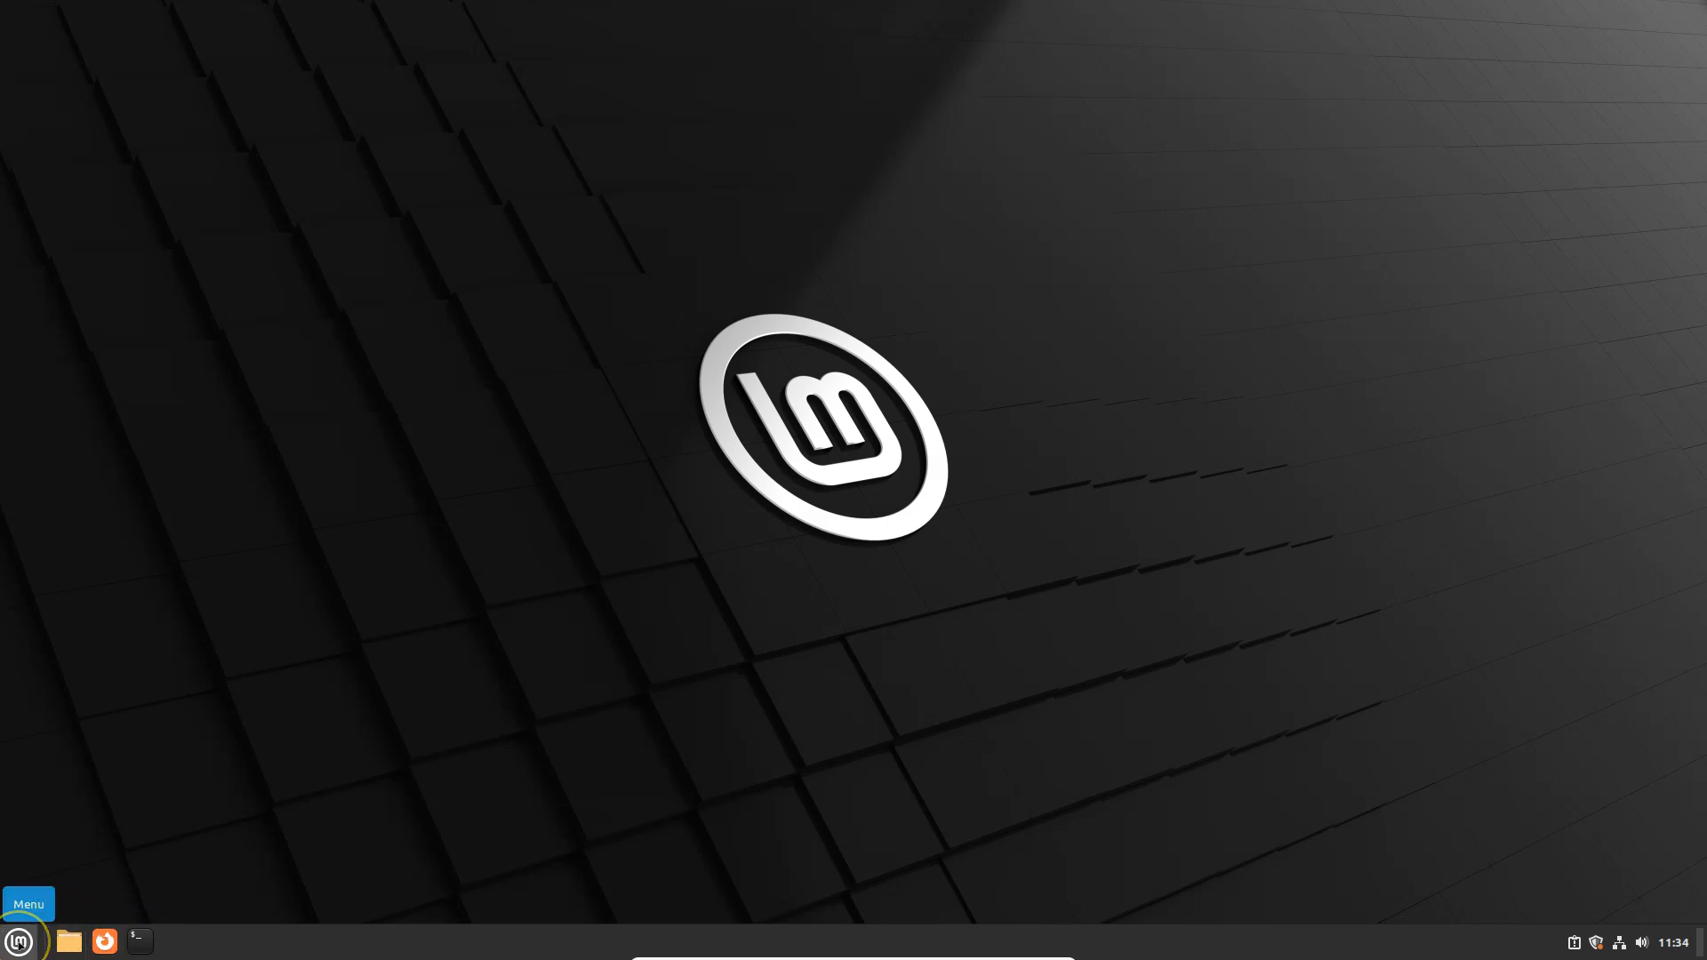
- Browse the Cinnamon menu's Accessories and Office categories listing the LibreOffice apps
left_click(18, 940)
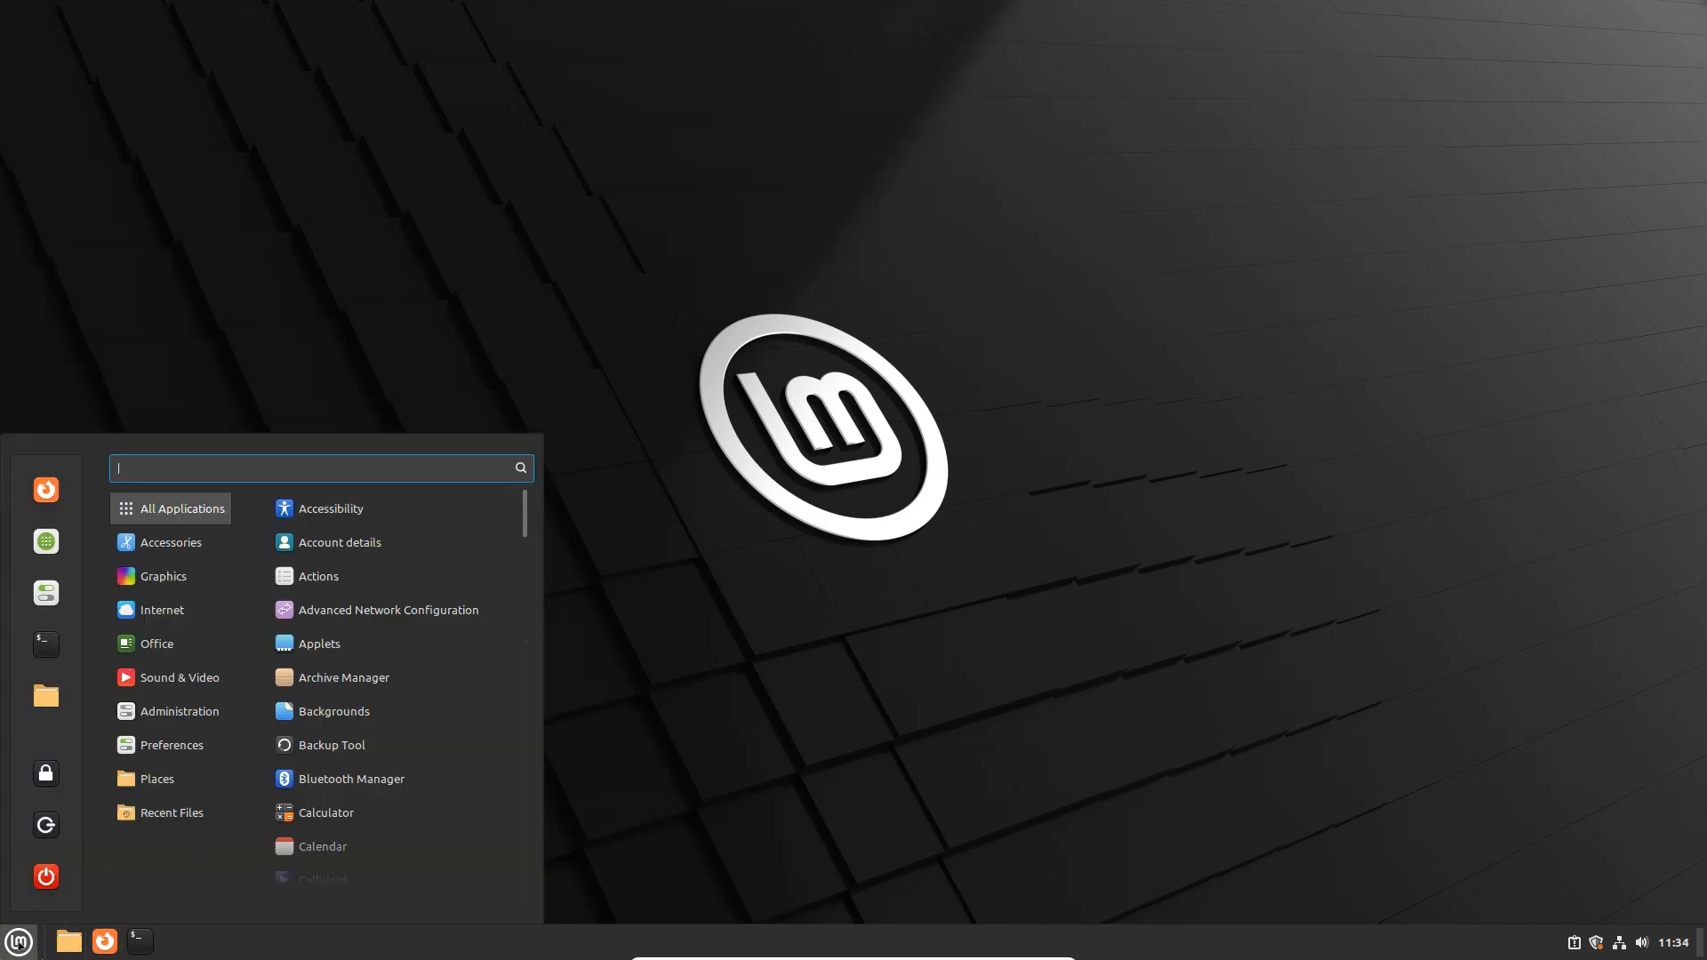
left_click(171, 540)
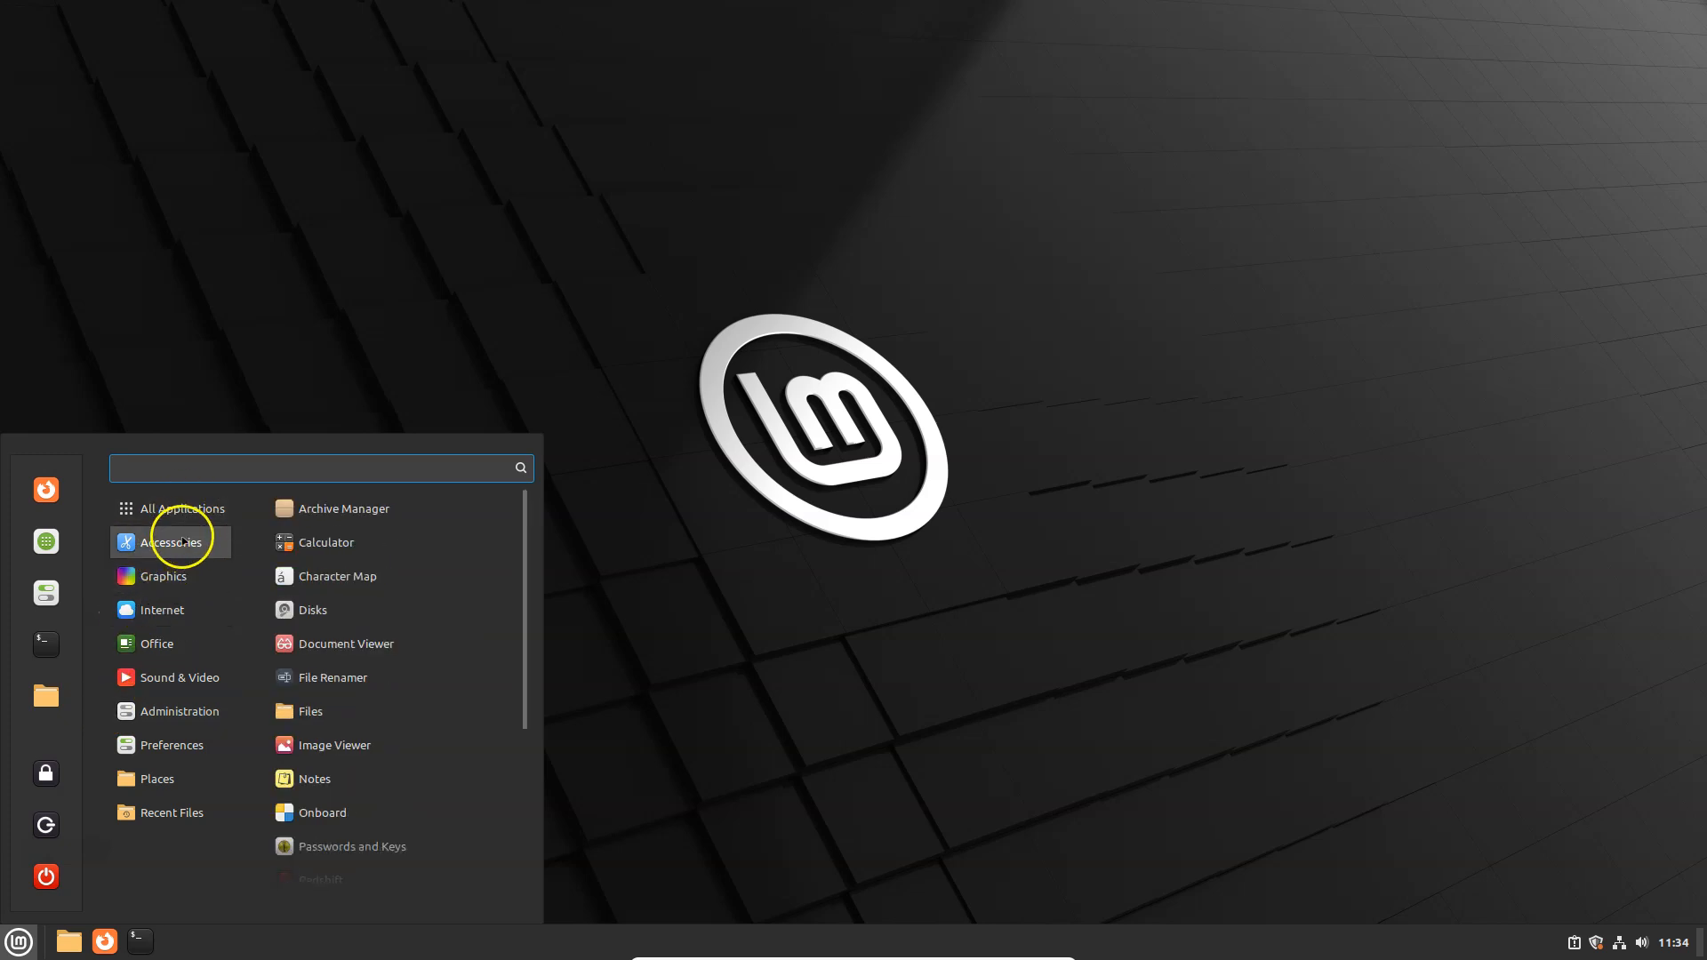
left_click(162, 576)
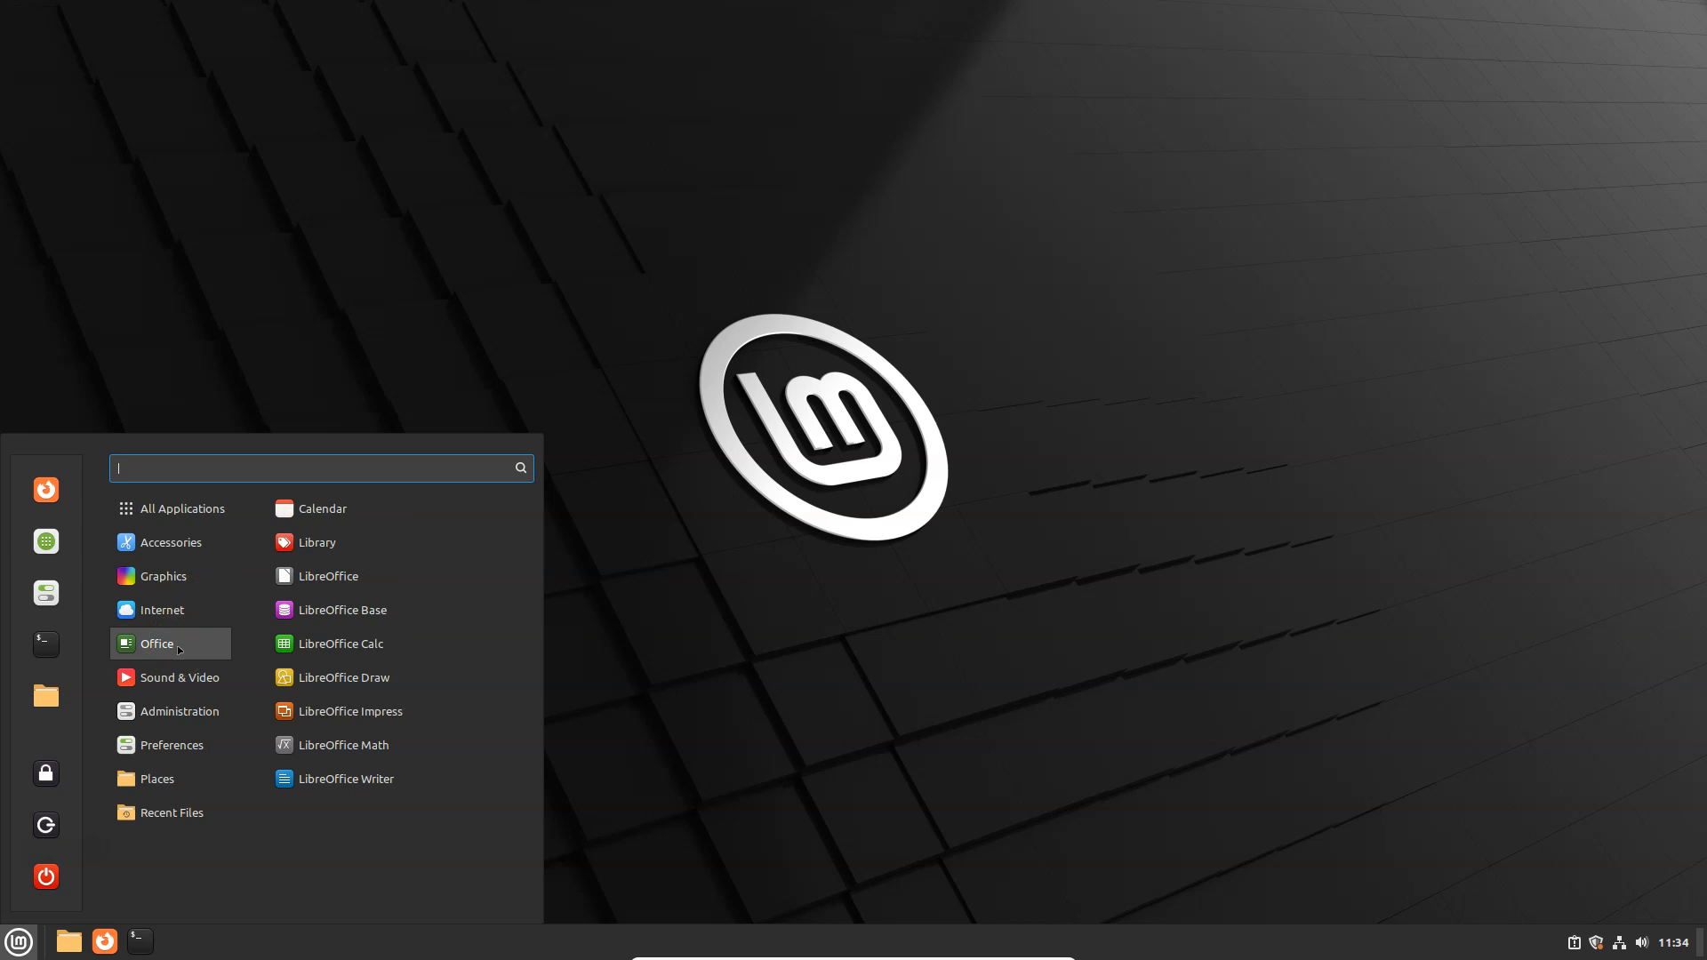
mouse_move(347, 779)
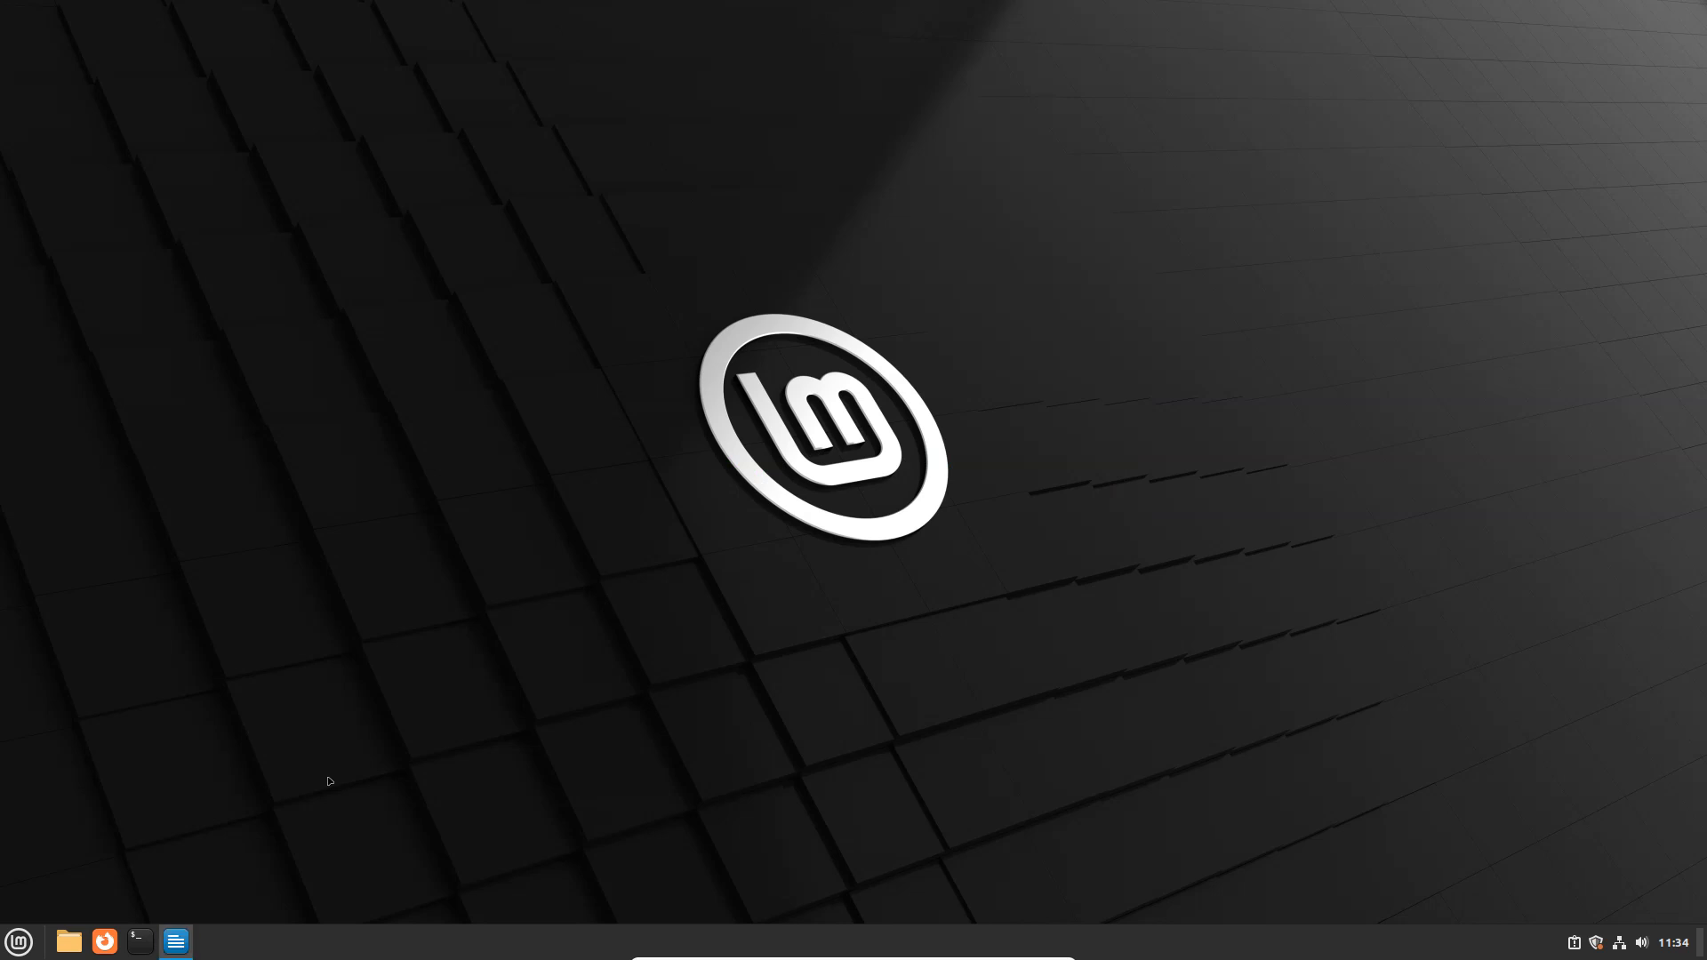
- Start LibreOffice Writer and dismiss its Tip of the Day and release-notes infobar
left_click(176, 941)
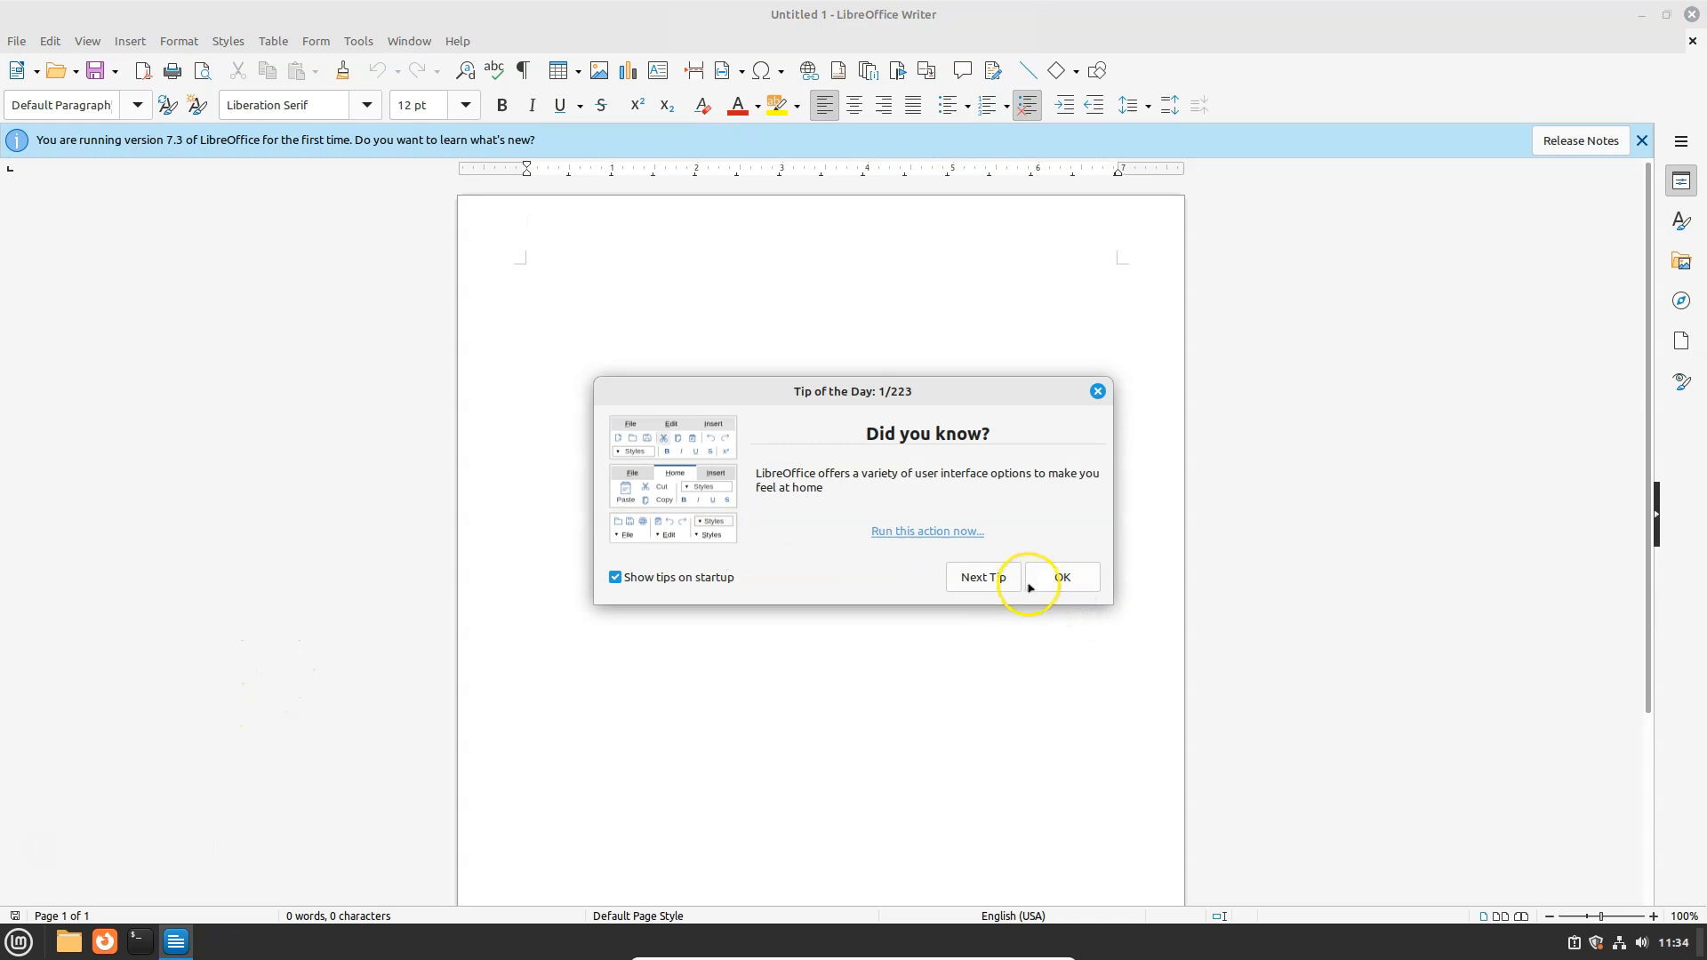
left_click(1061, 576)
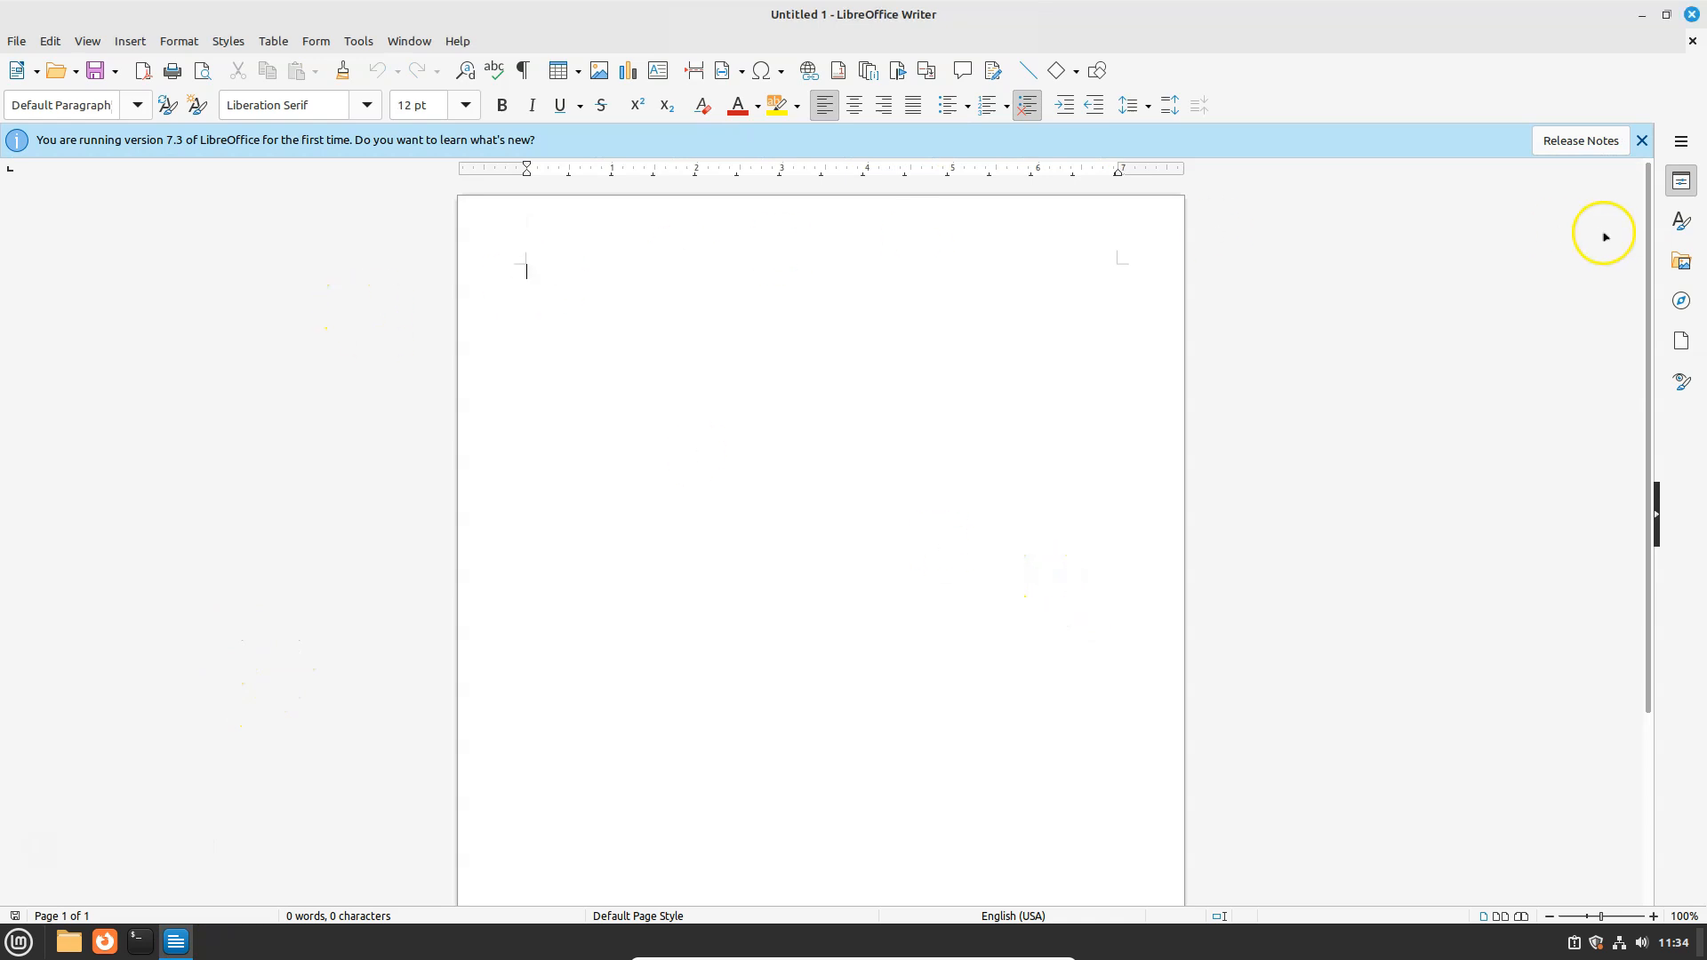
left_click(1641, 138)
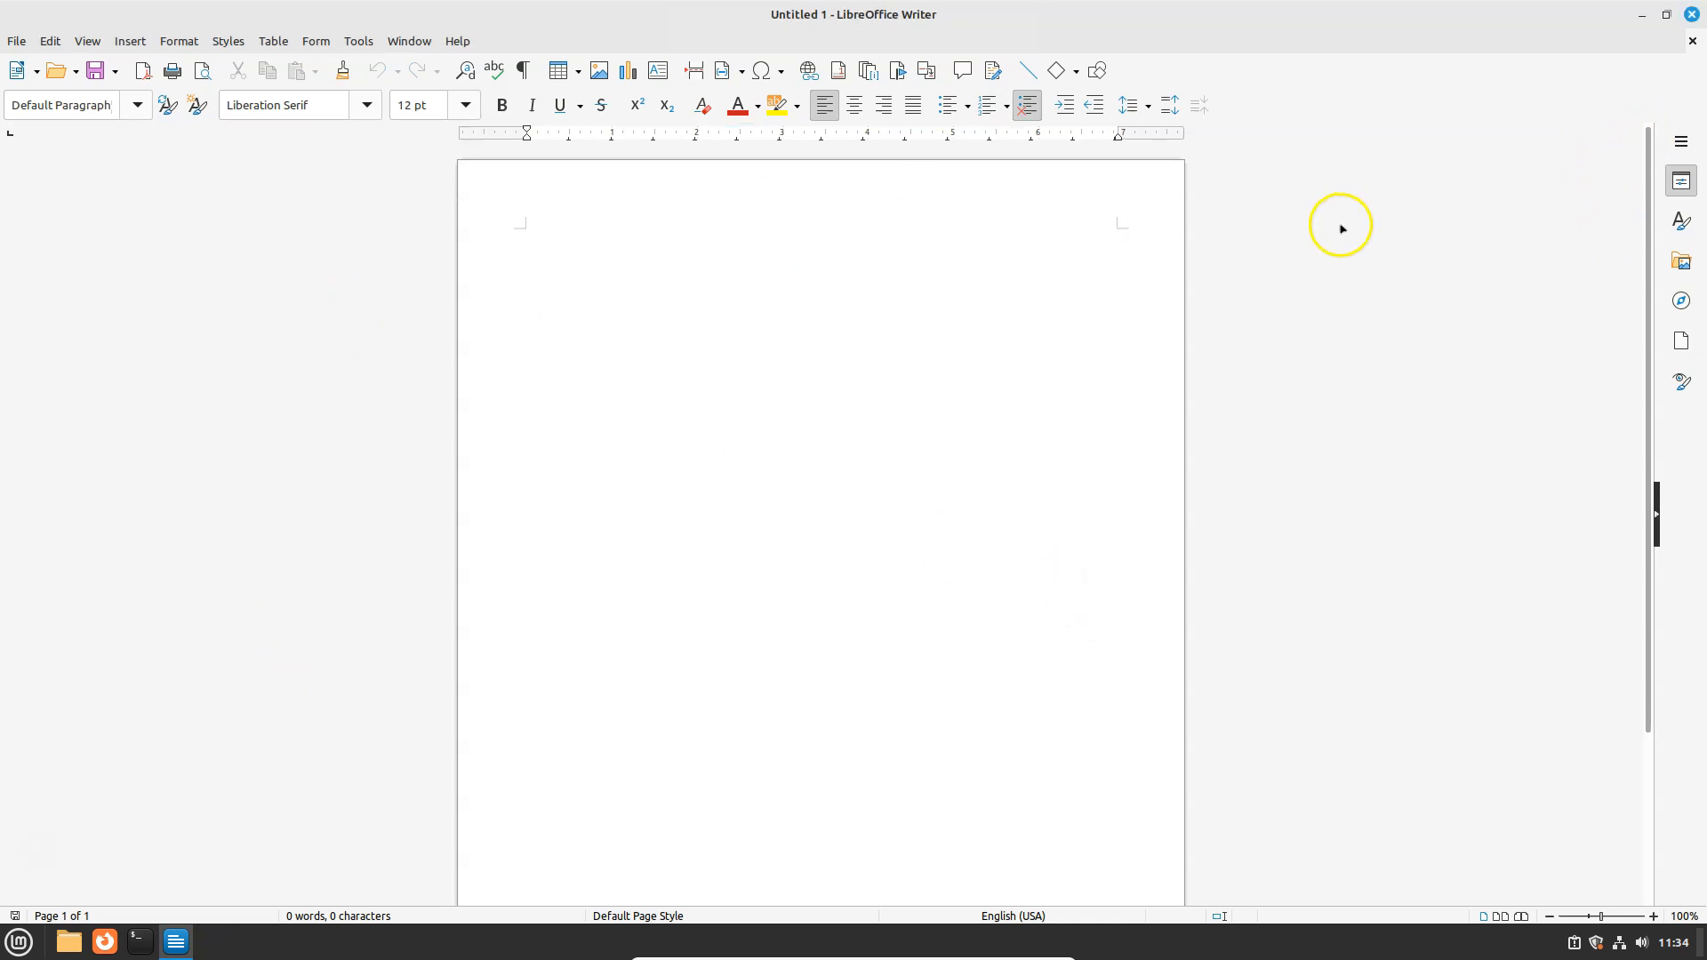
- Browse Writer's Insert and View menus without choosing anything
left_click(128, 41)
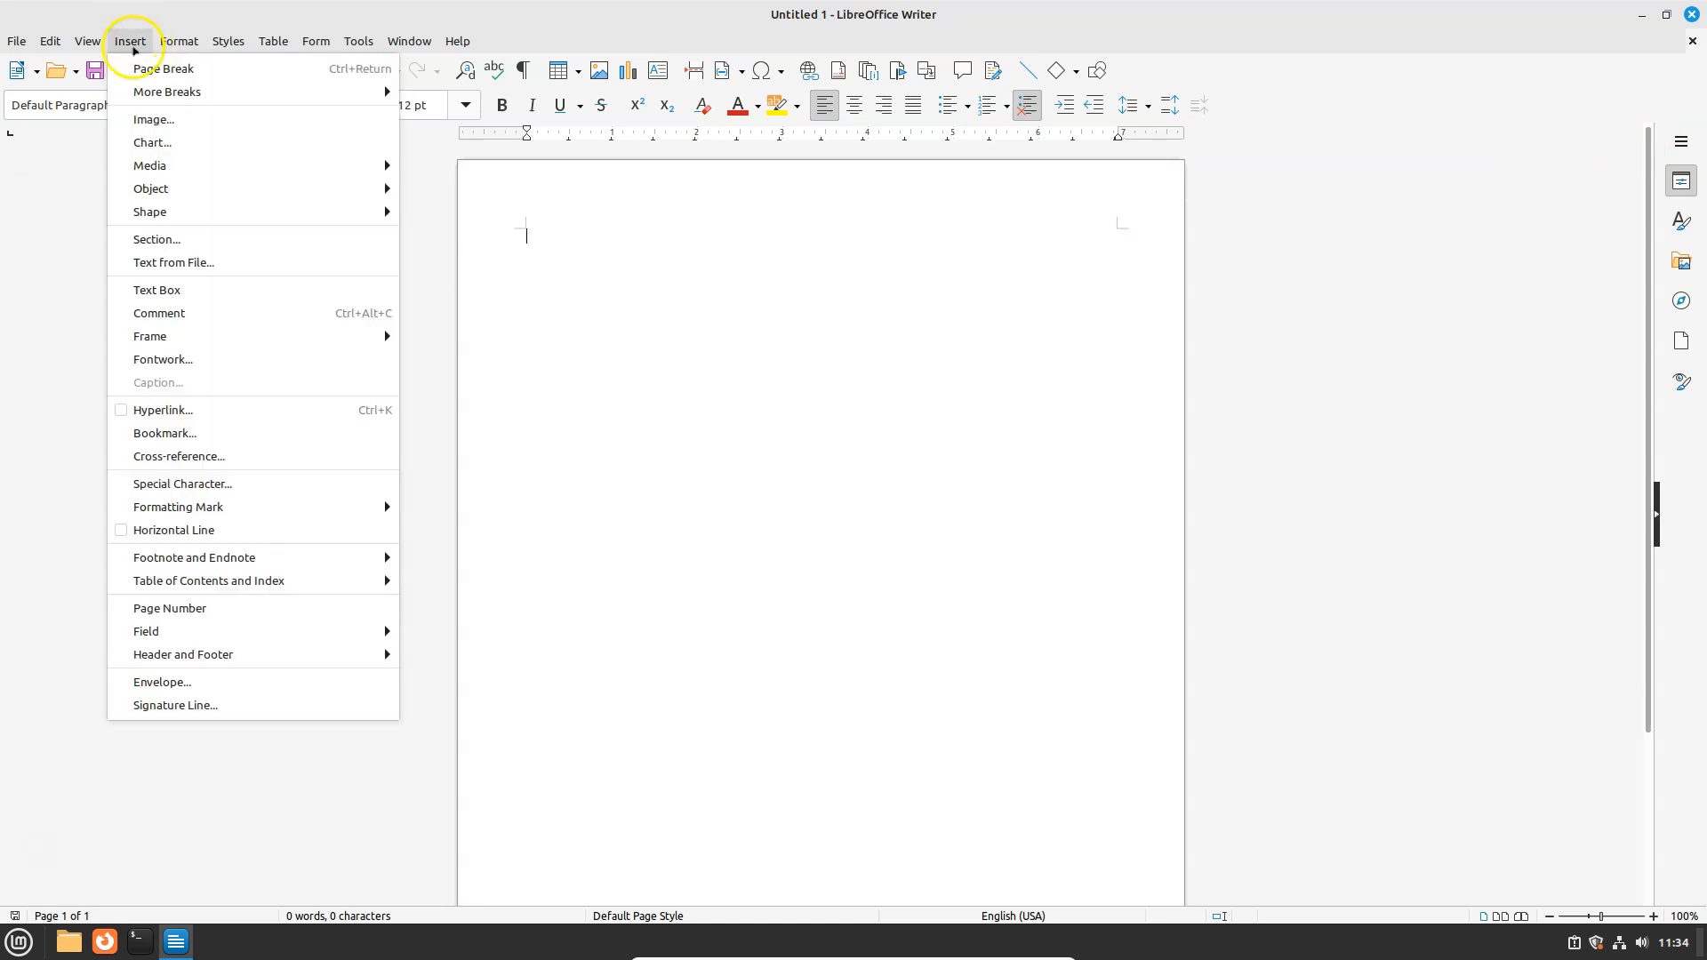
mouse_move(195, 733)
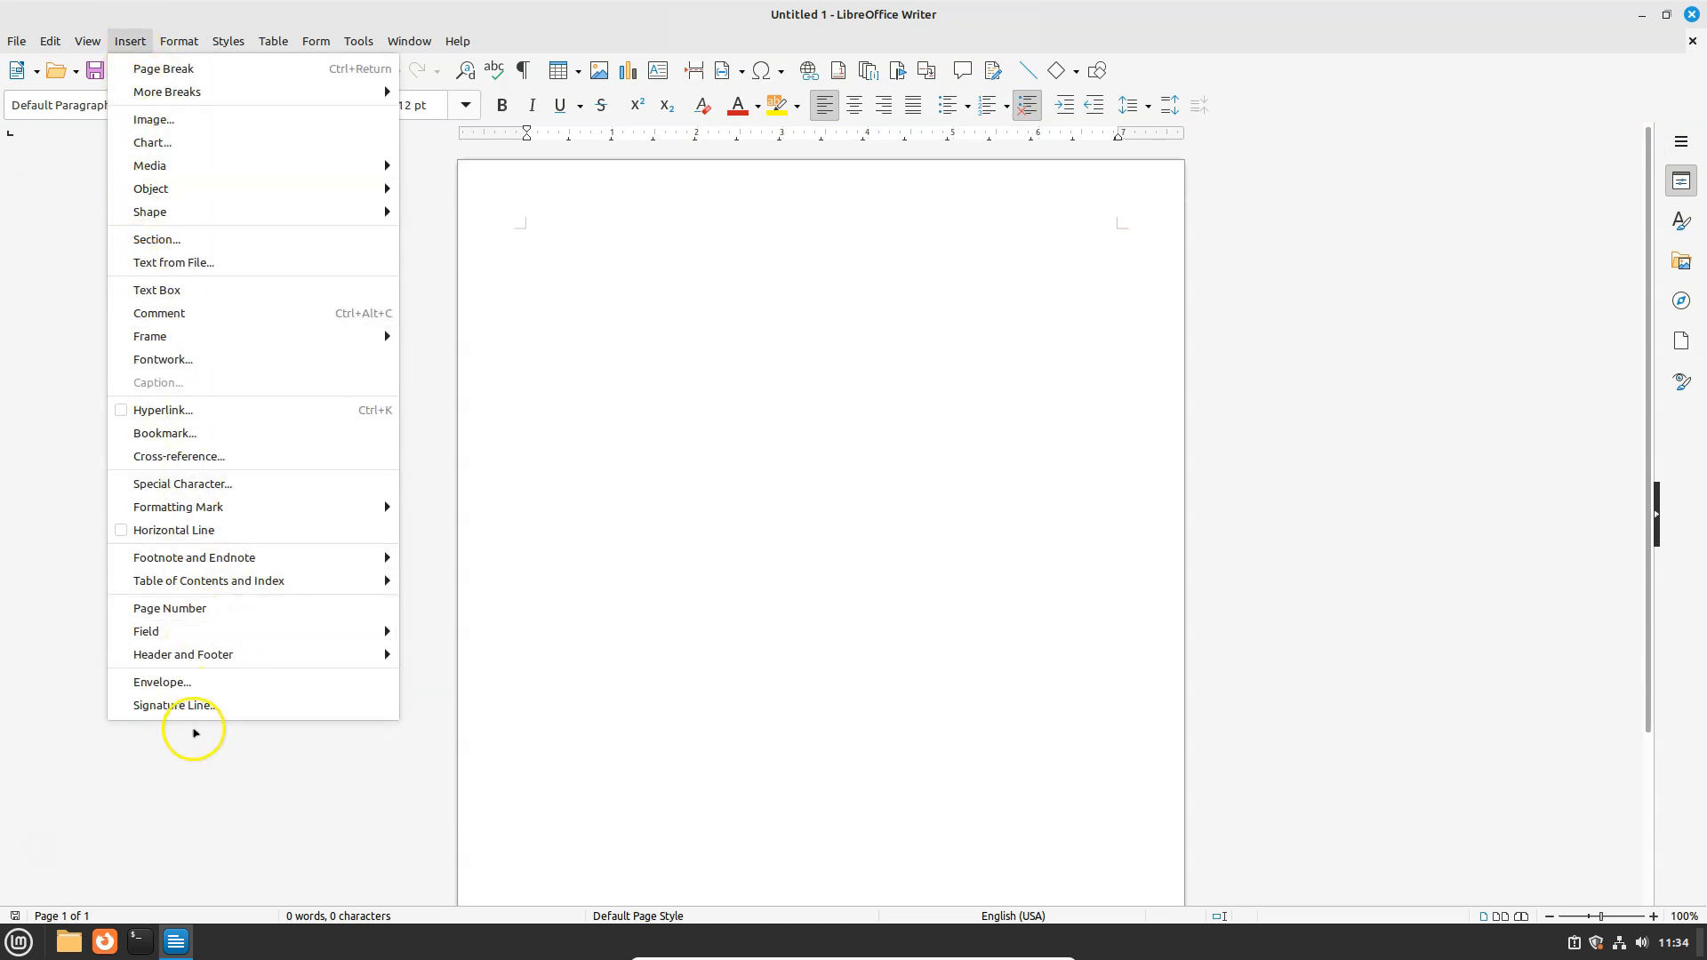
mouse_move(181, 389)
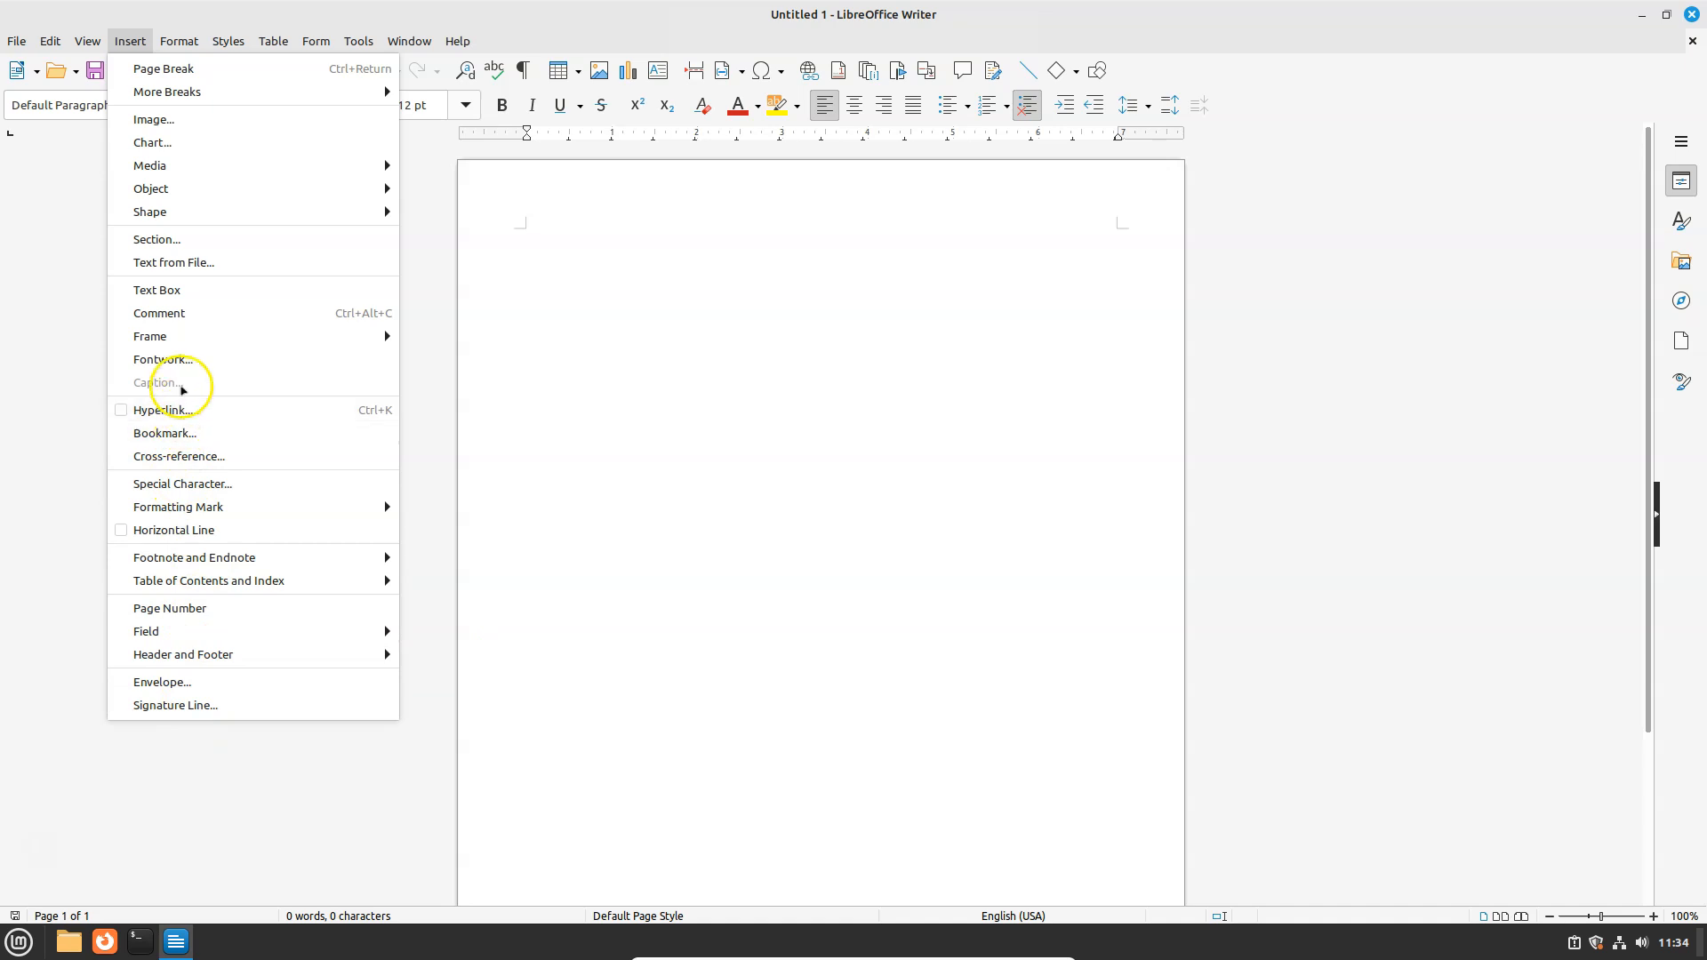
left_click(85, 41)
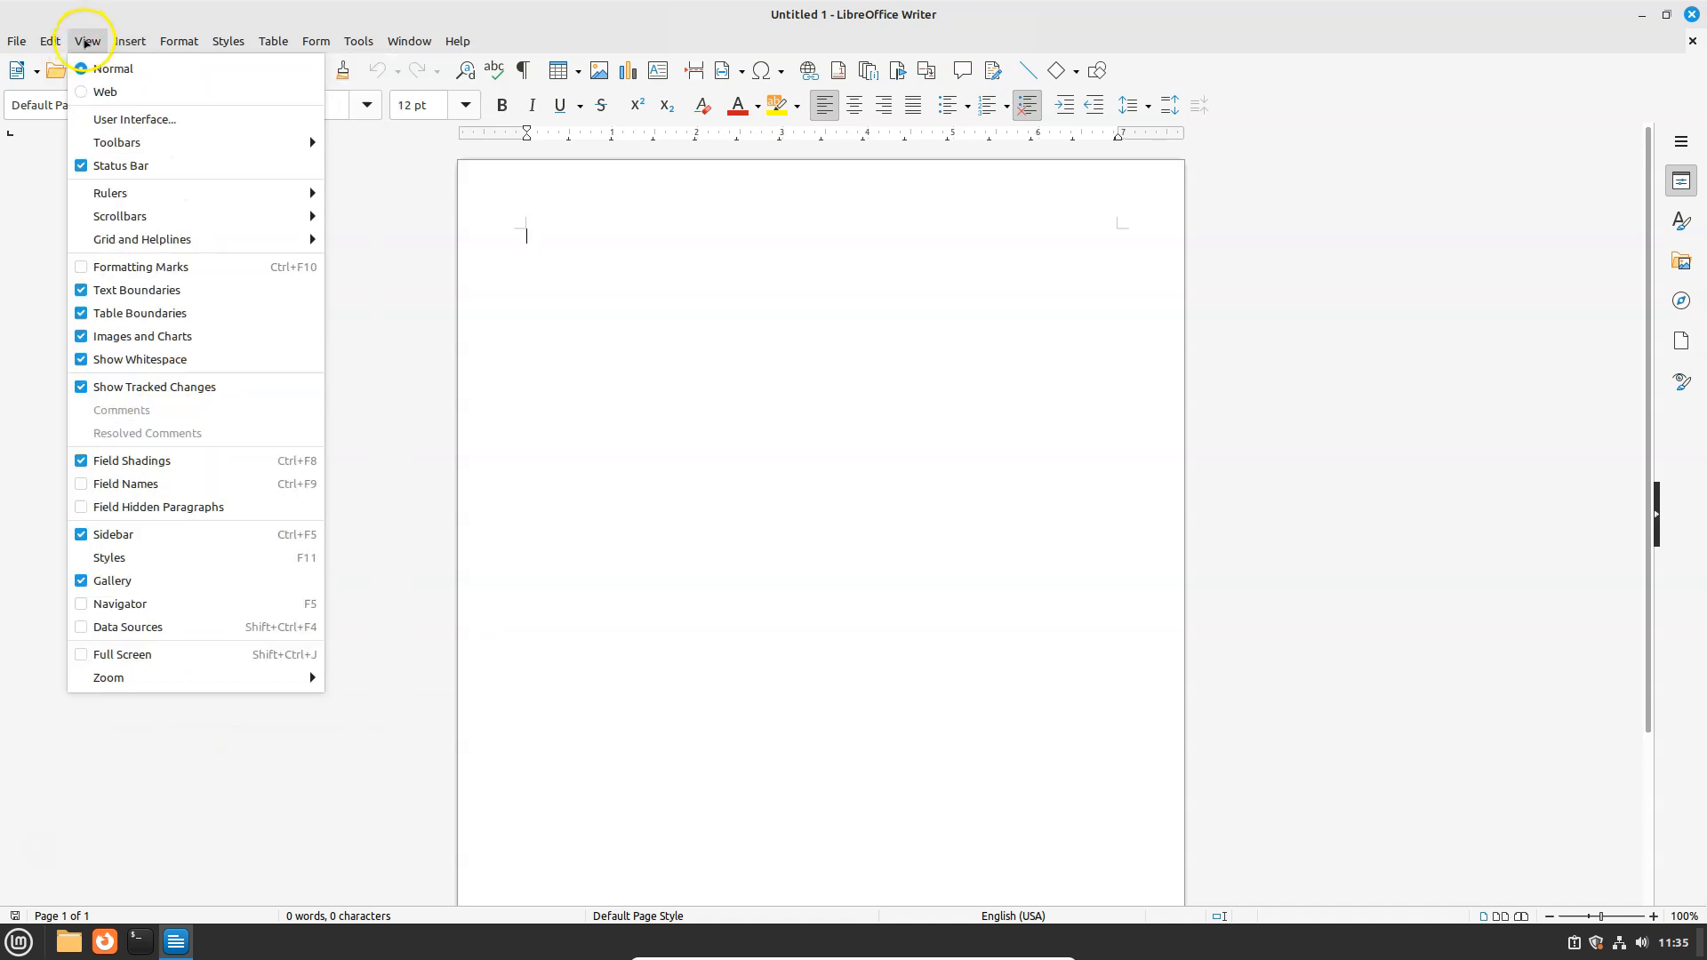
left_click(715, 331)
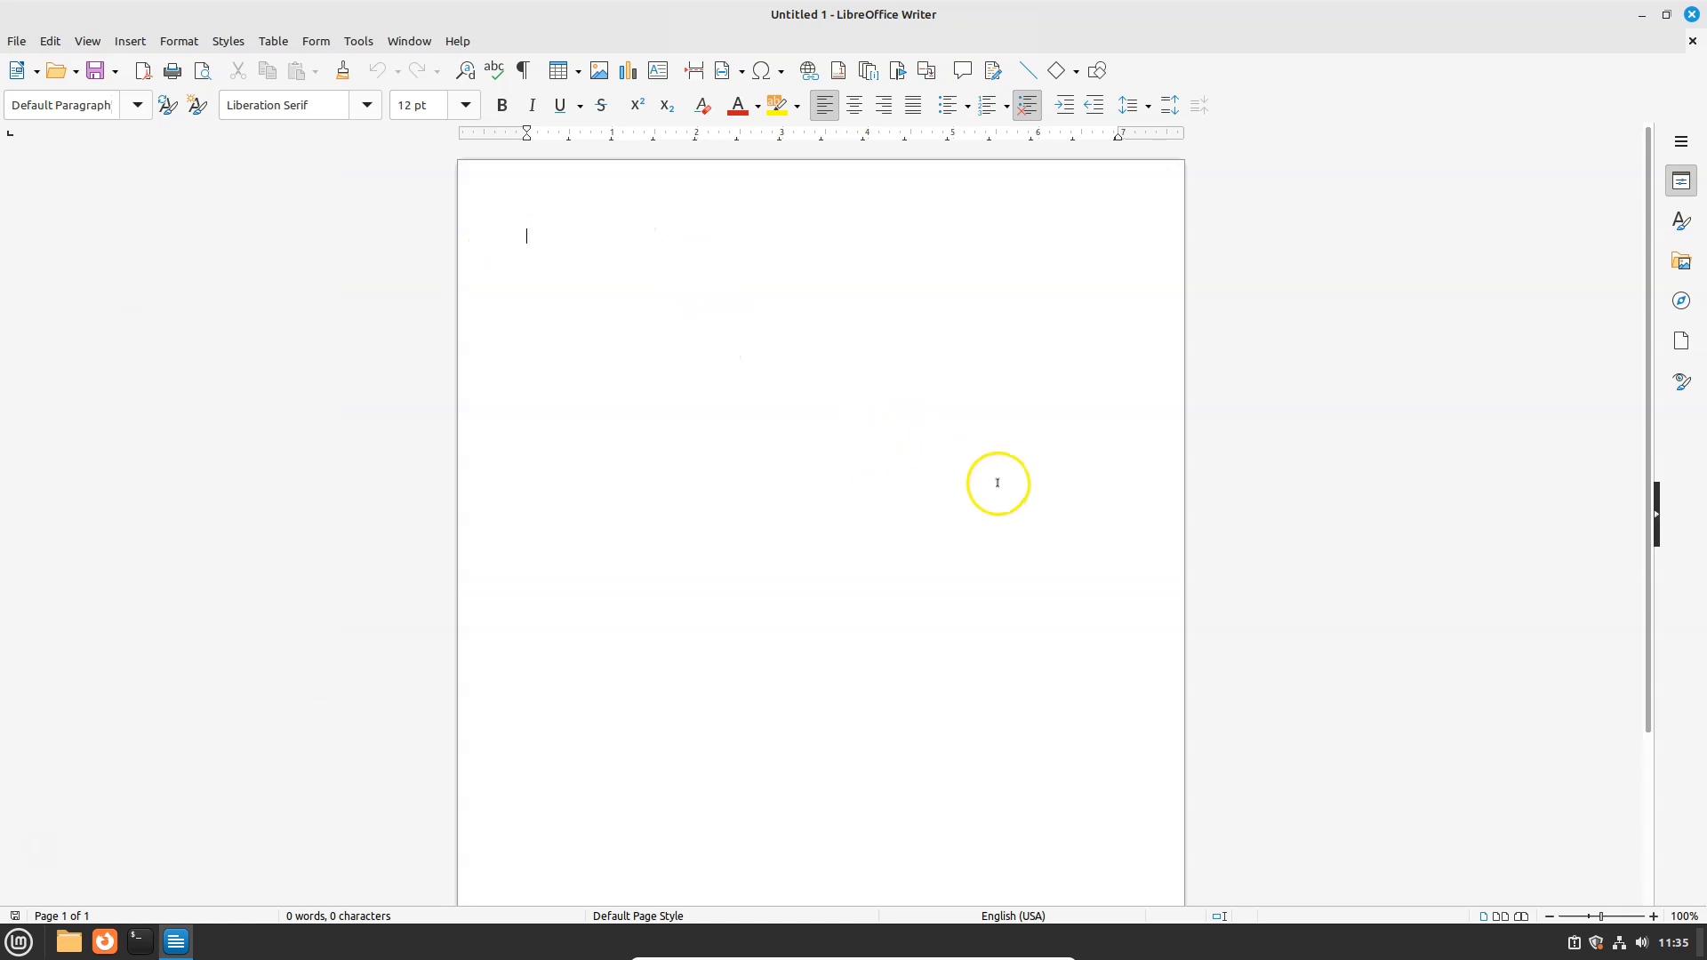
mouse_move(1621, 54)
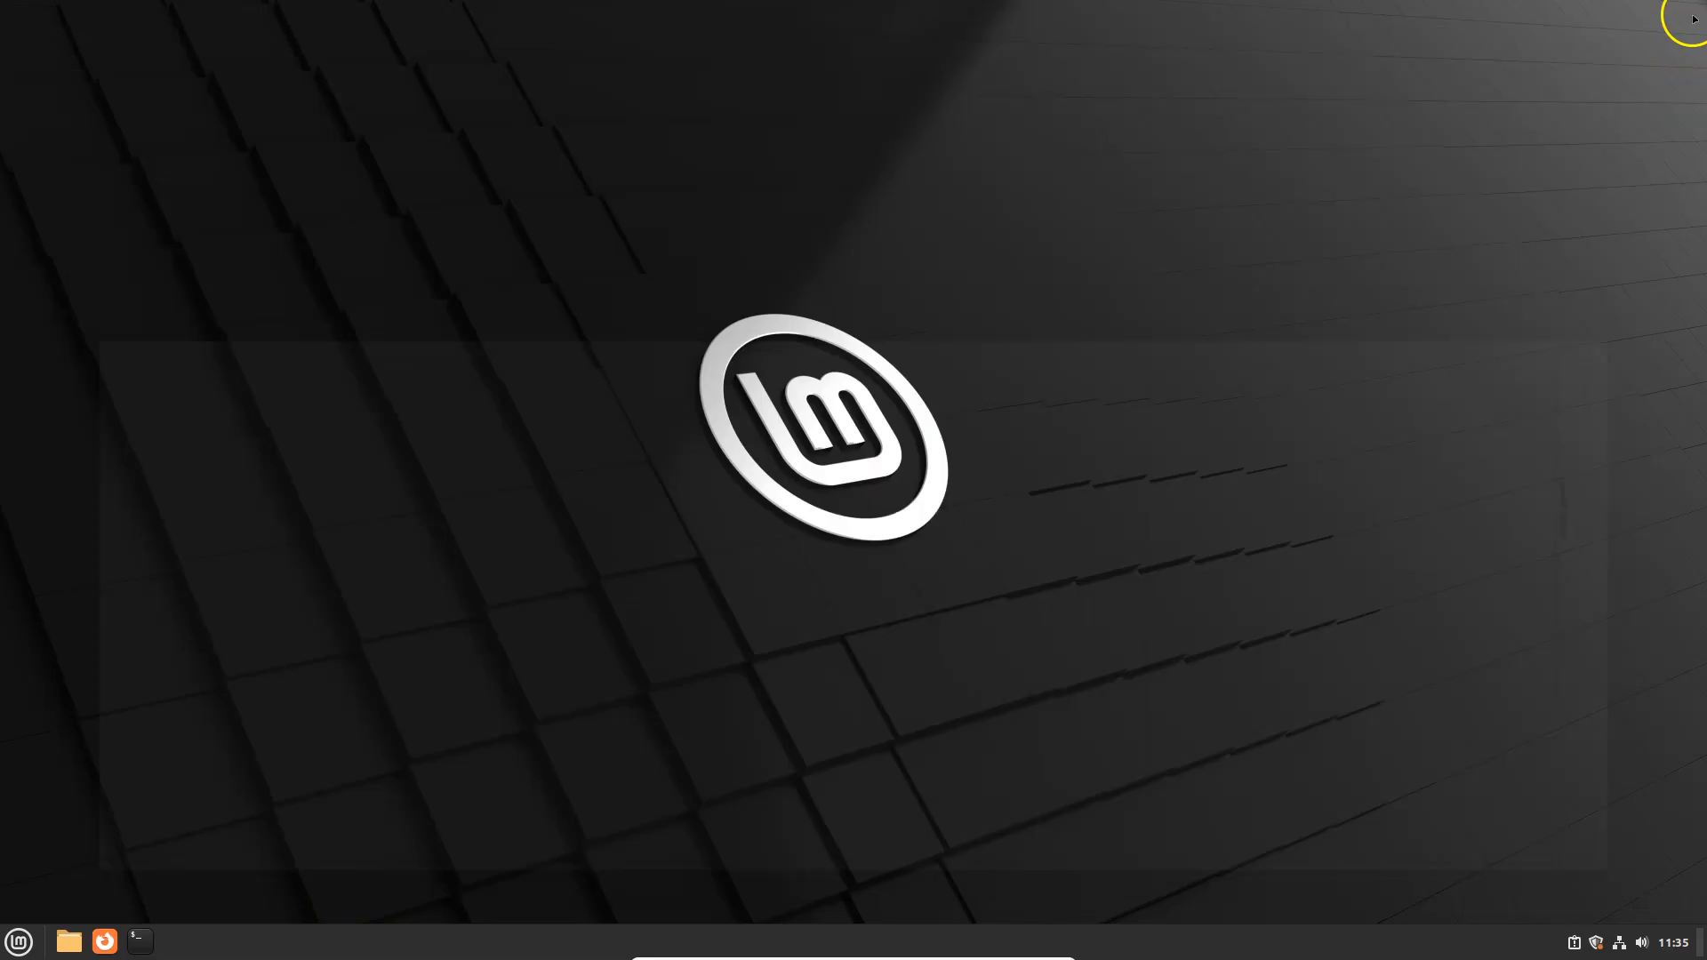
mouse_move(361, 727)
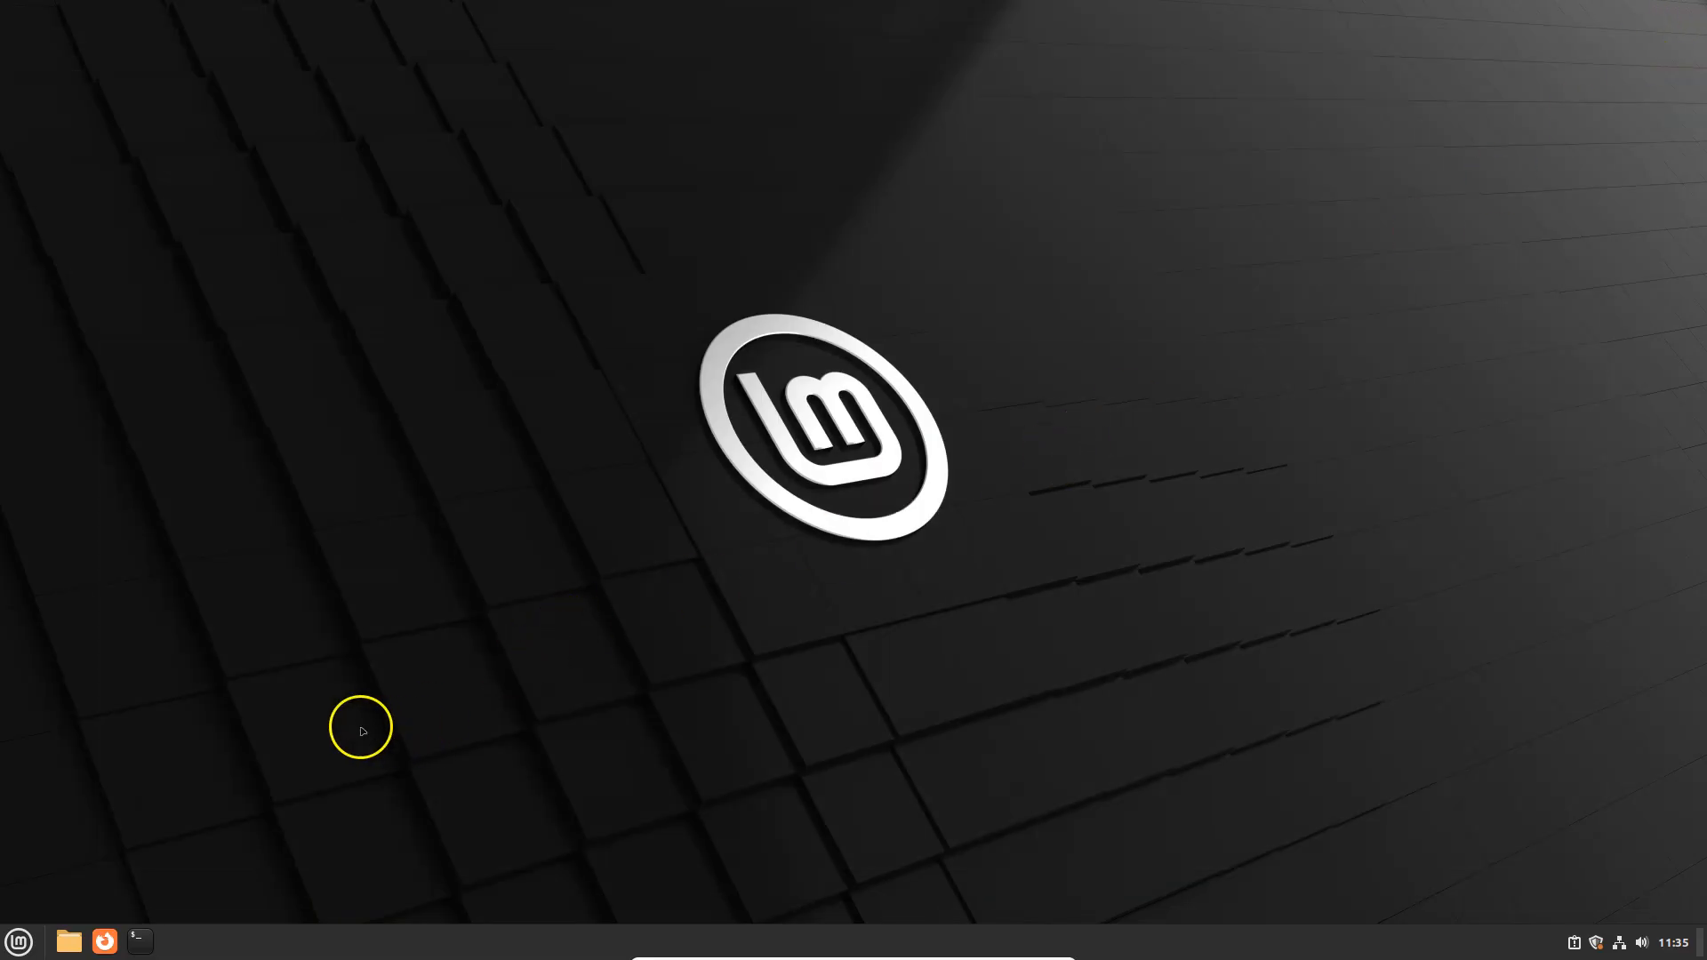
- Relaunch LibreOffice Writer from the Office category and close its blank document again
left_click(17, 941)
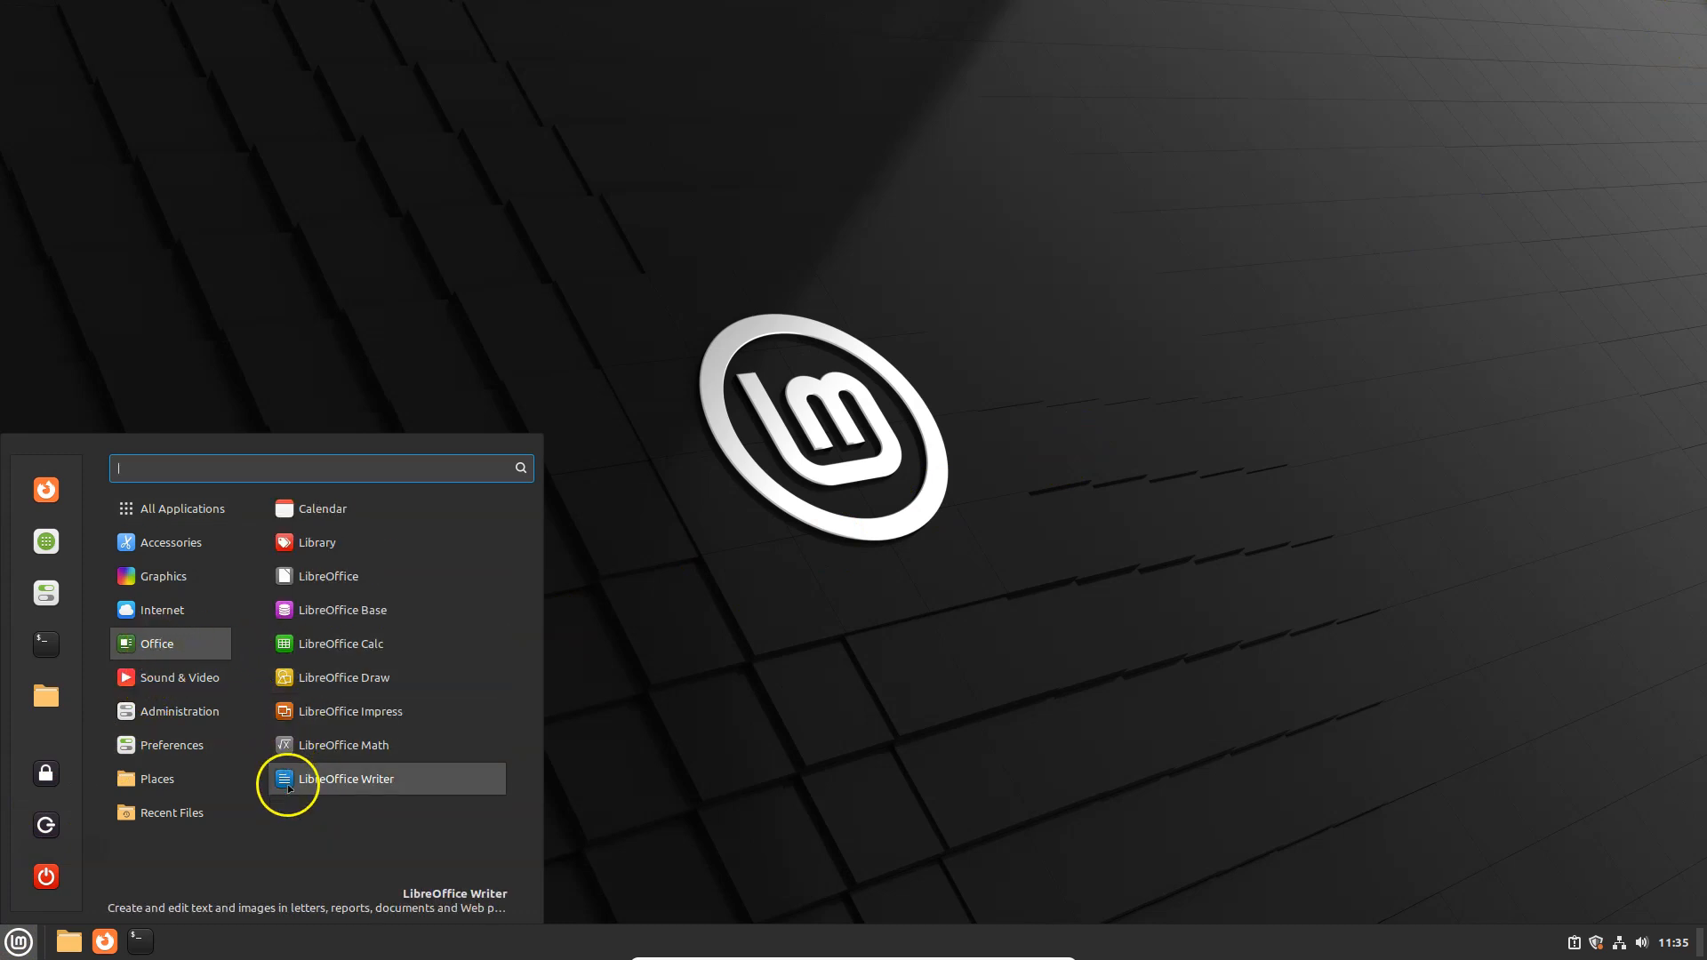
left_click(347, 779)
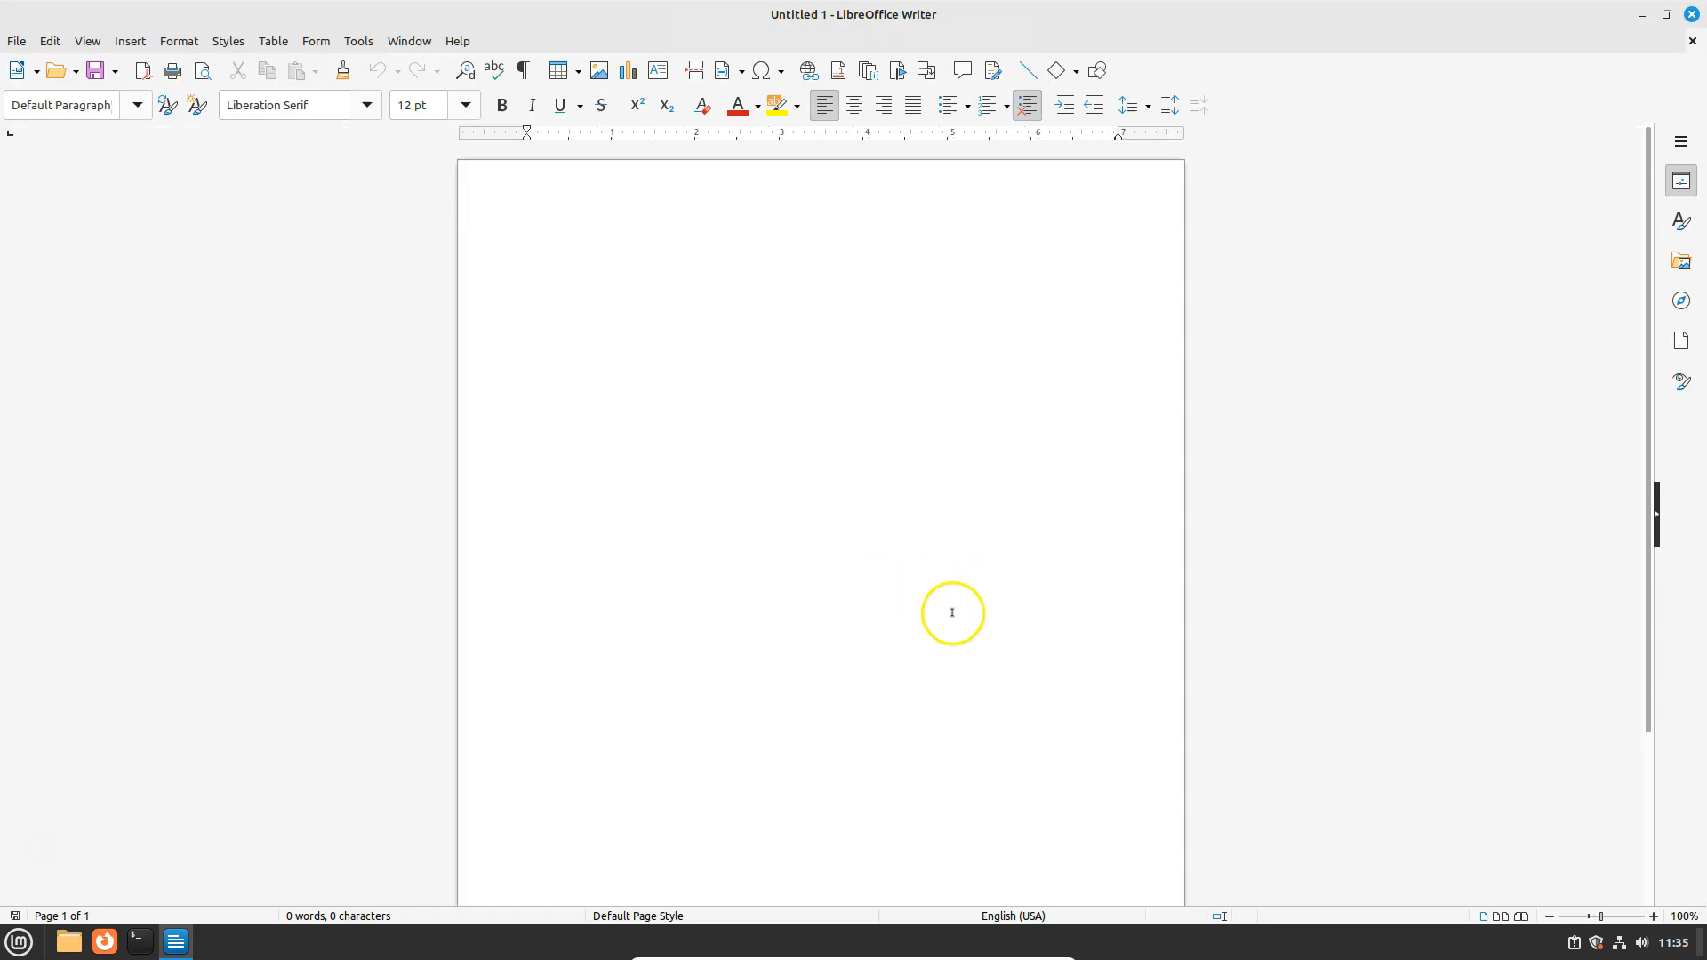
mouse_move(948, 562)
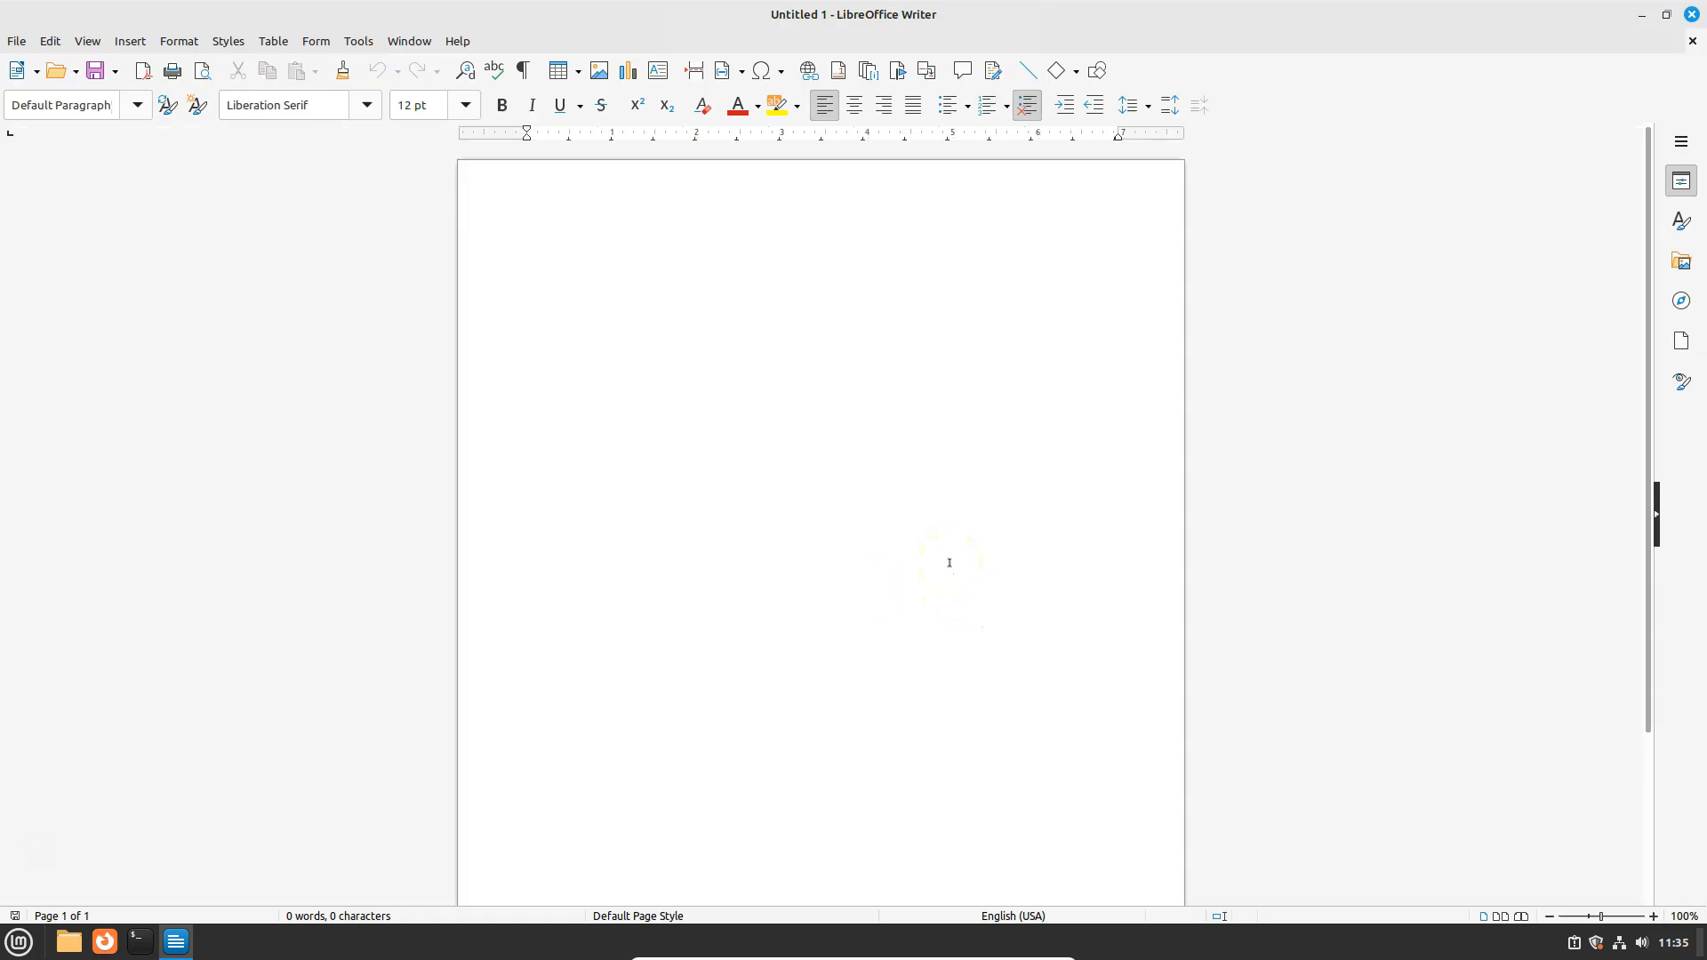
left_click(526, 237)
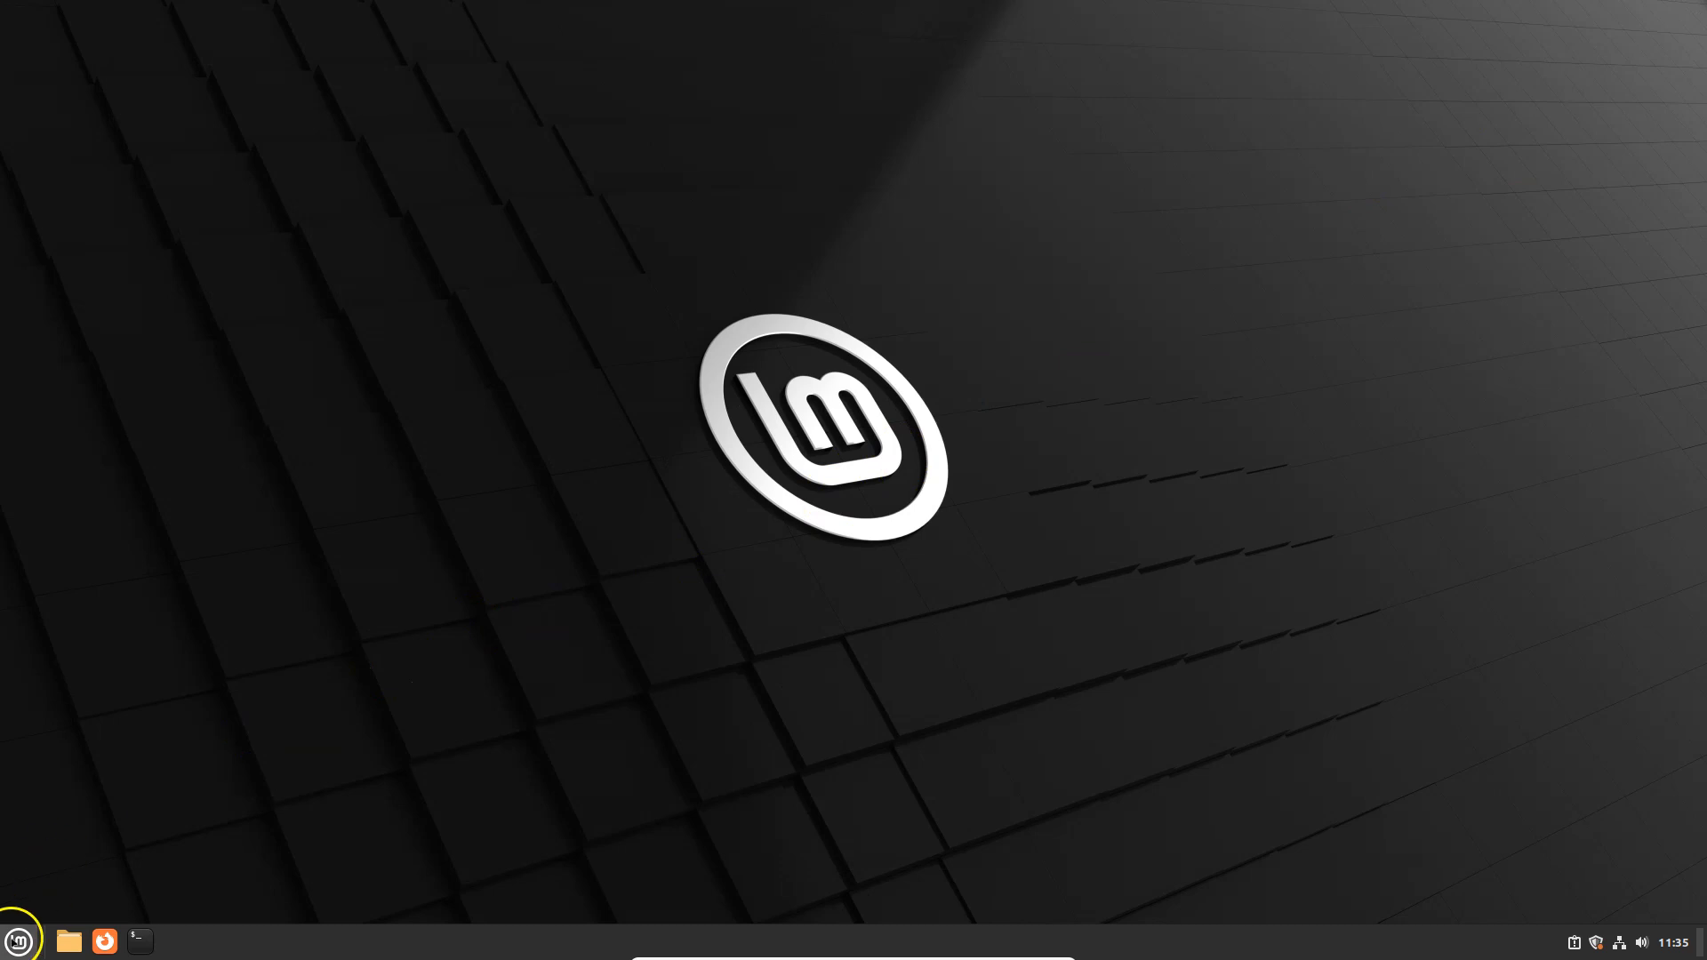
- Reopen the Cinnamon applications menu listing the Sound & Video apps
left_click(18, 941)
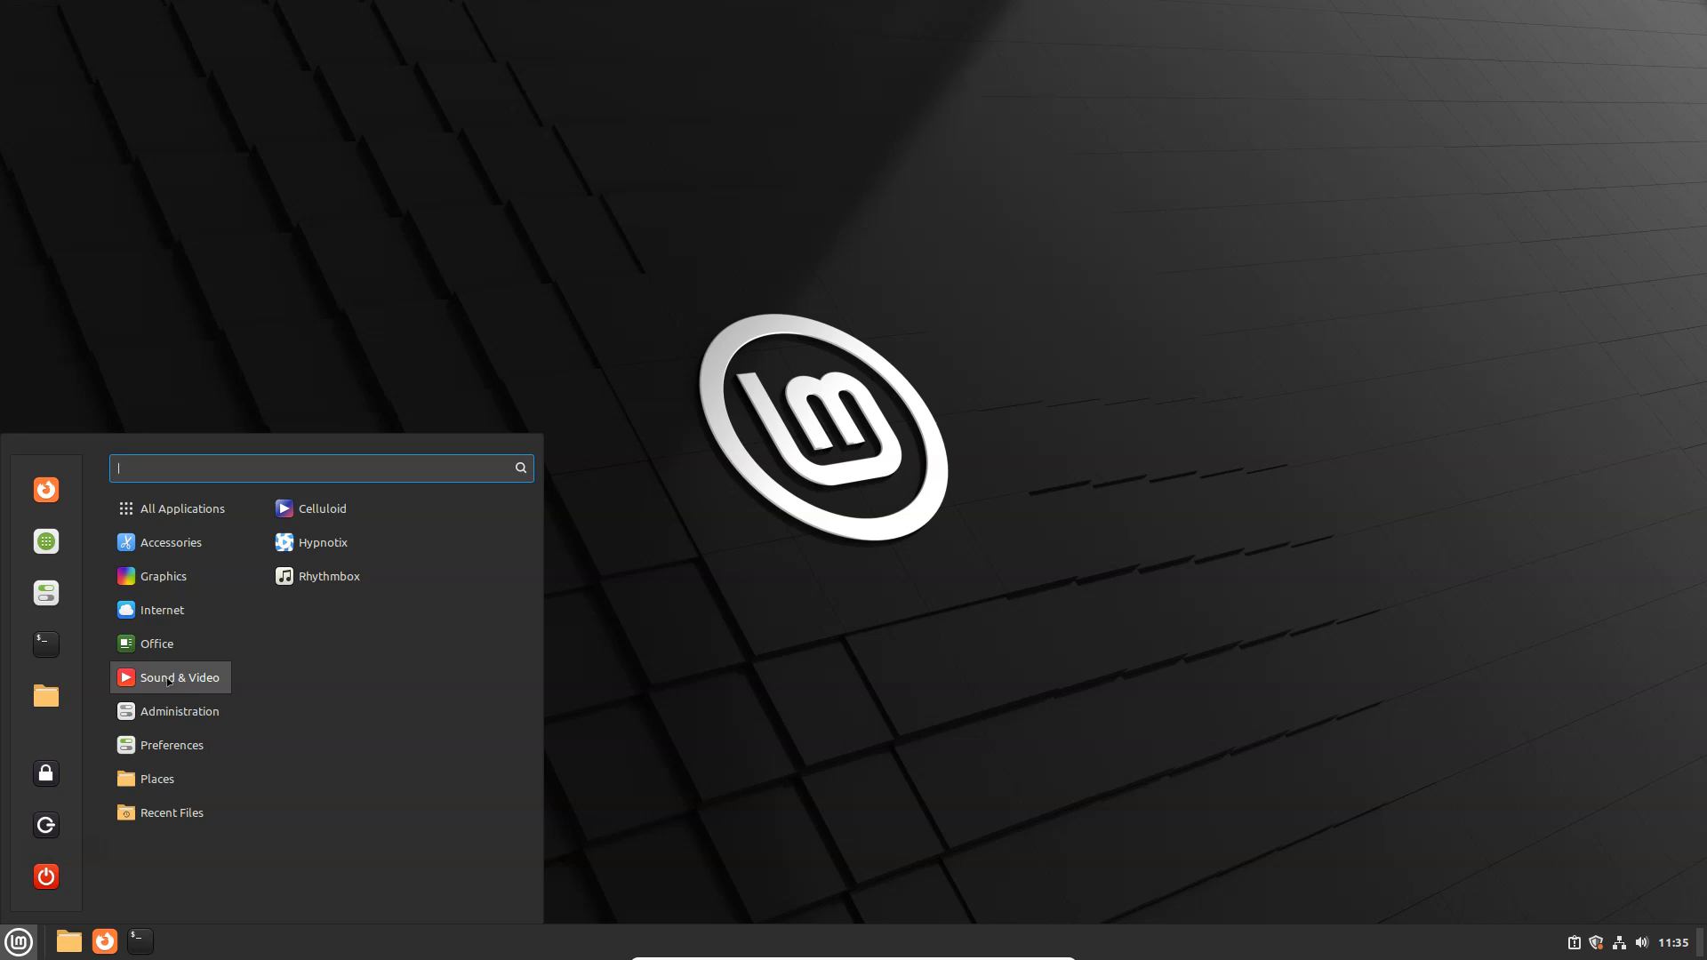
mouse_move(196, 677)
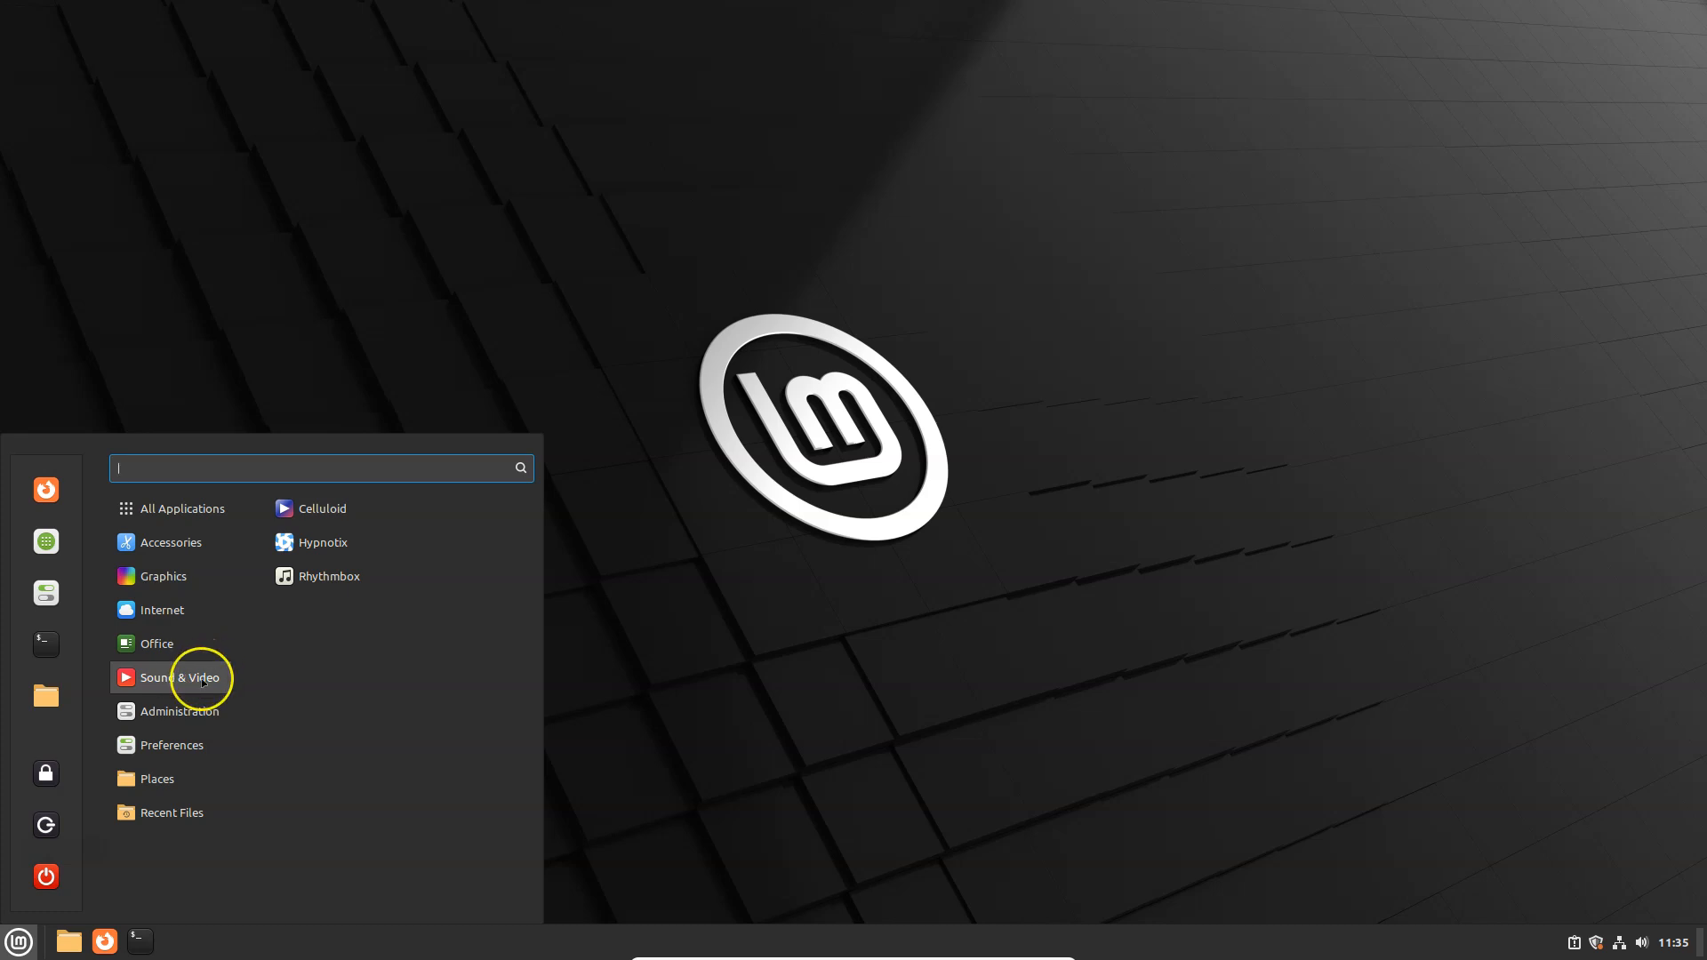
mouse_move(180, 677)
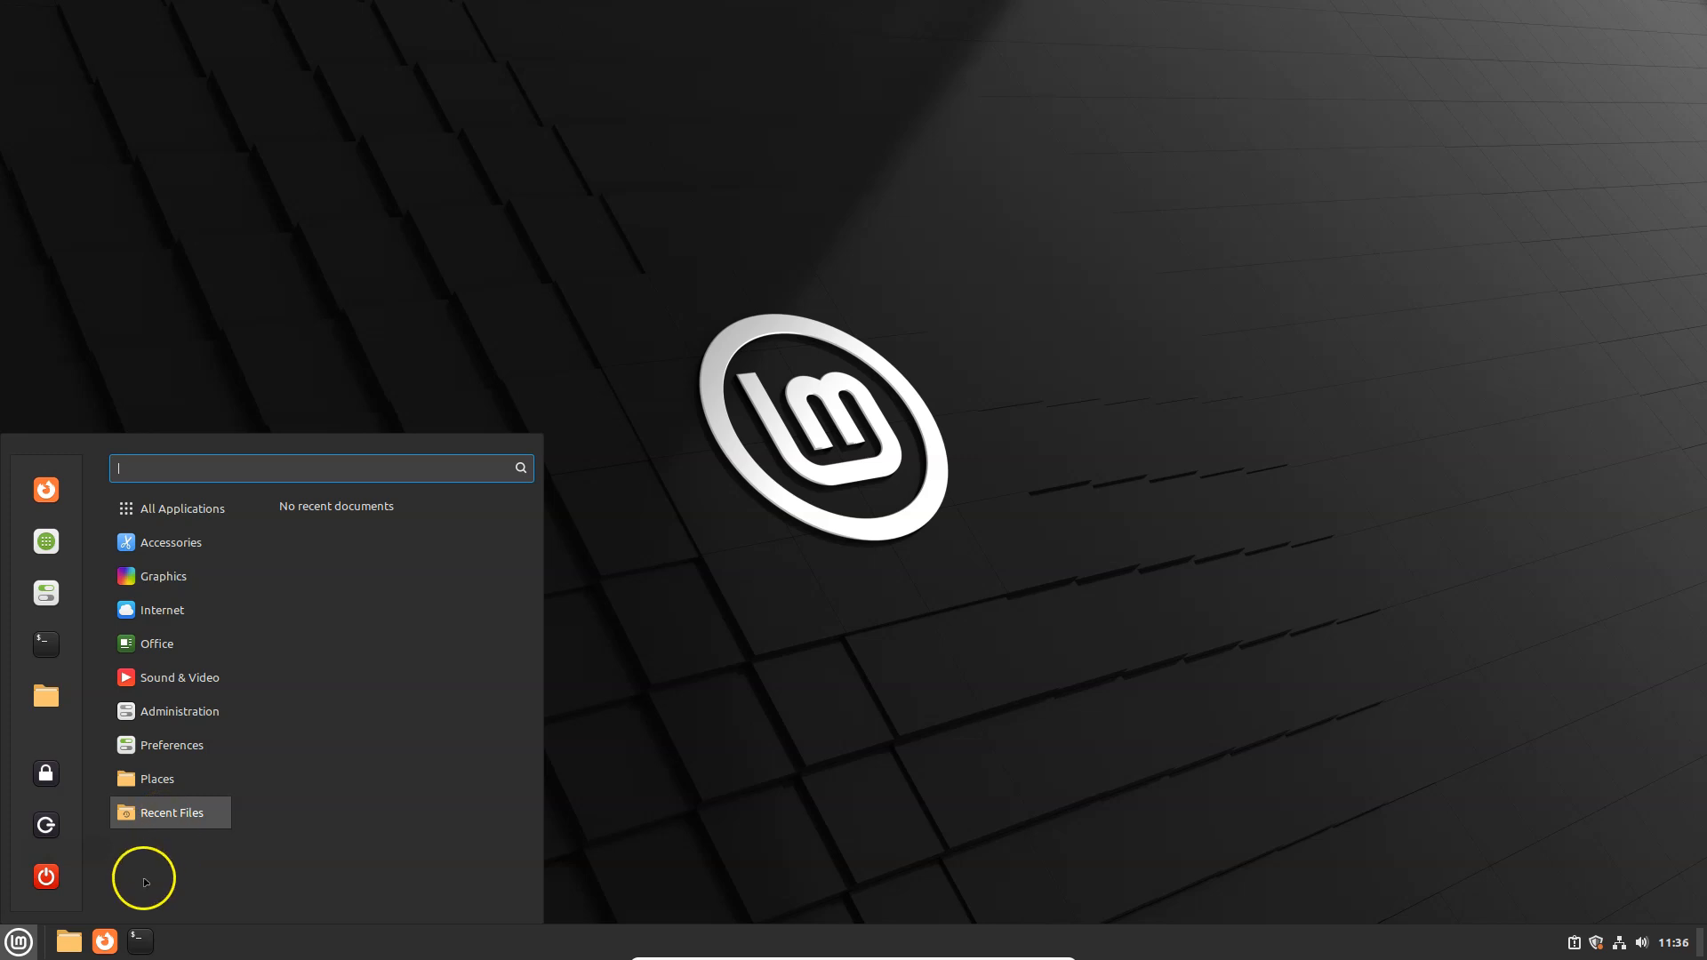
- Start a new LibreOffice Writer document from the Office menu and write 'This is my new Linux Mint Install'
left_click(181, 507)
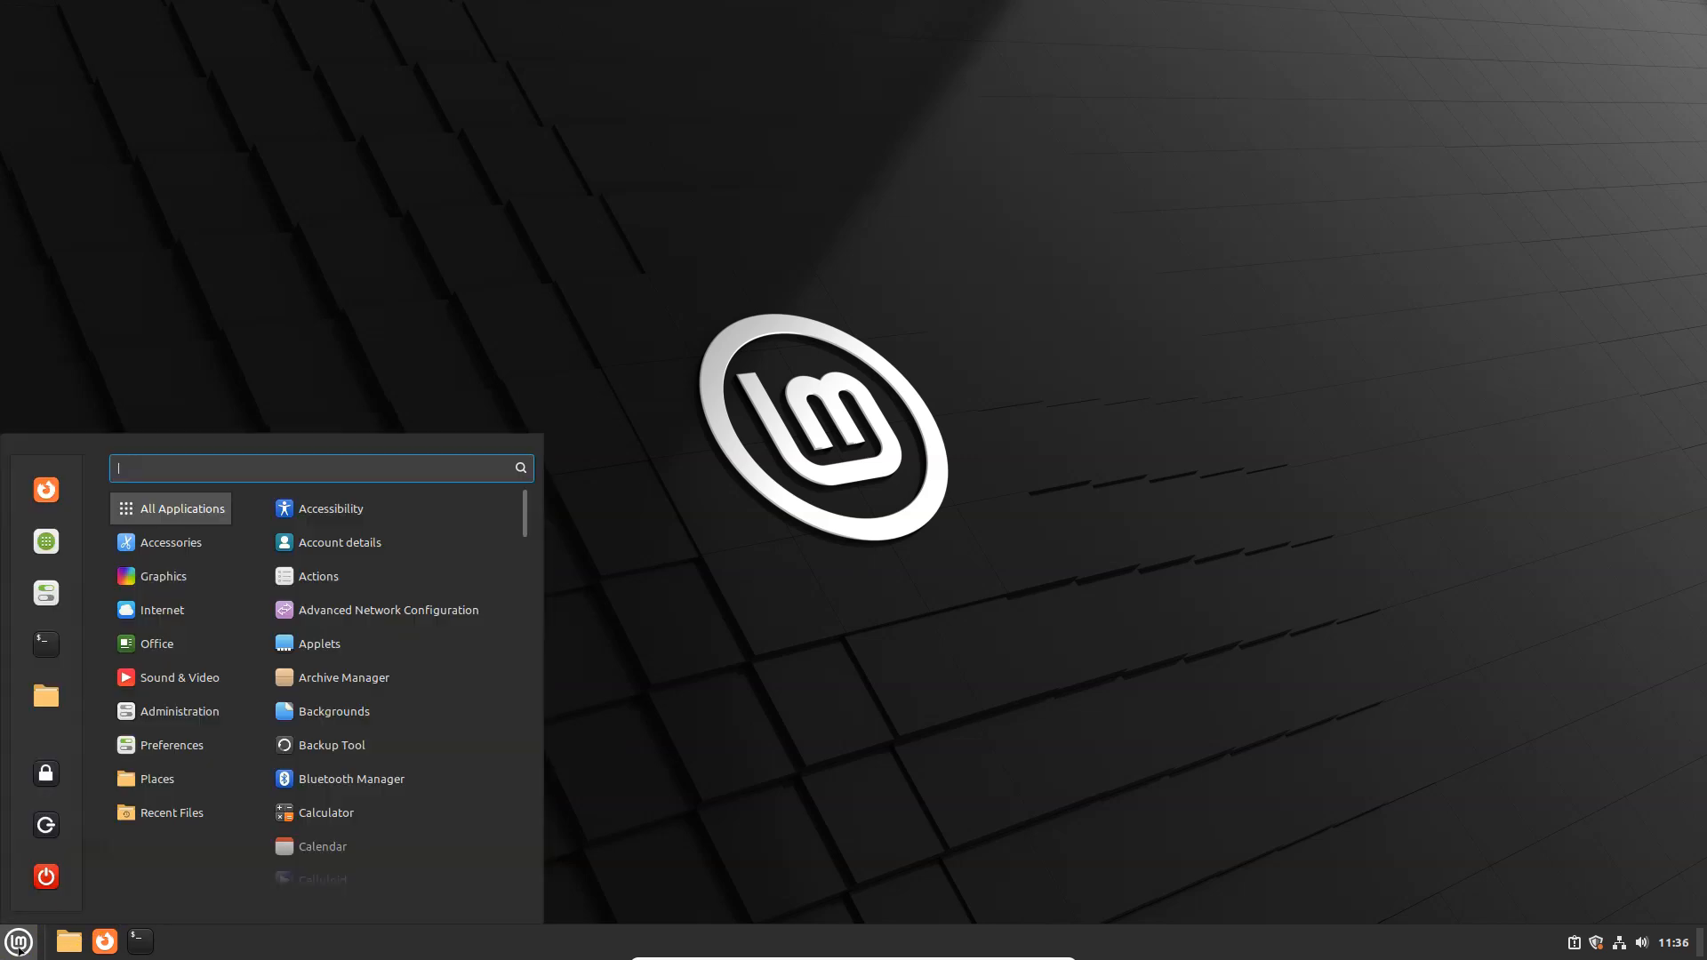
left_click(156, 642)
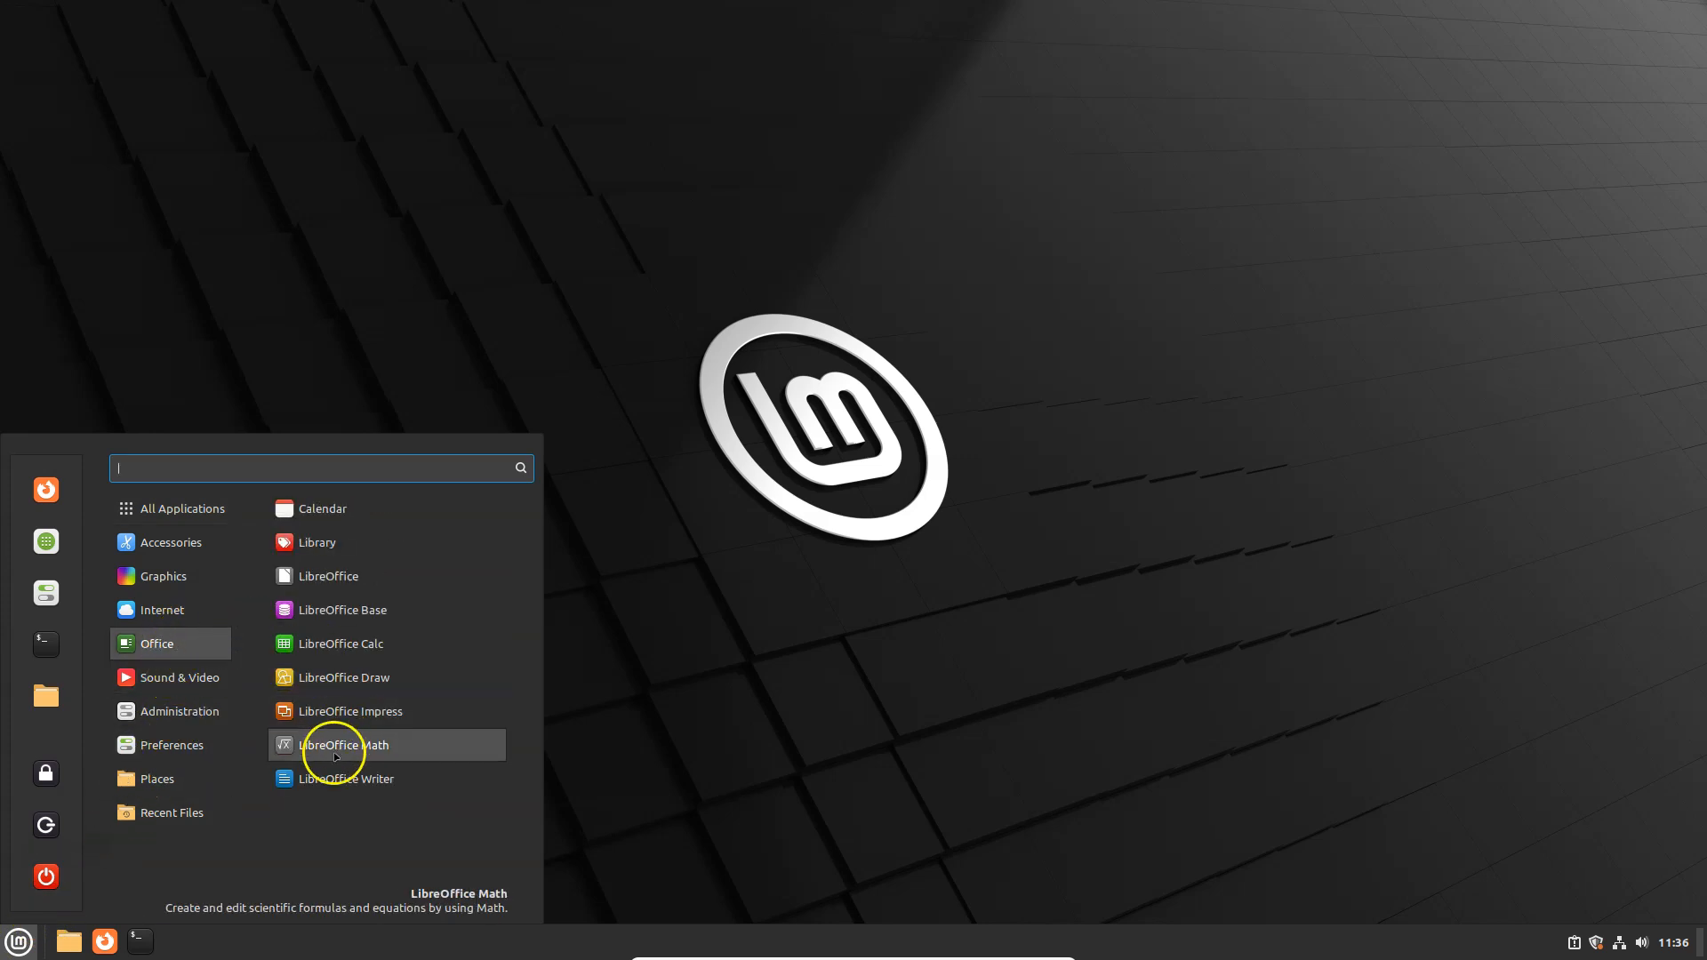
left_click(343, 779)
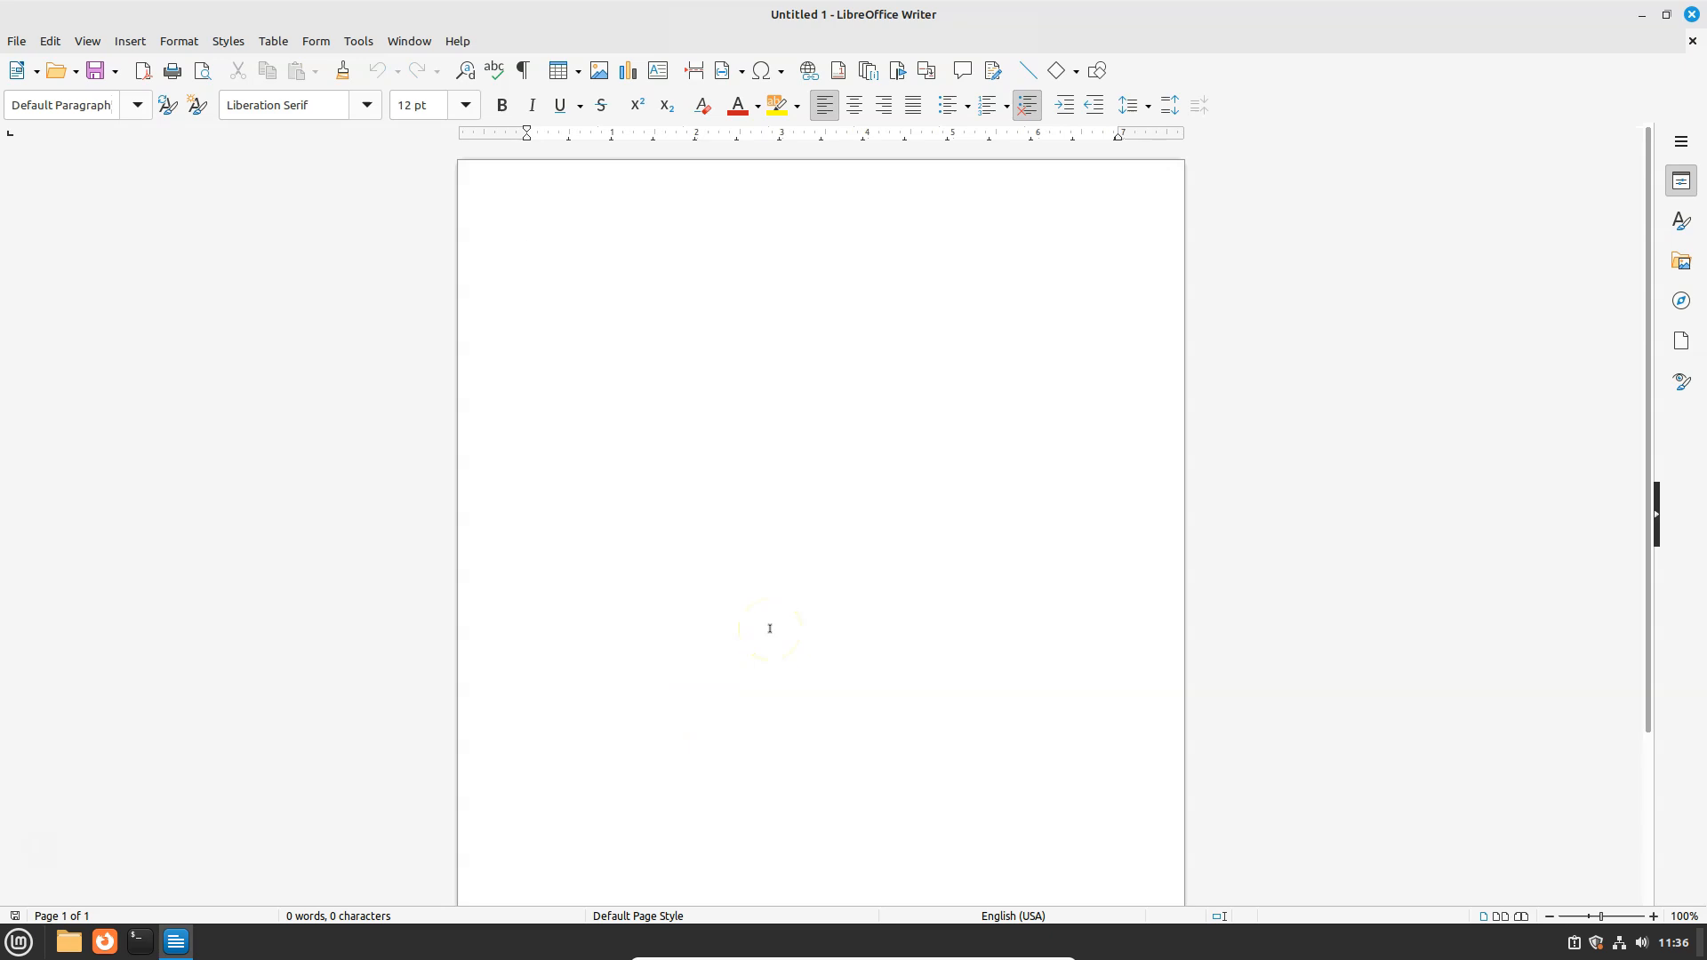
type("This is my n")
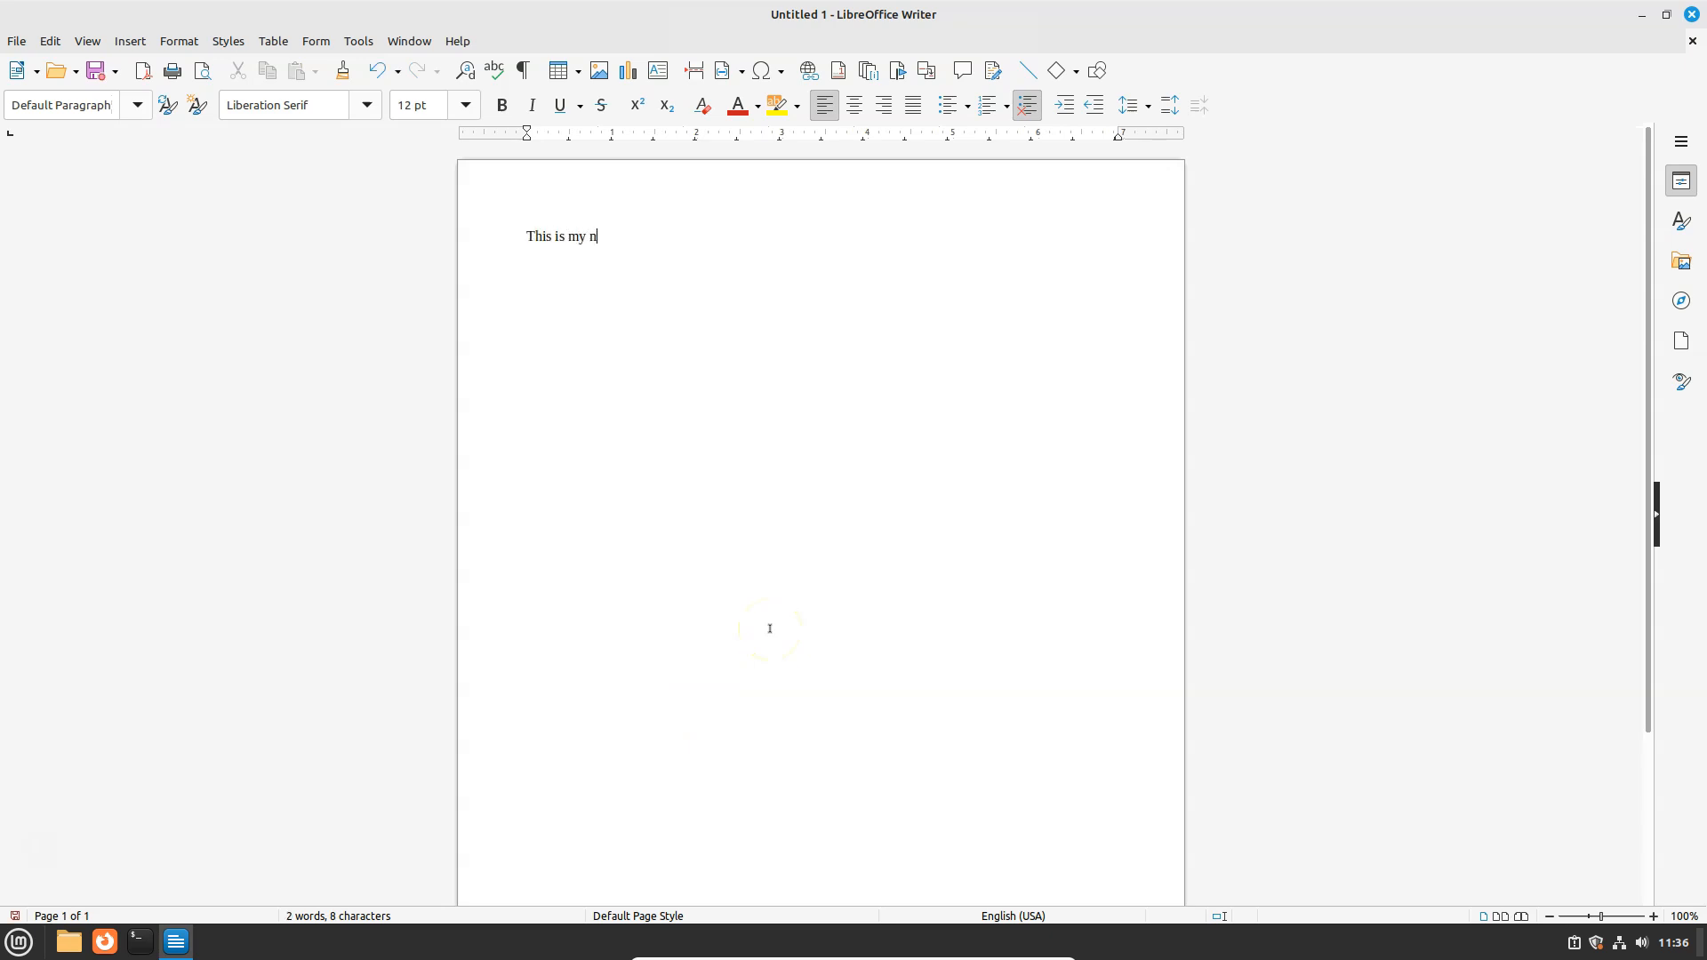
type("ew Linux Mi")
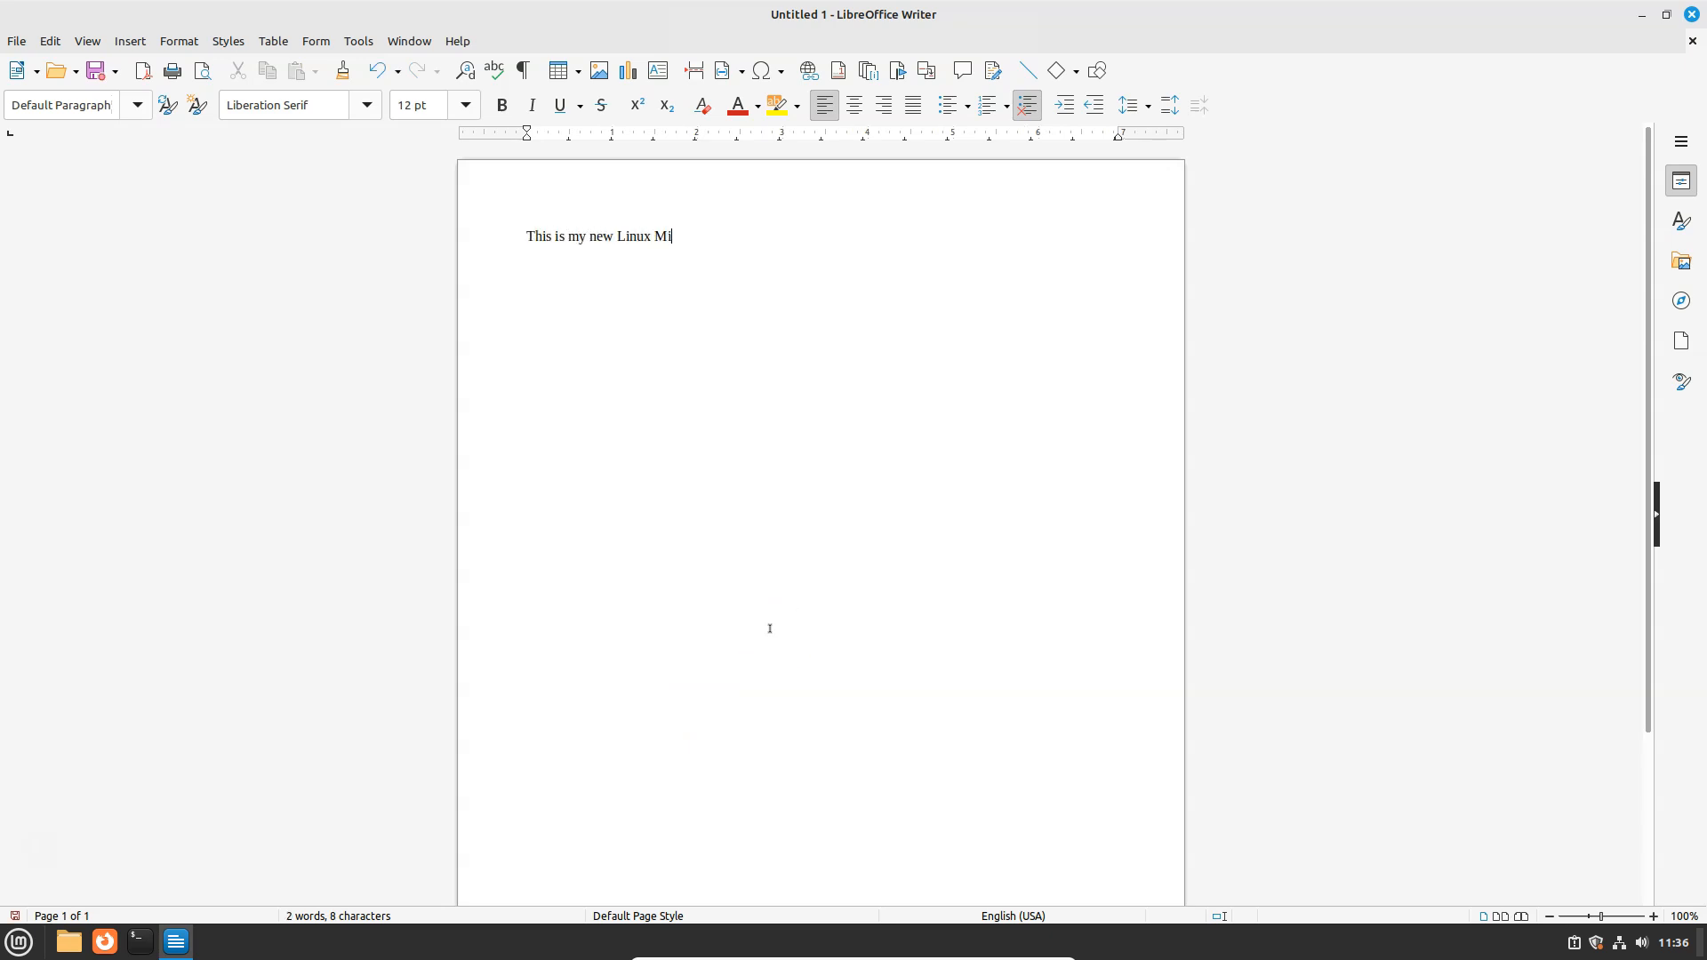
type("nt Install")
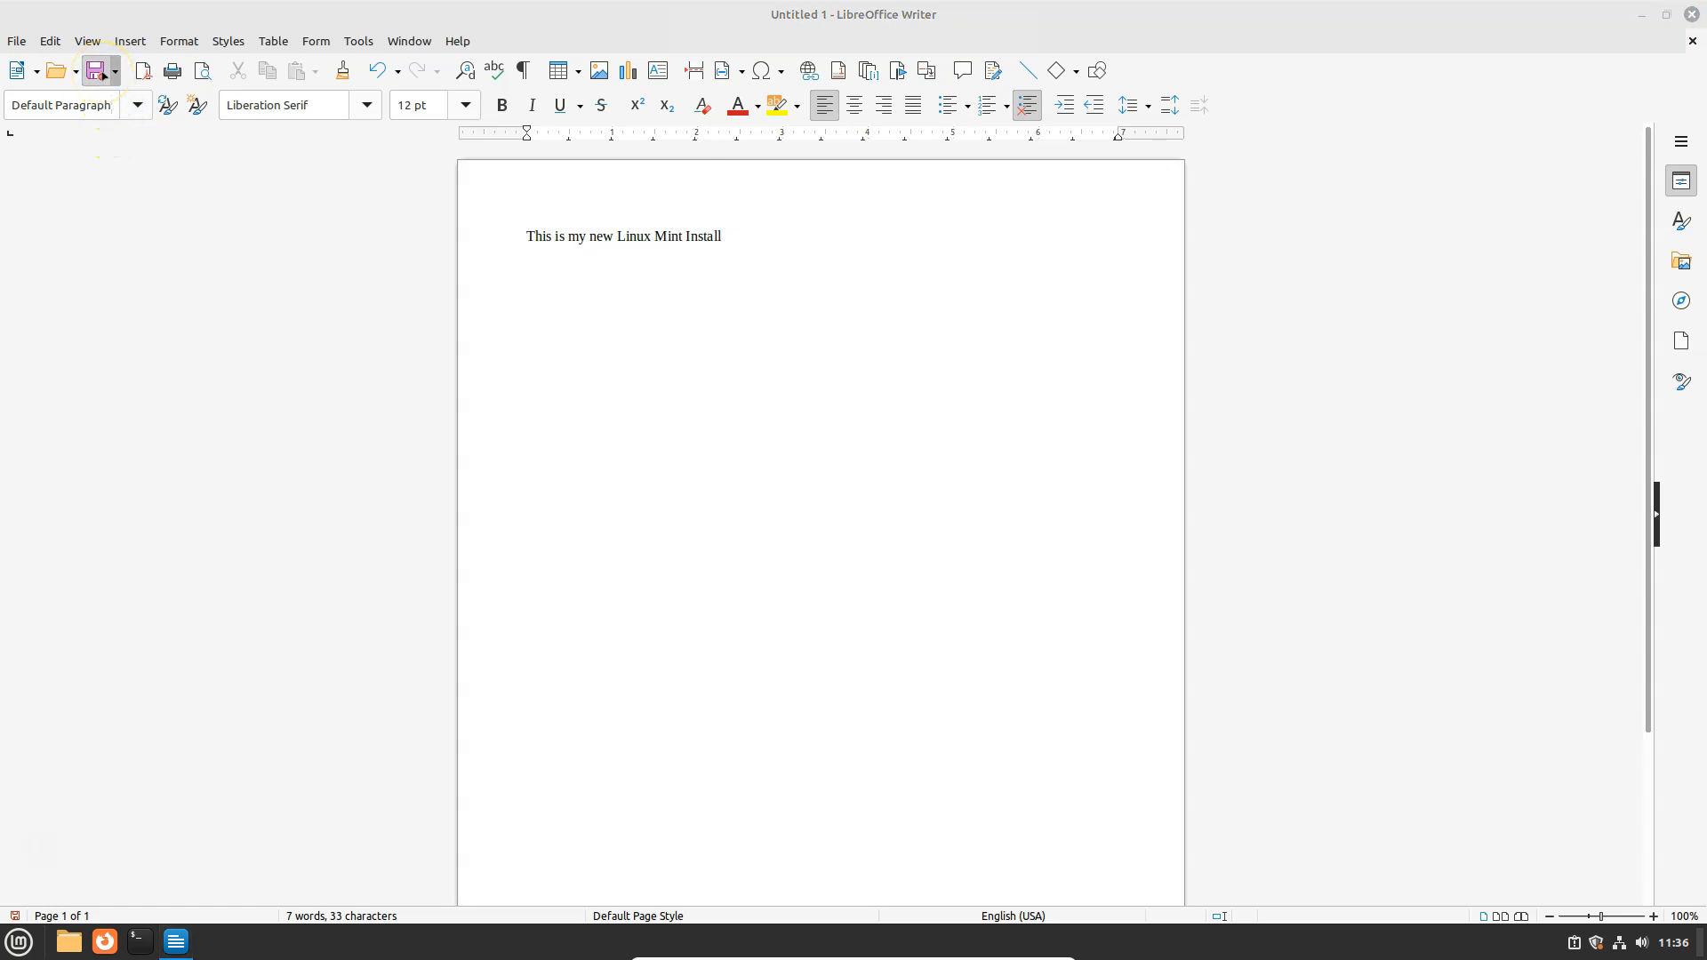
- Save the document as MyLinux in the Documents folder
left_click(94, 70)
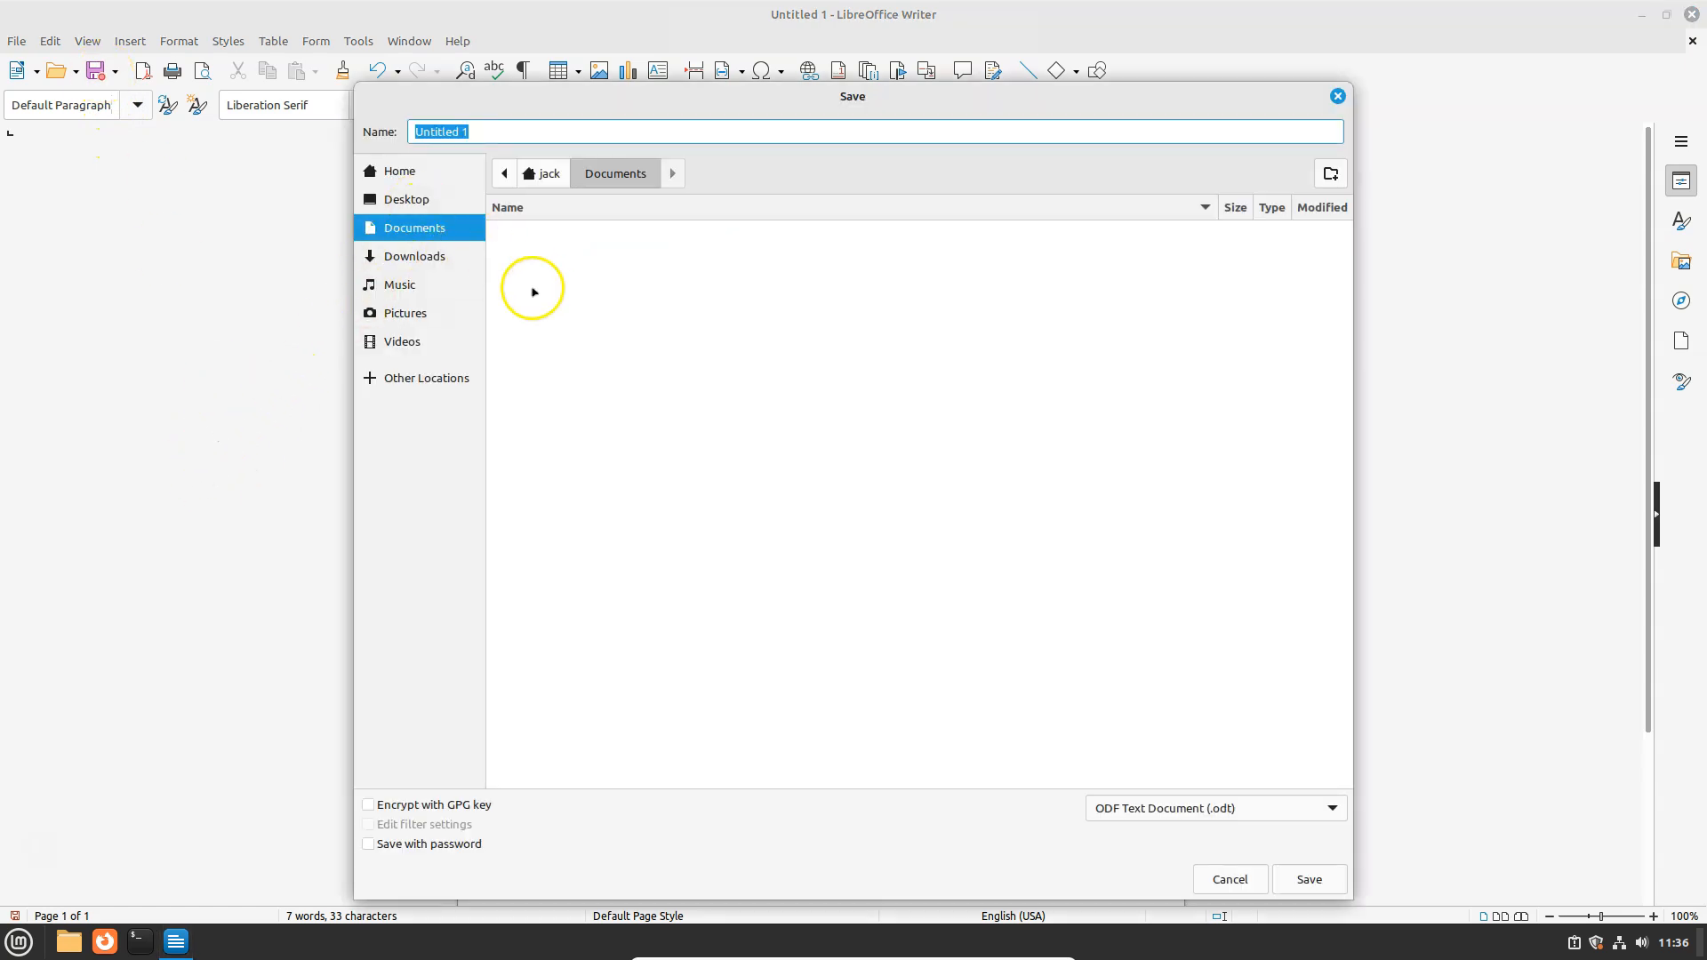
type("M")
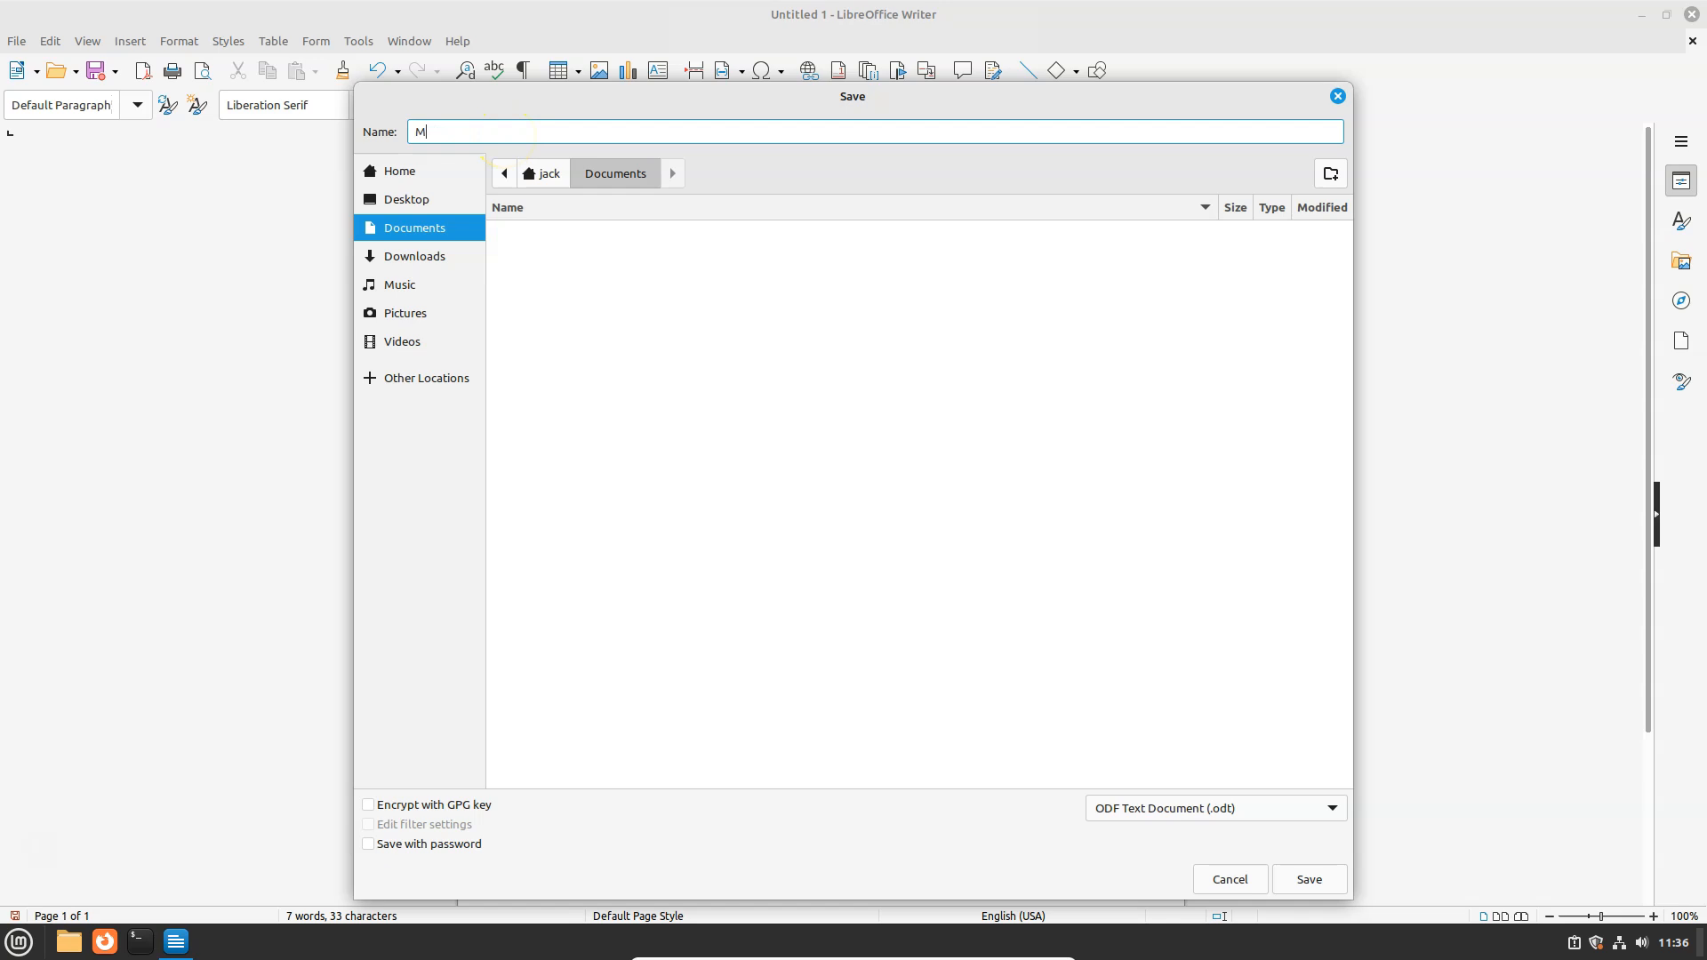
type("yLinux")
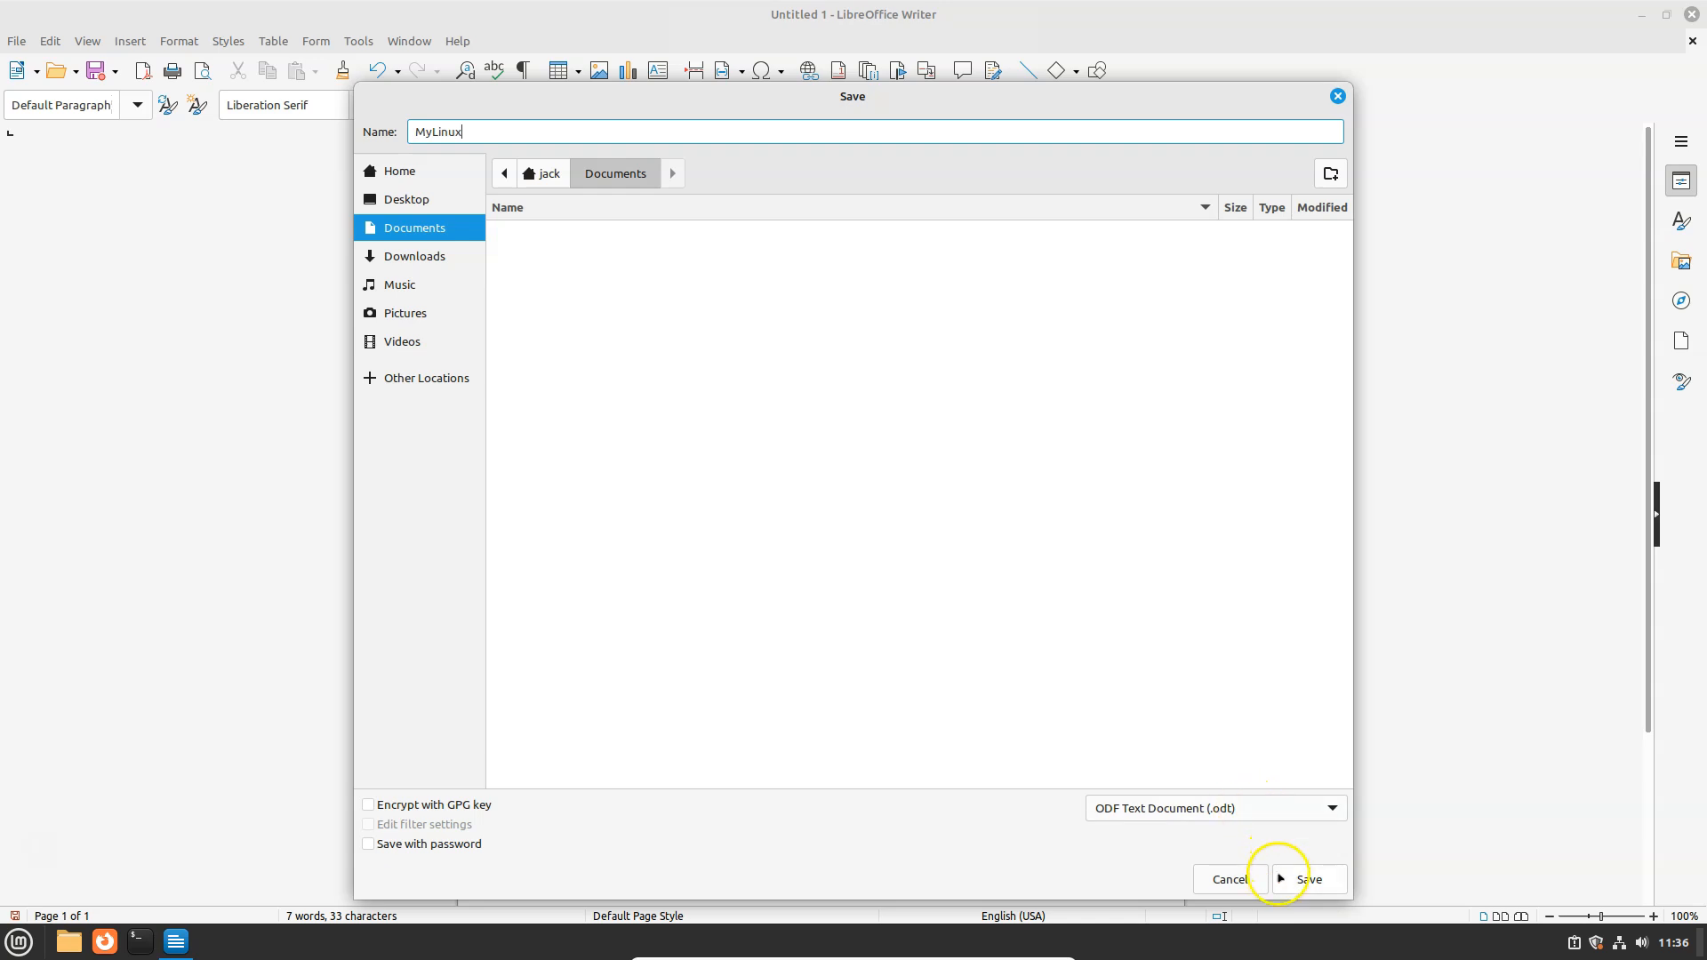
left_click(1305, 879)
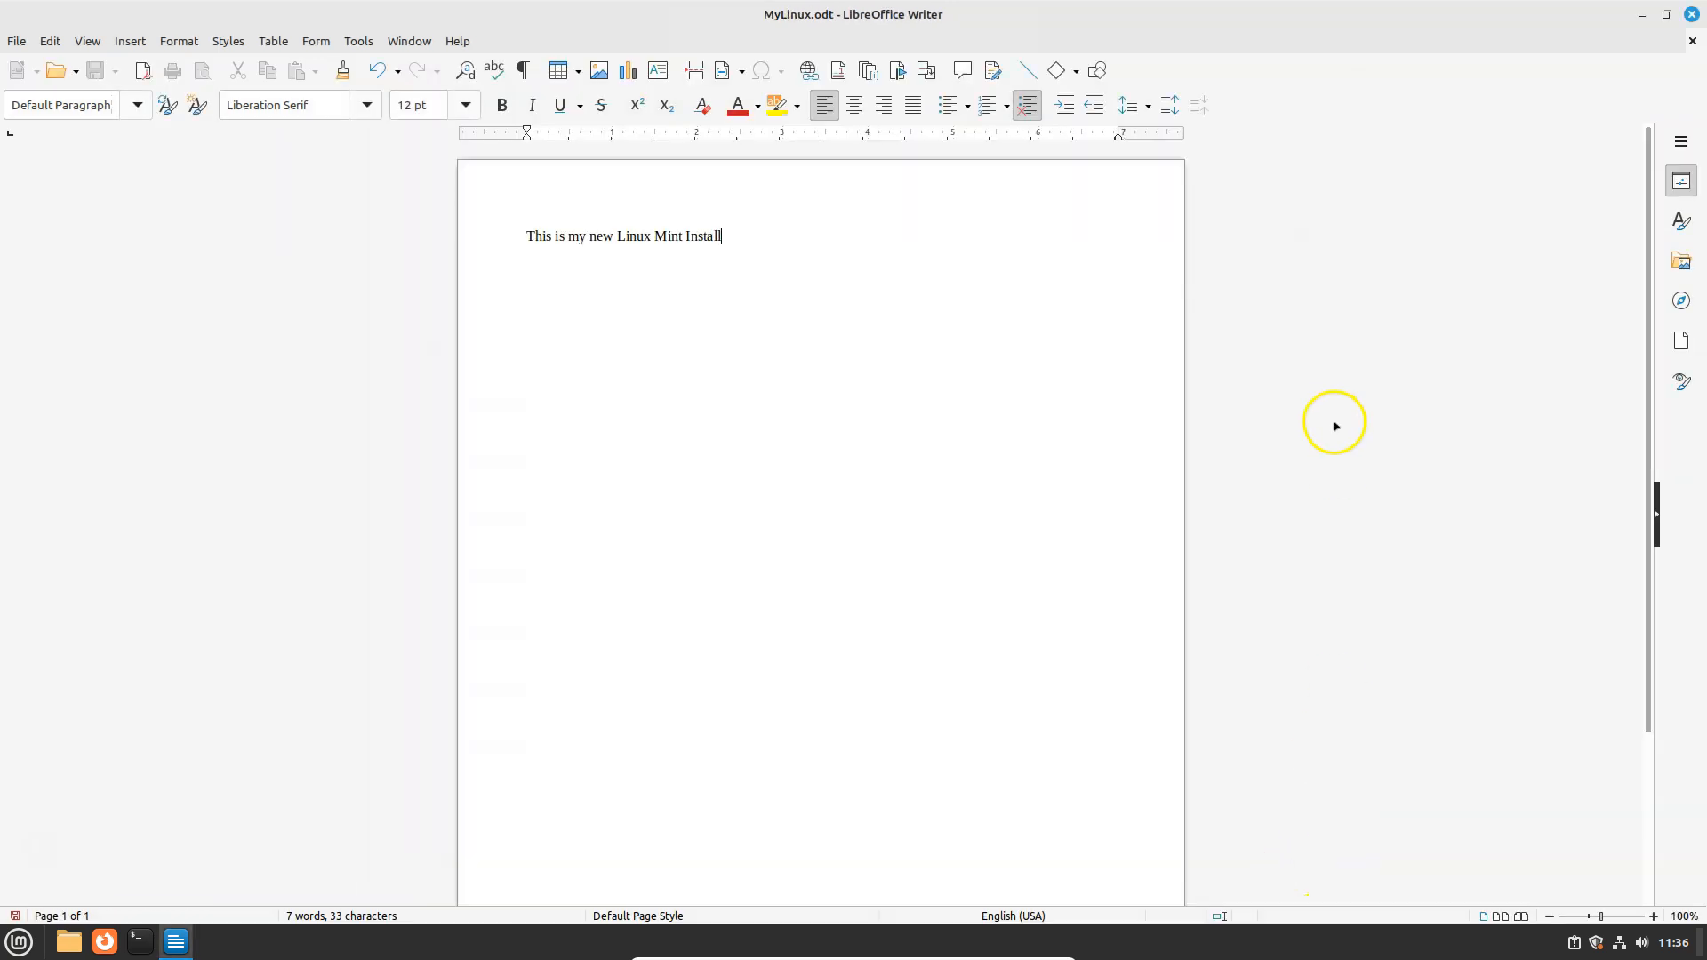
mouse_move(1579, 66)
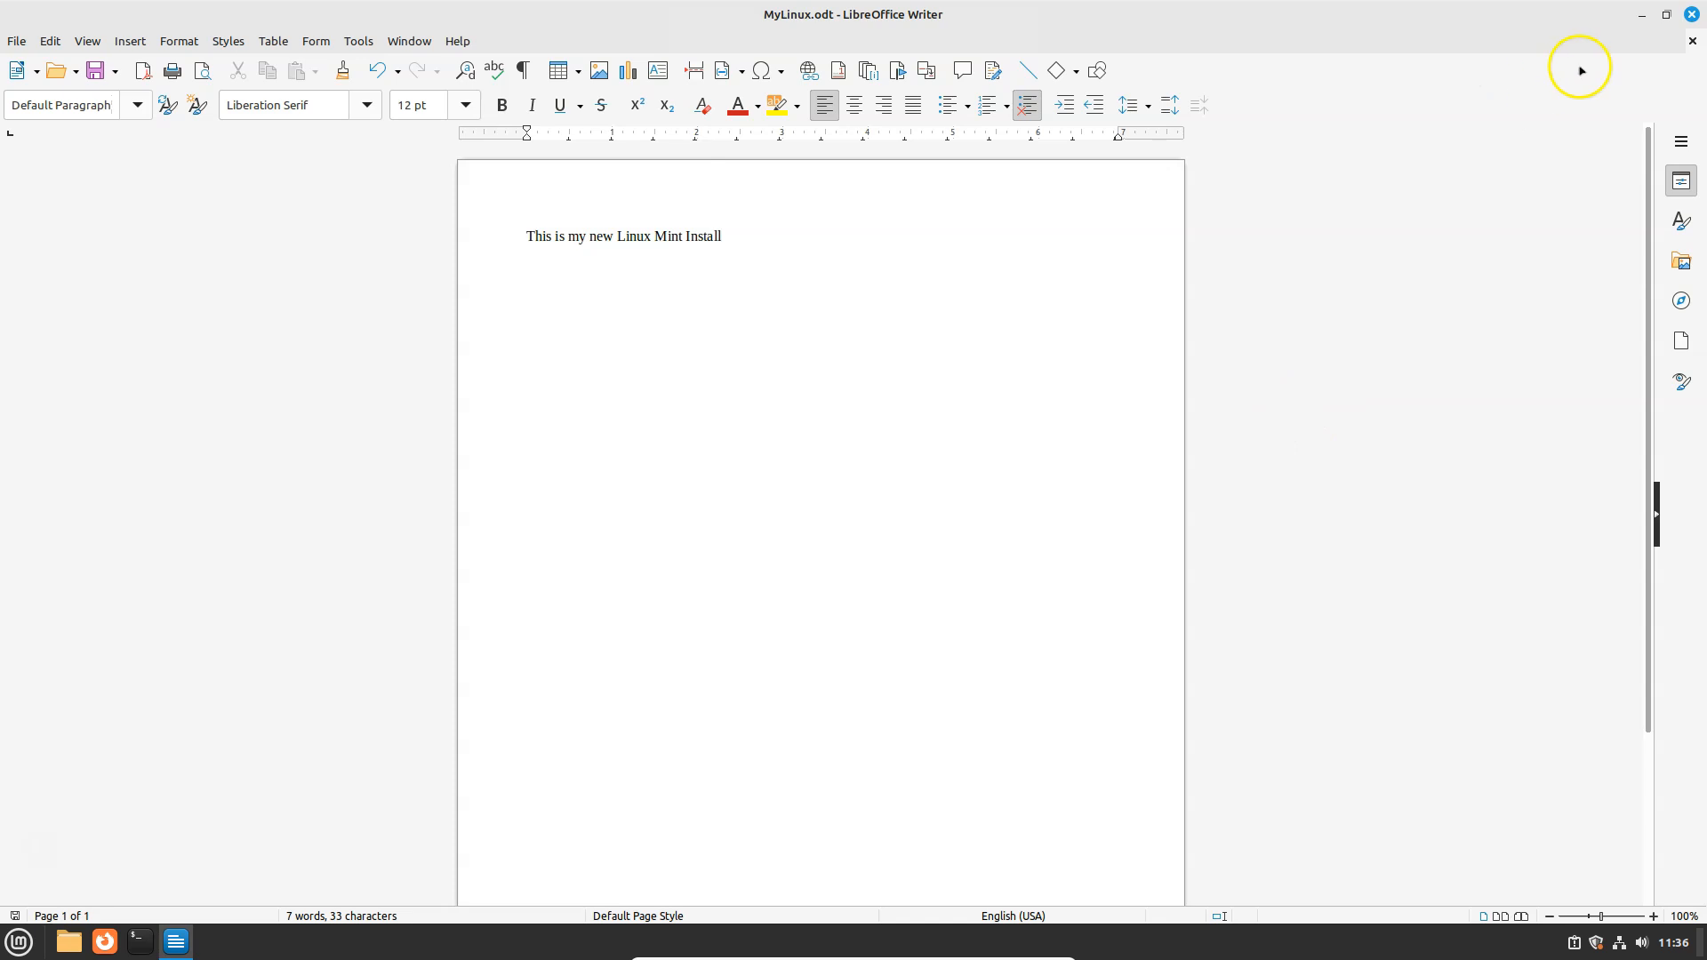
- Close Writer and check that MyLinux.odt appears in the menu's Recent Files
left_click(1643, 14)
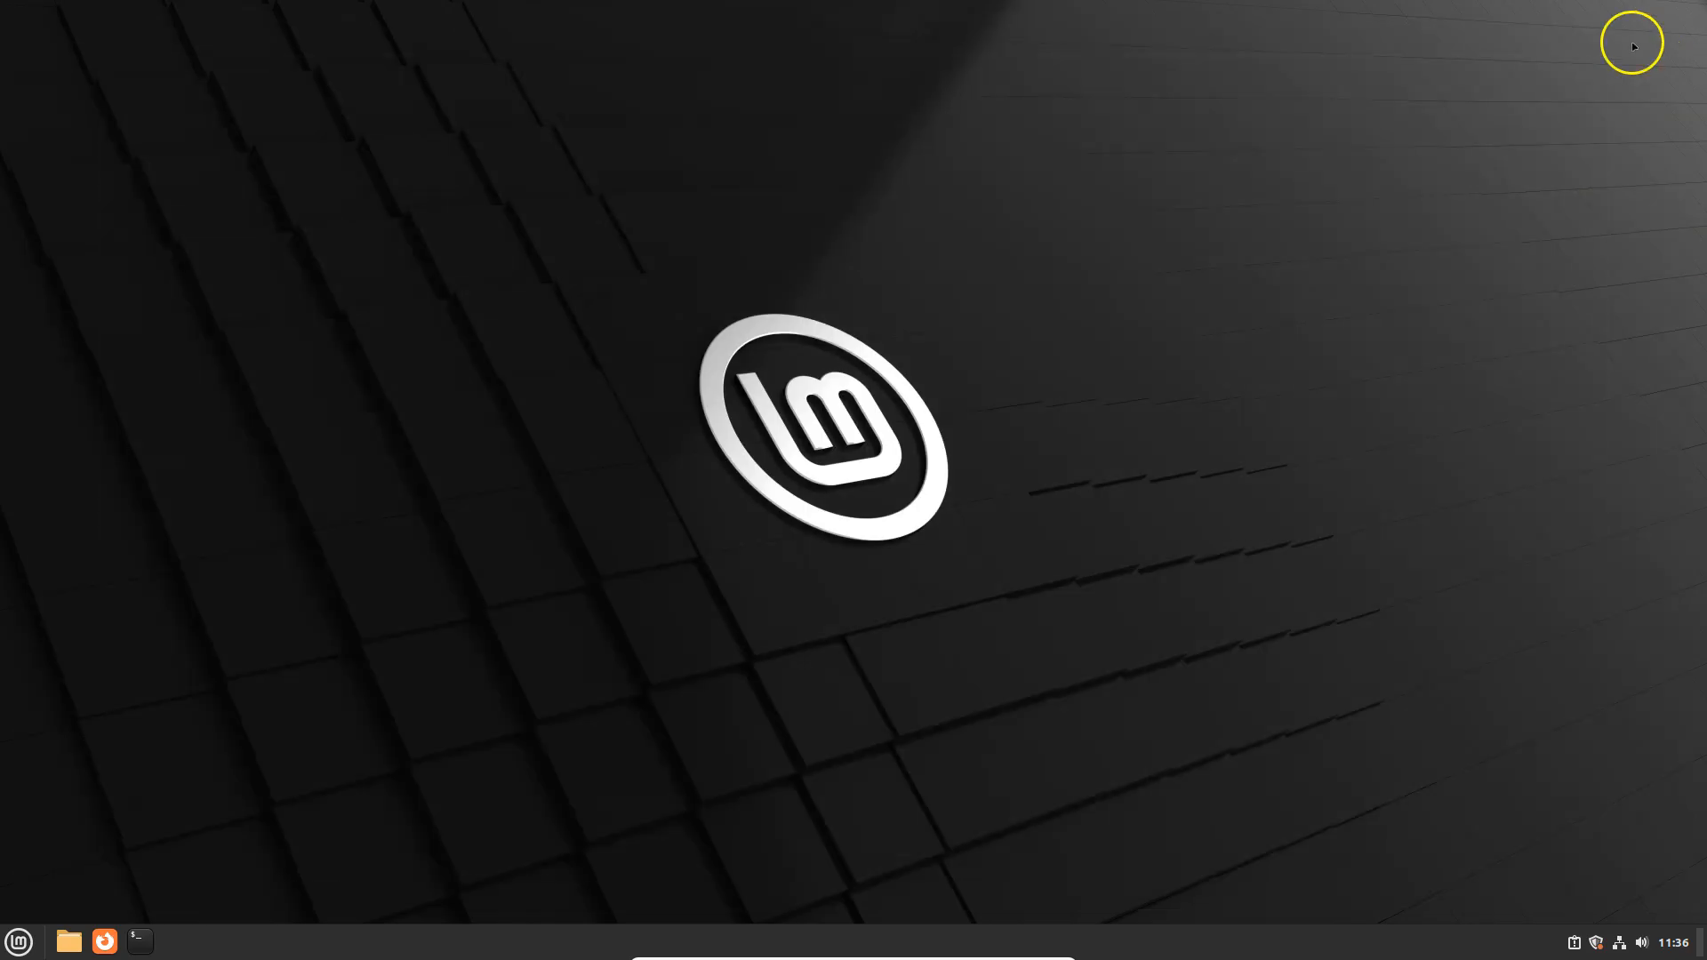
left_click(18, 940)
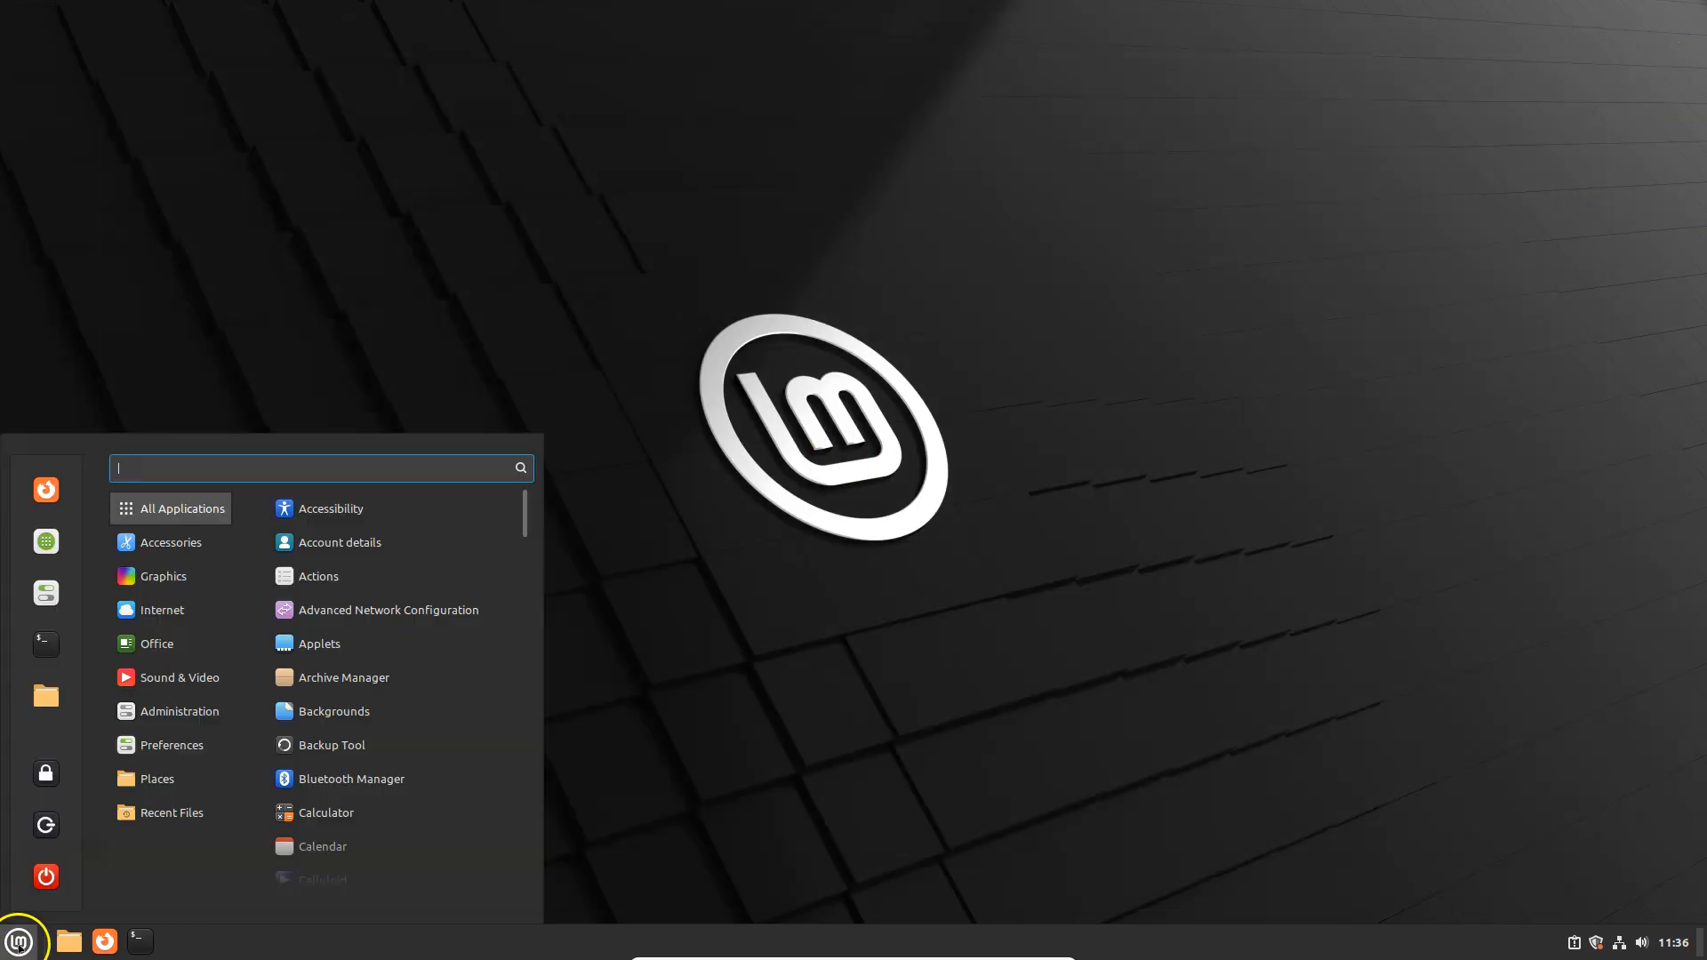
left_click(170, 812)
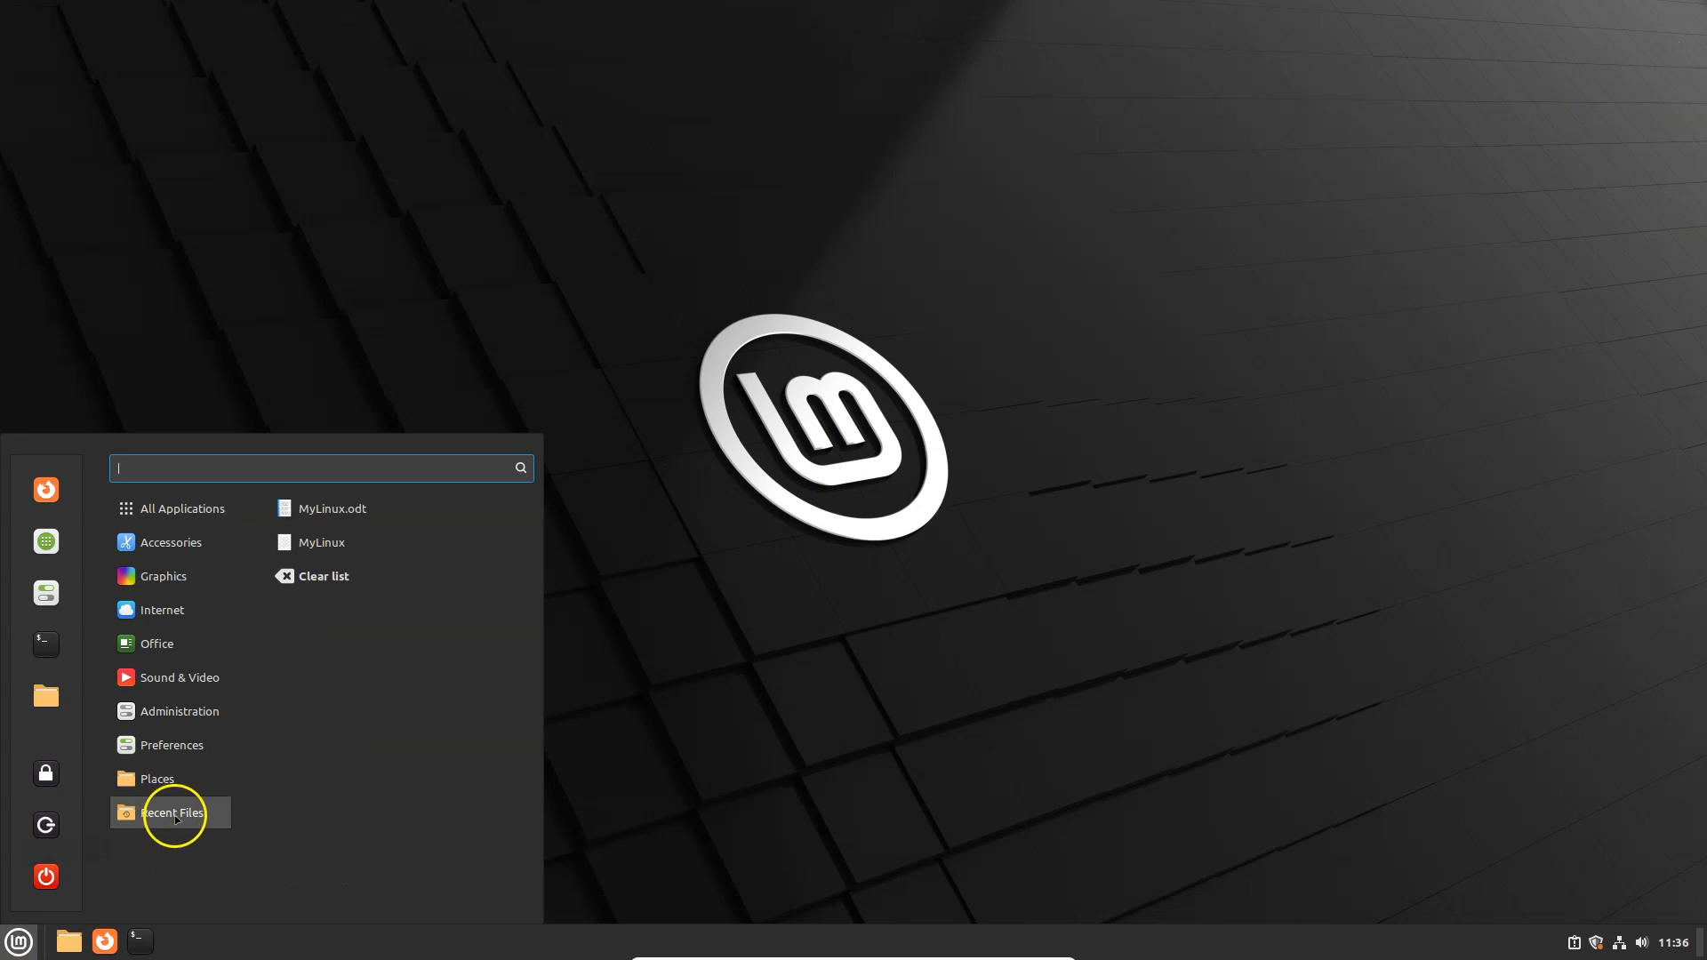
mouse_move(332, 507)
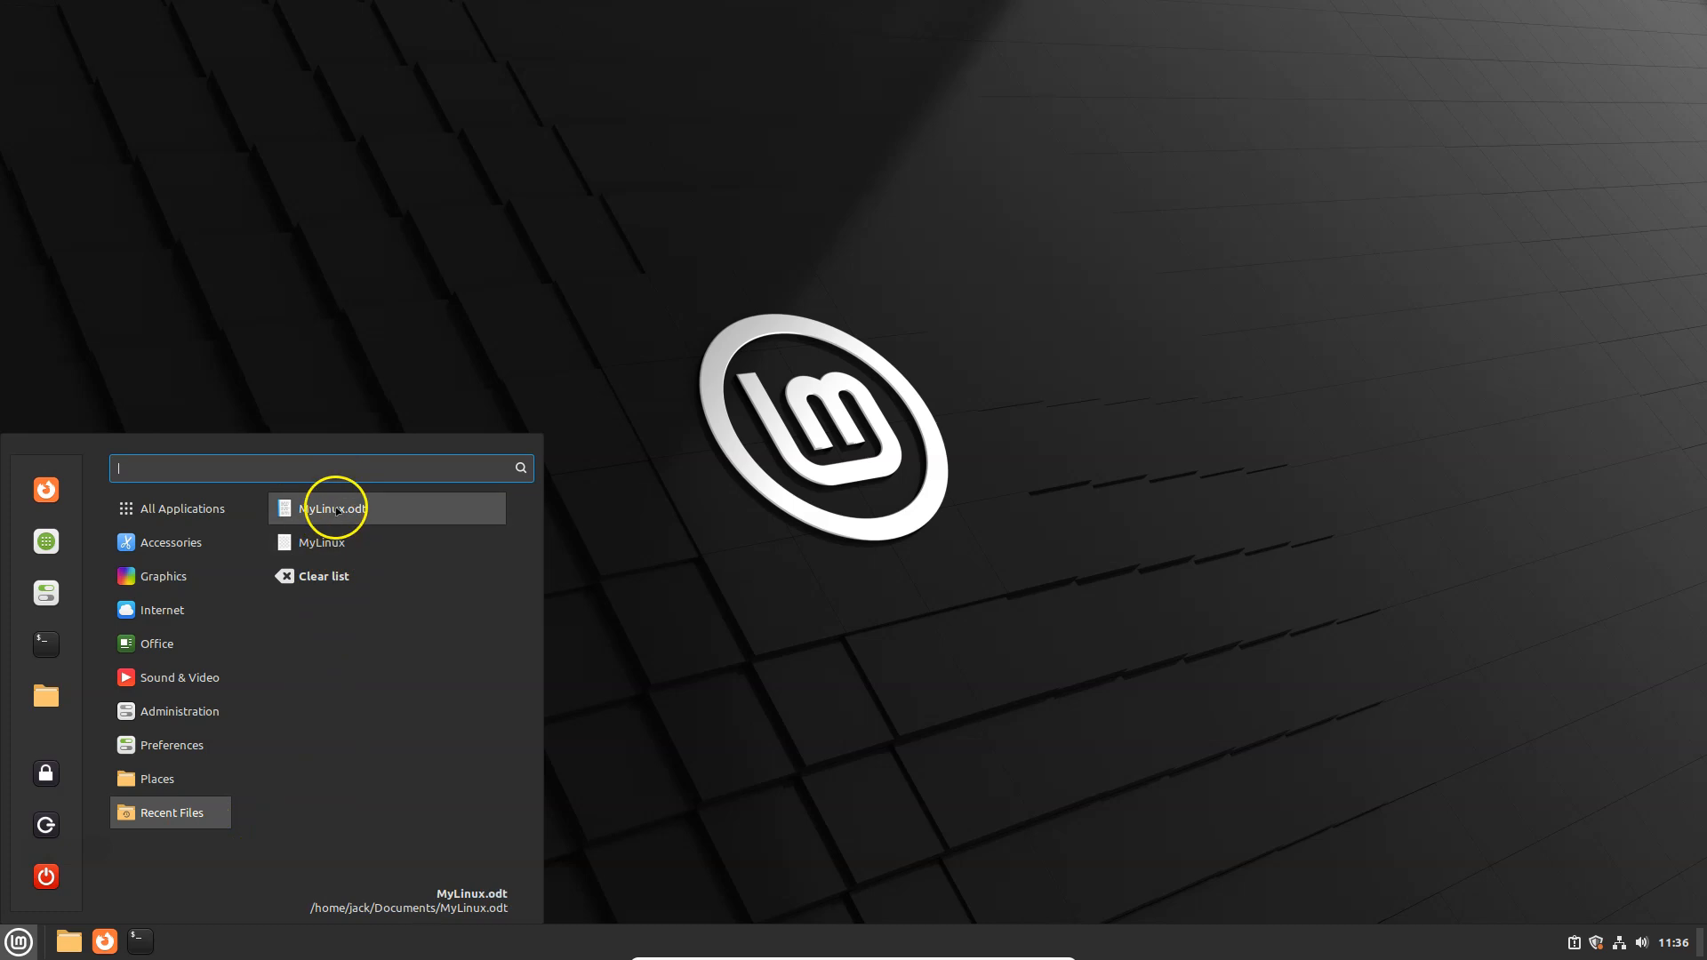
- Return to the desktop and search the menu for 'ter' to find the terminal
right_click(737, 327)
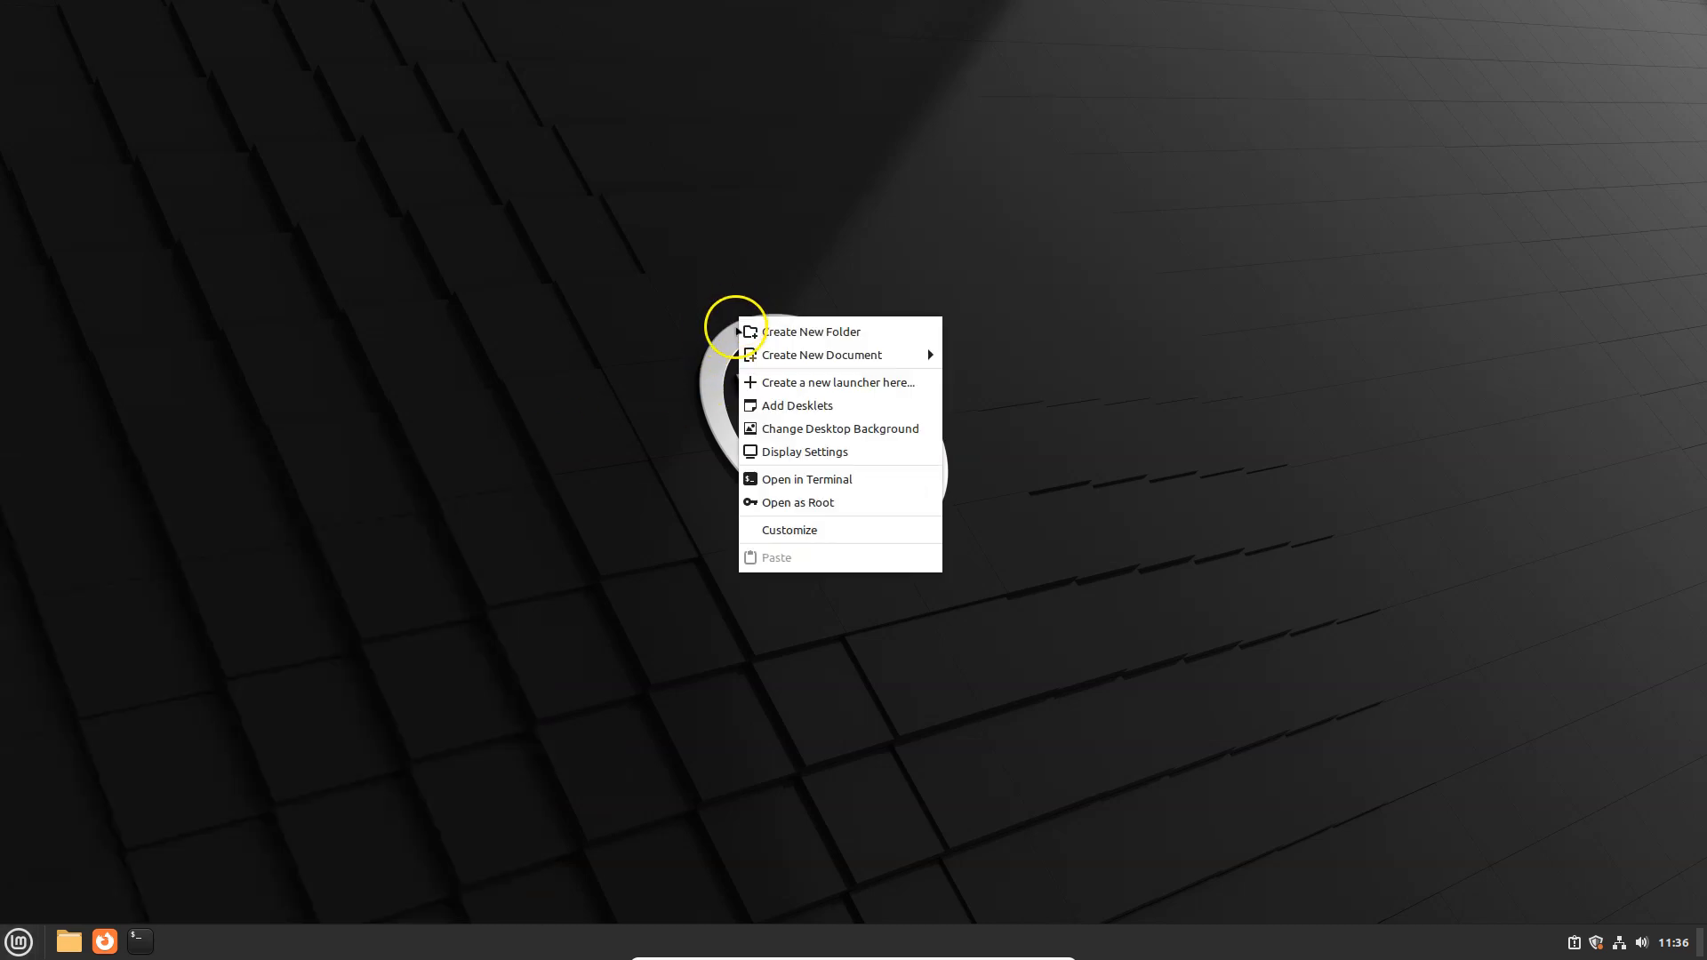
left_click(18, 941)
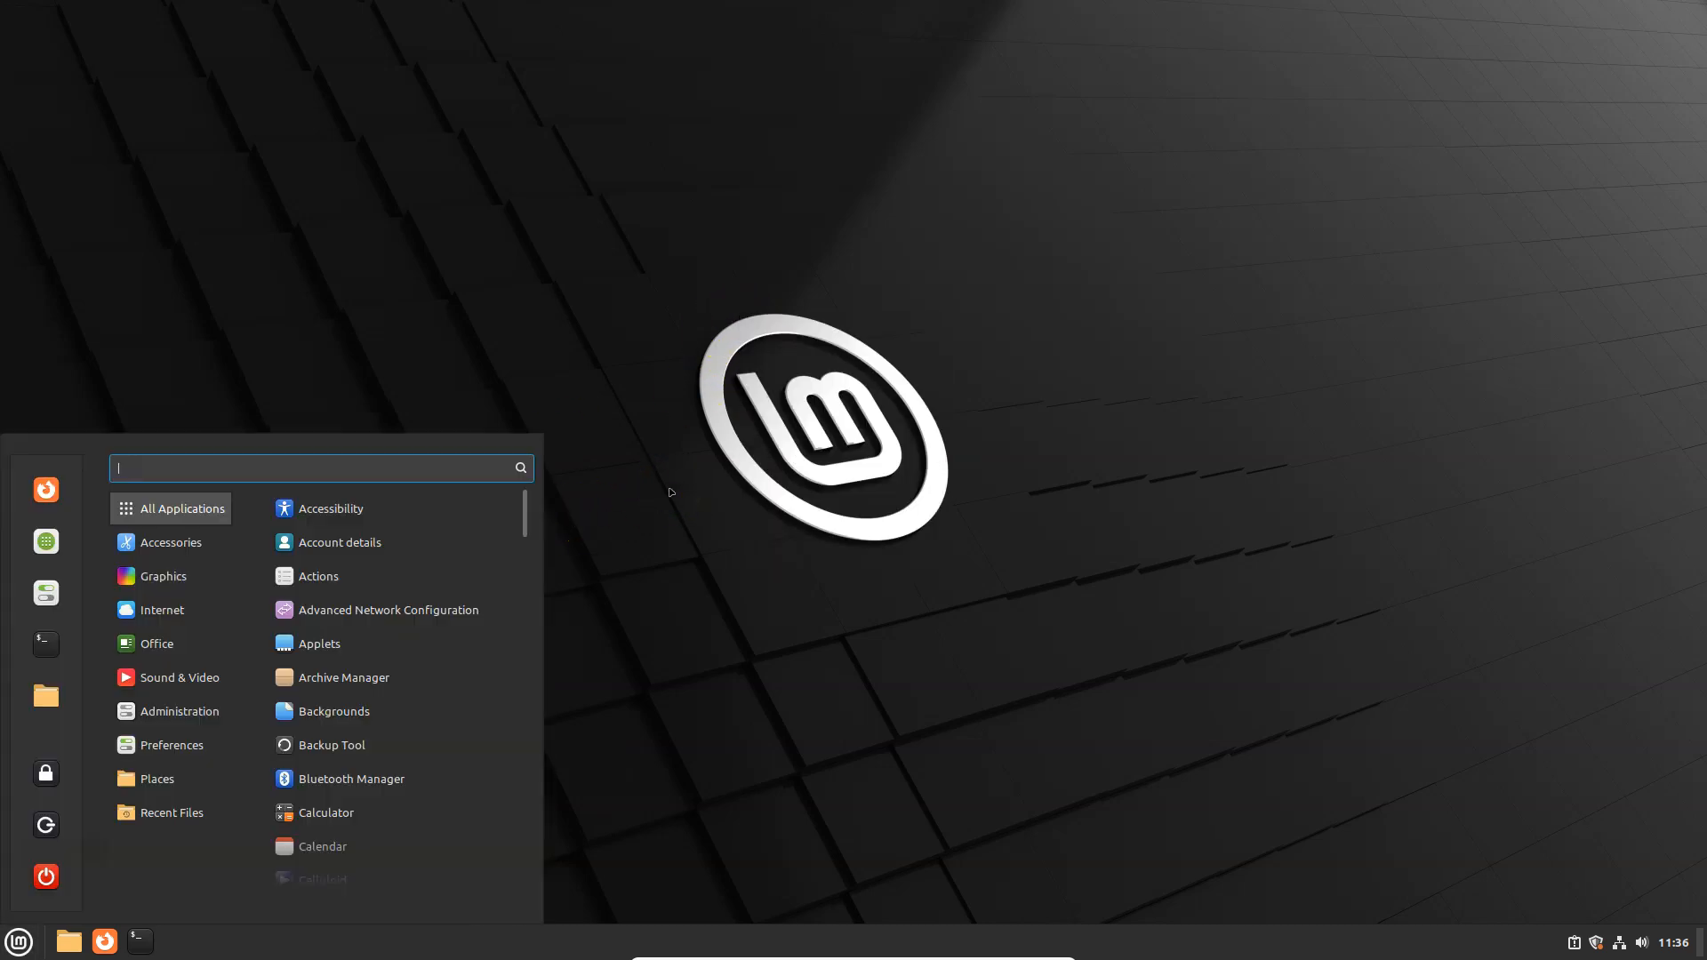
type("ter")
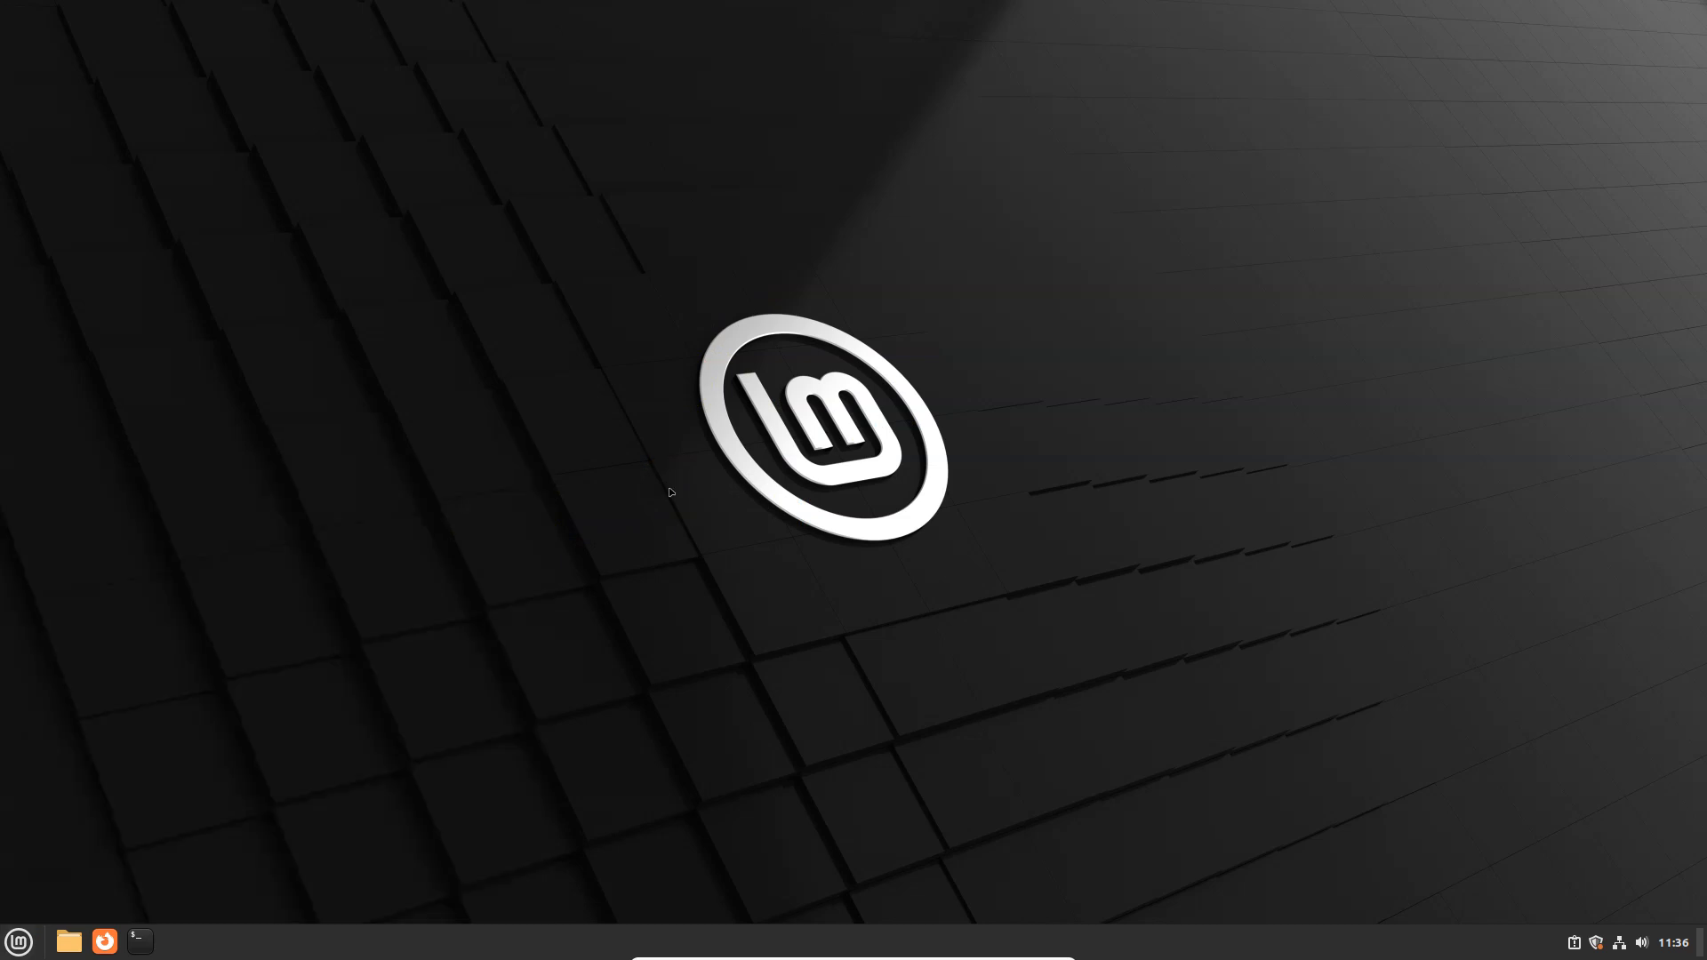
- Run sudo apt update in a terminal, reporting 156 upgradable packages, then close it
left_click(138, 940)
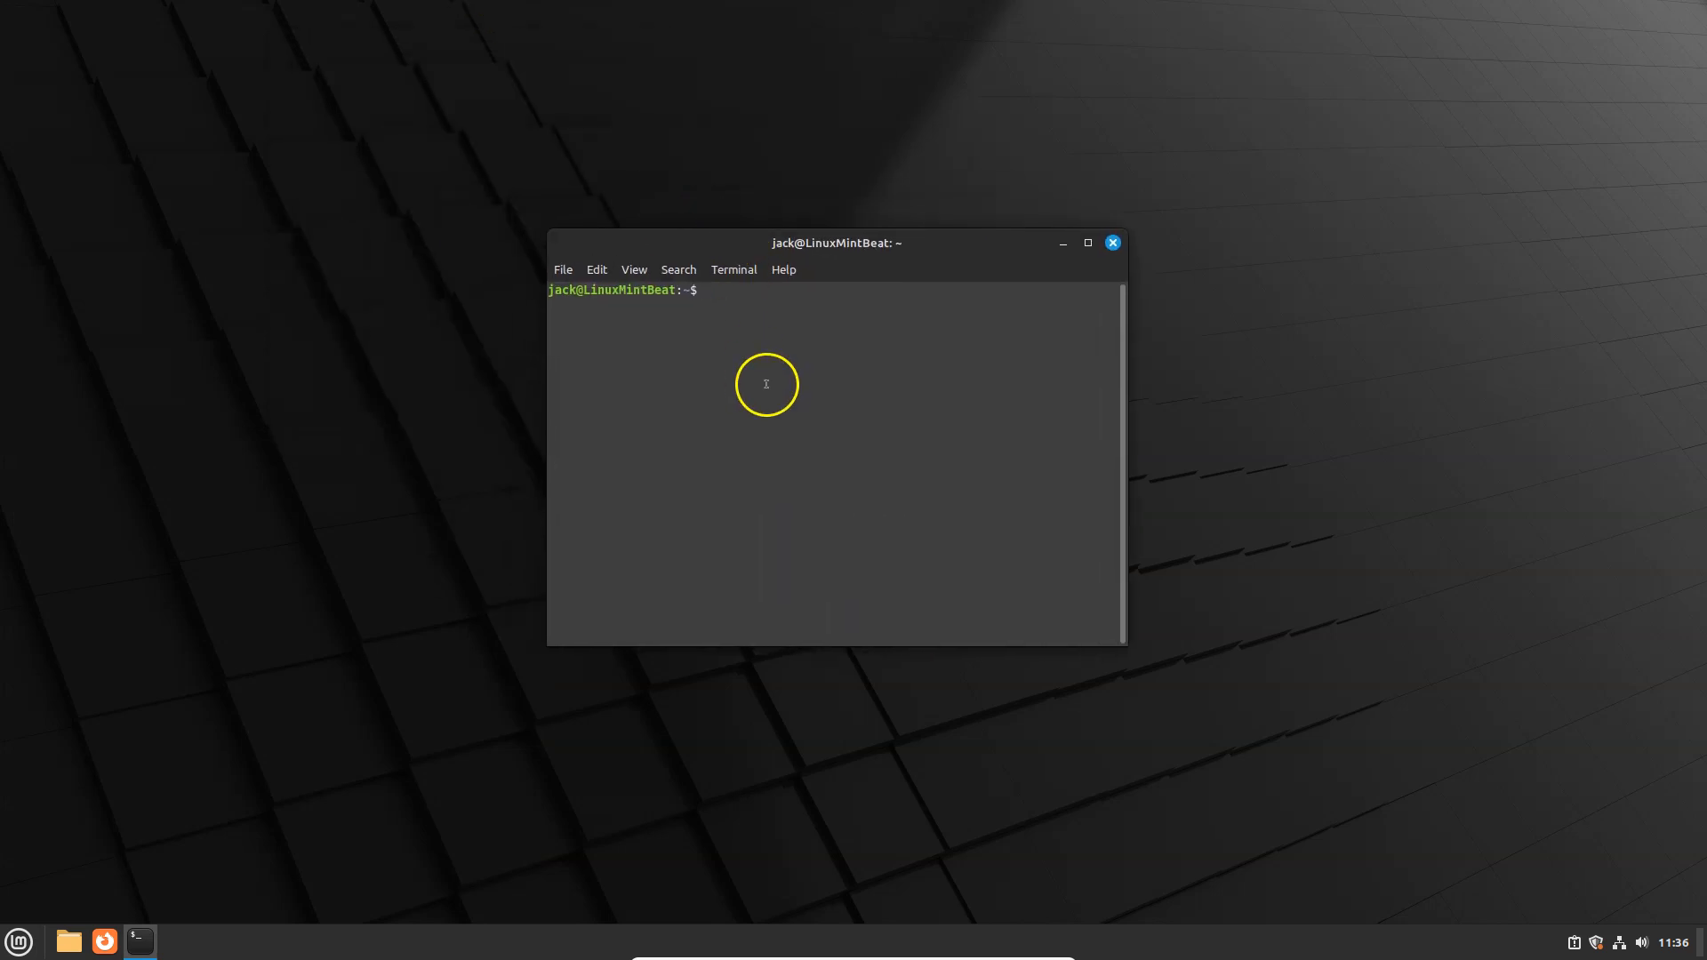
type("sudo ap")
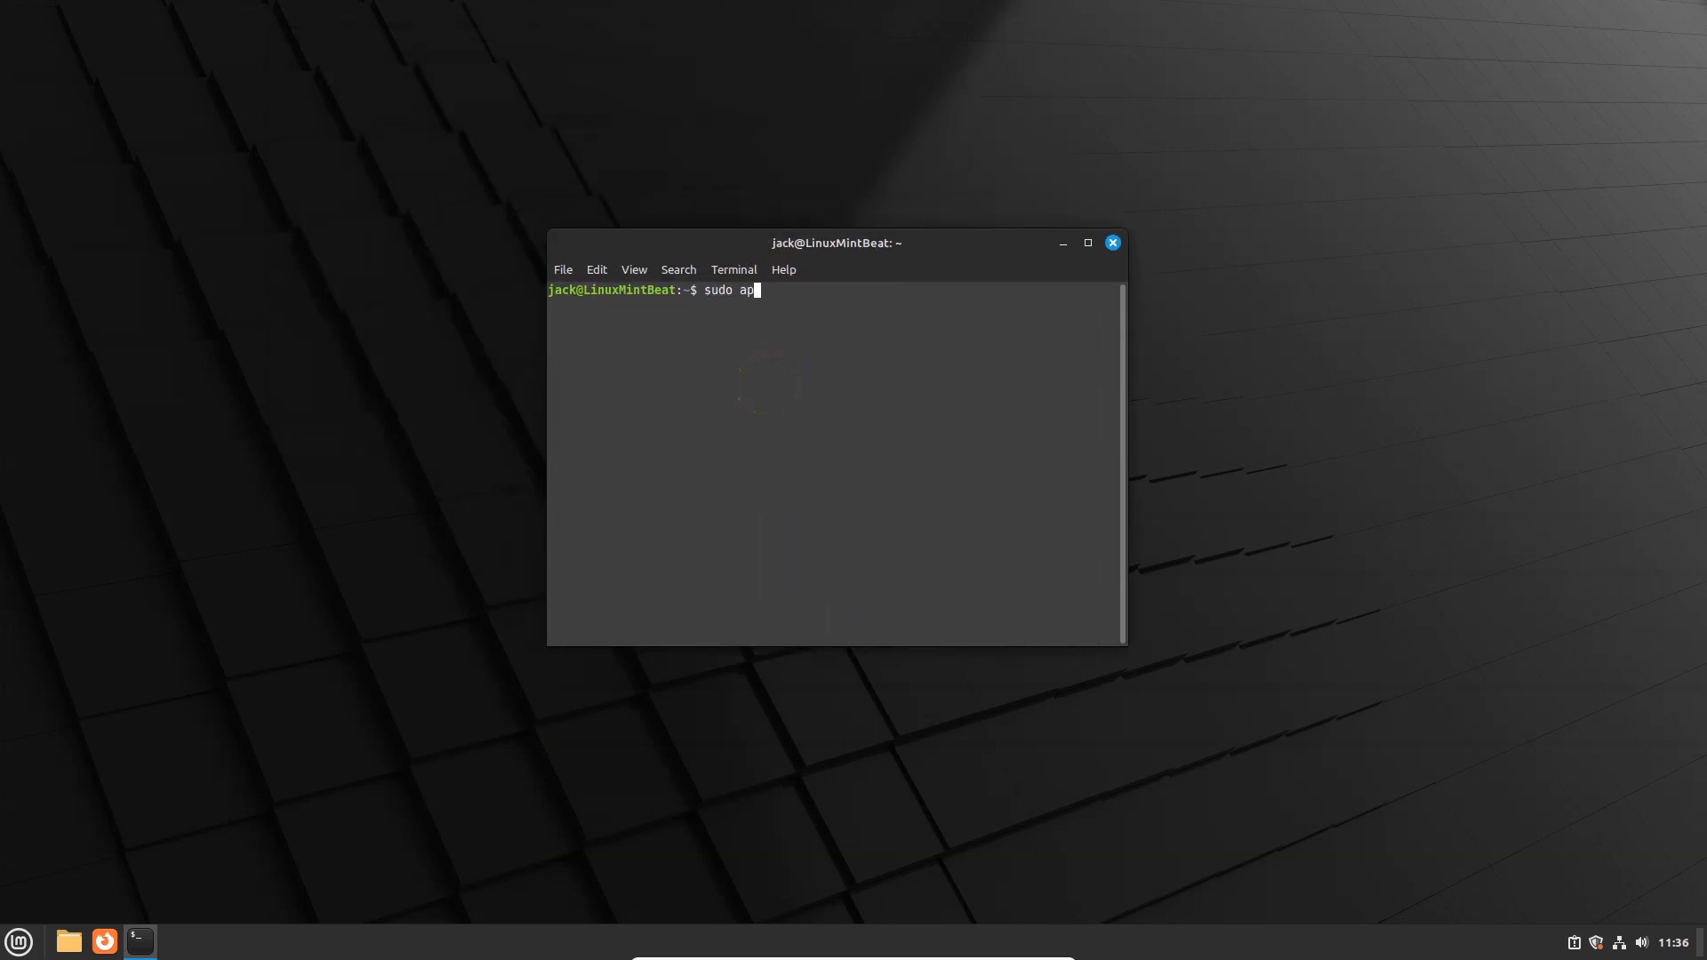
type("t update")
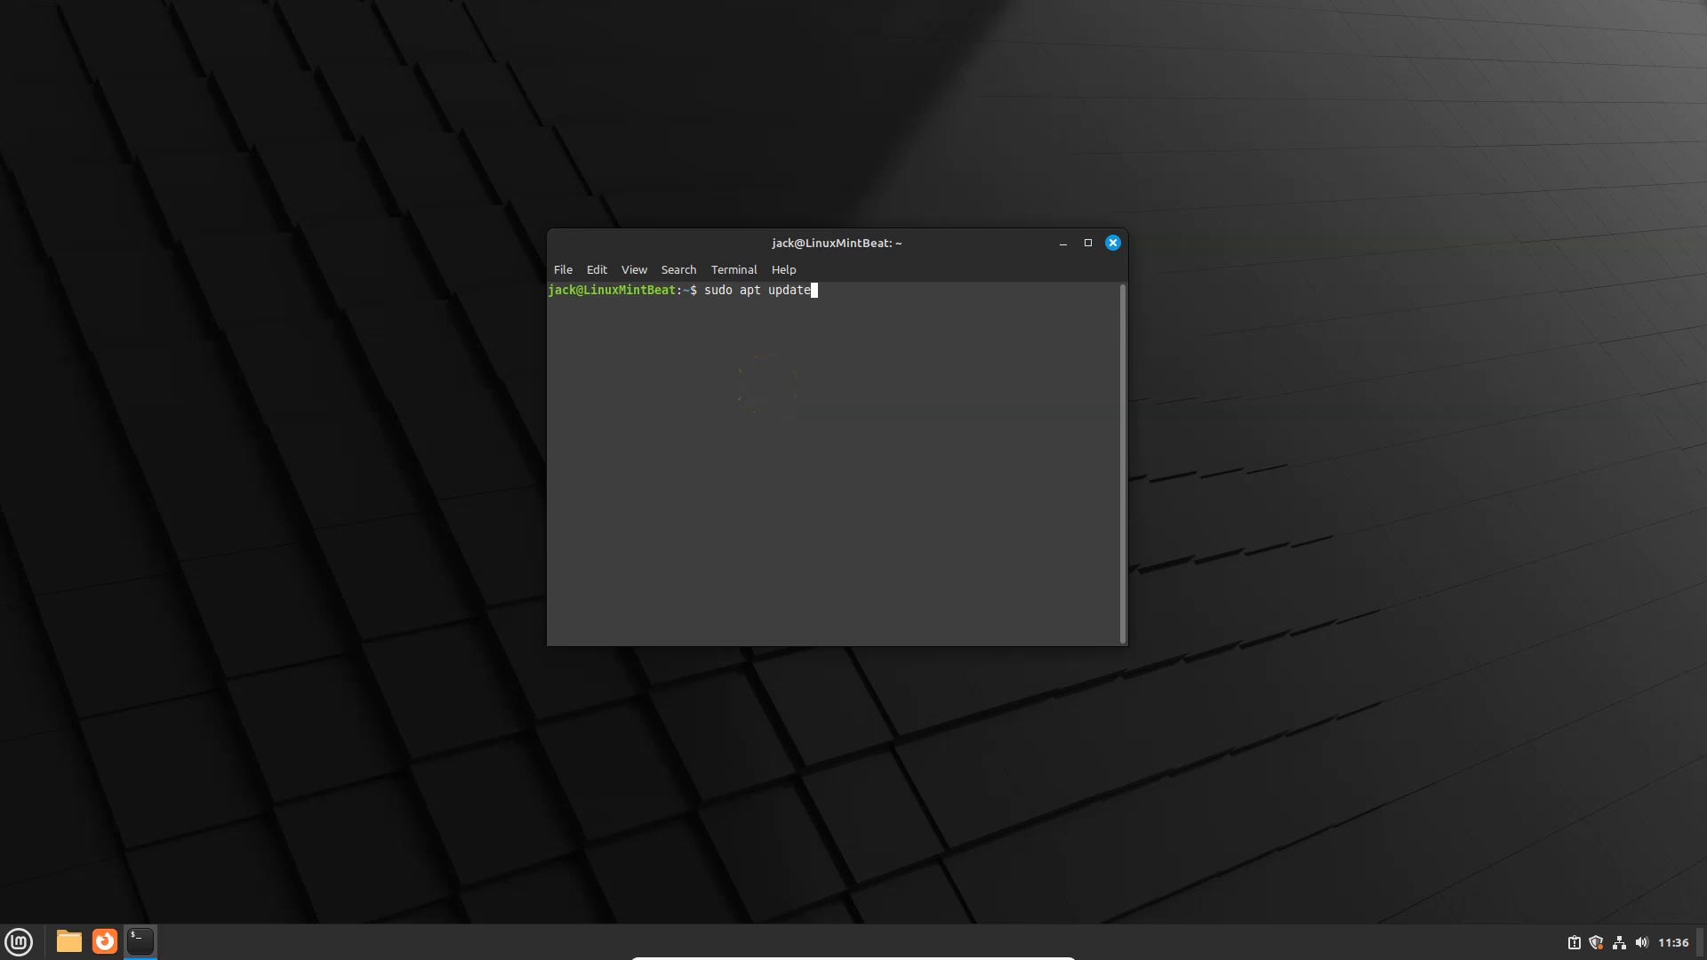
key("Return")
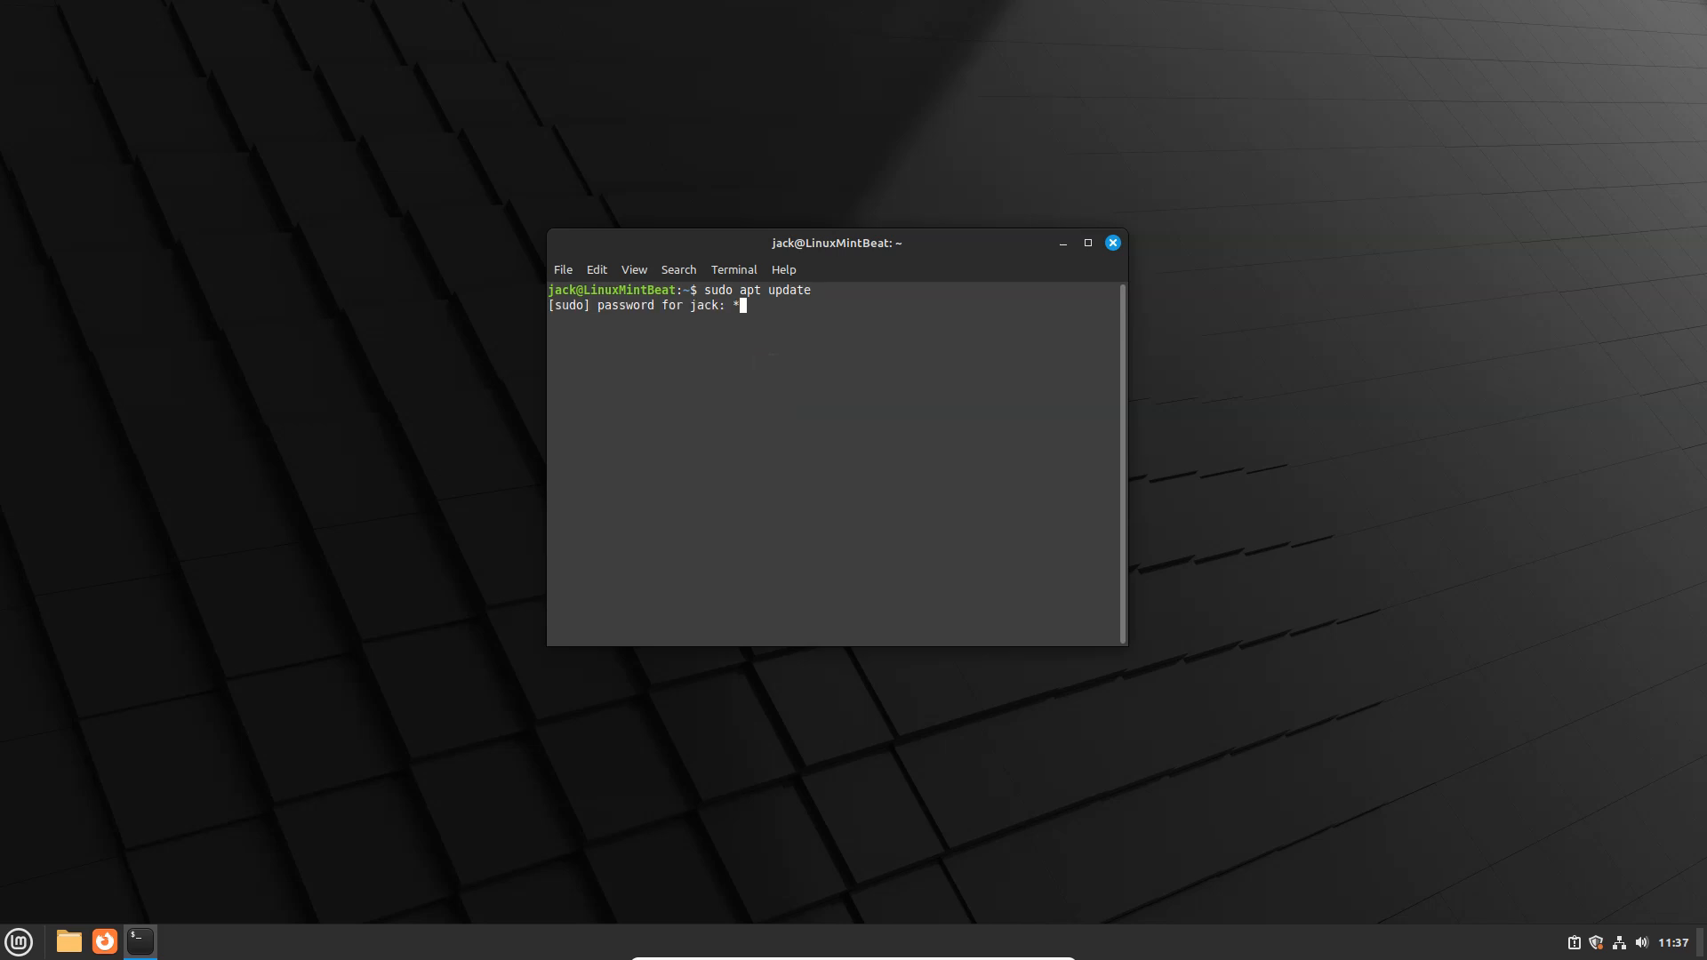
key("Return")
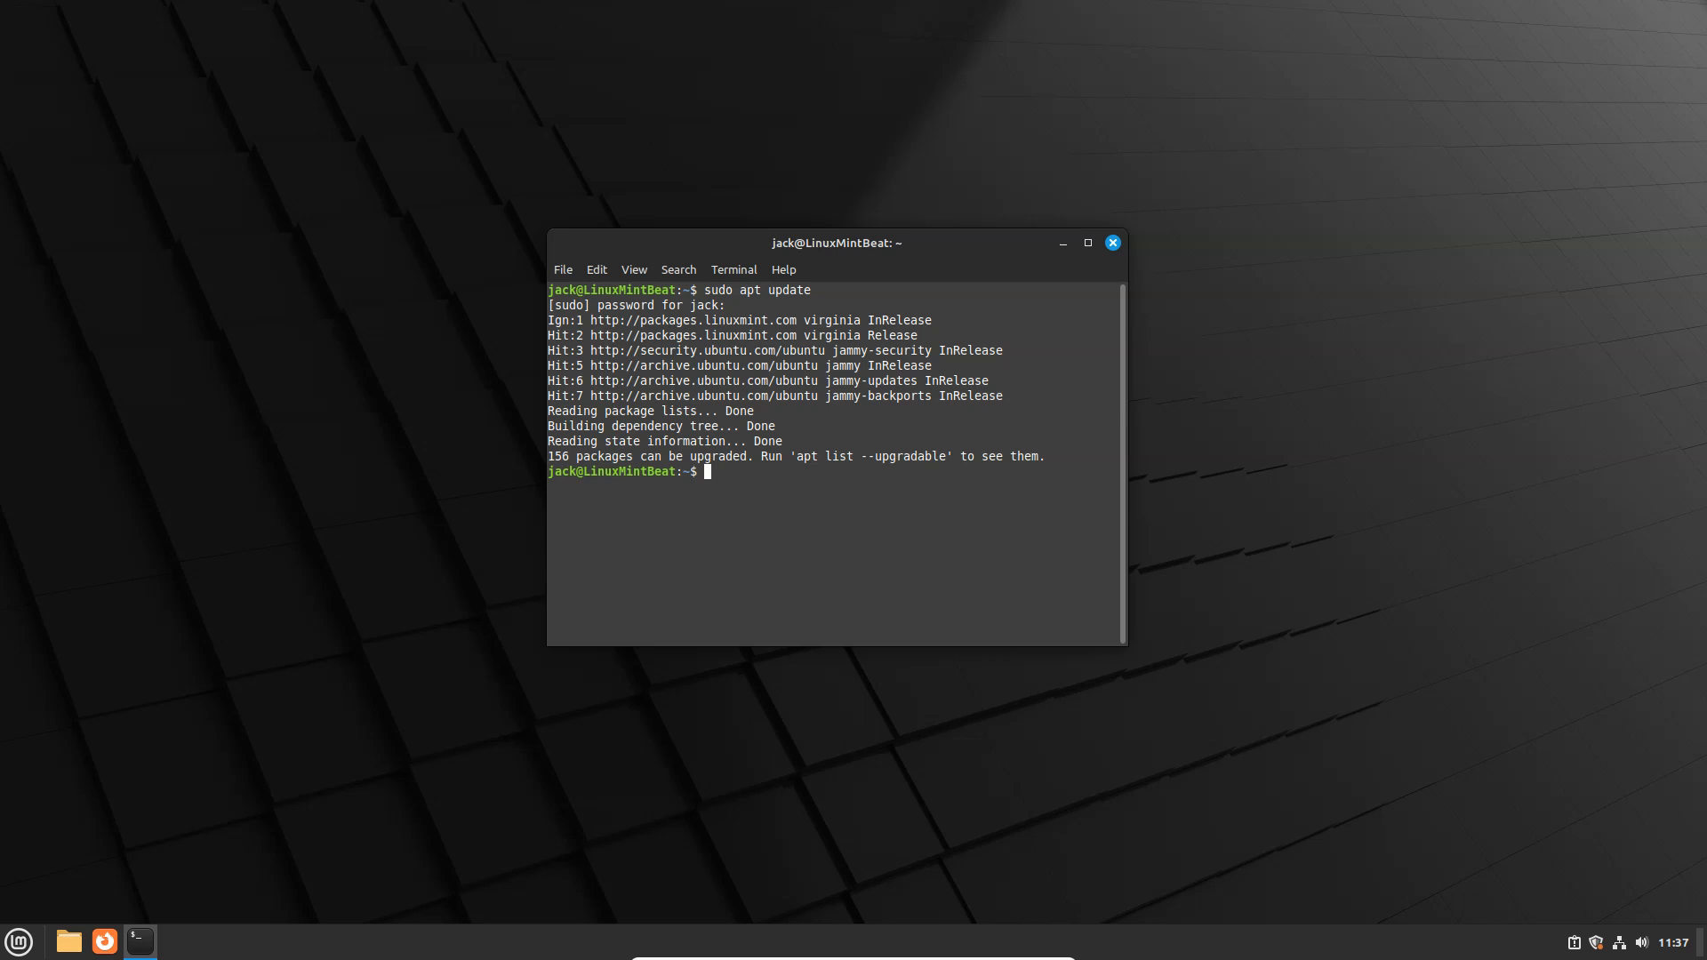
mouse_move(1110, 244)
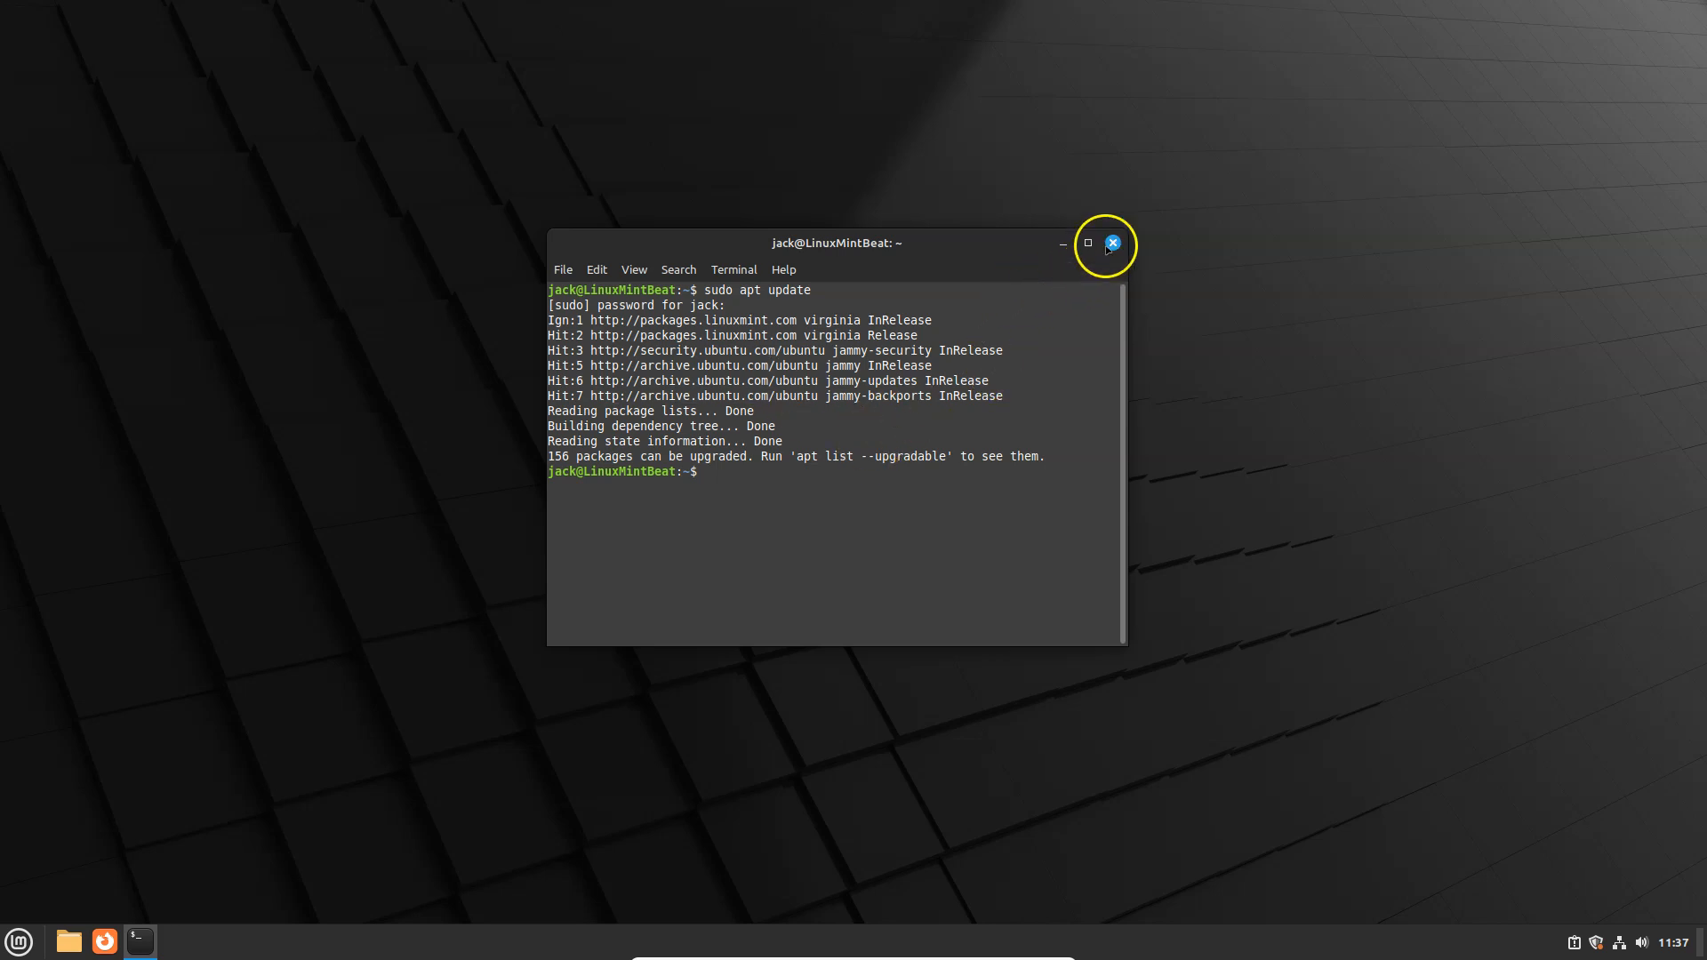
left_click(1107, 243)
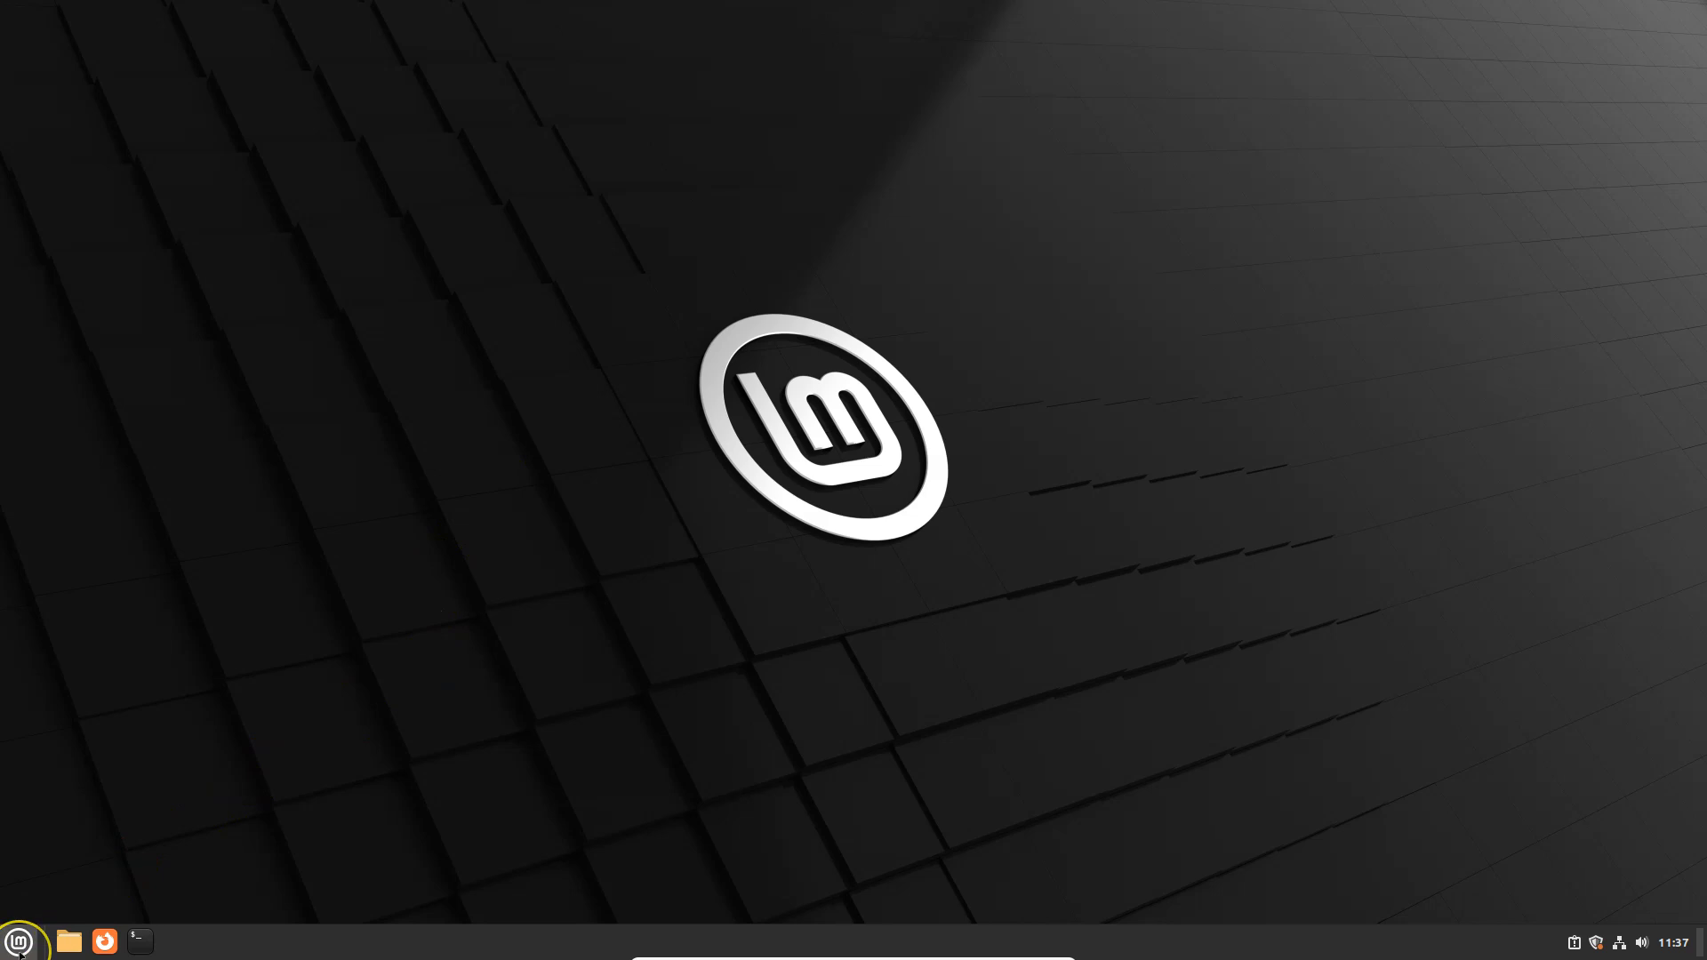
- Browse down the menu's All Applications list and return to the Mint blog
left_click(18, 941)
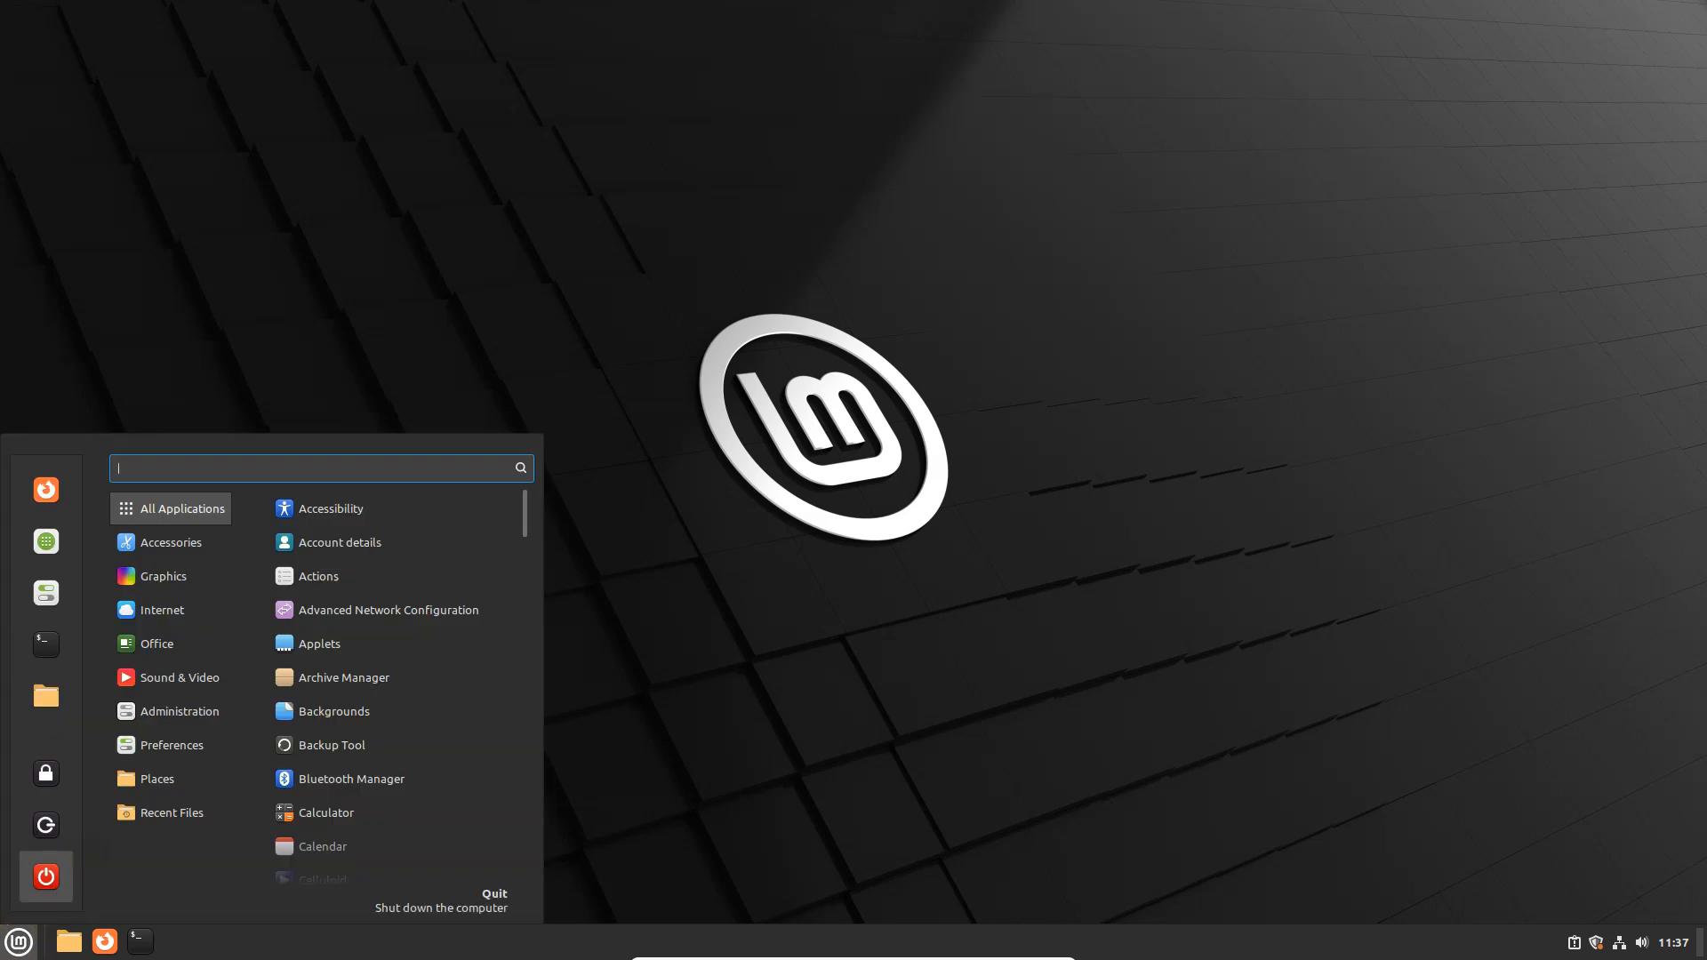
mouse_move(217, 510)
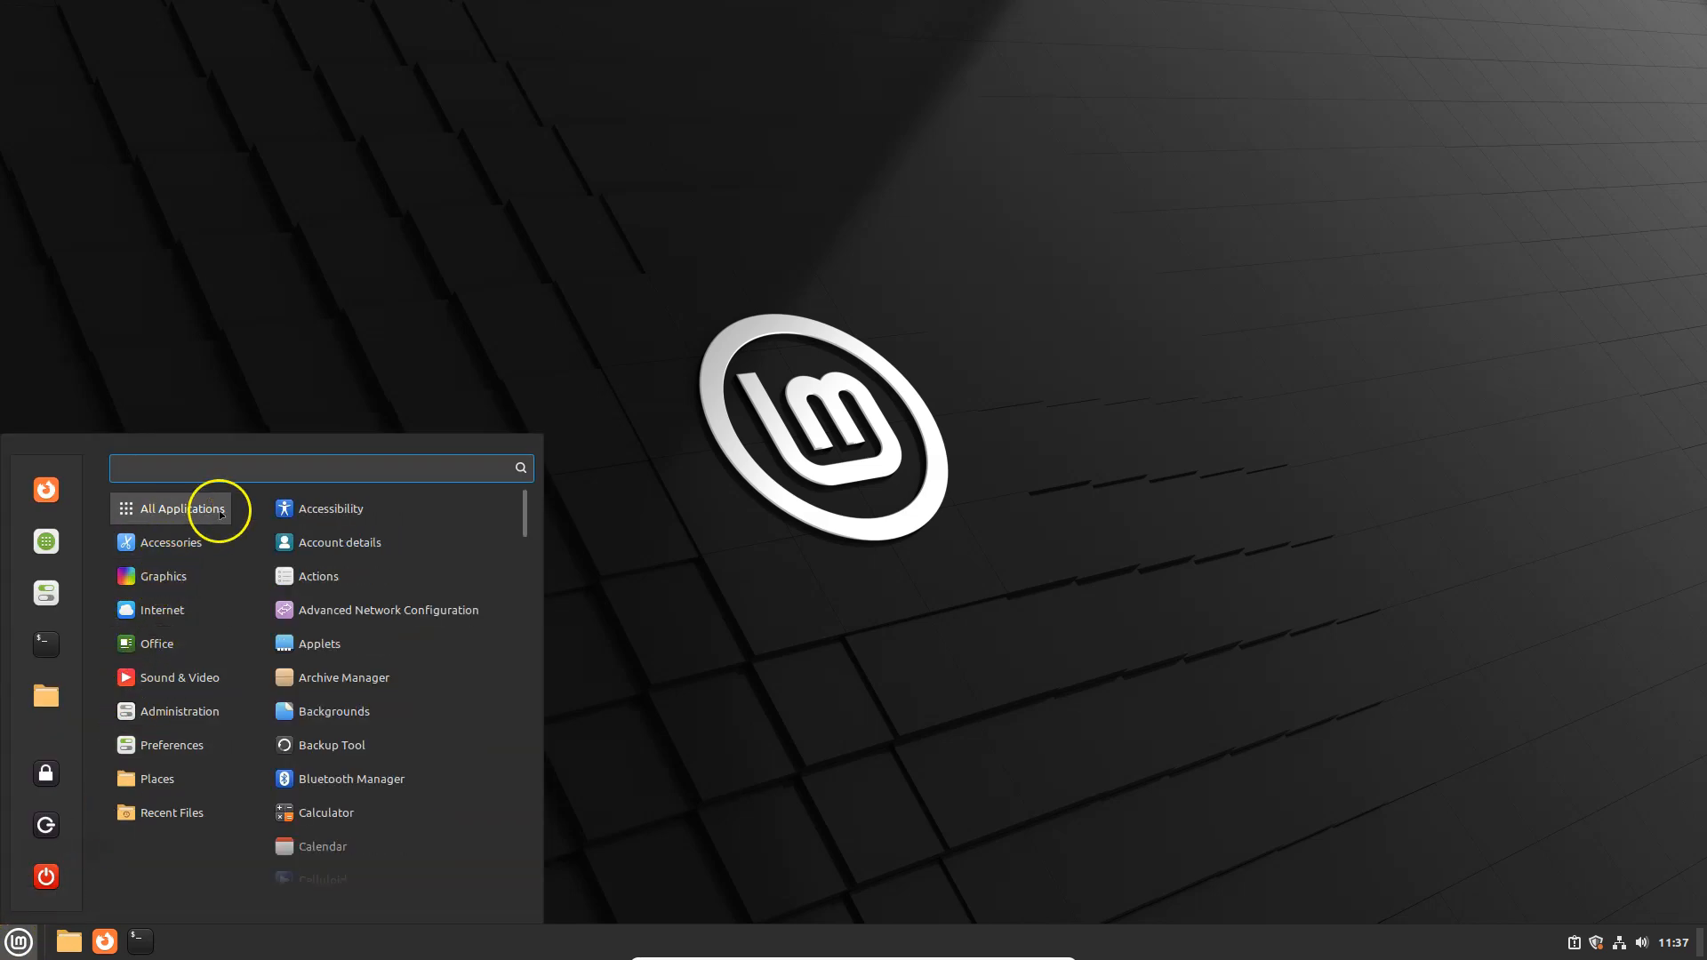
scroll("down", 3)
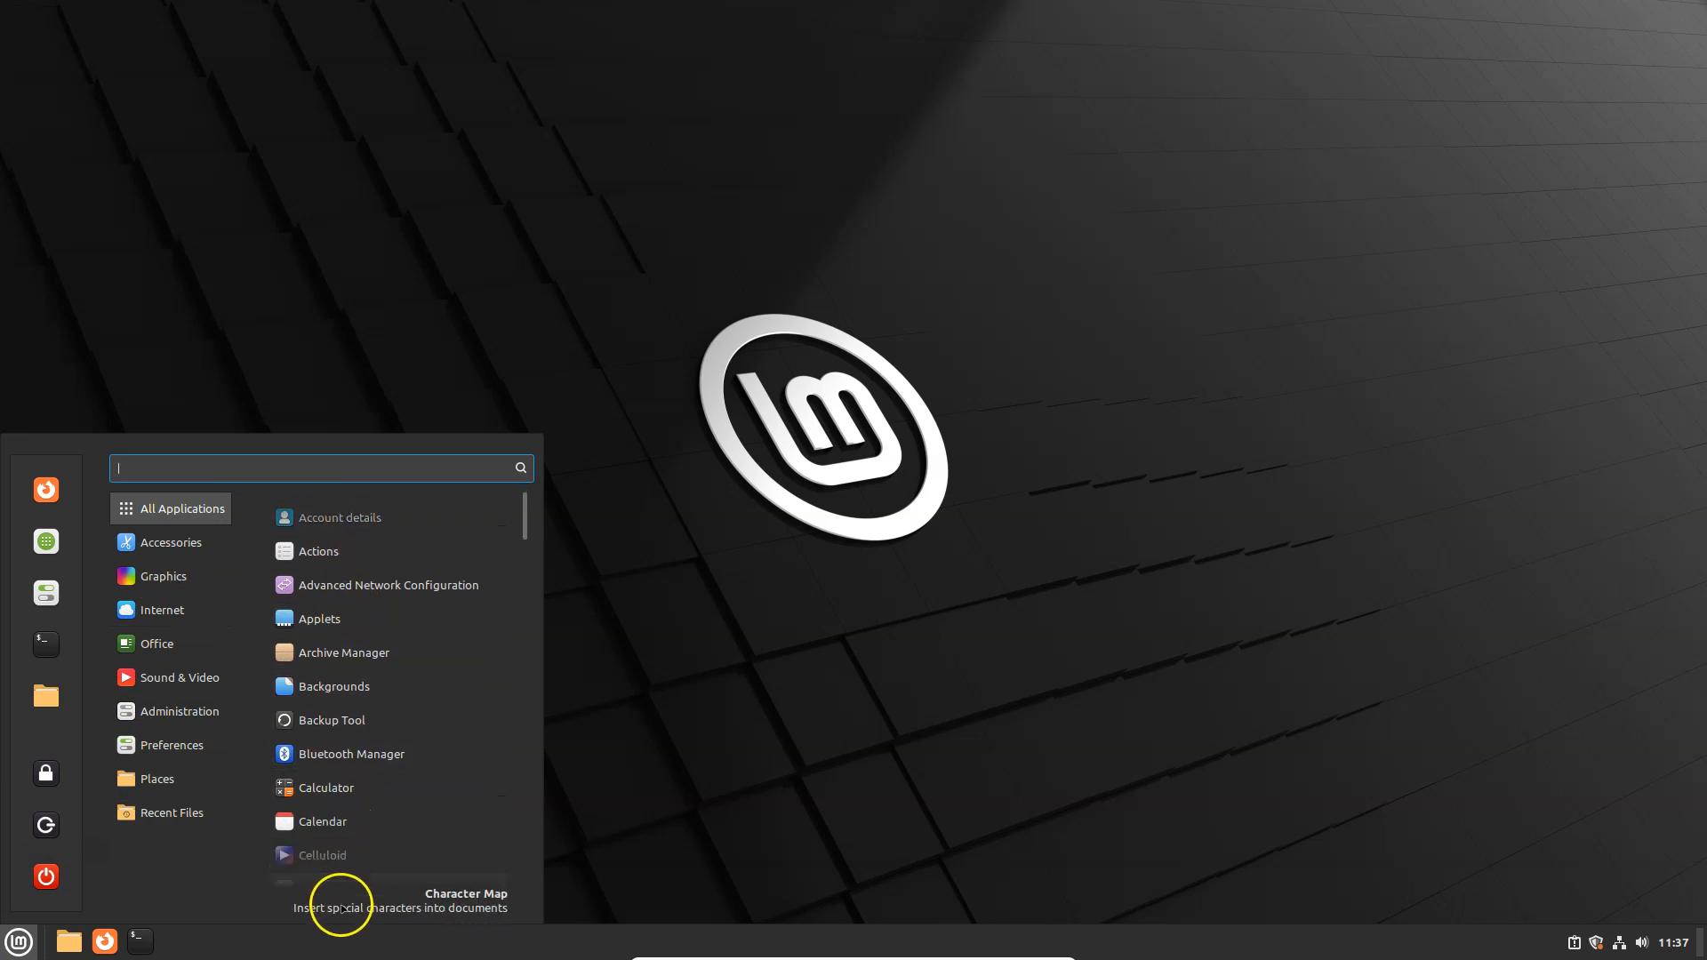
left_click(726, 733)
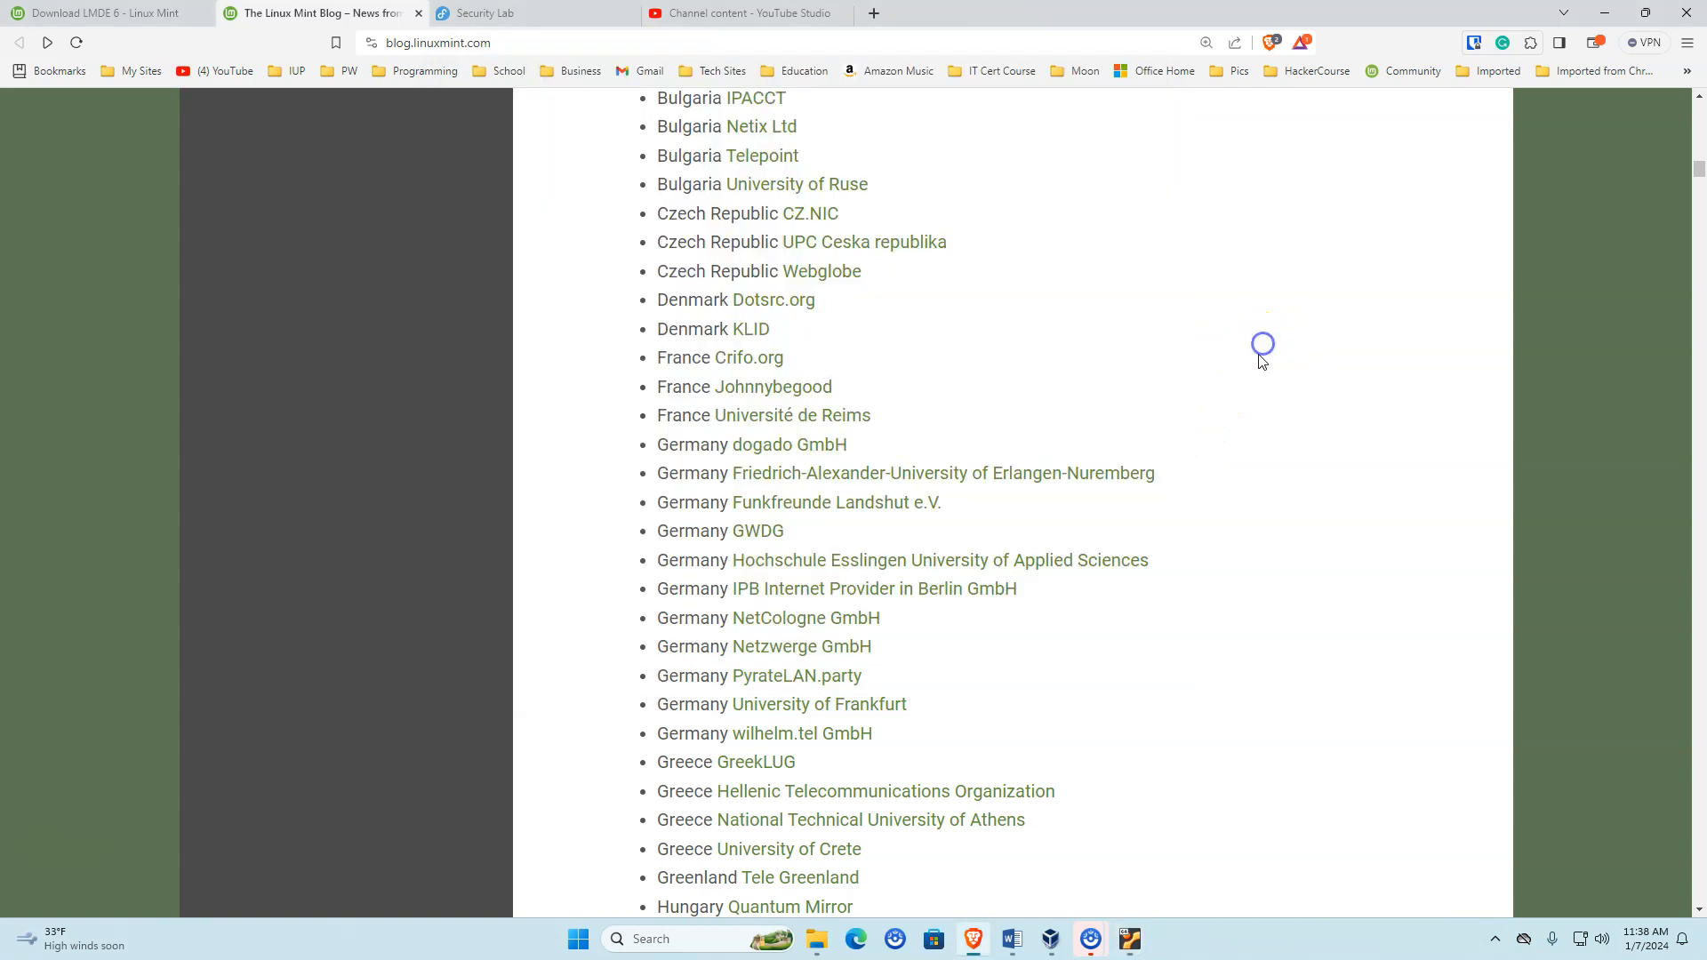
- Scroll back to the top of the Linux Mint 21.3 'Virginia' BETA Release post
scroll("up", 3)
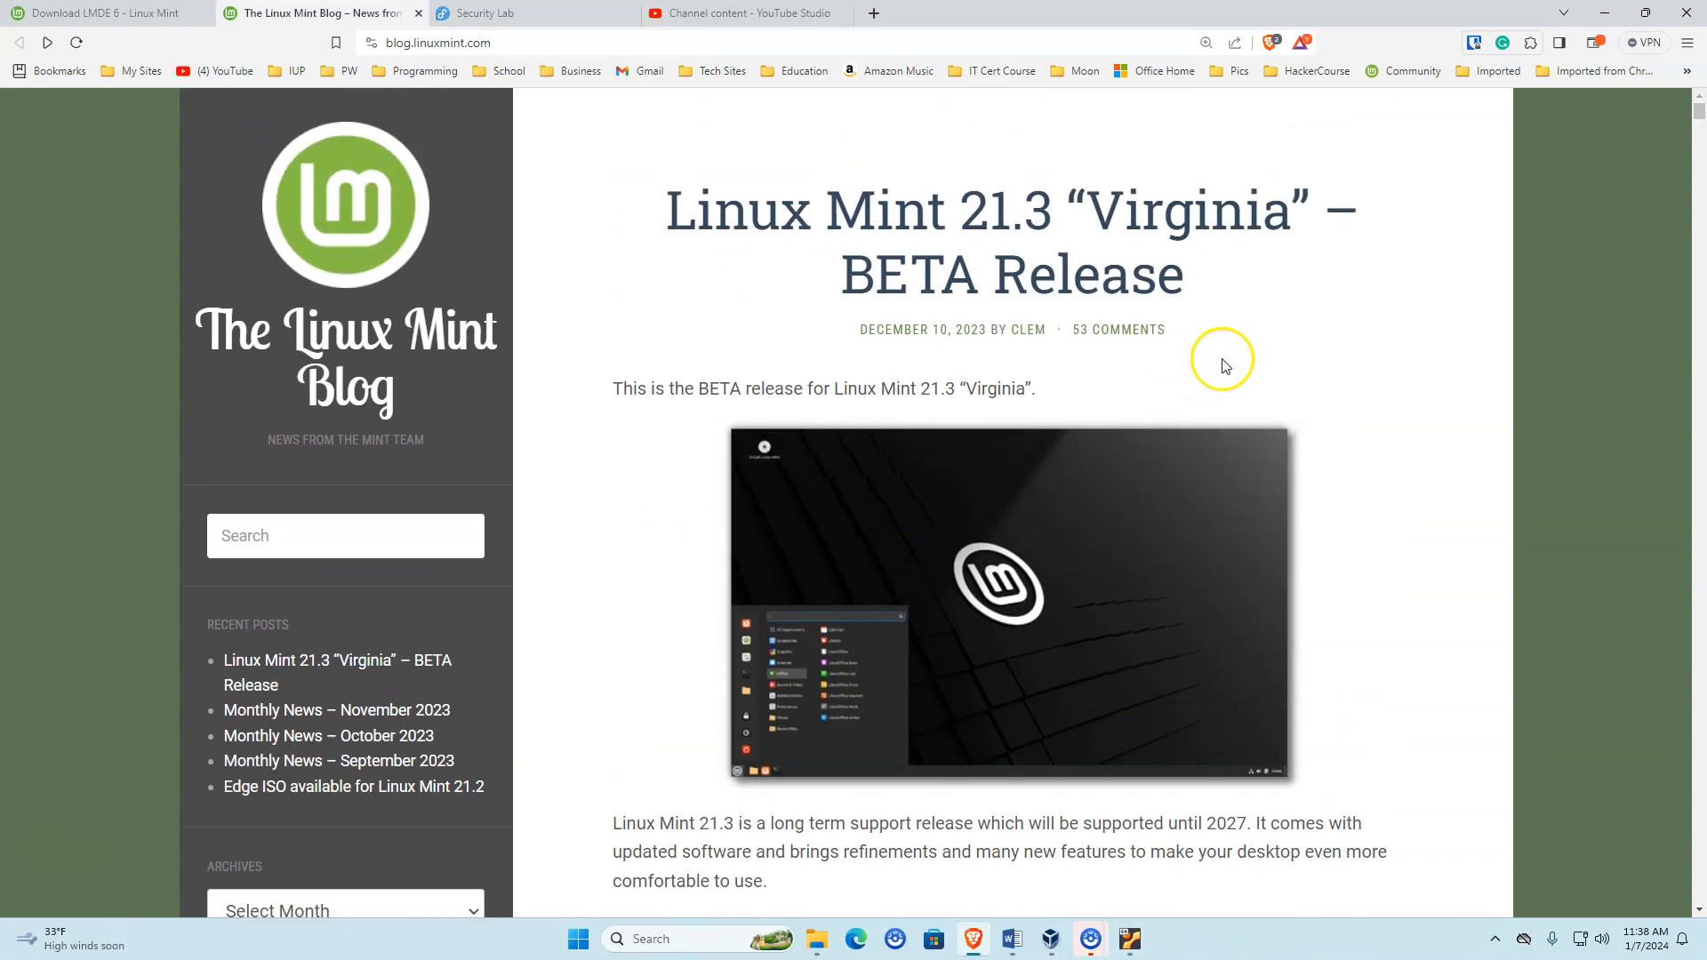
mouse_move(1258, 349)
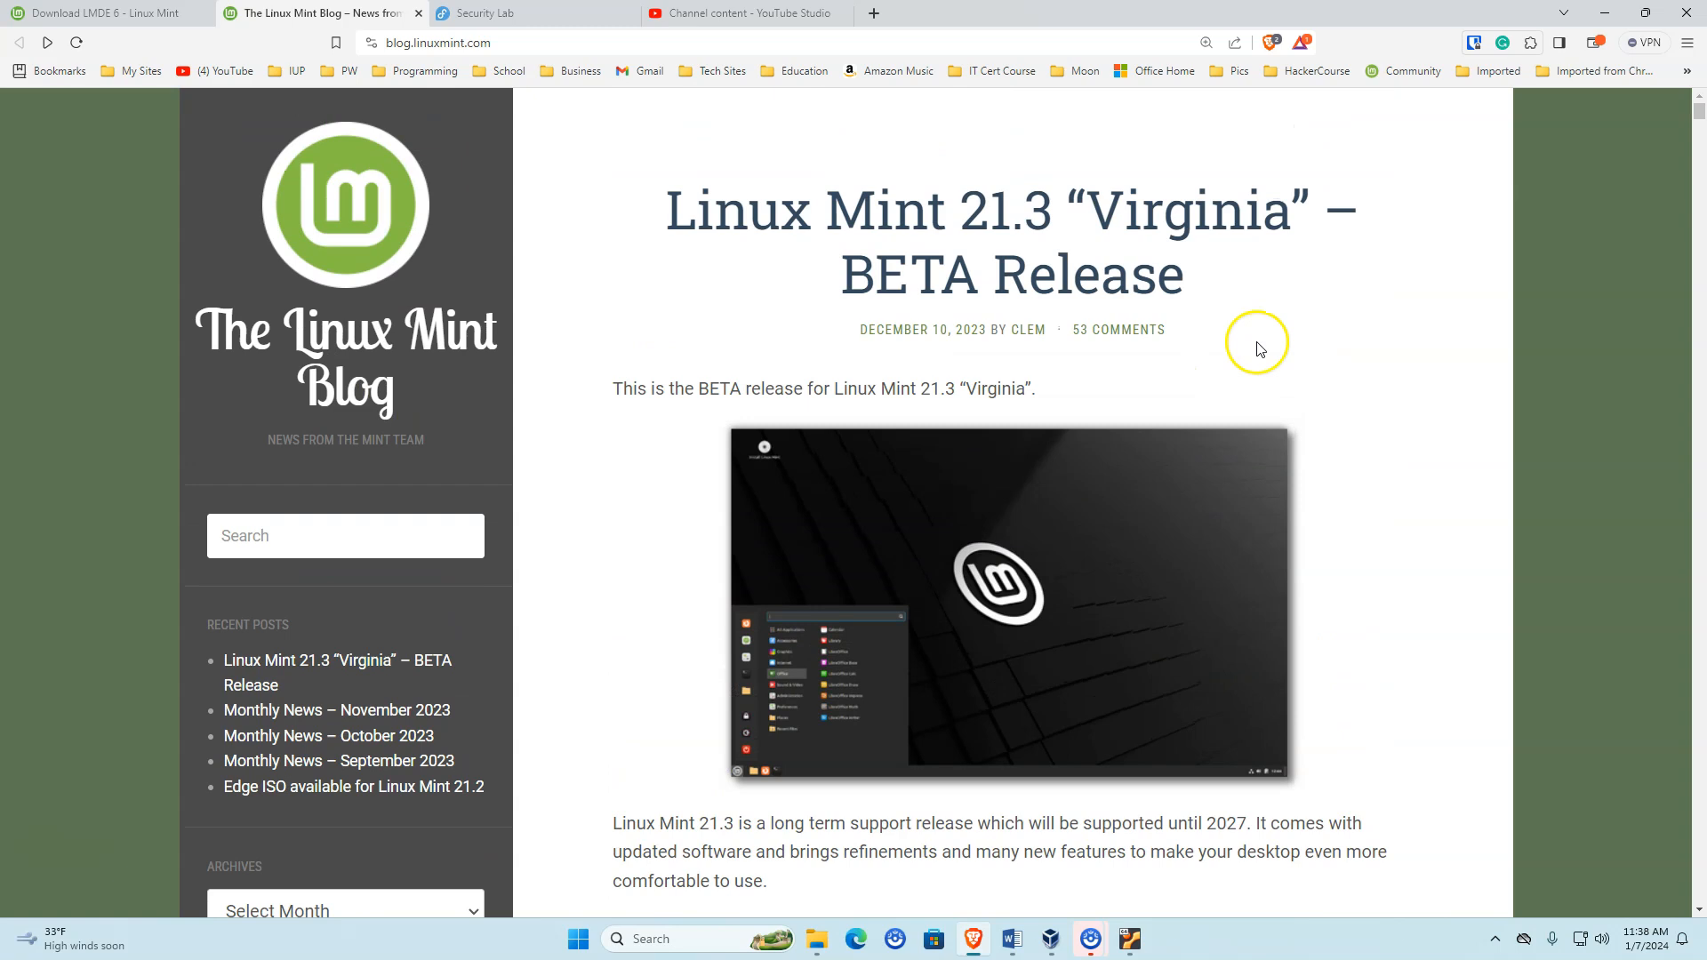